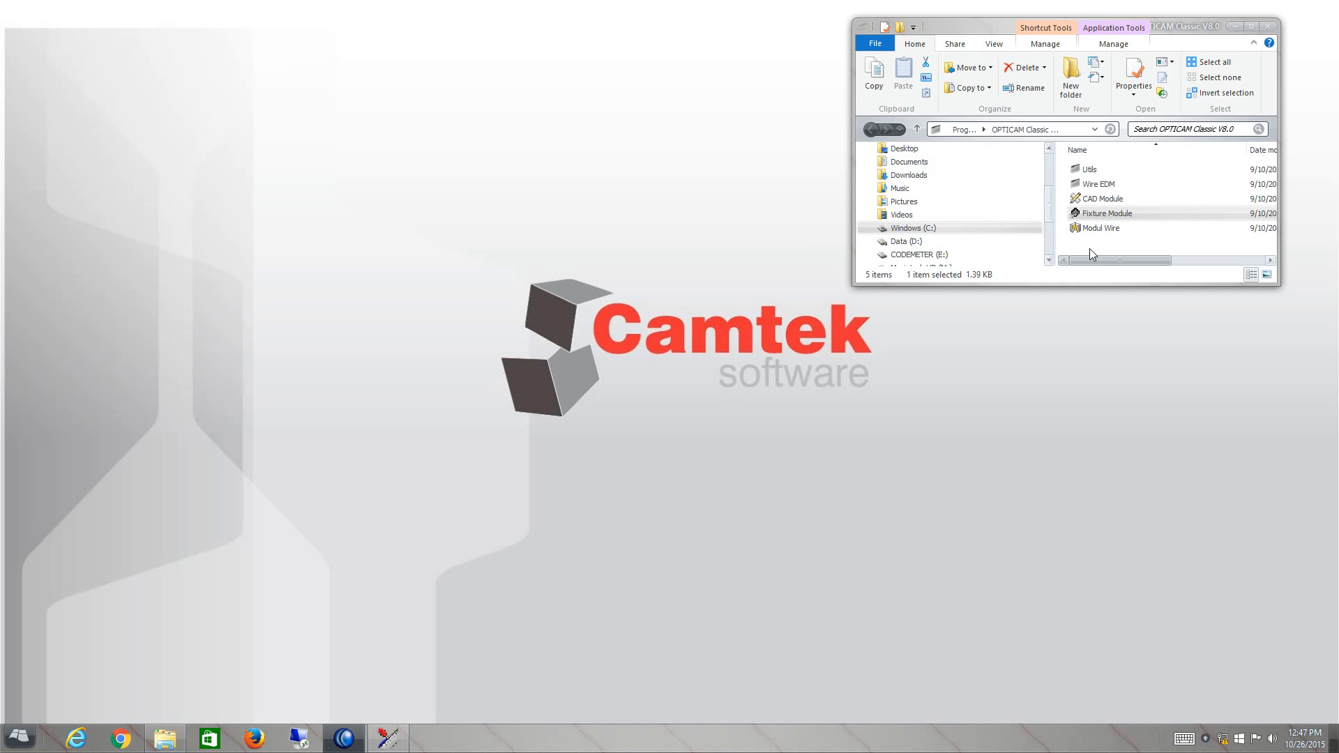
Step: Start the Fixture Module from the OPTICAM Classic V8.0 folder
{"action": "left_click", "coordinate": [1106, 213]}
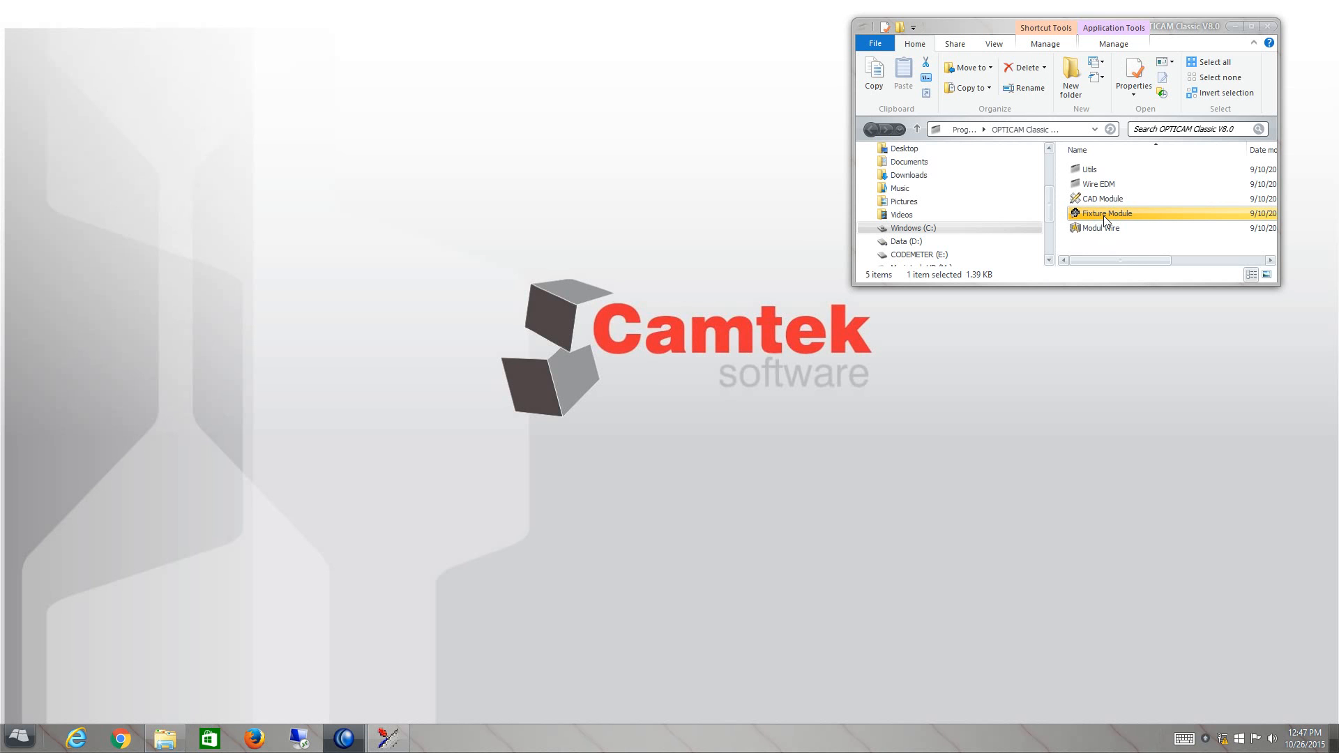
{"action": "double_click", "coordinate": [1105, 213]}
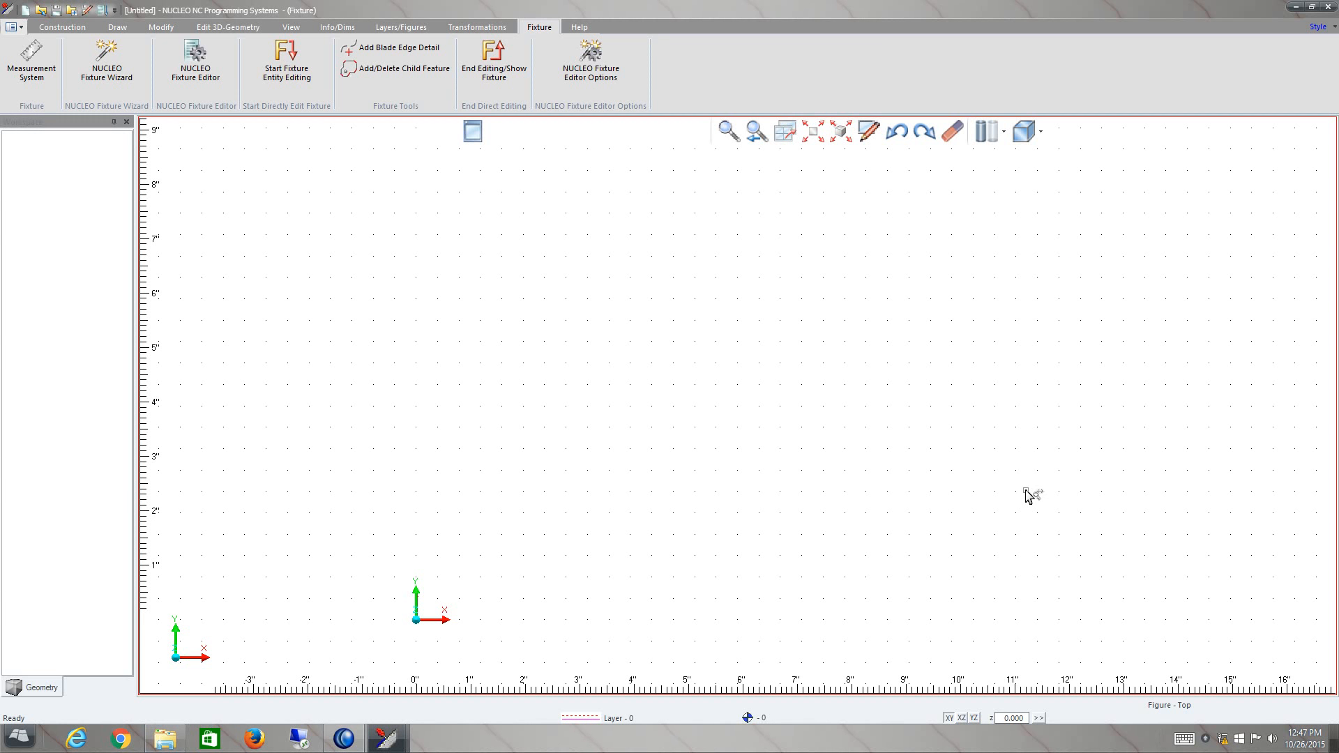
{"action": "mouse_move", "coordinate": [1019, 495]}
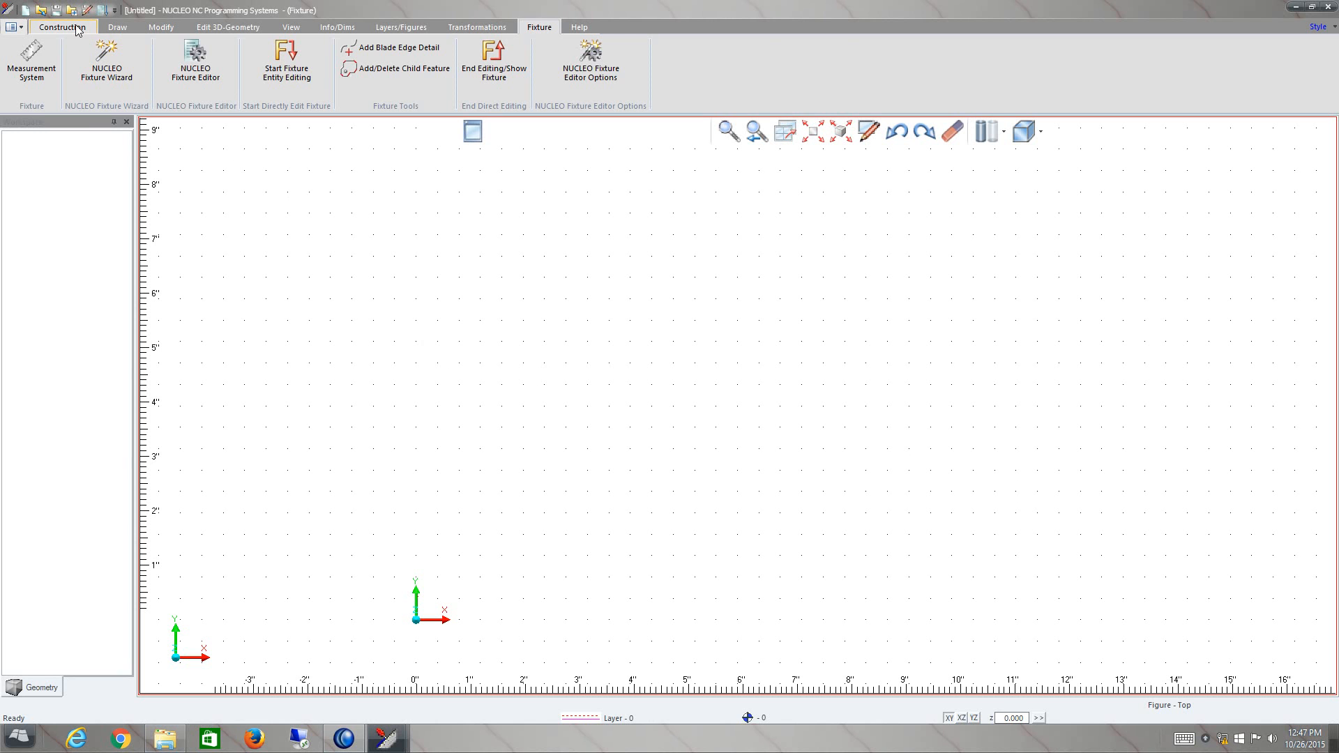
{"action": "left_click", "coordinate": [117, 26]}
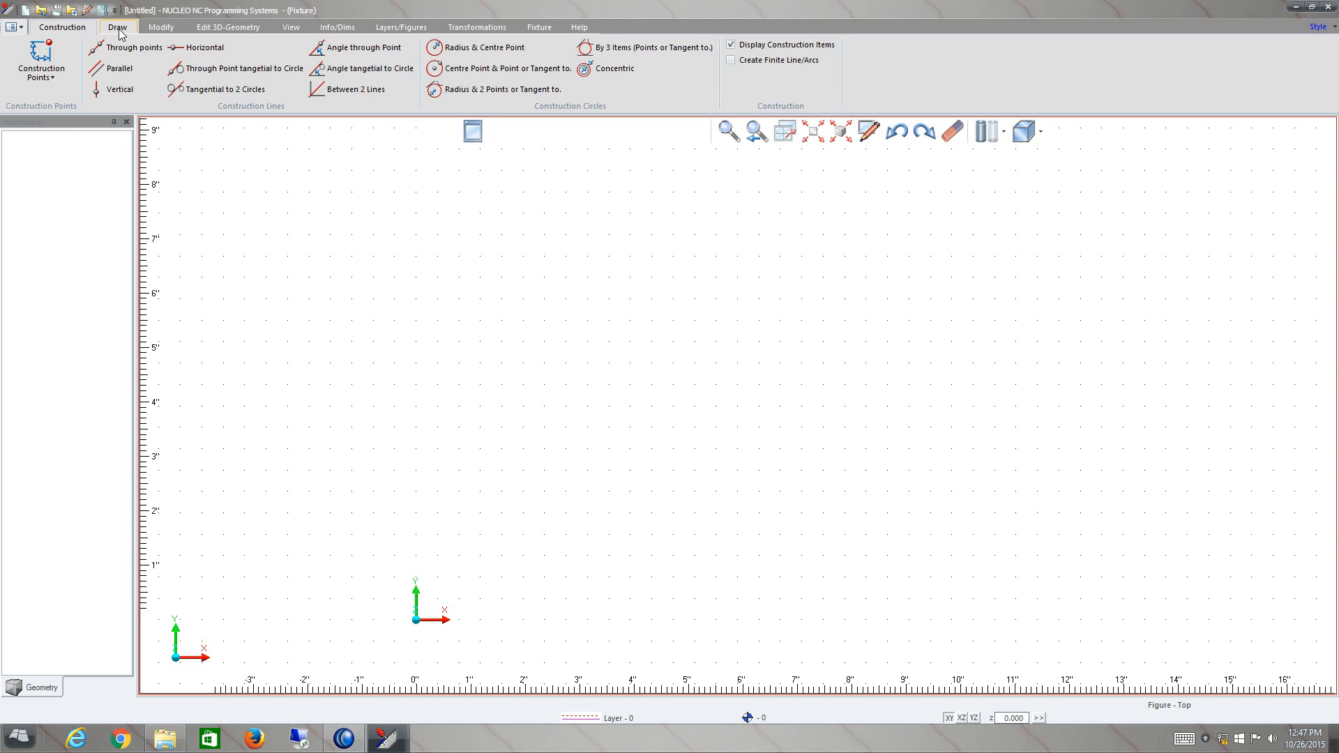
{"action": "left_click", "coordinate": [118, 27]}
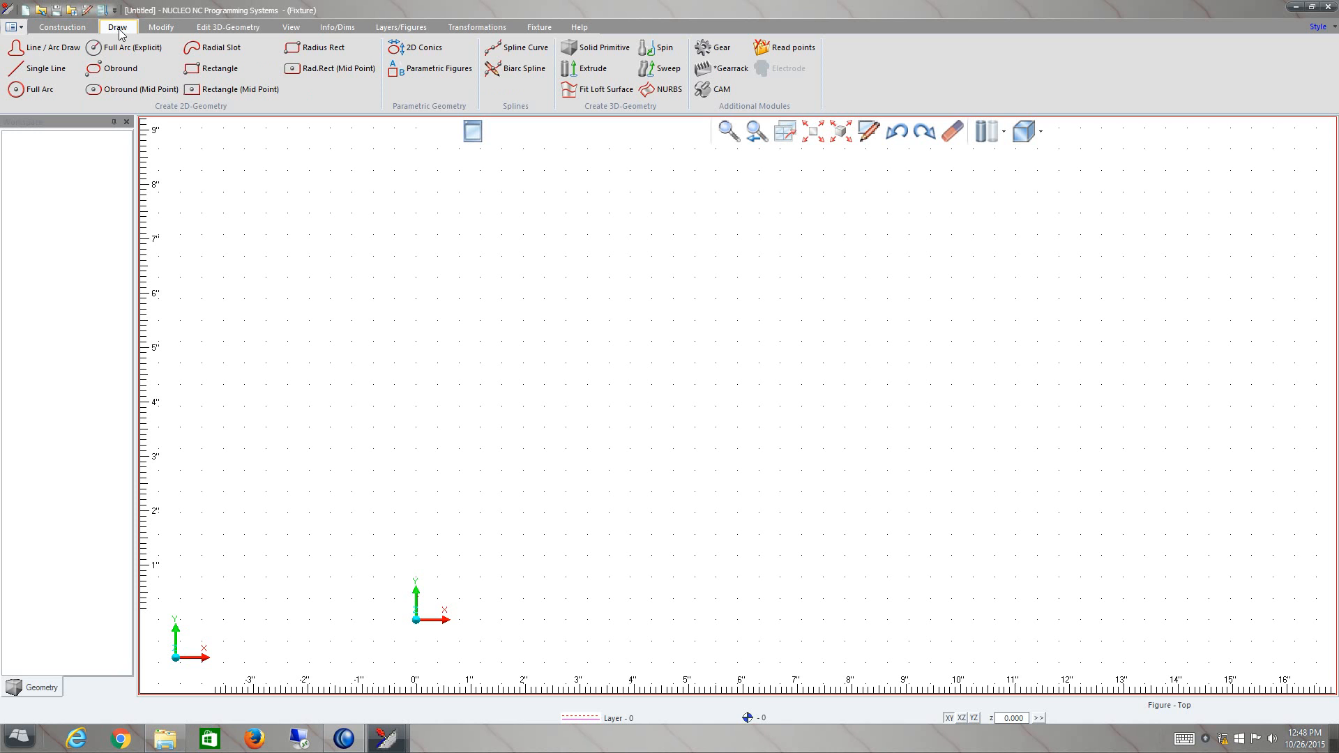
{"action": "mouse_move", "coordinate": [160, 27]}
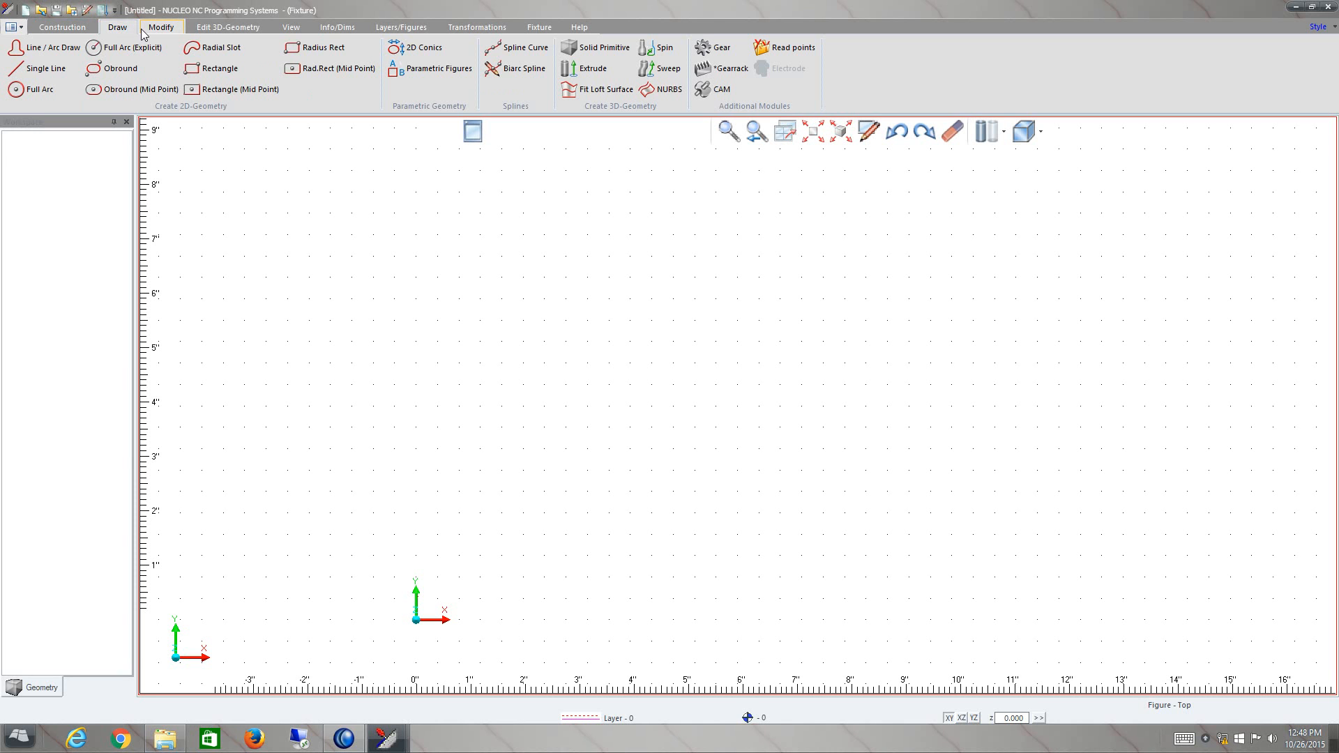
{"action": "mouse_move", "coordinate": [157, 31]}
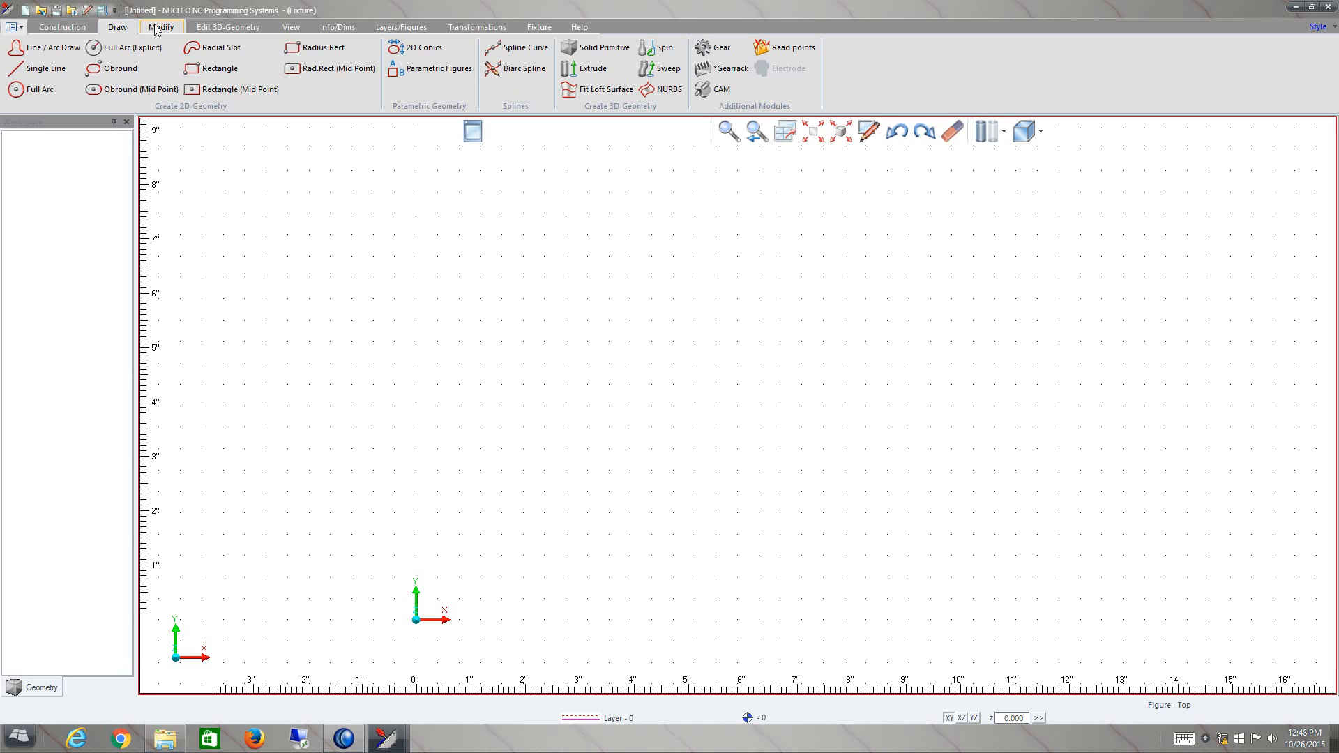
{"action": "left_click", "coordinate": [160, 27]}
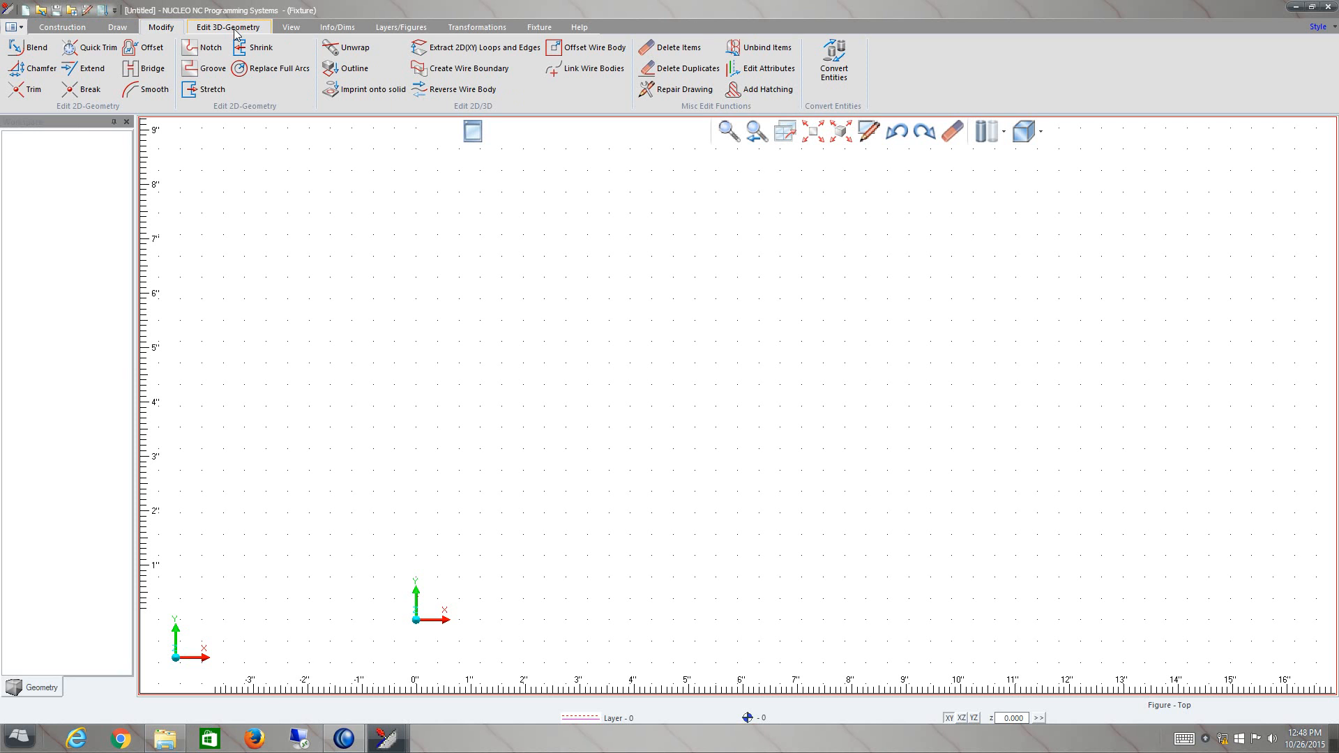
{"action": "left_click", "coordinate": [228, 26]}
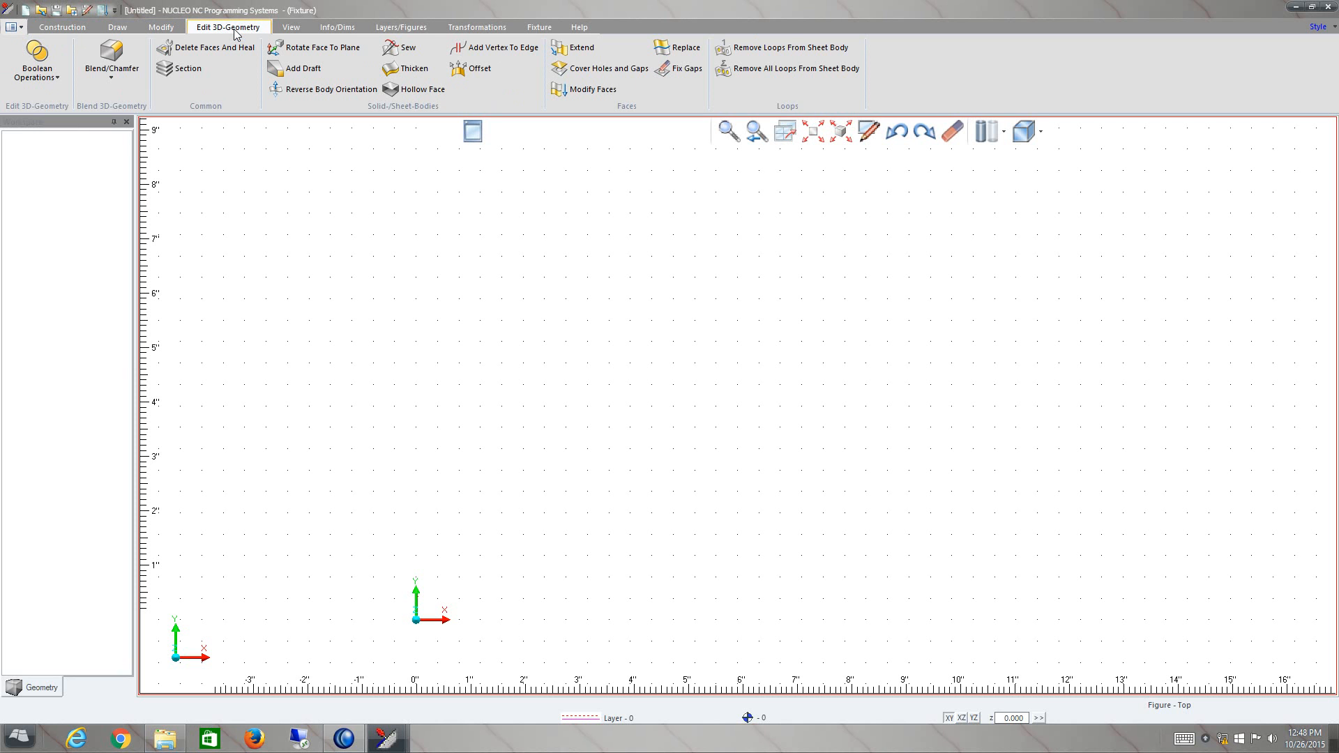
{"action": "left_click", "coordinate": [291, 26]}
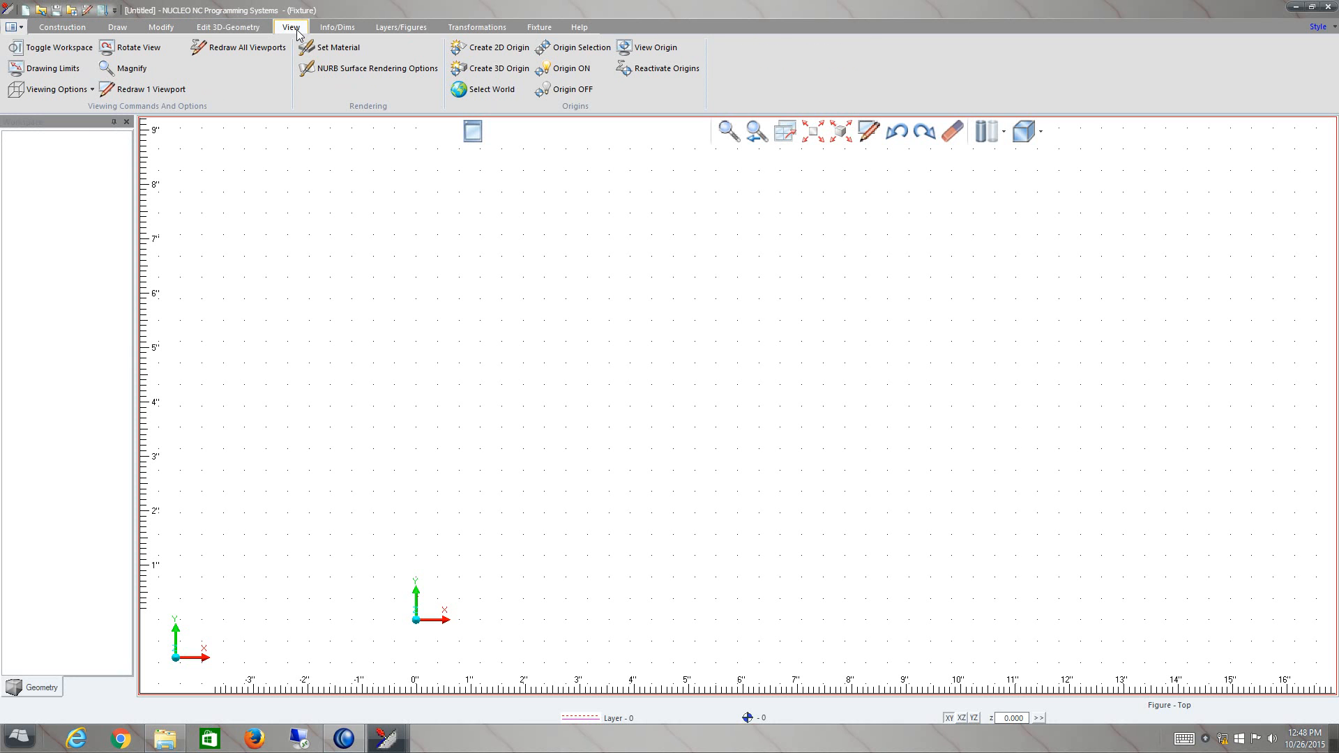
{"action": "left_click", "coordinate": [335, 26]}
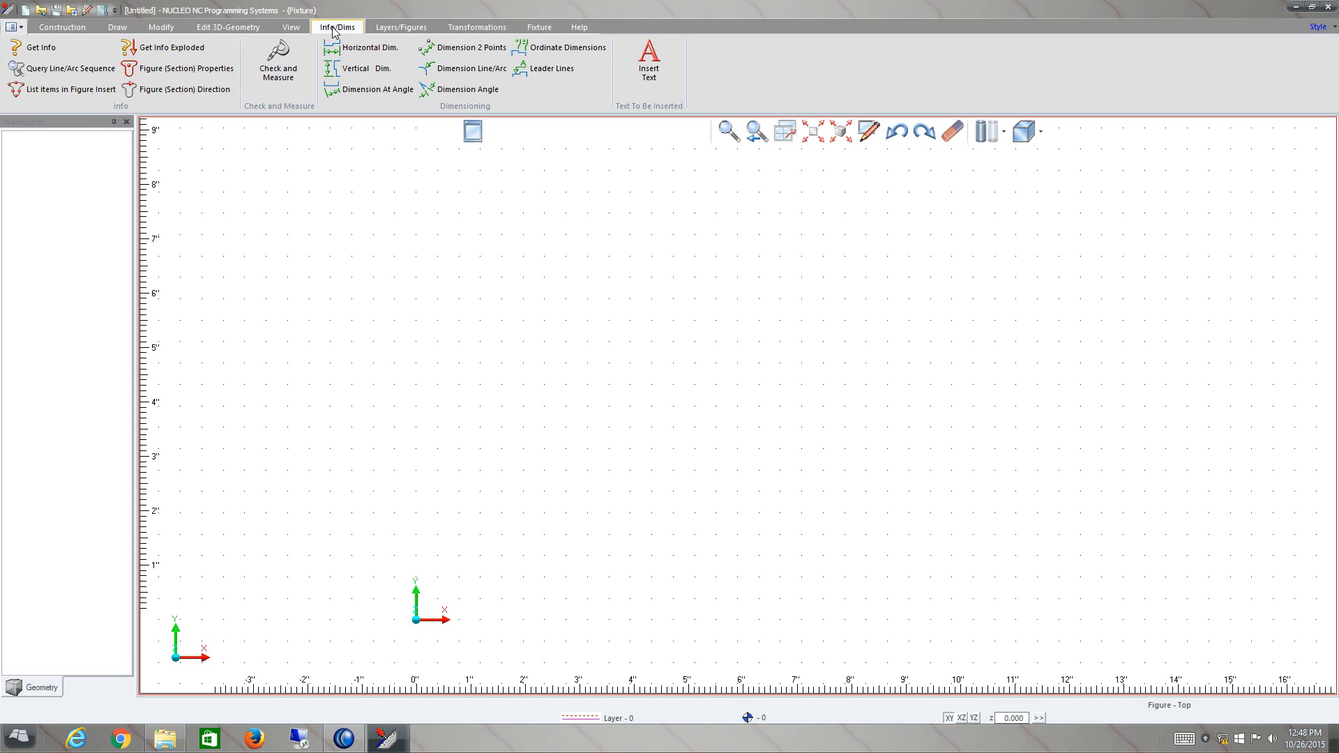
{"action": "left_click", "coordinate": [400, 27]}
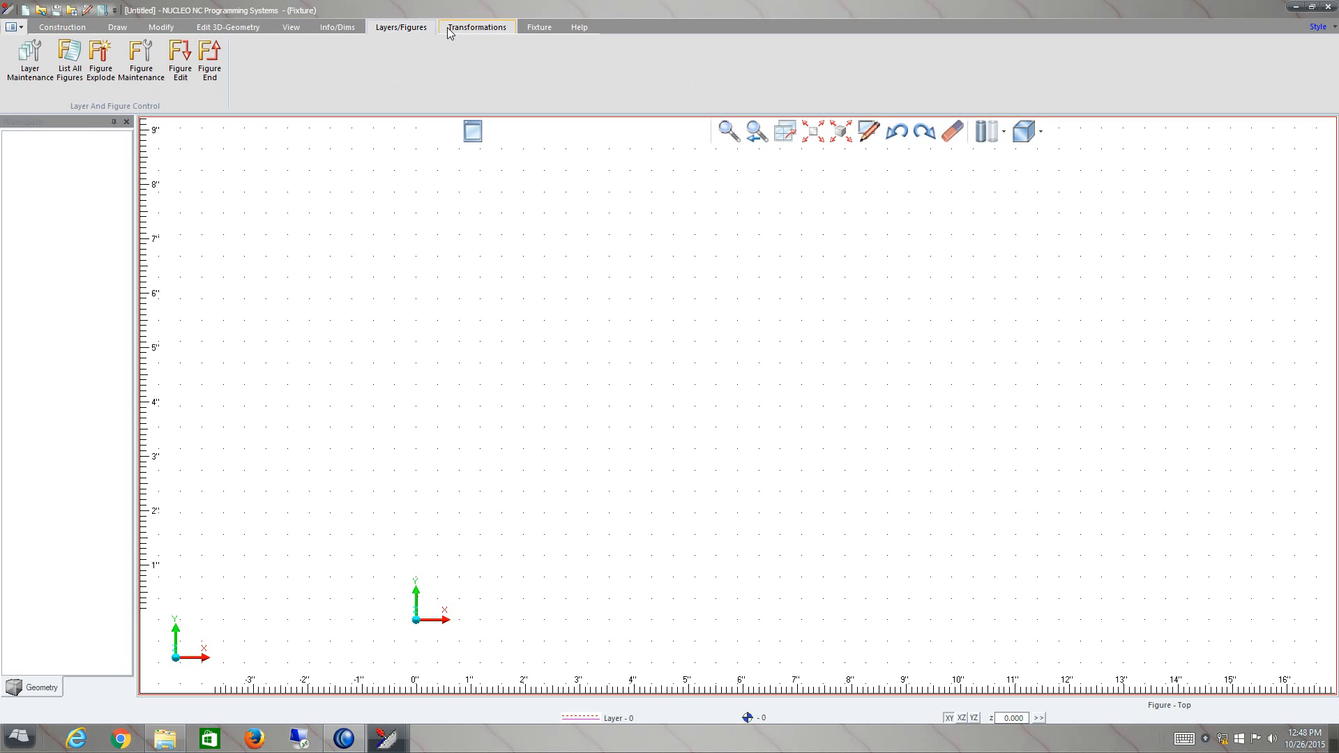
{"action": "left_click", "coordinate": [476, 26]}
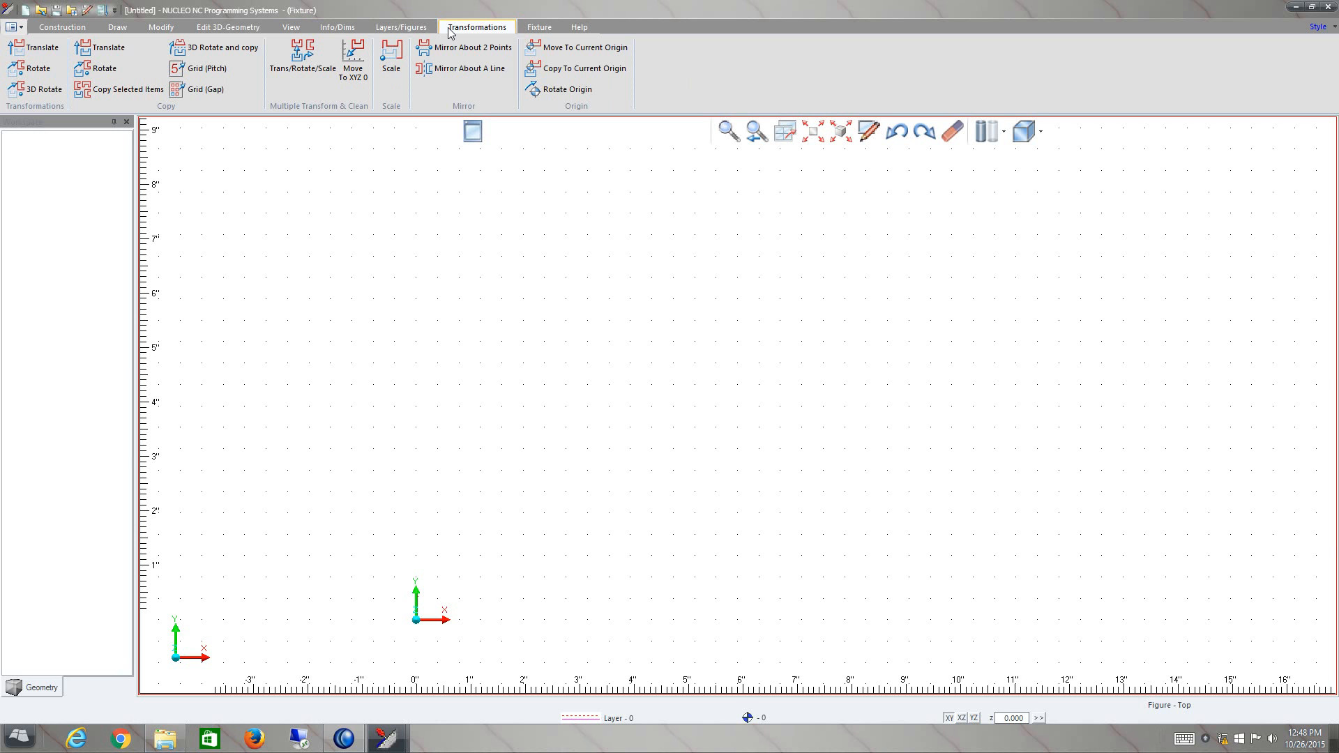
{"action": "mouse_move", "coordinate": [539, 26]}
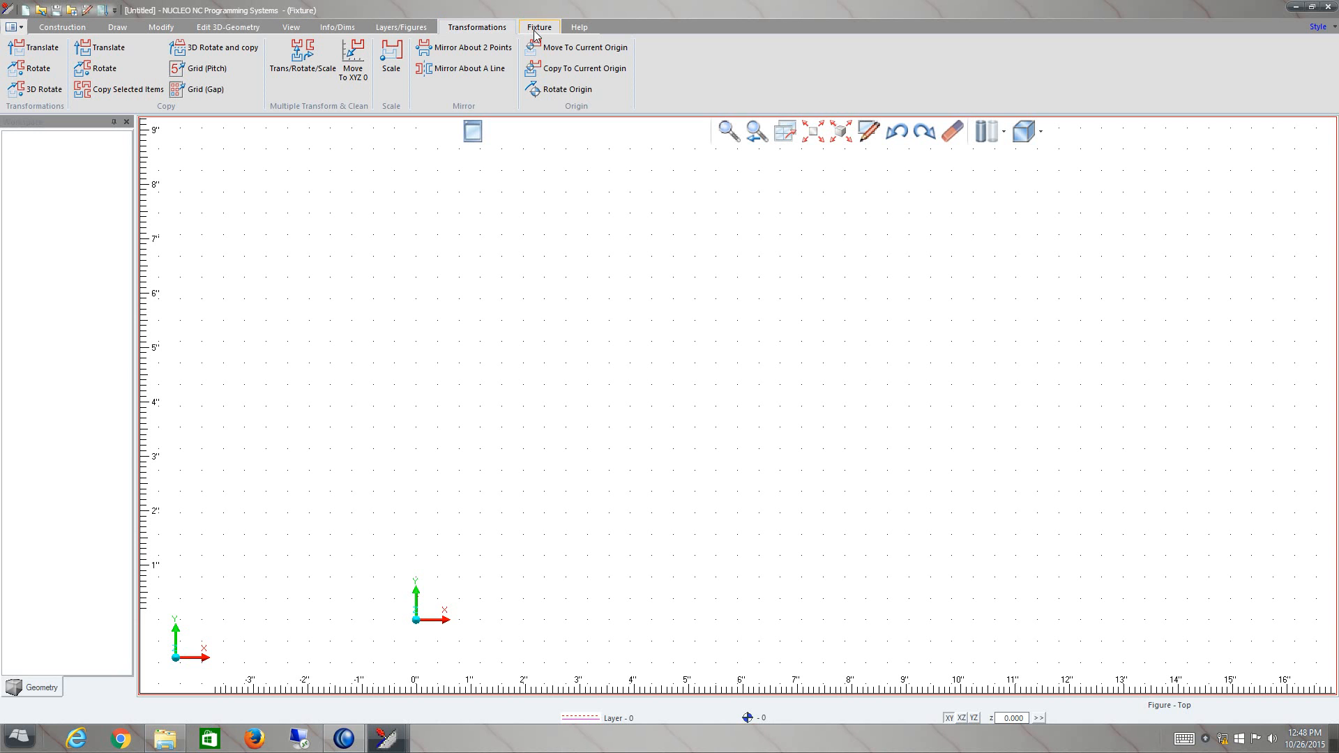
{"action": "left_click", "coordinate": [539, 26]}
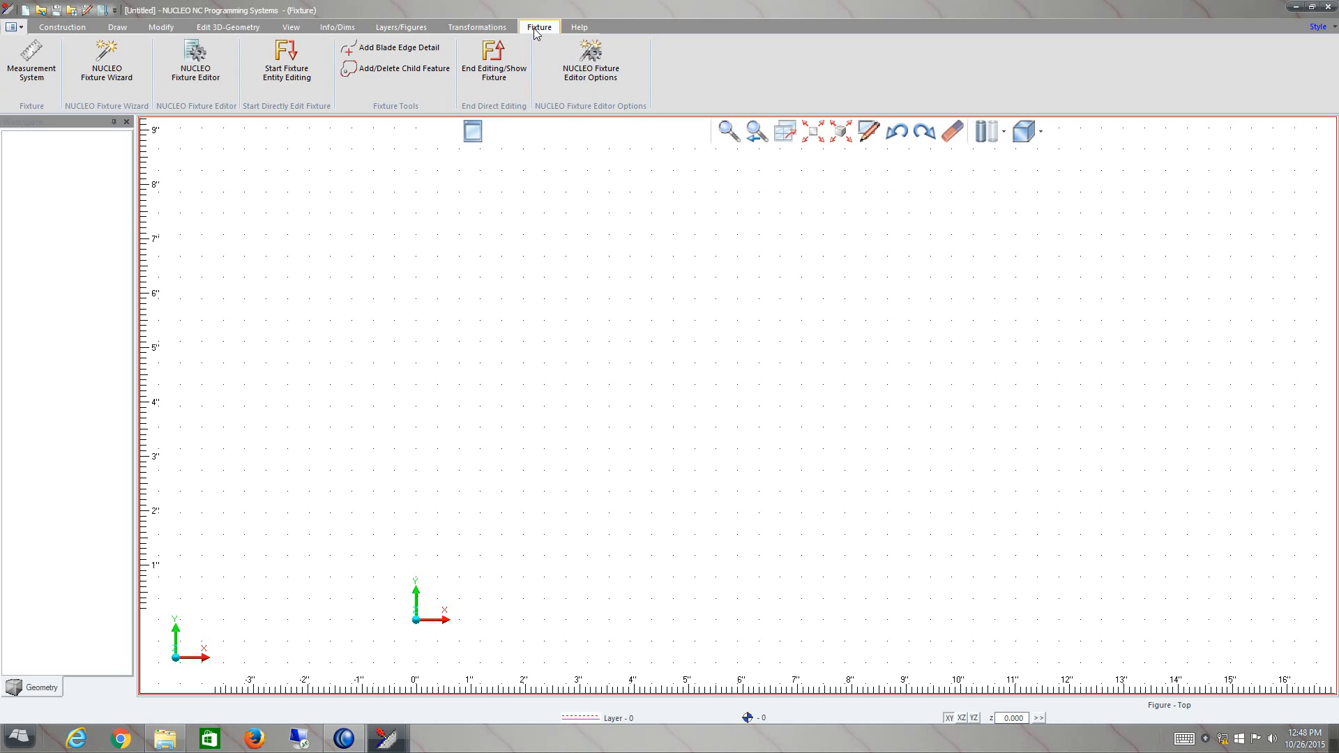
{"action": "mouse_move", "coordinate": [214, 210]}
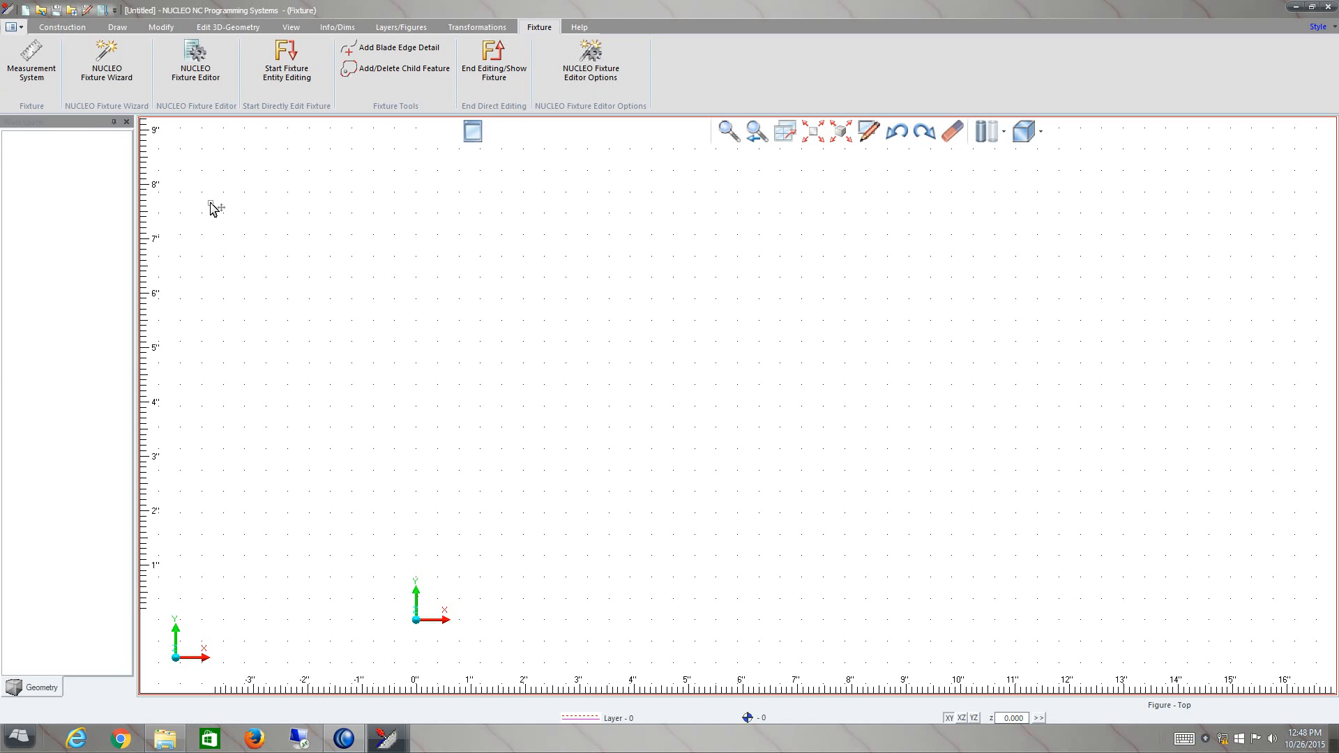
Step: Open the Box.x_t Parasolid file, found by typing 'box.' as the file name
{"action": "left_click", "coordinate": [12, 9]}
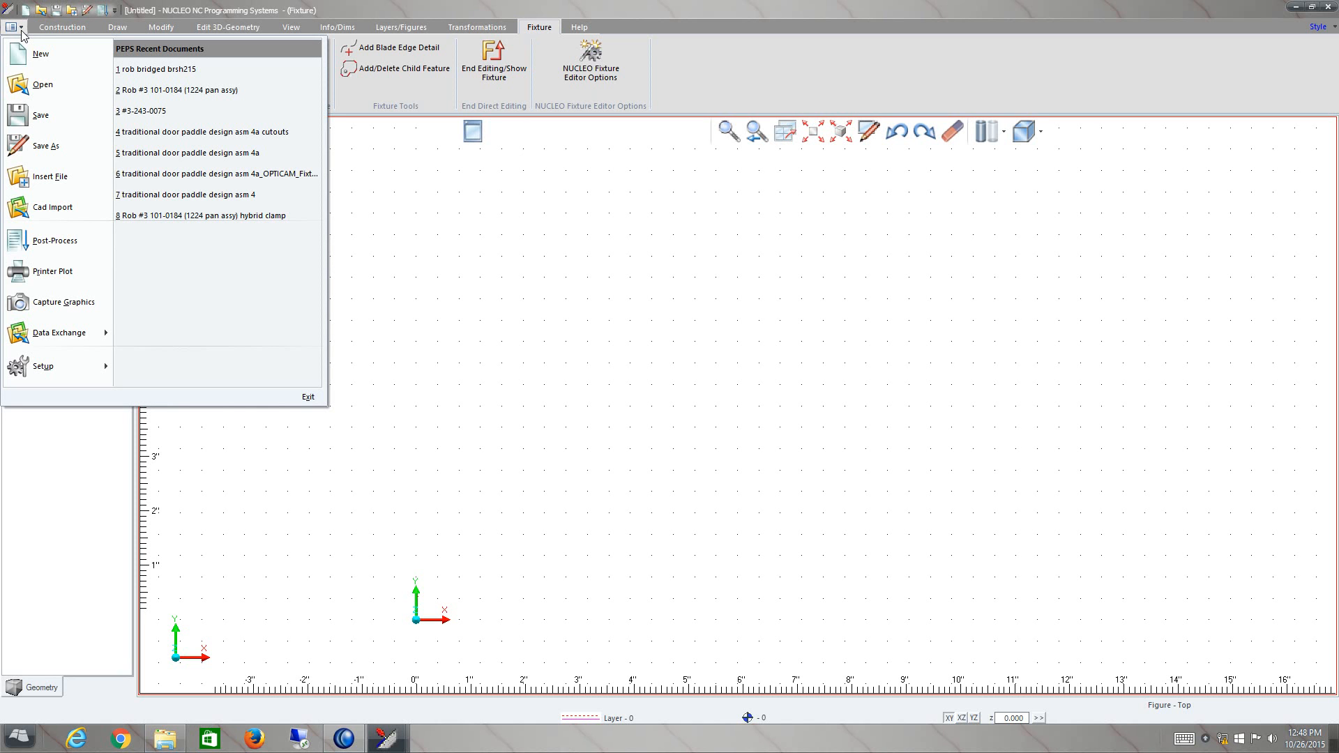
{"action": "mouse_move", "coordinate": [80, 210]}
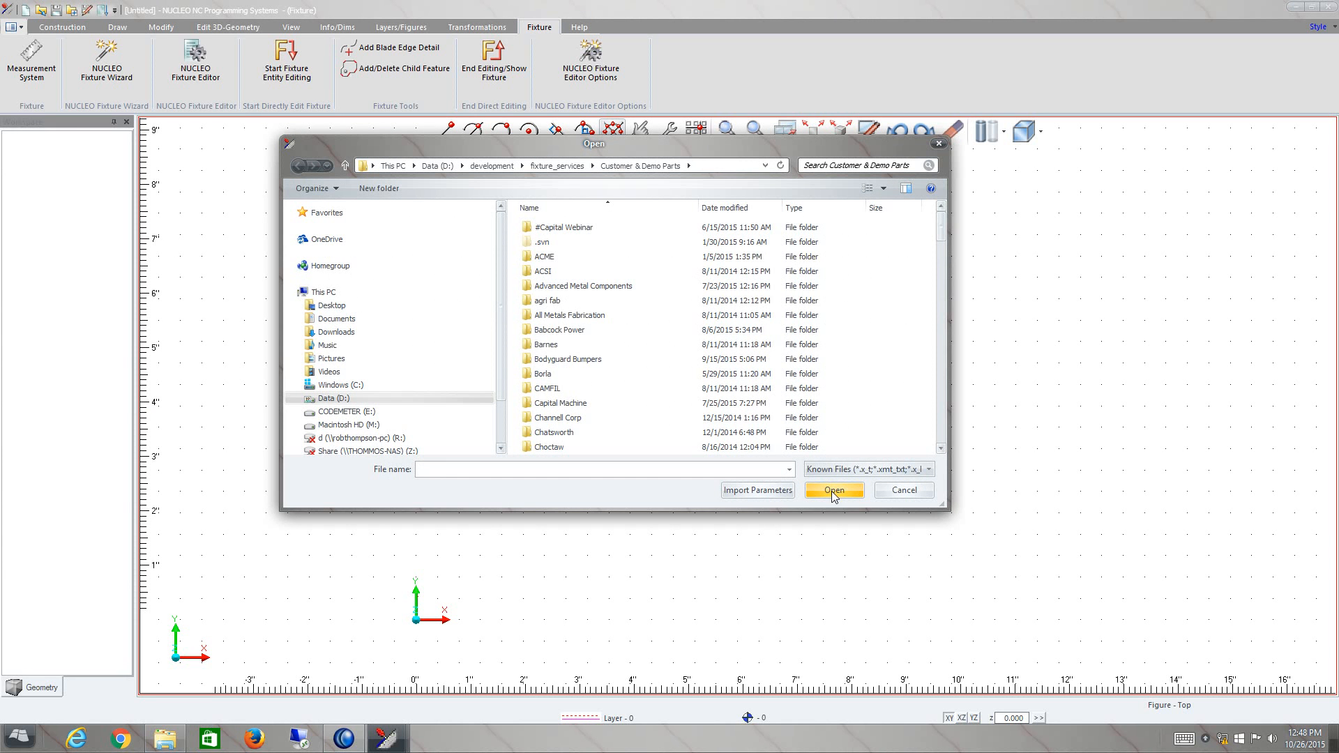
{"action": "mouse_move", "coordinate": [553, 469]}
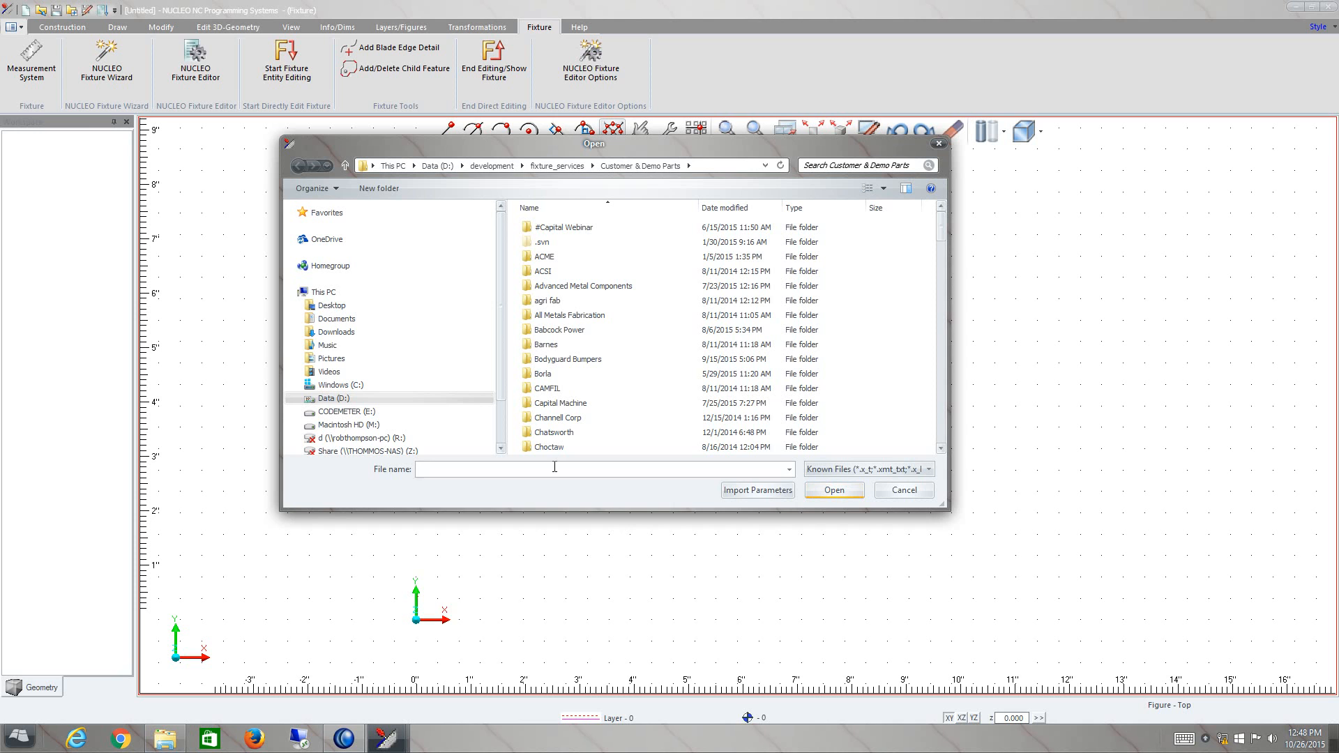
{"action": "type", "text": "box."}
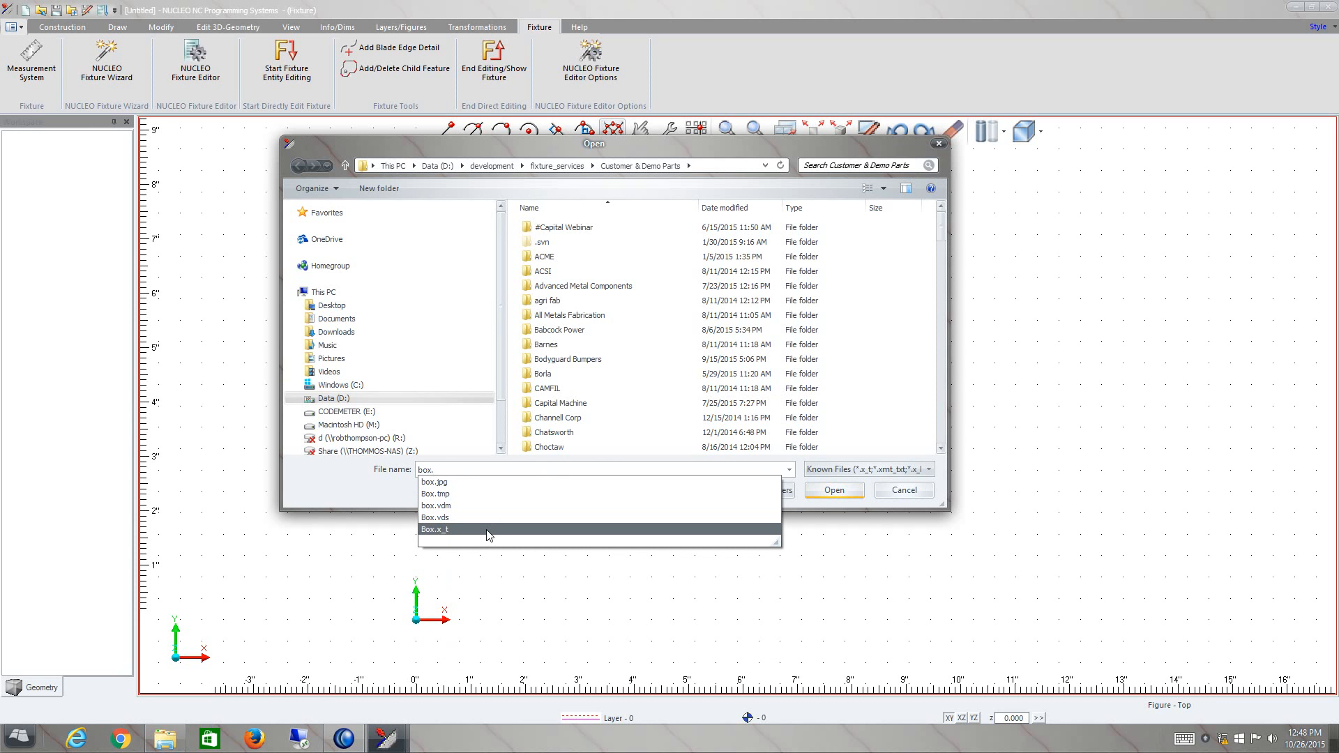
{"action": "left_click", "coordinate": [435, 530]}
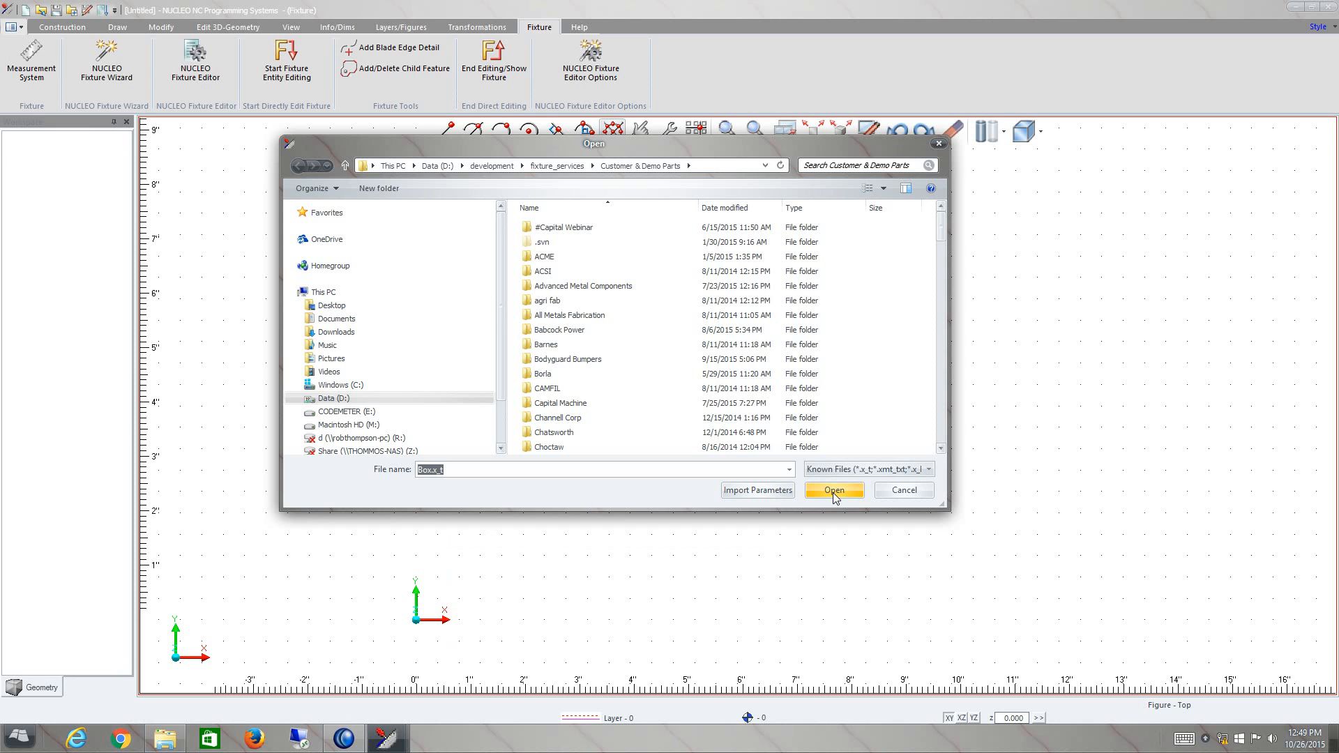
{"action": "left_click", "coordinate": [834, 491]}
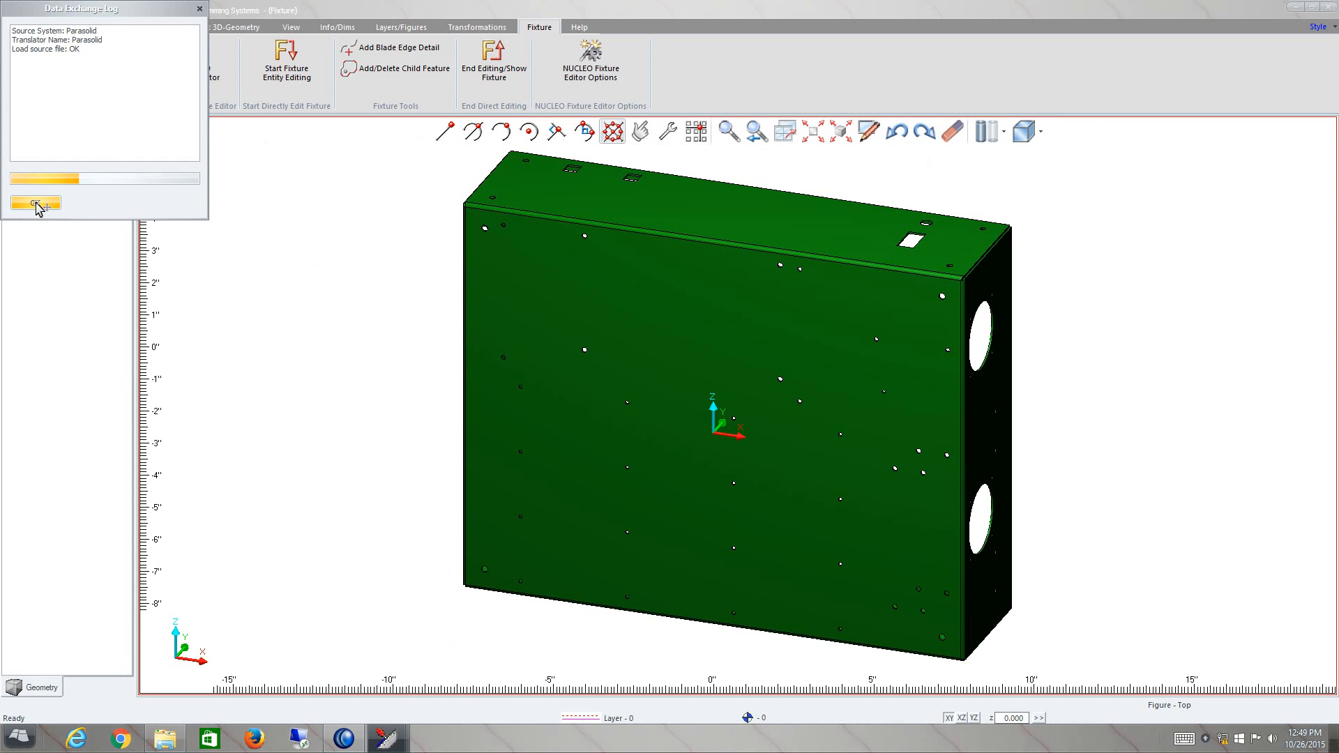
Step: Dismiss the Data Exchange Log so the Box solid appears in the tree
{"action": "left_click", "coordinate": [34, 203]}
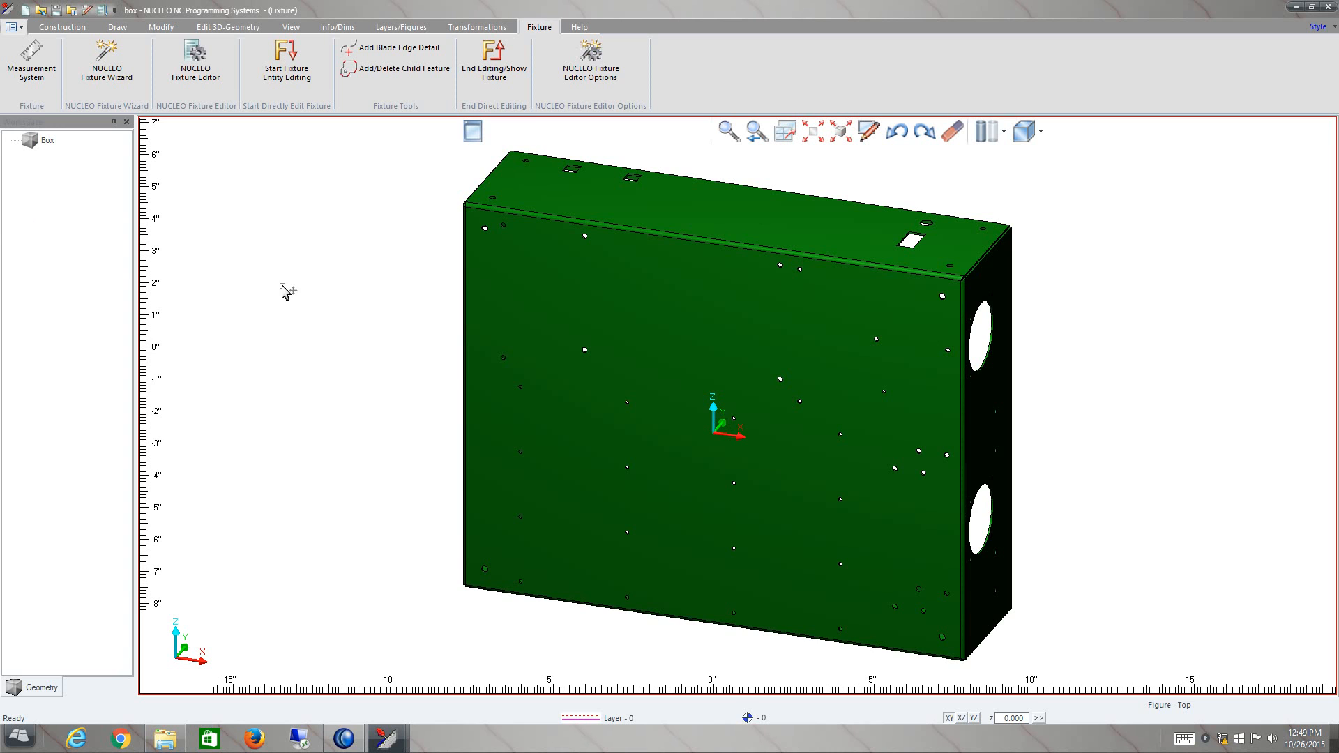
{"action": "mouse_move", "coordinate": [61, 189]}
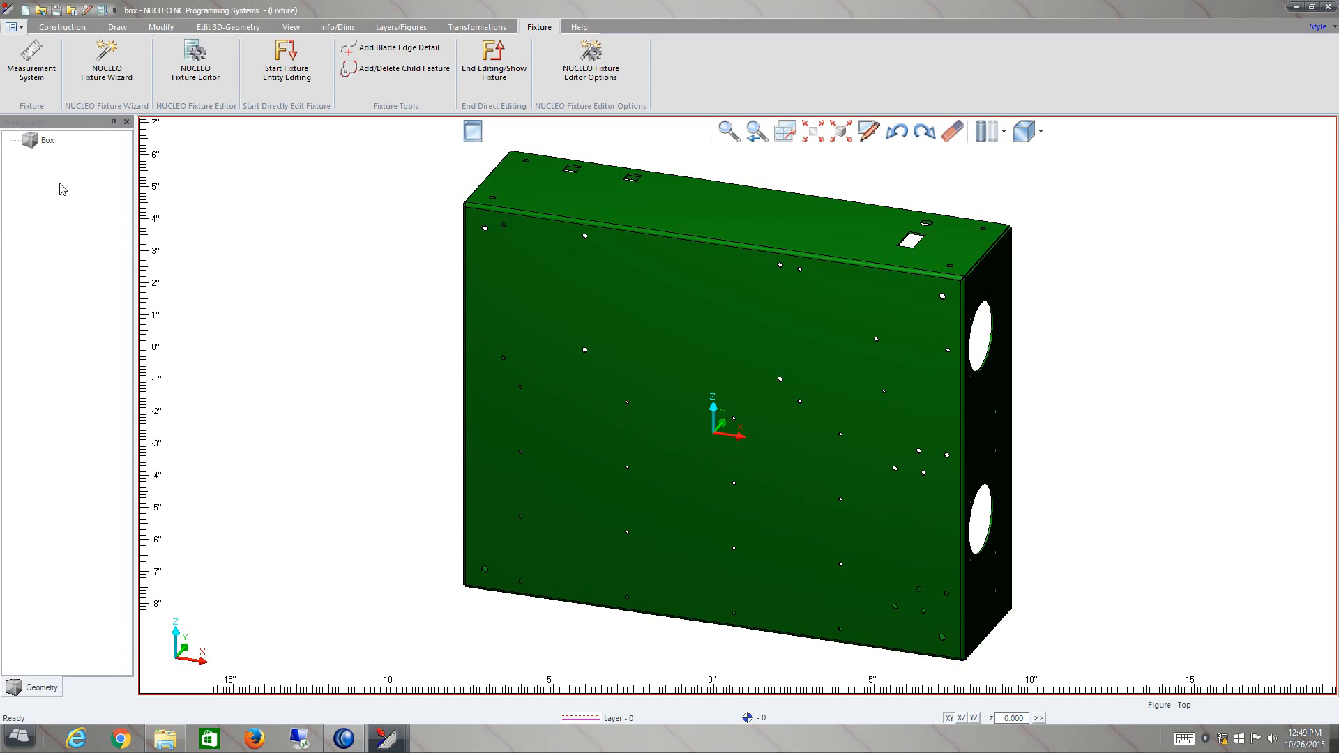
{"action": "mouse_move", "coordinate": [49, 148]}
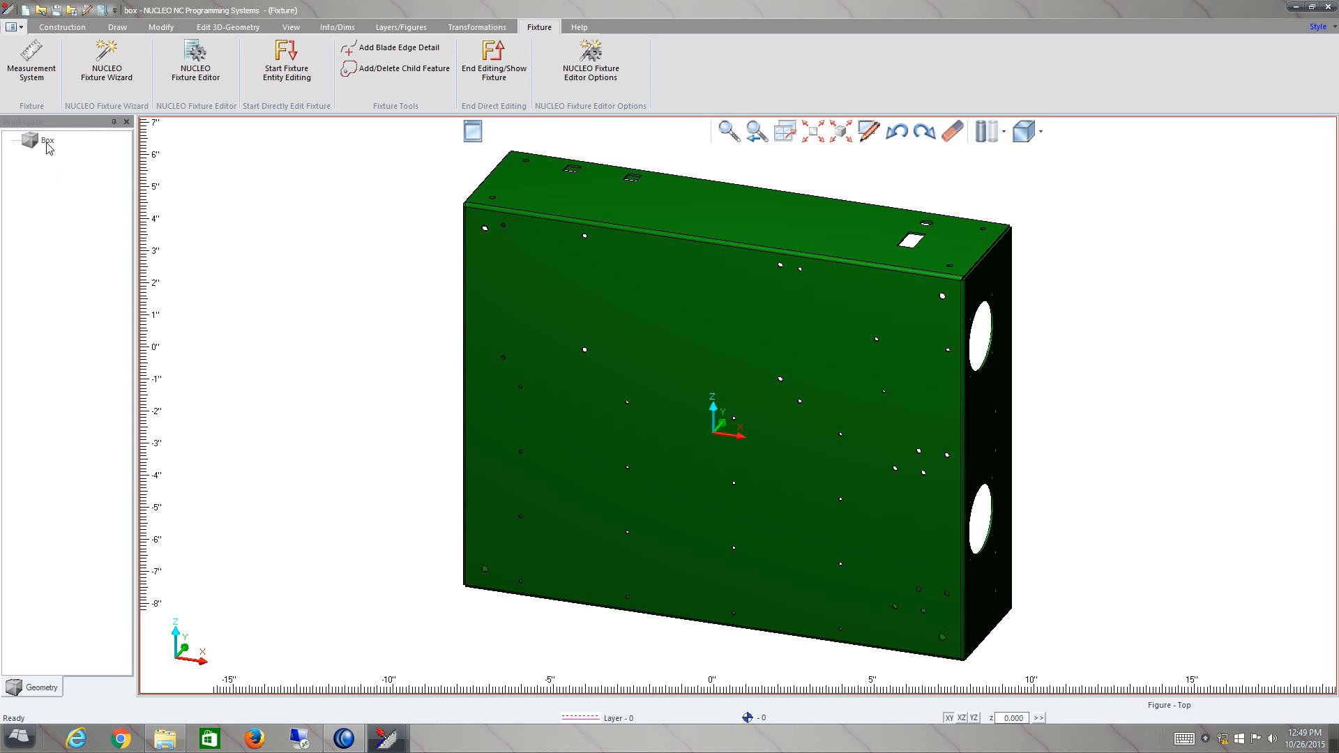
{"action": "mouse_move", "coordinate": [67, 174]}
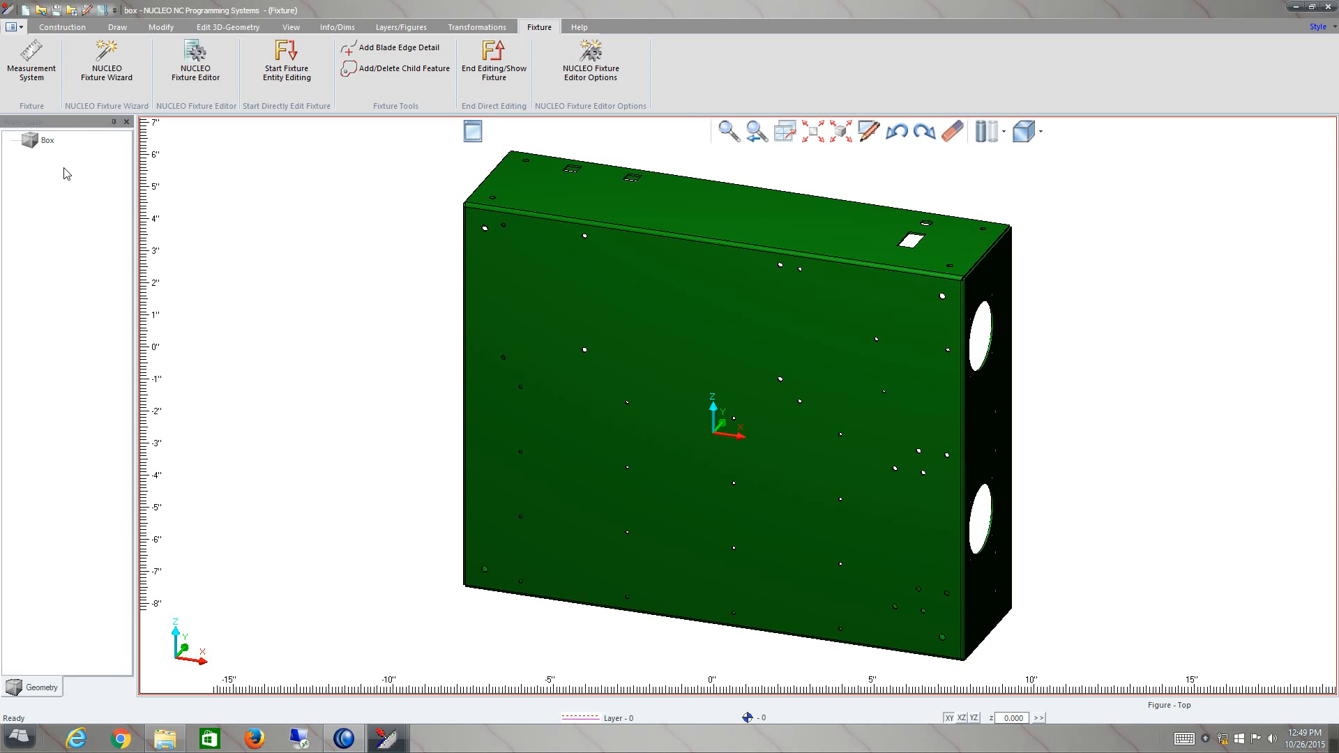
{"action": "mouse_move", "coordinate": [65, 169]}
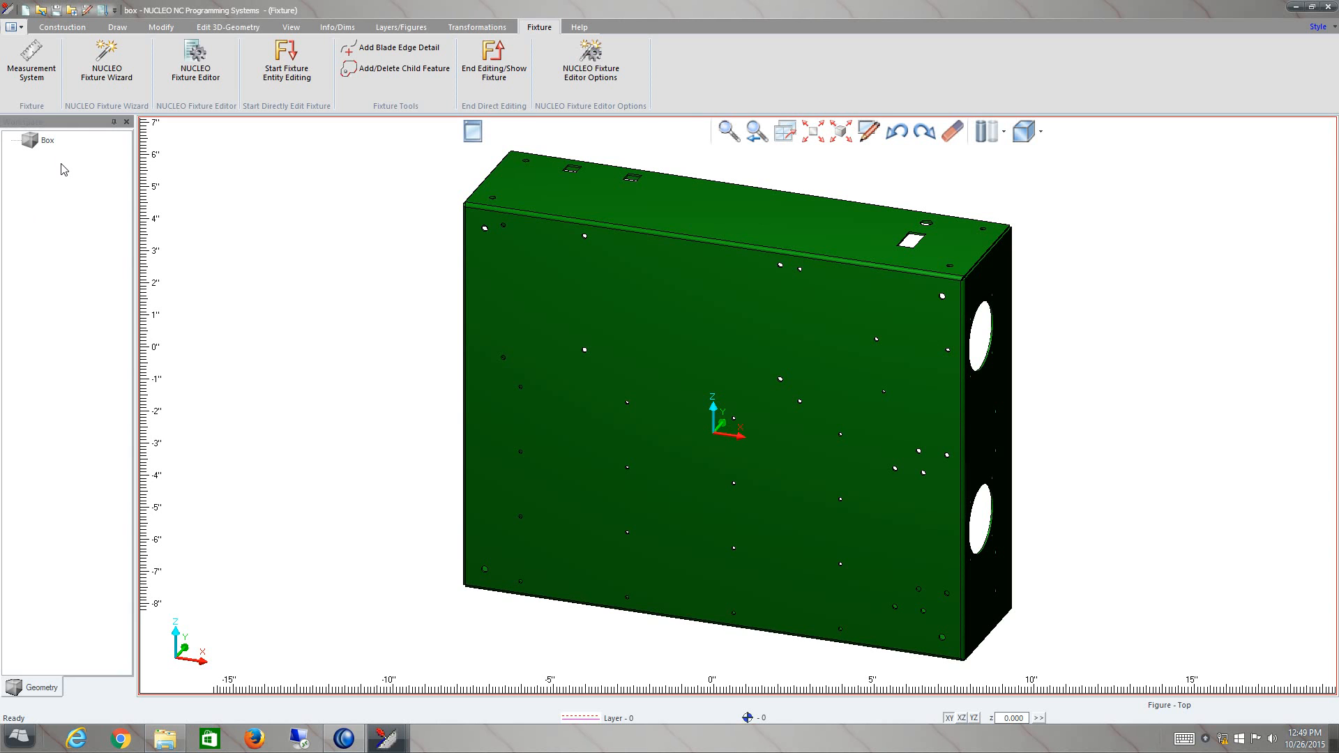
{"action": "mouse_move", "coordinate": [60, 254]}
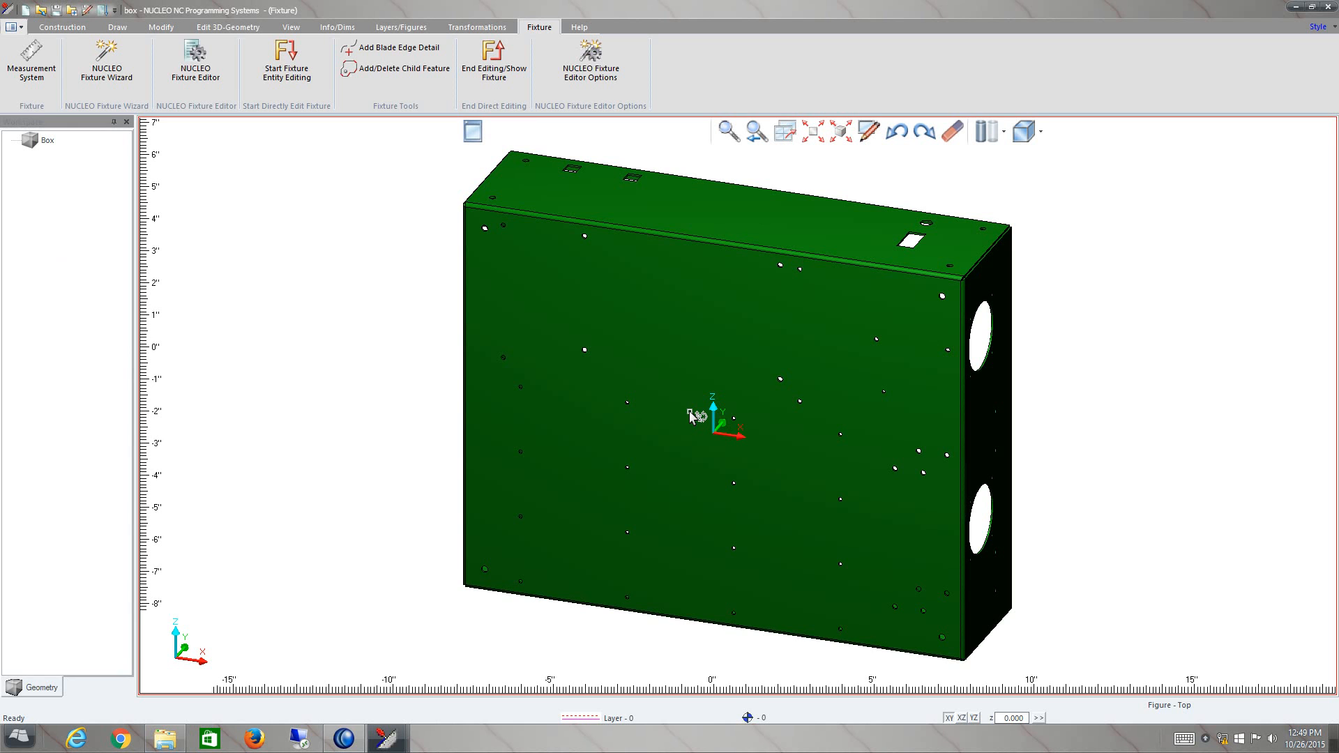
{"action": "mouse_move", "coordinate": [696, 415]}
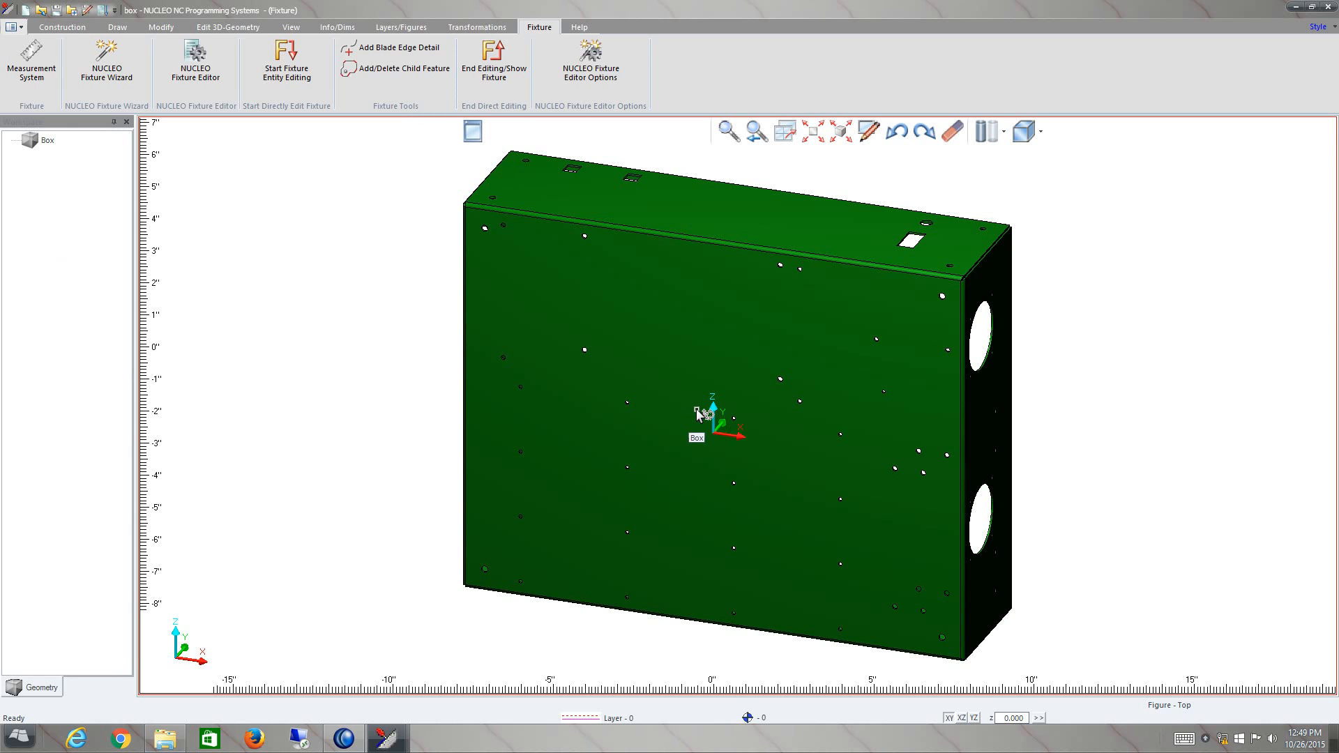
{"action": "mouse_move", "coordinate": [707, 422]}
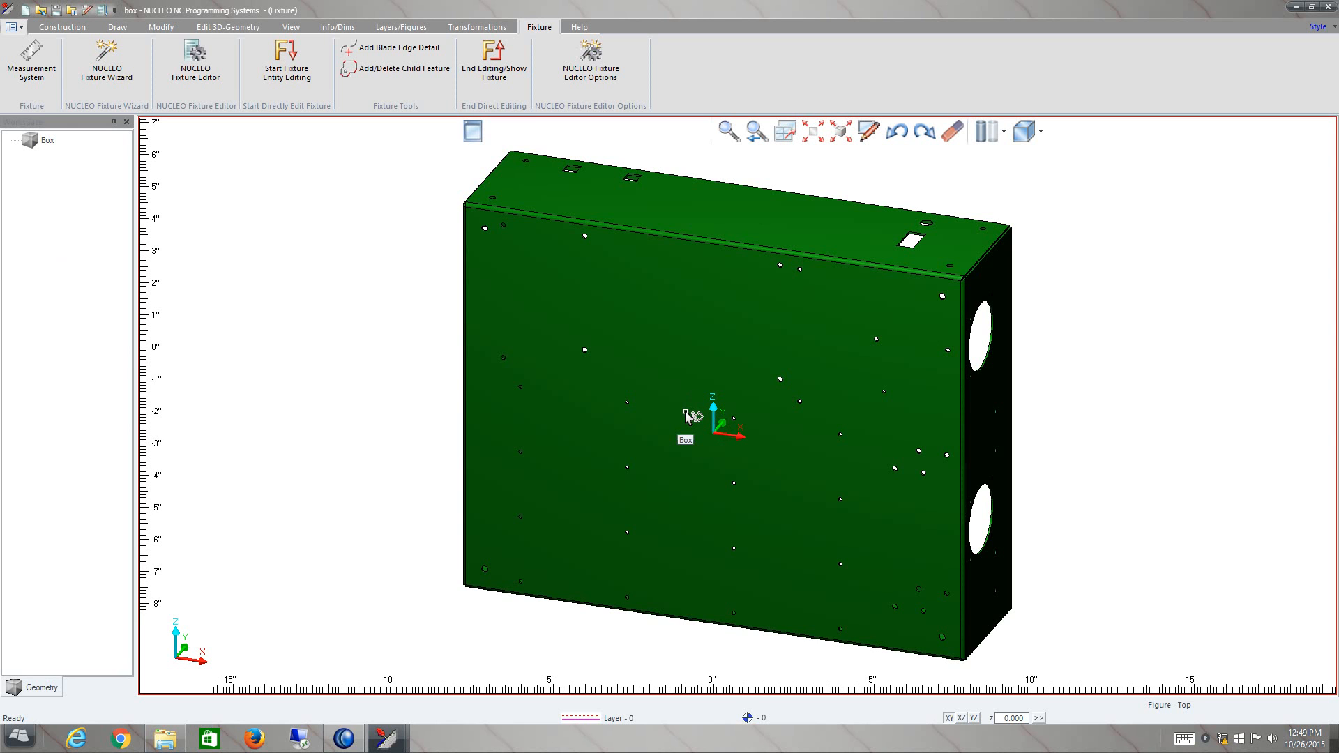
{"action": "mouse_move", "coordinate": [684, 414]}
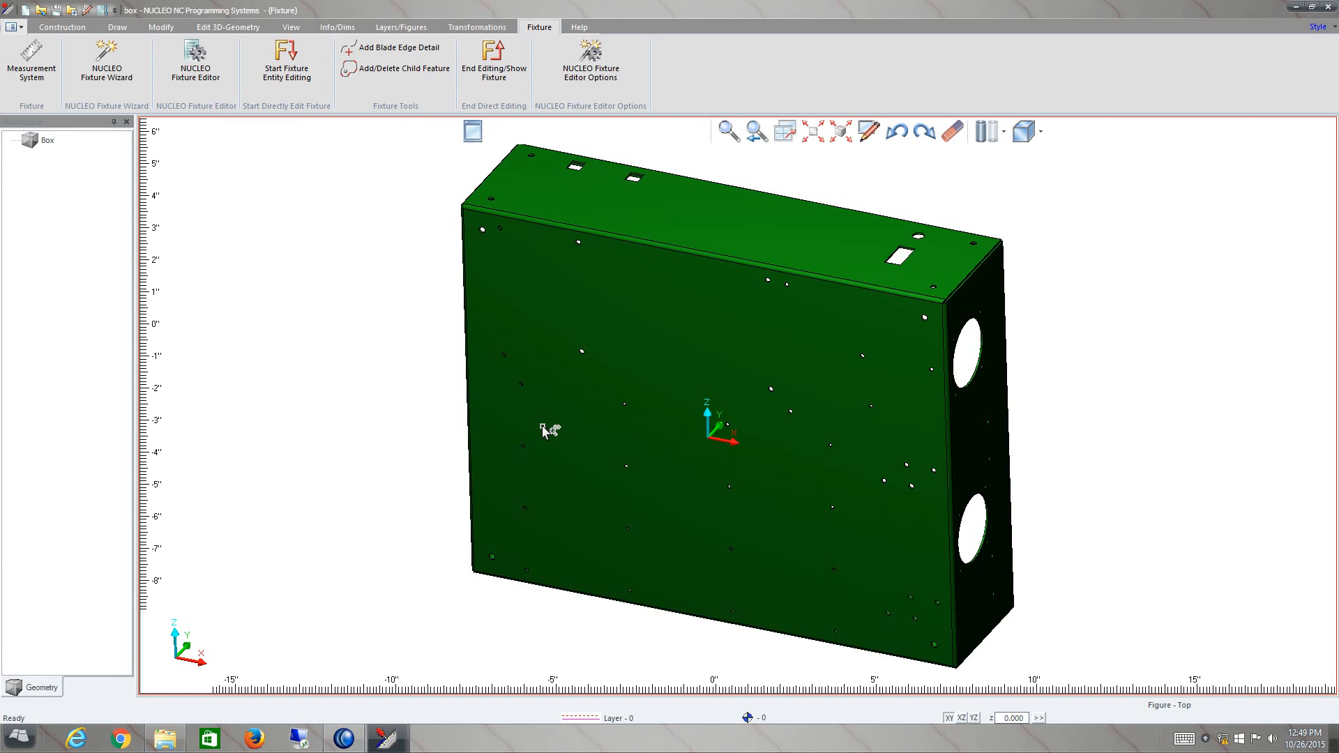
{"action": "mouse_move", "coordinate": [545, 424]}
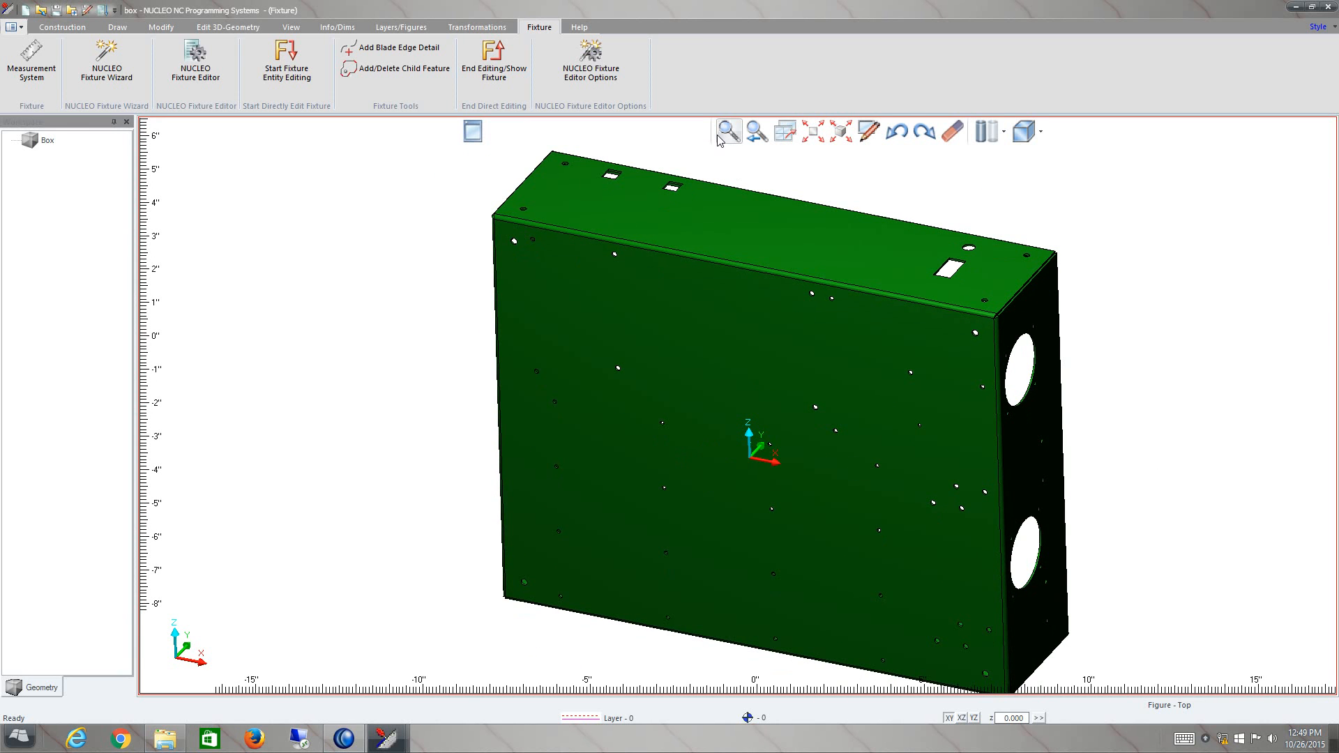
{"action": "mouse_move", "coordinate": [736, 137]}
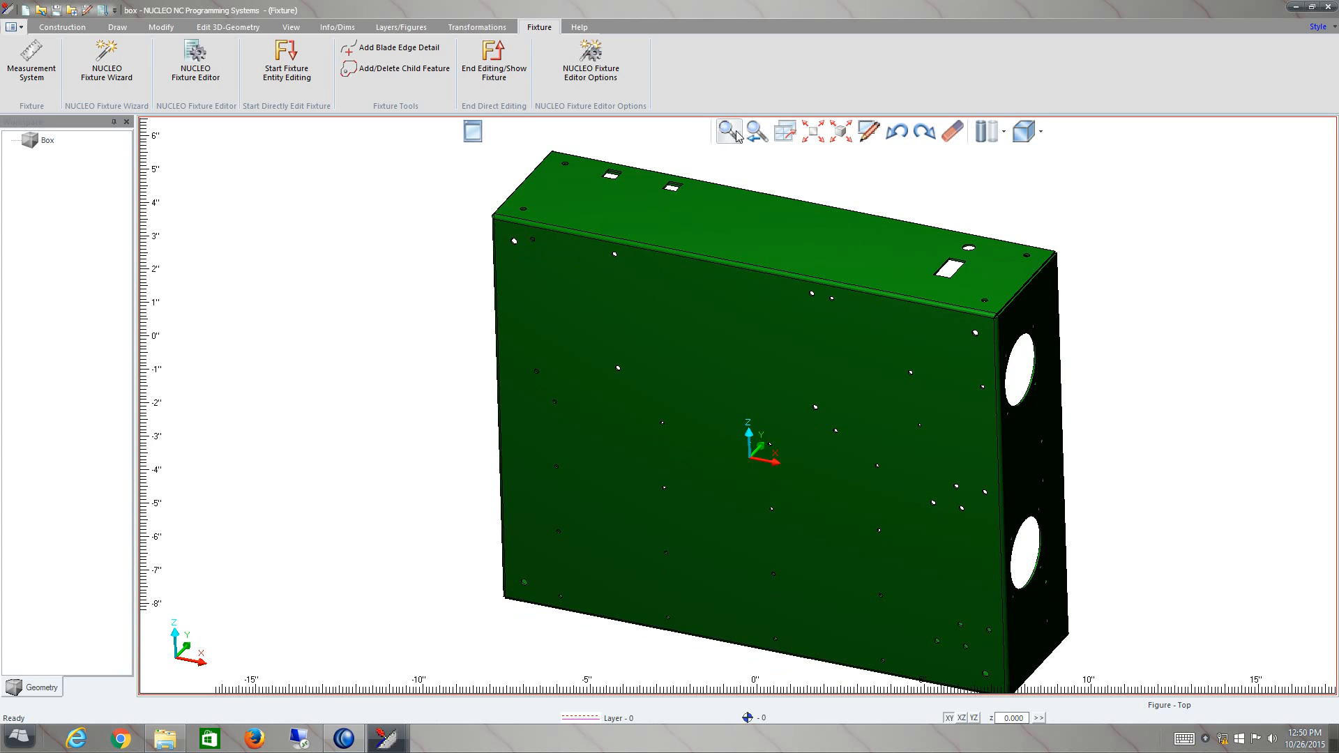
{"action": "mouse_move", "coordinate": [786, 136]}
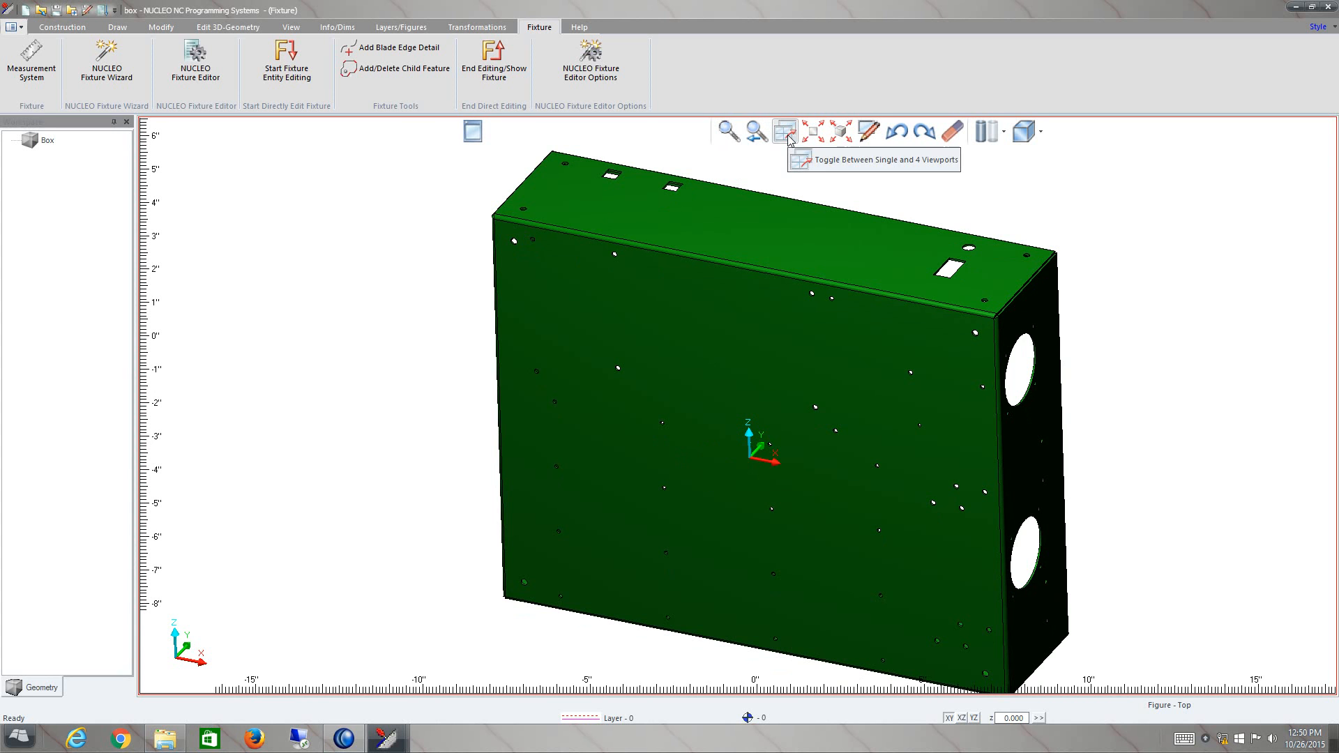
Step: Show the box in front, top, side and isometric viewports
{"action": "left_click", "coordinate": [783, 130]}
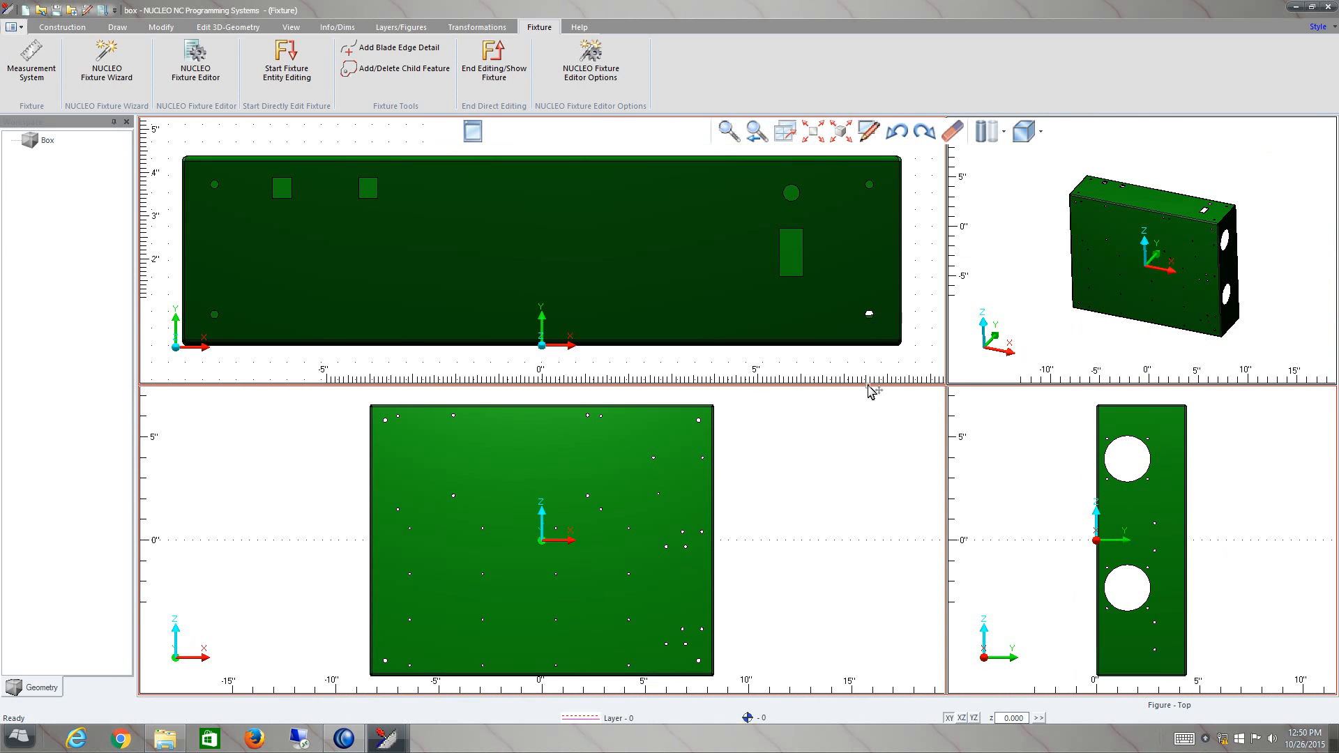
{"action": "mouse_move", "coordinate": [812, 132]}
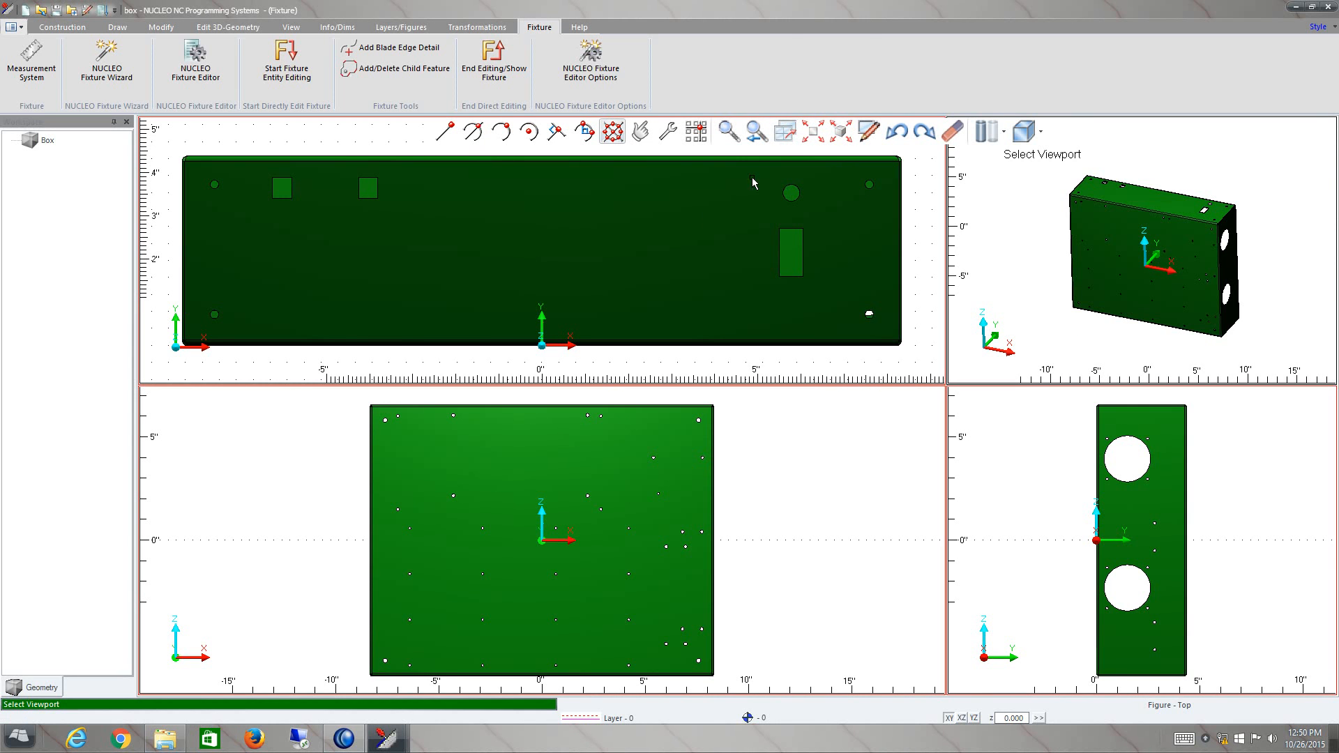
{"action": "mouse_move", "coordinate": [1145, 218]}
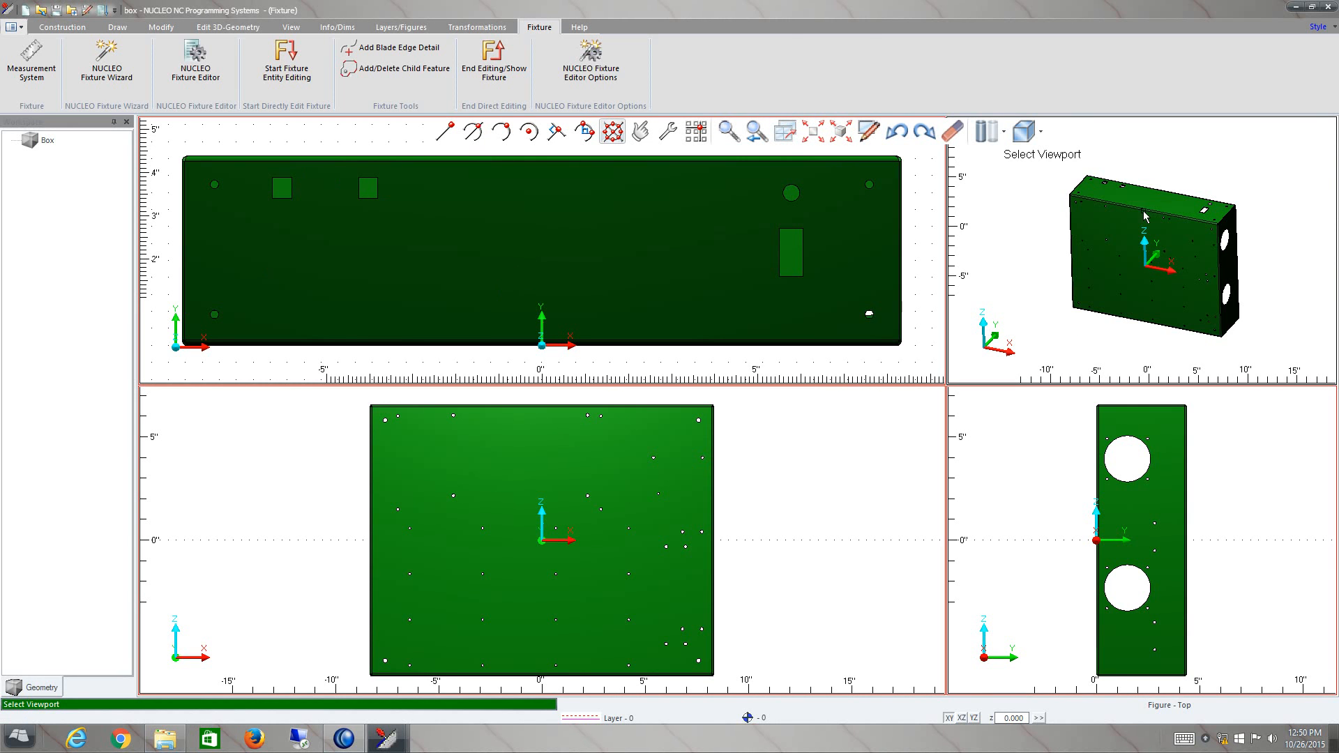
{"action": "mouse_move", "coordinate": [999, 169]}
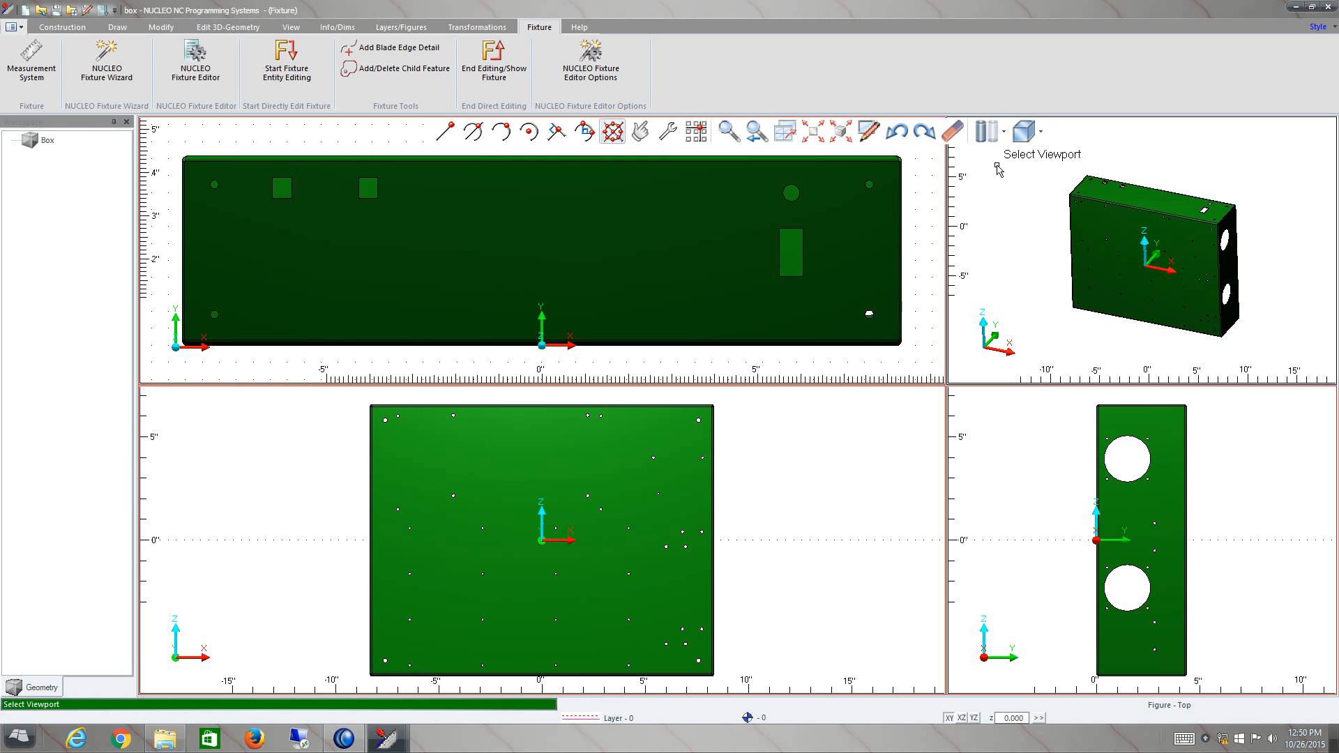
{"action": "mouse_move", "coordinate": [81, 723]}
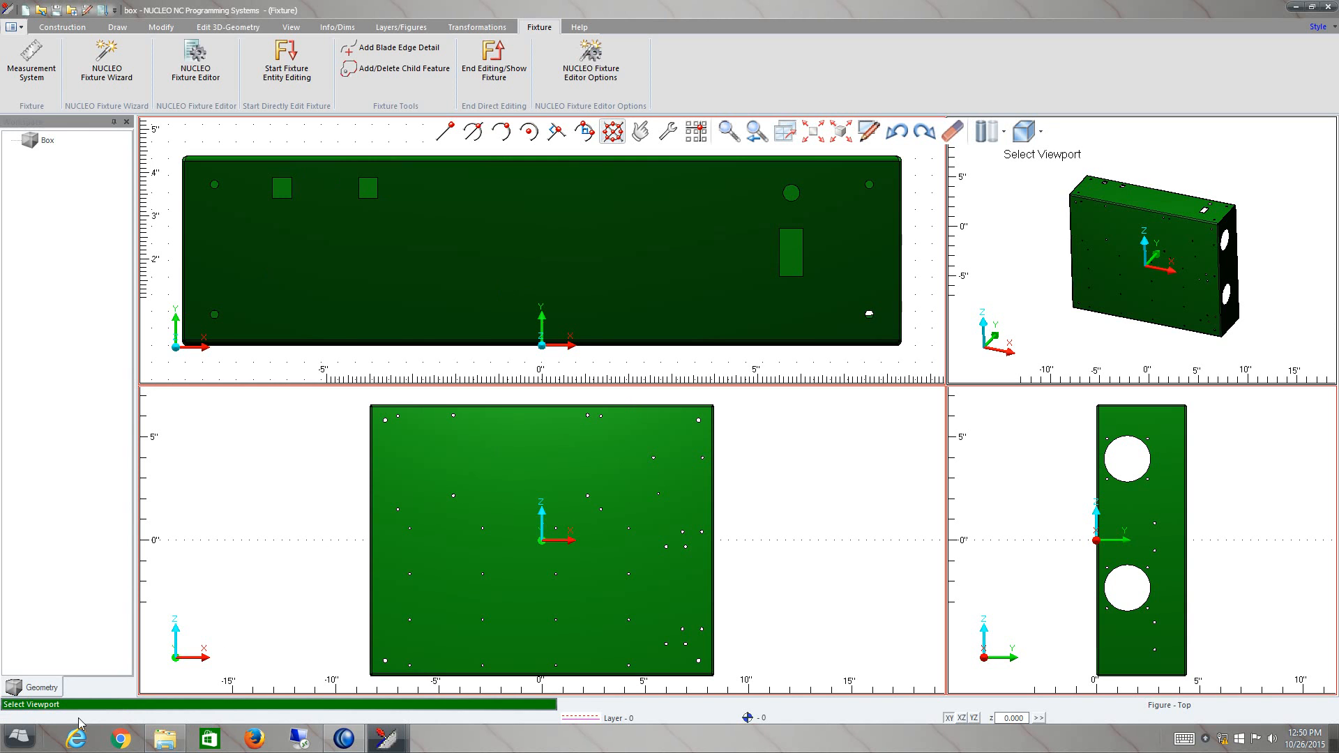
{"action": "mouse_move", "coordinate": [63, 718]}
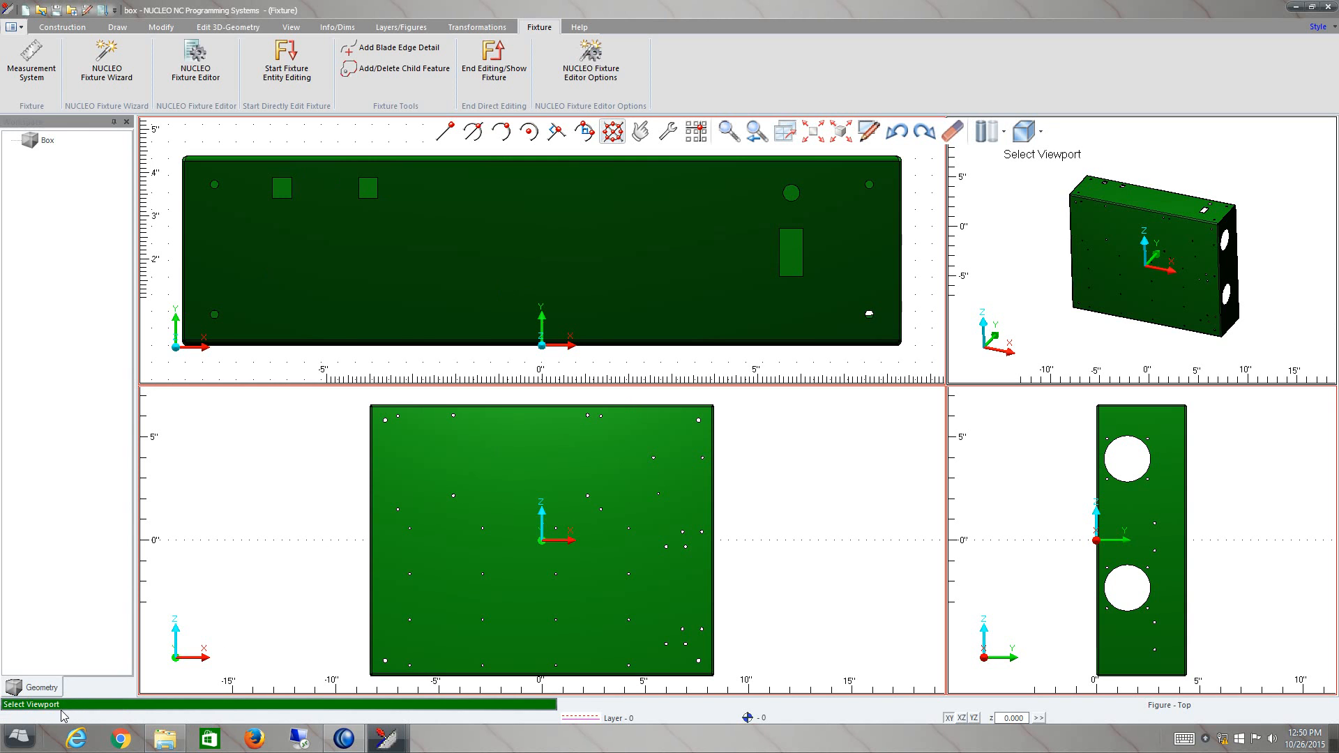
{"action": "mouse_move", "coordinate": [1050, 304]}
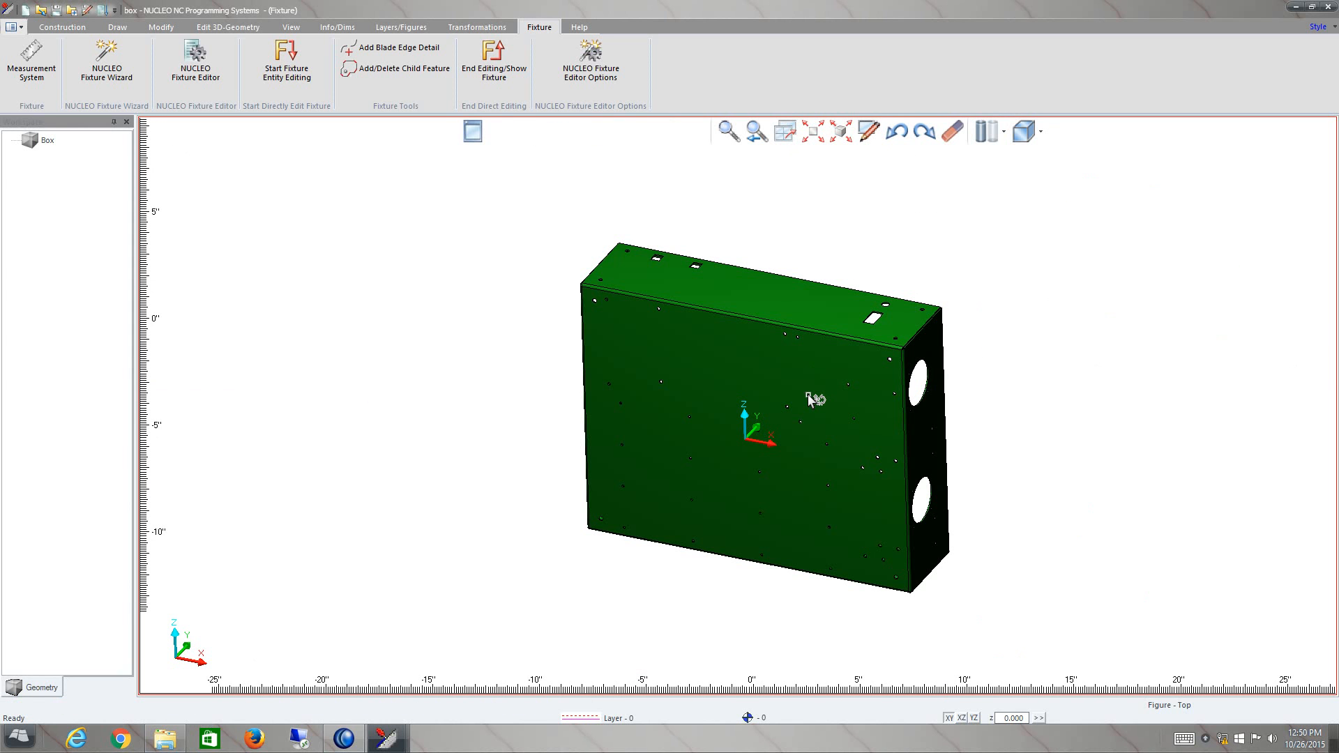
{"action": "mouse_move", "coordinate": [793, 470]}
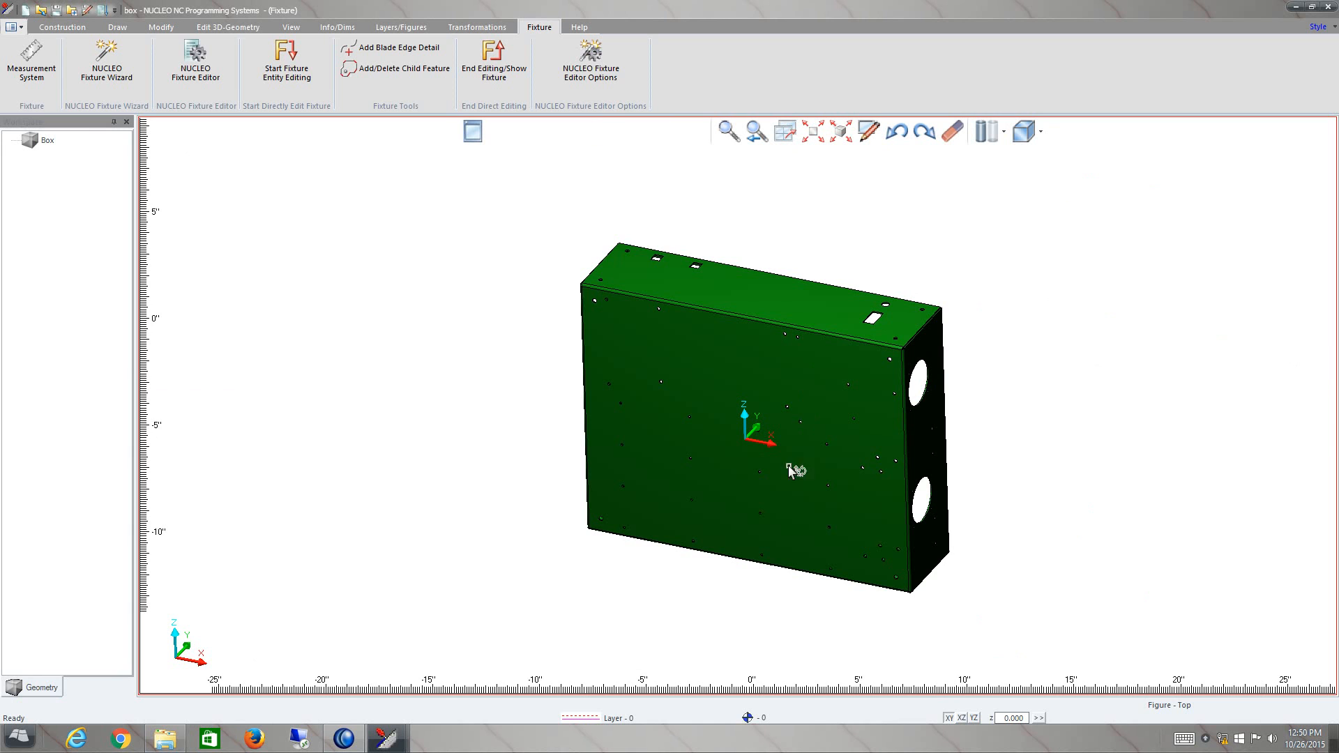
{"action": "mouse_move", "coordinate": [897, 132]}
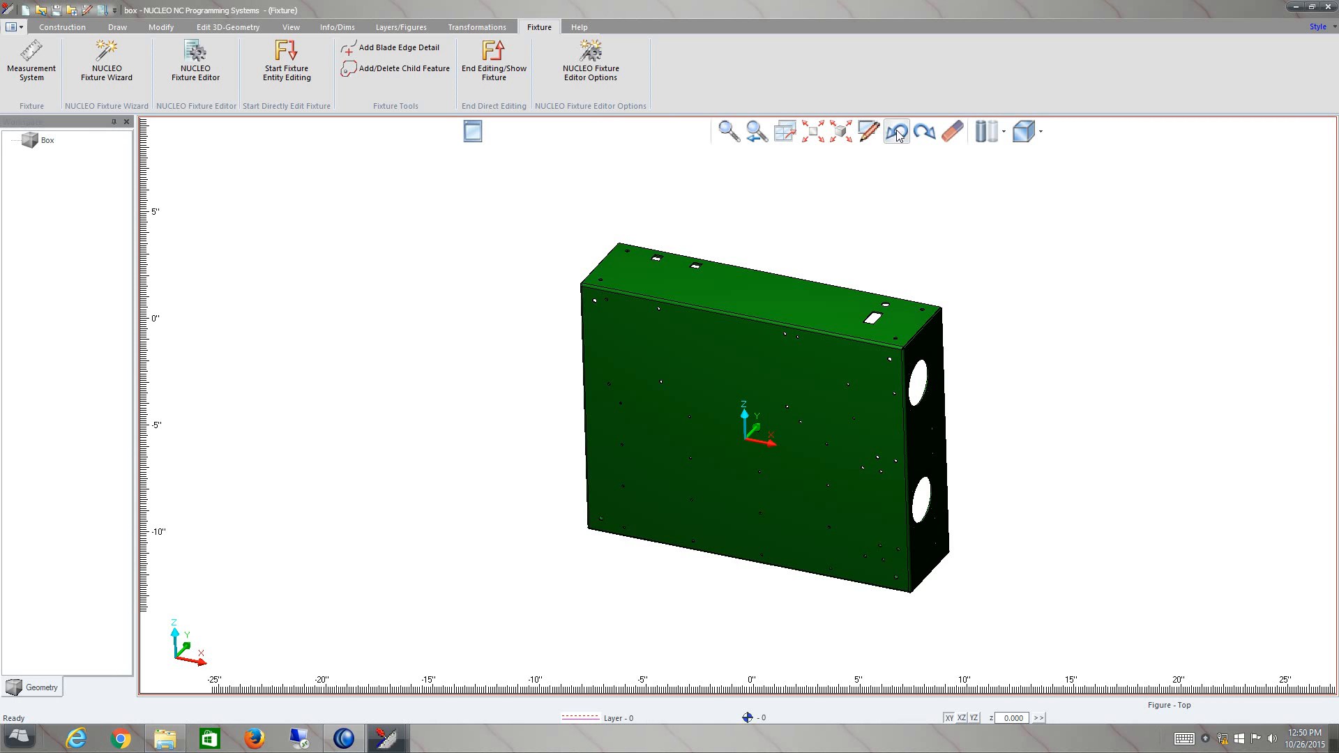
{"action": "mouse_move", "coordinate": [951, 130]}
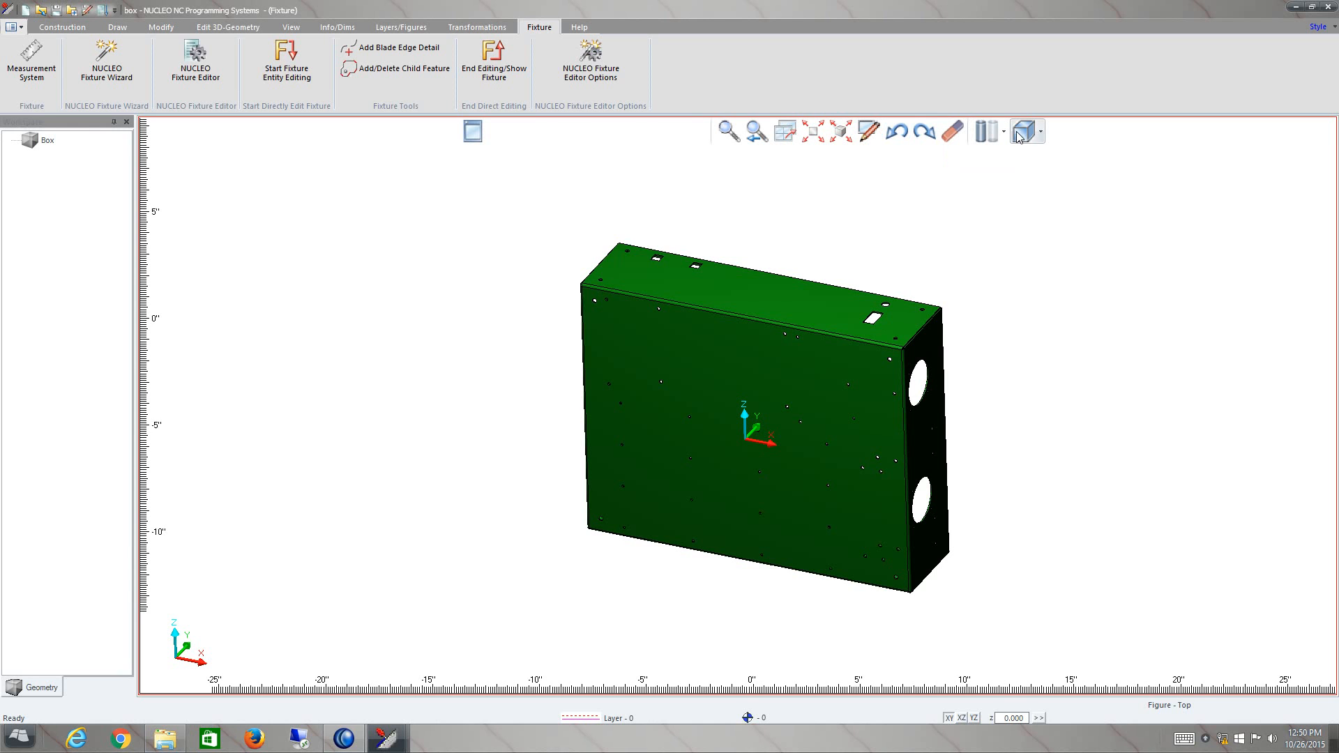
{"action": "left_click", "coordinate": [1040, 133]}
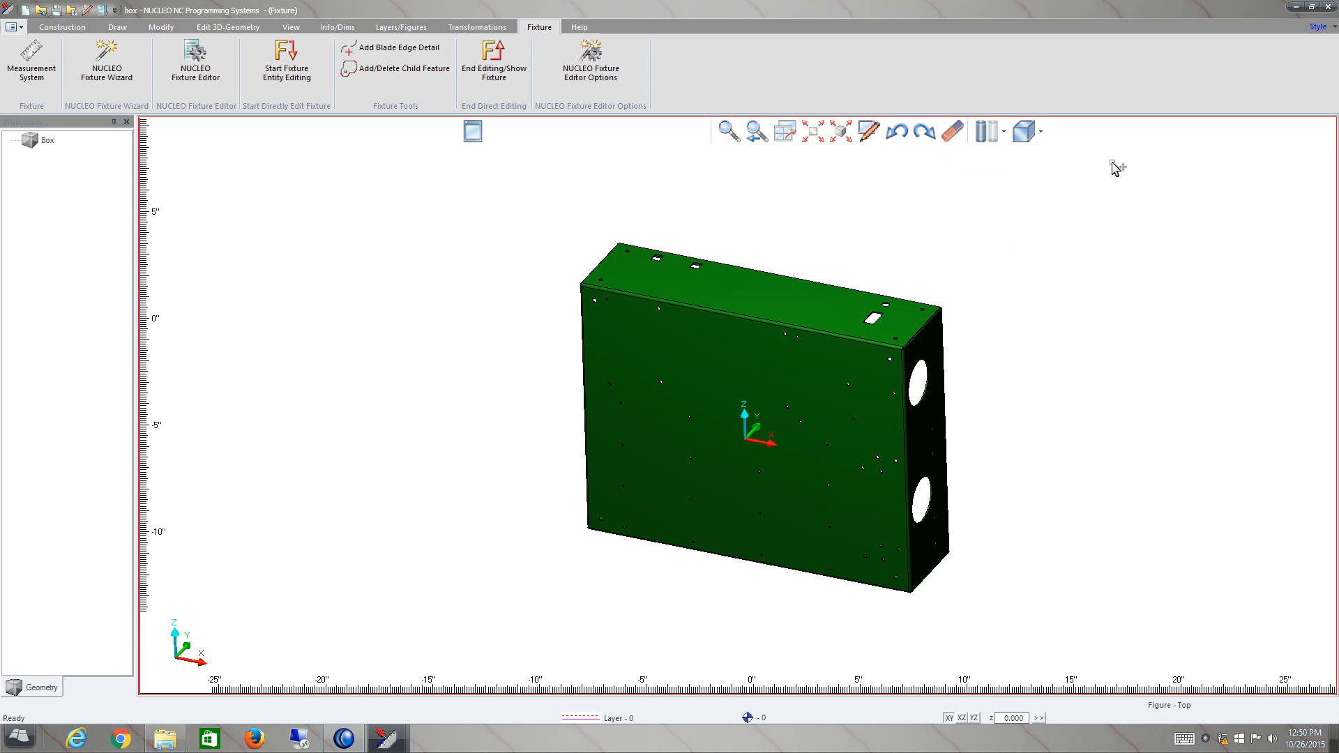
{"action": "mouse_move", "coordinate": [860, 289]}
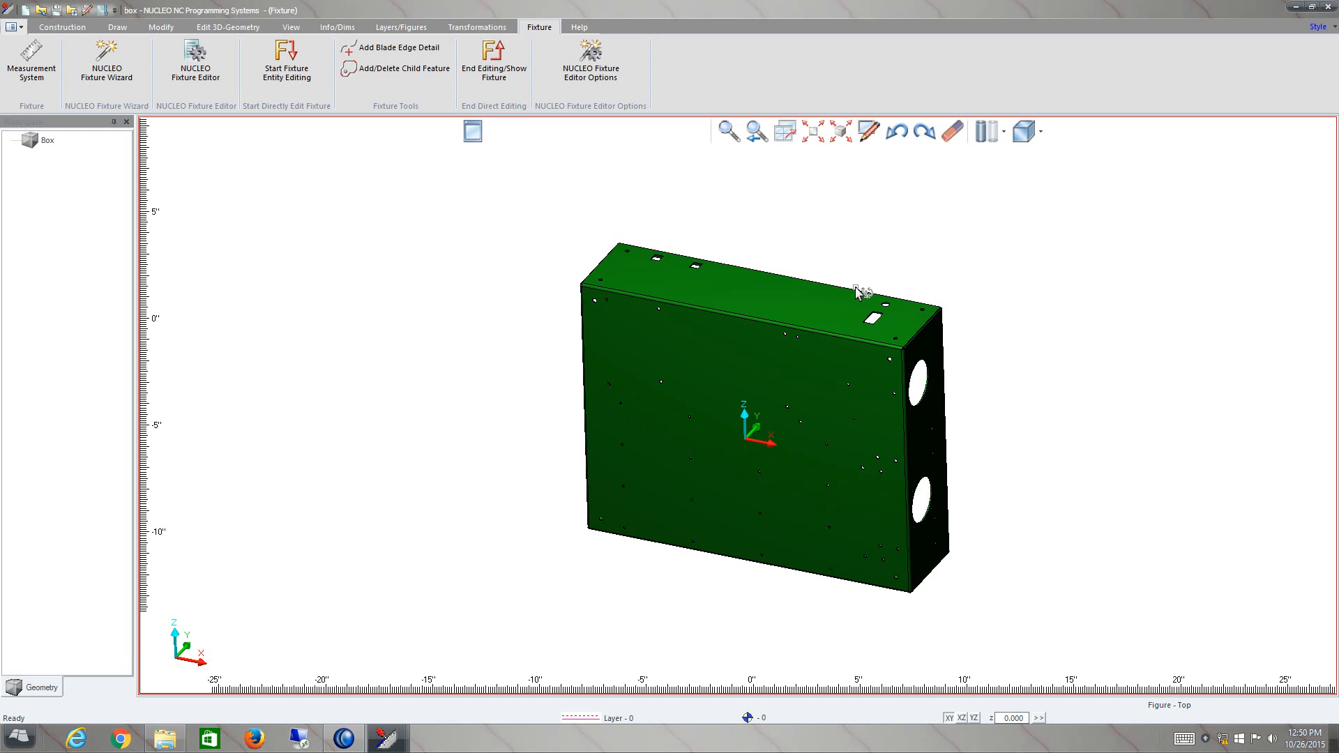
{"action": "mouse_move", "coordinate": [952, 130]}
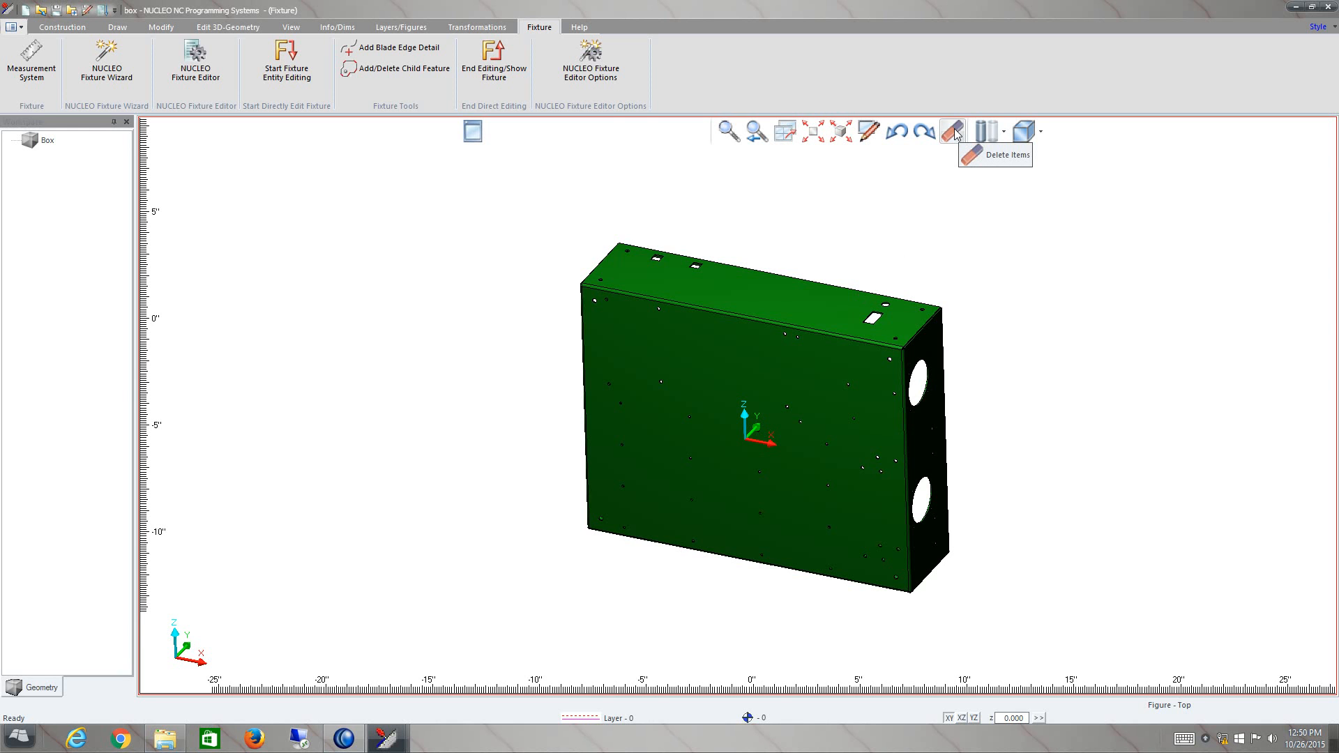
{"action": "left_click", "coordinate": [952, 130]}
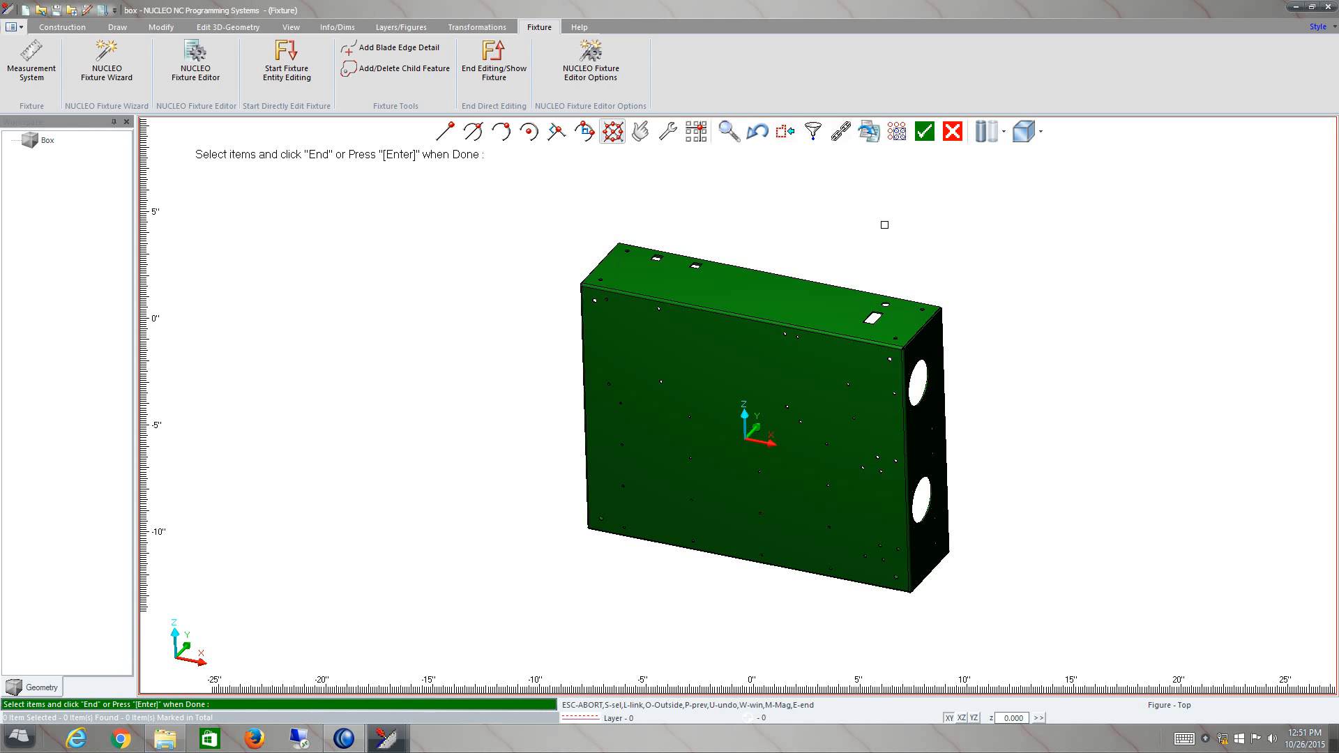
{"action": "mouse_move", "coordinate": [814, 254]}
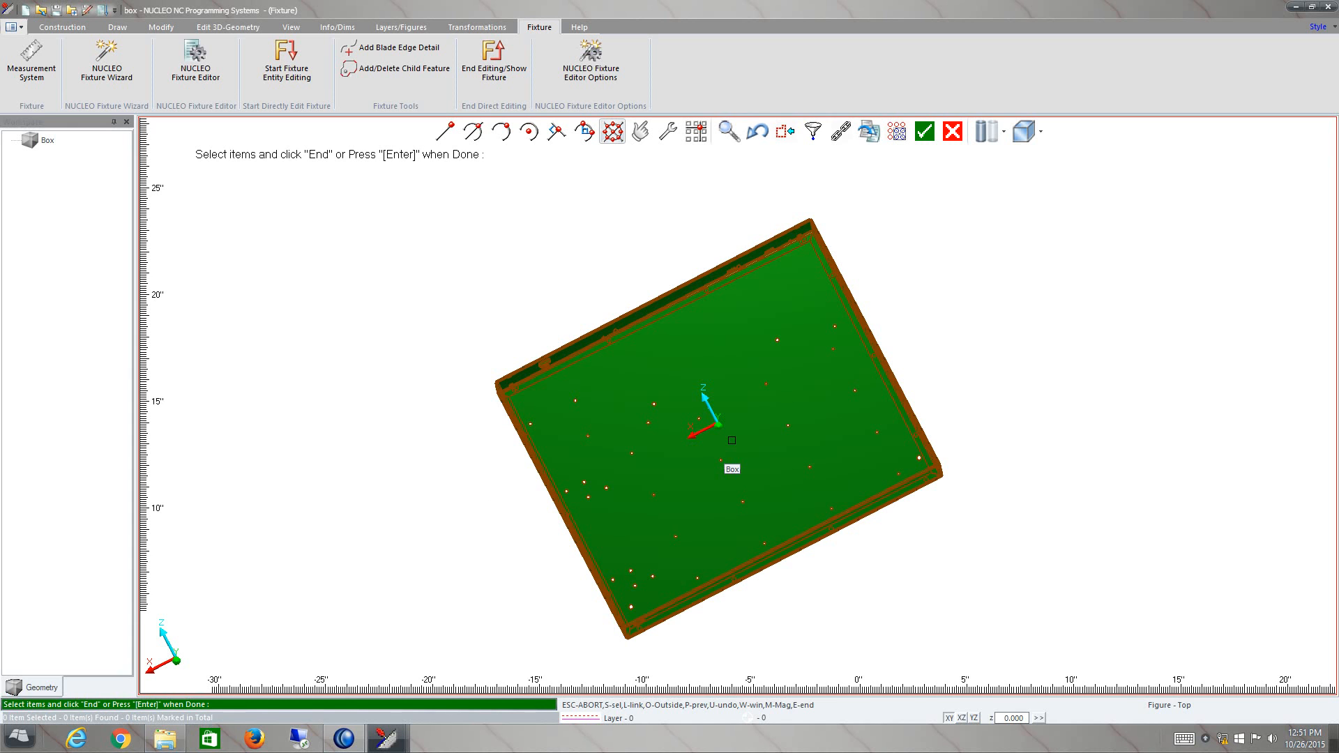
{"action": "left_click", "coordinate": [923, 130]}
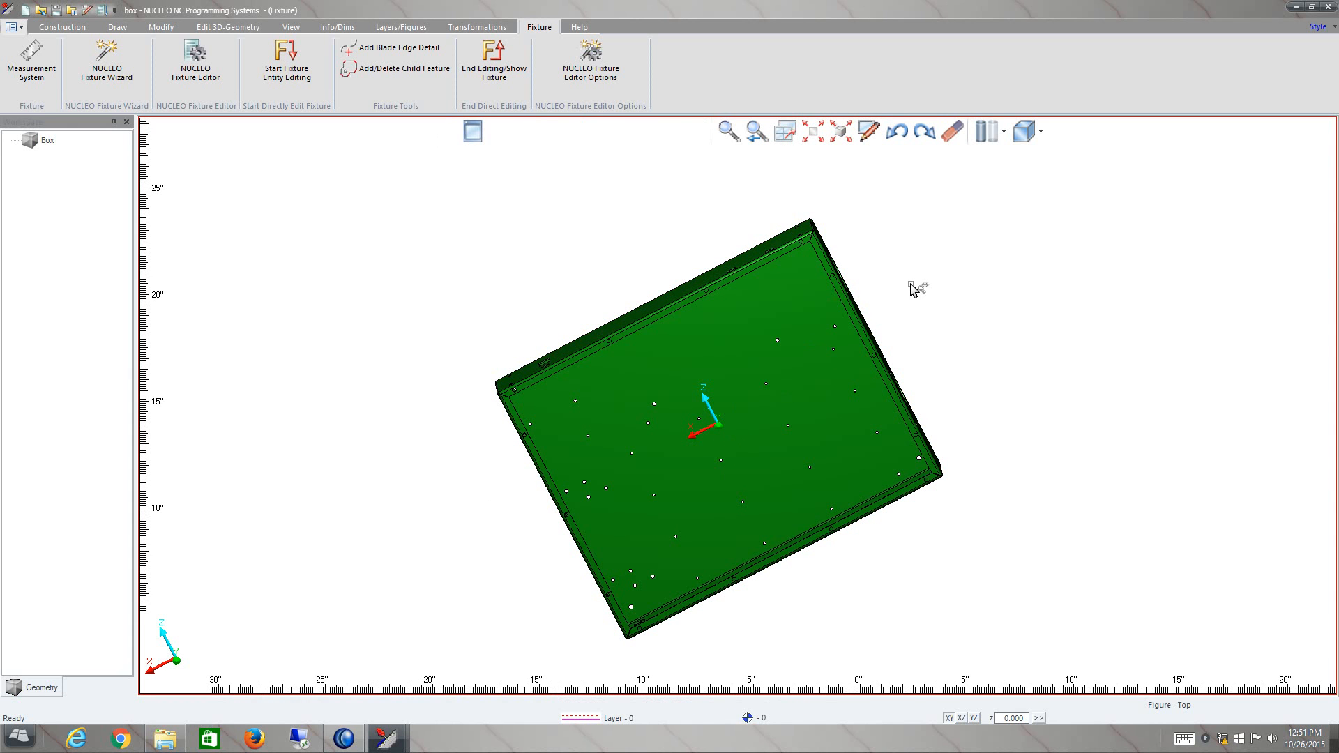
{"action": "scroll", "scroll_direction": "down", "scroll_amount": 3}
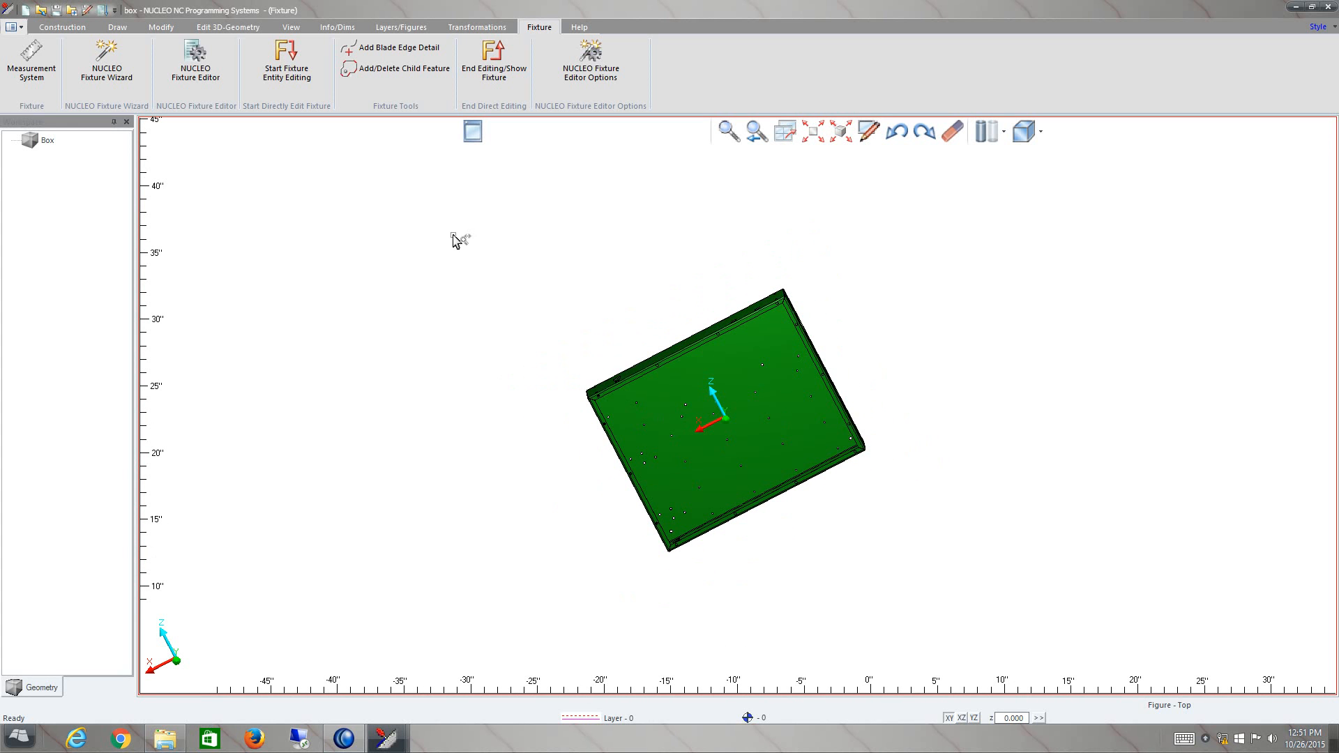
{"action": "mouse_move", "coordinate": [476, 27]}
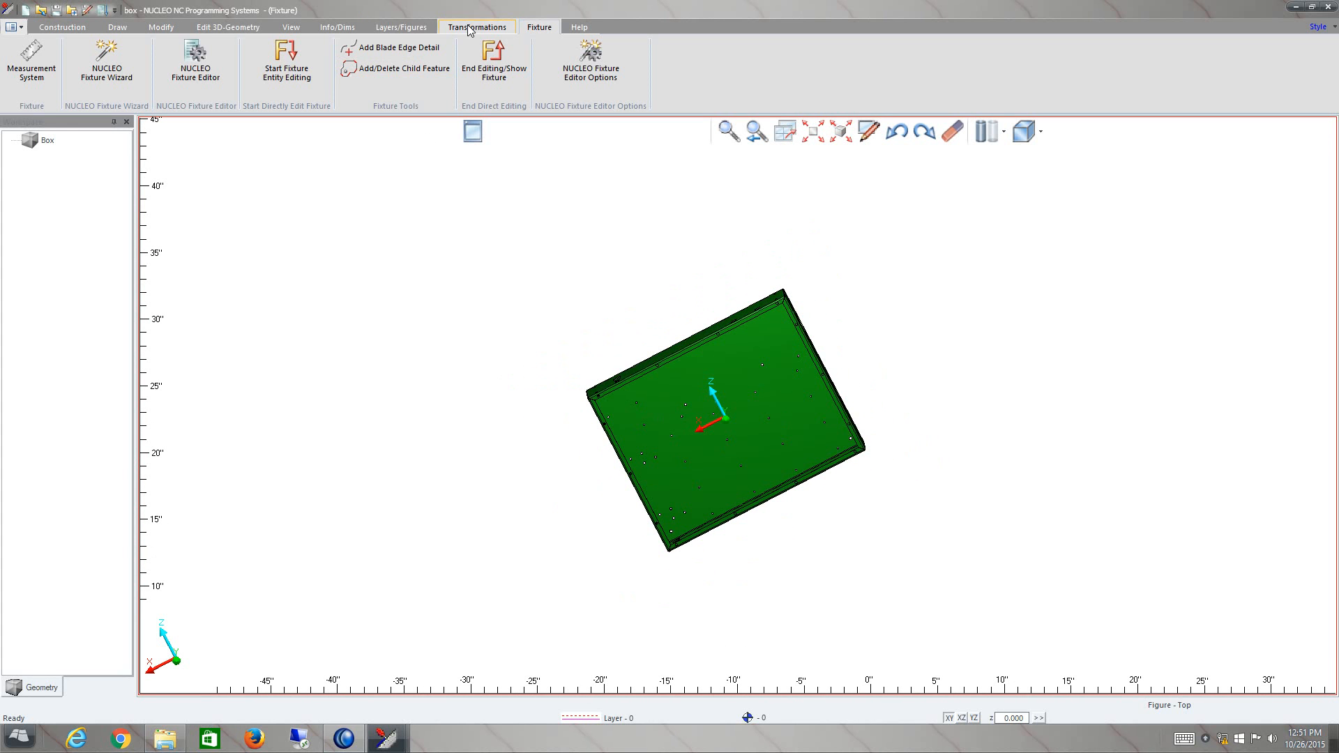
Step: Copy-translate the box from its midpoint to create SOLID_001 lower left
{"action": "left_click", "coordinate": [477, 27]}
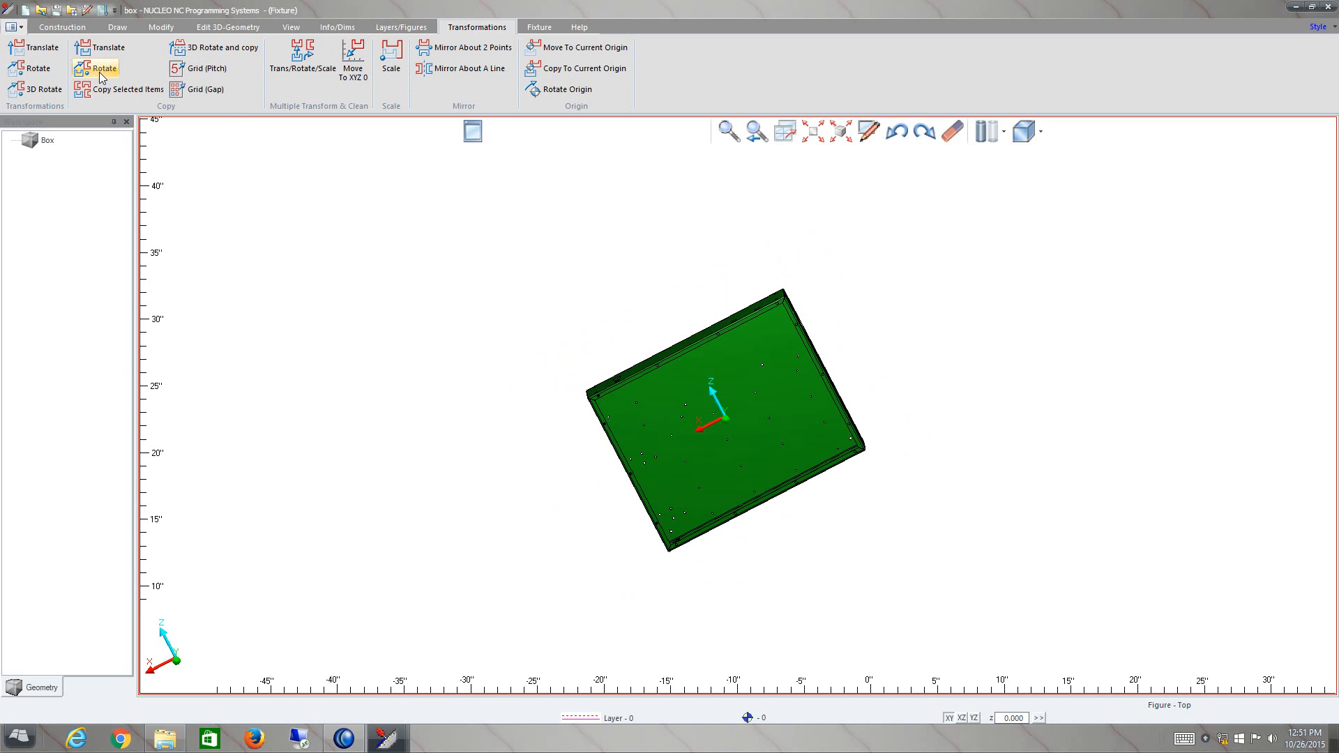
{"action": "mouse_move", "coordinate": [96, 69]}
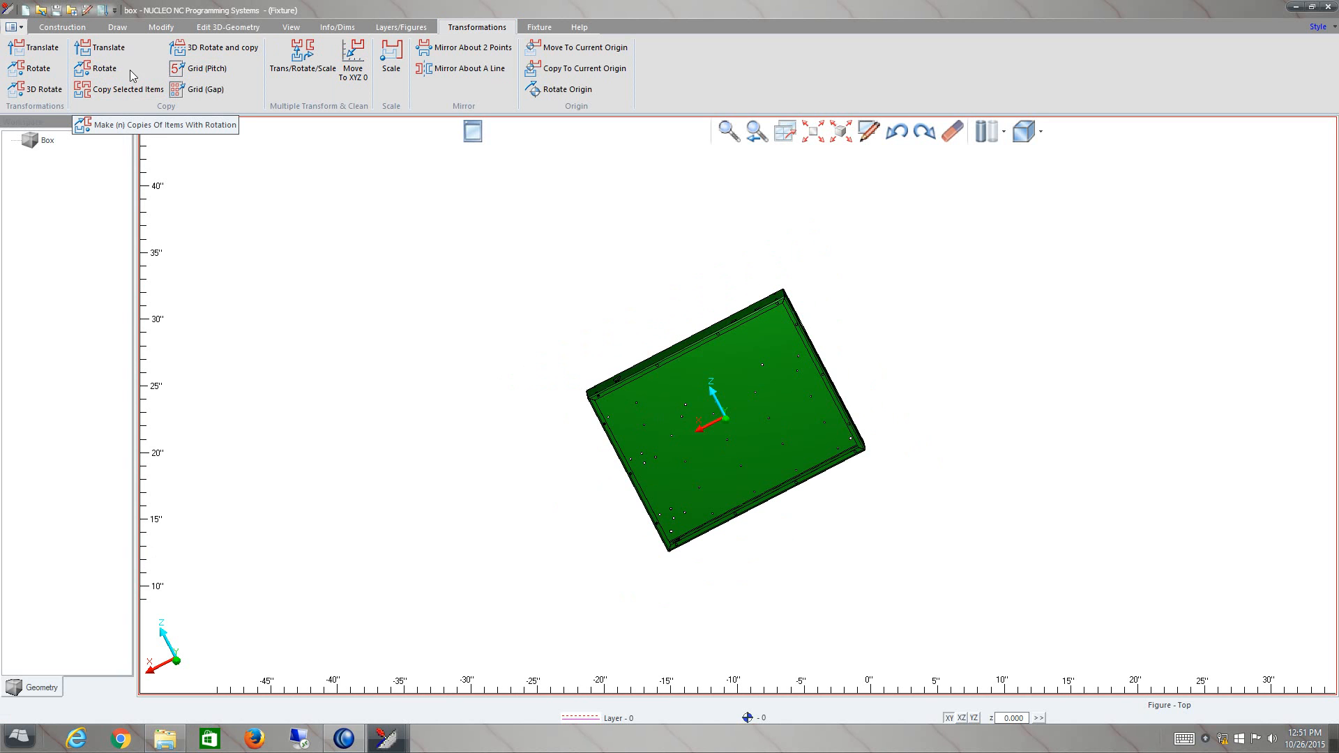
{"action": "mouse_move", "coordinate": [35, 89]}
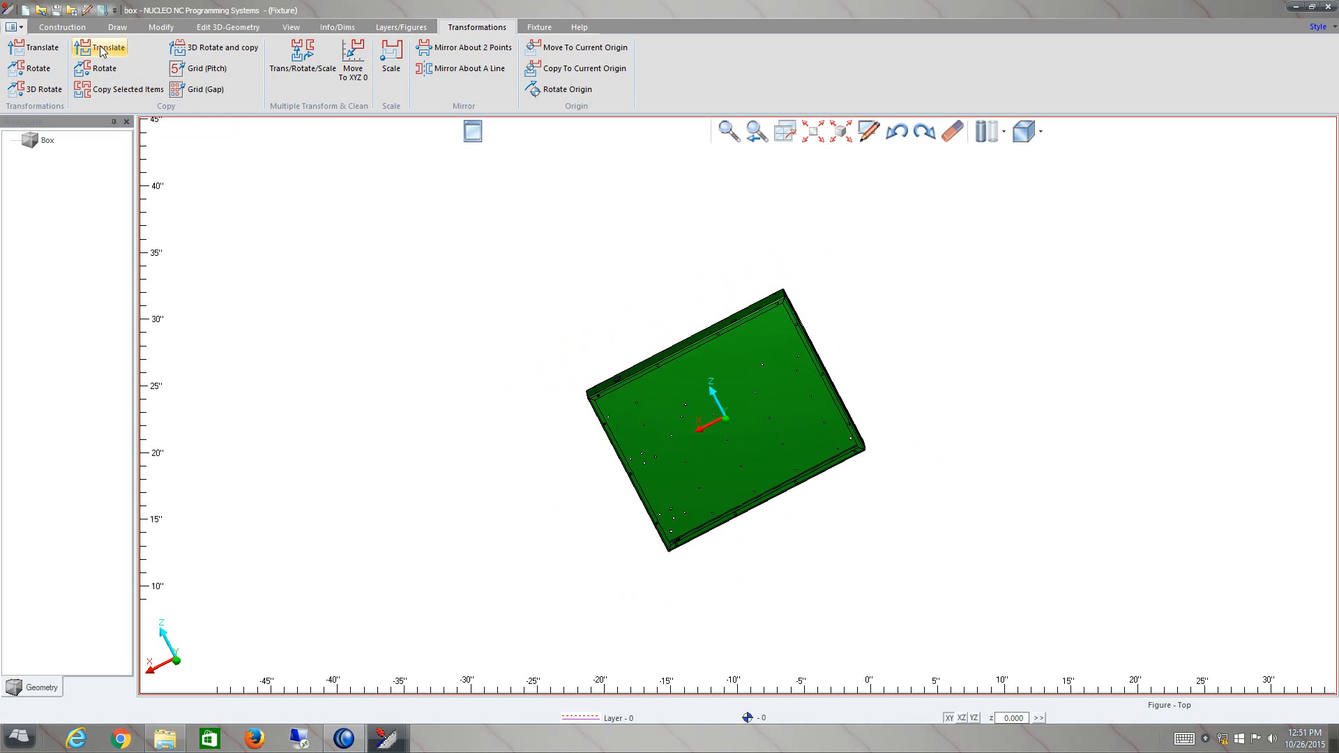
{"action": "left_click", "coordinate": [104, 47]}
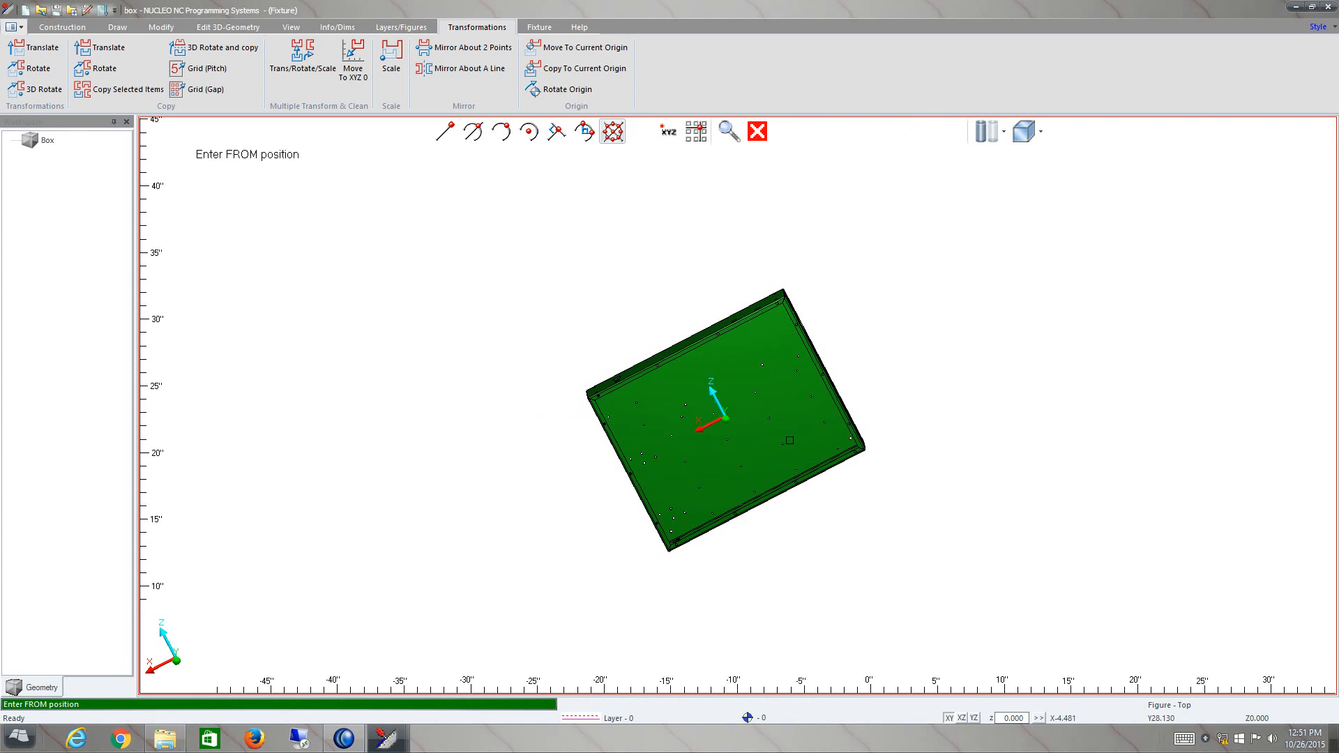
{"action": "mouse_move", "coordinate": [726, 419]}
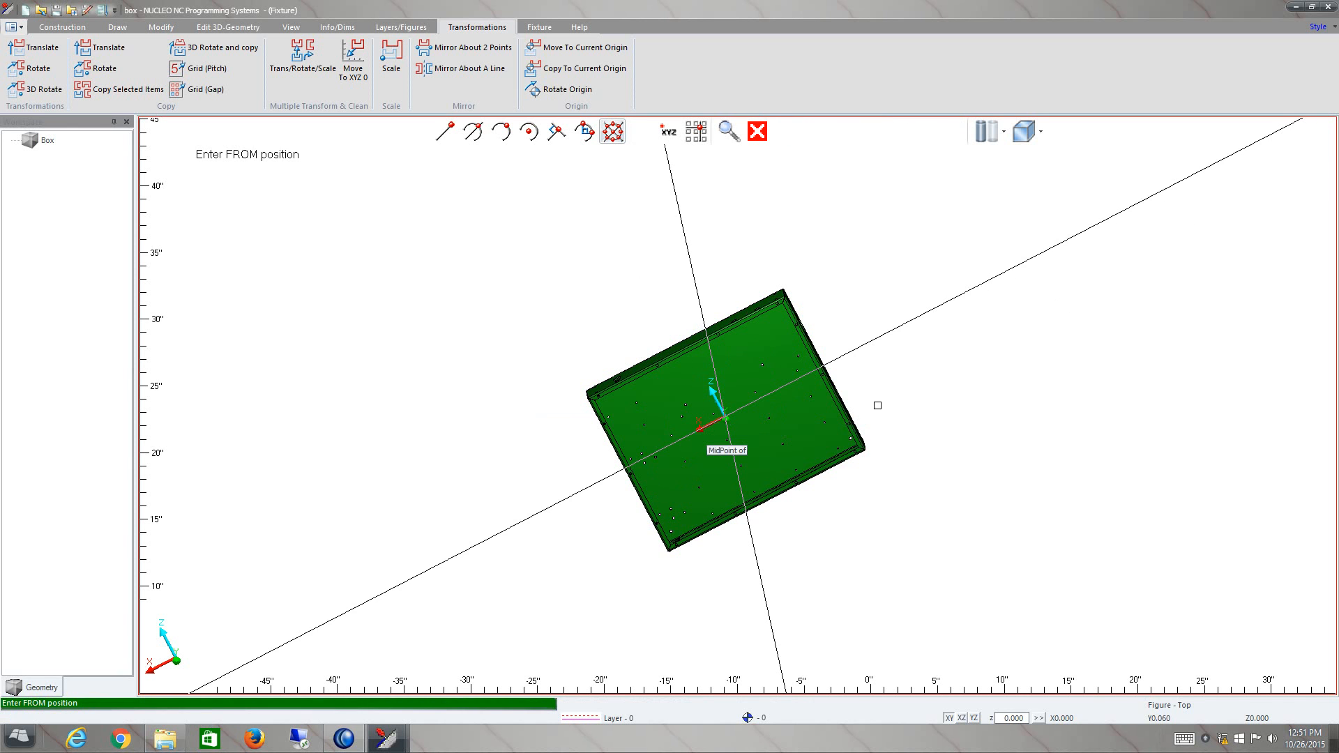
{"action": "left_click", "coordinate": [726, 418]}
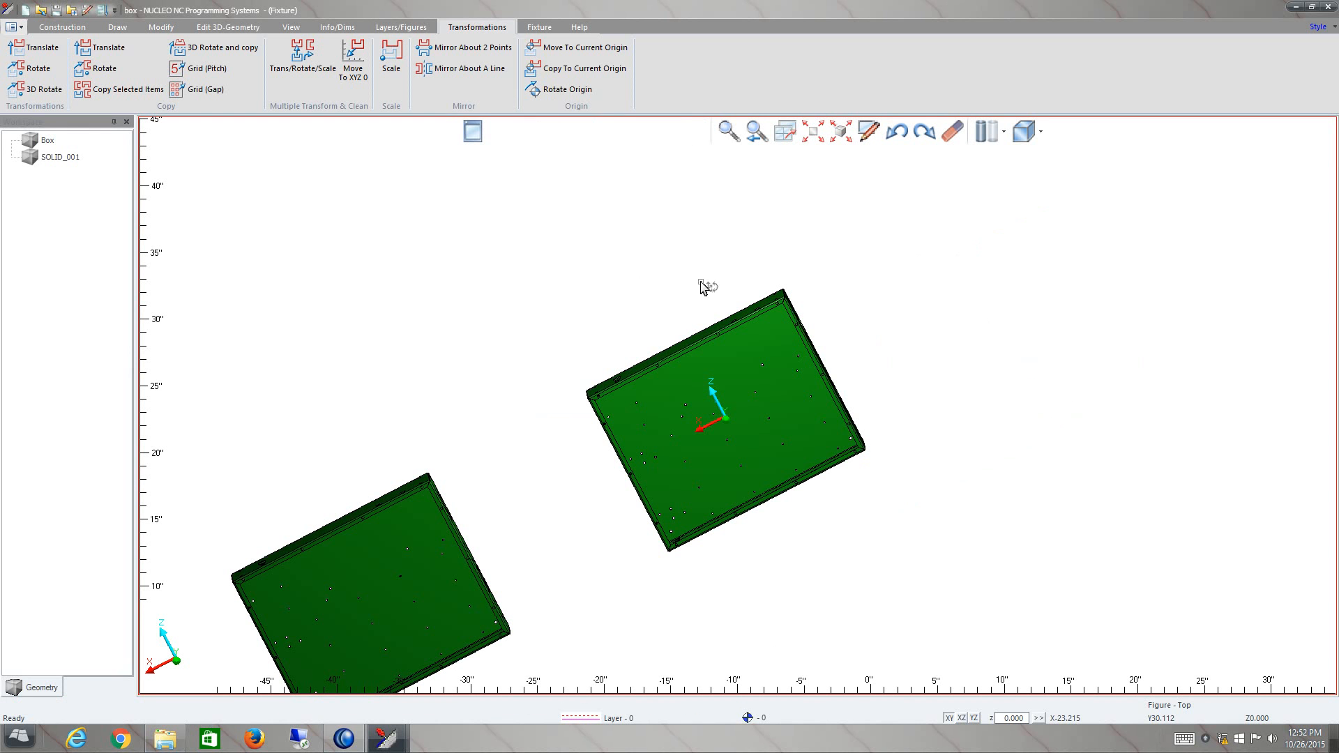
{"action": "mouse_move", "coordinate": [814, 132]}
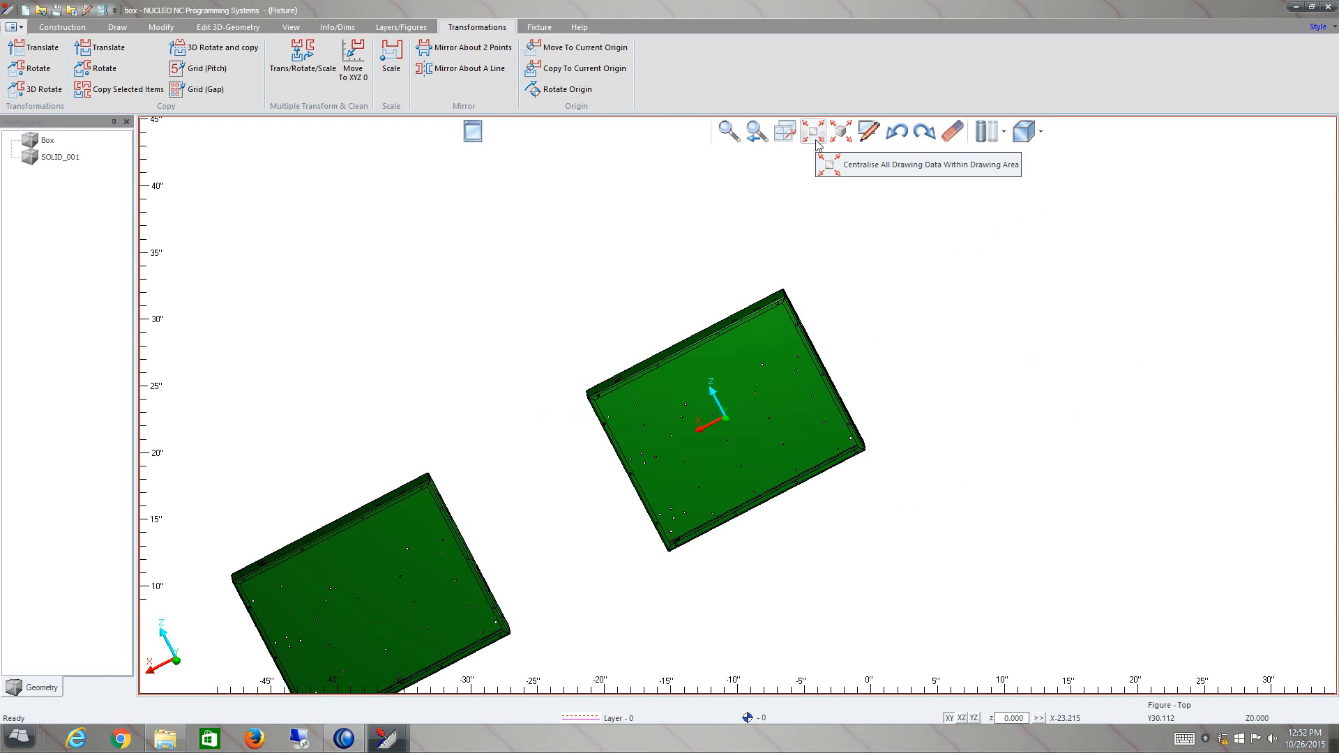
Step: Fit both boxes on screen and start the delete command
{"action": "left_click", "coordinate": [813, 131]}
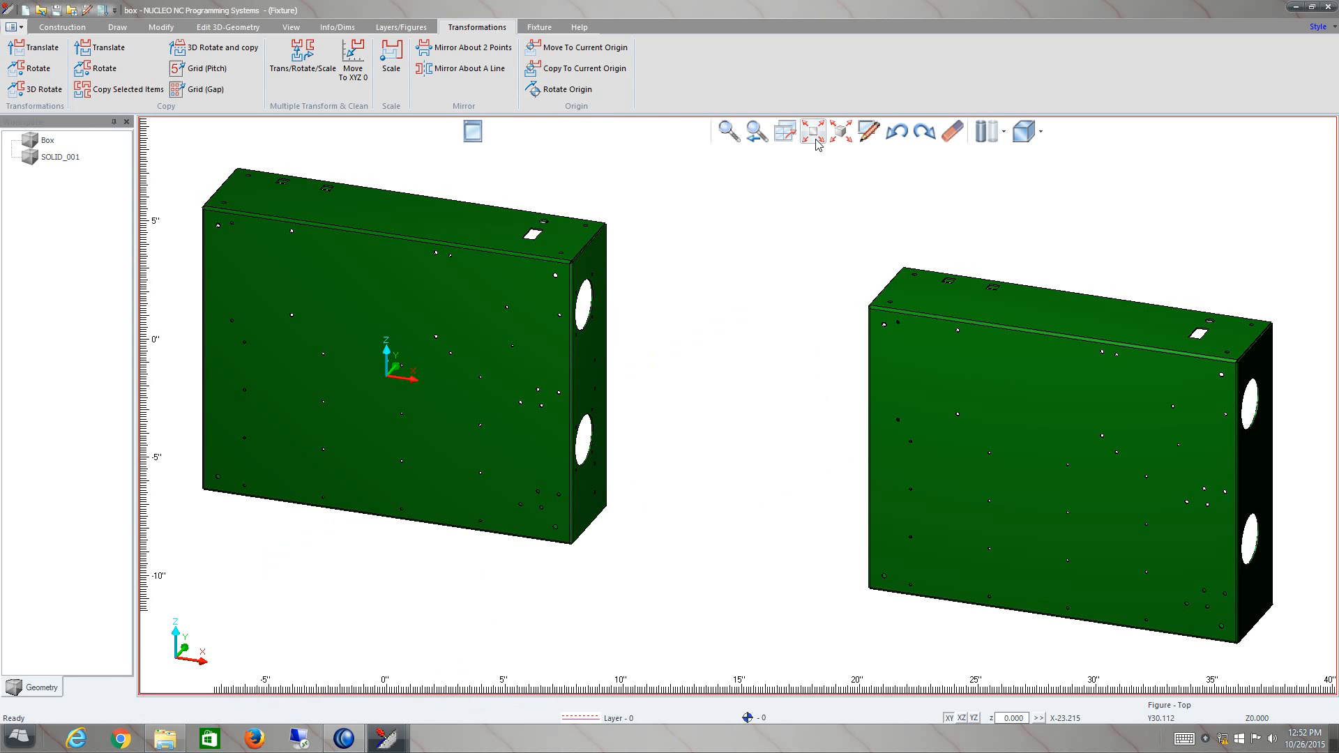
{"action": "mouse_move", "coordinate": [1077, 519]}
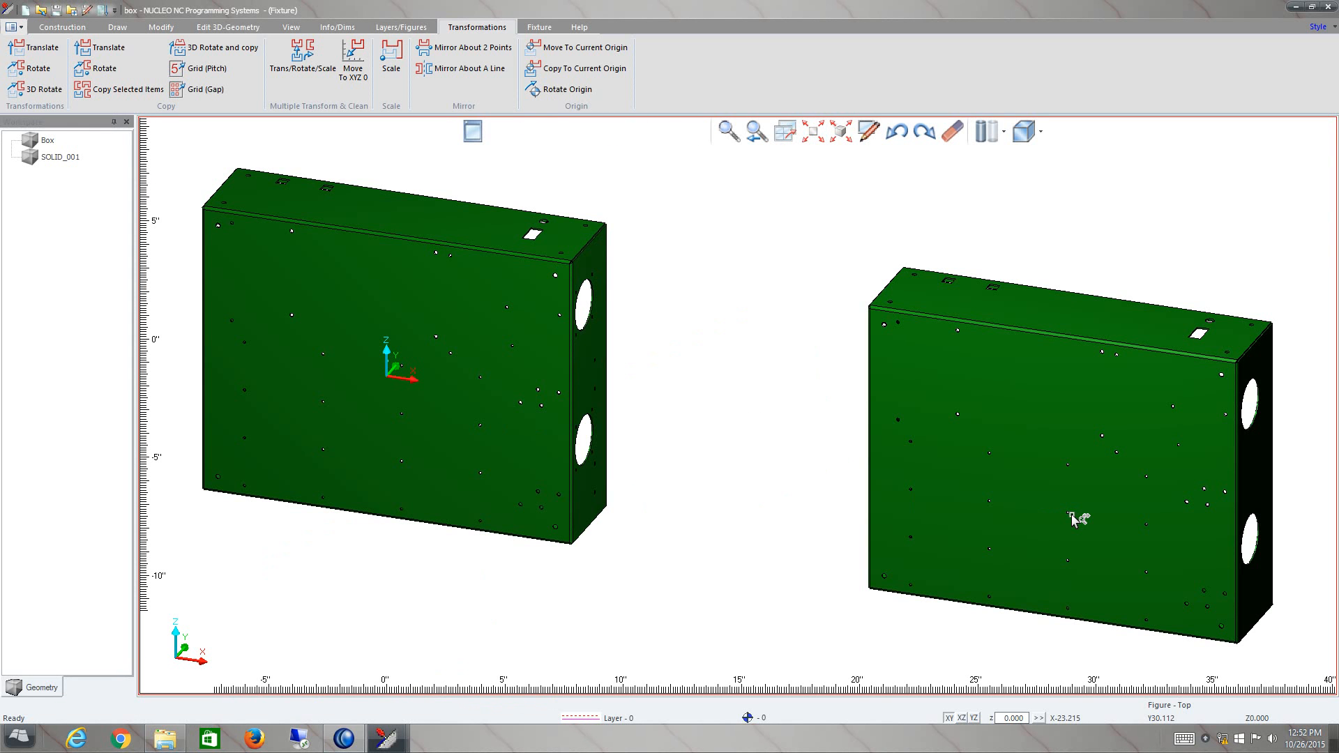
{"action": "mouse_move", "coordinate": [1016, 210]}
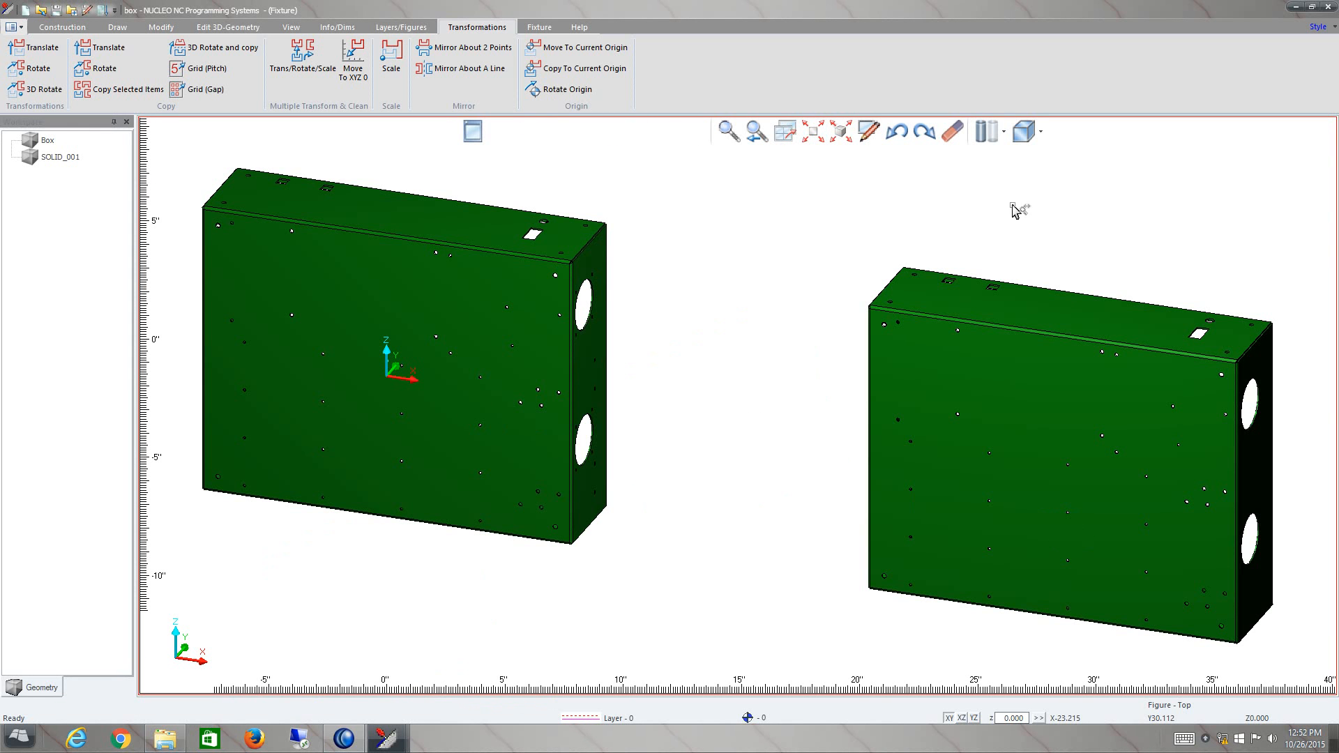
{"action": "mouse_move", "coordinate": [952, 130]}
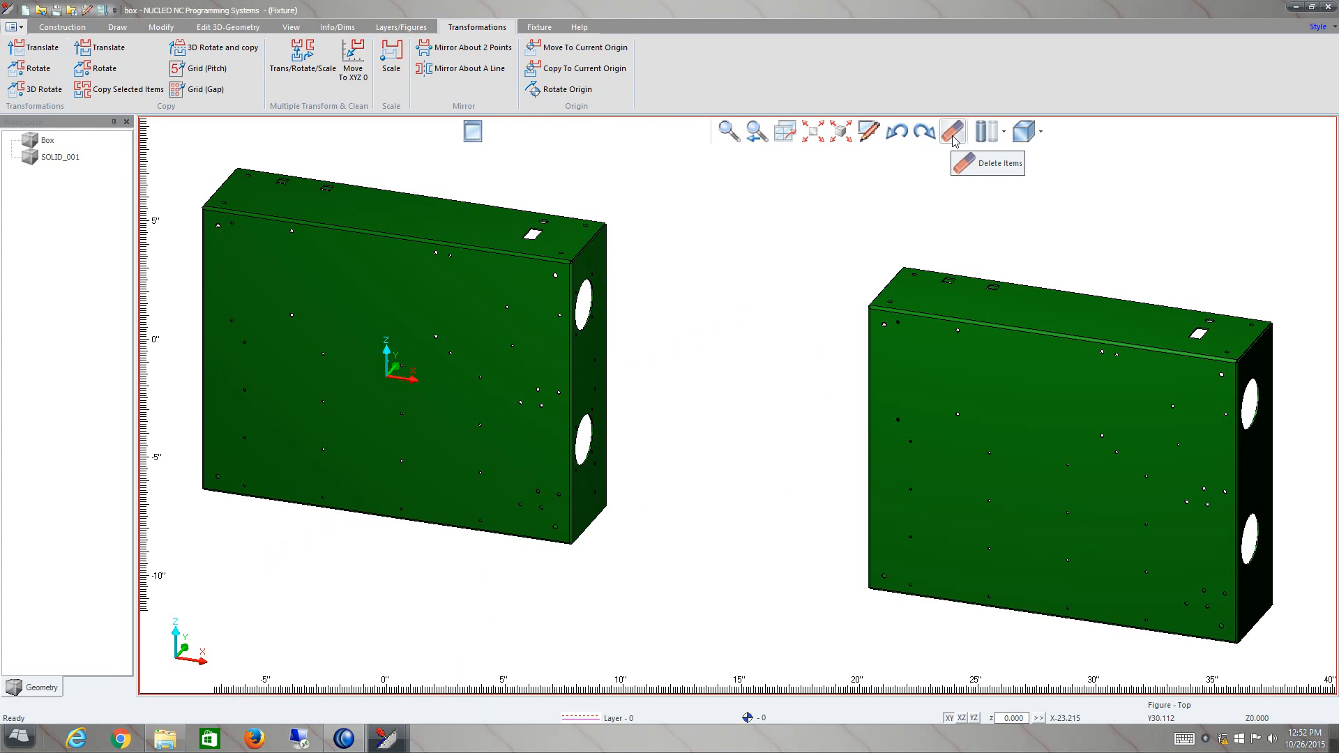
{"action": "left_click", "coordinate": [951, 132]}
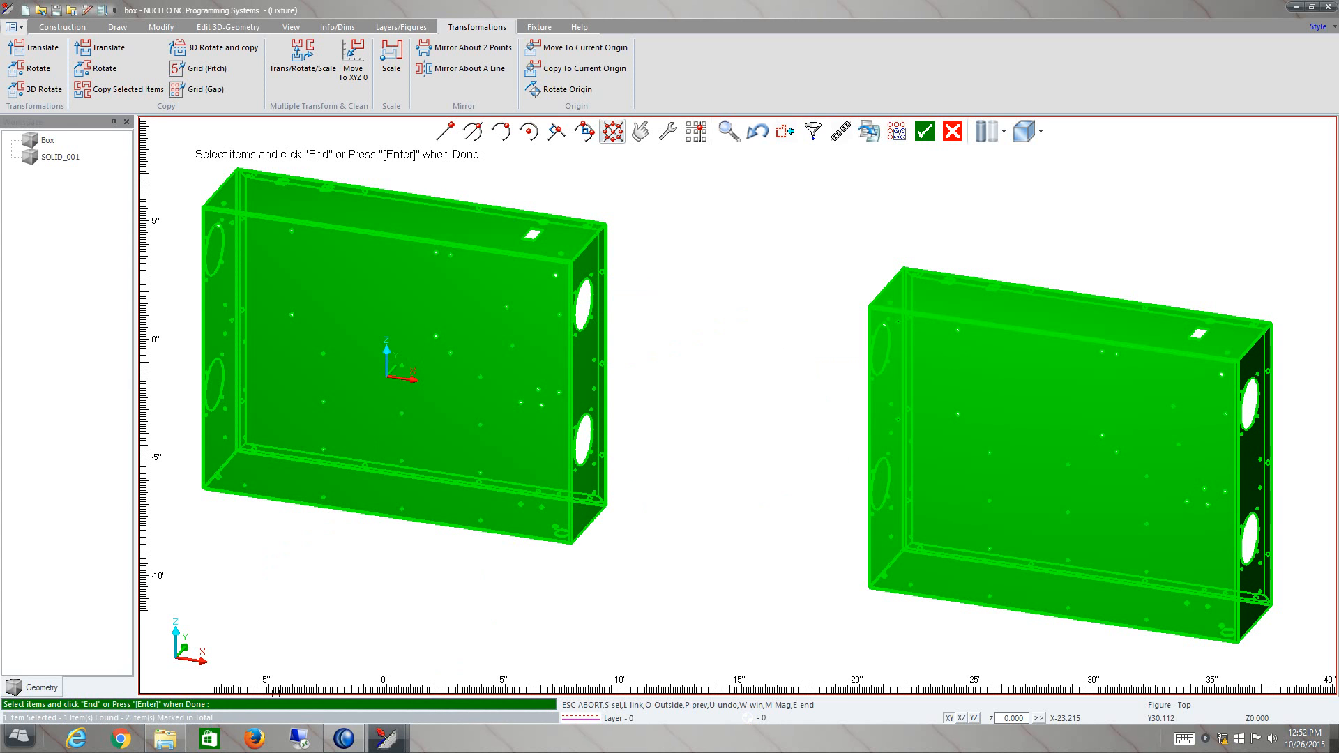
{"action": "mouse_move", "coordinate": [1057, 372]}
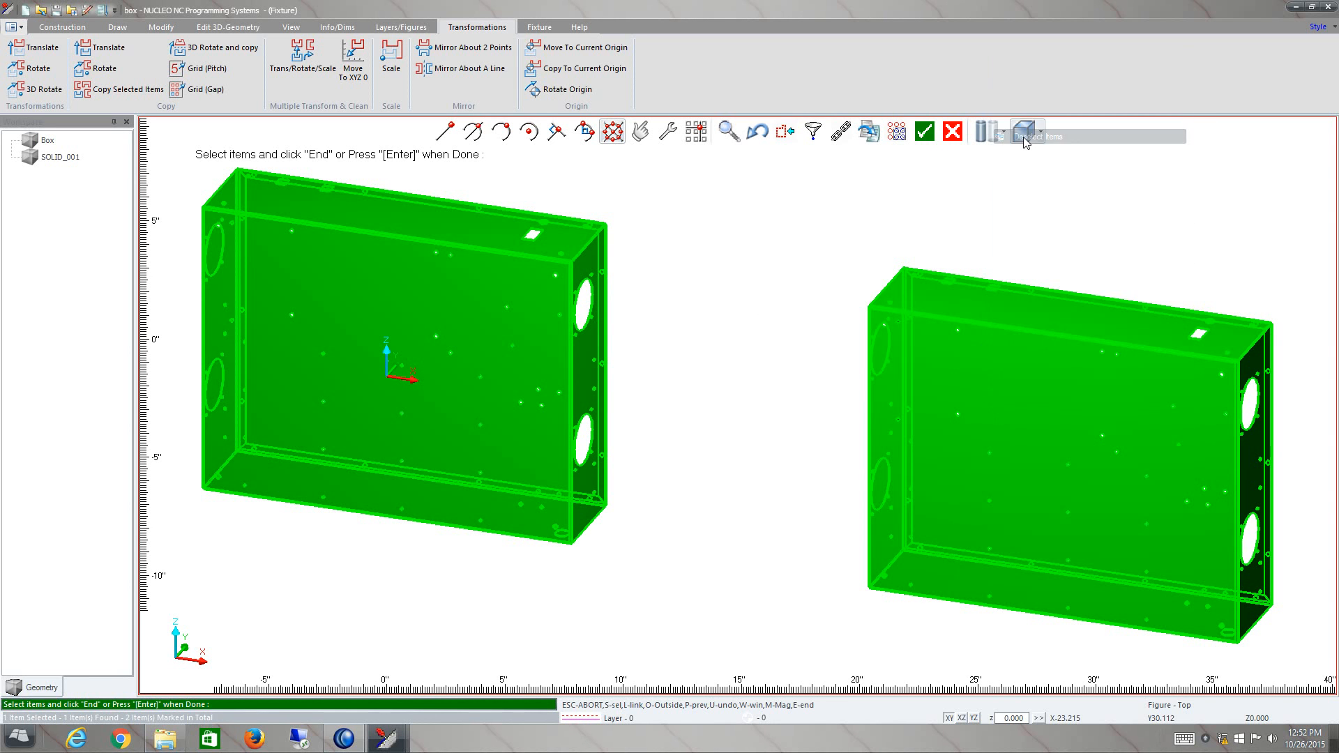
Step: End the delete command with both boxes still in the drawing
{"action": "left_click", "coordinate": [1026, 131]}
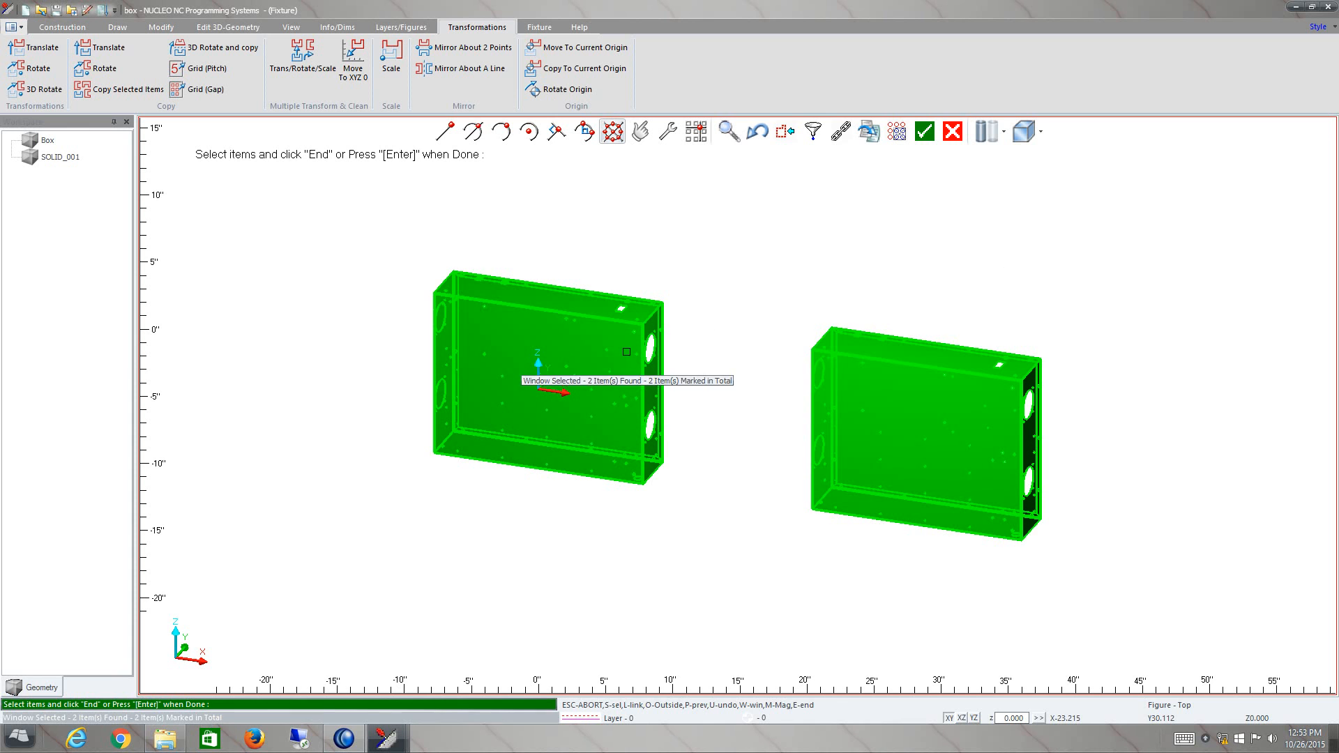
{"action": "mouse_move", "coordinate": [789, 270]}
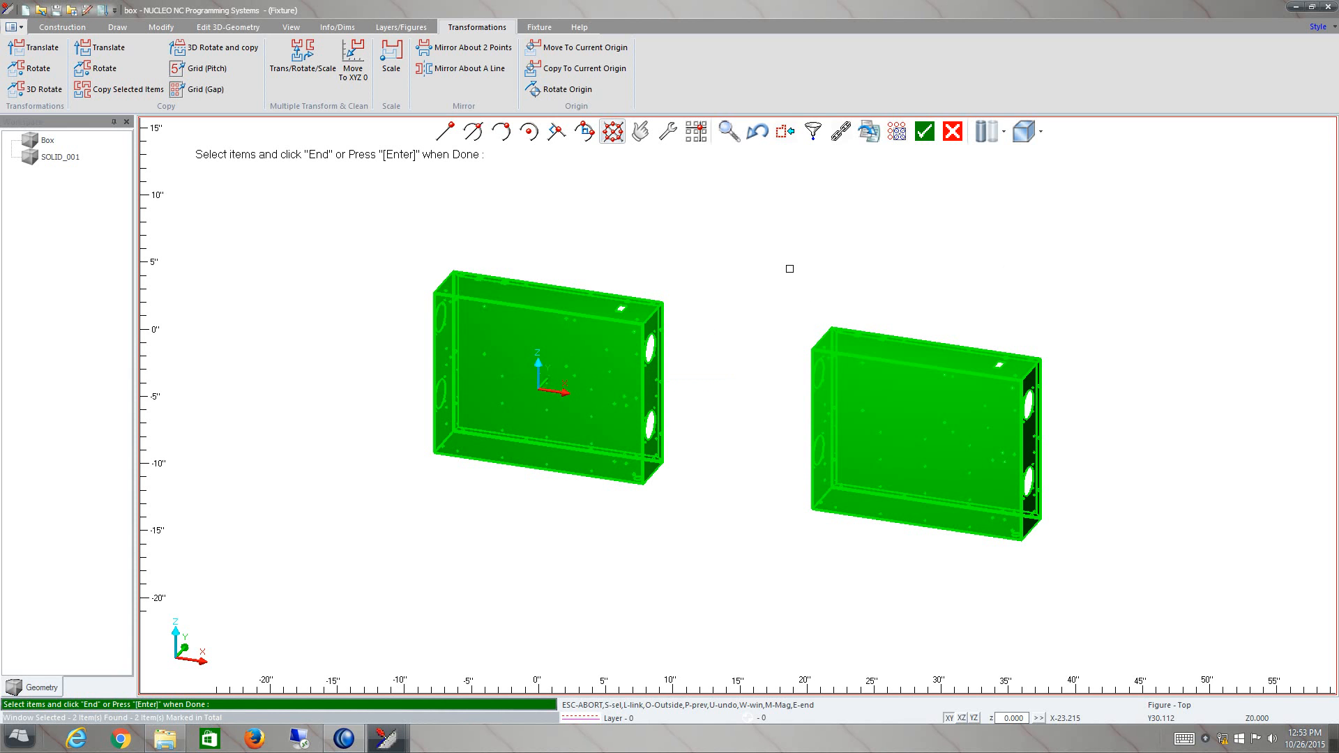
{"action": "mouse_move", "coordinate": [974, 241]}
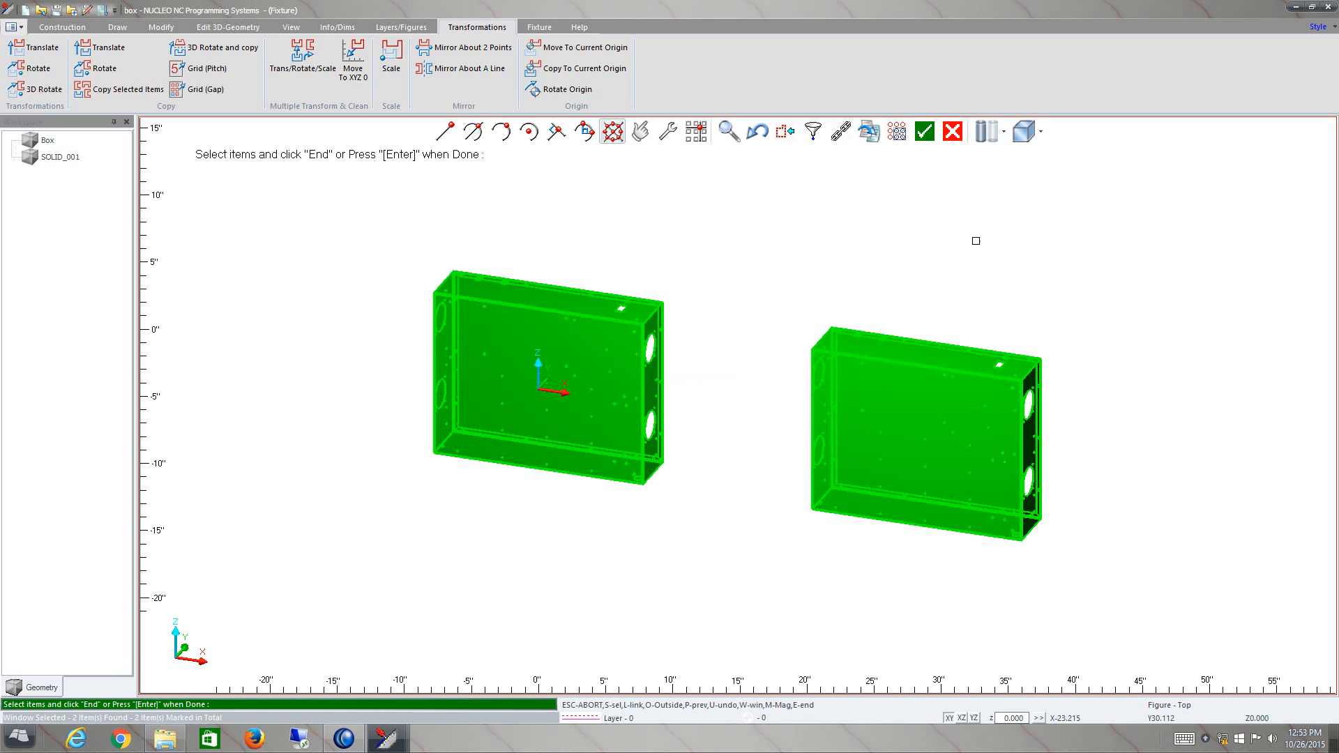
{"action": "mouse_move", "coordinate": [924, 132]}
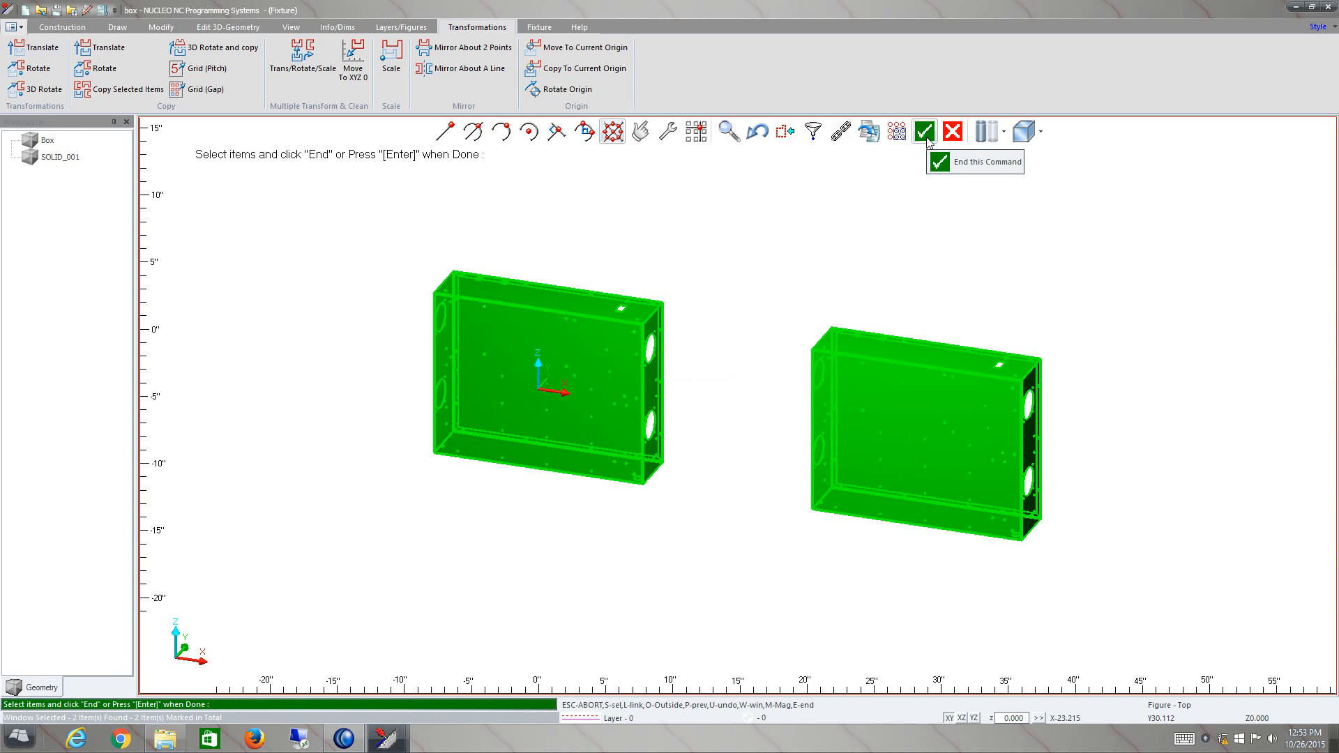
{"action": "left_click", "coordinate": [924, 132]}
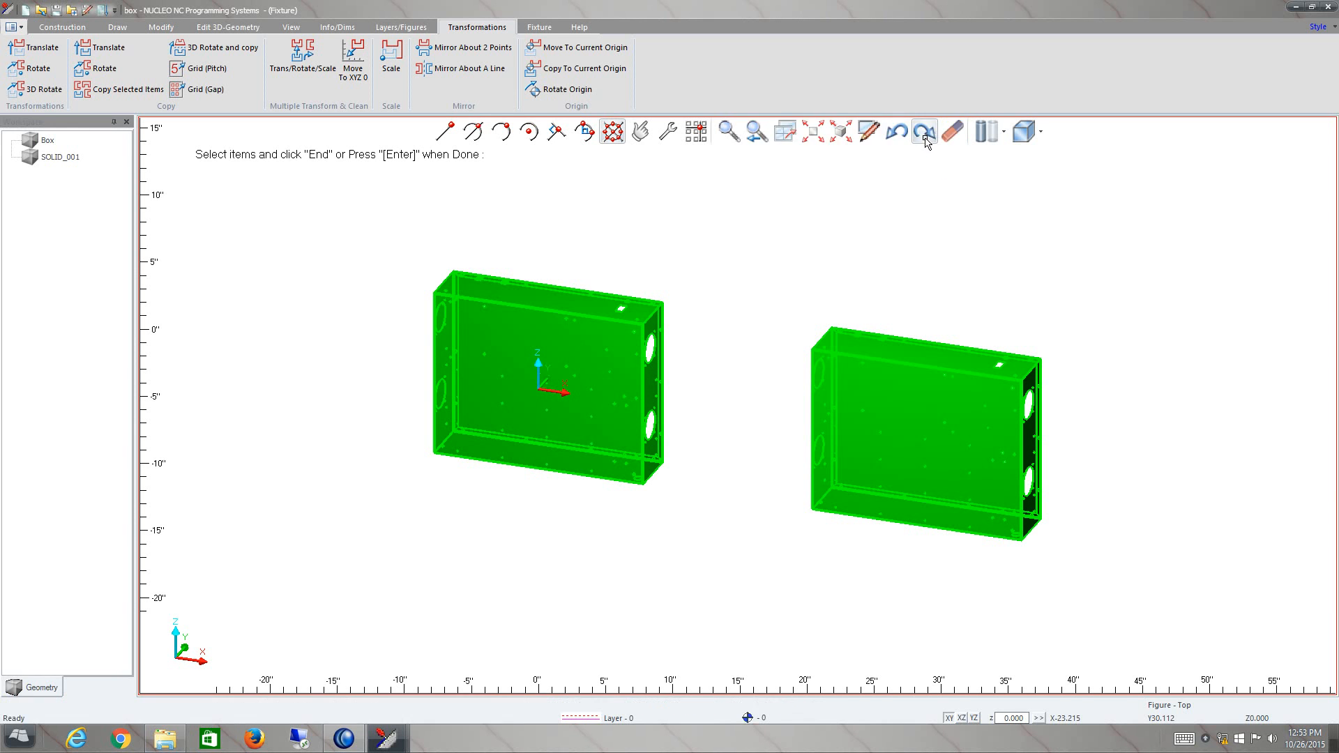
Step: Undo the accidental delete and pick the right-hand duplicate box for deletion
{"action": "left_click", "coordinate": [925, 132]}
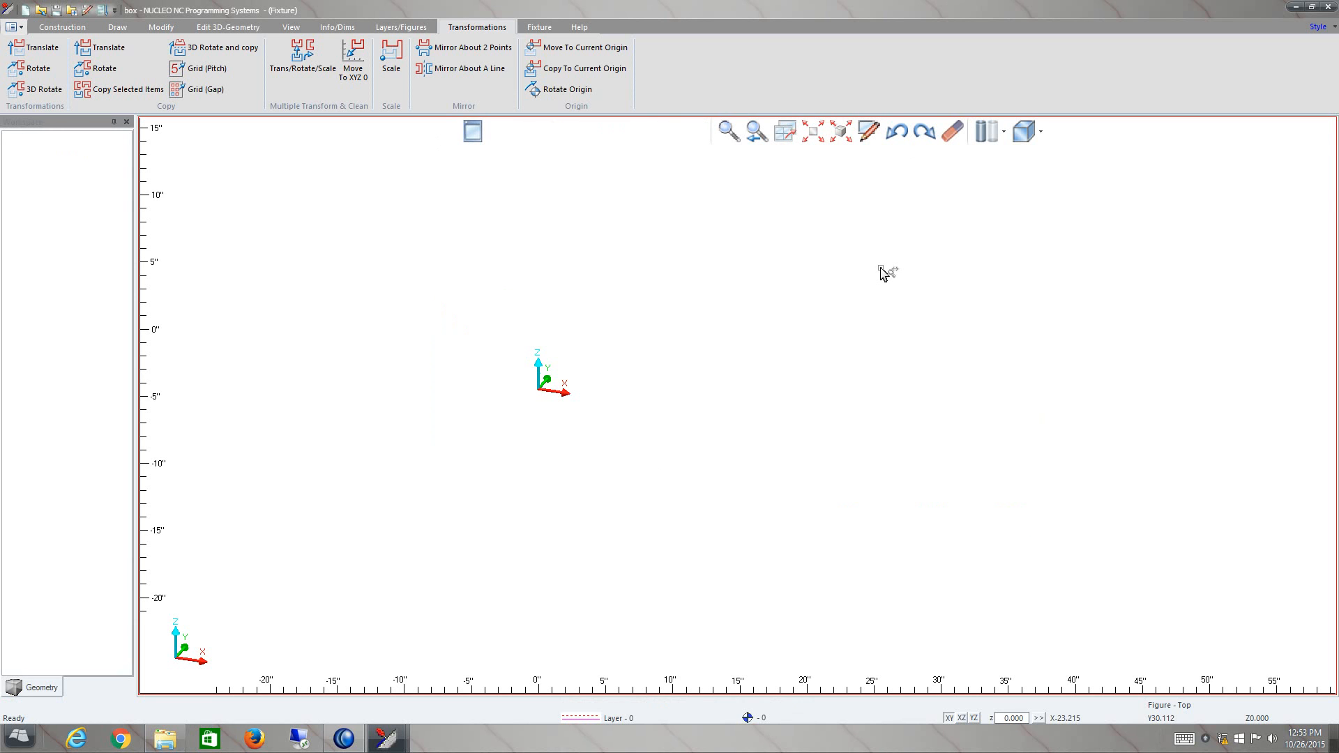
{"action": "mouse_move", "coordinate": [914, 153]}
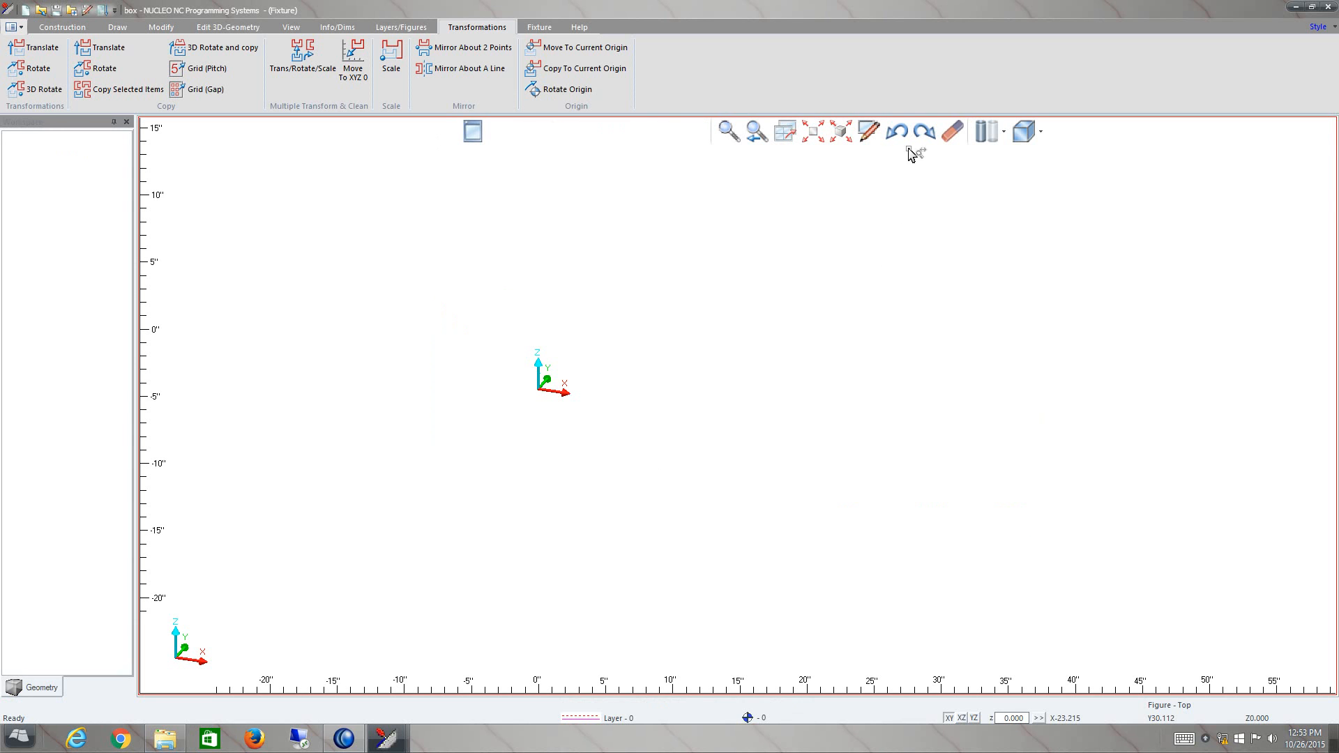
{"action": "mouse_move", "coordinate": [897, 130]}
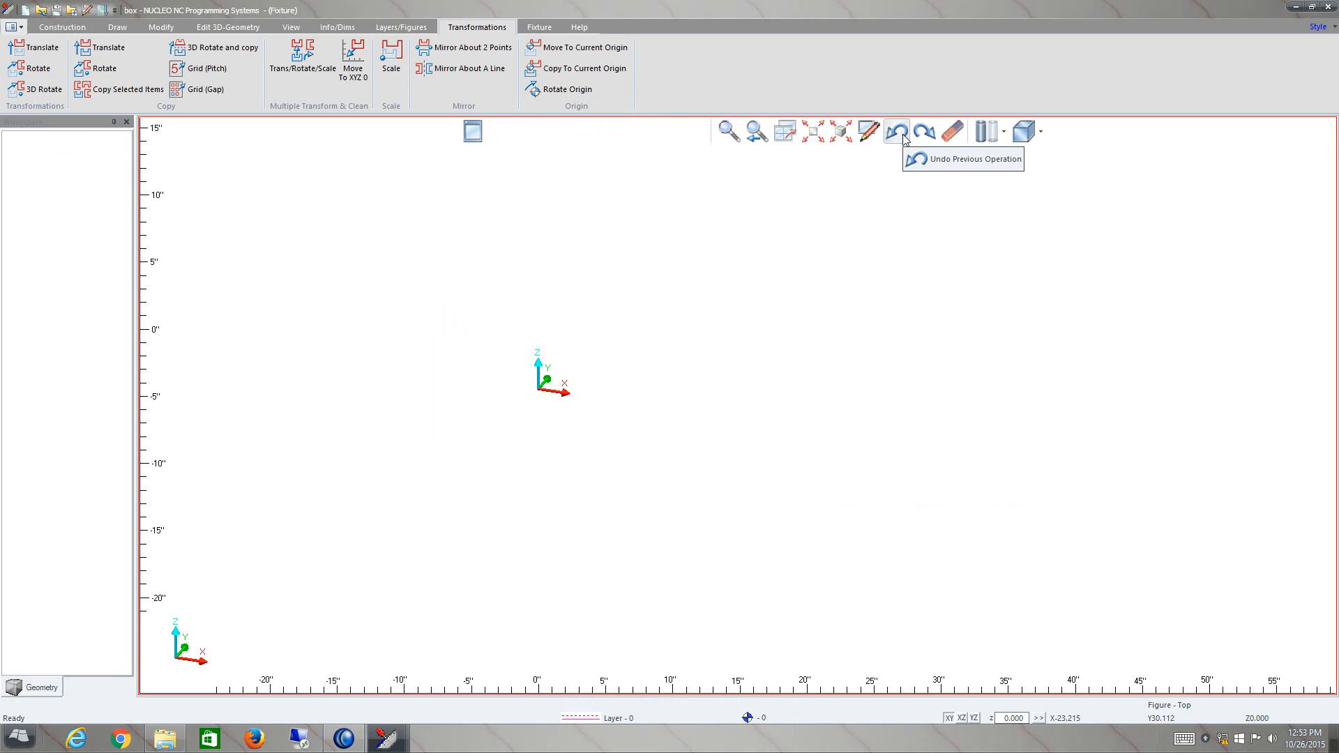
{"action": "left_click", "coordinate": [897, 131]}
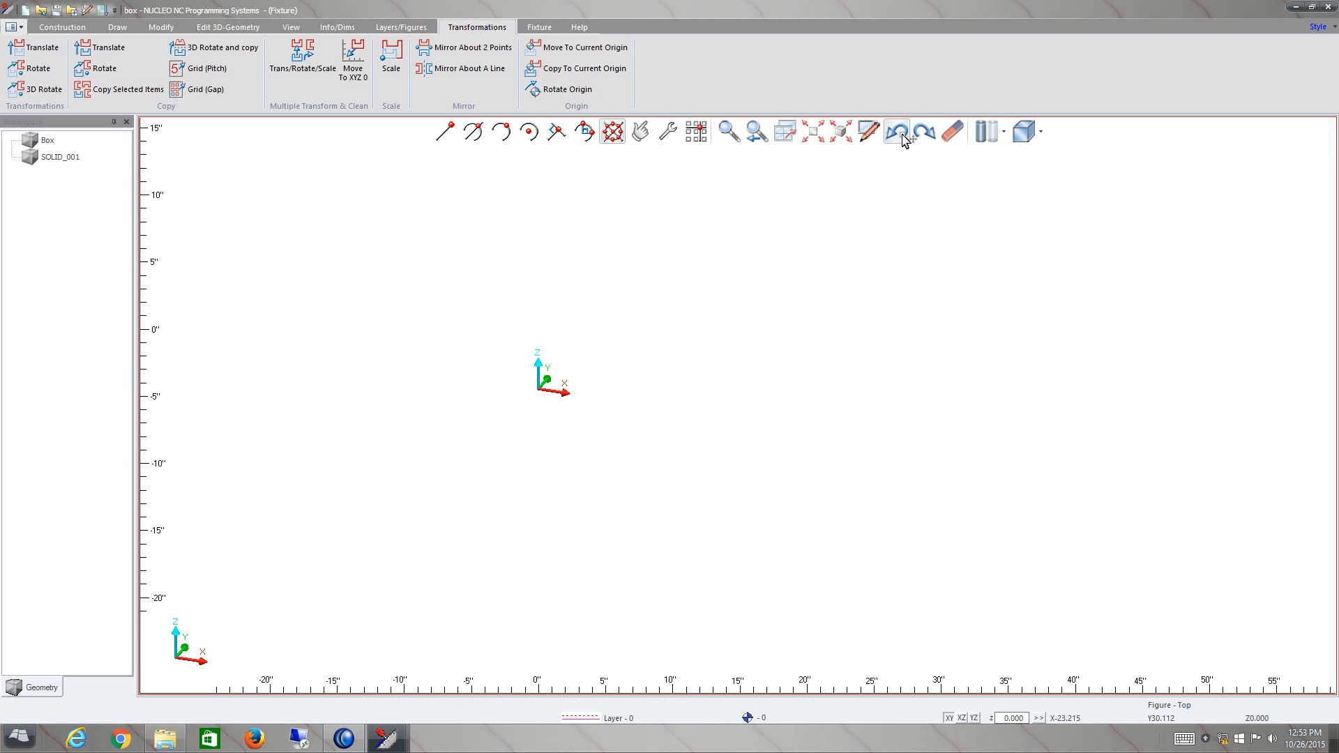
{"action": "left_click", "coordinate": [897, 130]}
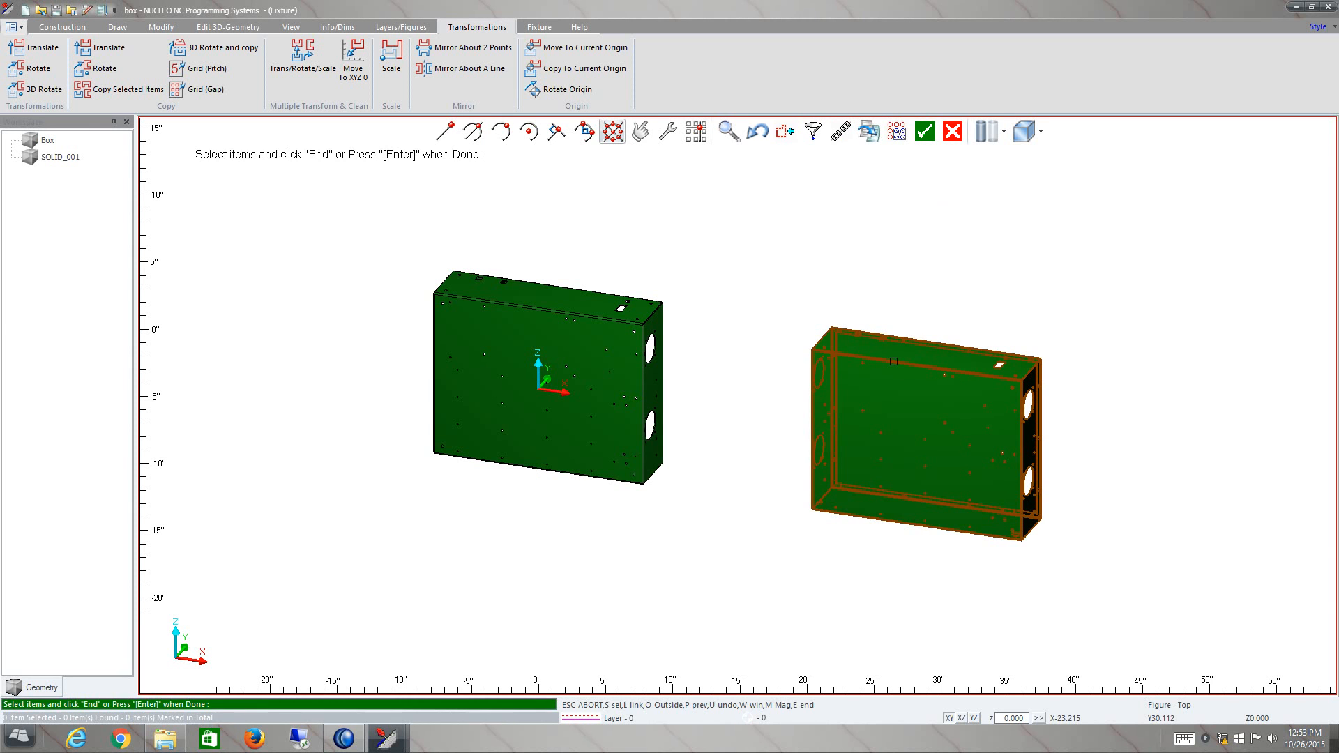
{"action": "left_click", "coordinate": [922, 427]}
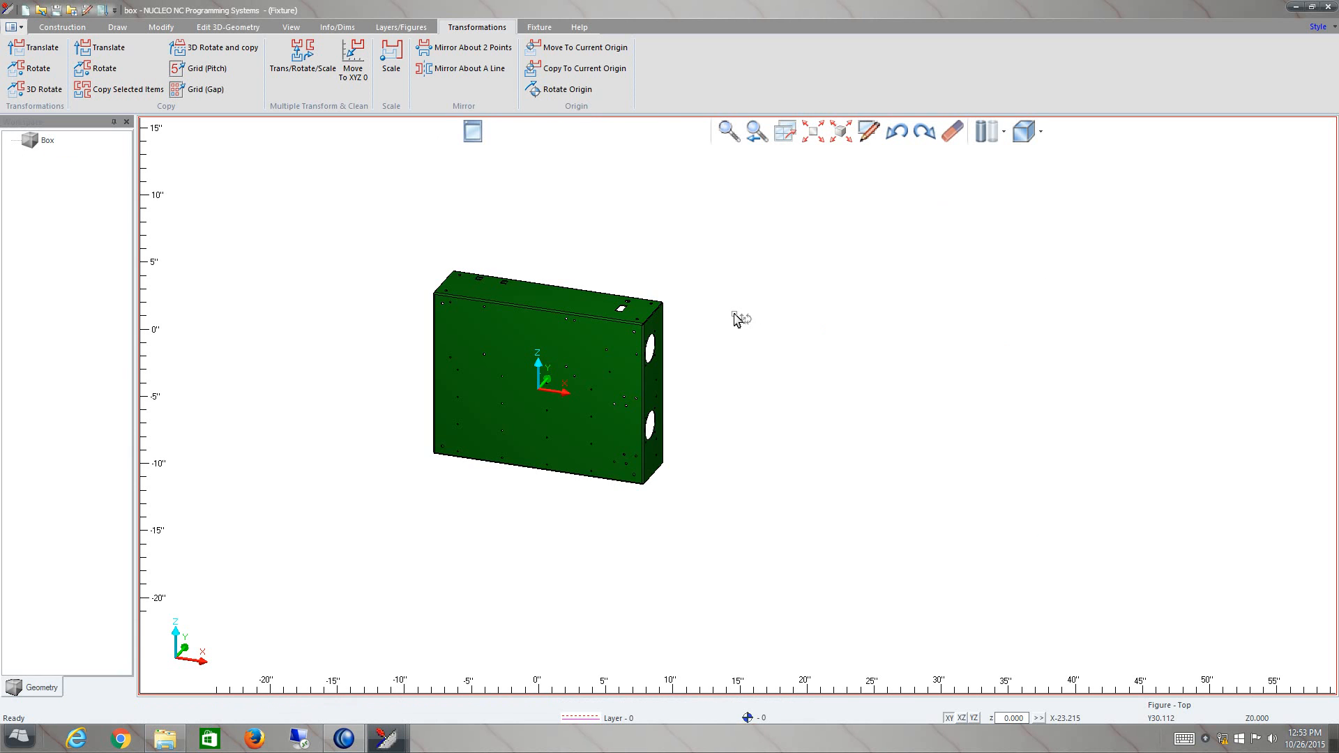
{"action": "mouse_move", "coordinate": [780, 318]}
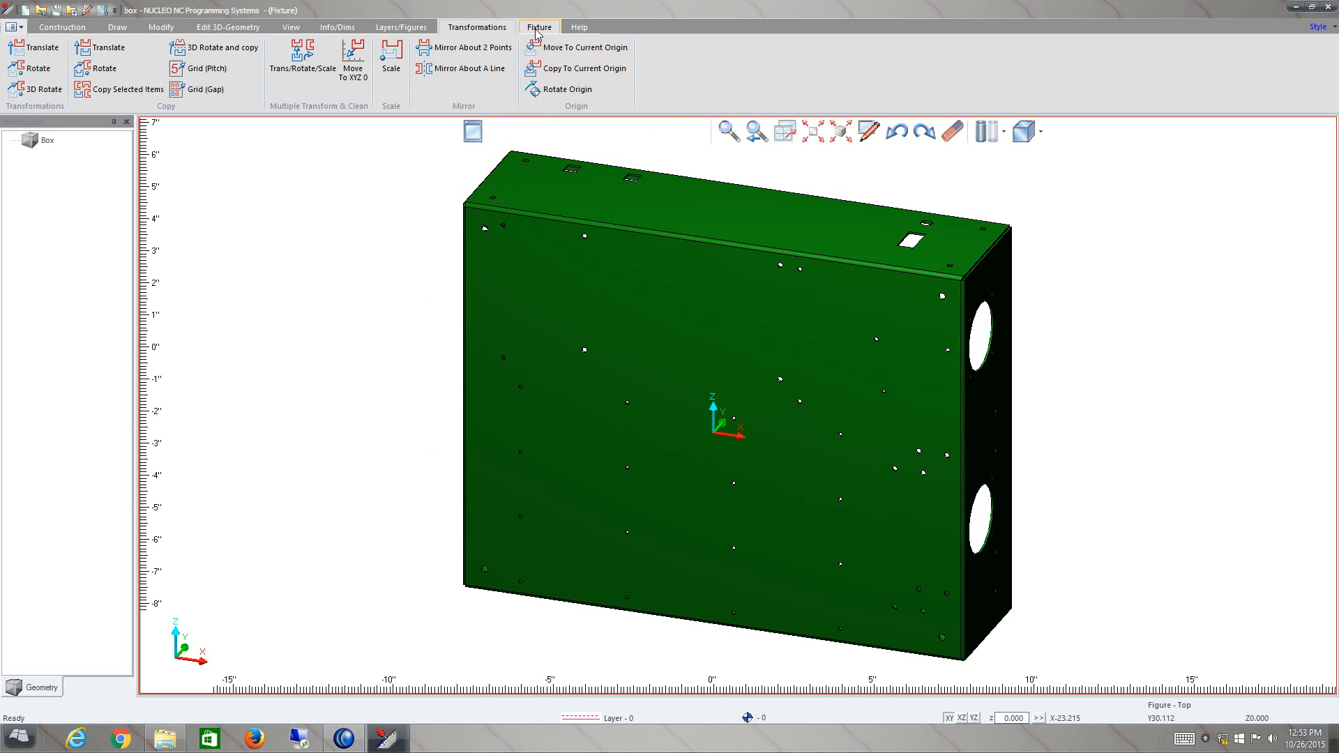
Step: Open System Units from the Fixture tab, showing Imperial (inch) selected
{"action": "left_click", "coordinate": [538, 26]}
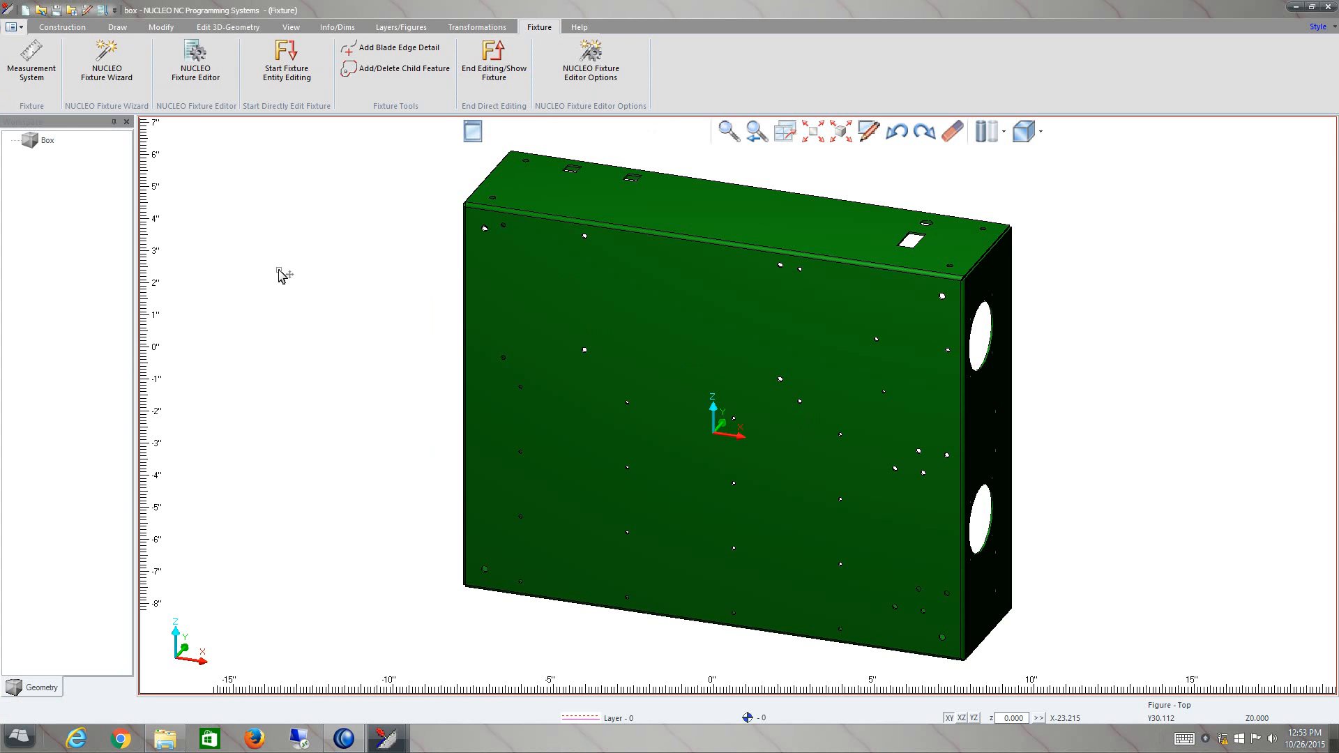
{"action": "mouse_move", "coordinate": [31, 62]}
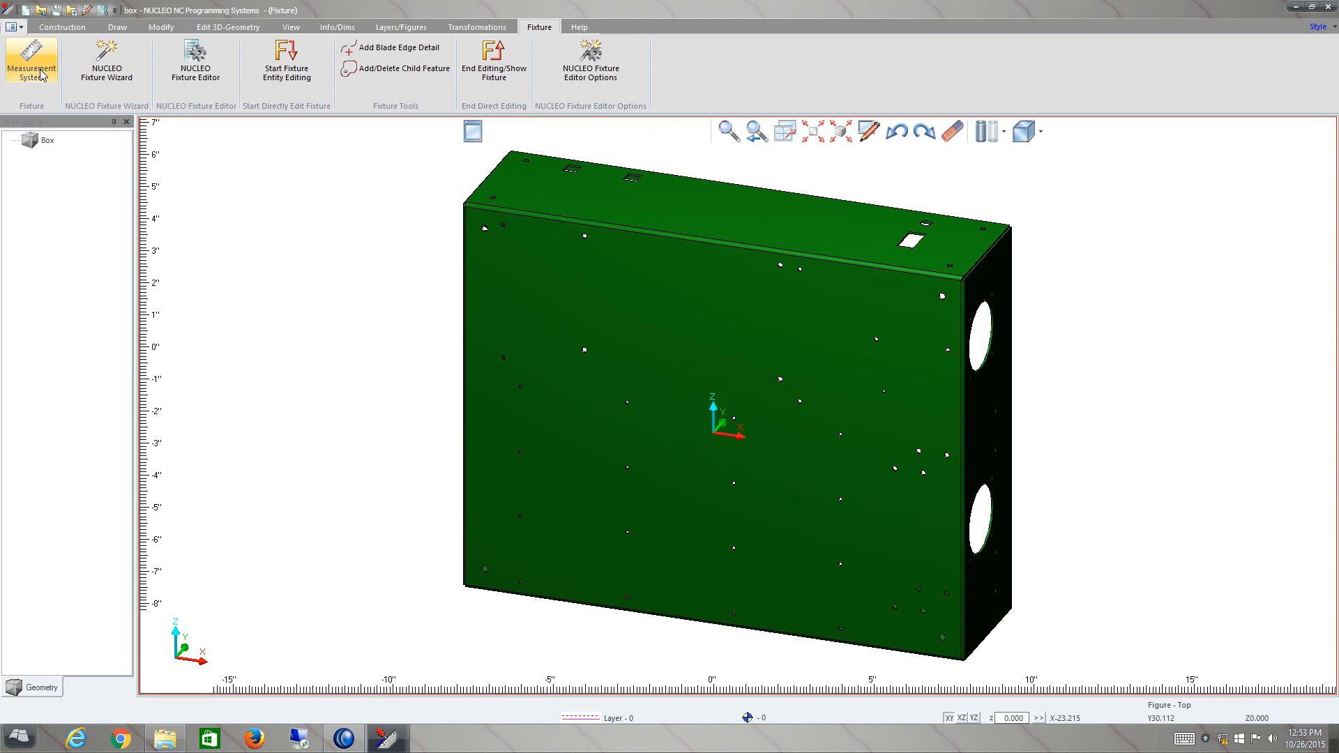
{"action": "left_click", "coordinate": [32, 62]}
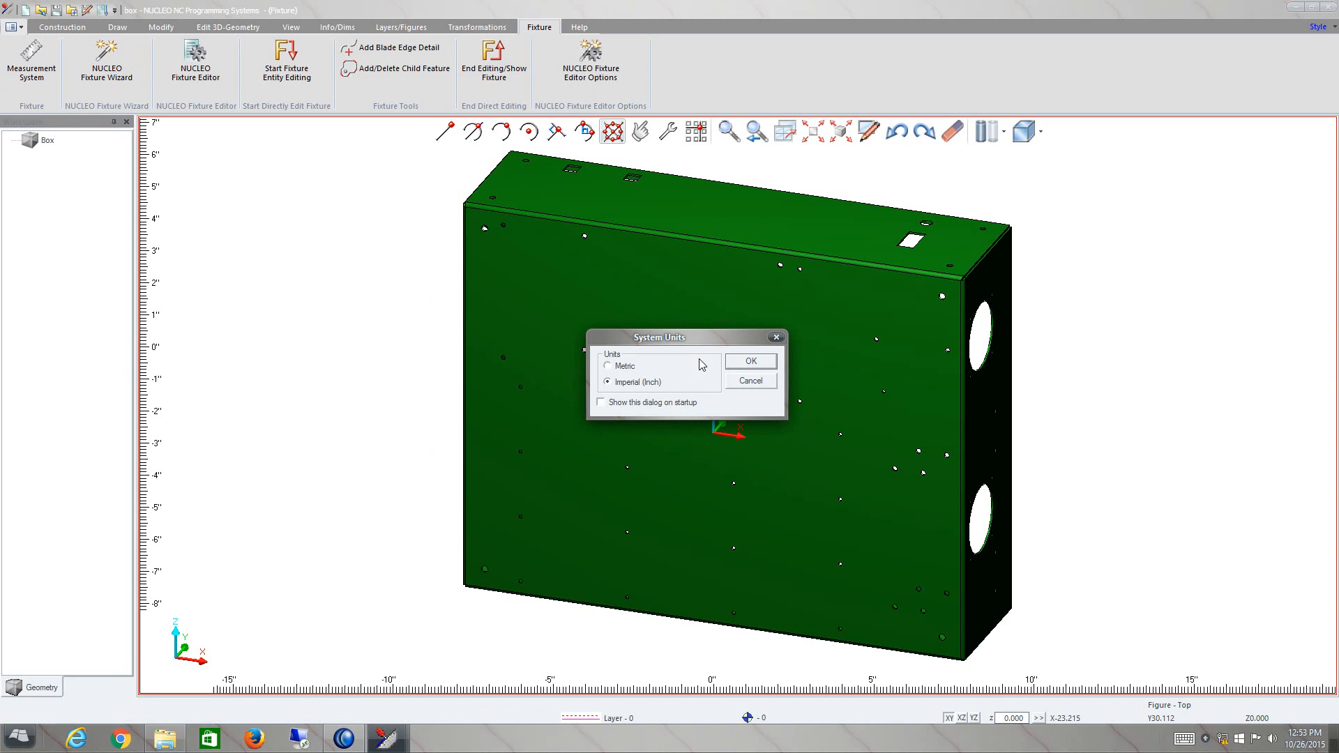
{"action": "mouse_move", "coordinate": [745, 381]}
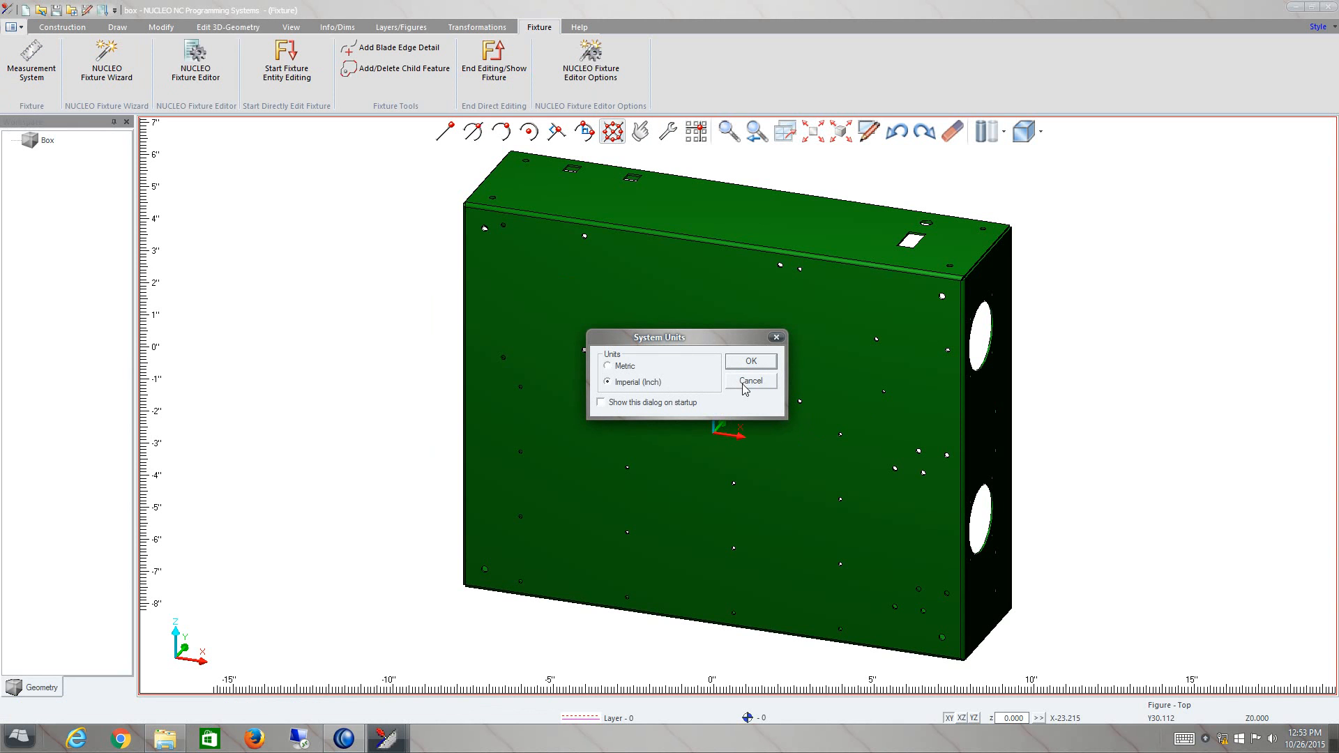
Step: Cancel System Units and launch the NUCLEO Fixture Wizard at step 1/18
{"action": "left_click", "coordinate": [749, 381]}
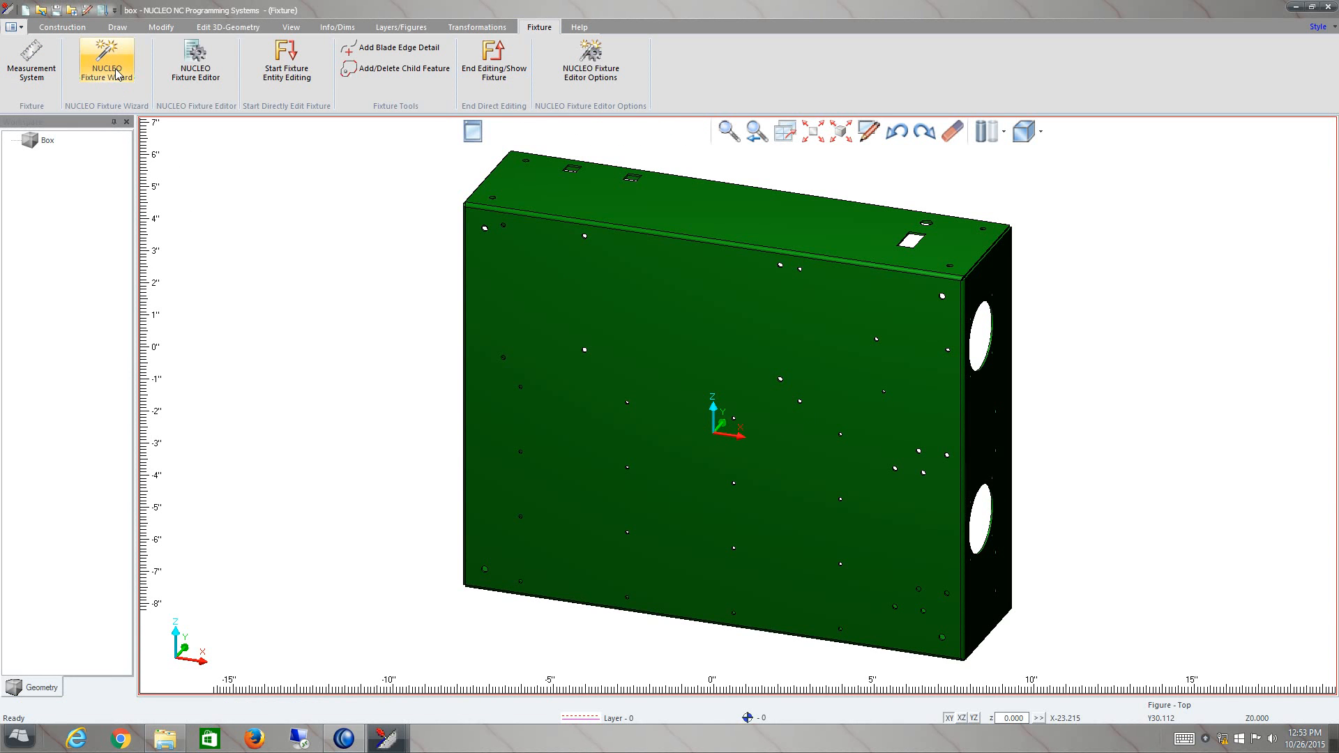
{"action": "left_click", "coordinate": [106, 61]}
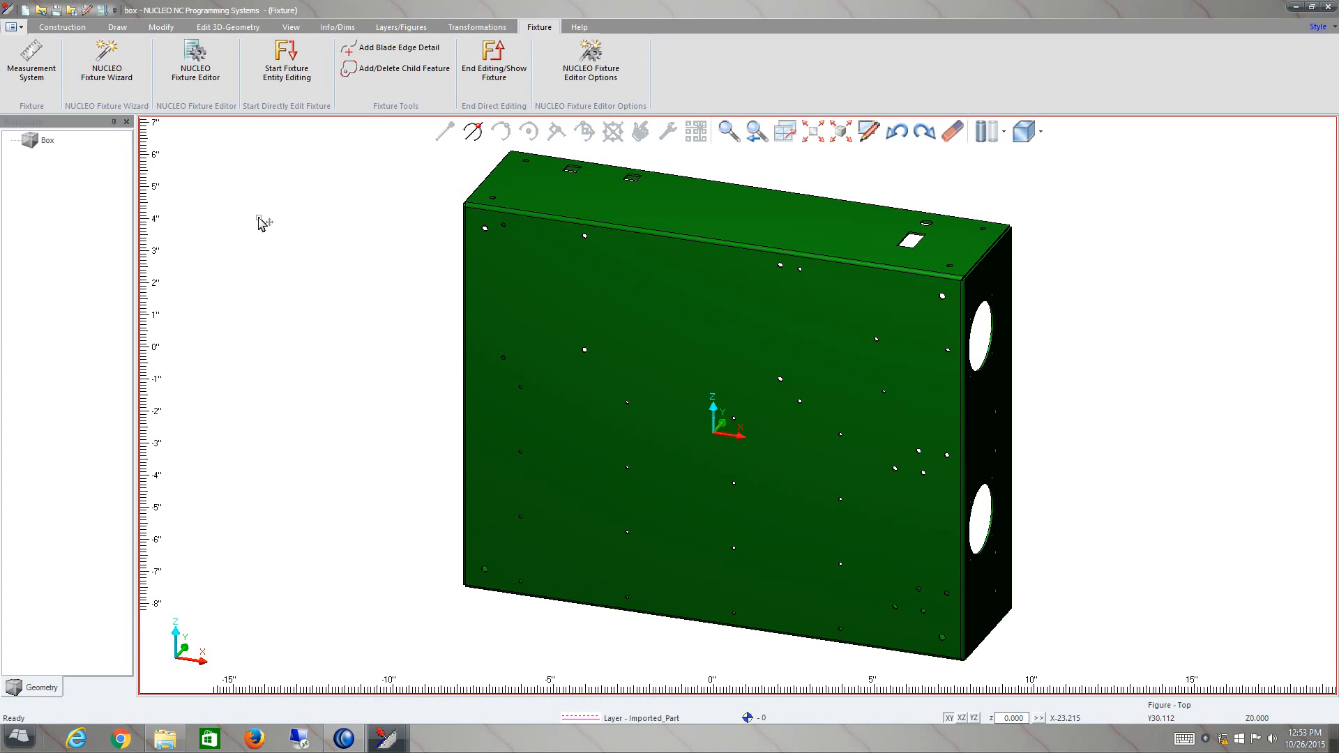
{"action": "left_click", "coordinate": [106, 62]}
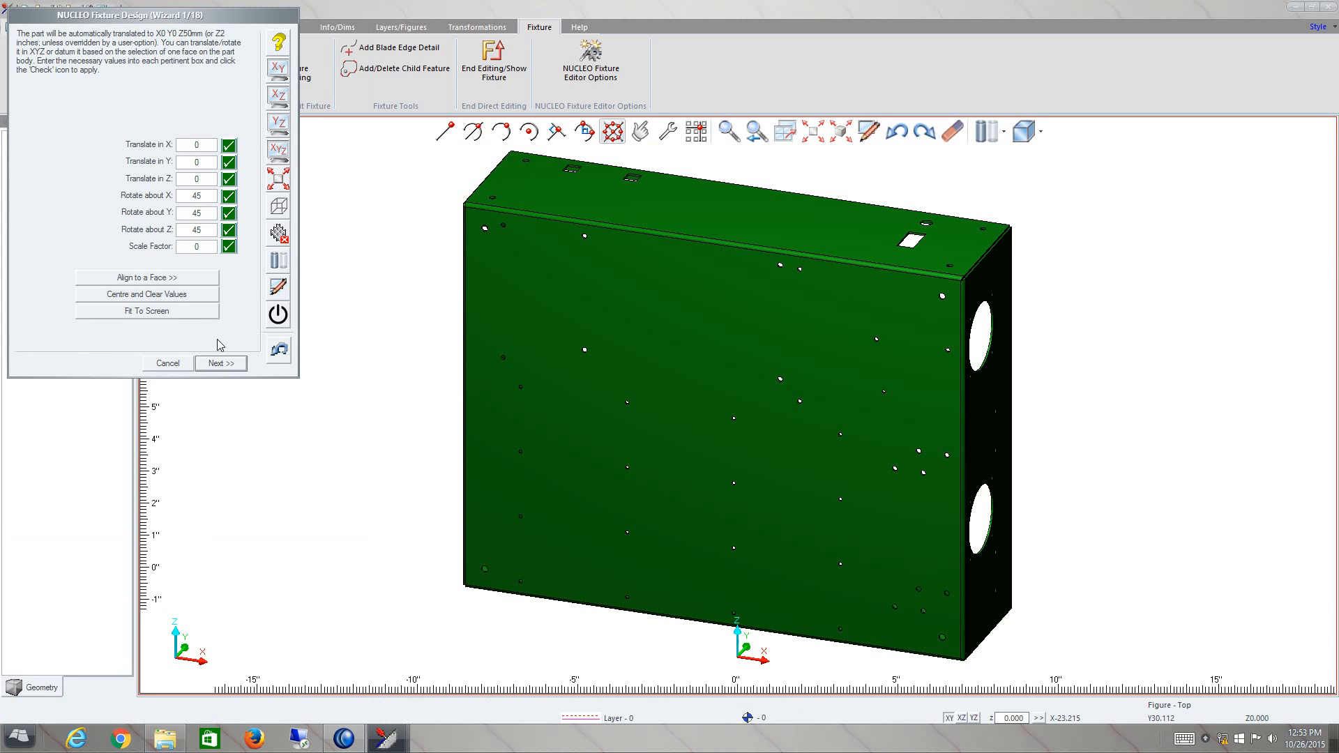
{"action": "mouse_move", "coordinate": [242, 311]}
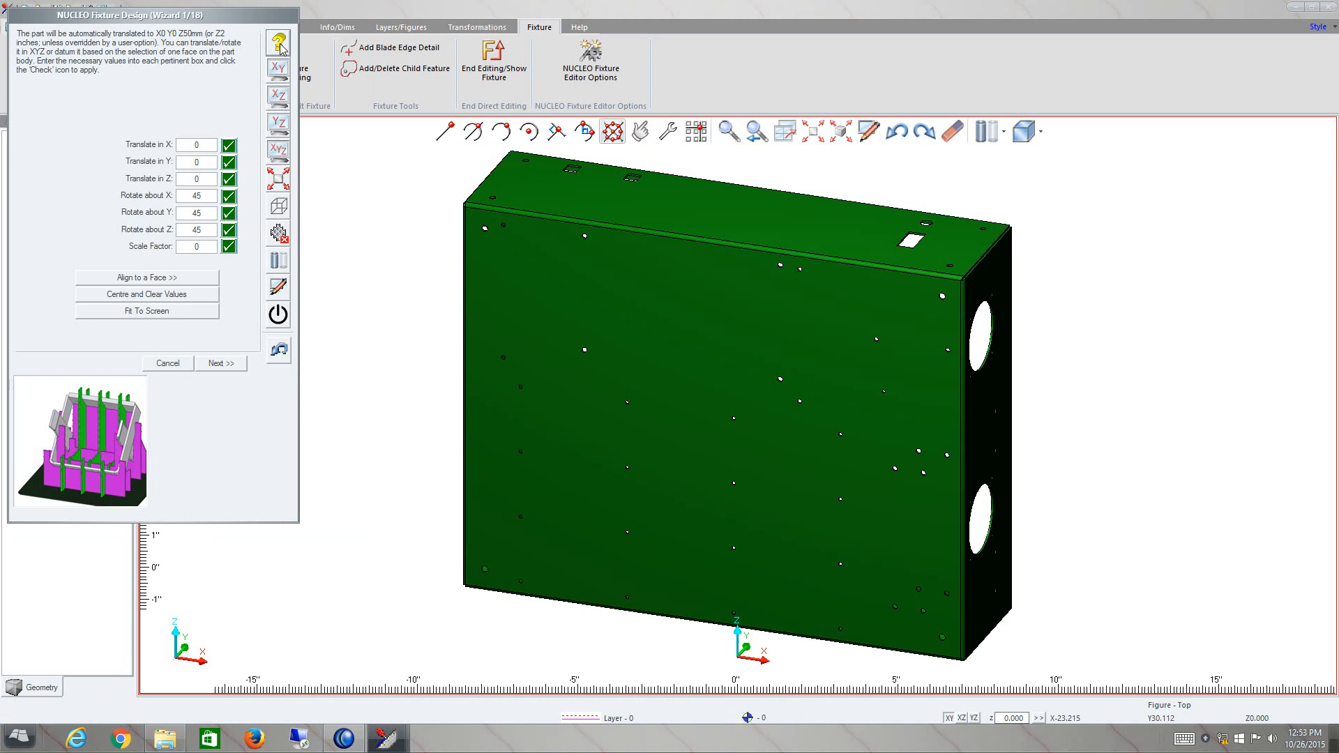
{"action": "mouse_move", "coordinate": [217, 432]}
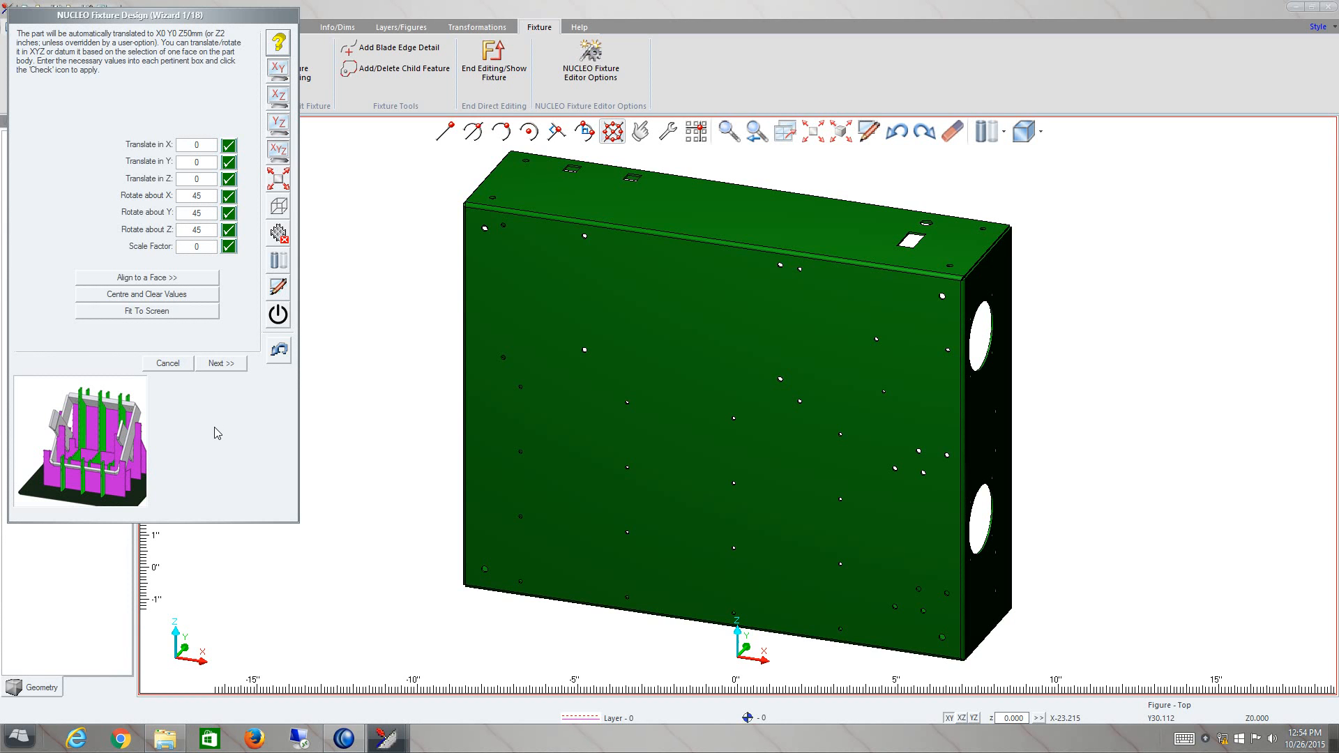
{"action": "mouse_move", "coordinate": [216, 286]}
{"action": "type", "text": "90"}
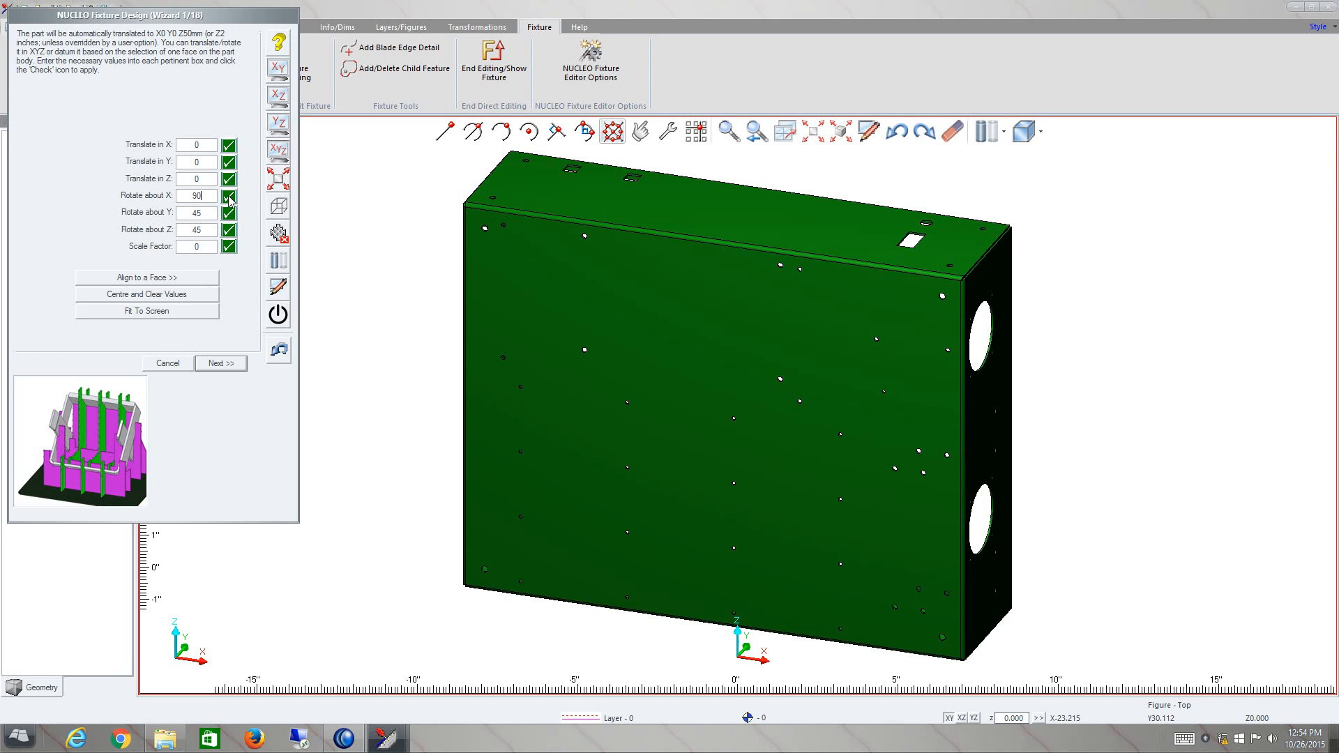
Step: Apply a 90° rotation about X so the box's open interior faces the viewer
{"action": "left_click", "coordinate": [228, 195]}
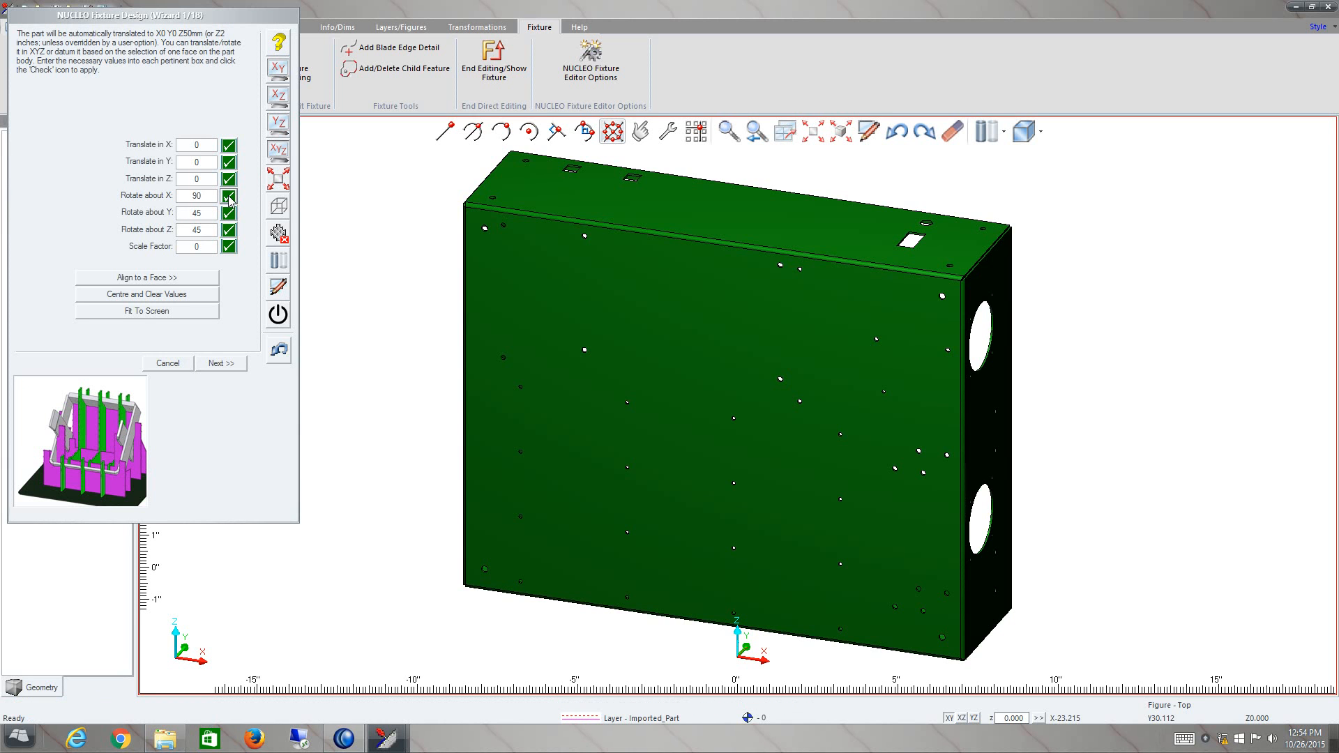
{"action": "left_click", "coordinate": [229, 195]}
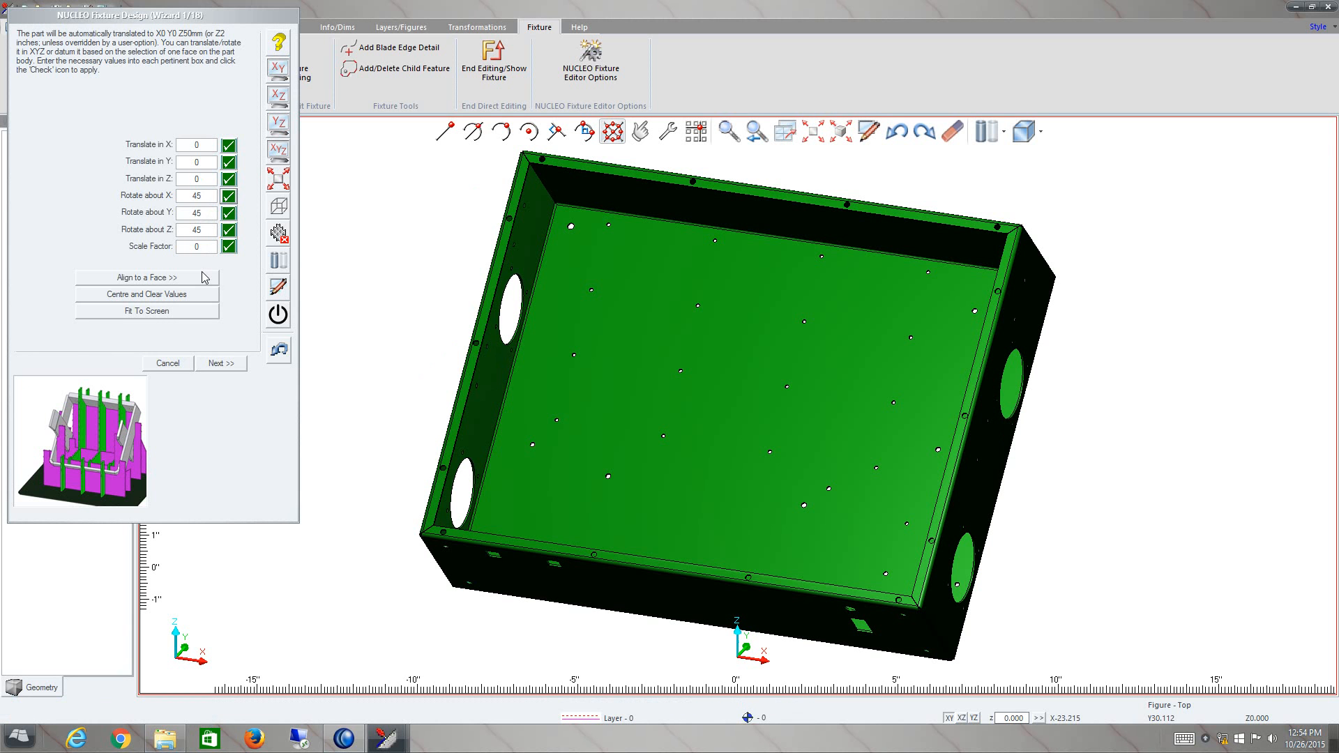
{"action": "mouse_move", "coordinate": [226, 267]}
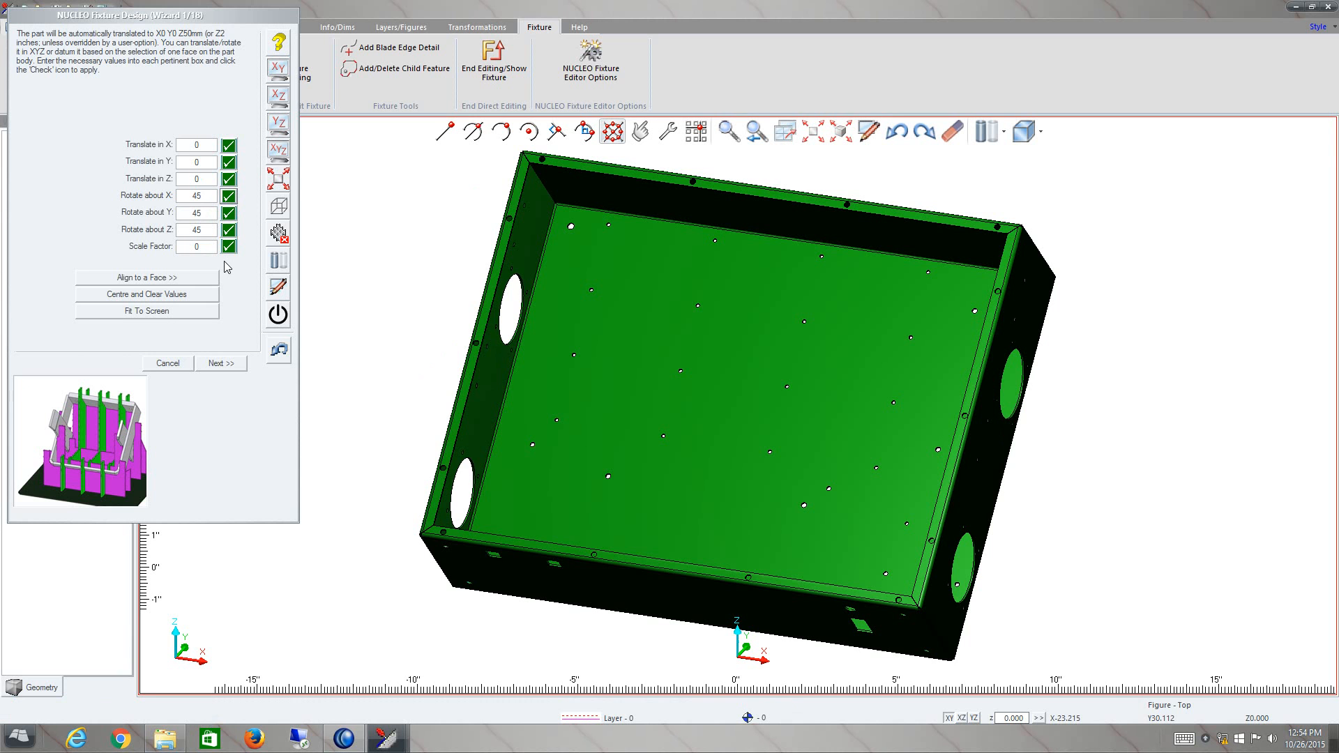
{"action": "mouse_move", "coordinate": [196, 285]}
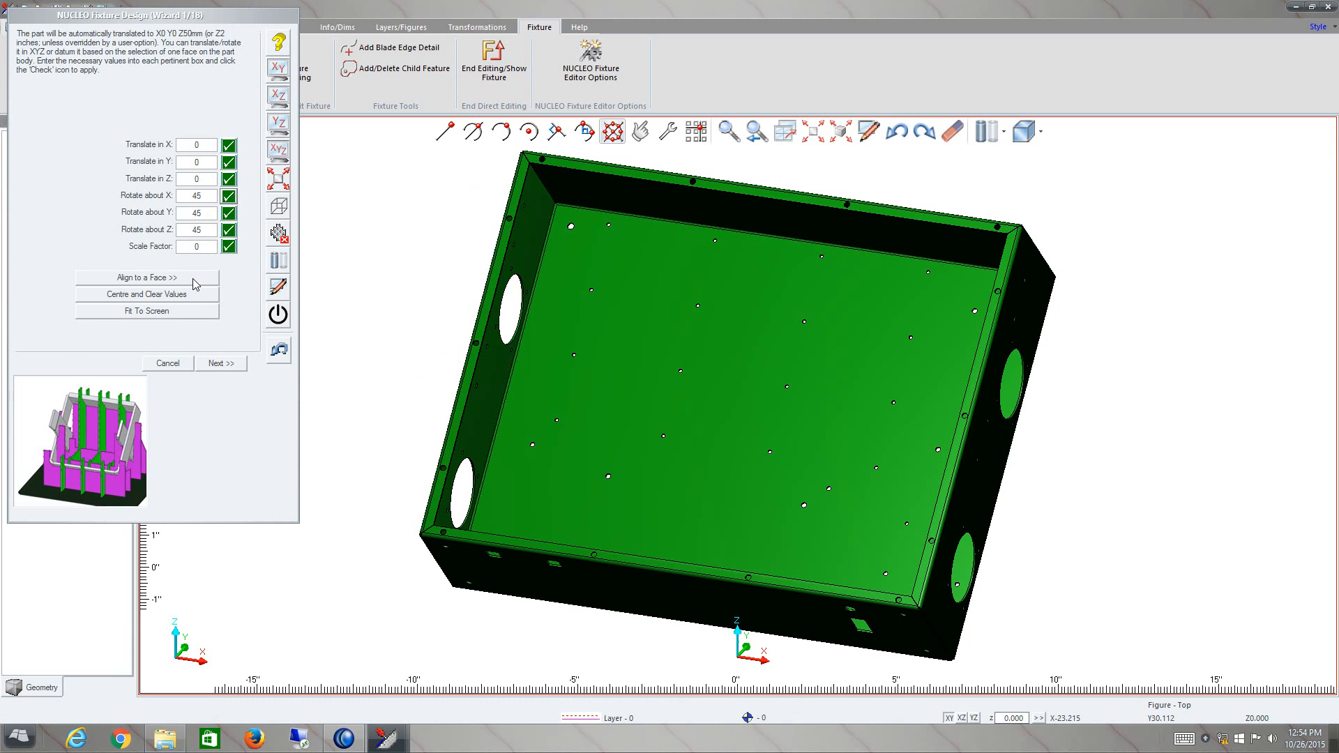
Step: Align the box's inside bottom face to the XY plane, keeping the face upright
{"action": "left_click", "coordinate": [145, 277]}
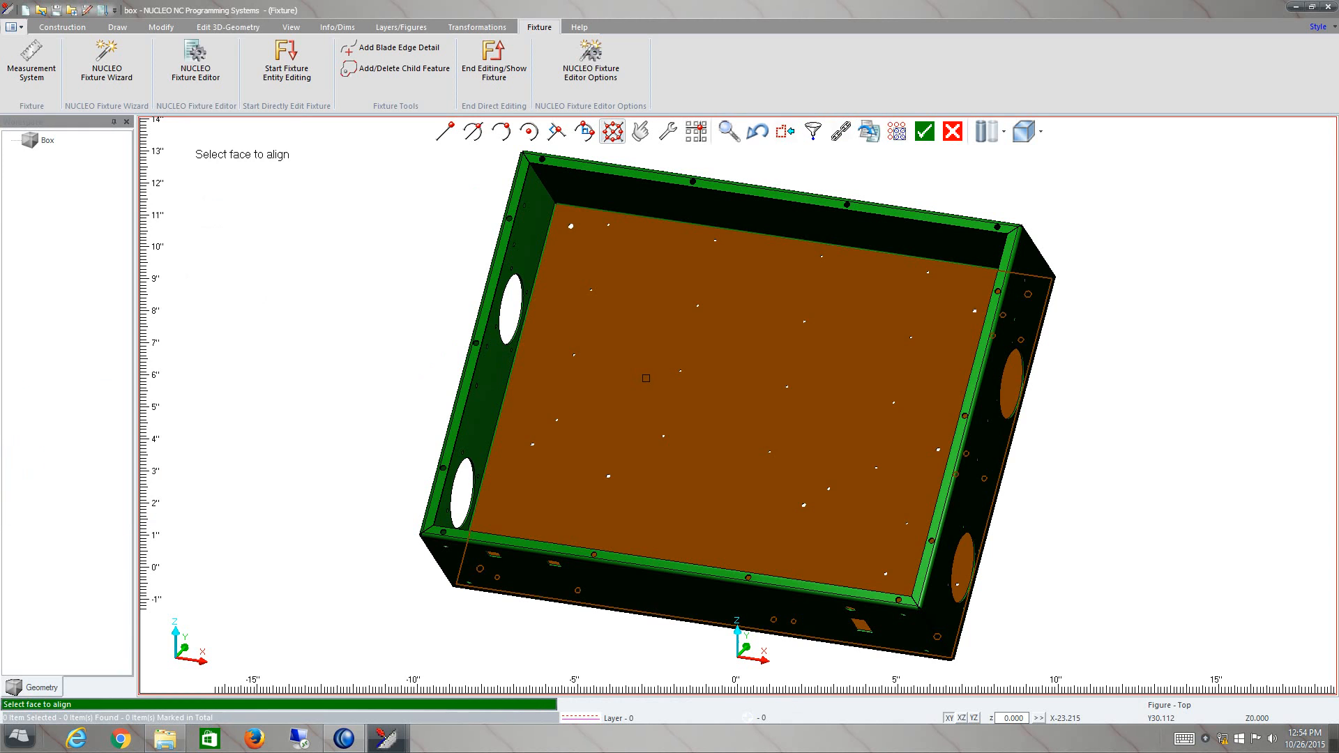
{"action": "mouse_move", "coordinate": [646, 378]}
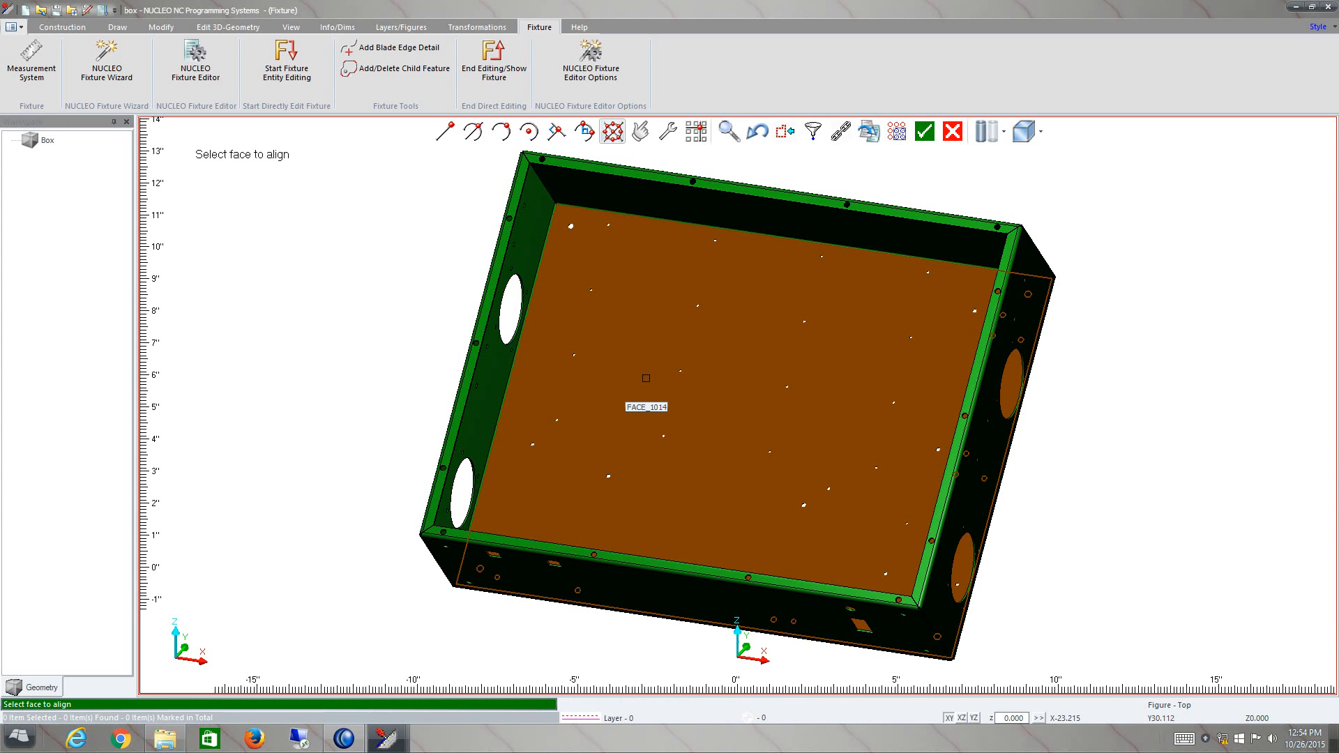
{"action": "left_click", "coordinate": [646, 378]}
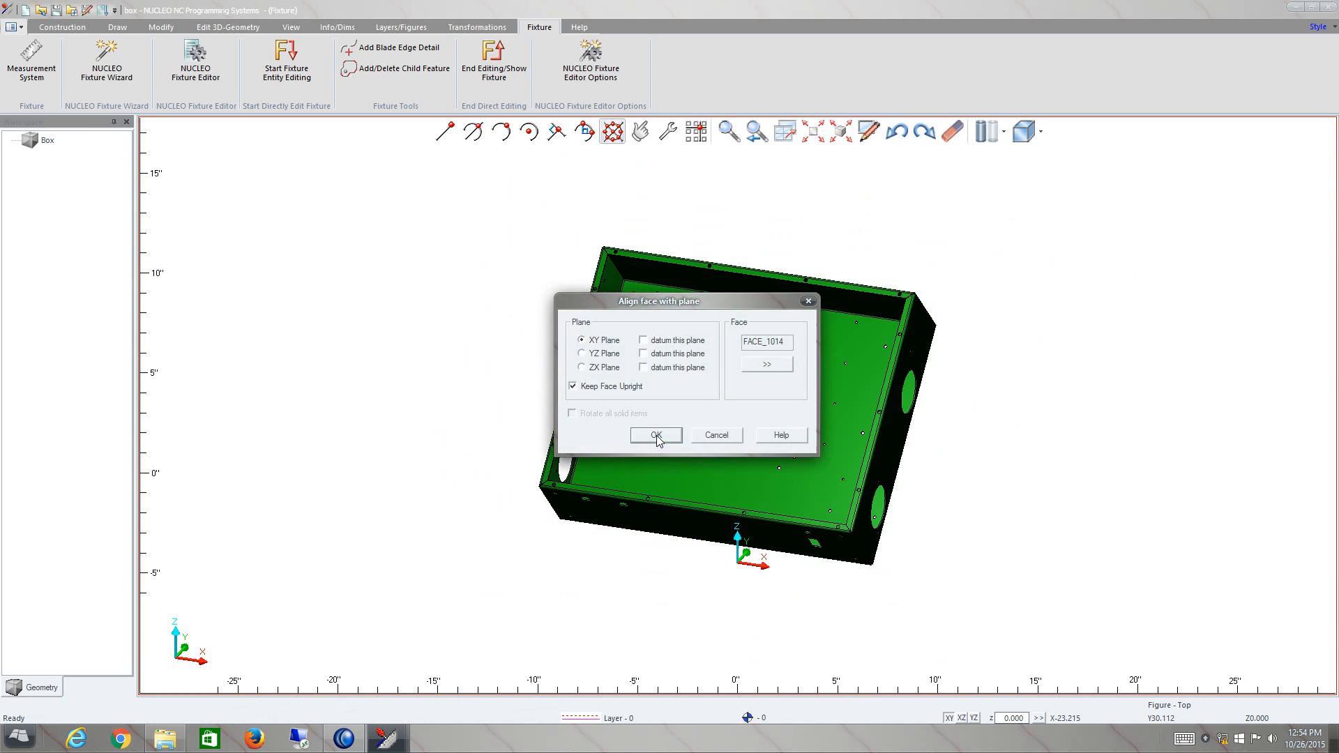
{"action": "left_click", "coordinate": [643, 339]}
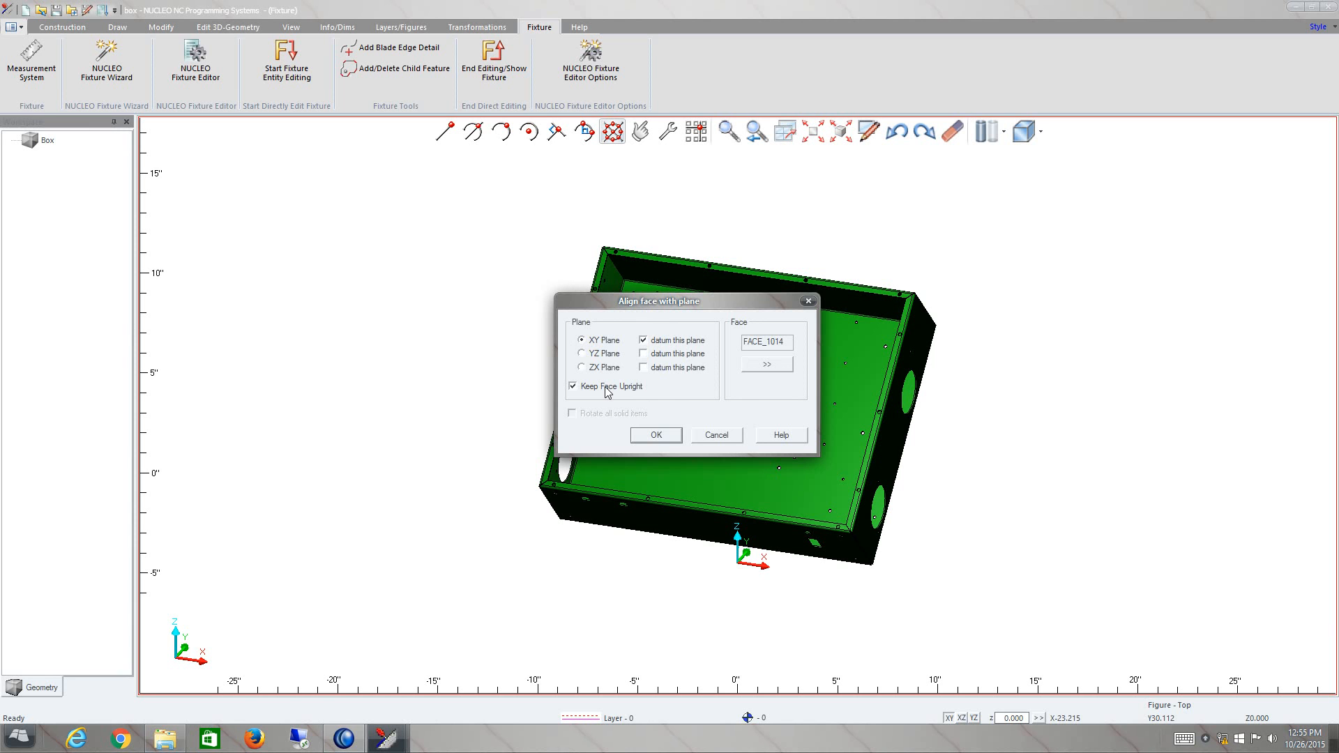
{"action": "mouse_move", "coordinate": [629, 419]}
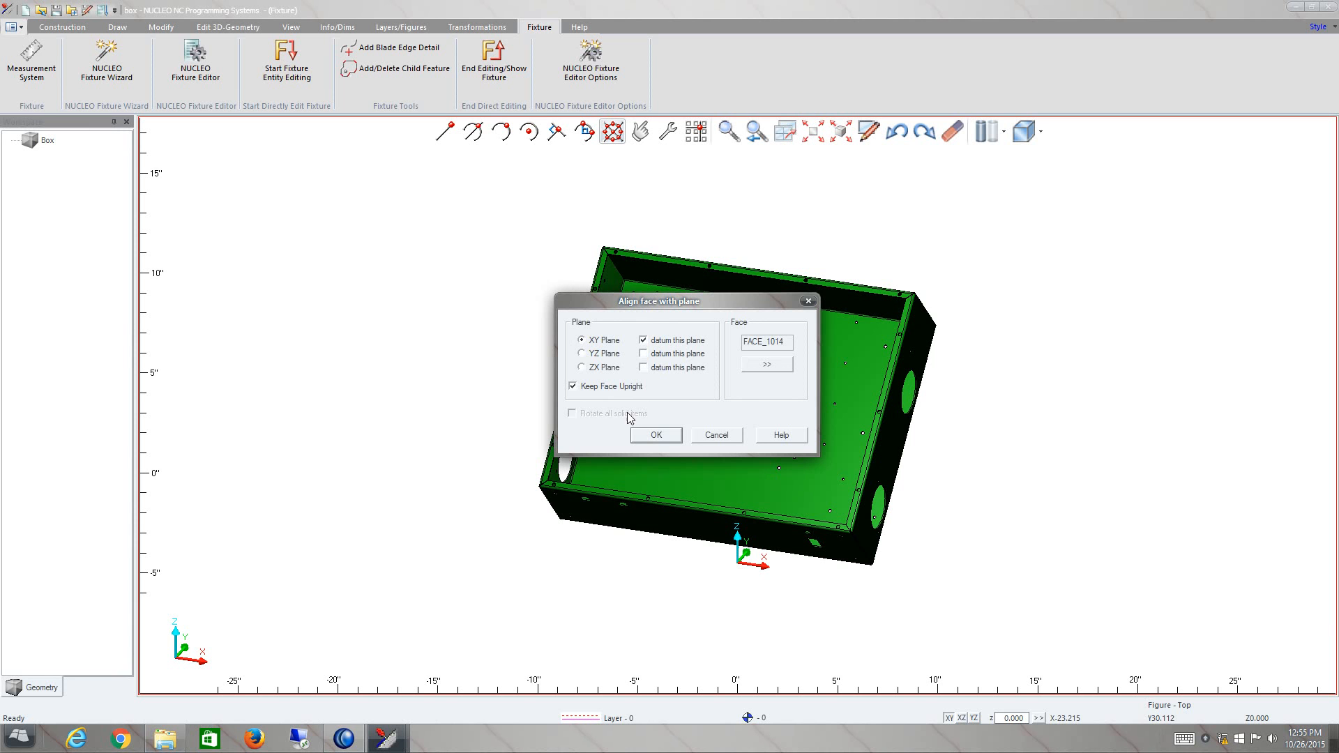
{"action": "left_click", "coordinate": [655, 435]}
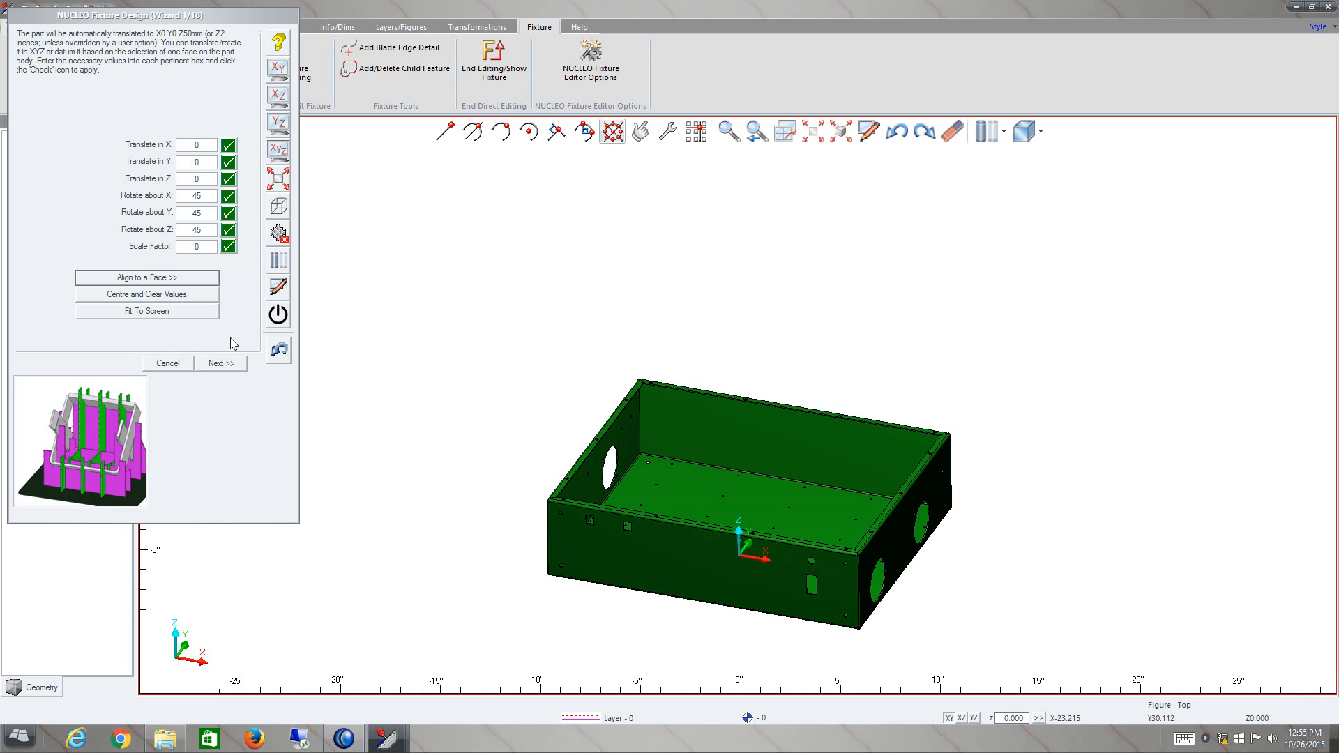
{"action": "mouse_move", "coordinate": [175, 300]}
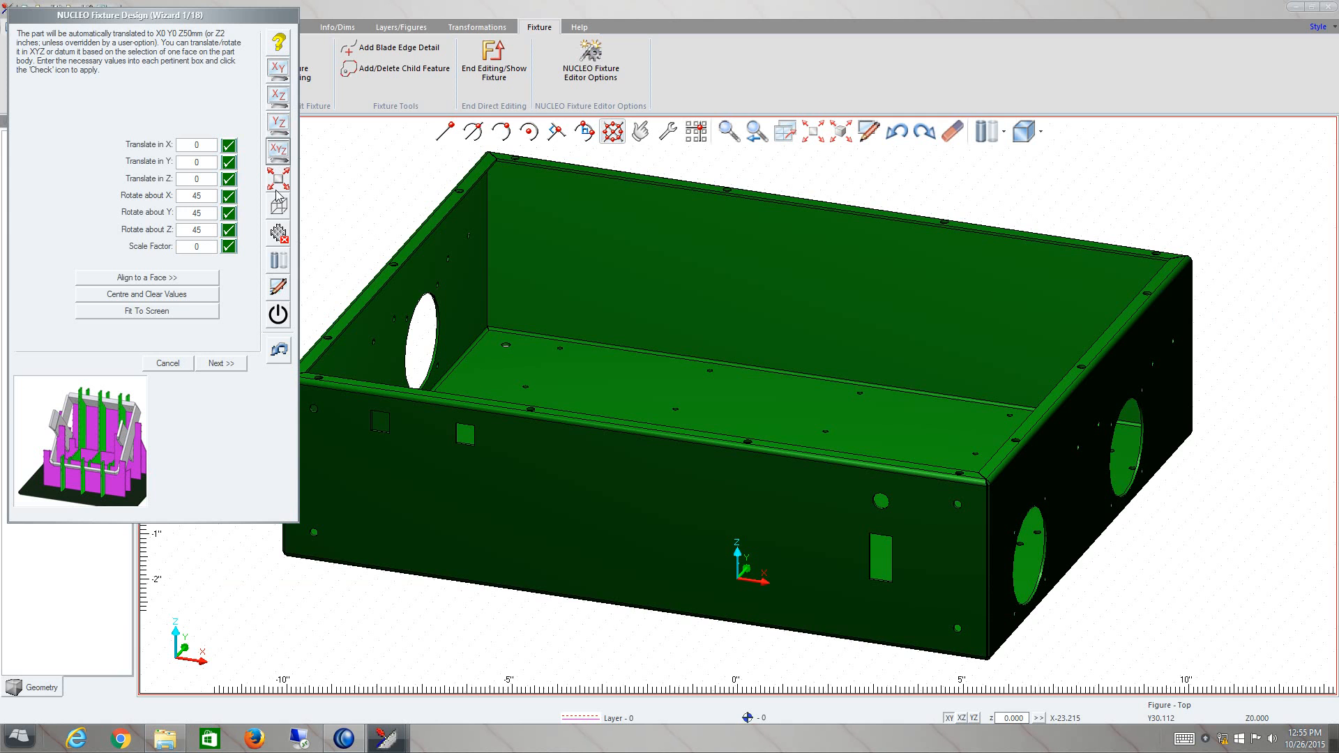
{"action": "mouse_move", "coordinate": [275, 327]}
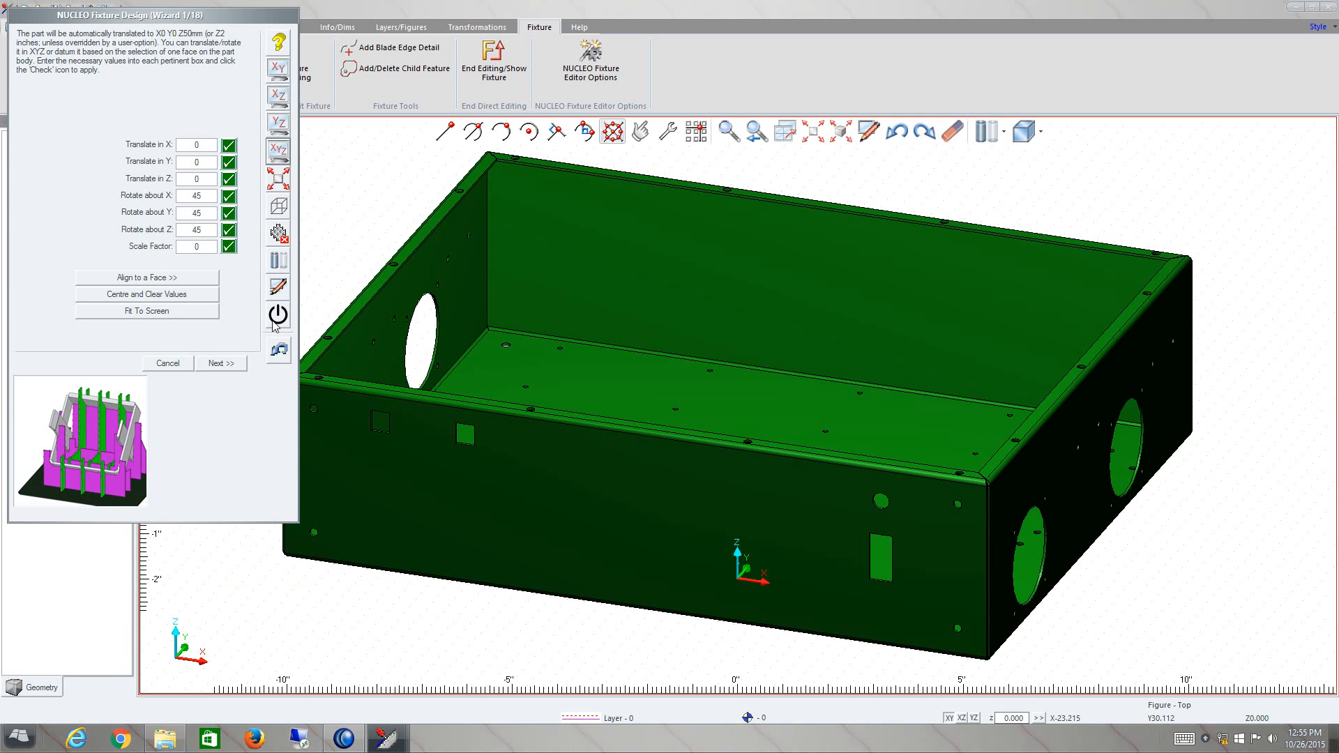
{"action": "mouse_move", "coordinate": [277, 315]}
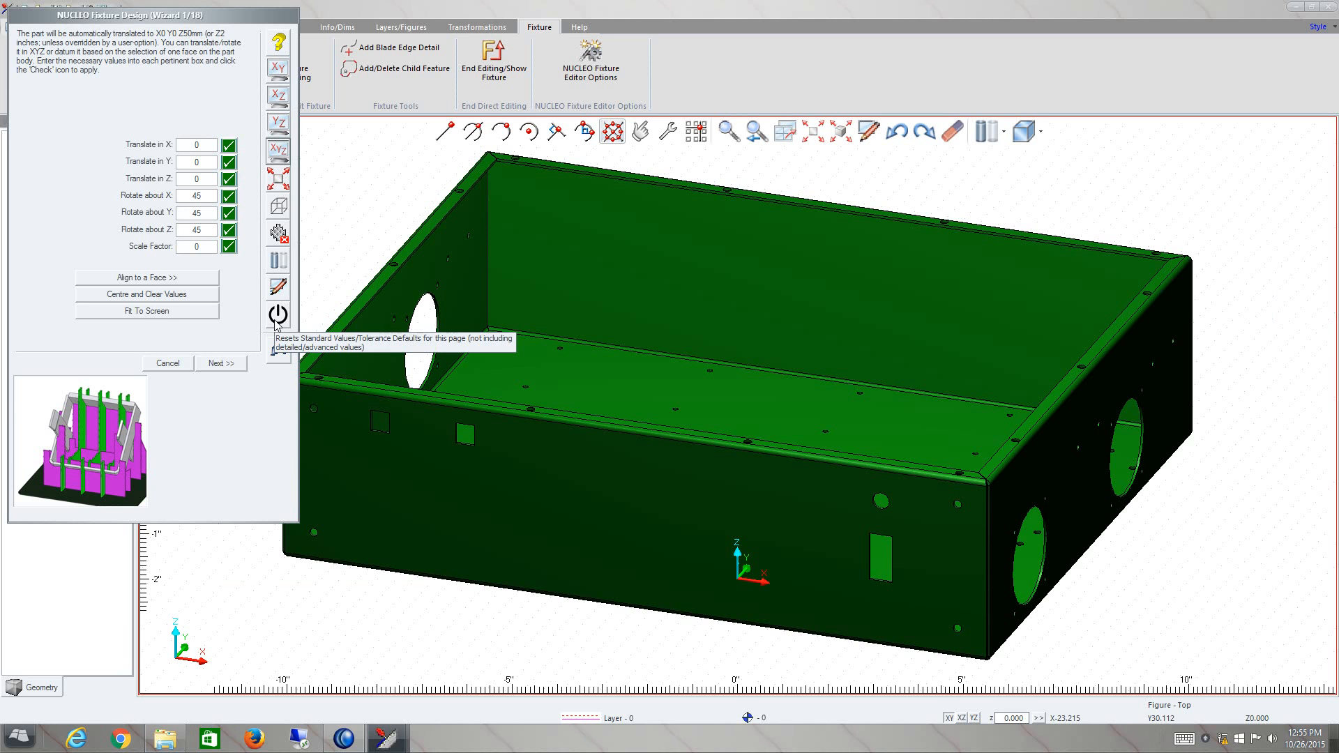
{"action": "mouse_move", "coordinate": [232, 342]}
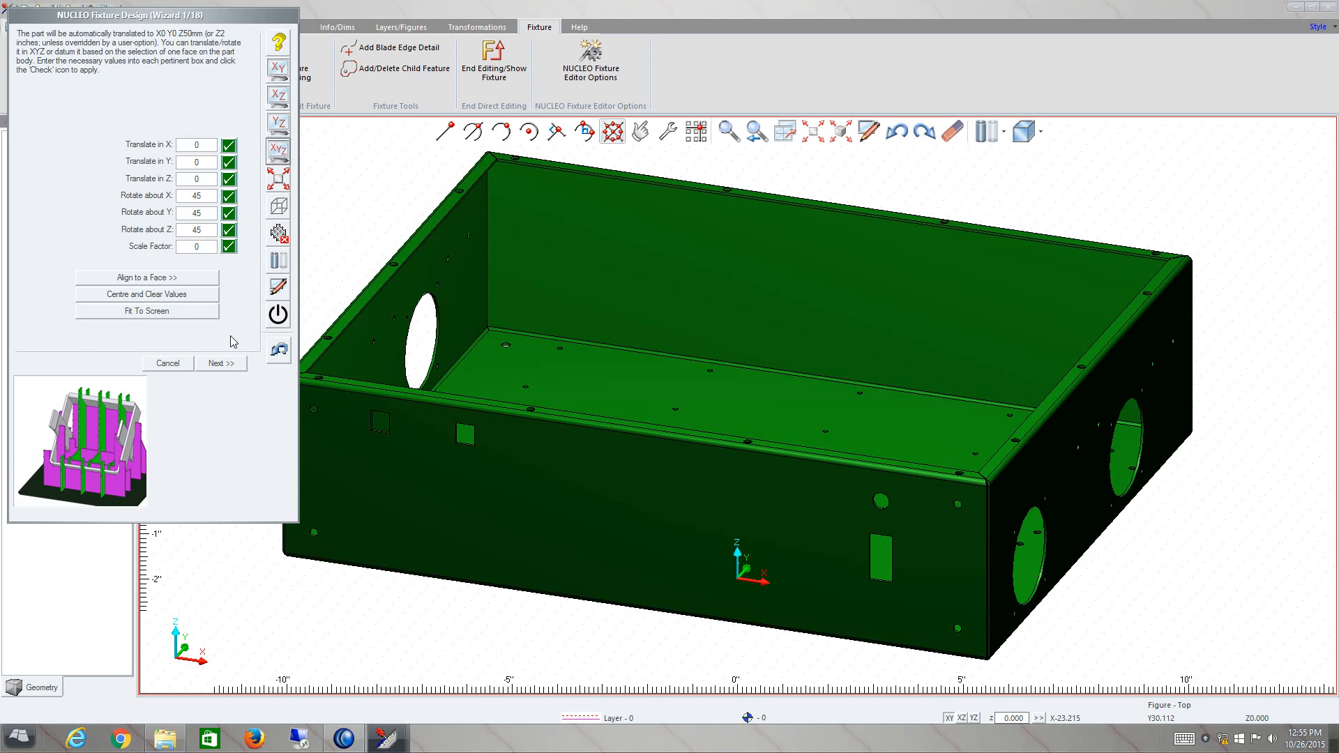
{"action": "mouse_move", "coordinate": [226, 369]}
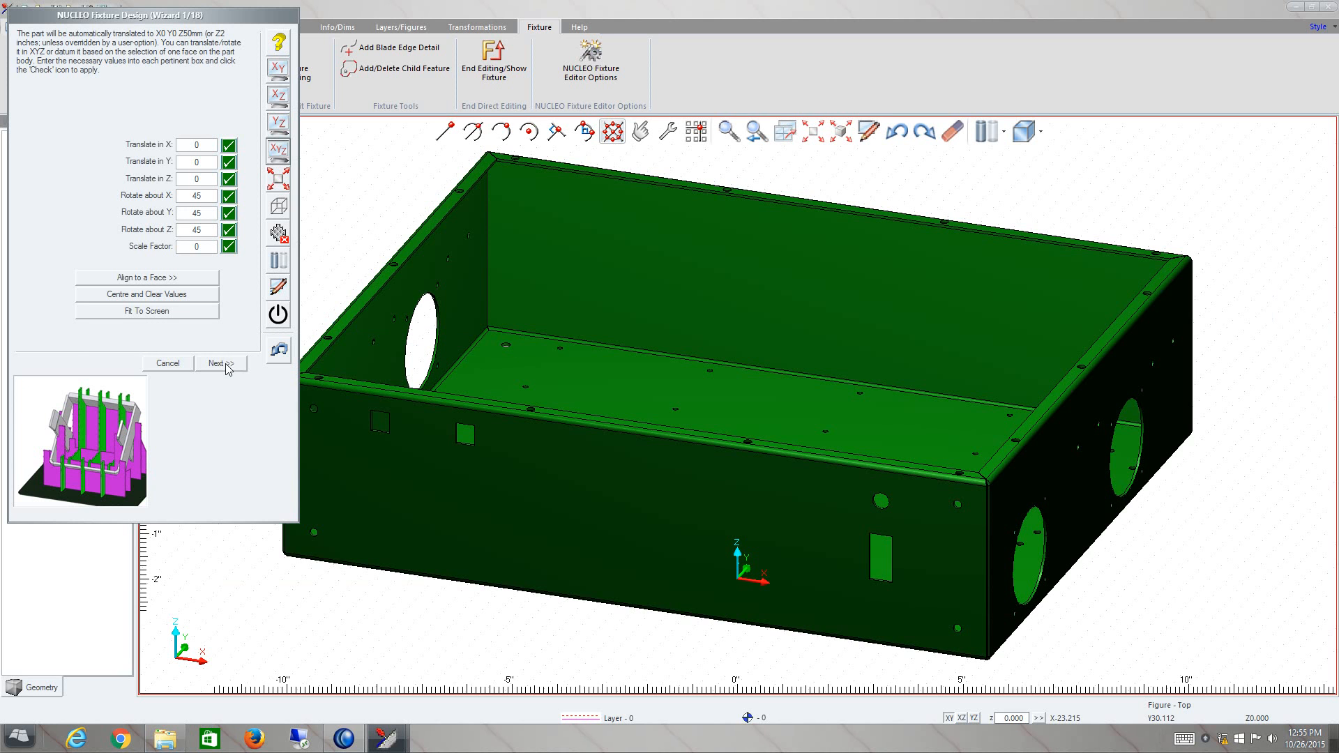
Step: Choose Standard Steel (inches) at gauge 11 for 0.1196-inch blade and base plate thickness
{"action": "left_click", "coordinate": [216, 362]}
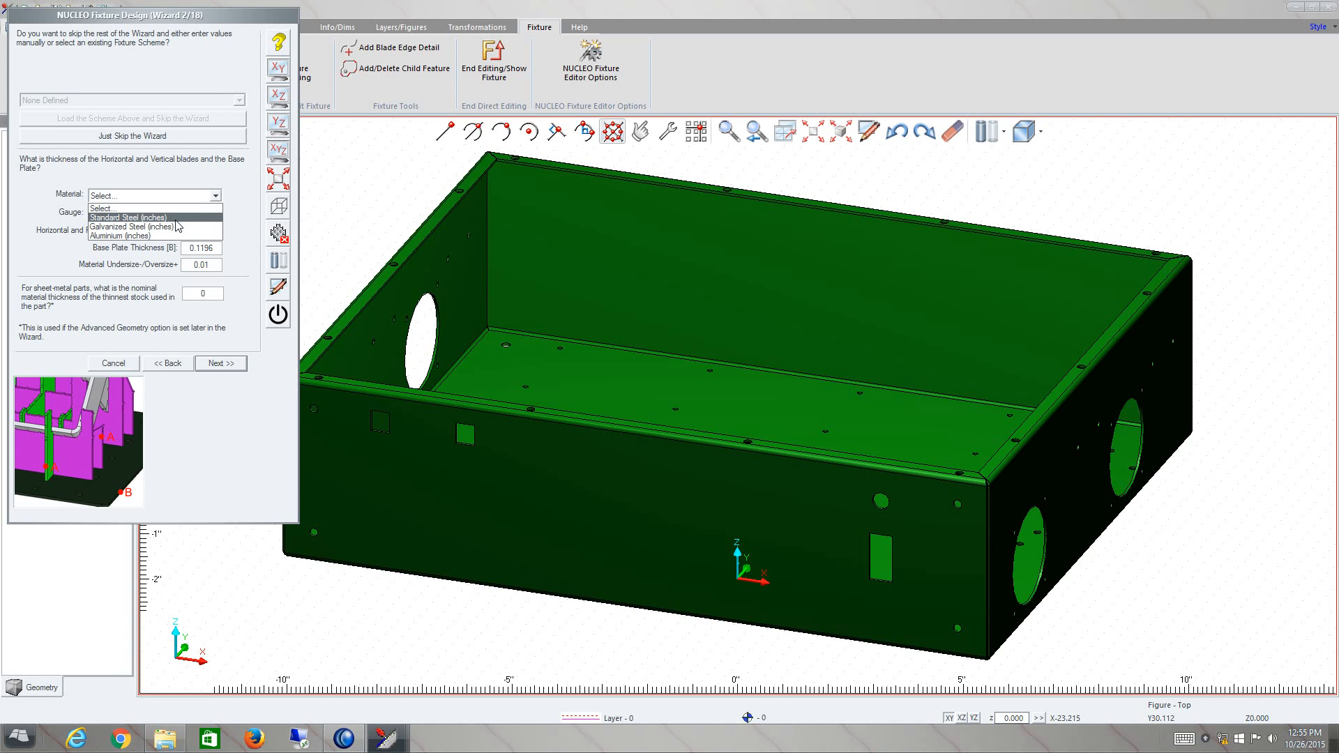
{"action": "left_click", "coordinate": [127, 217]}
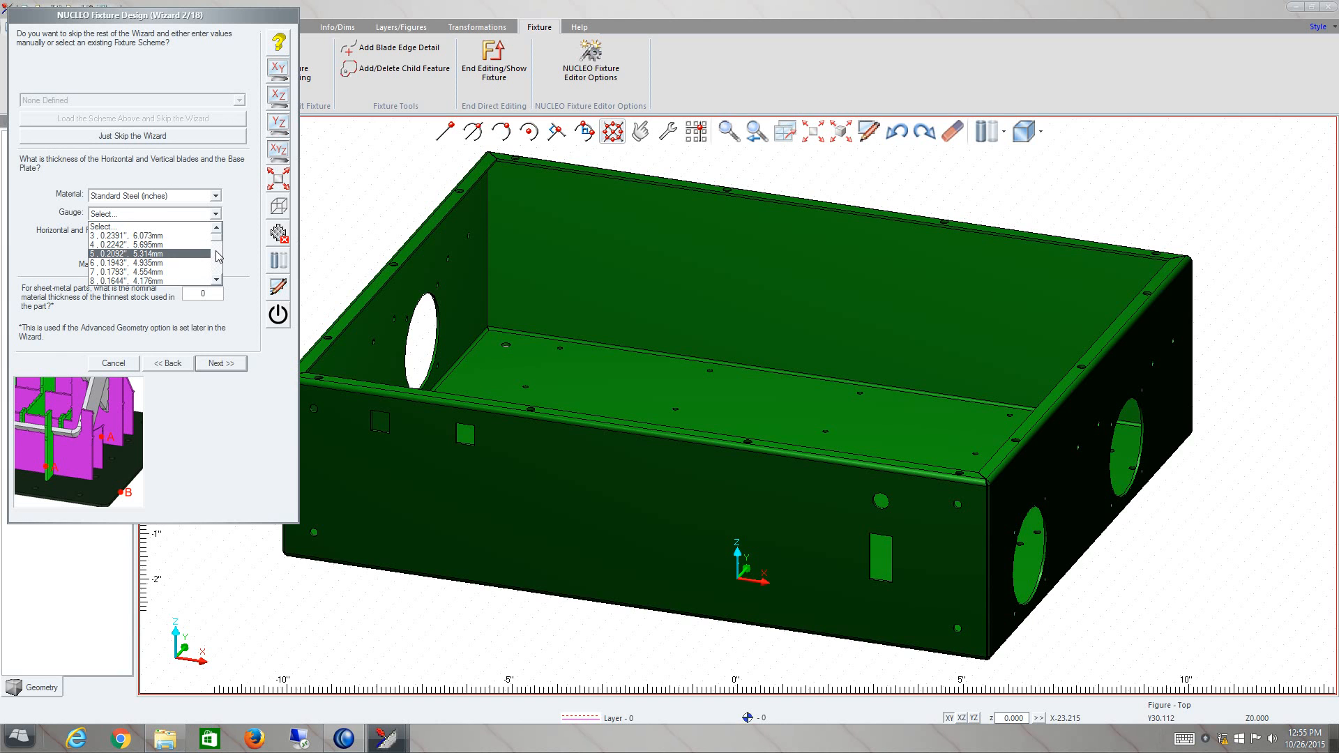
{"action": "left_click", "coordinate": [150, 282]}
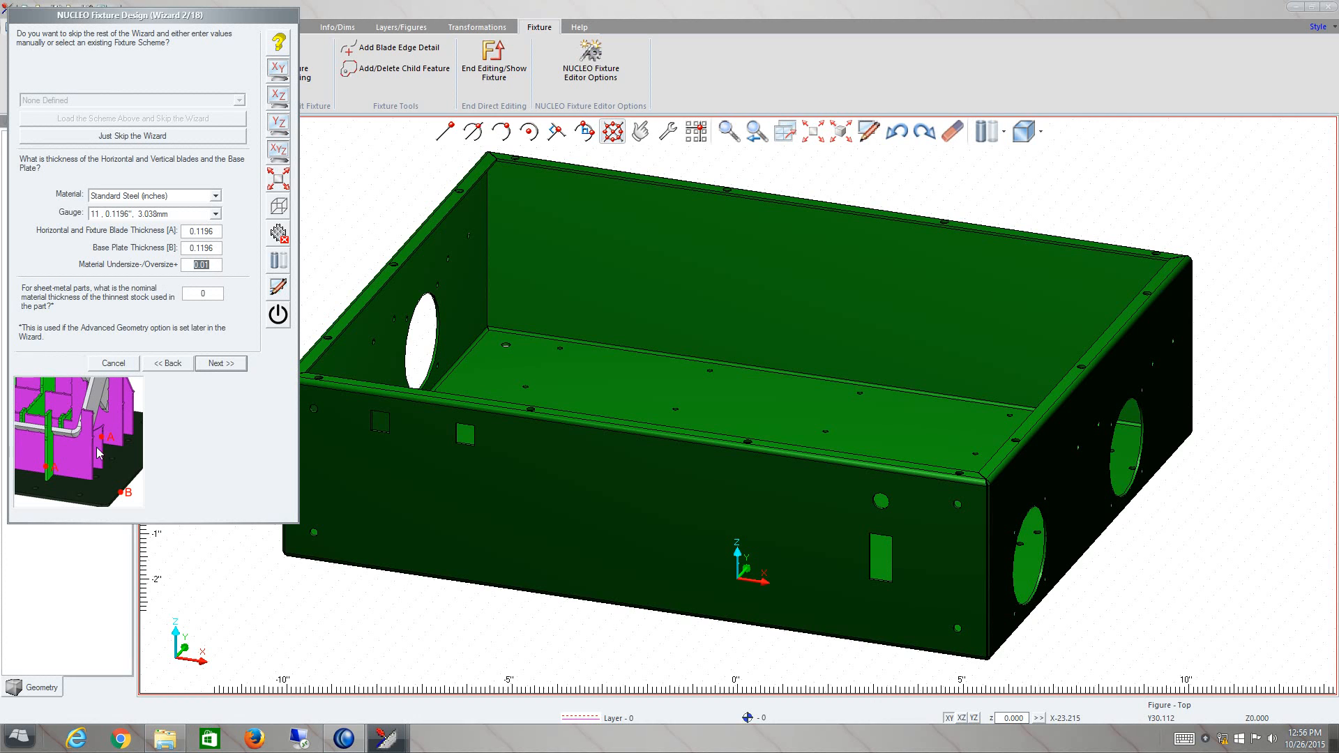
{"action": "mouse_move", "coordinate": [55, 457]}
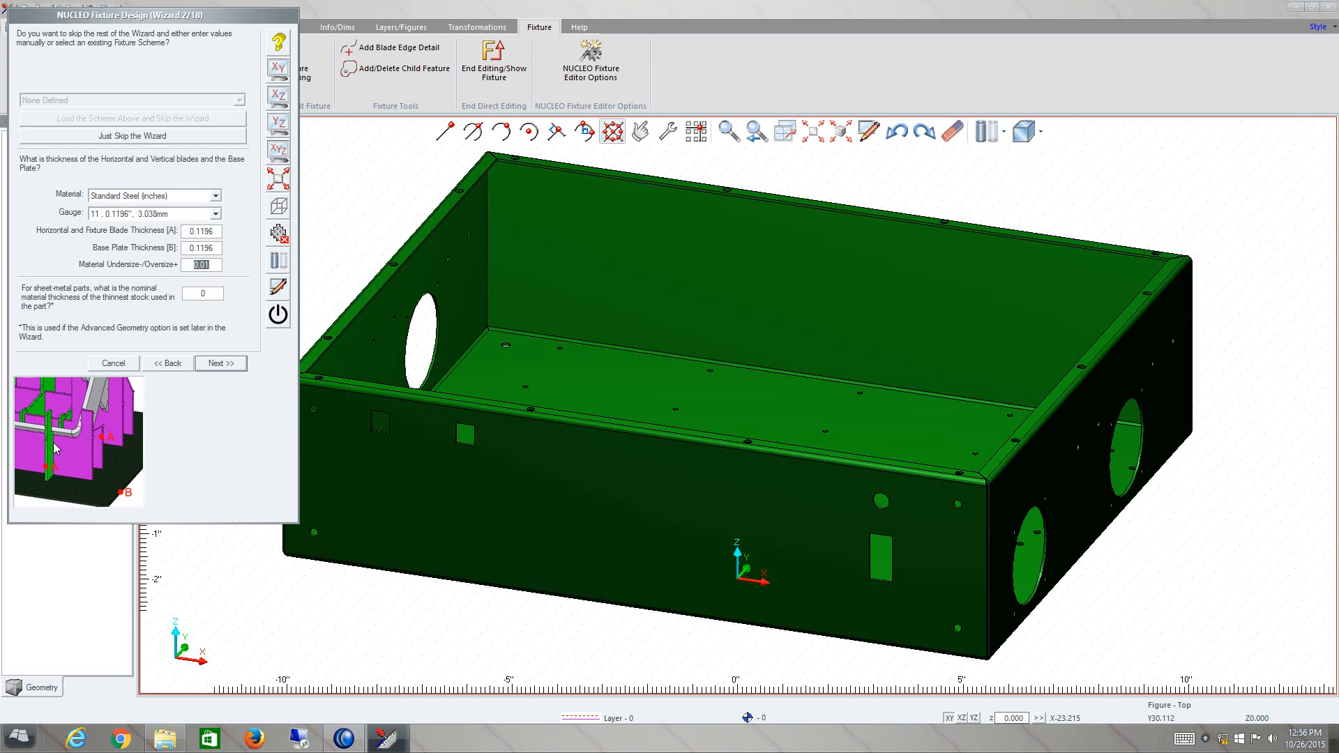
{"action": "left_click", "coordinate": [202, 293]}
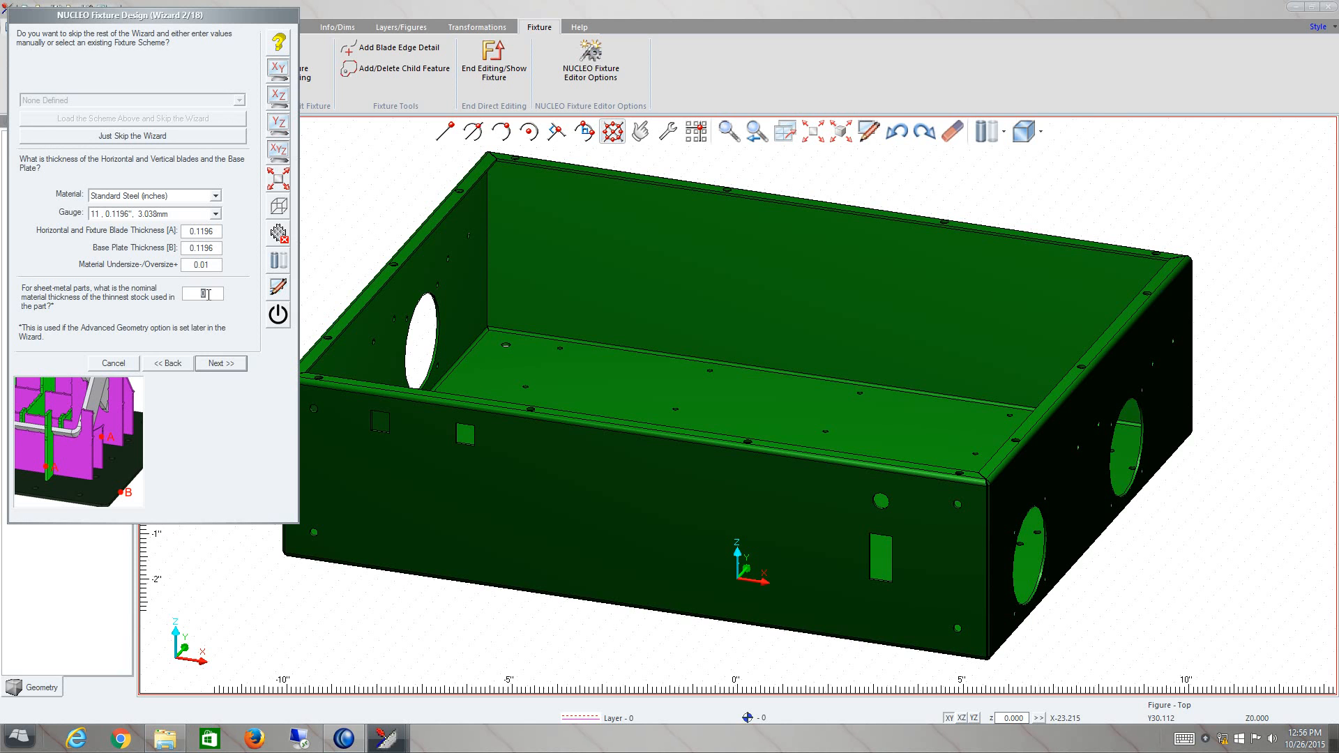
{"action": "mouse_move", "coordinate": [217, 335]}
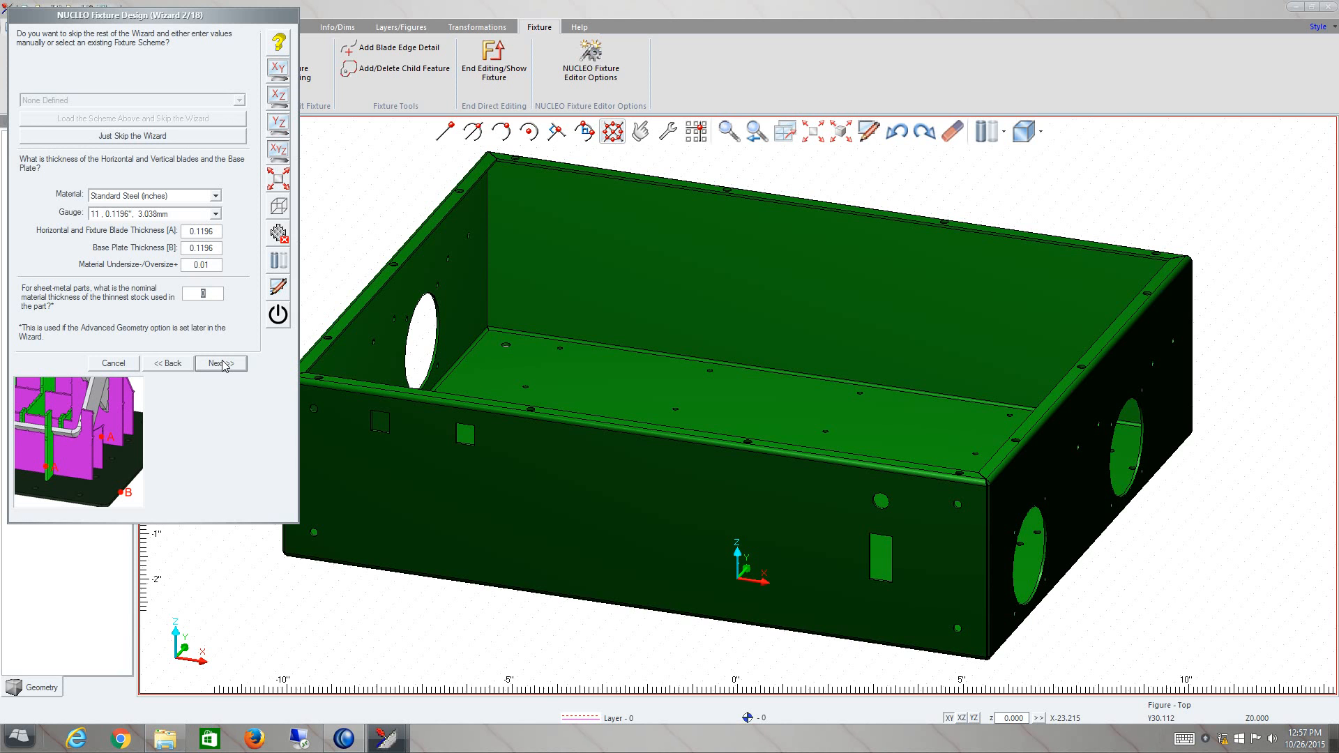
Step: Advance to wizard step 3, with blade external X/Y offsets of 2 and Z offset 1
{"action": "left_click", "coordinate": [220, 362]}
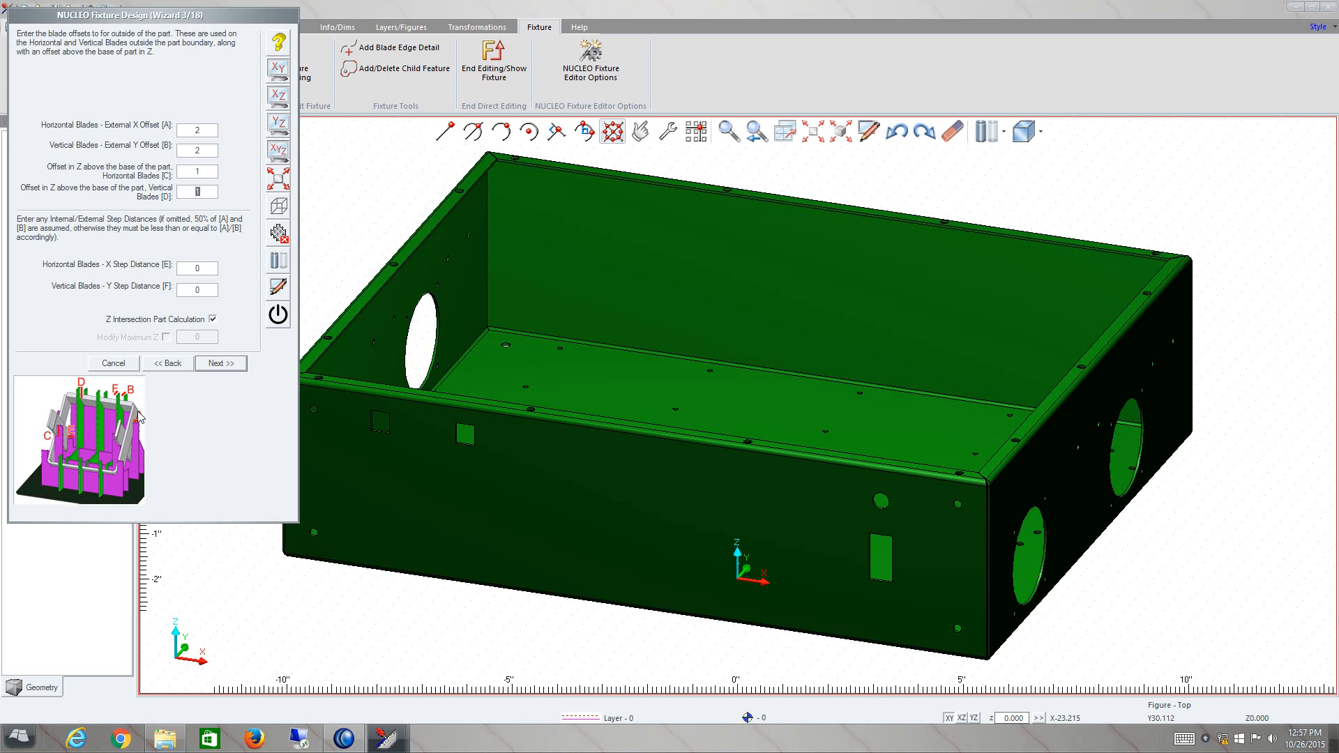
{"action": "mouse_move", "coordinate": [167, 313]}
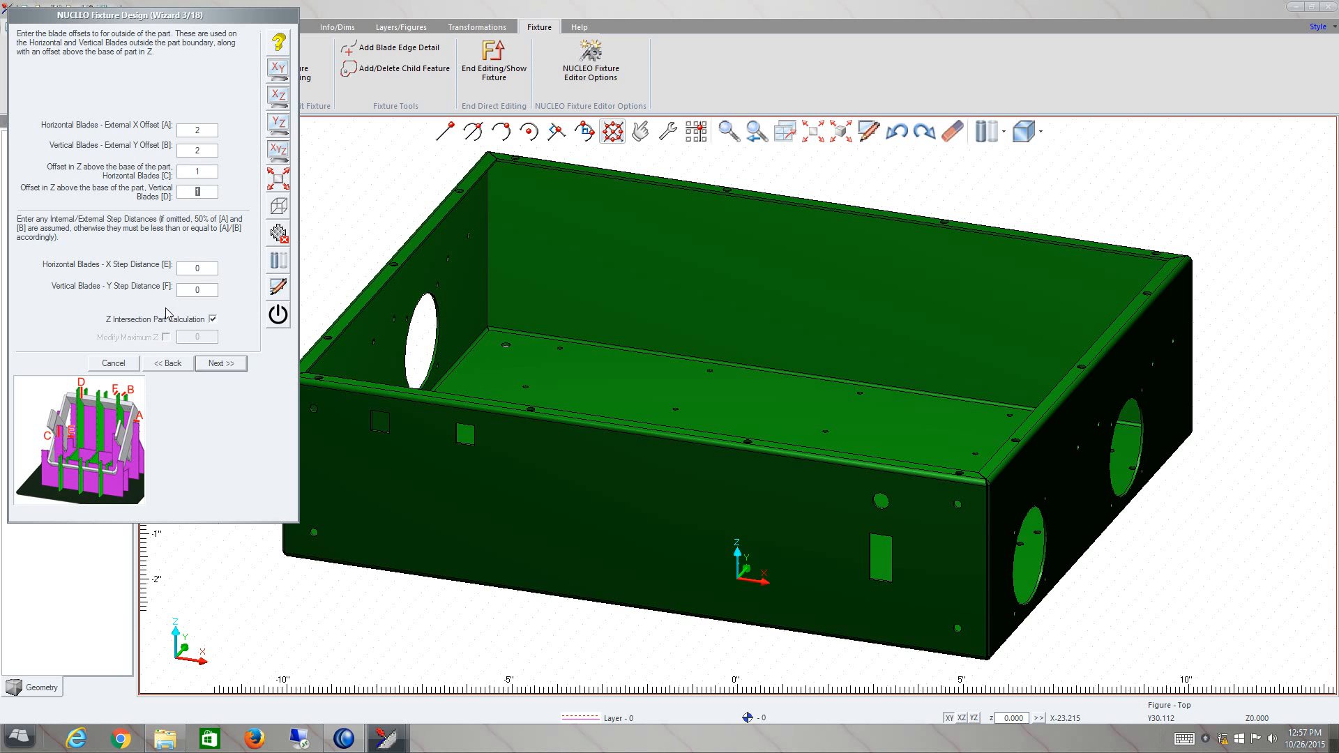
{"action": "mouse_move", "coordinate": [228, 249]}
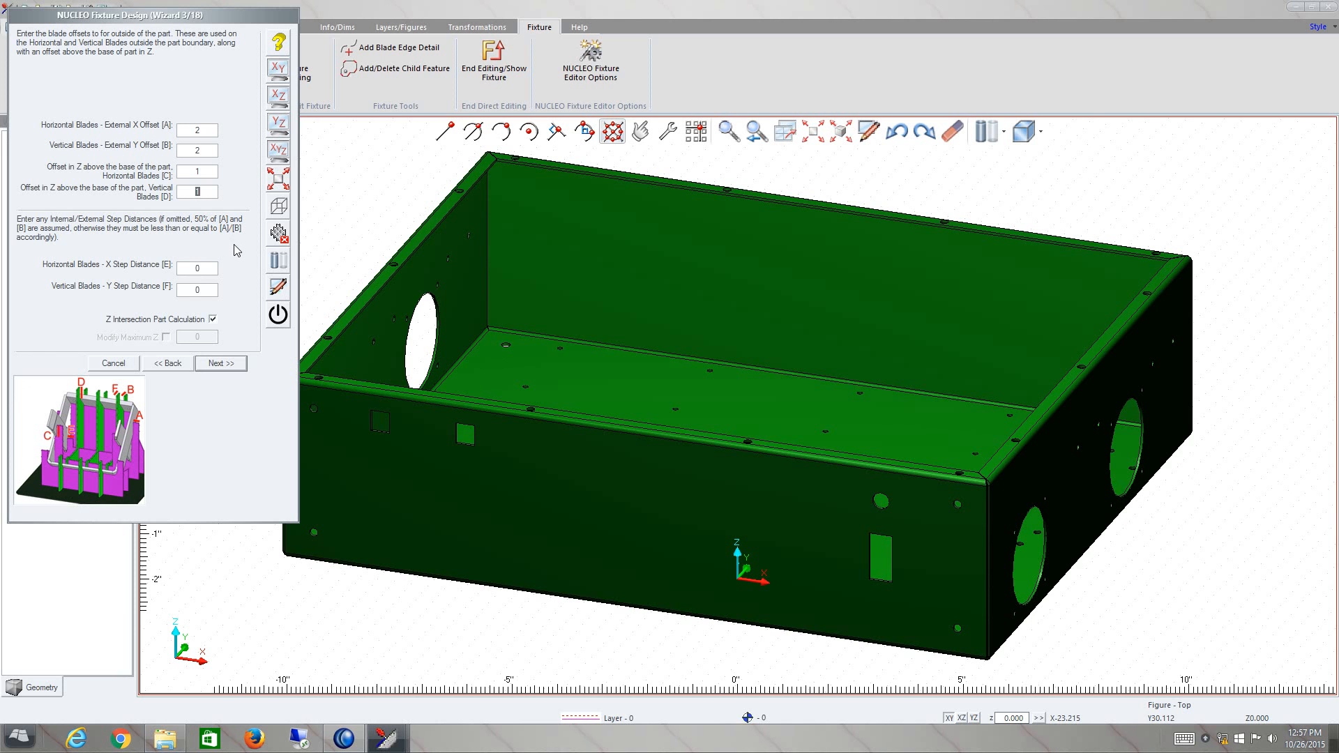
{"action": "mouse_move", "coordinate": [221, 363]}
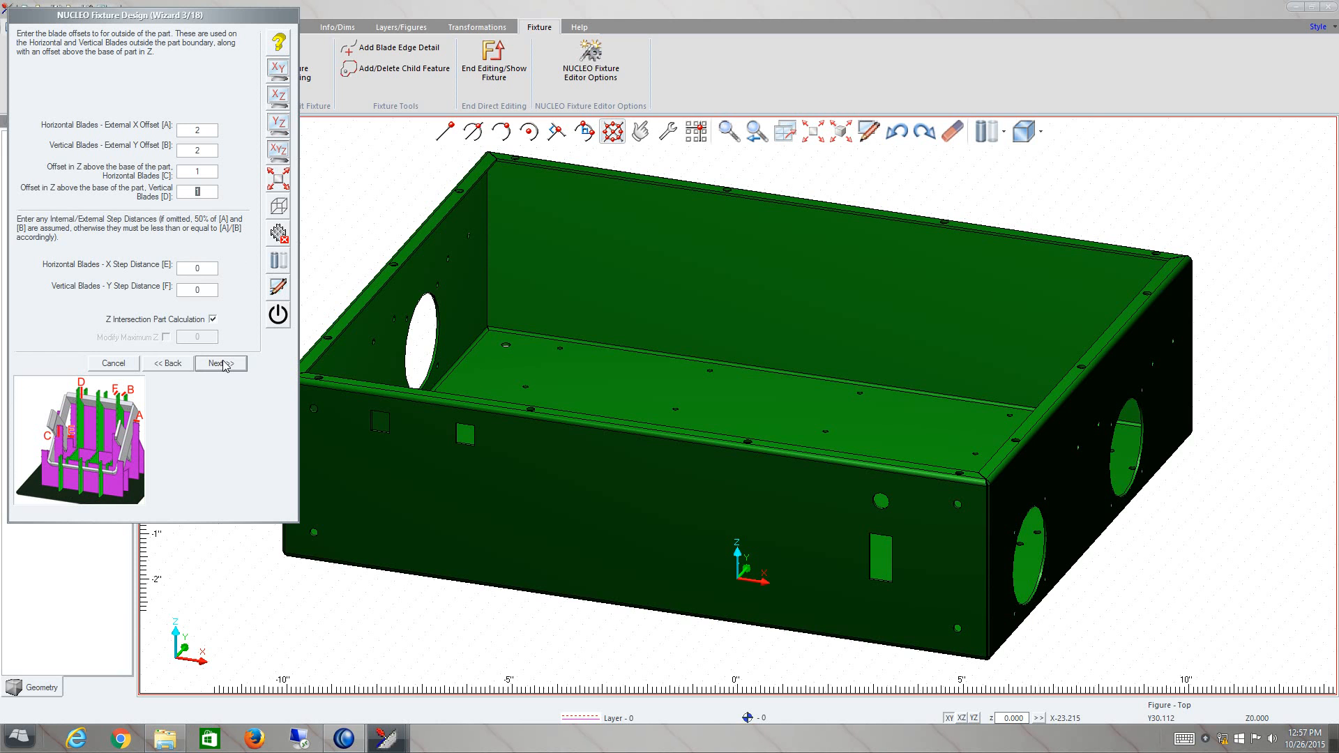
Step: Advance to step 4, keeping extensions at 4 and selecting the corner radius for 0.5
{"action": "left_click", "coordinate": [216, 363]}
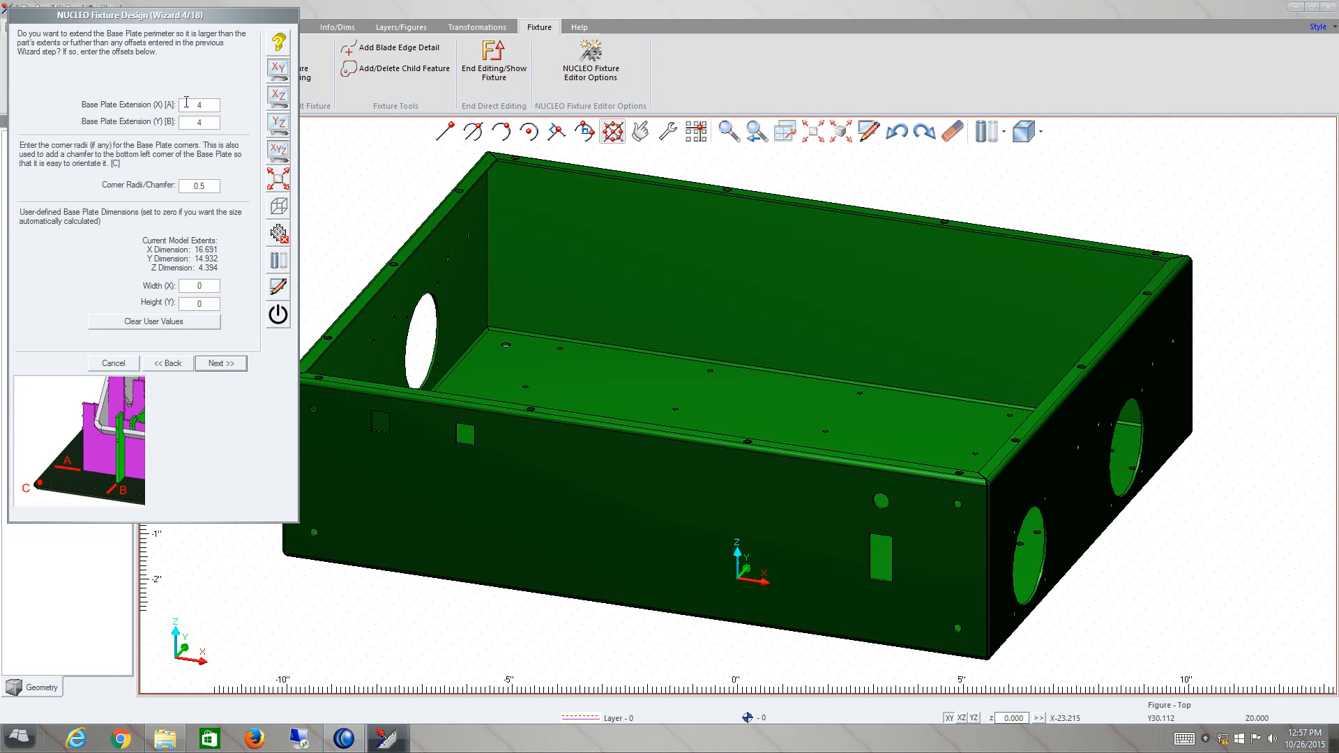
{"action": "triple_click", "coordinate": [199, 185]}
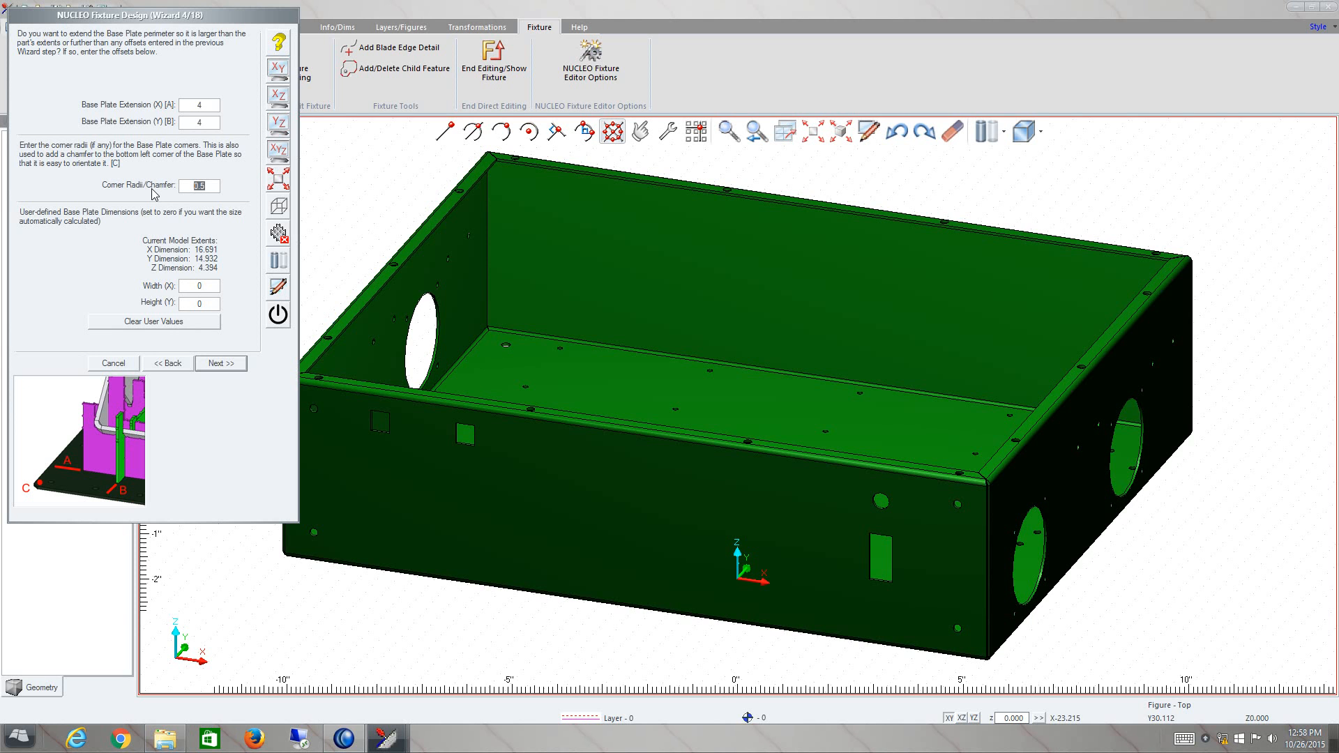
{"action": "mouse_move", "coordinate": [136, 285]}
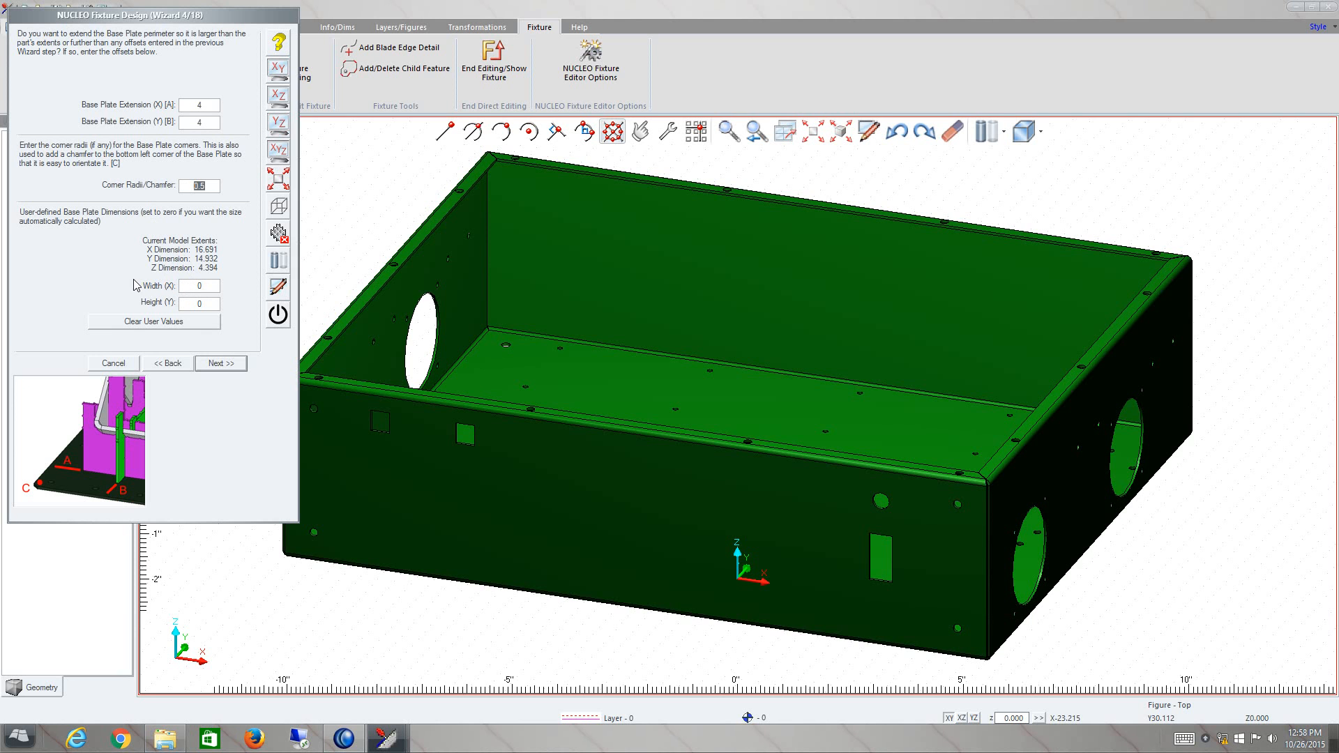
{"action": "mouse_move", "coordinate": [184, 251]}
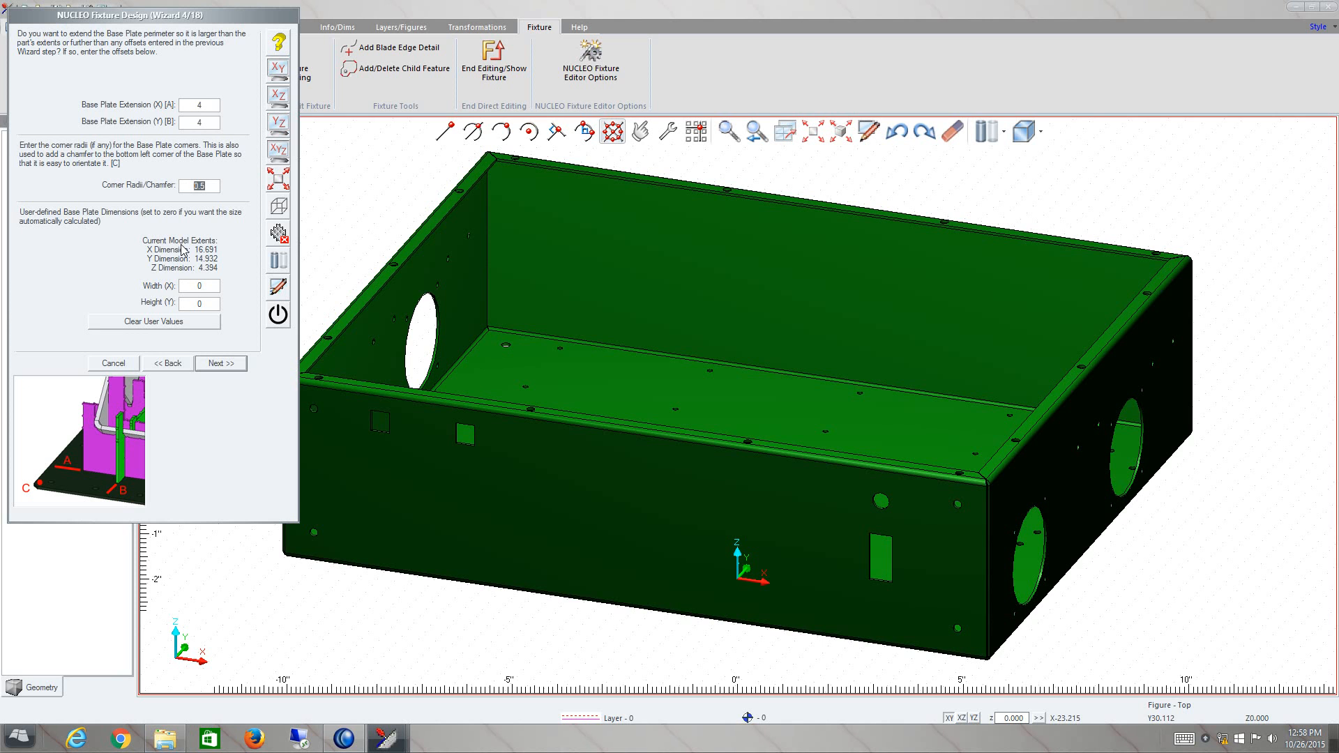
Step: Advance to step 5 and keep Envelope as the boundary shape with 2.5 offset
{"action": "left_click", "coordinate": [221, 363]}
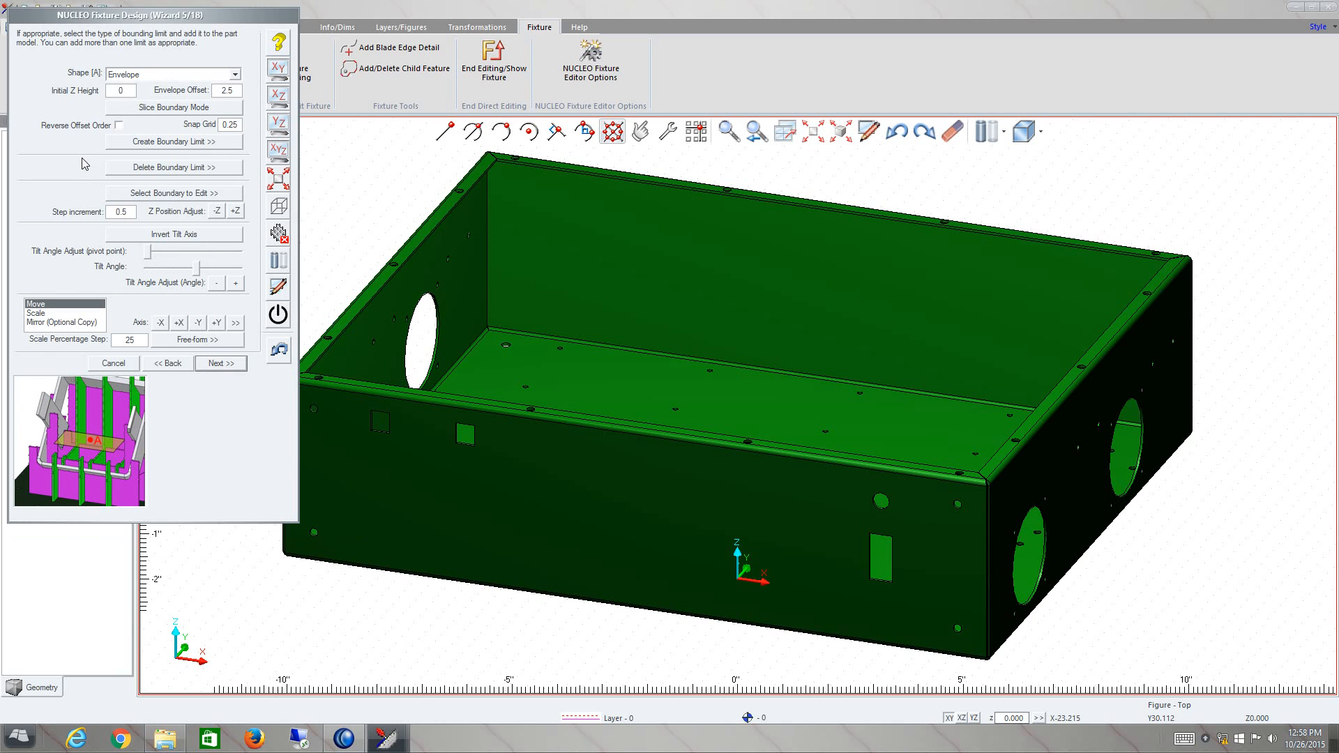
{"action": "scroll", "scroll_direction": "down", "scroll_amount": 3}
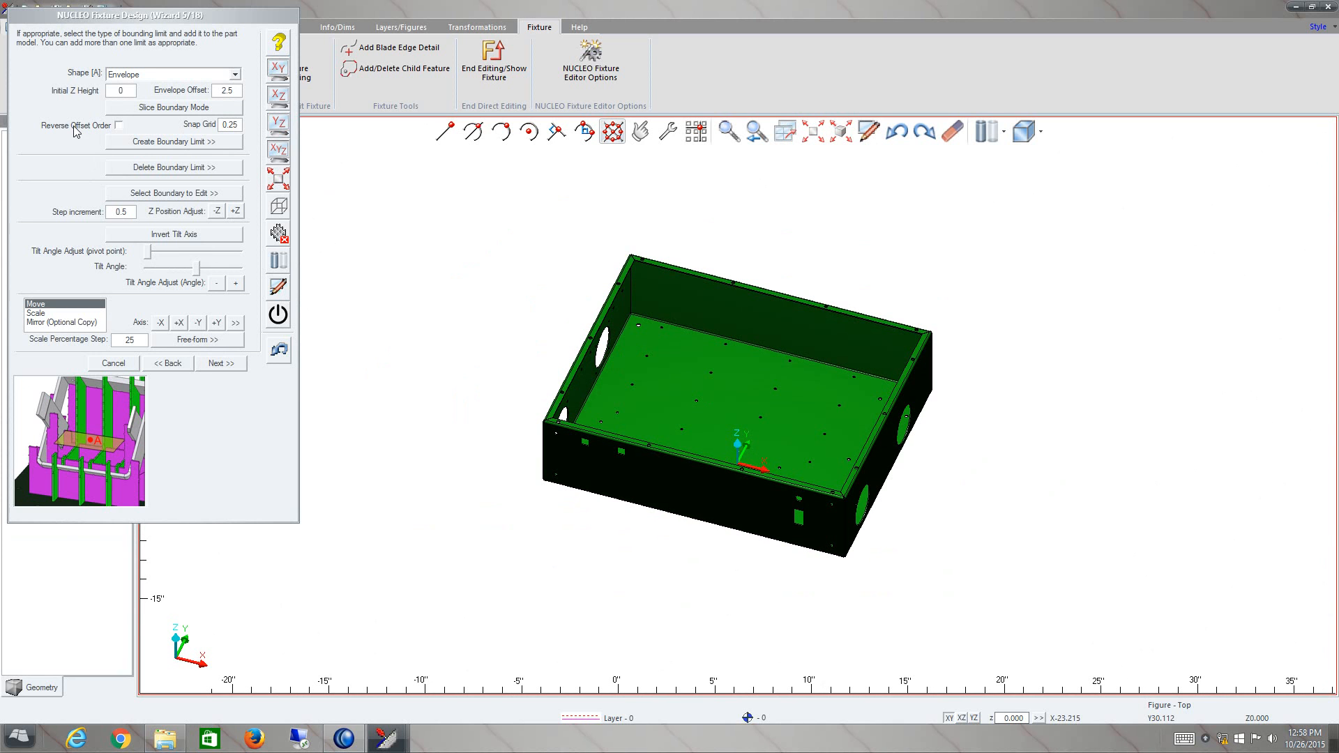
{"action": "mouse_move", "coordinate": [43, 118]}
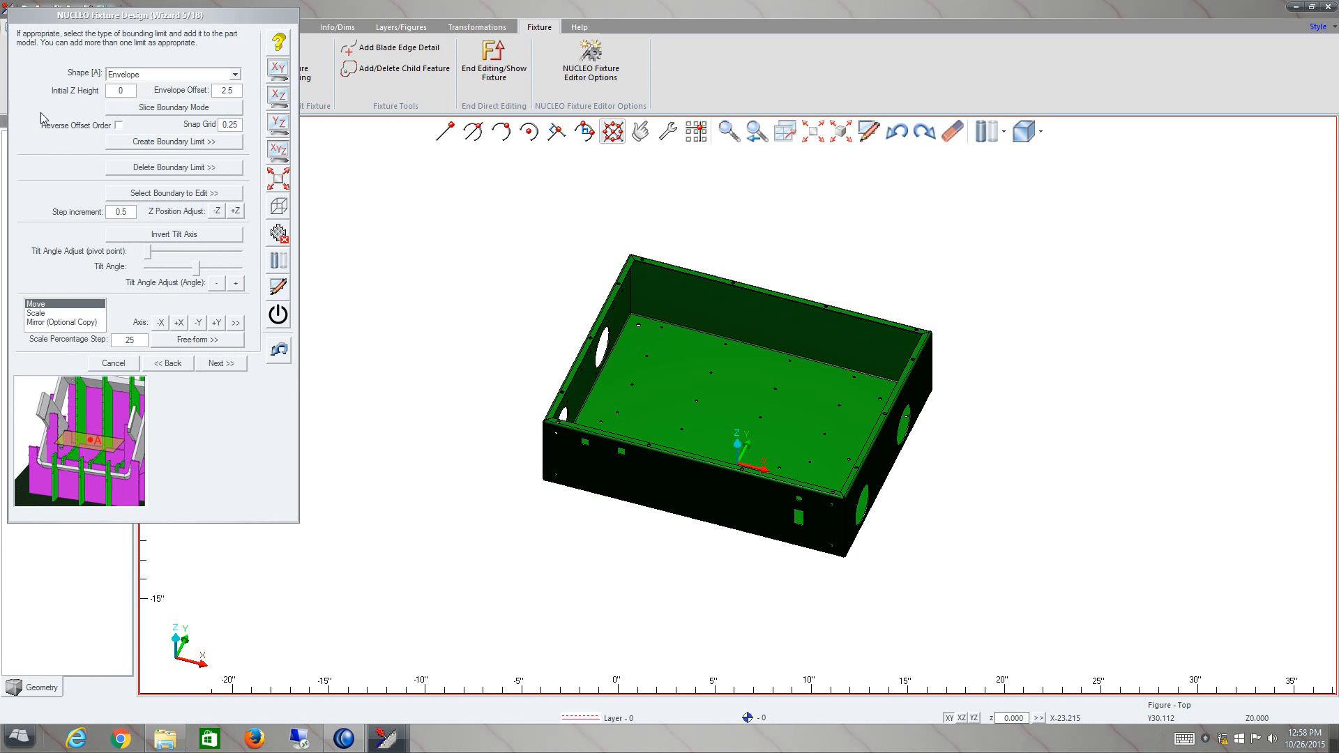
{"action": "mouse_move", "coordinate": [60, 115]}
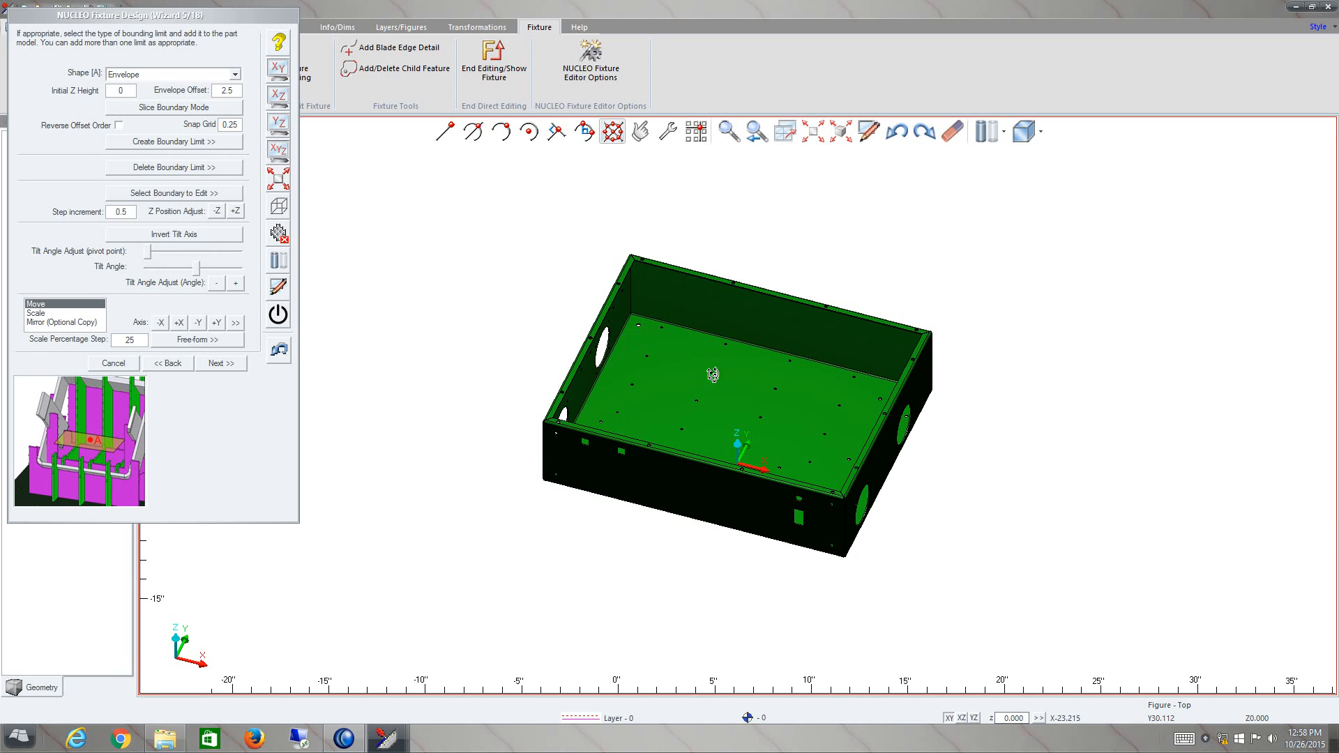
{"action": "left_click", "coordinate": [236, 75]}
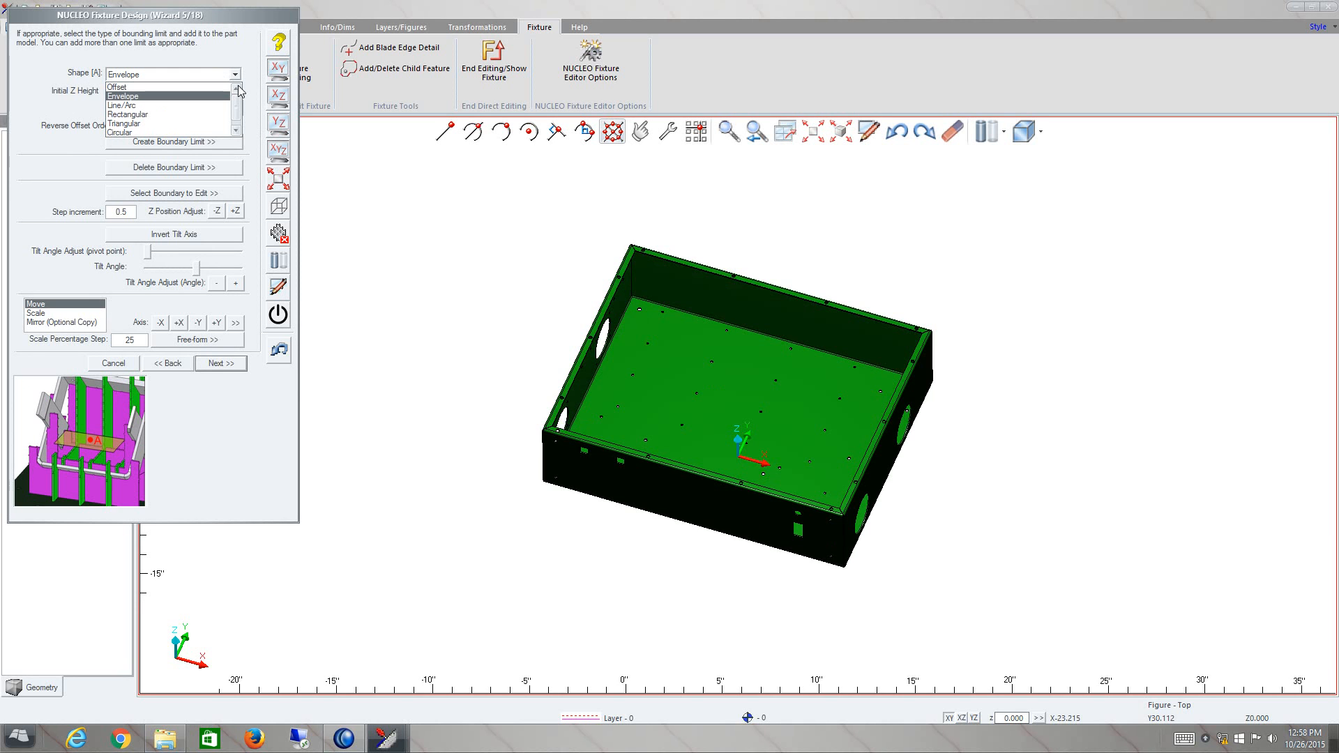
{"action": "left_click", "coordinate": [125, 95]}
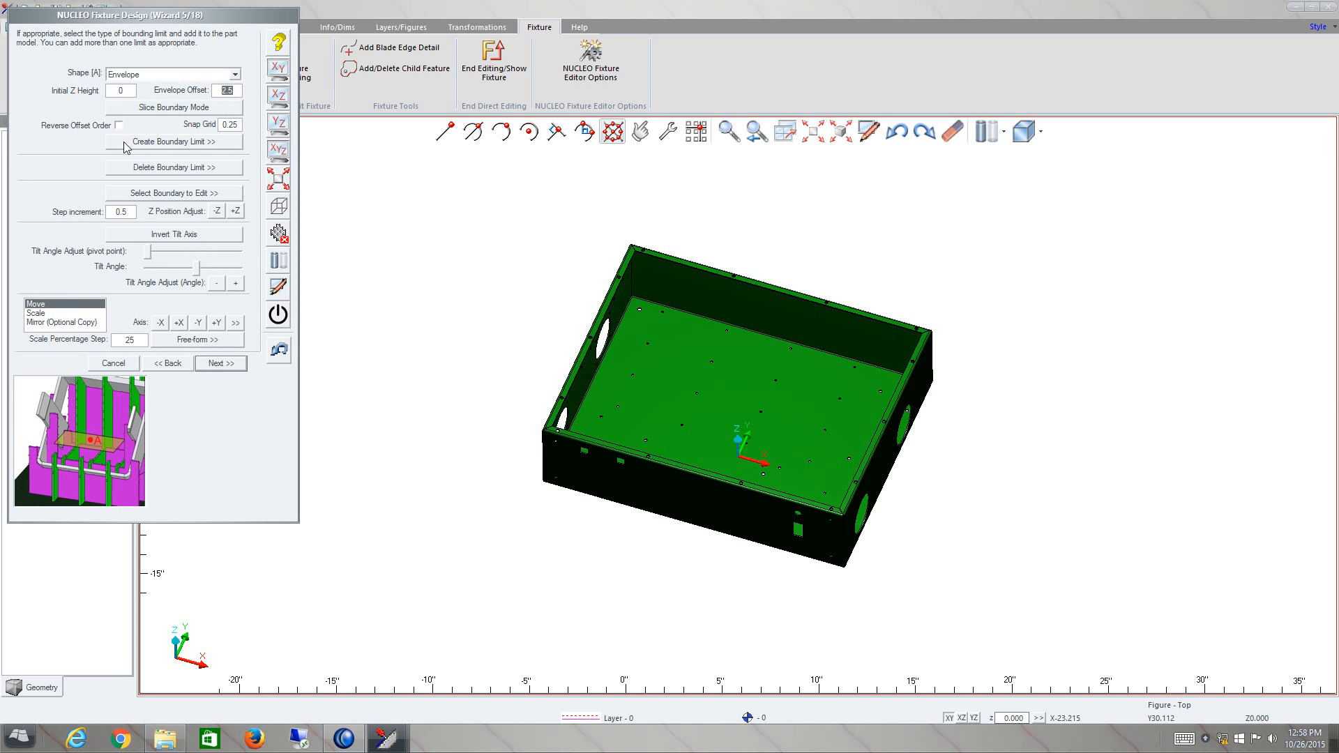
{"action": "mouse_move", "coordinate": [160, 153]}
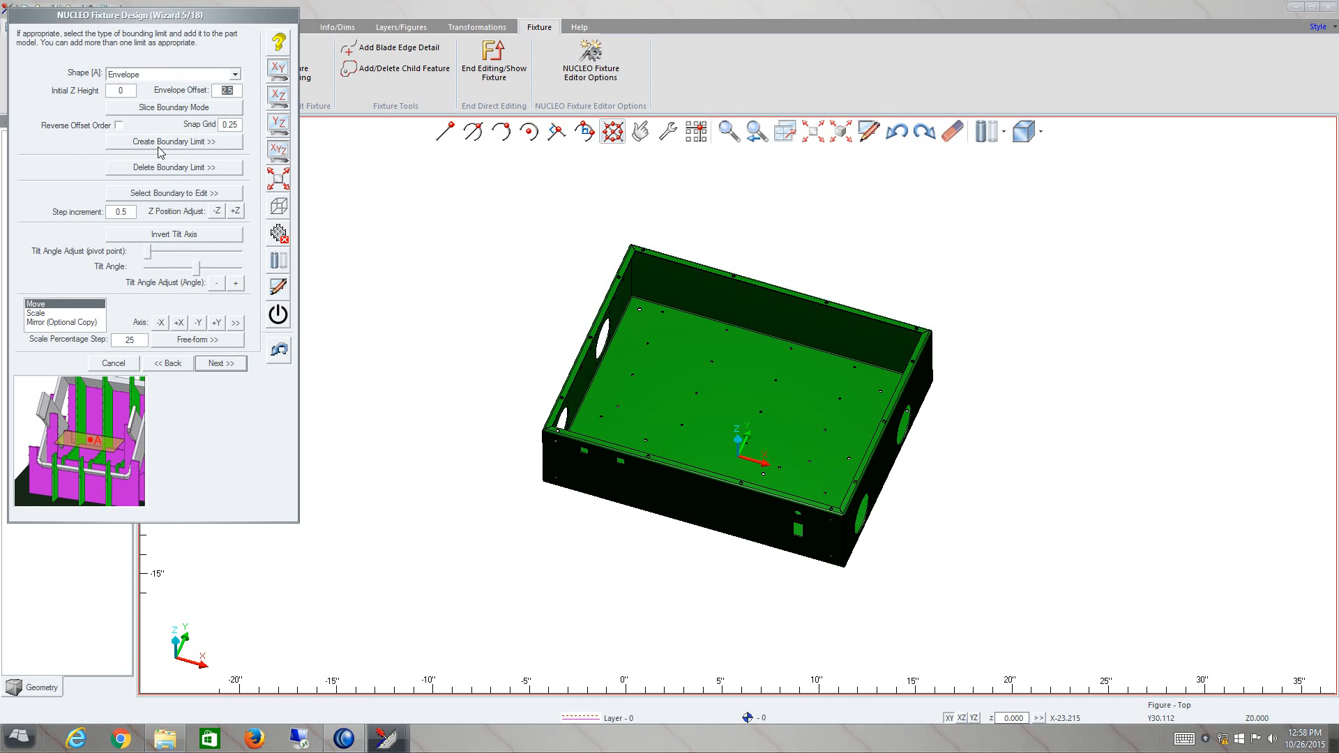
{"action": "mouse_move", "coordinate": [163, 152]}
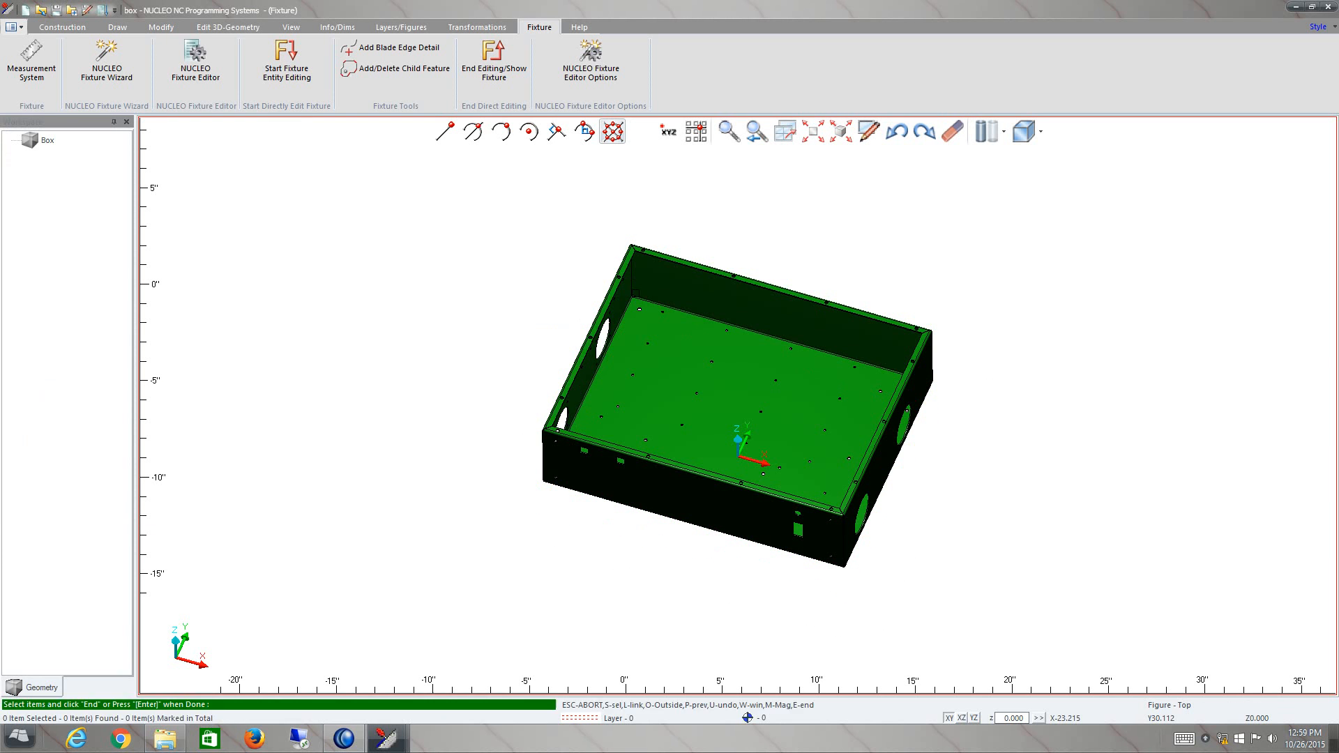
{"action": "left_click", "coordinate": [106, 62]}
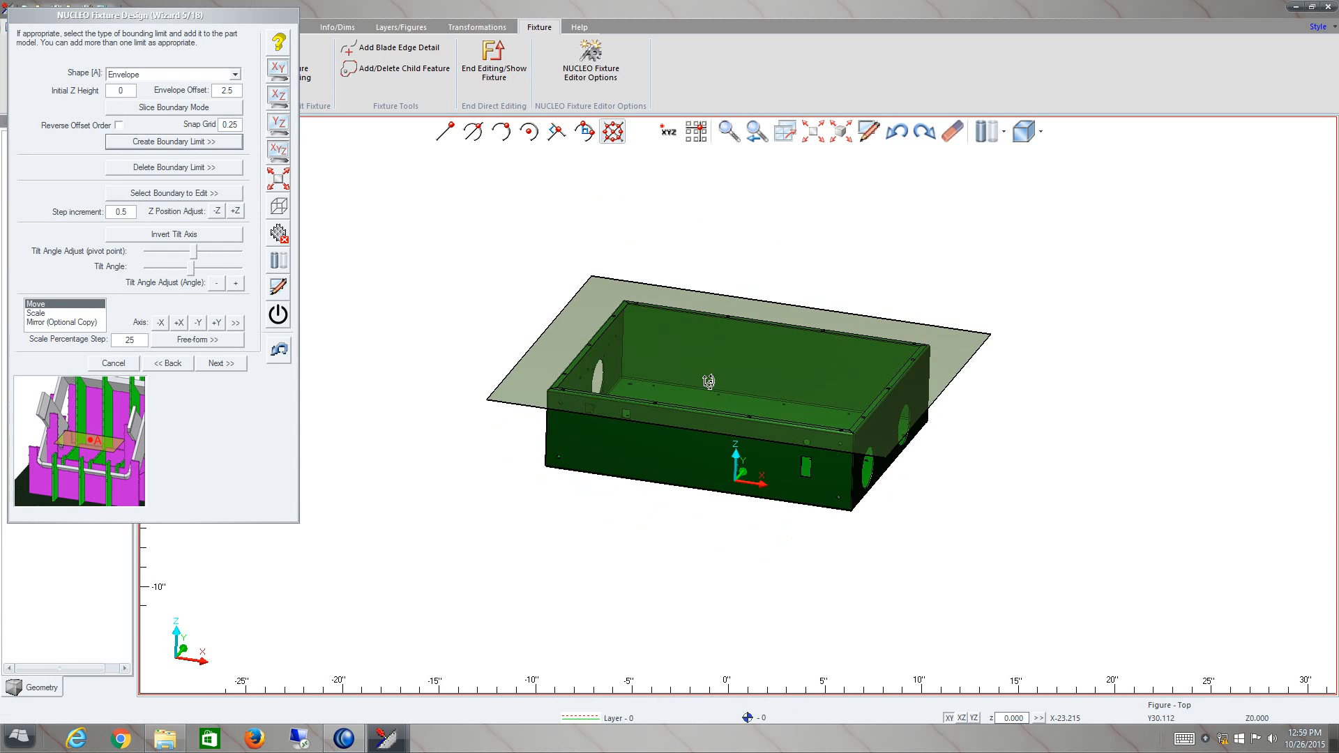
{"action": "left_click", "coordinate": [217, 211]}
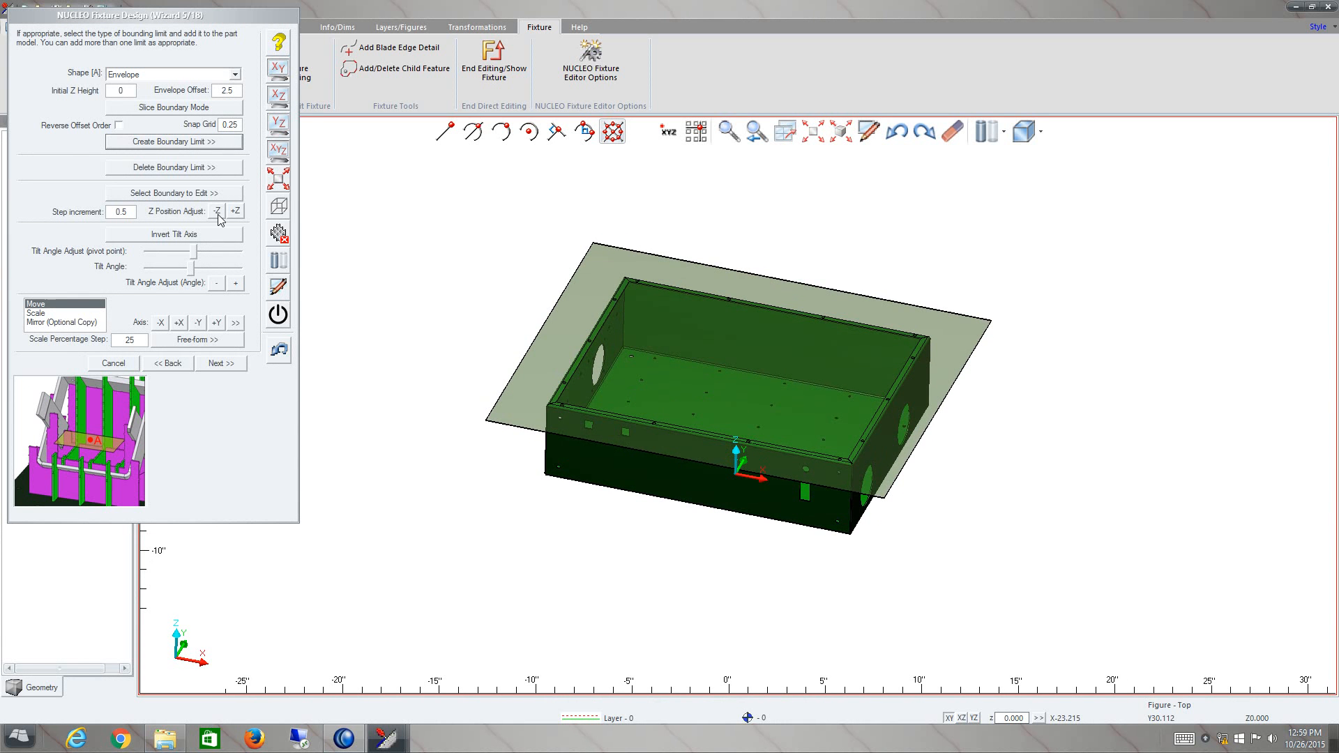
{"action": "left_click", "coordinate": [217, 210]}
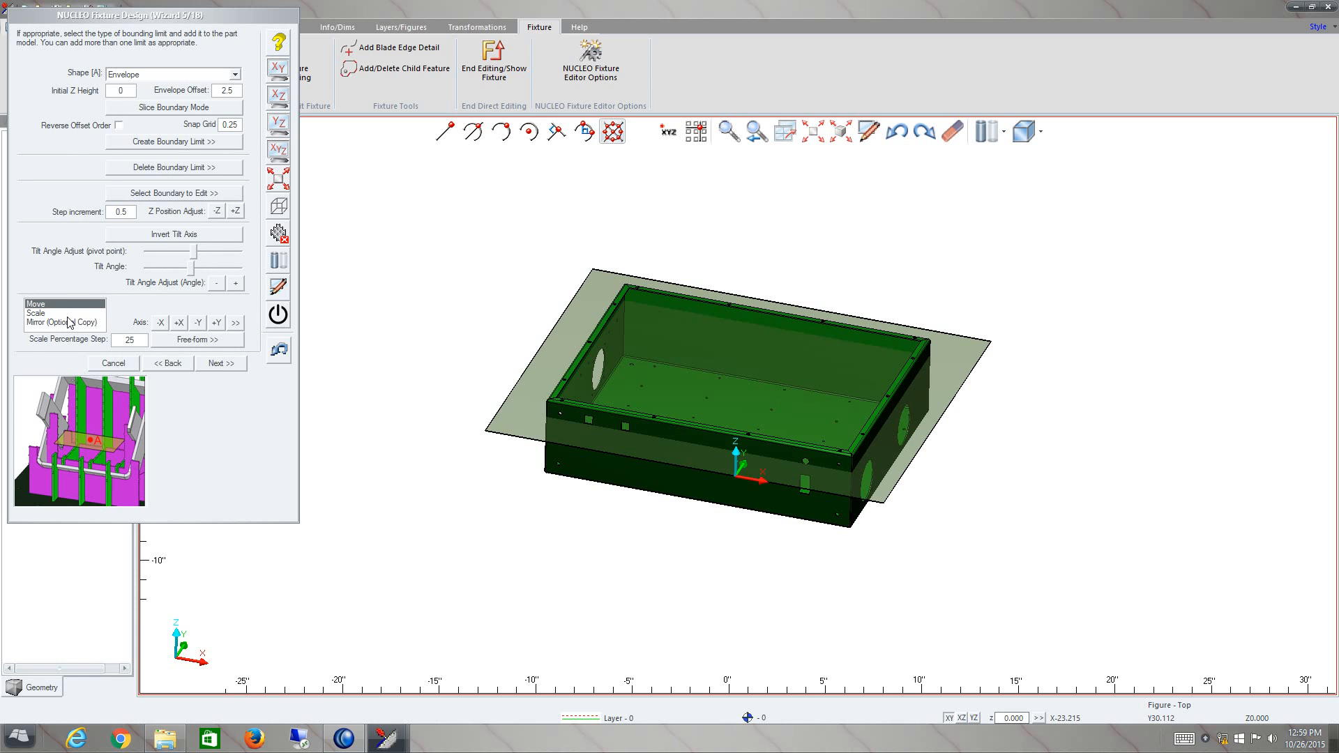
{"action": "mouse_move", "coordinate": [197, 315]}
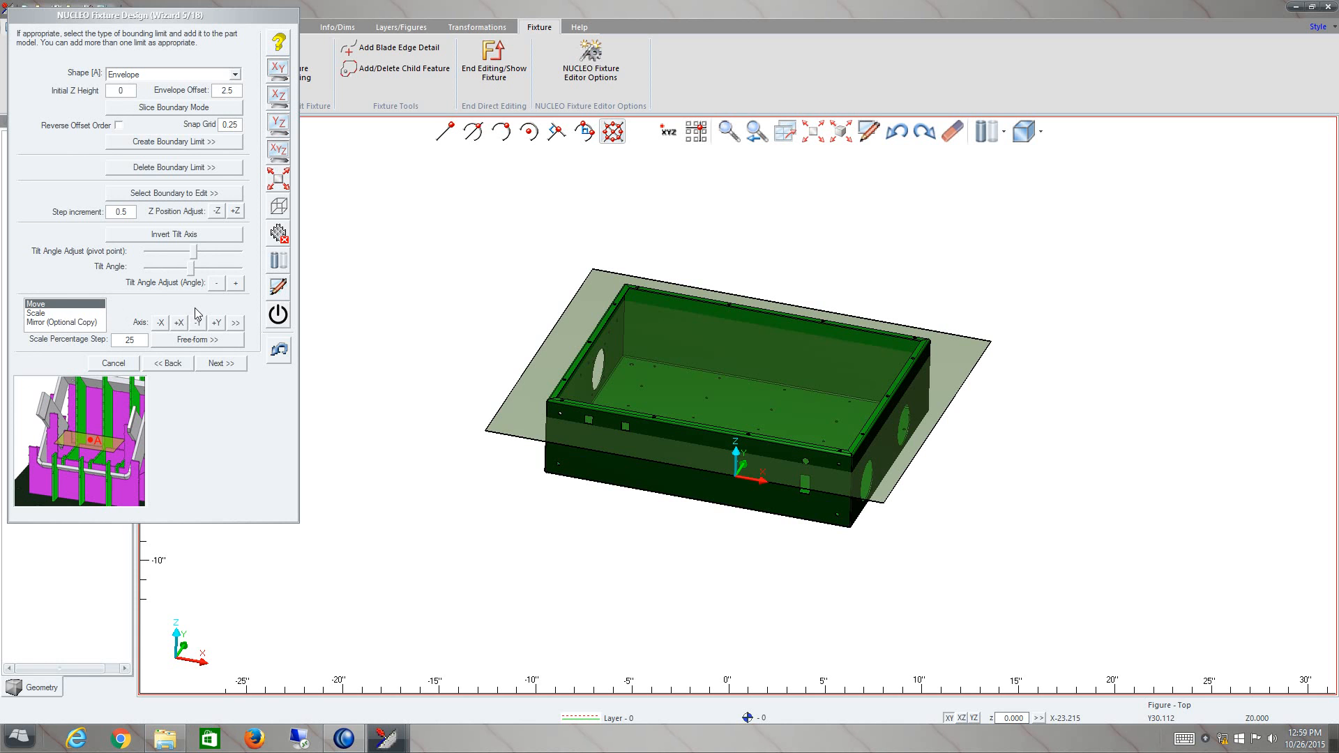
{"action": "mouse_move", "coordinate": [209, 346]}
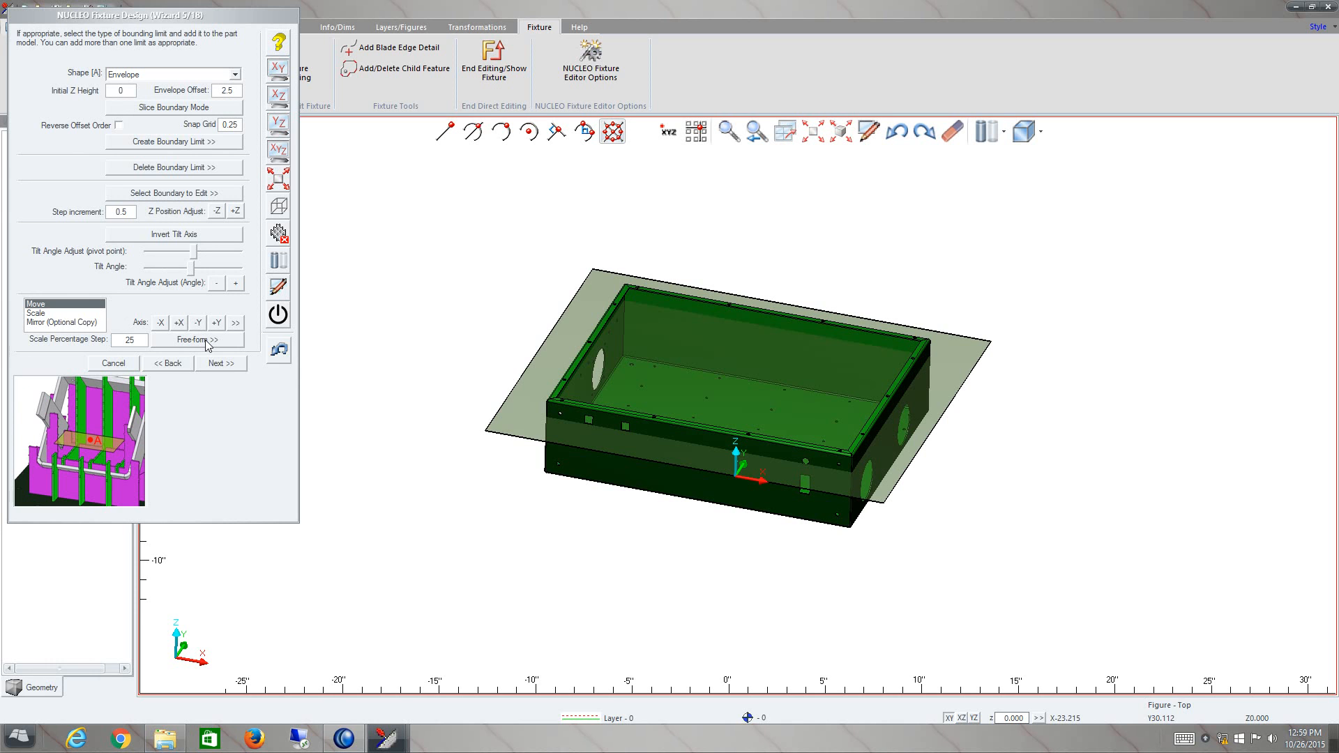
{"action": "mouse_move", "coordinate": [214, 315]}
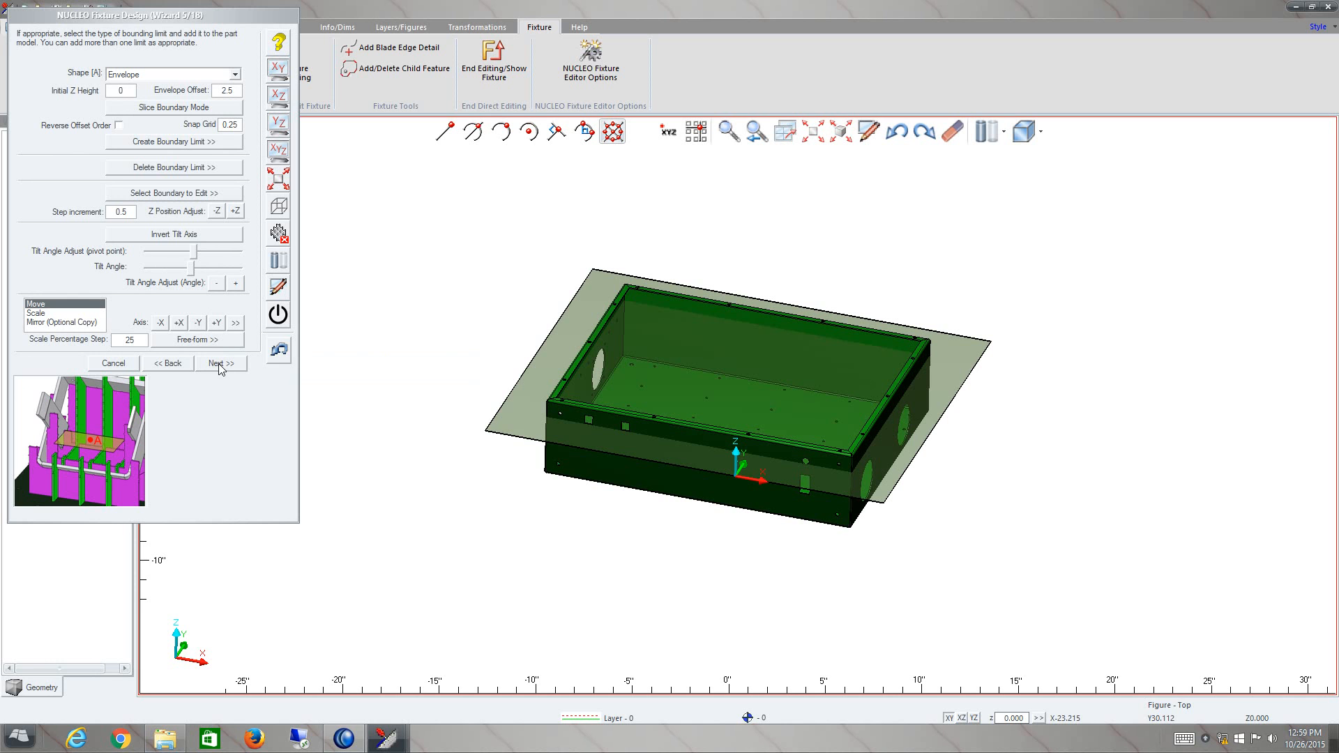
Step: Advance to wizard step 6, offering a 4 by 1 grid array with gap 3
{"action": "left_click", "coordinate": [220, 363]}
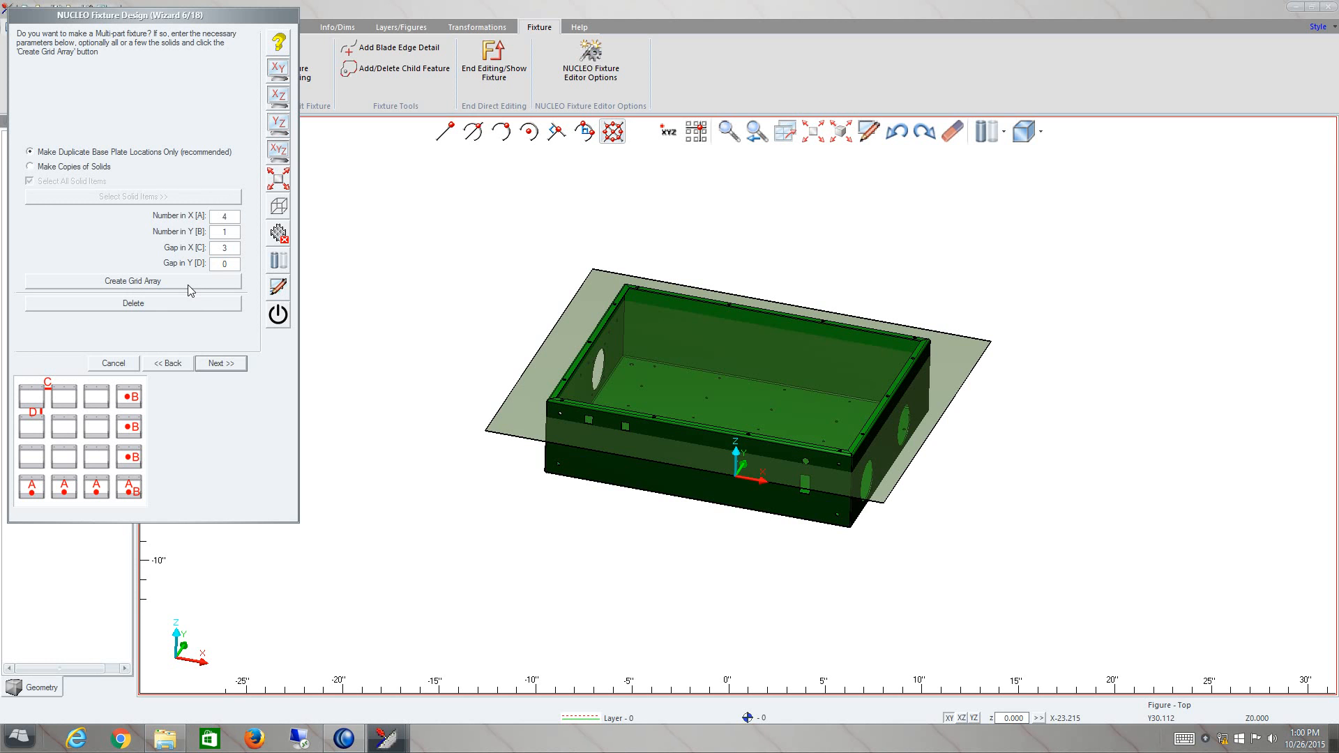
Step: Regenerate the fixture blade lines at a 3-inch pitch, replacing the existing lines
{"action": "left_click", "coordinate": [219, 363]}
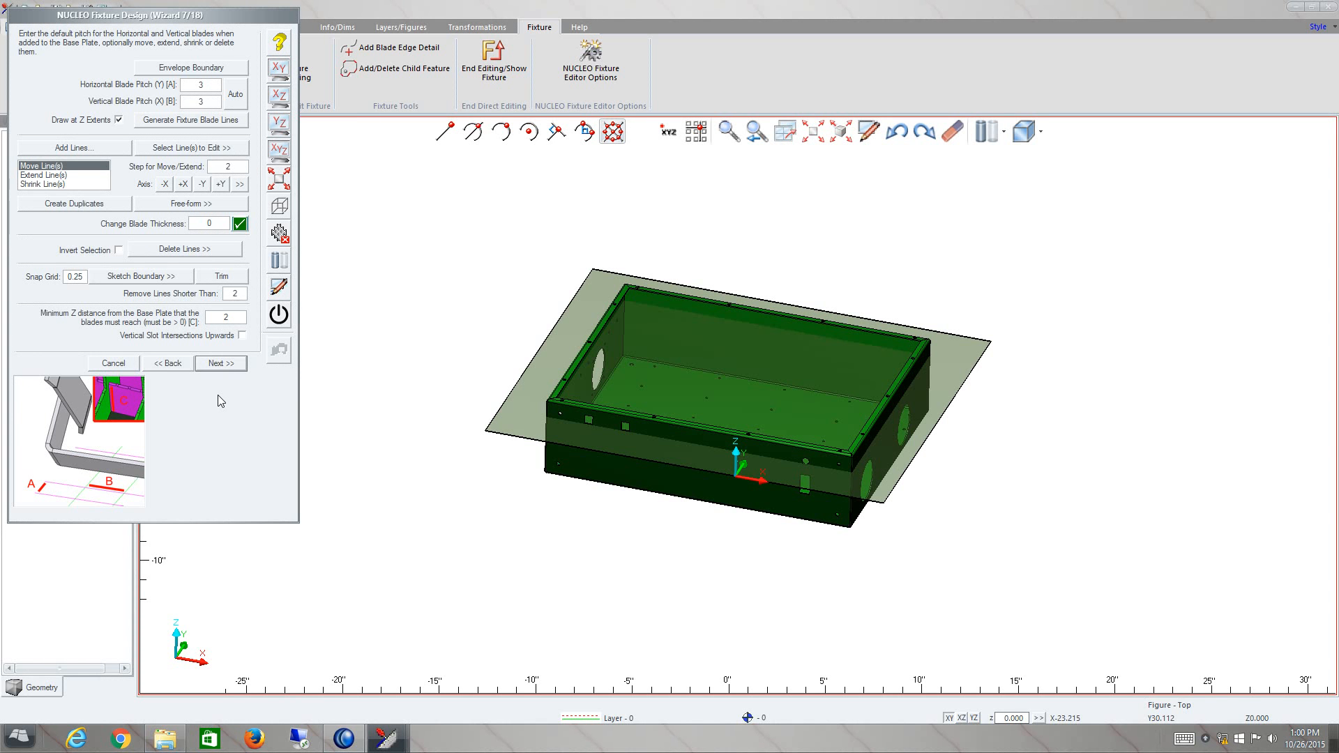
{"action": "mouse_move", "coordinate": [221, 130]}
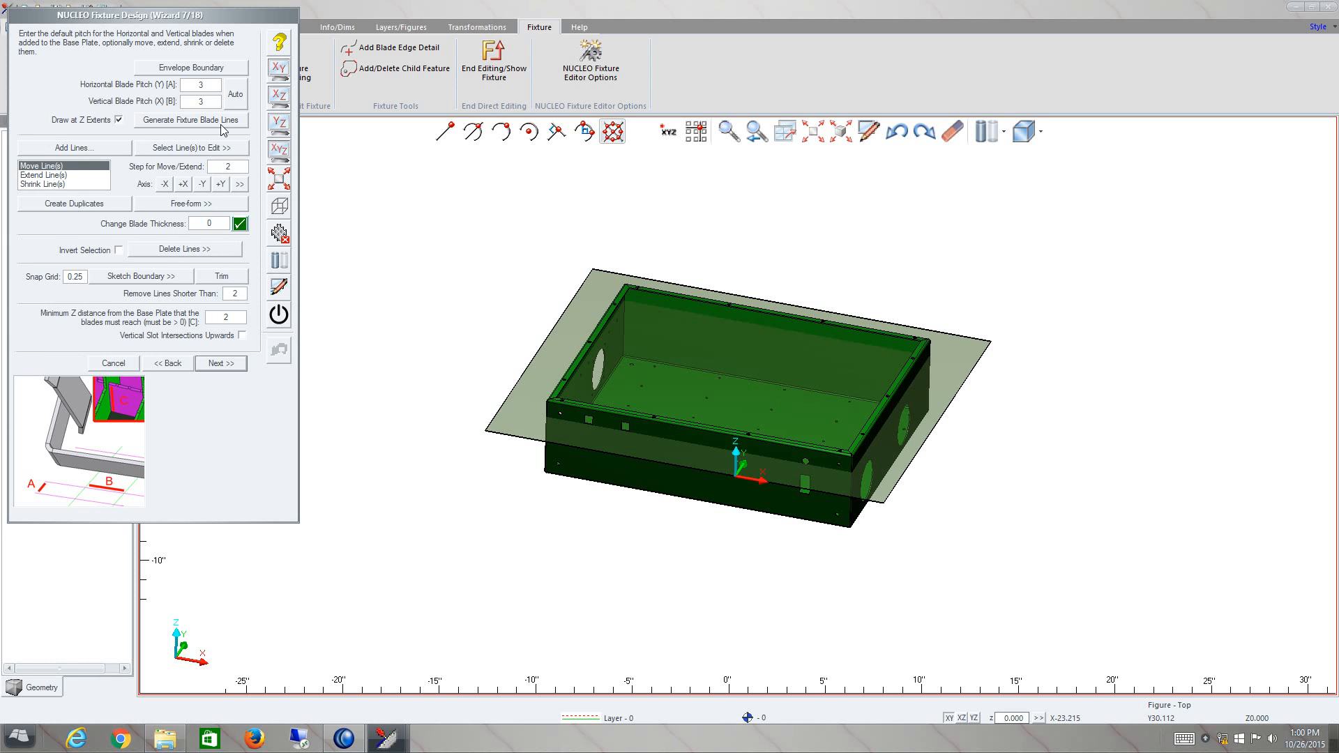
{"action": "mouse_move", "coordinate": [228, 119]}
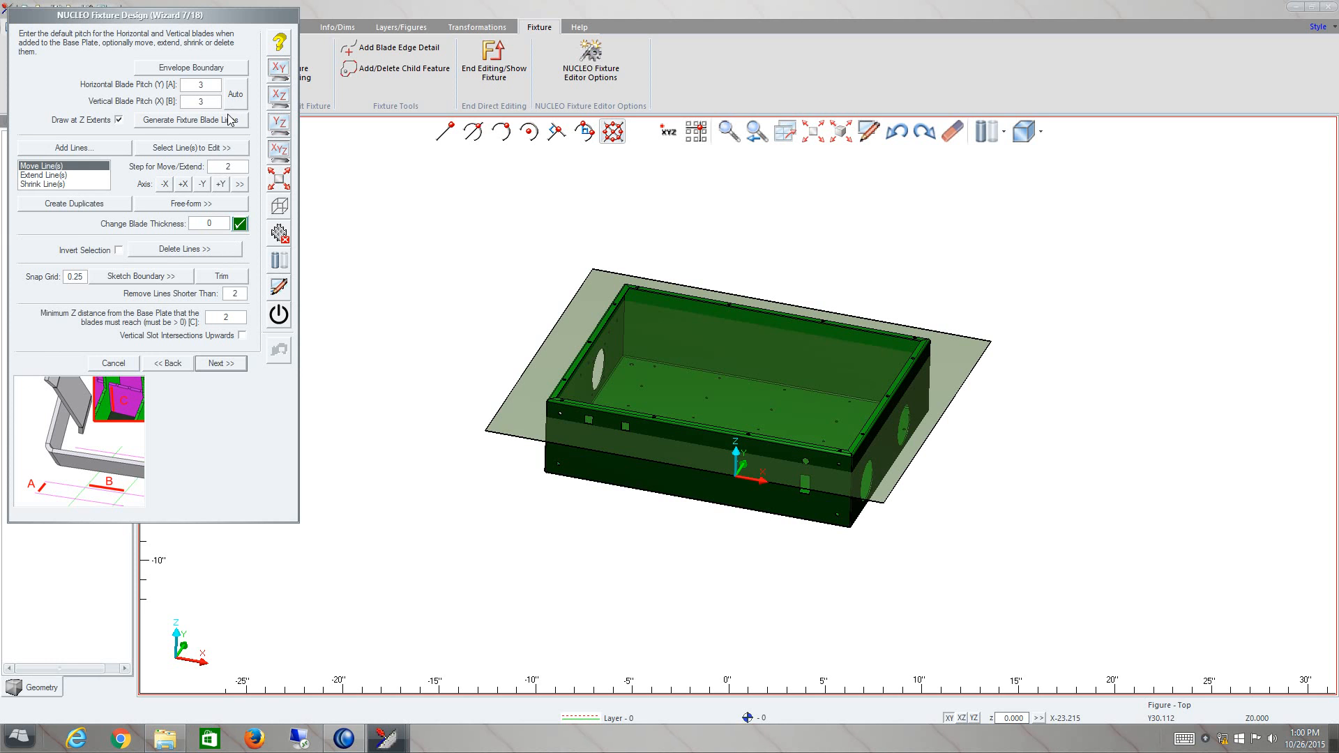
{"action": "left_click", "coordinate": [236, 93]}
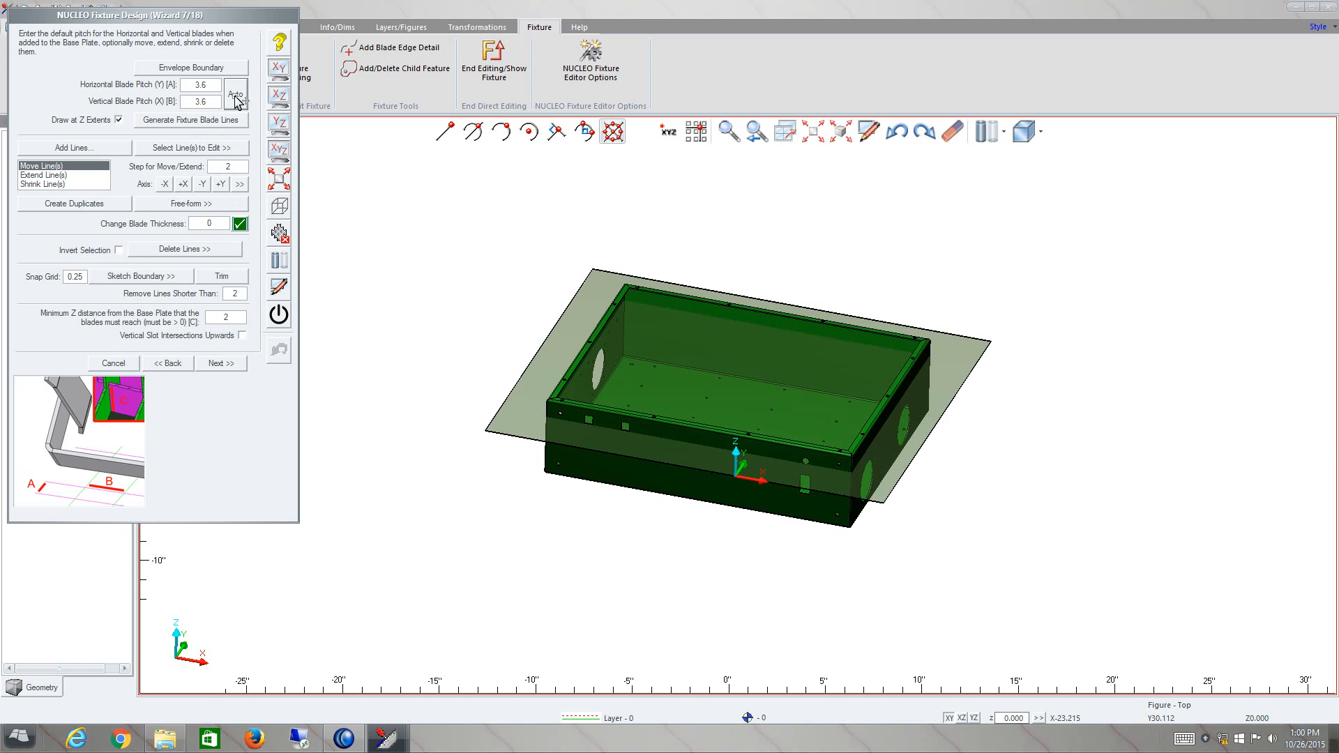
{"action": "left_click", "coordinate": [190, 119]}
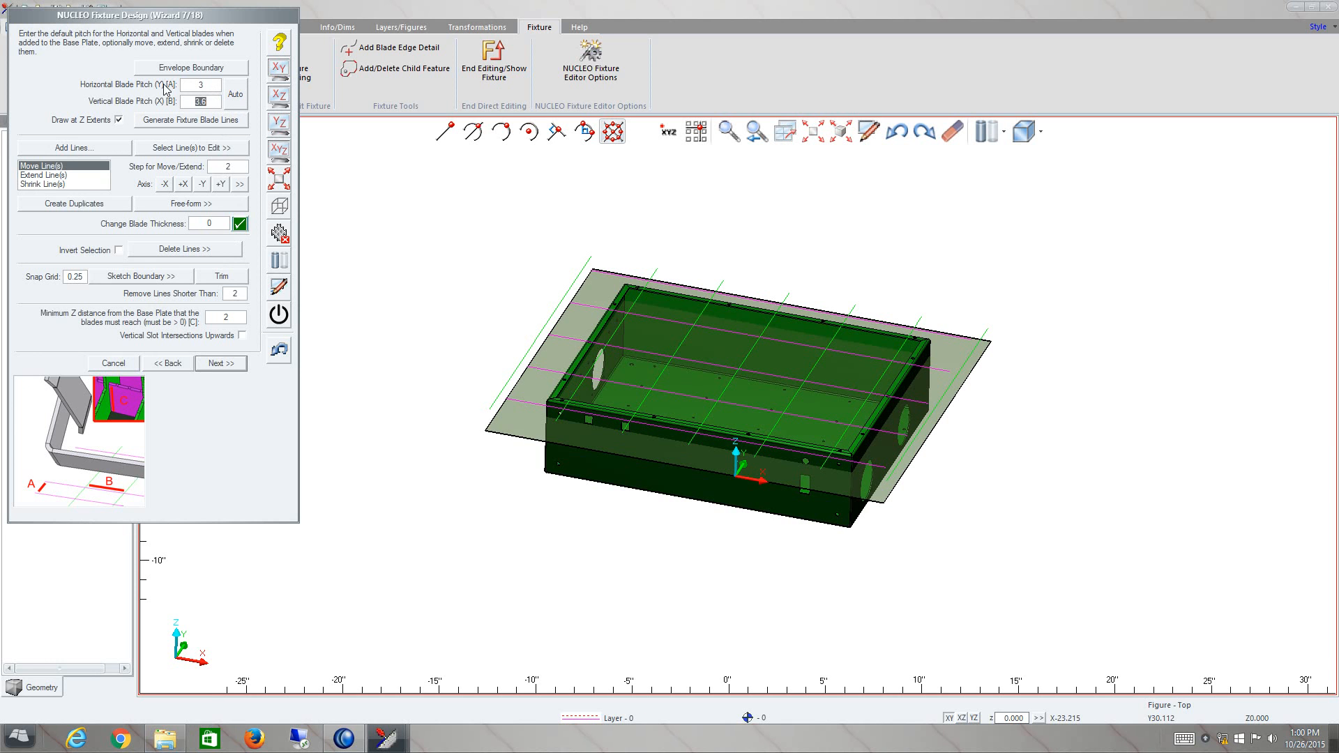
{"action": "left_click", "coordinate": [191, 120]}
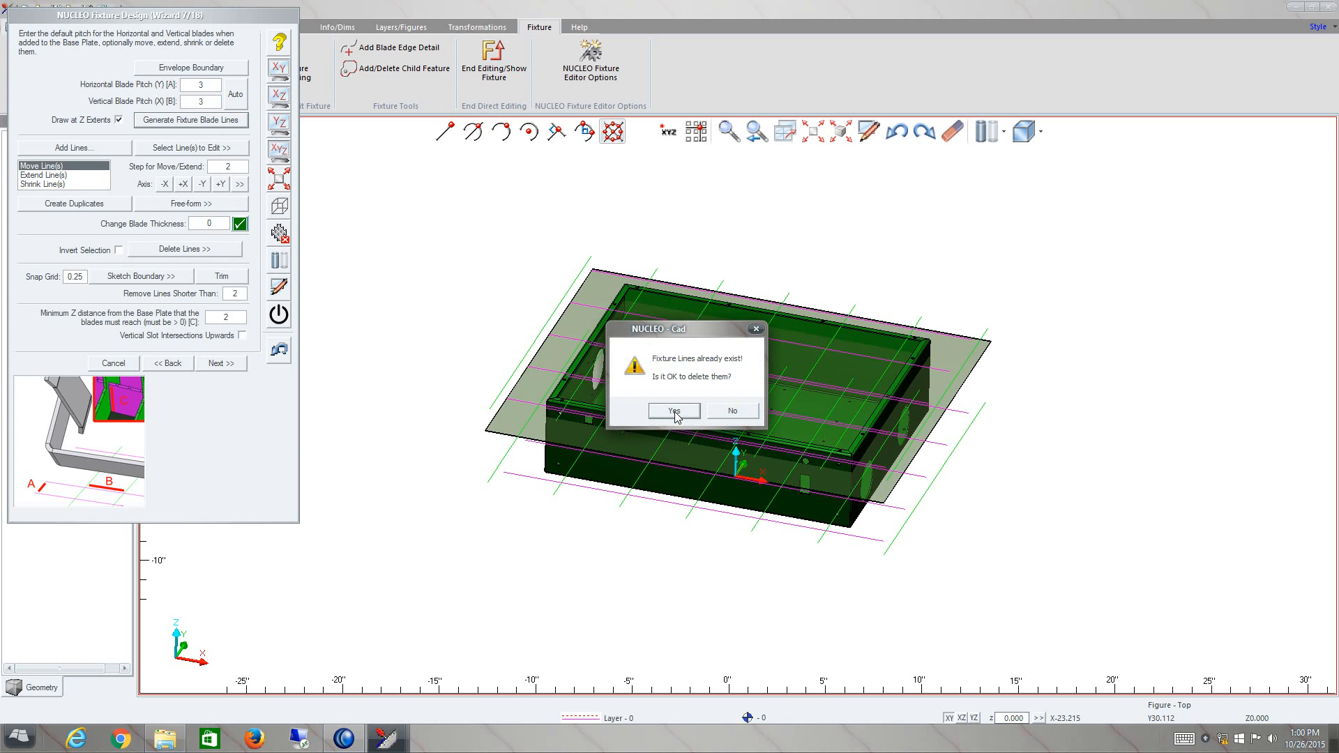
{"action": "left_click", "coordinate": [674, 411]}
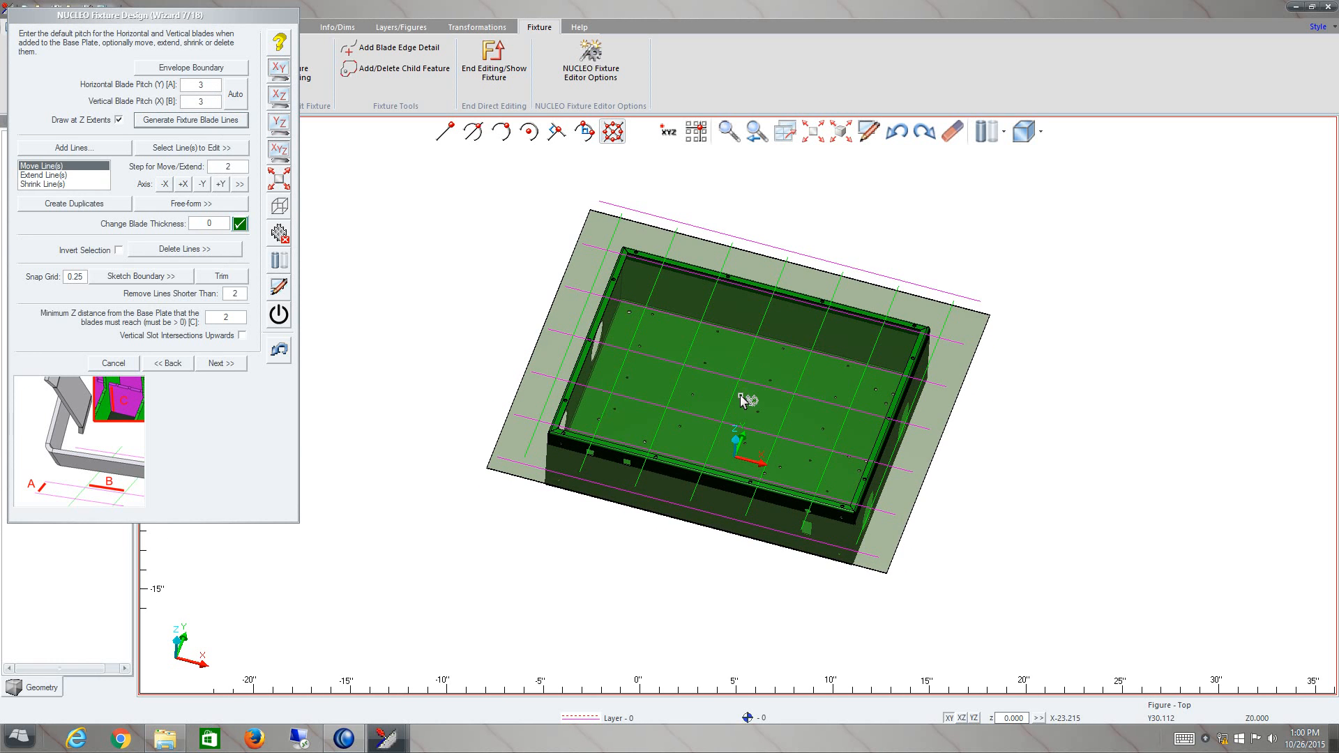
{"action": "mouse_move", "coordinate": [117, 194]}
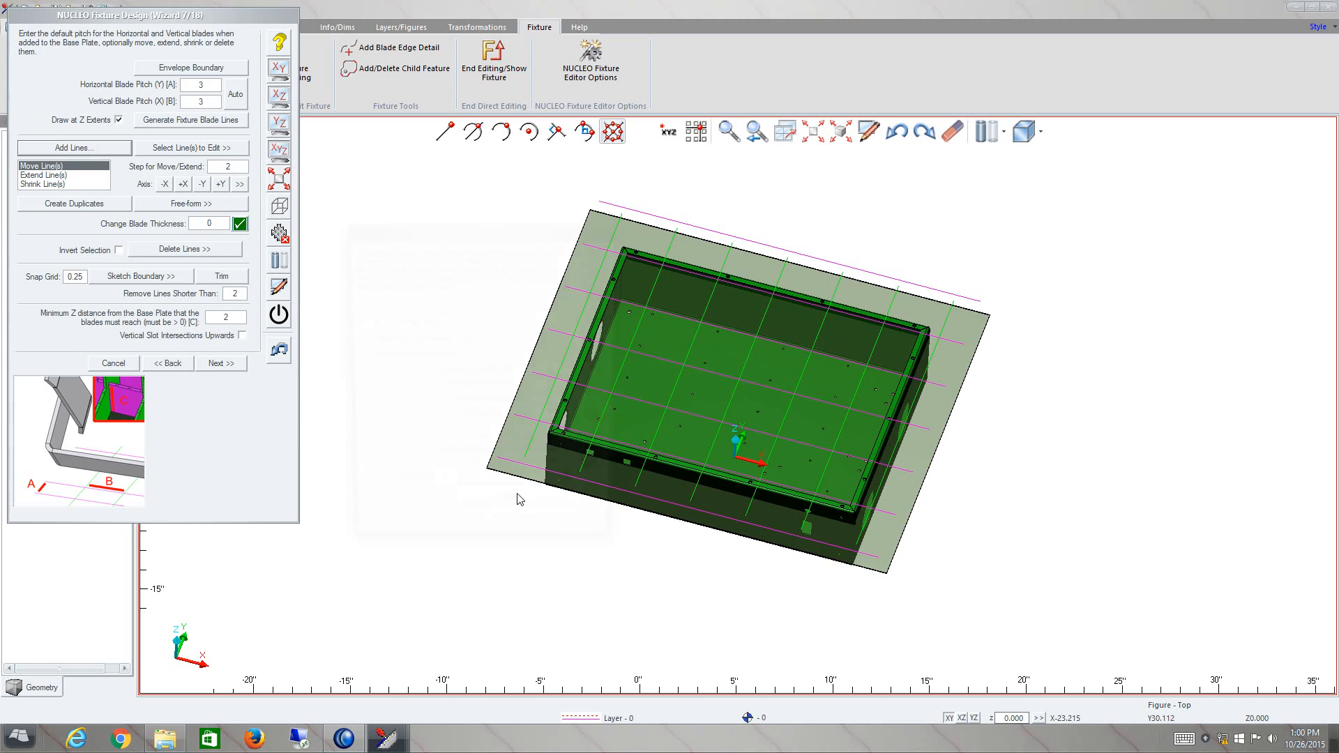
{"action": "left_click", "coordinate": [75, 147]}
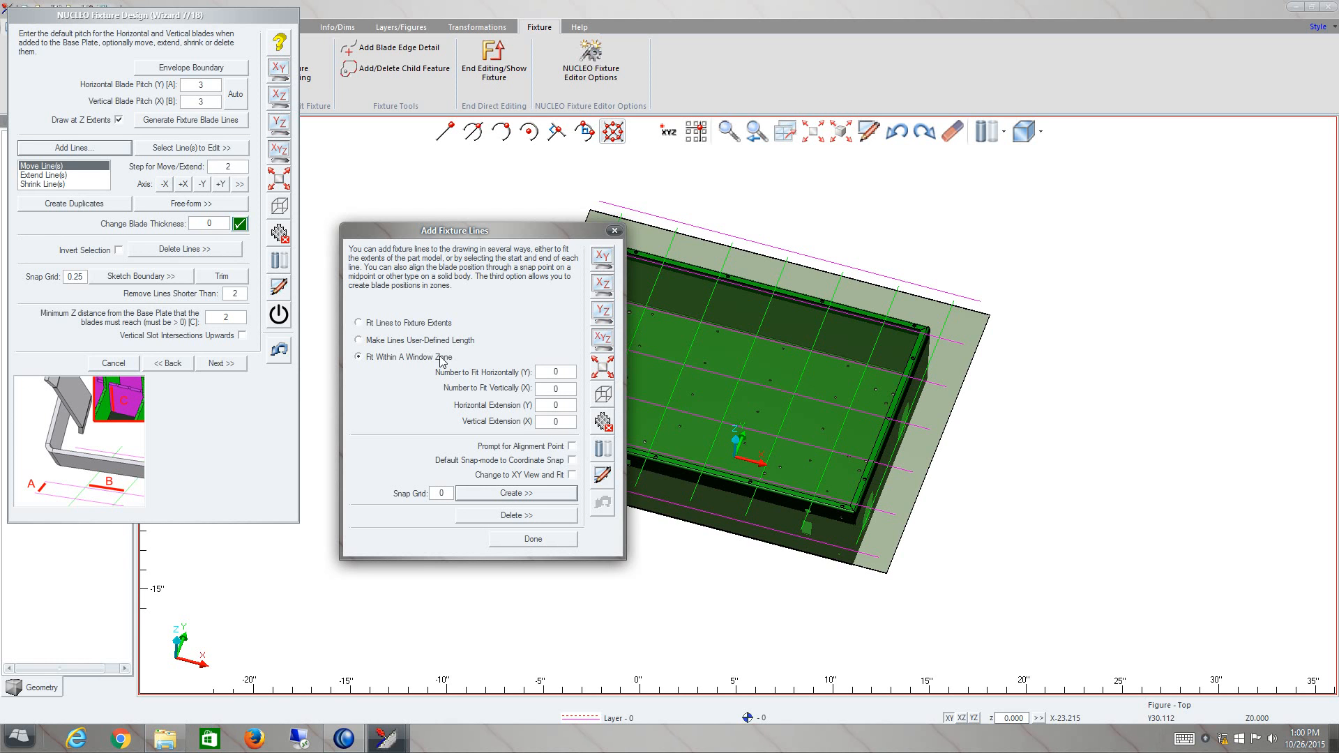
{"action": "mouse_move", "coordinate": [557, 547]}
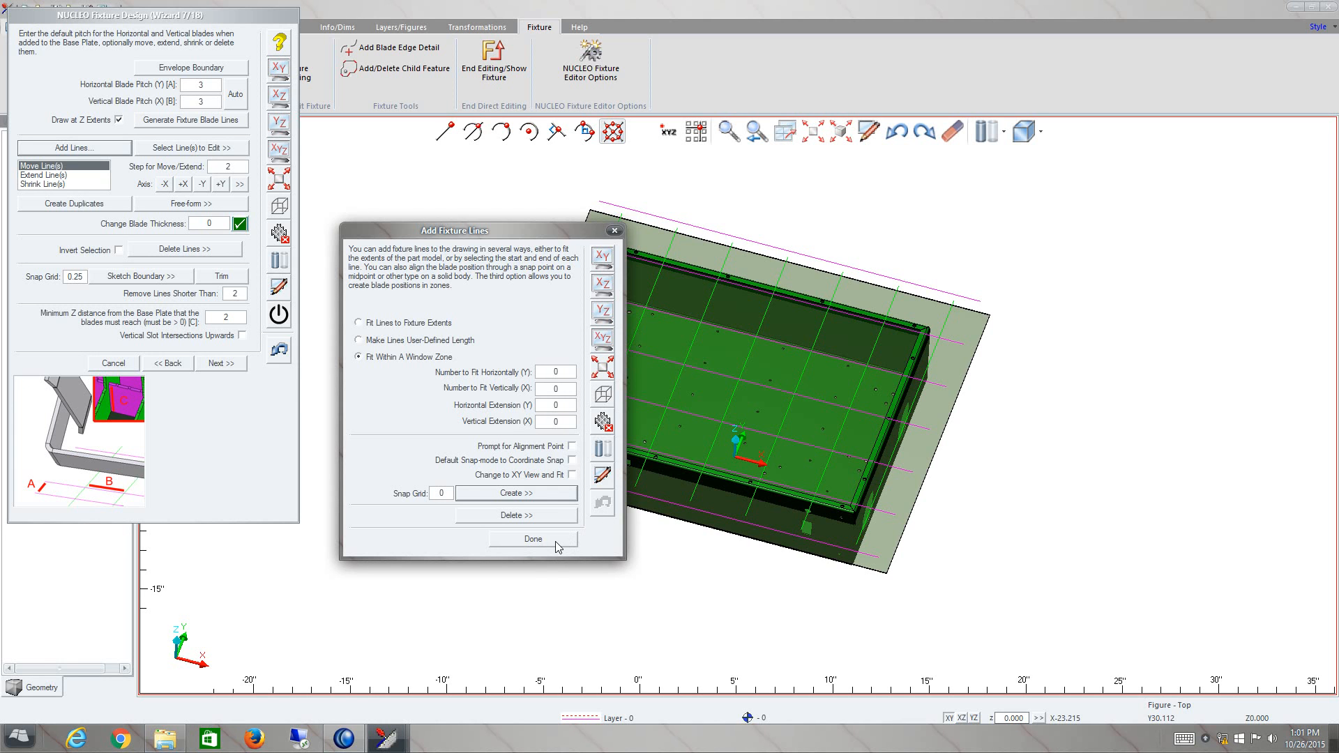
{"action": "left_click", "coordinate": [533, 539]}
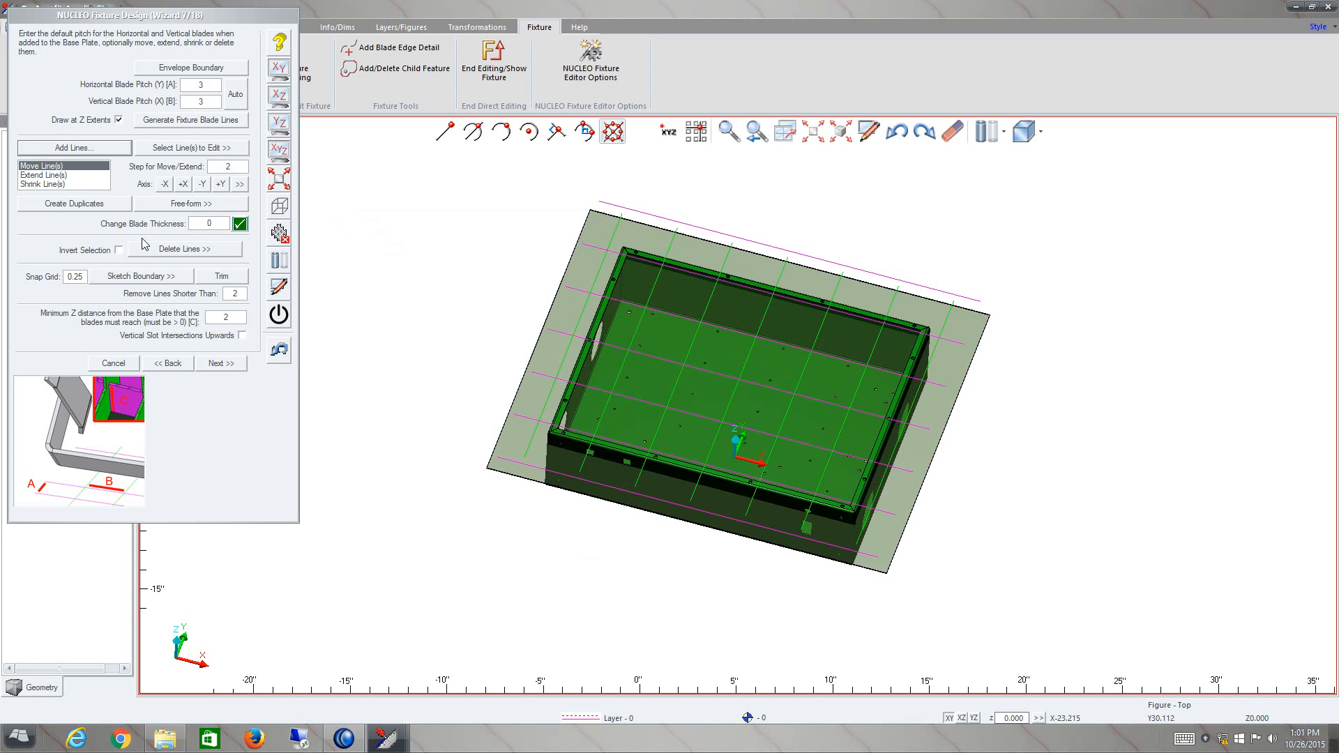
{"action": "mouse_move", "coordinate": [170, 248]}
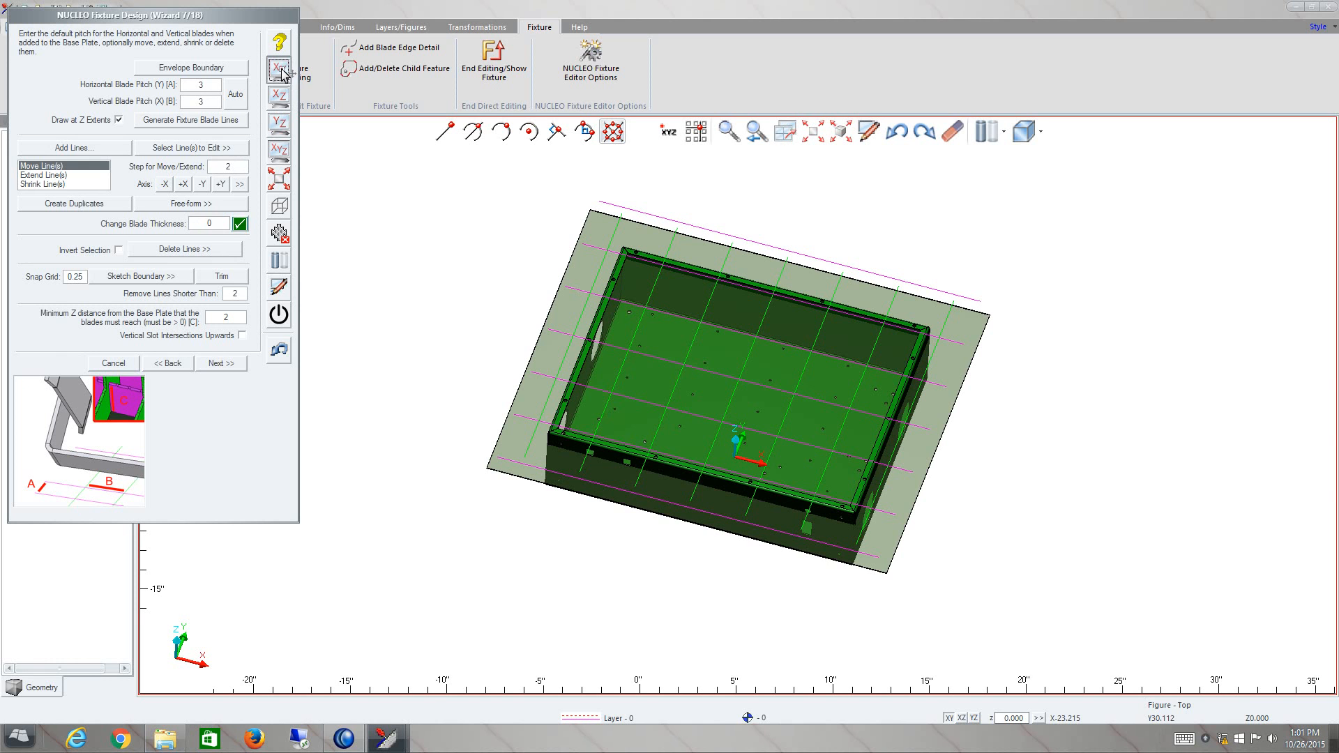
Step: Switch to the top XY view and move the leftmost blade line outward in -X
{"action": "left_click", "coordinate": [277, 67]}
{"action": "type", "text": ".5"}
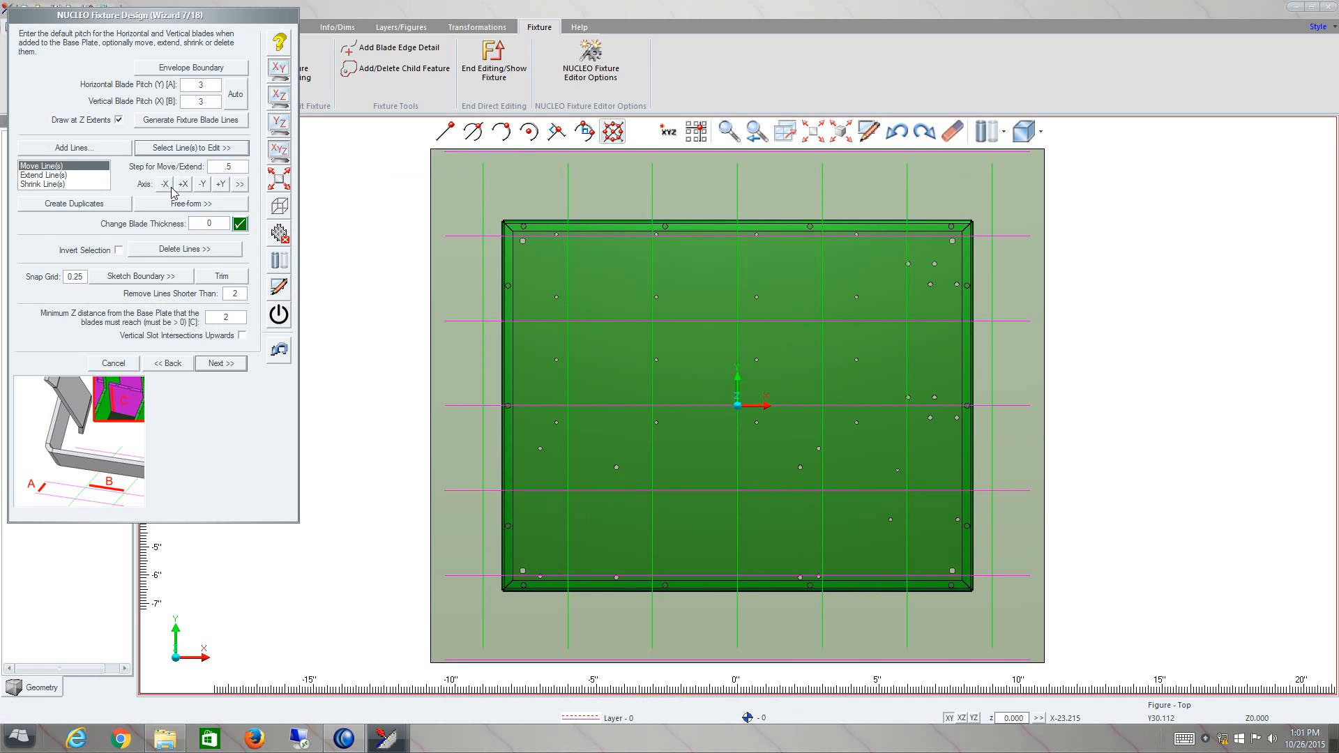
{"action": "mouse_move", "coordinate": [220, 184]}
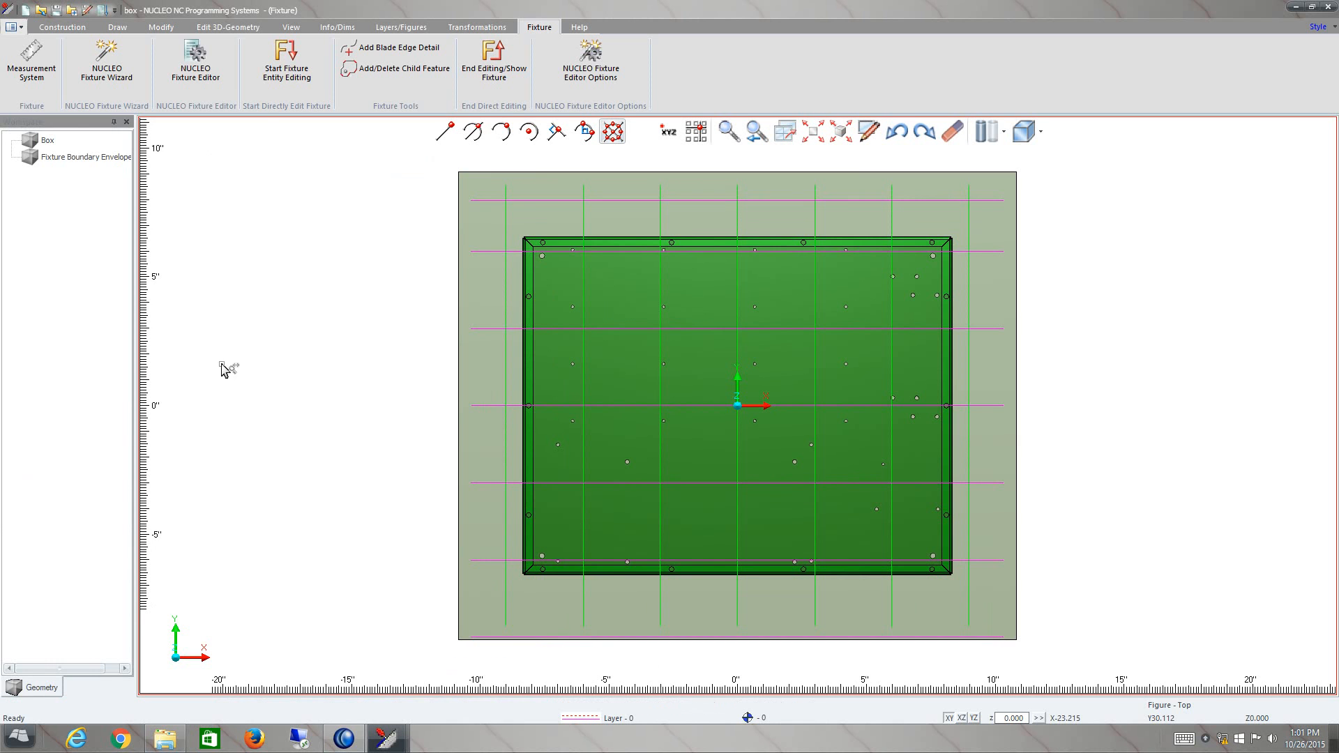
{"action": "left_click", "coordinate": [106, 60]}
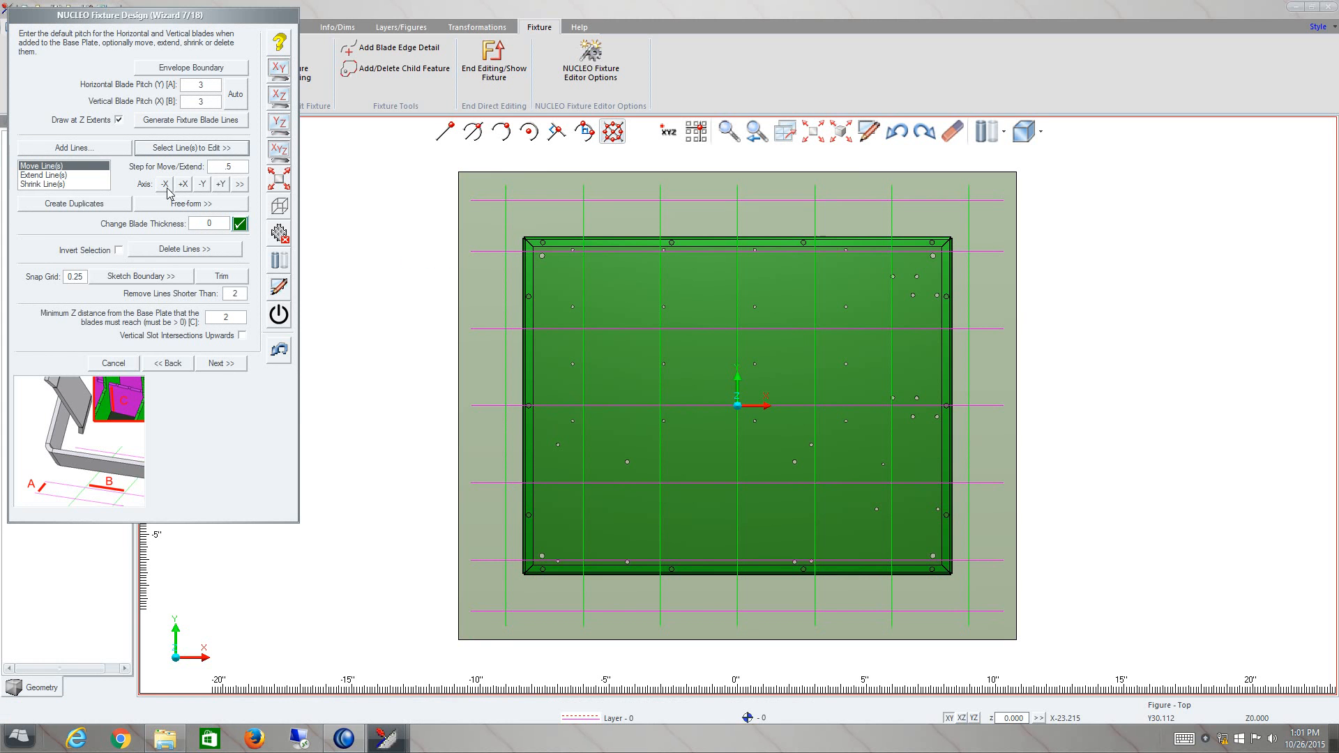
{"action": "left_click", "coordinate": [164, 184]}
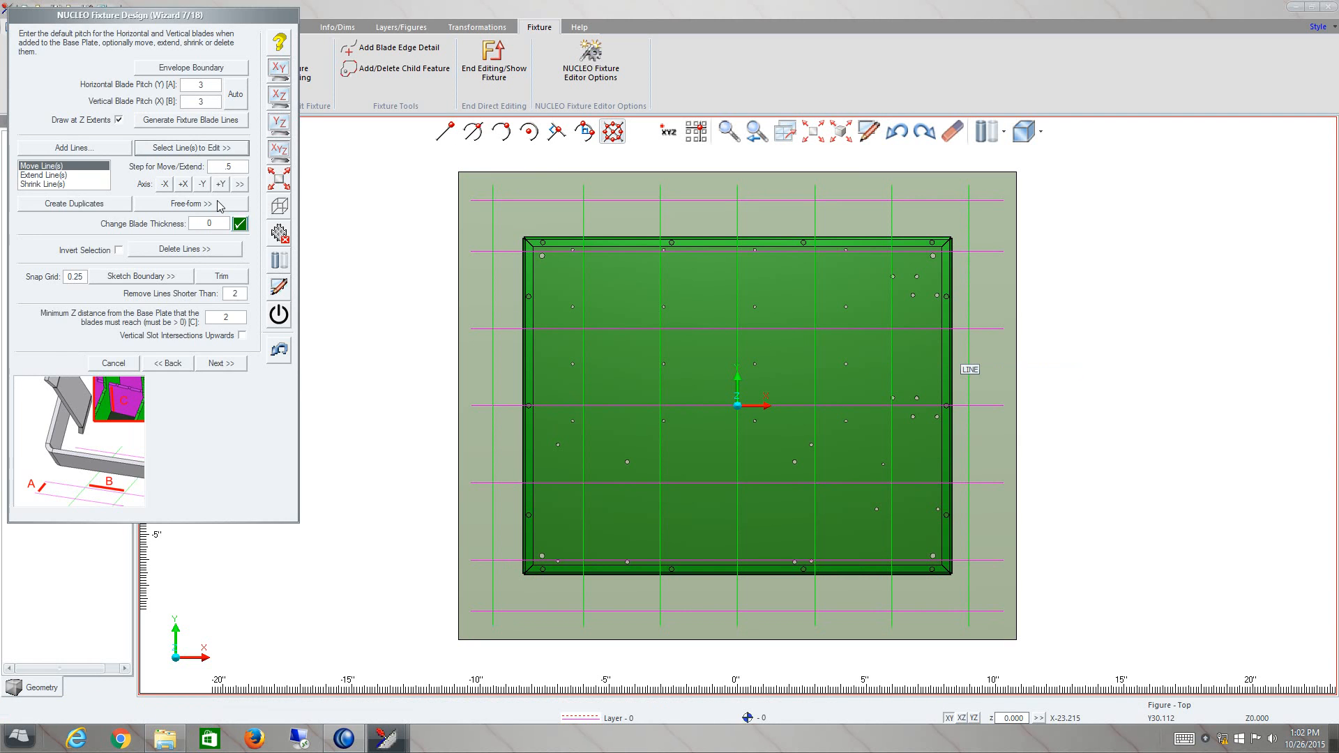
{"action": "left_click", "coordinate": [182, 184]}
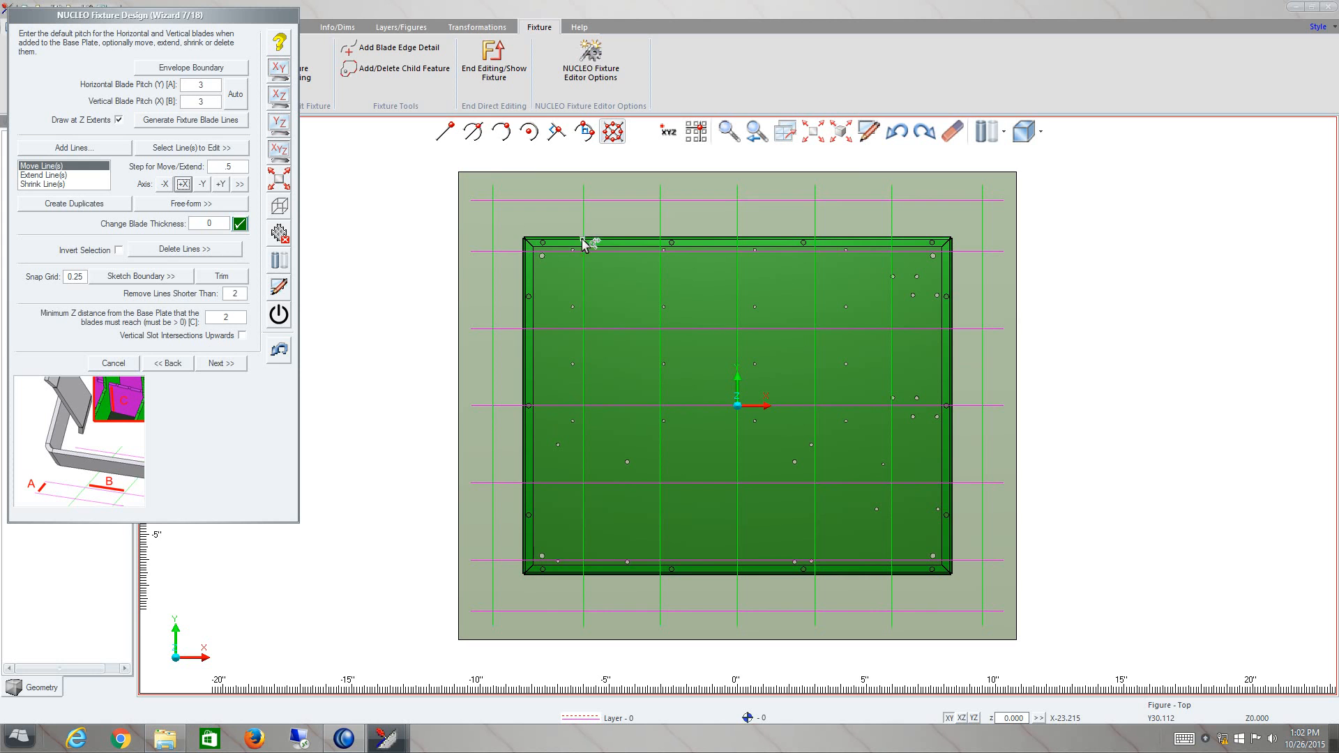
{"action": "mouse_move", "coordinate": [523, 587]}
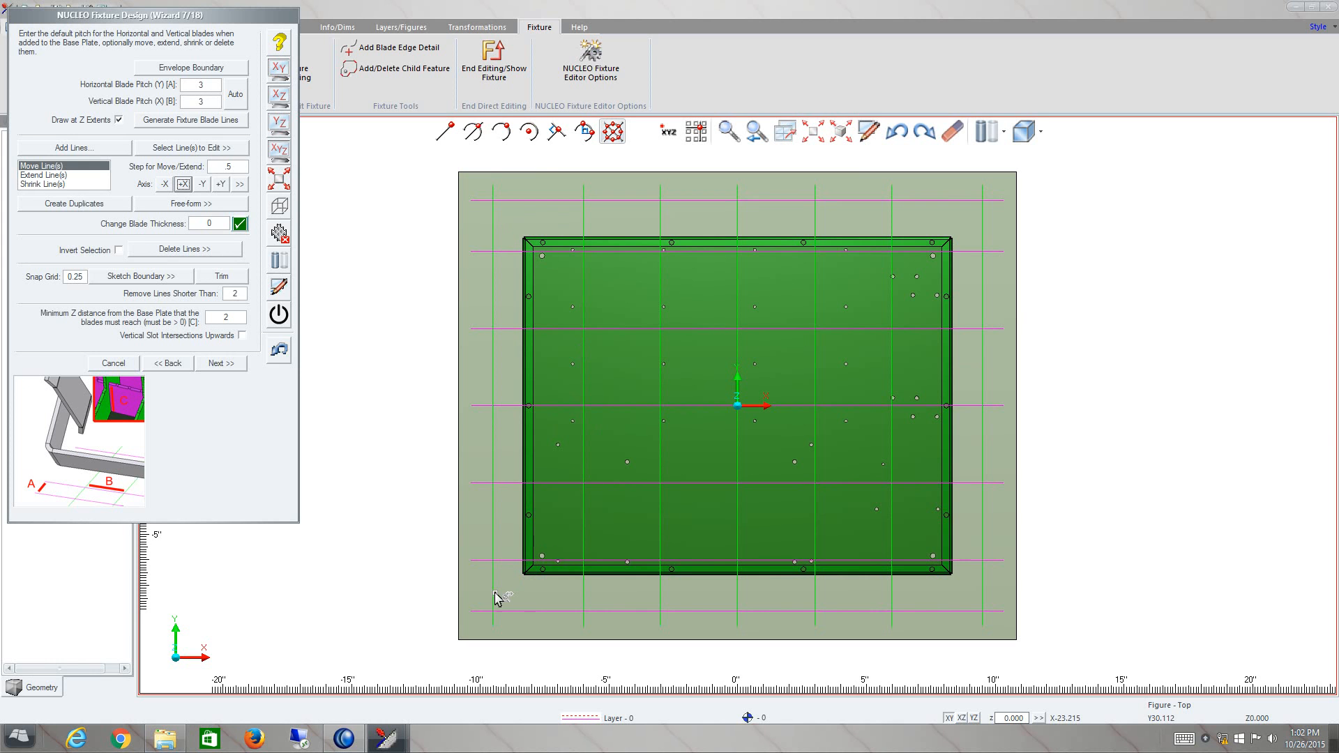
{"action": "mouse_move", "coordinate": [525, 619]}
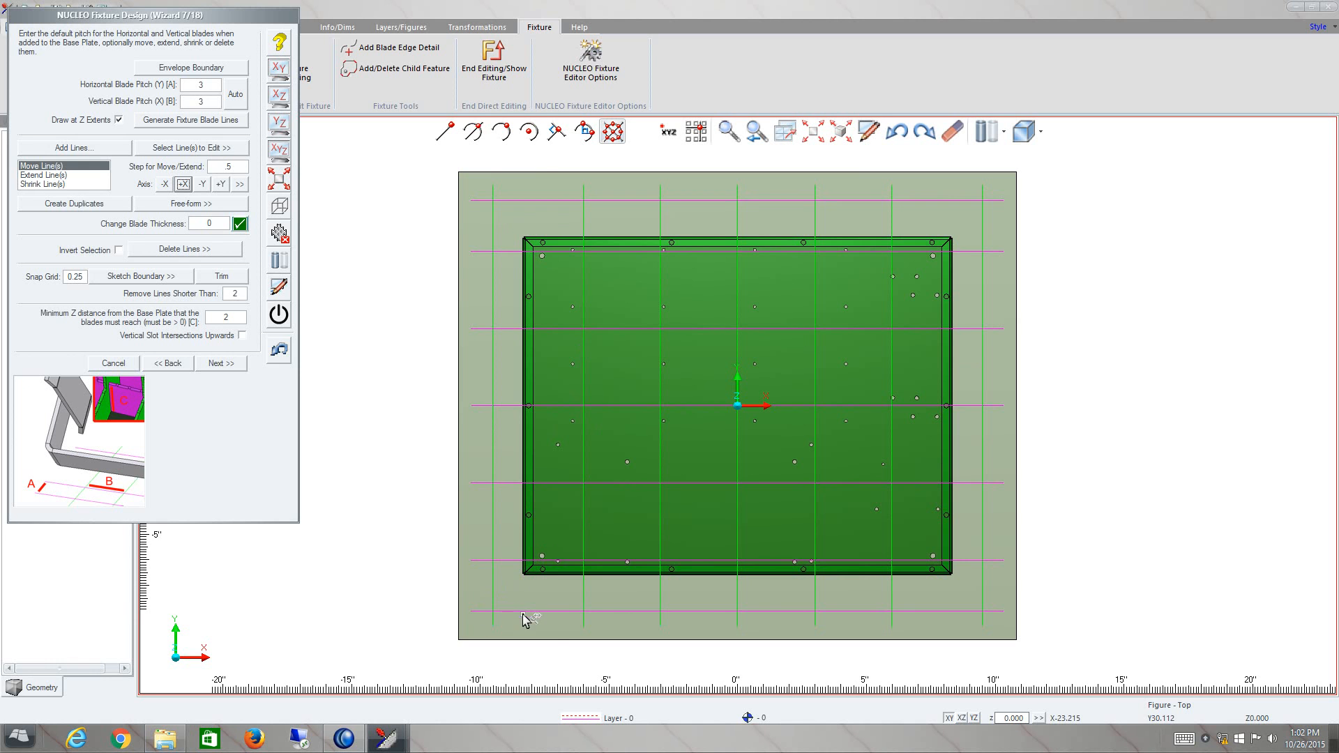
{"action": "mouse_move", "coordinate": [148, 152]}
{"action": "type", "text": "2"}
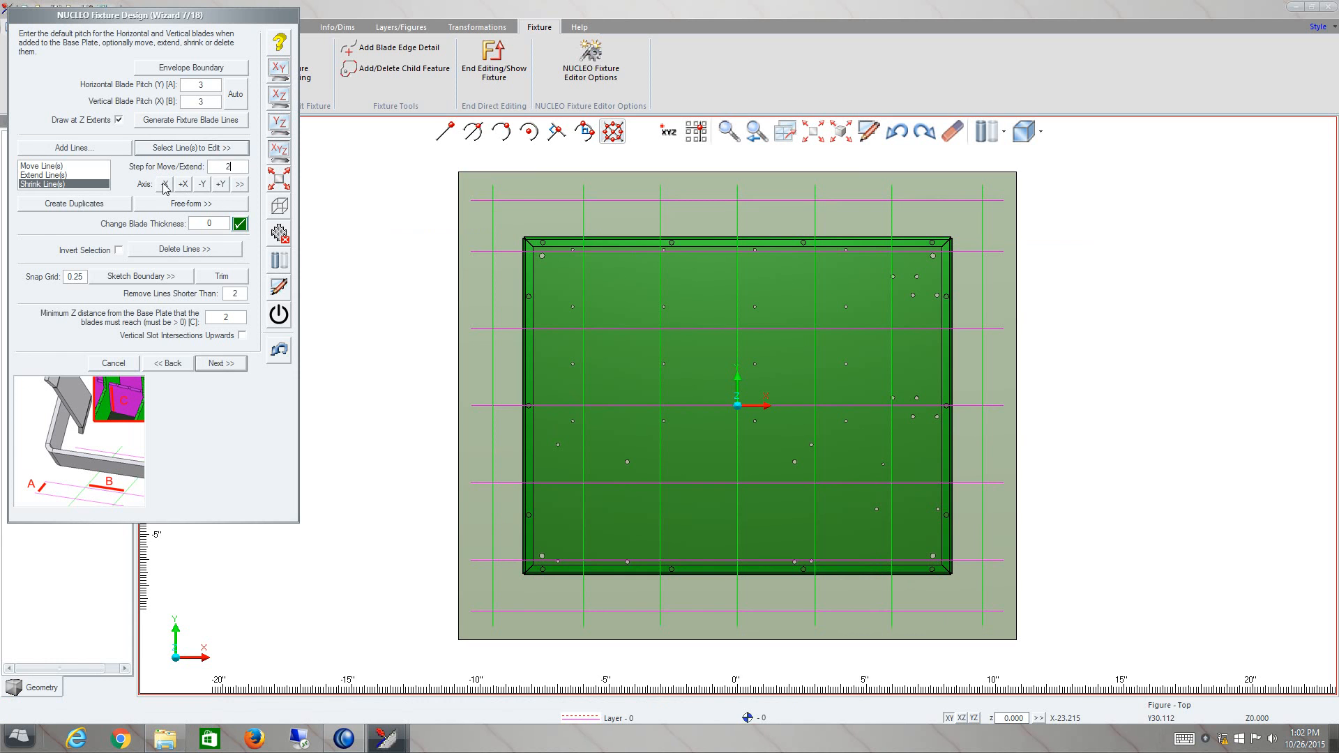
{"action": "left_click", "coordinate": [166, 184]}
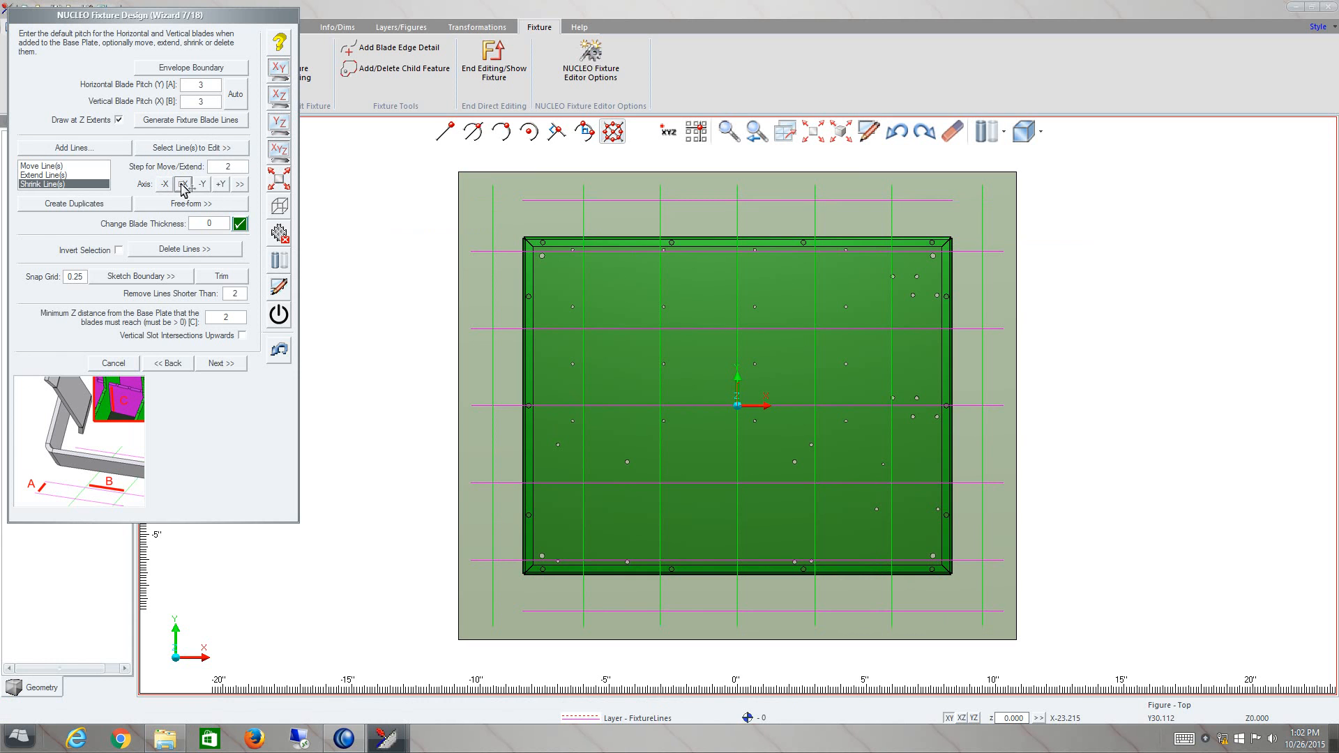
{"action": "left_click", "coordinate": [202, 185]}
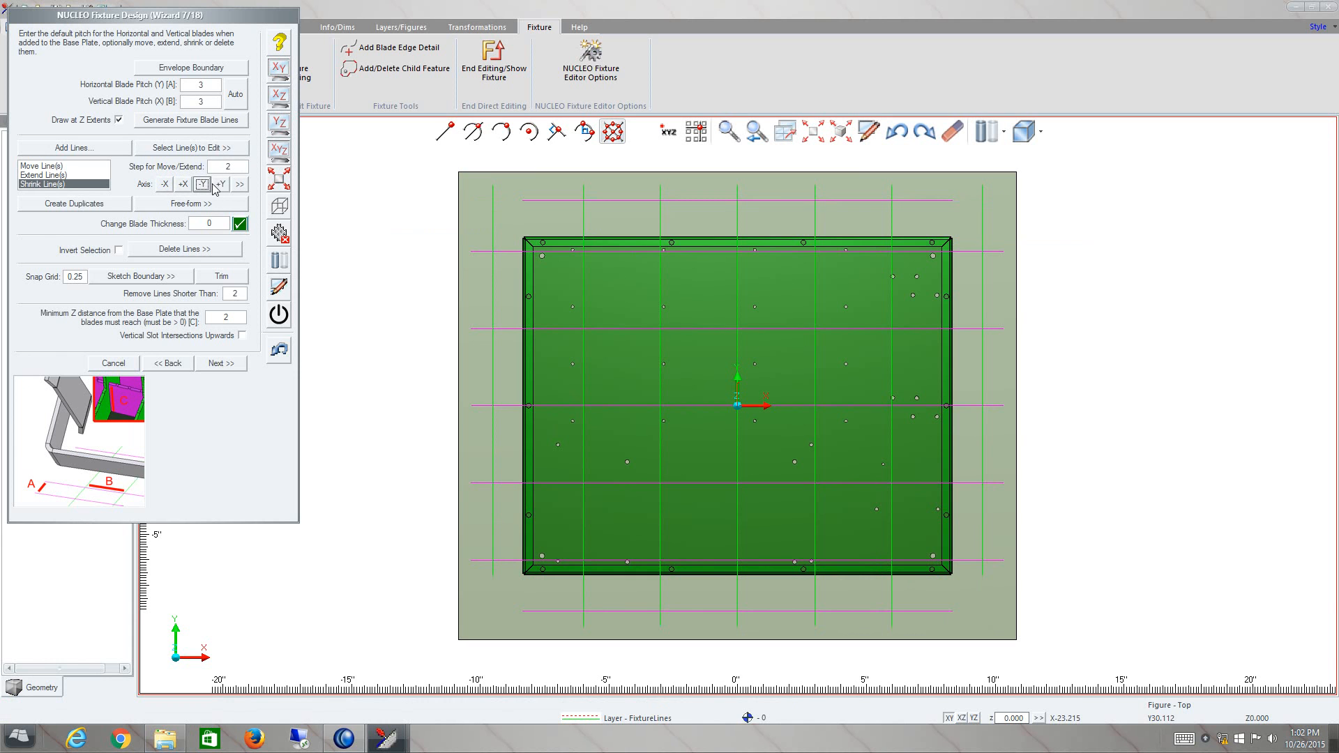
{"action": "left_click", "coordinate": [220, 184]}
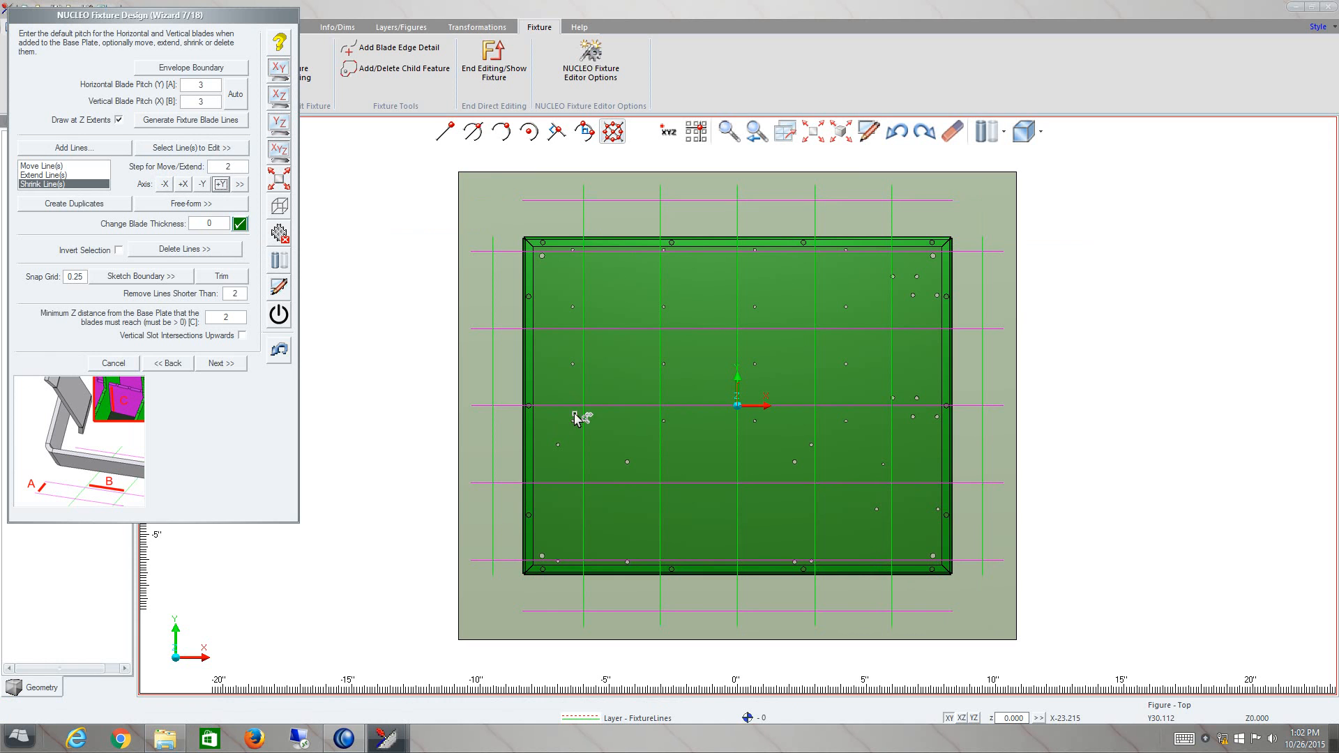
{"action": "mouse_move", "coordinate": [752, 476]}
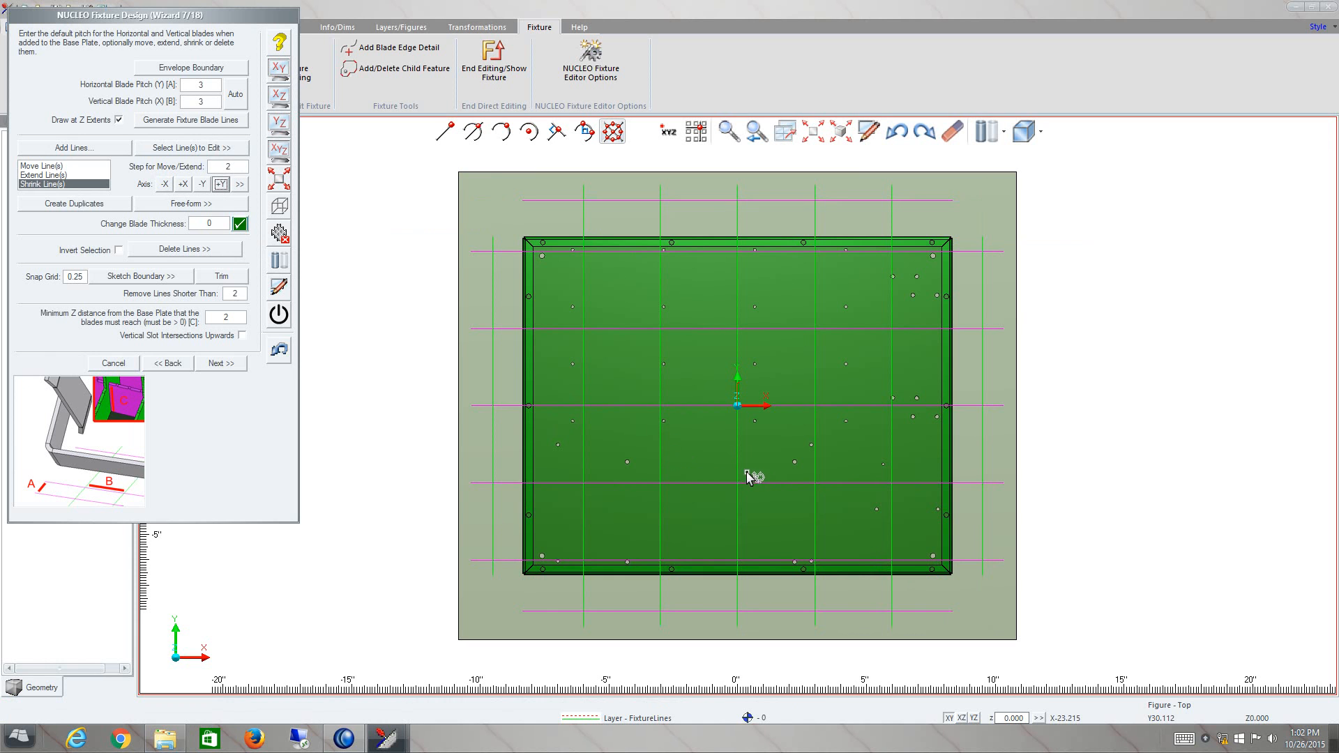
{"action": "mouse_move", "coordinate": [702, 600]}
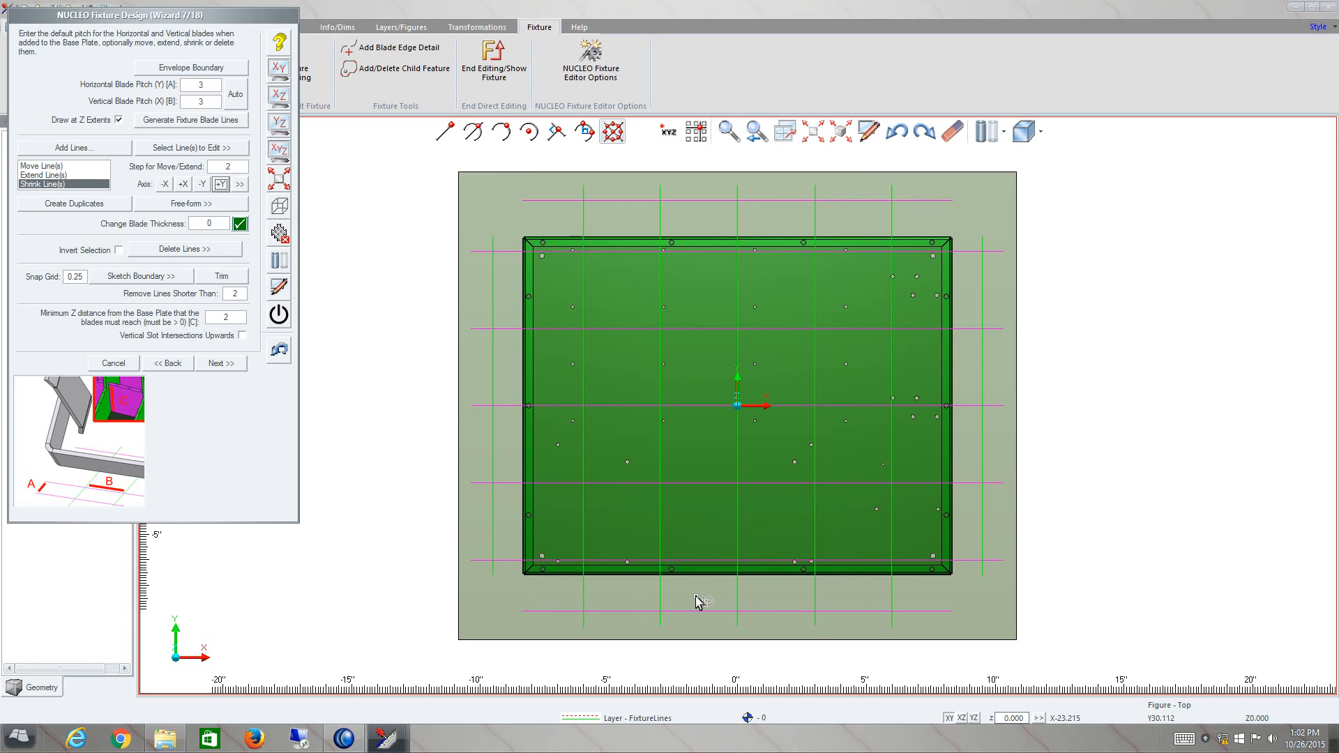
{"action": "mouse_move", "coordinate": [593, 604]}
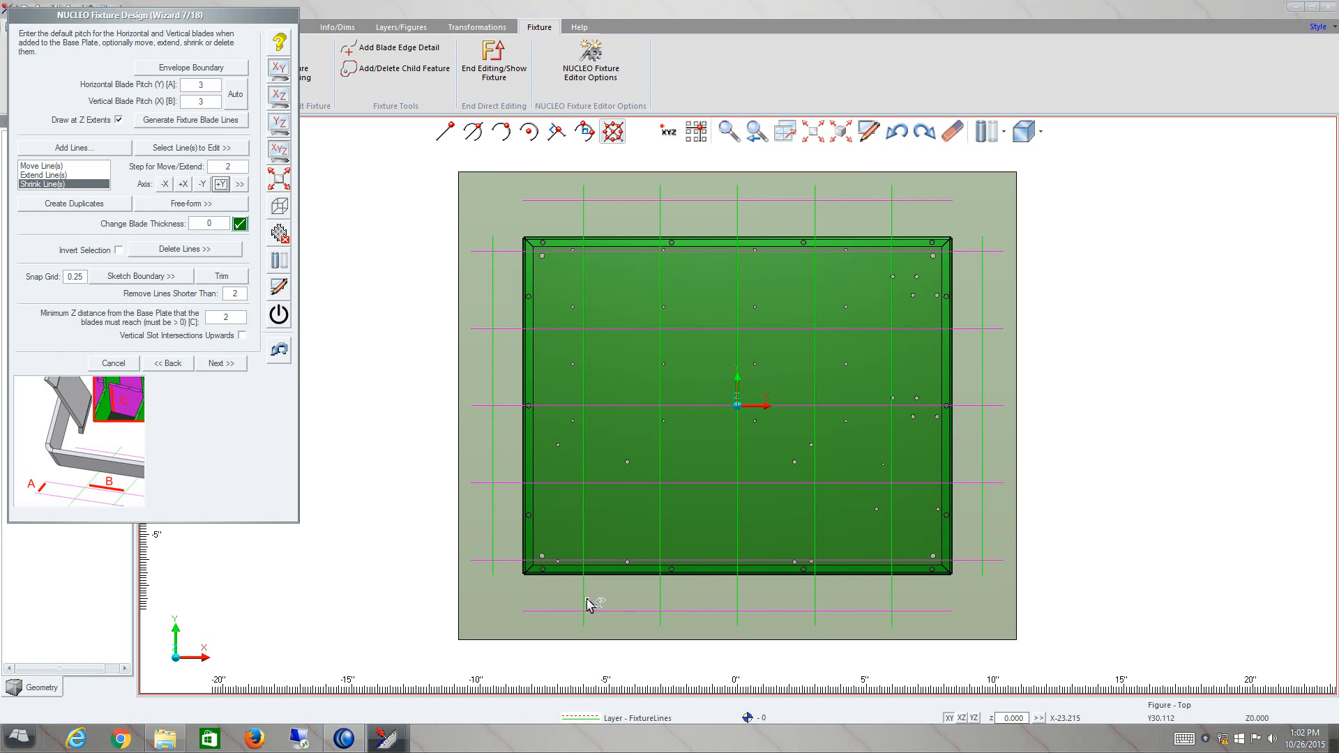
{"action": "mouse_move", "coordinate": [842, 621]}
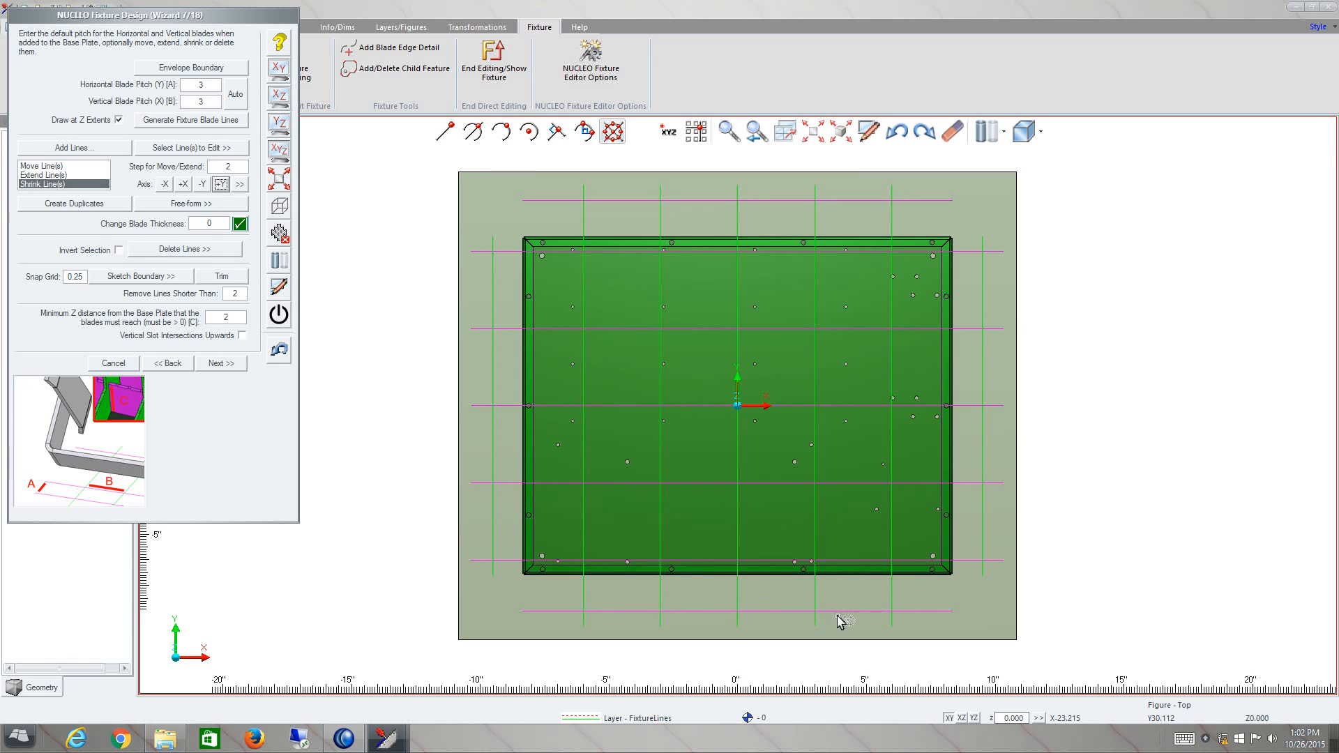
{"action": "mouse_move", "coordinate": [639, 600]}
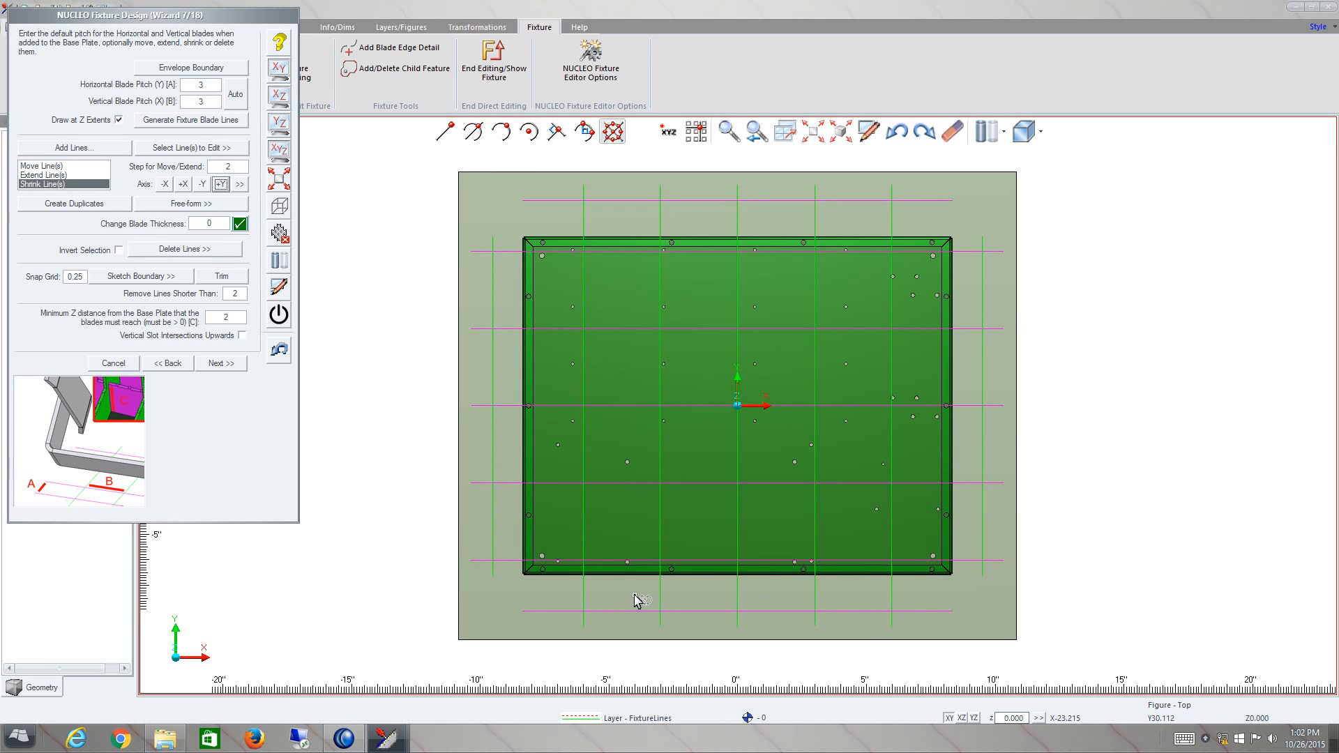
{"action": "mouse_move", "coordinate": [643, 601]}
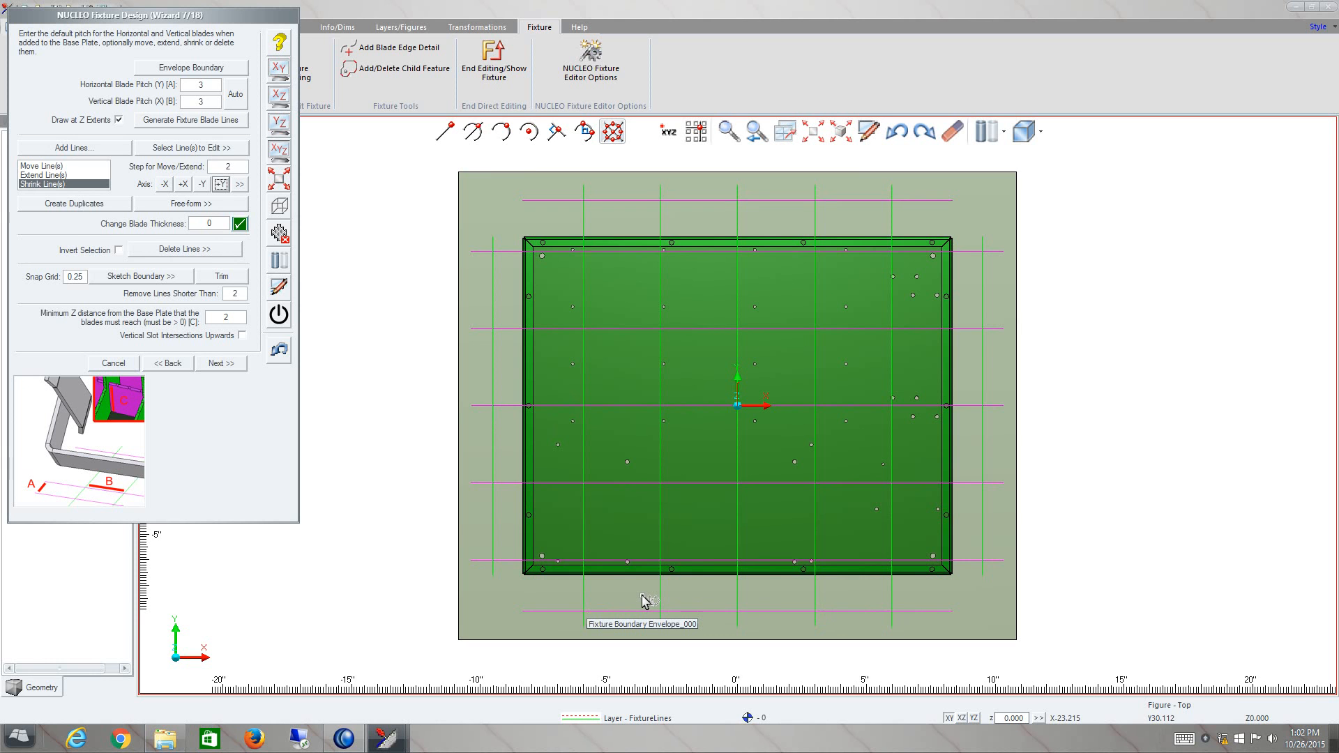
{"action": "mouse_move", "coordinate": [694, 555]}
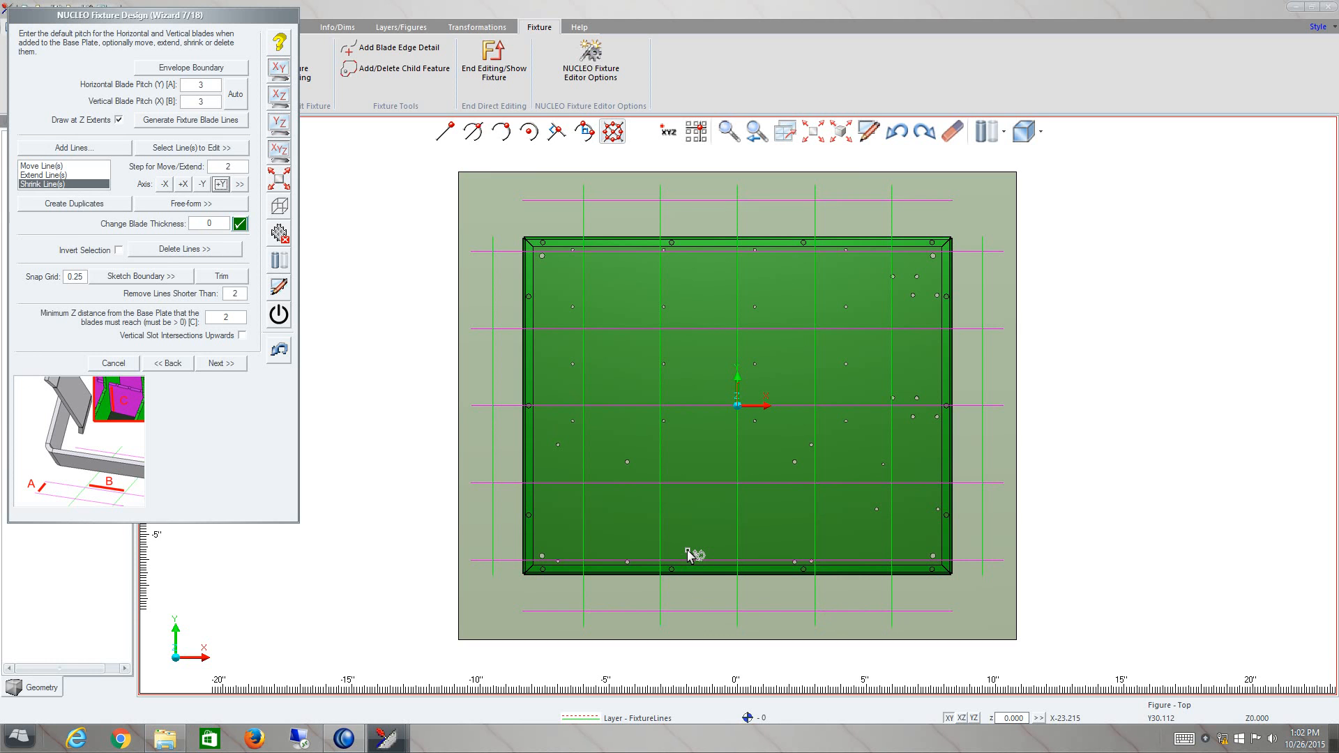
{"action": "mouse_move", "coordinate": [692, 555]}
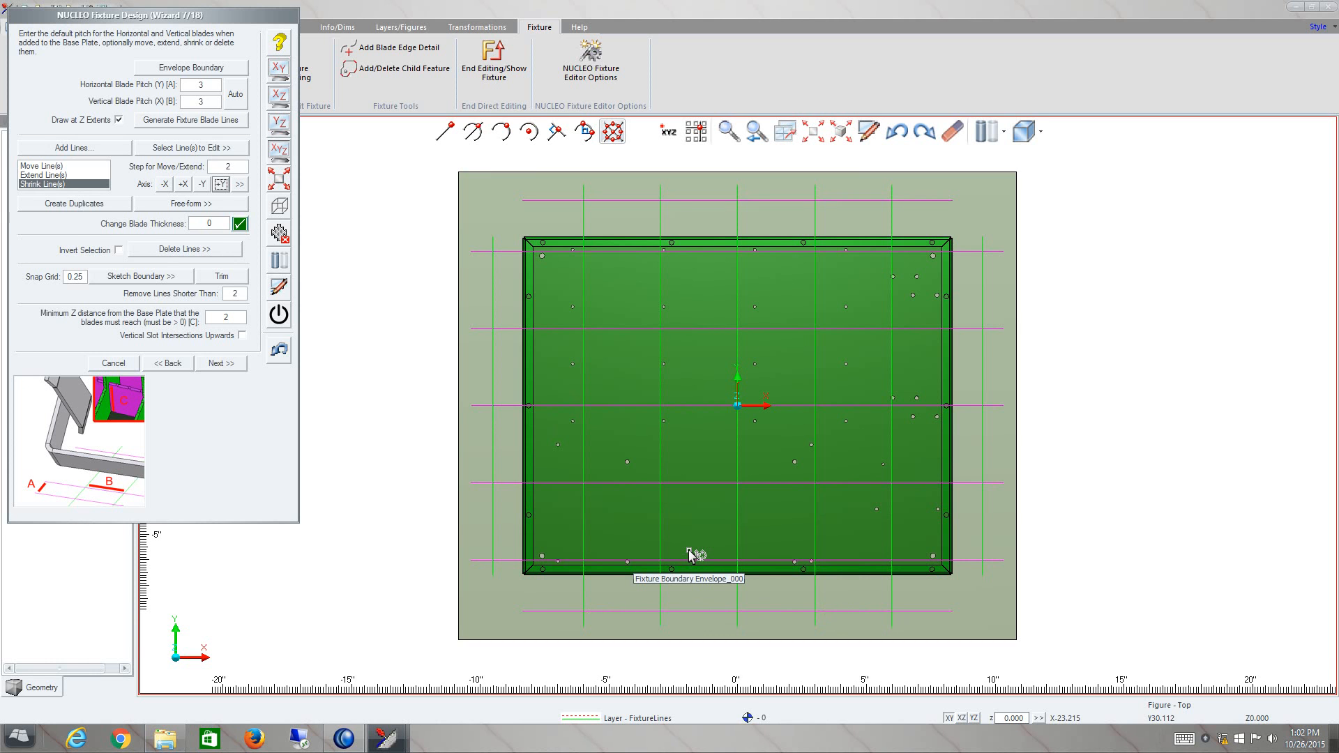
{"action": "mouse_move", "coordinate": [727, 499]}
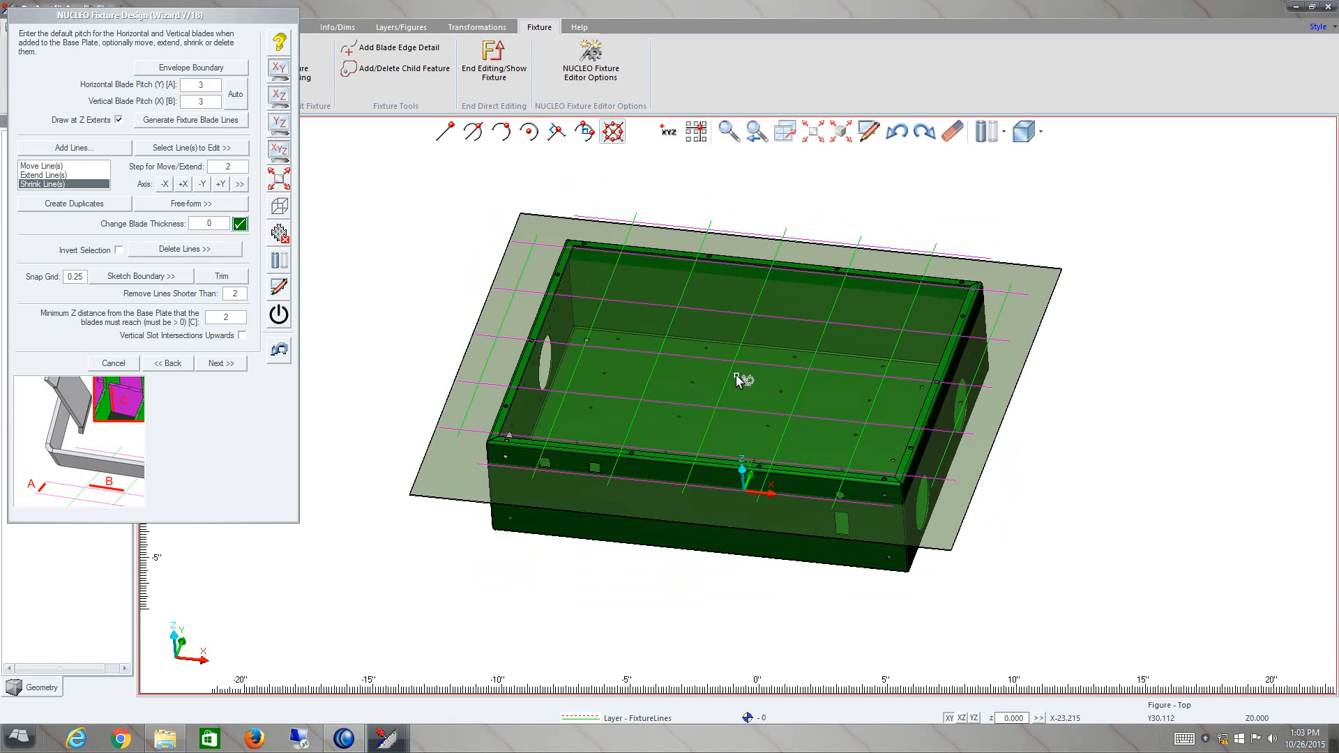
{"action": "mouse_move", "coordinate": [534, 265]}
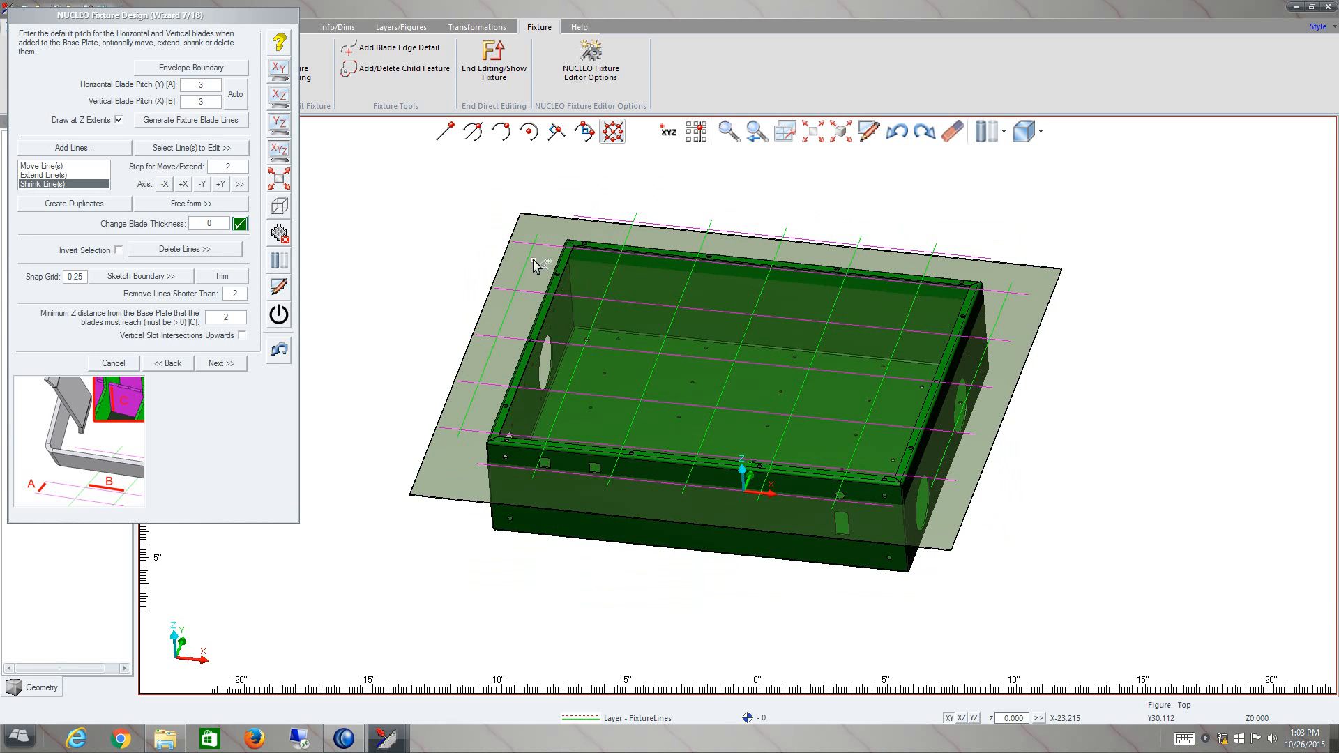
{"action": "mouse_move", "coordinate": [141, 296]}
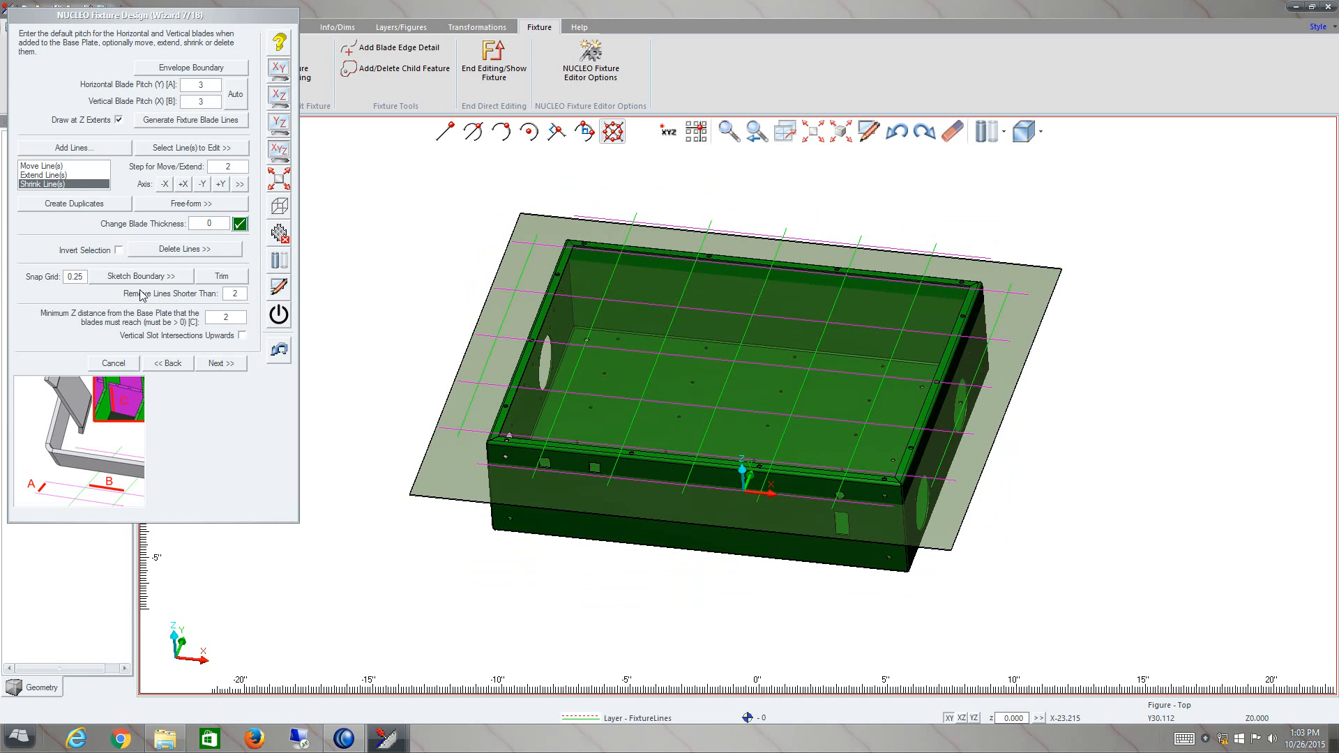
{"action": "mouse_move", "coordinate": [170, 343]}
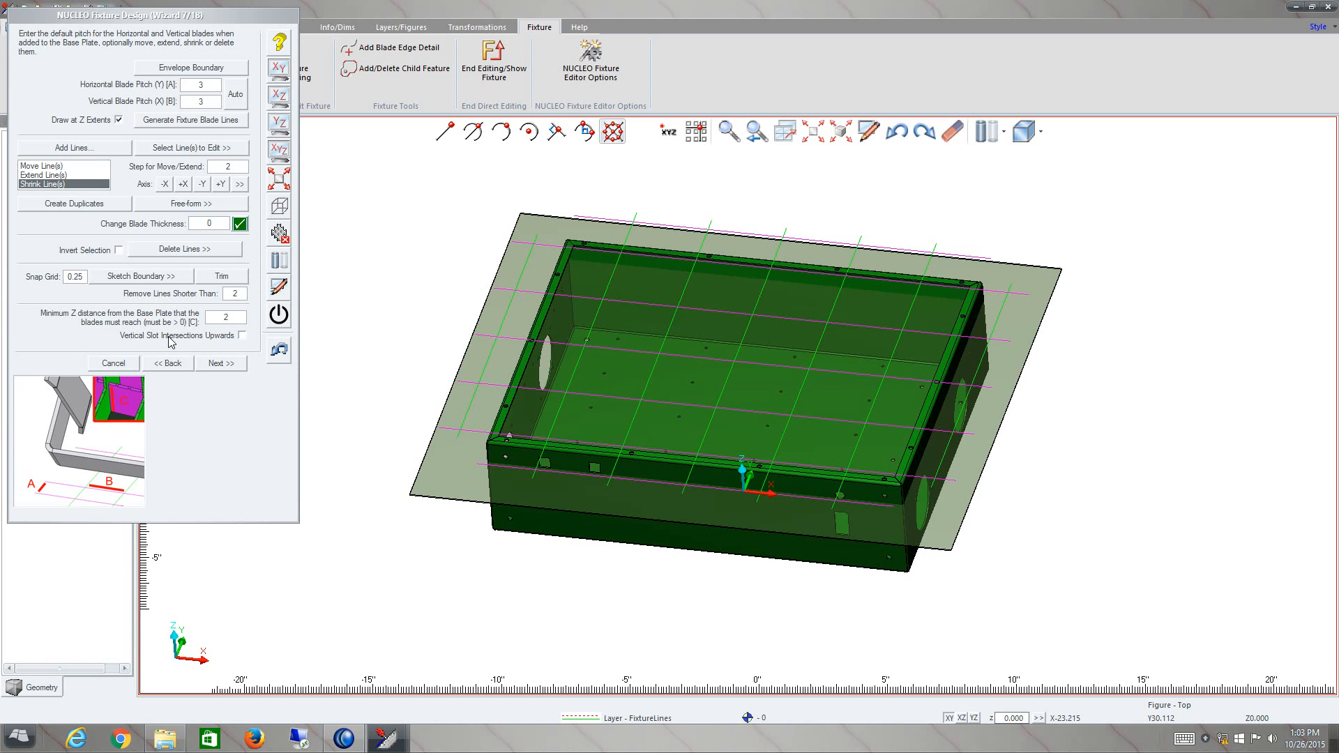
{"action": "mouse_move", "coordinate": [113, 418]}
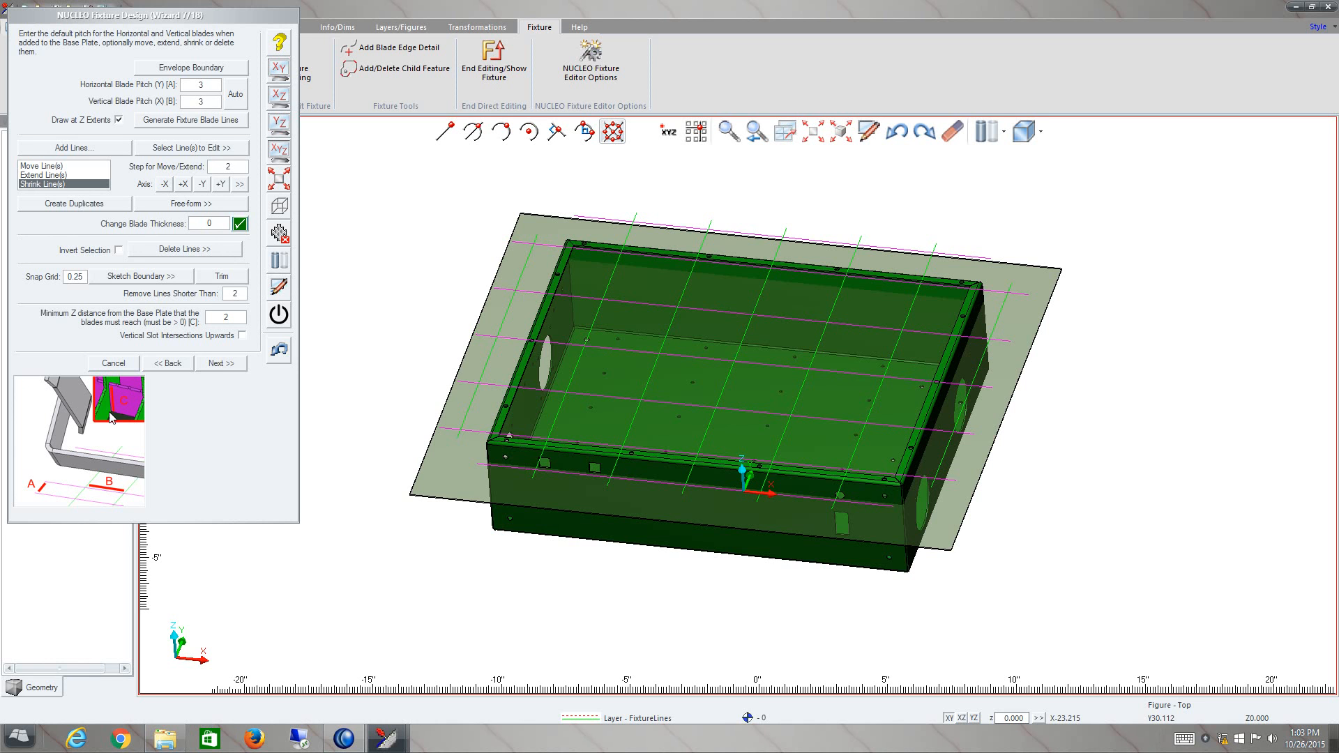
{"action": "mouse_move", "coordinate": [120, 400]}
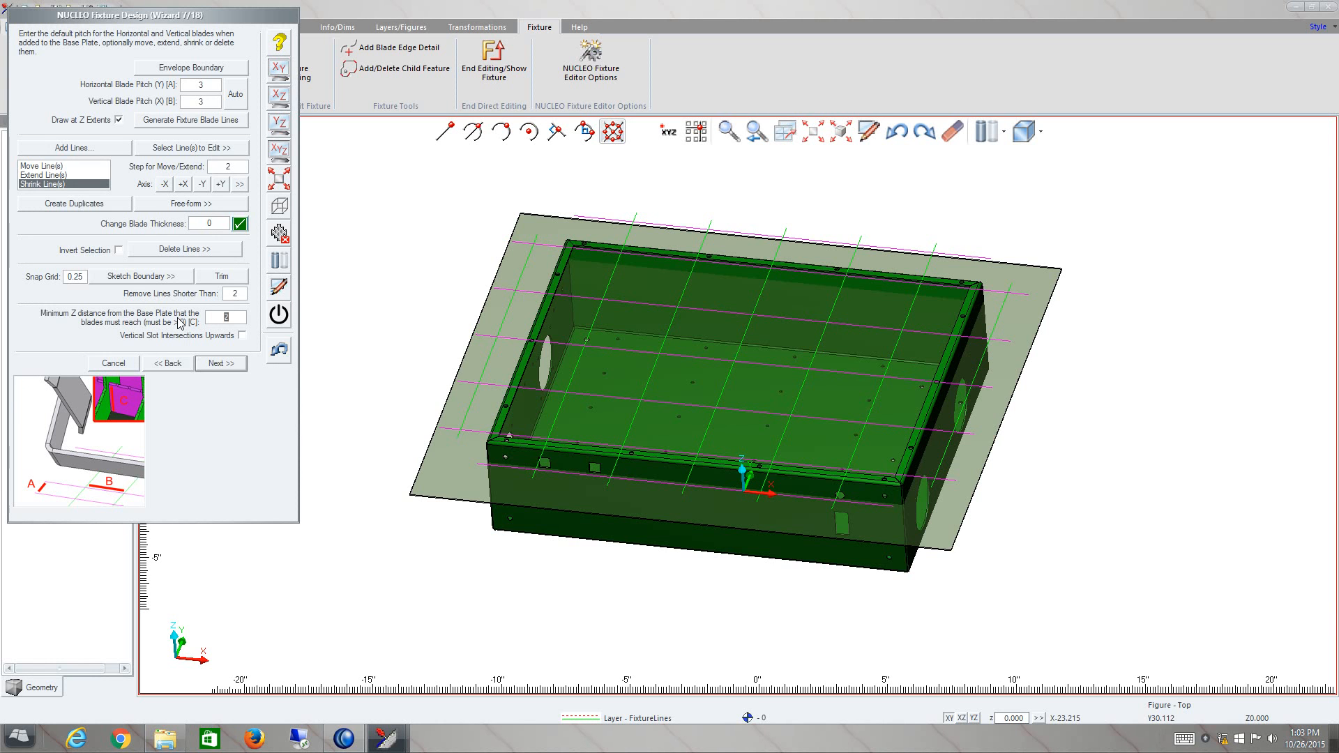
{"action": "mouse_move", "coordinate": [435, 357]}
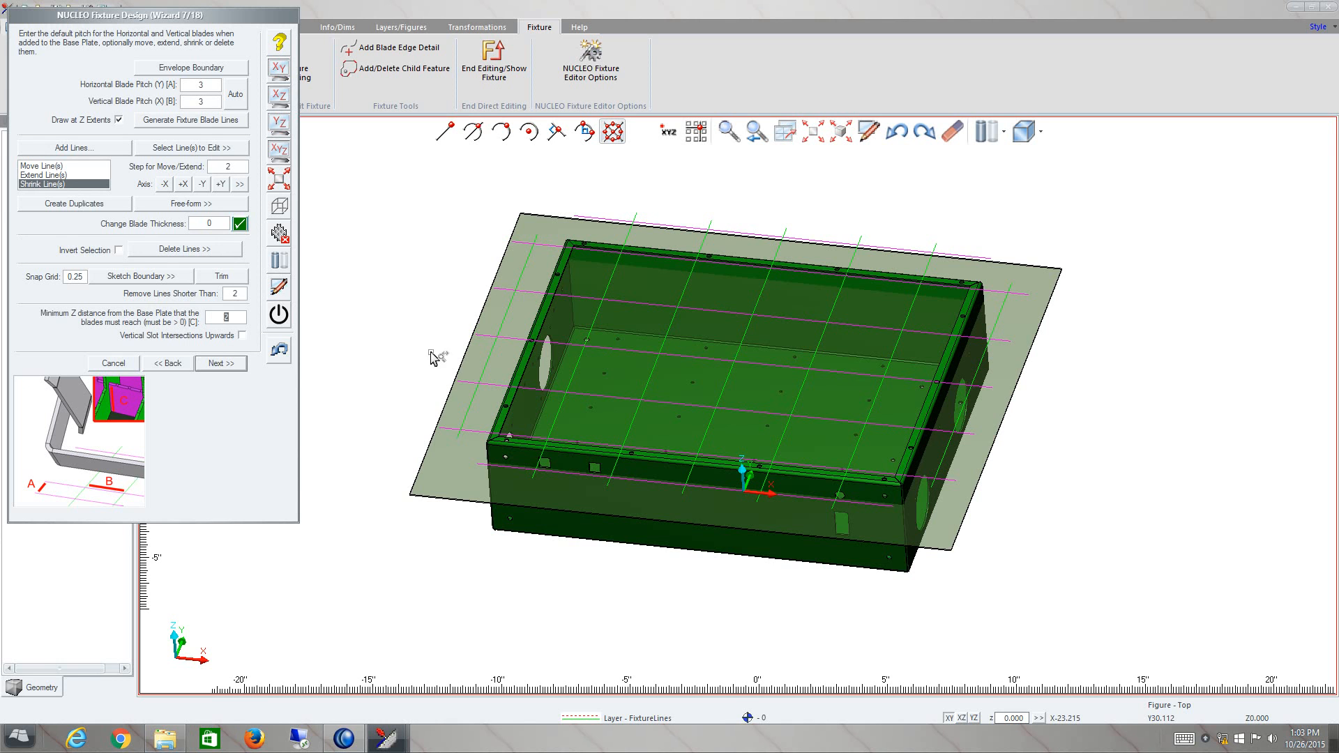
{"action": "mouse_move", "coordinate": [1191, 510]}
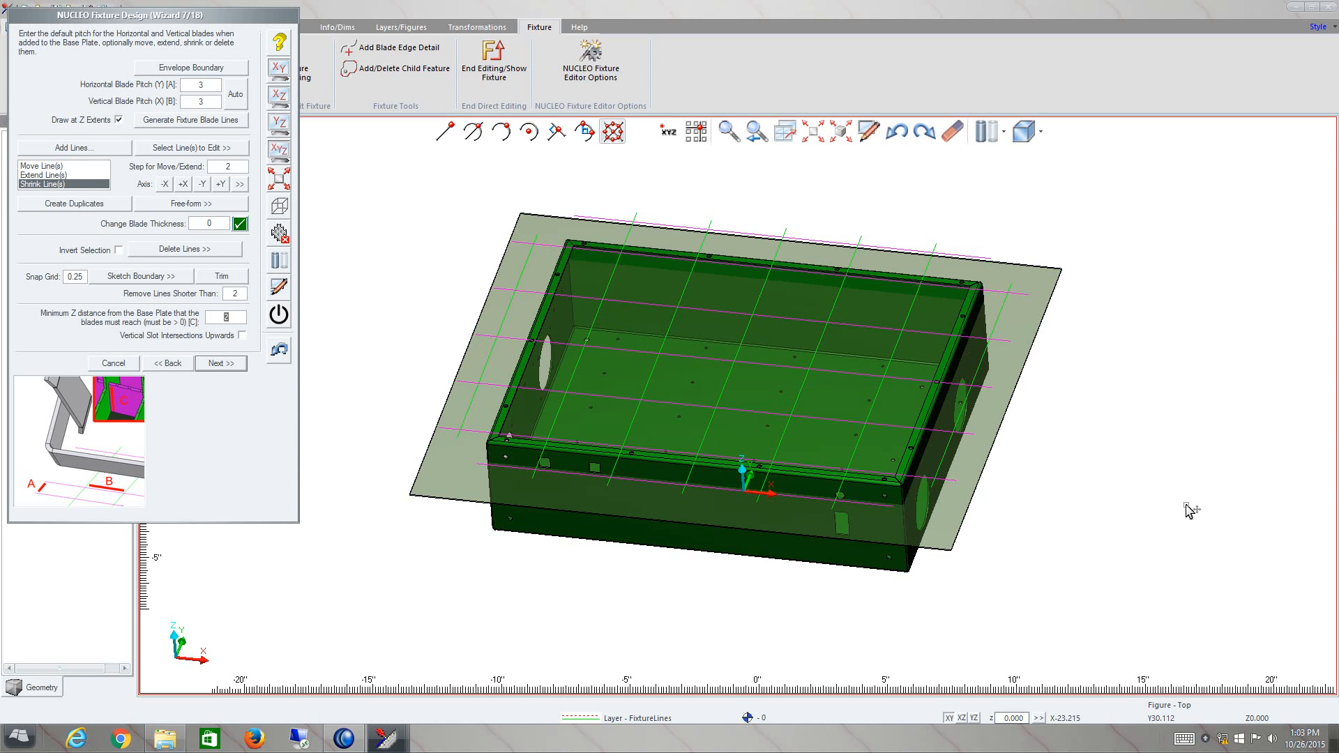
{"action": "mouse_move", "coordinate": [1033, 516]}
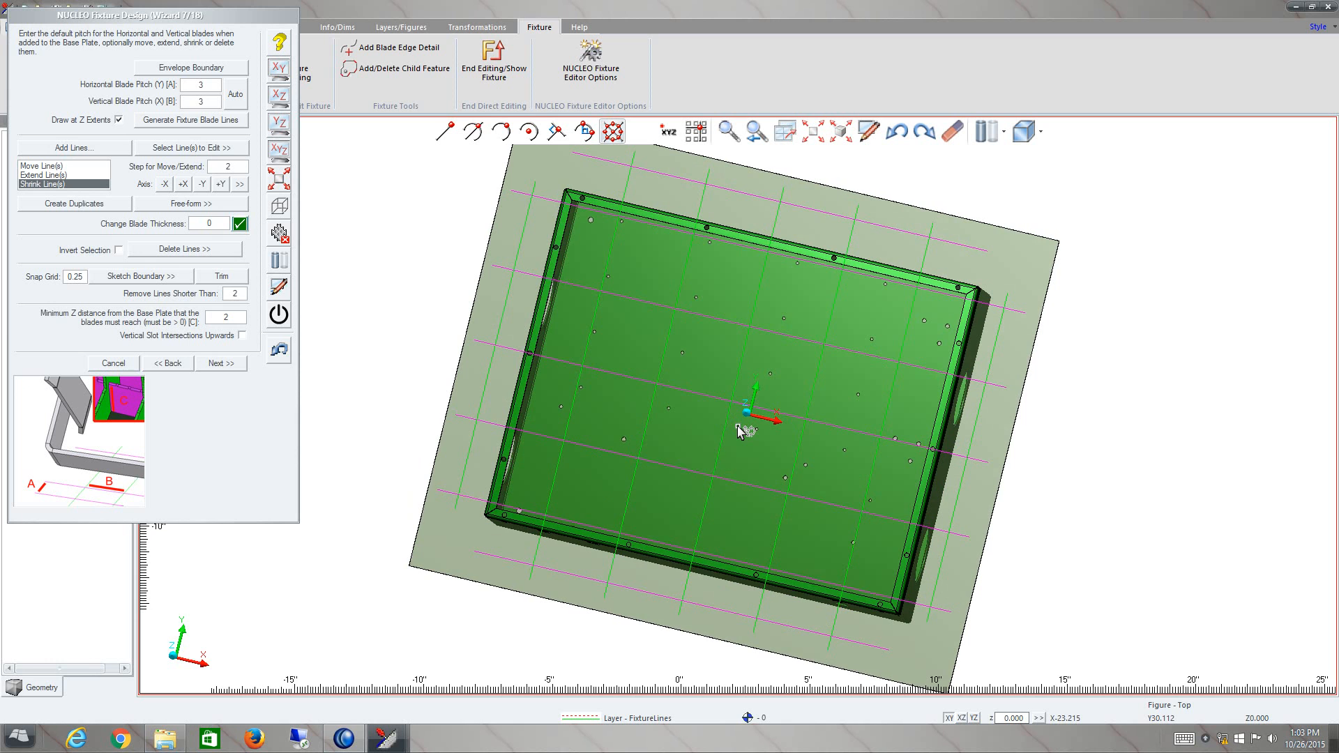
{"action": "mouse_move", "coordinate": [745, 438]}
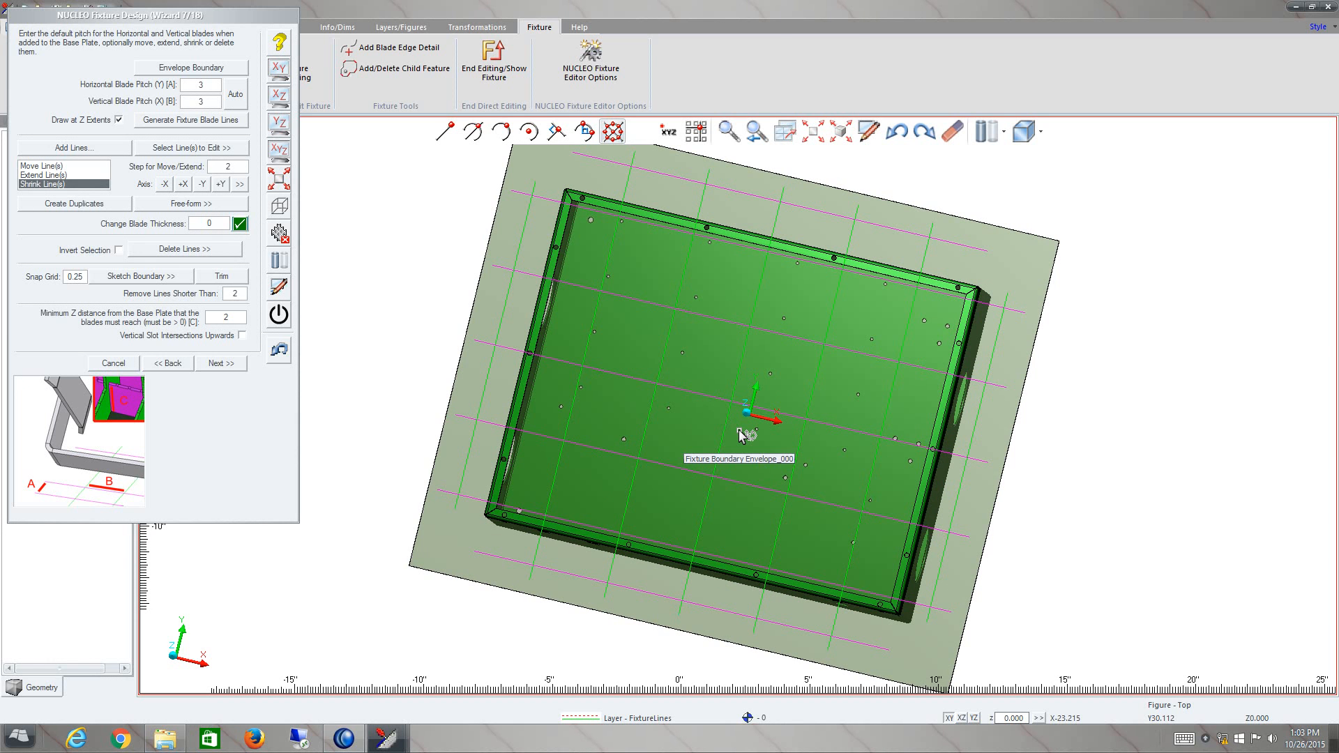
{"action": "mouse_move", "coordinate": [395, 368]}
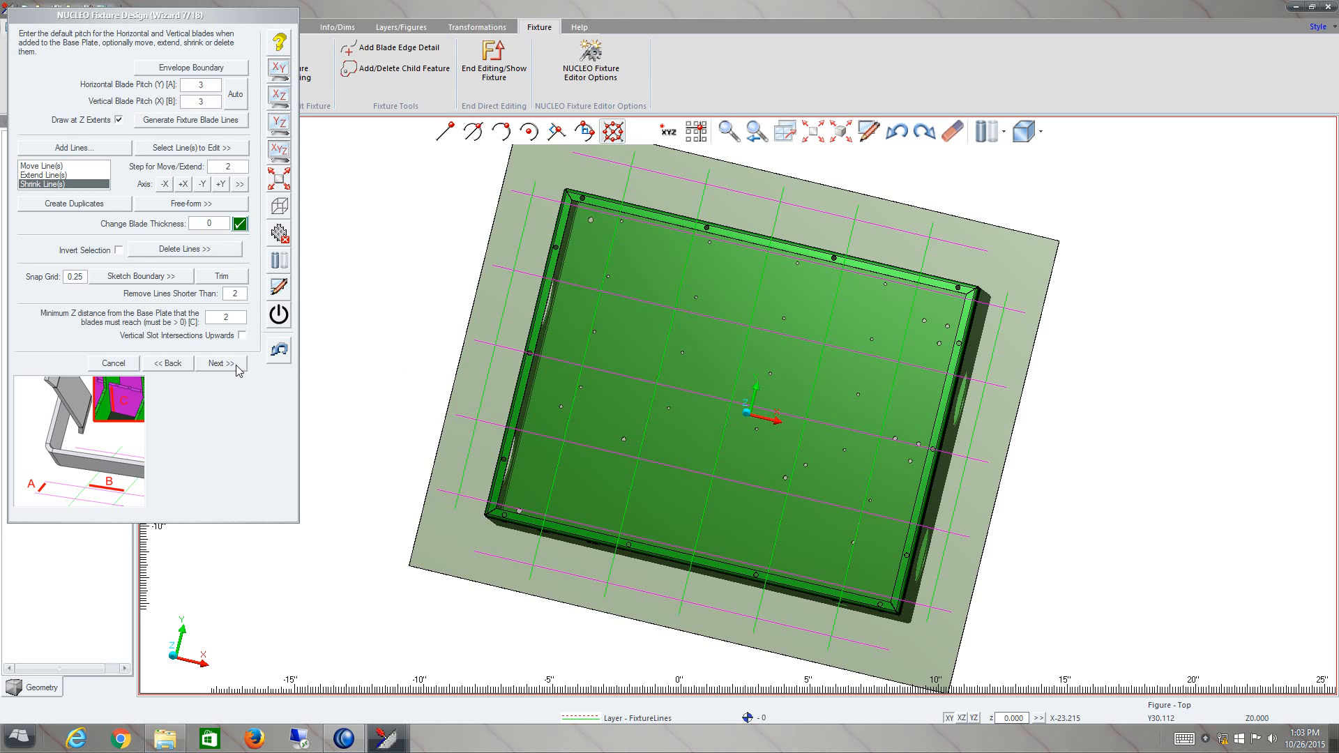
Step: Advance to step 8 for blade tabs and select the tab depth value to retype
{"action": "left_click", "coordinate": [219, 362]}
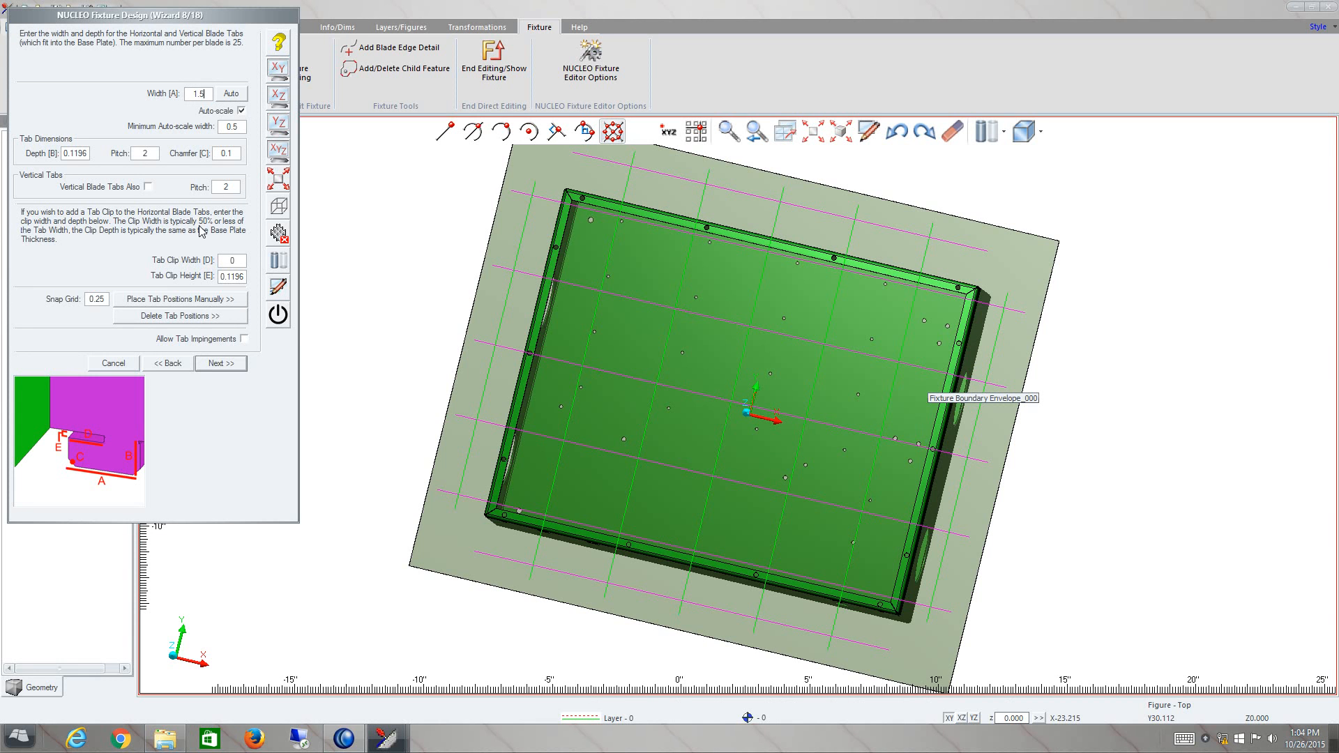
{"action": "mouse_move", "coordinate": [138, 445]}
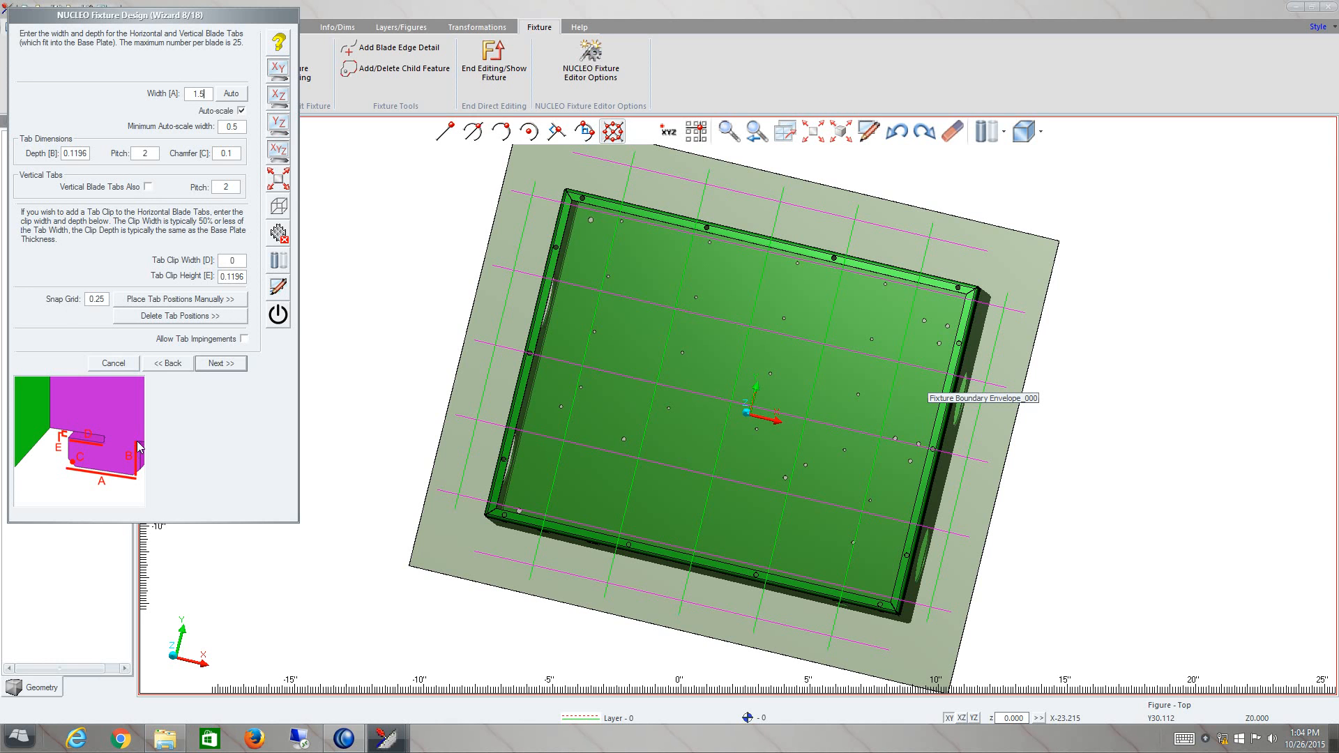
{"action": "mouse_move", "coordinate": [112, 480]}
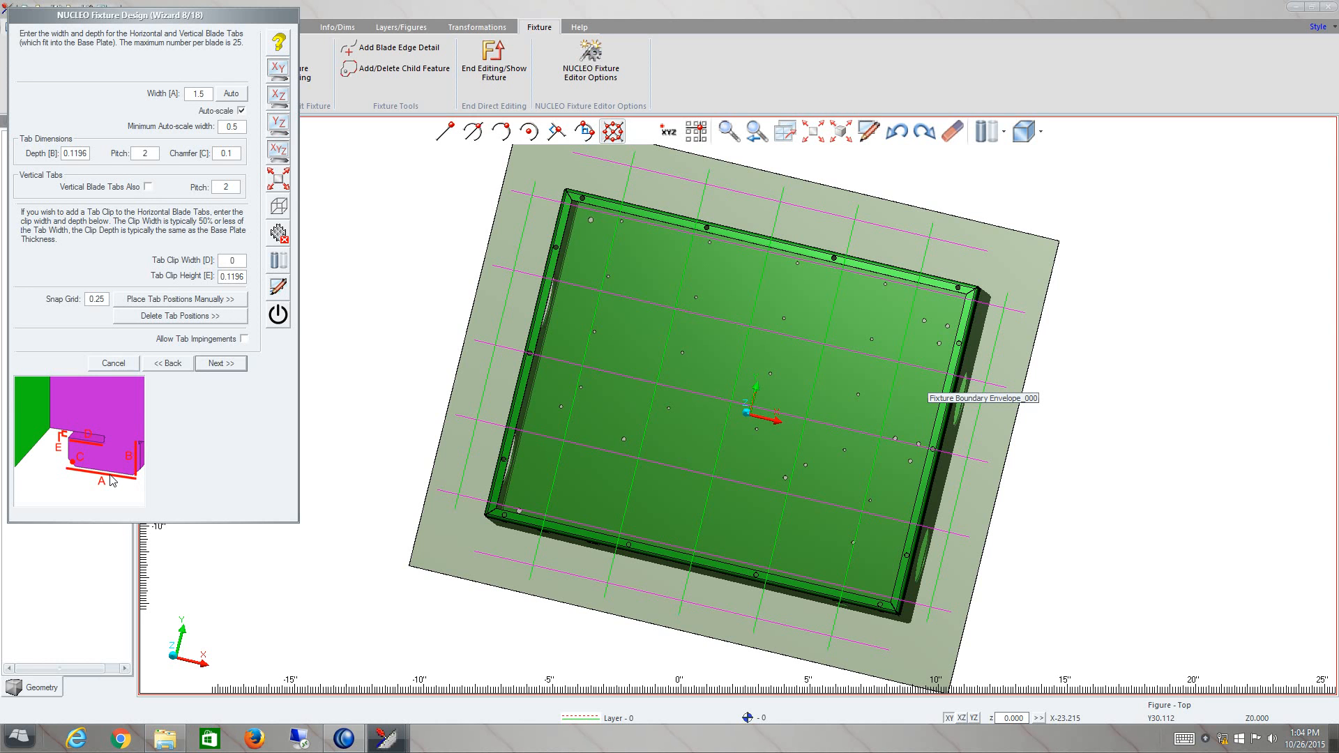
{"action": "mouse_move", "coordinate": [72, 438]}
{"action": "type", "text": ".5"}
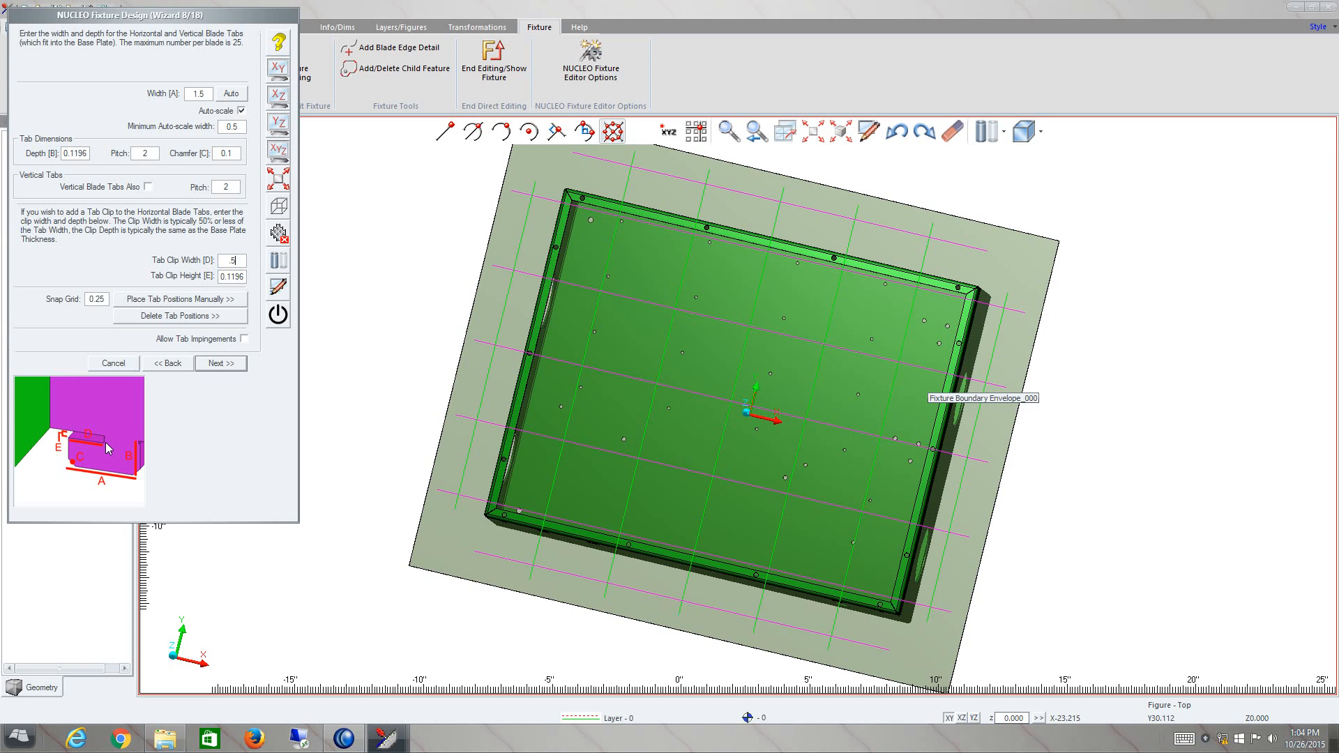
{"action": "mouse_move", "coordinate": [96, 442]}
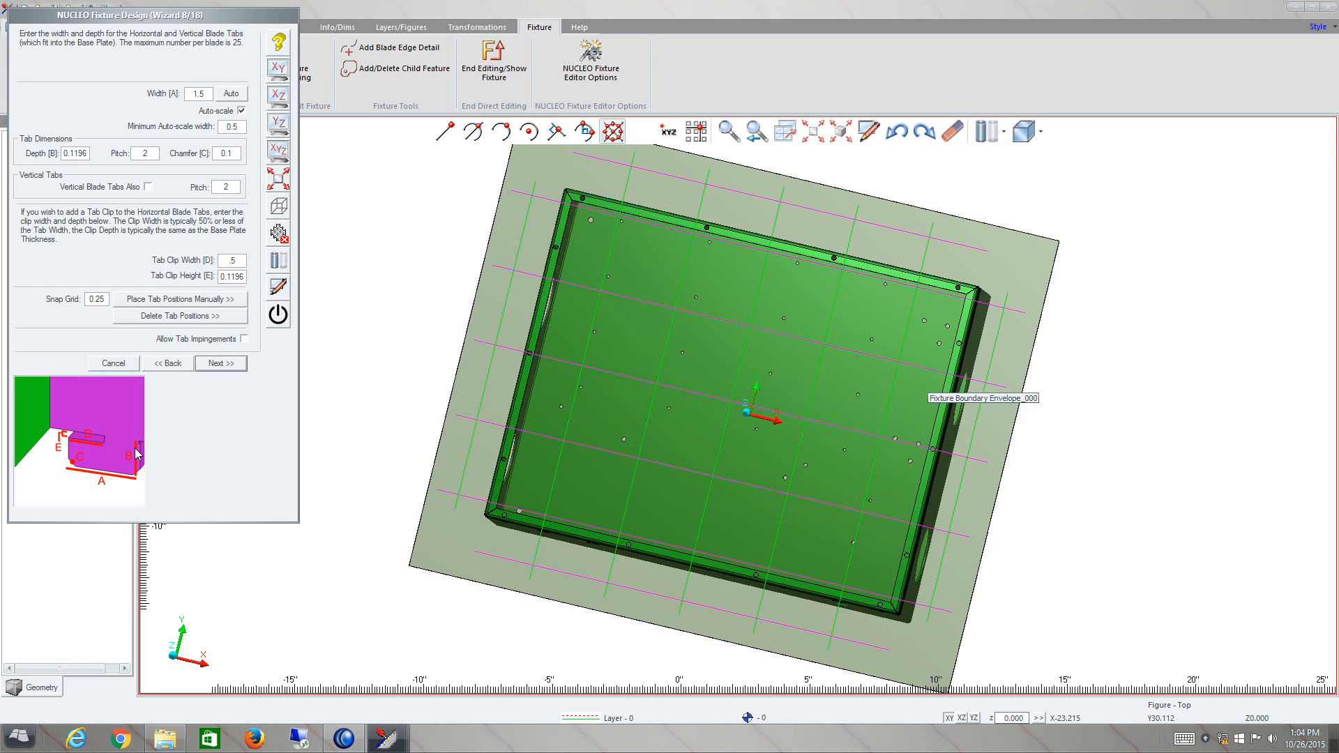
{"action": "mouse_move", "coordinate": [140, 479]}
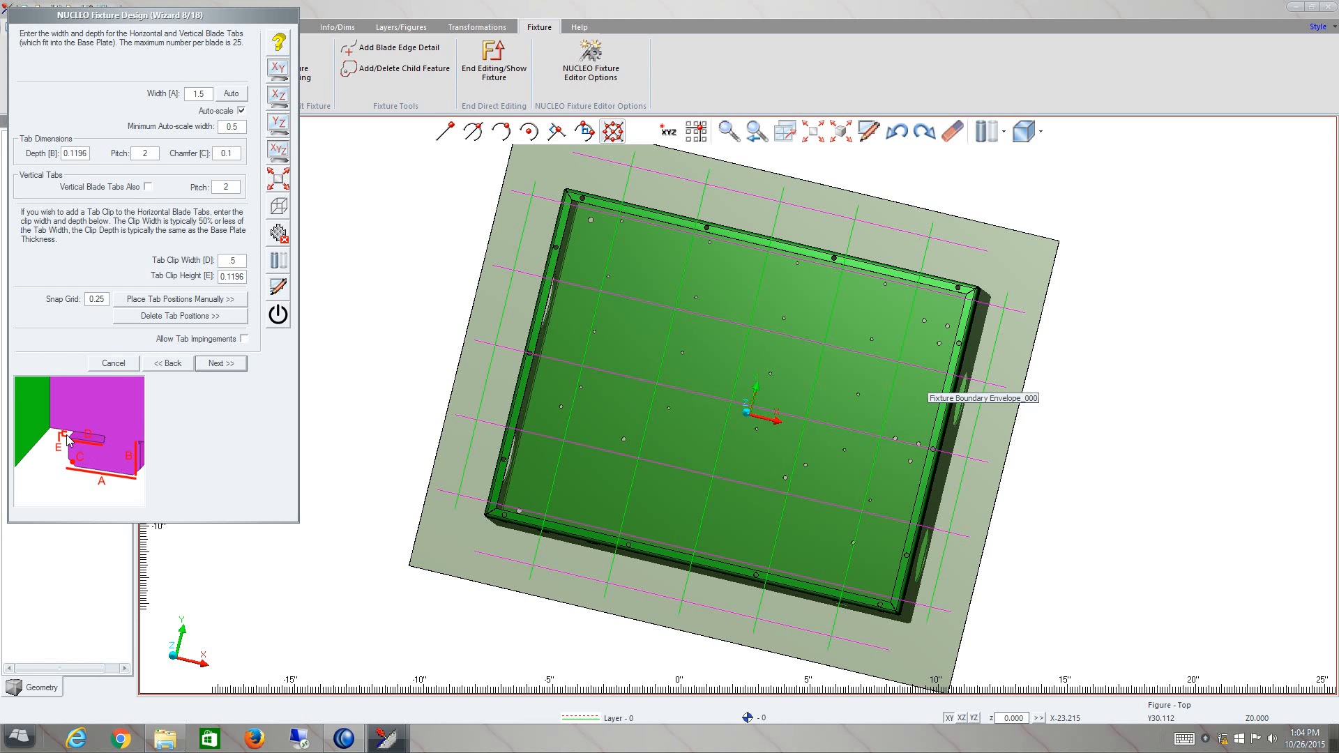
{"action": "mouse_move", "coordinate": [71, 355]}
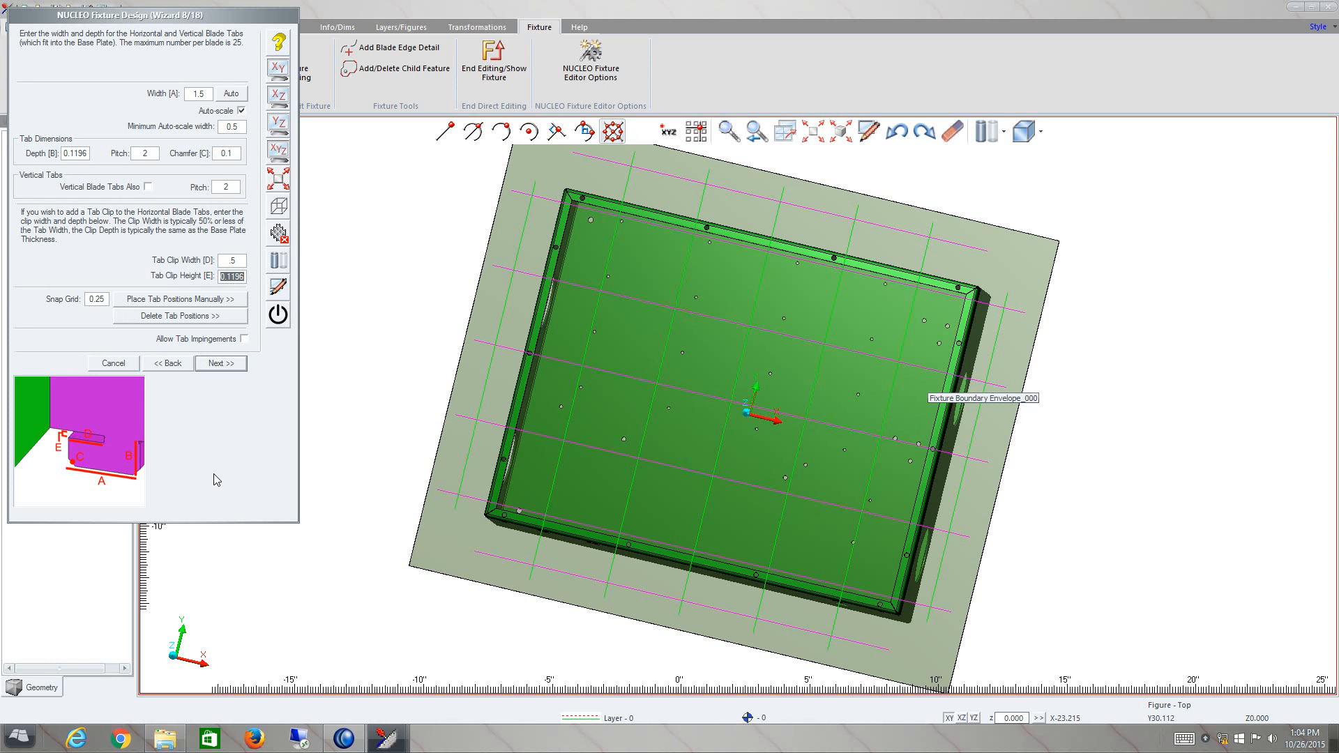
{"action": "triple_click", "coordinate": [76, 152]}
{"action": "type", "text": ".25"}
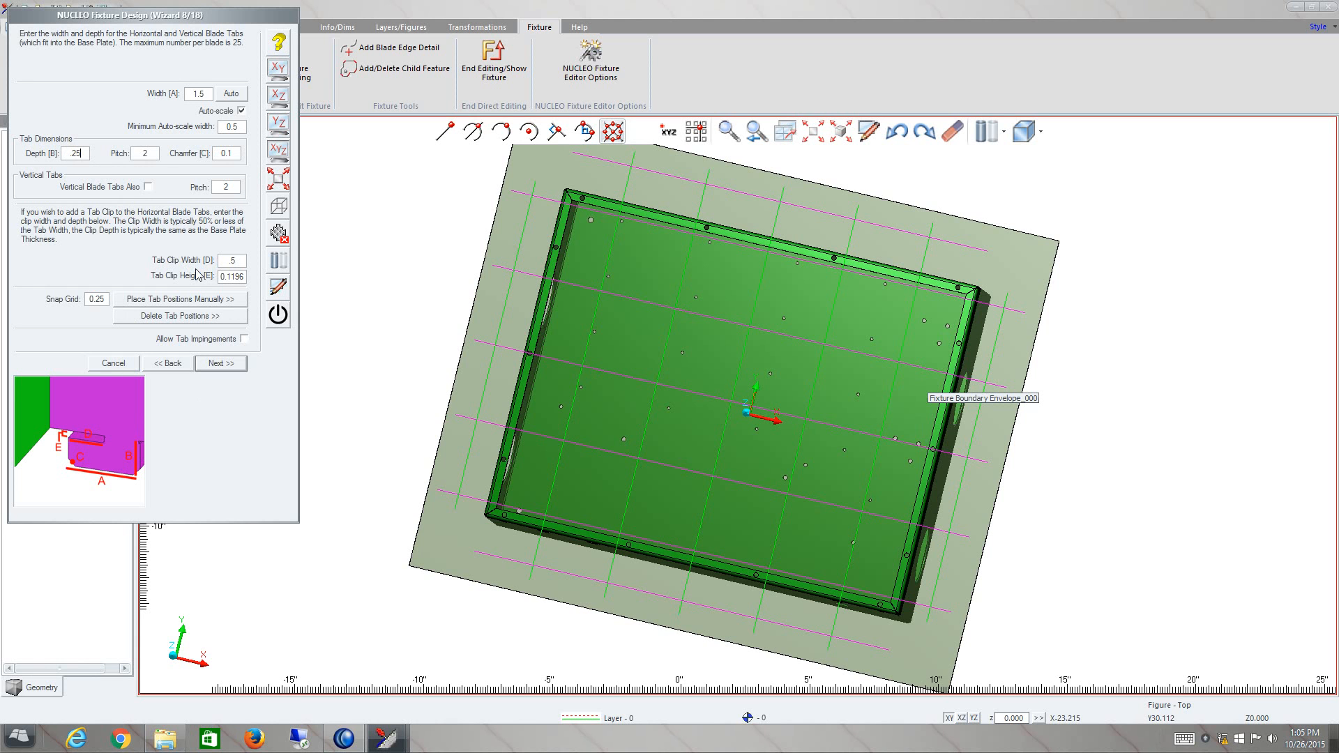
{"action": "mouse_move", "coordinate": [110, 465]}
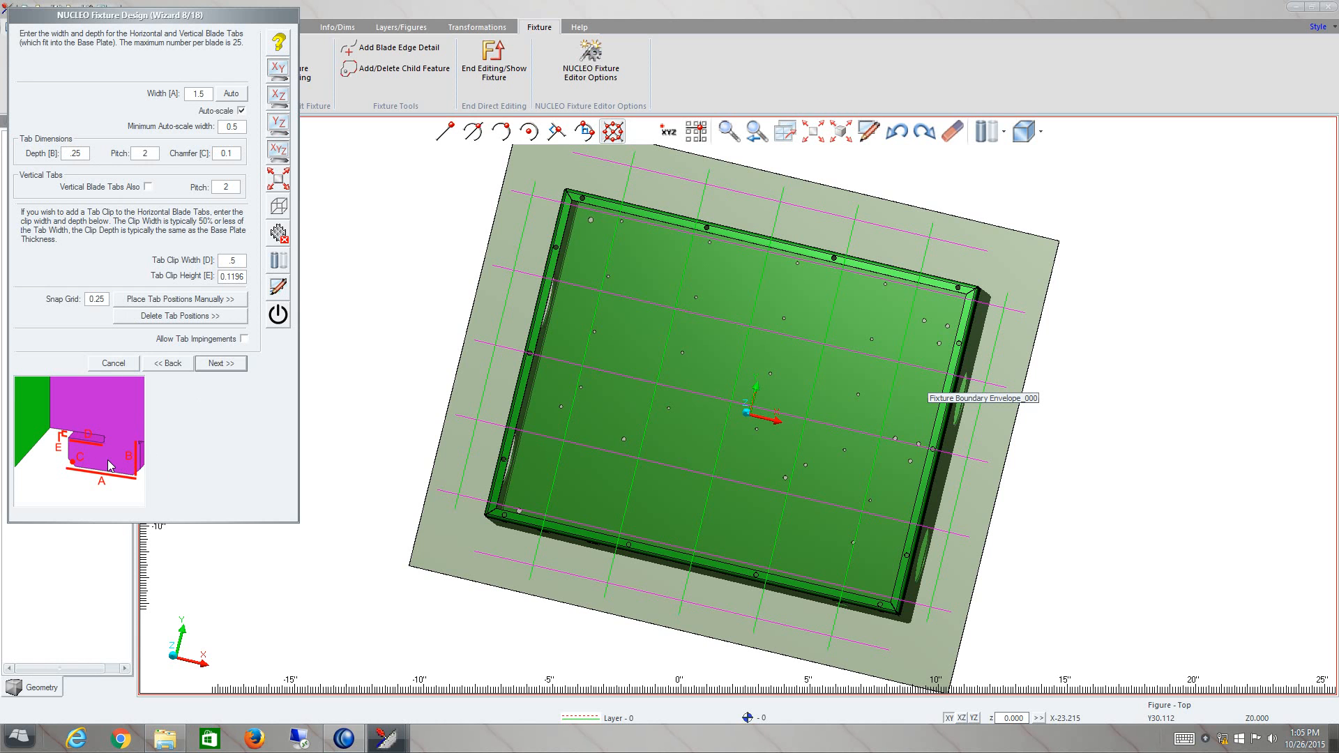
{"action": "mouse_move", "coordinate": [109, 438]}
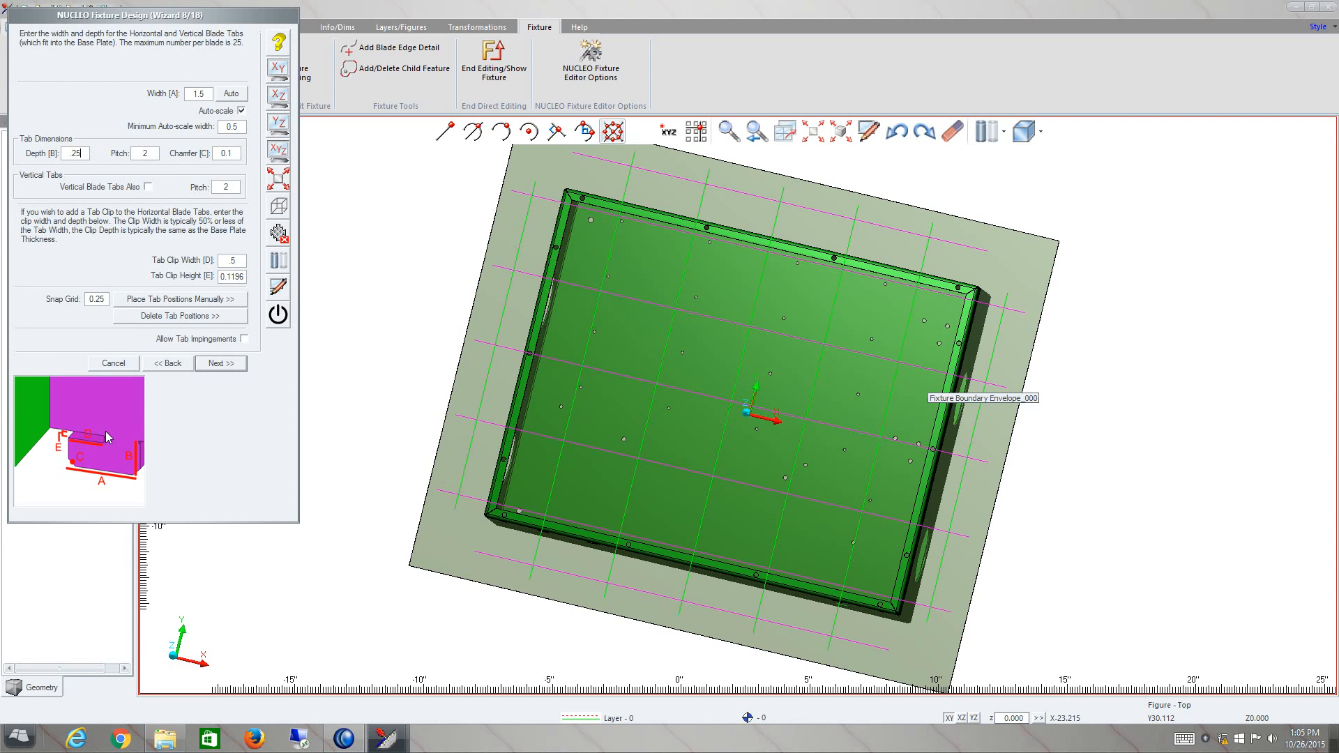
{"action": "mouse_move", "coordinate": [226, 389]}
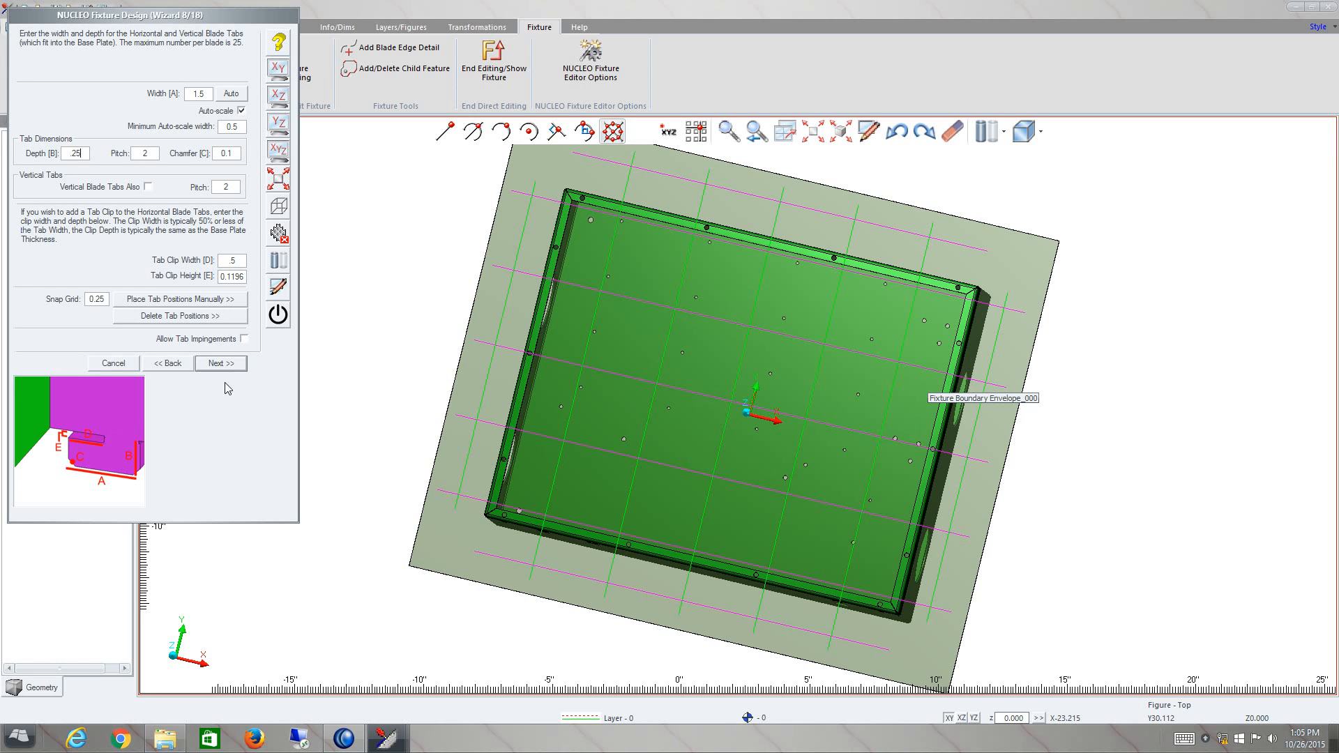
{"action": "mouse_move", "coordinate": [167, 258]}
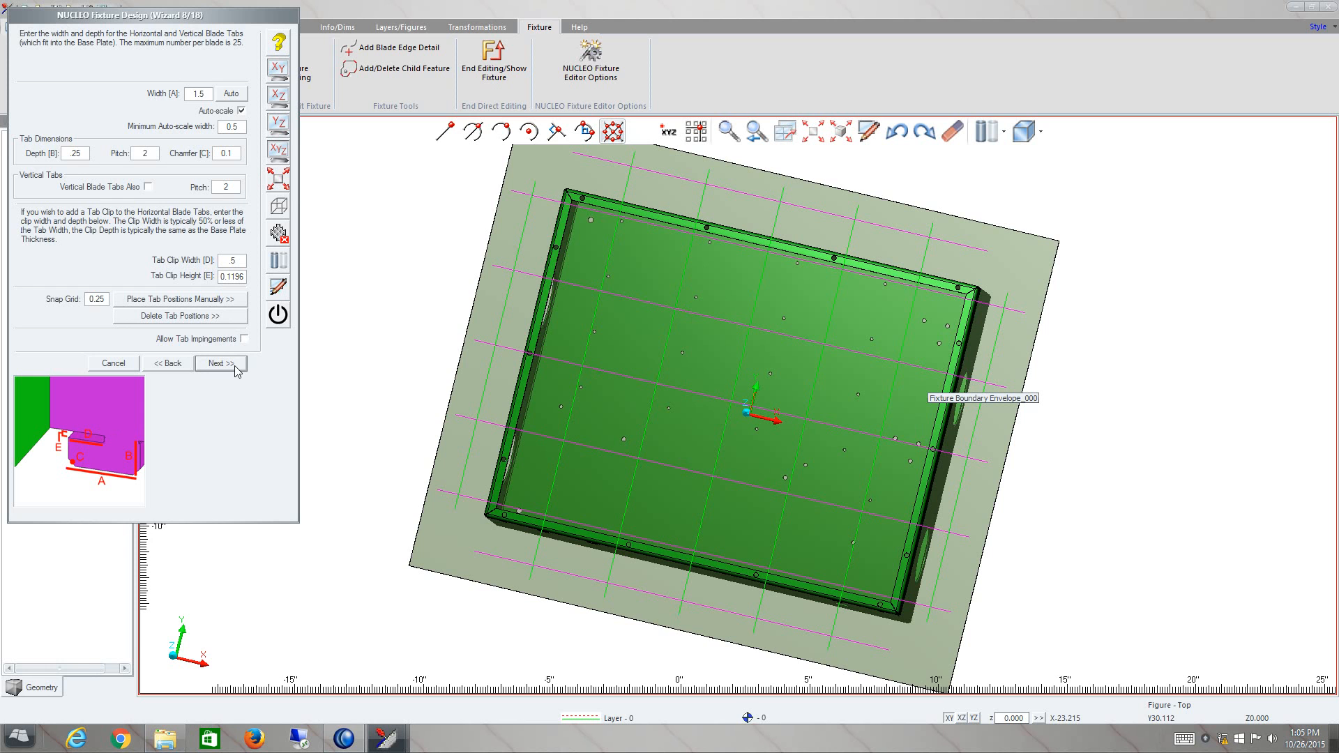
Step: Advance the Fixture Design wizard to step 9 for Parasolid clamp import and positioning
{"action": "left_click", "coordinate": [219, 362]}
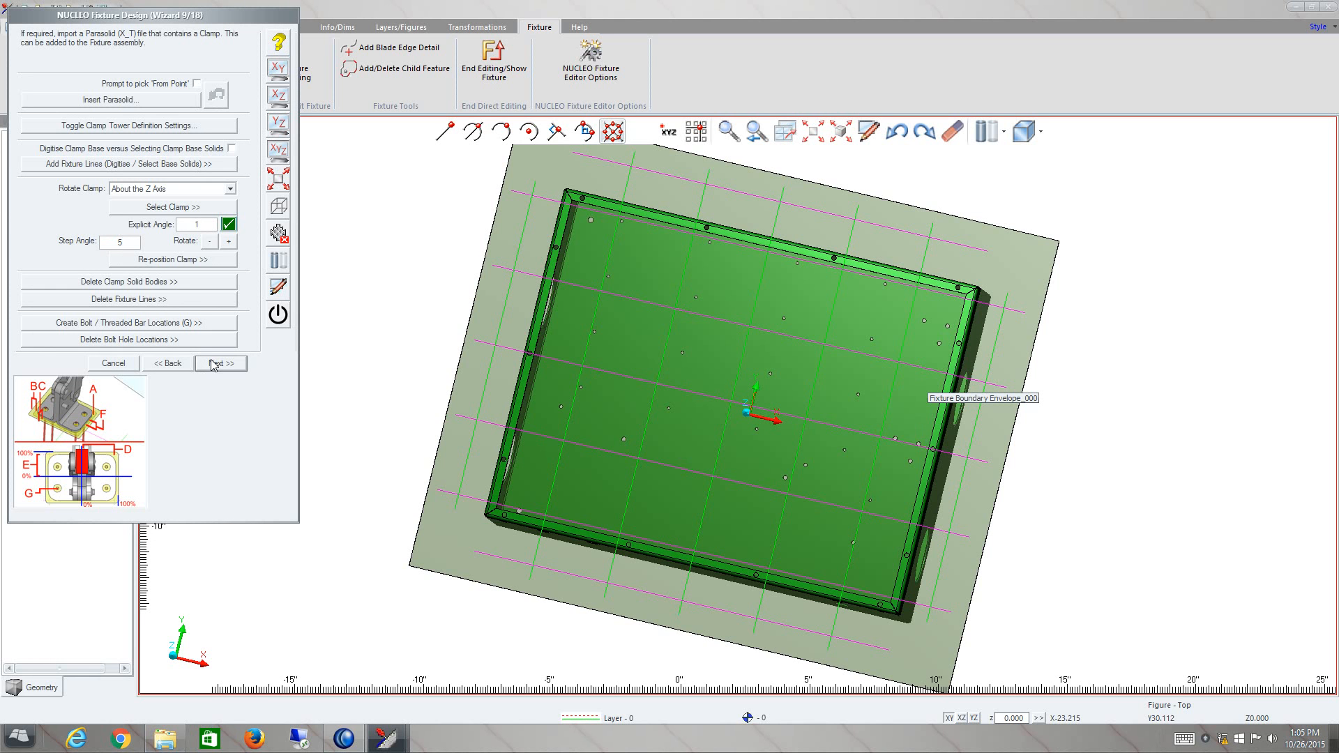
{"action": "mouse_move", "coordinate": [218, 365]}
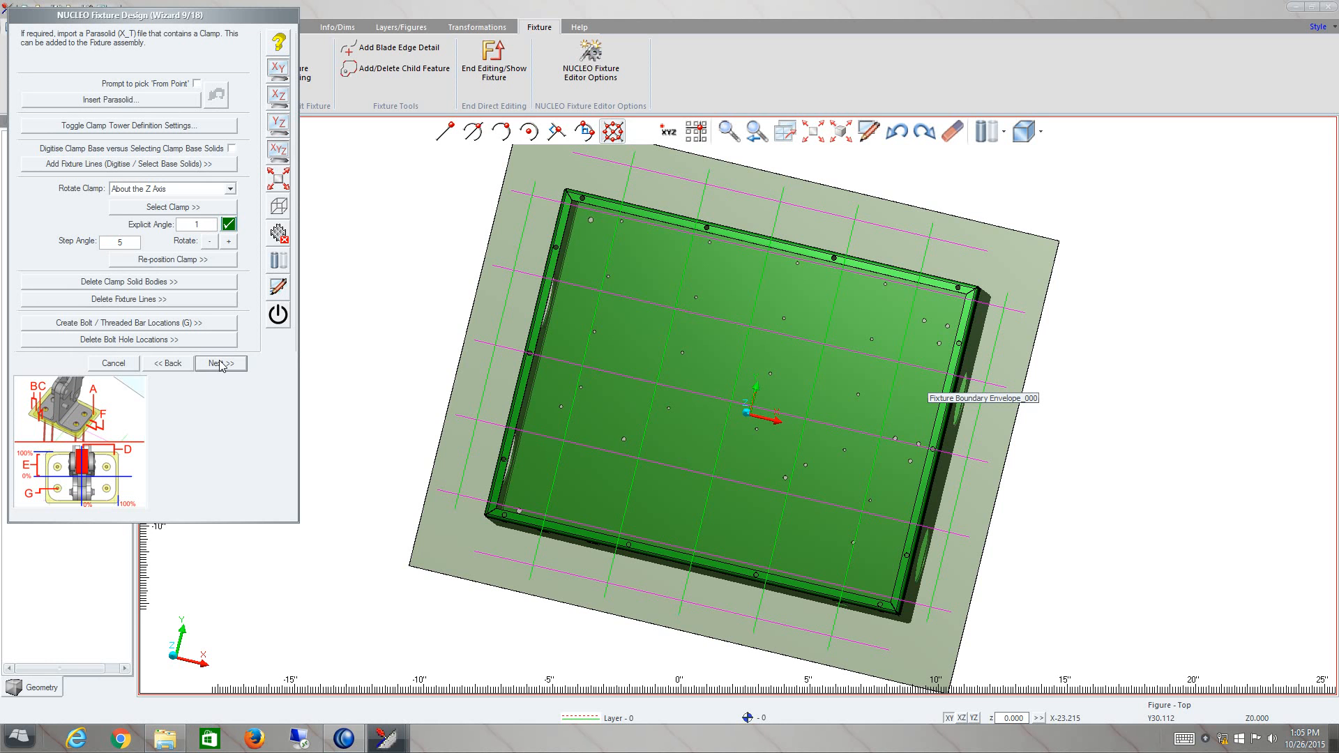
{"action": "mouse_move", "coordinate": [206, 353]}
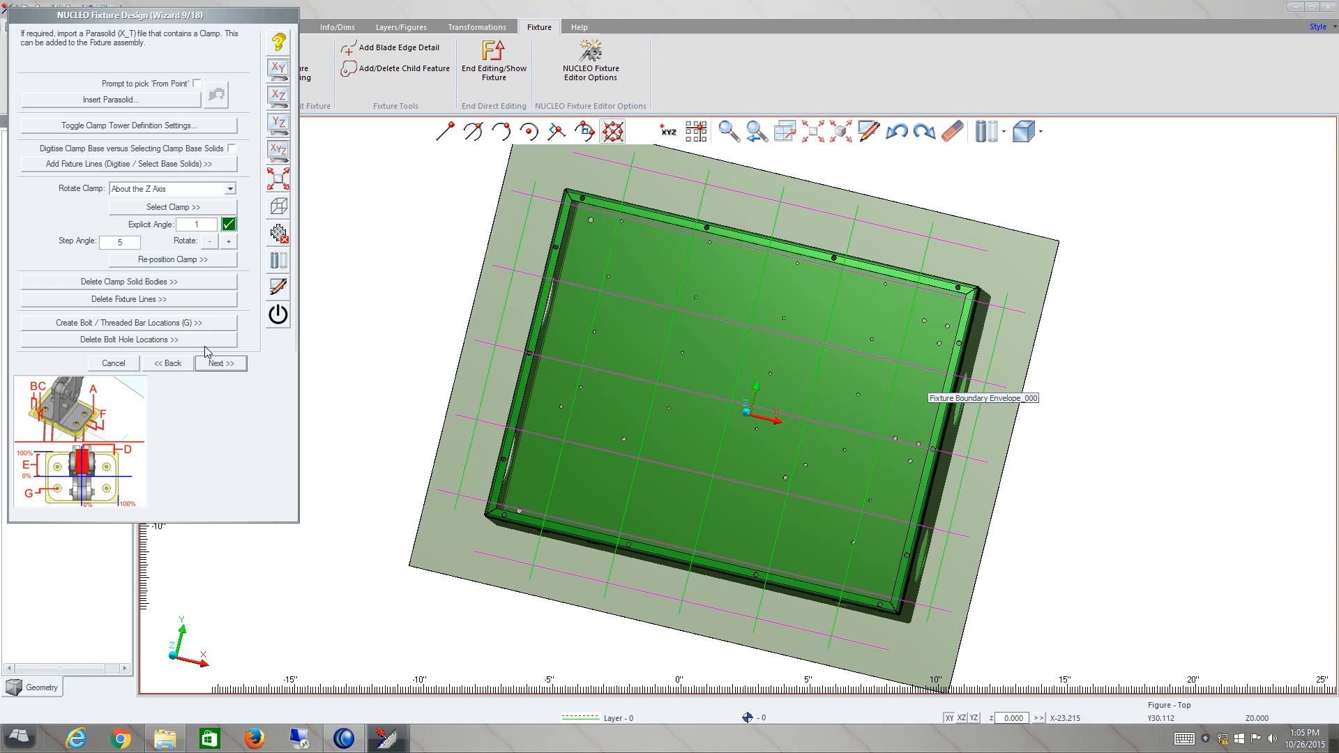
{"action": "mouse_move", "coordinate": [264, 354]}
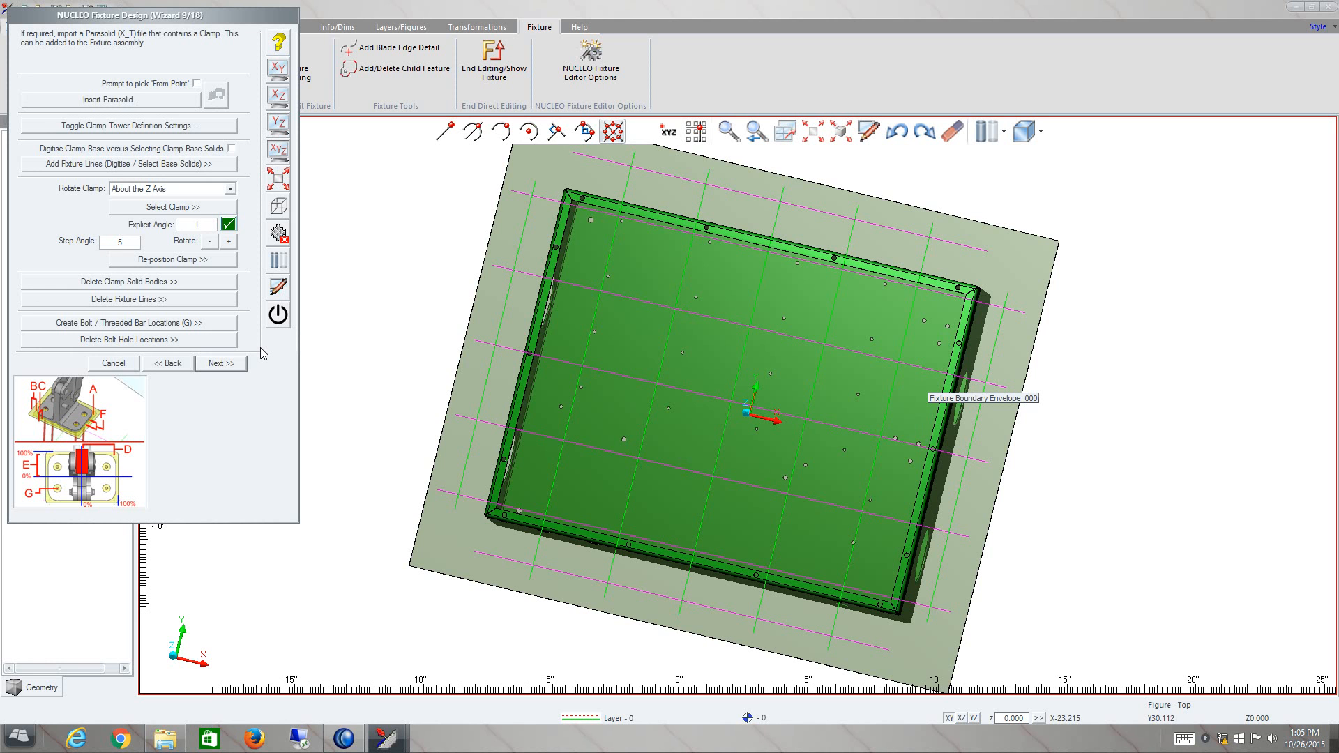
{"action": "mouse_move", "coordinate": [169, 312]}
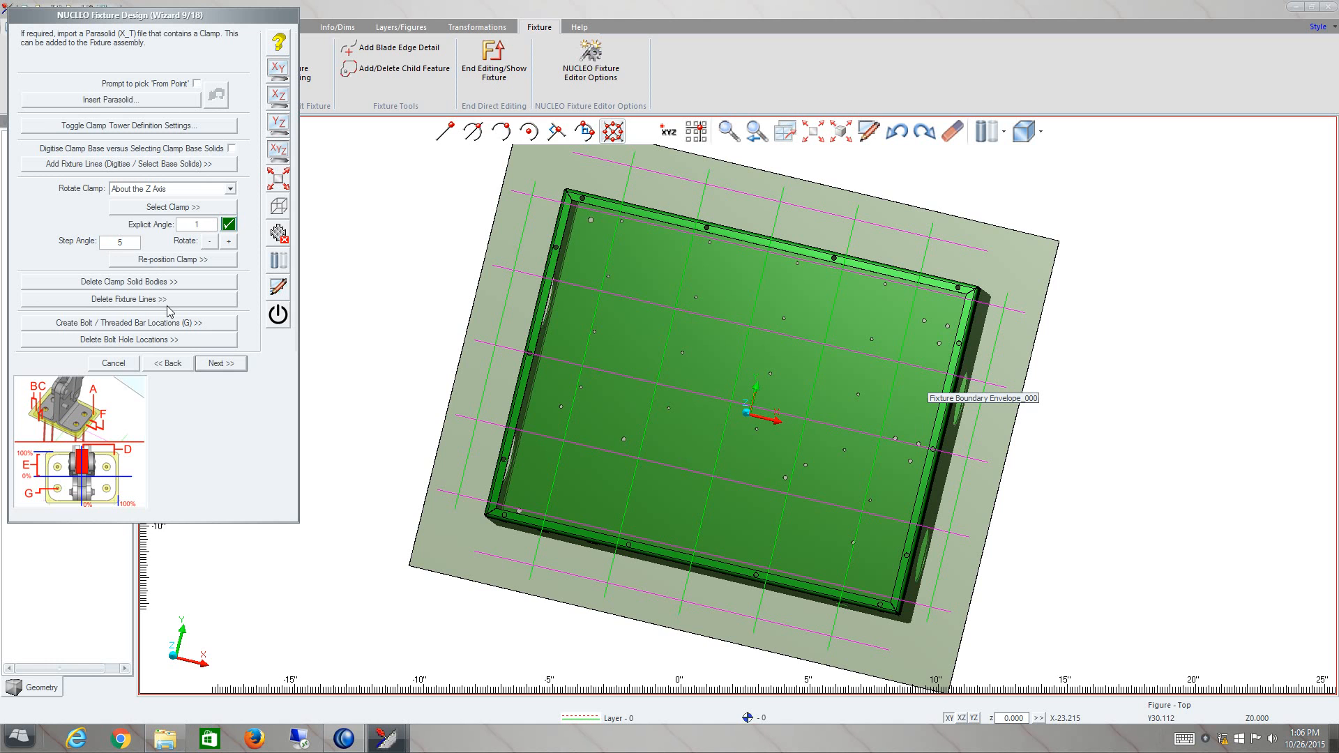
Step: Pass the empty Bridge Fixtures page to reach step 11, weld positions
{"action": "left_click", "coordinate": [220, 363]}
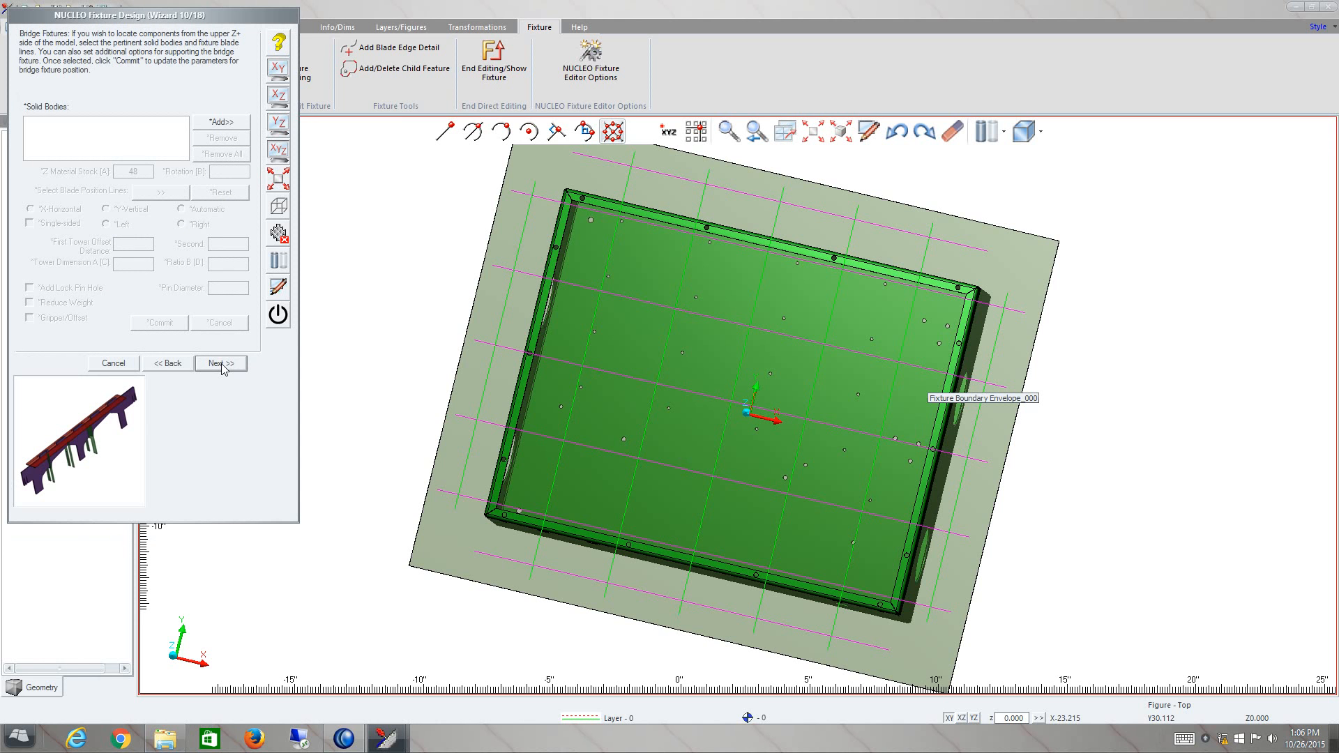
{"action": "mouse_move", "coordinate": [168, 296]}
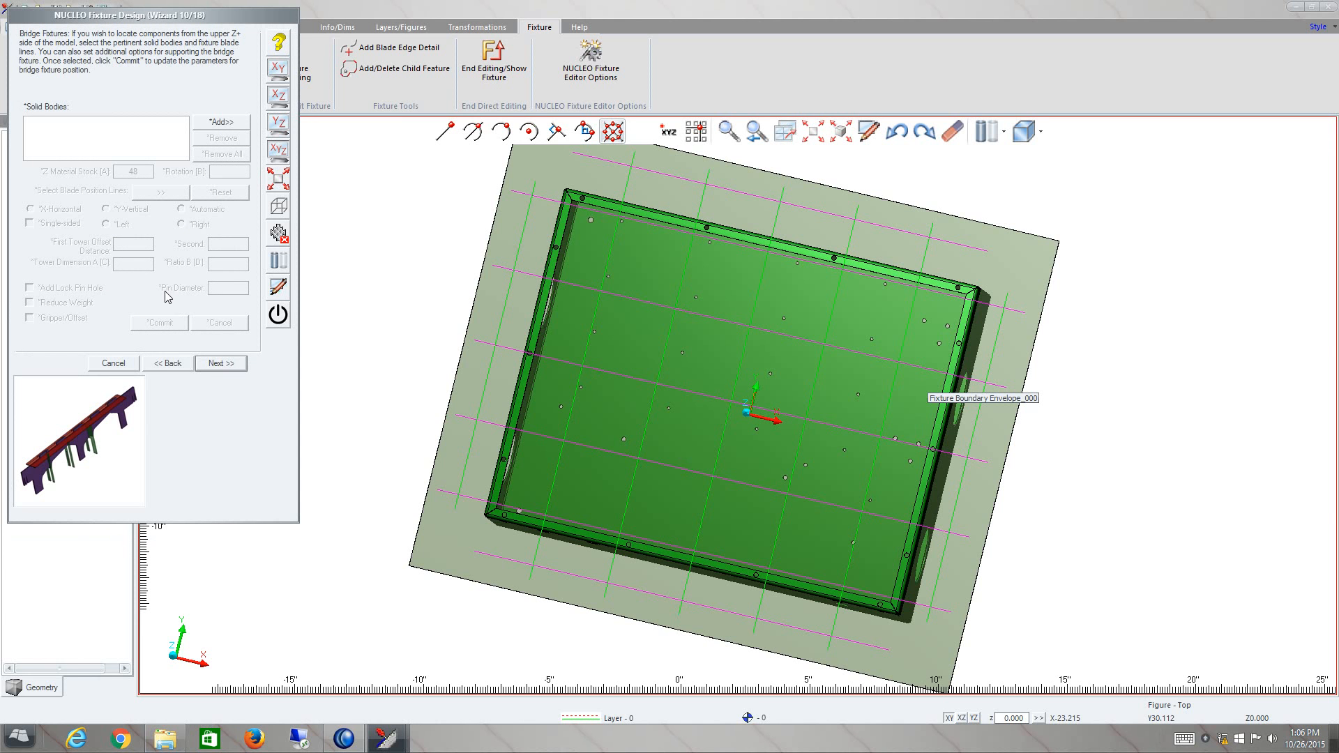
{"action": "mouse_move", "coordinate": [156, 301]}
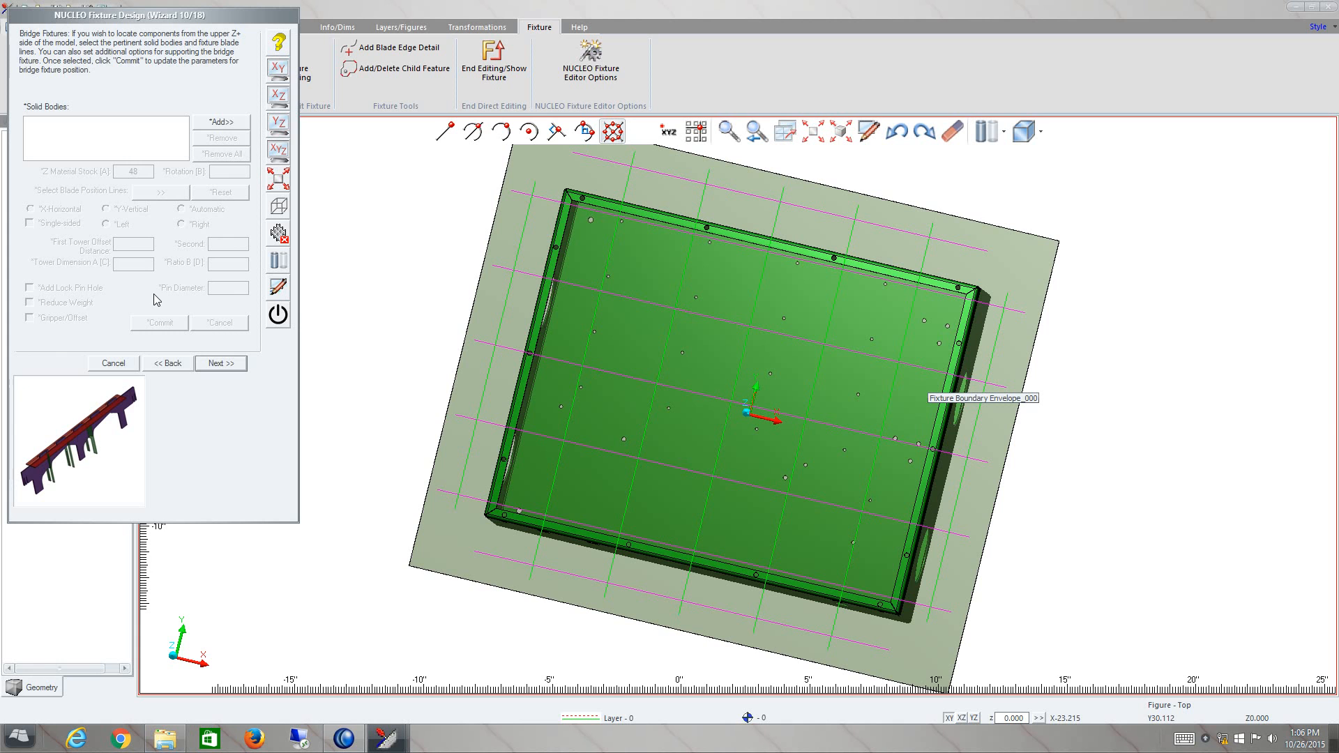
{"action": "mouse_move", "coordinate": [221, 366]}
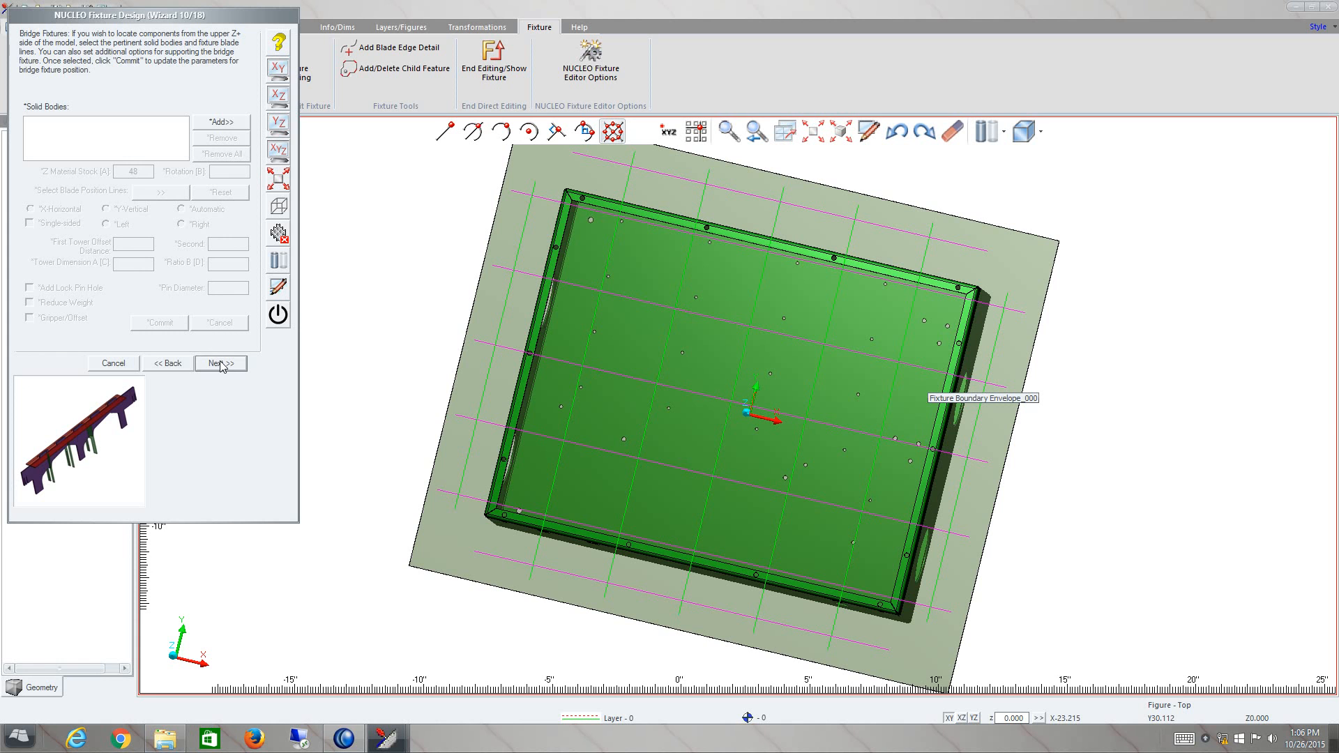
{"action": "left_click", "coordinate": [219, 362]}
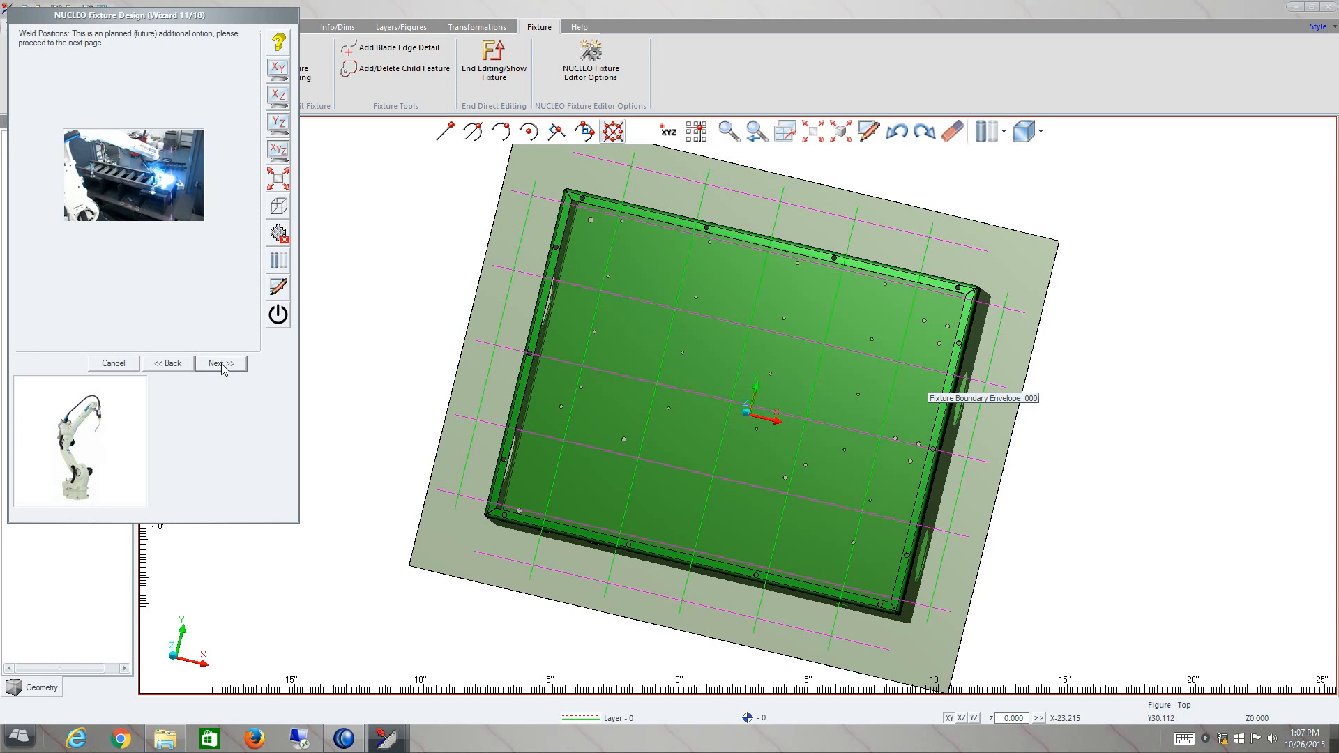
Step: Reach step 12 and choose 'Offset & Create Gripper Points' for the blades
{"action": "left_click", "coordinate": [218, 363]}
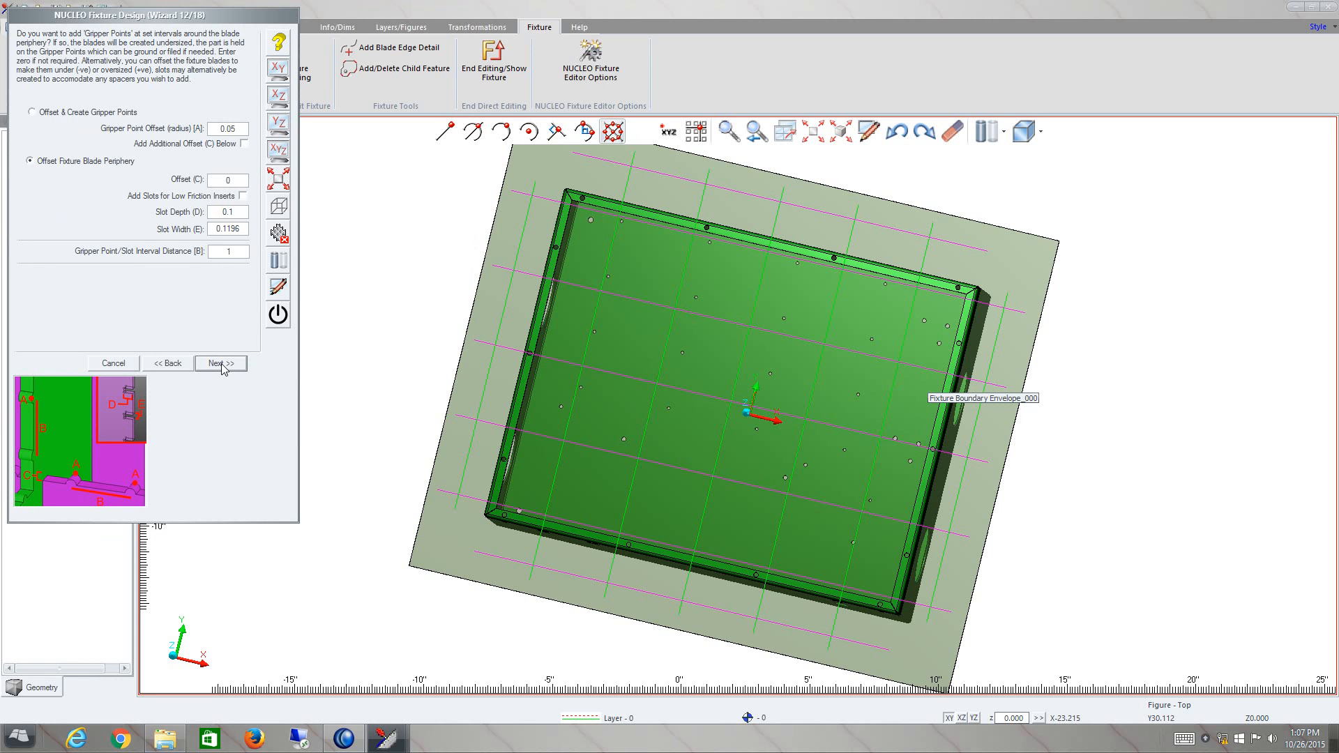
{"action": "mouse_move", "coordinate": [99, 186]}
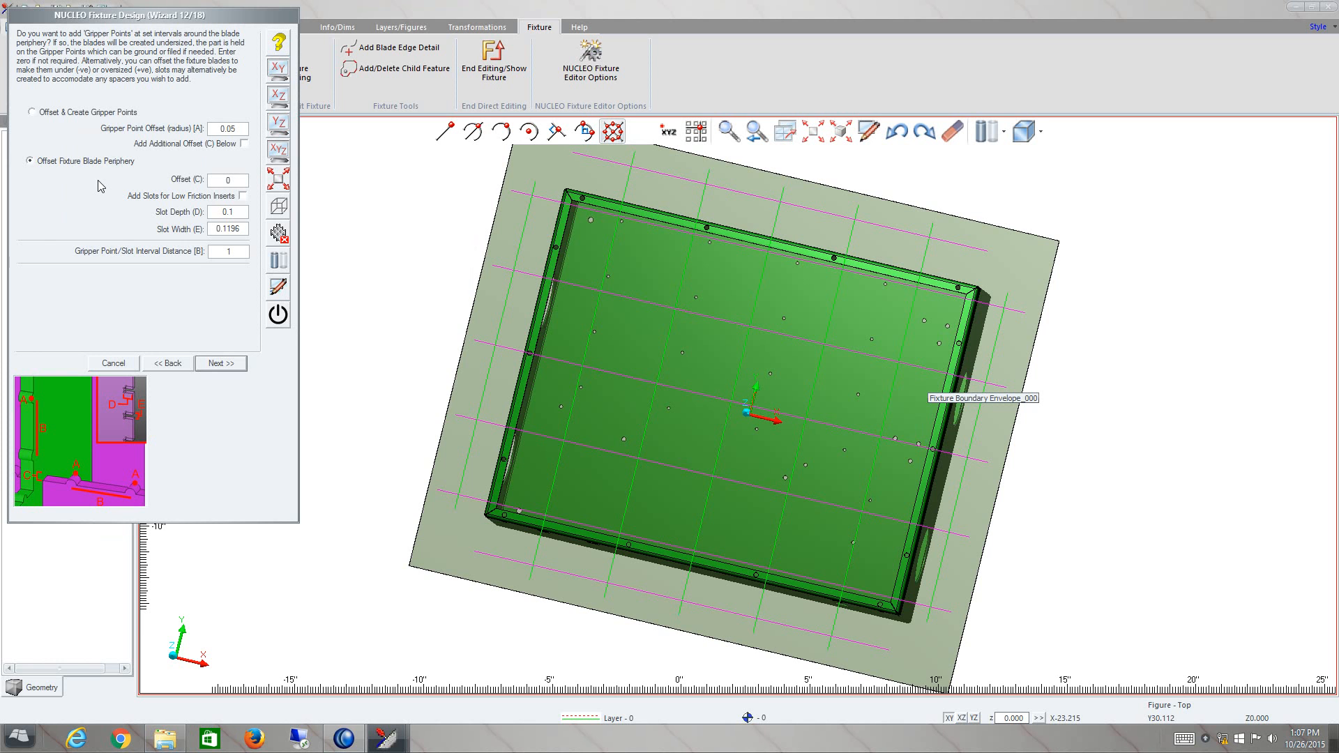
{"action": "left_click", "coordinate": [31, 111]}
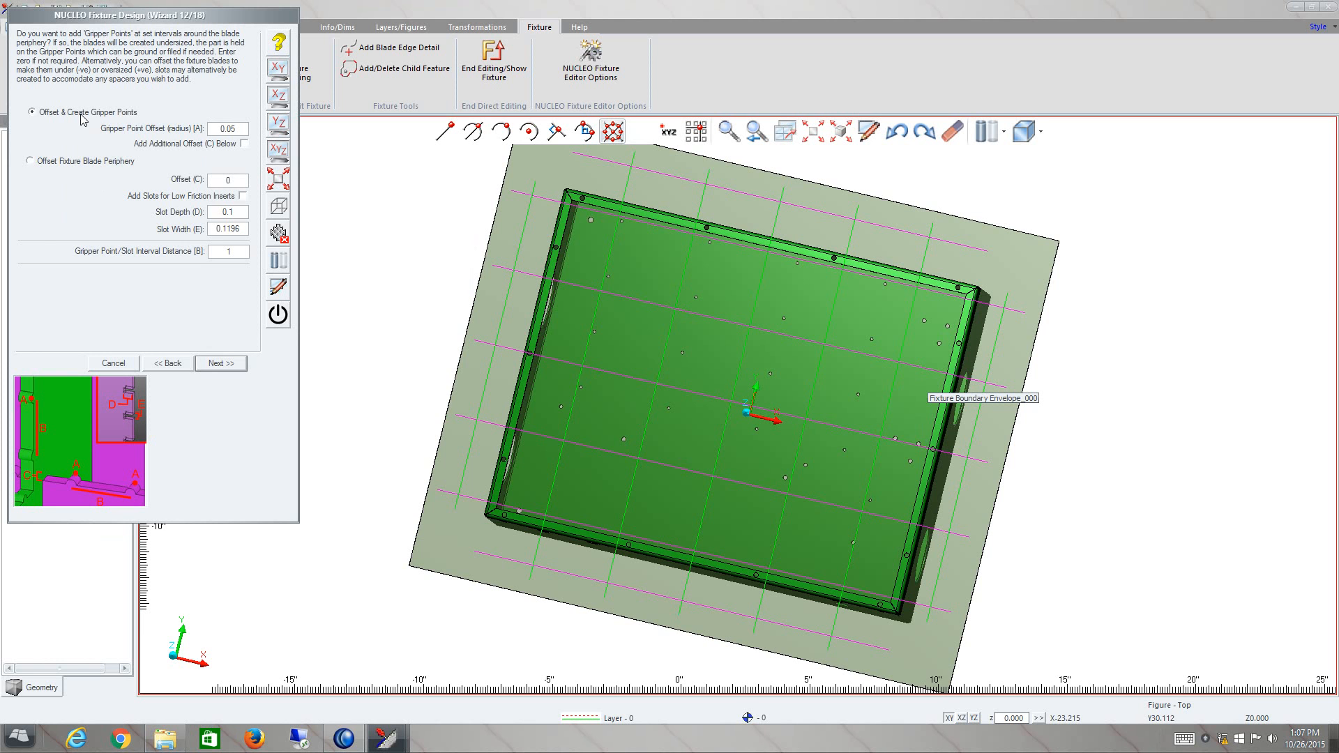
{"action": "mouse_move", "coordinate": [29, 402]}
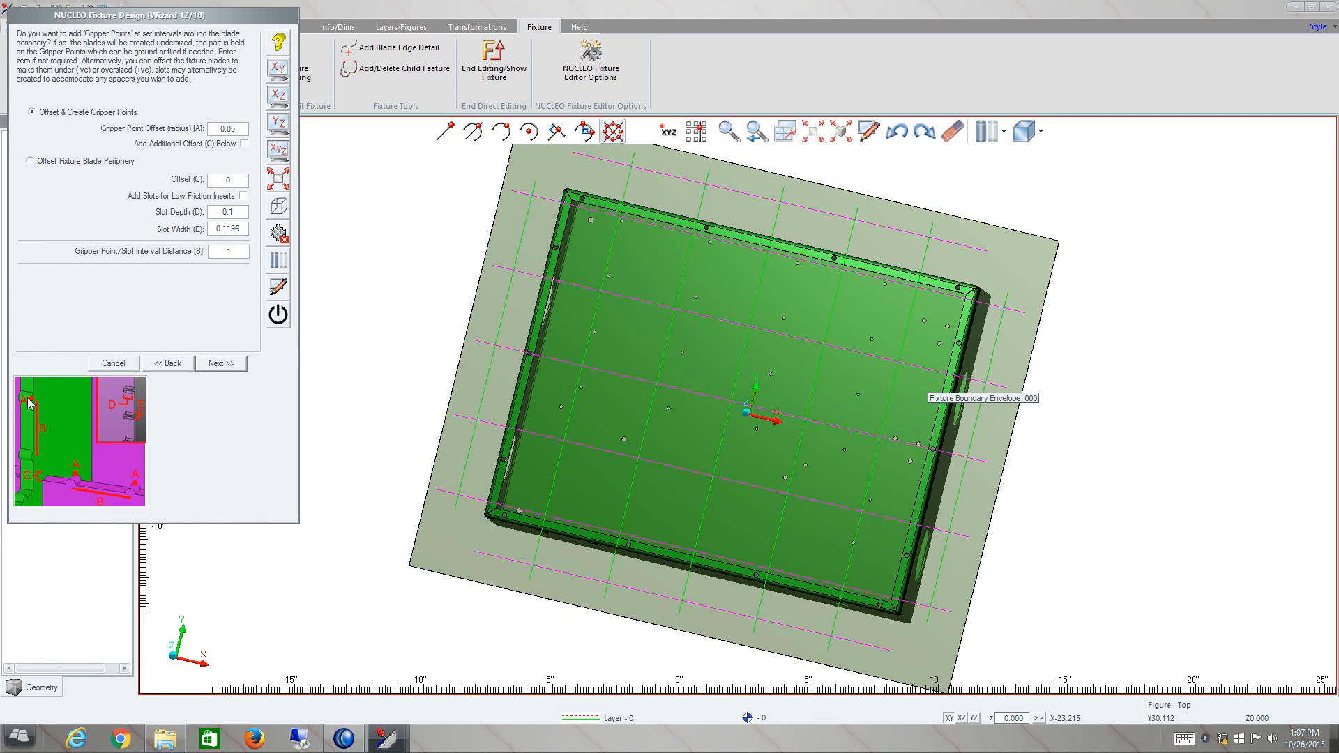
{"action": "mouse_move", "coordinate": [37, 446]}
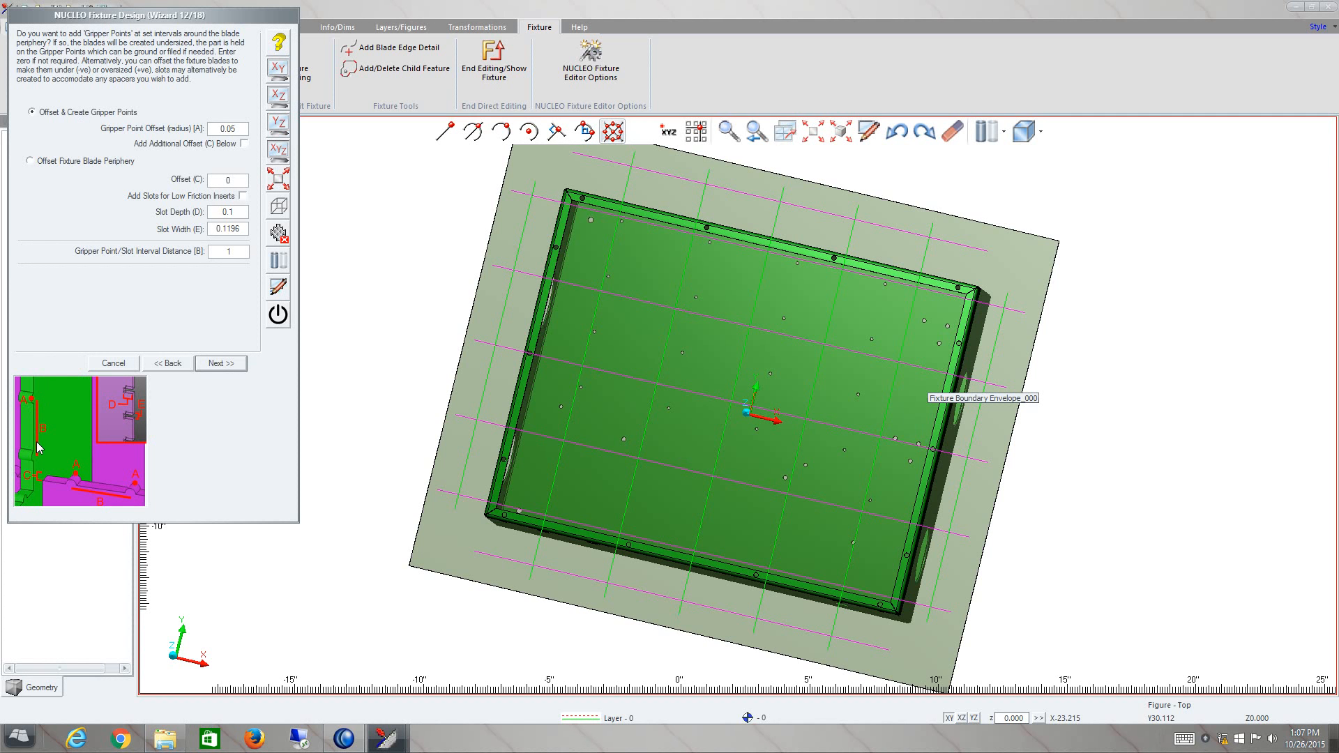
{"action": "mouse_move", "coordinate": [30, 432]}
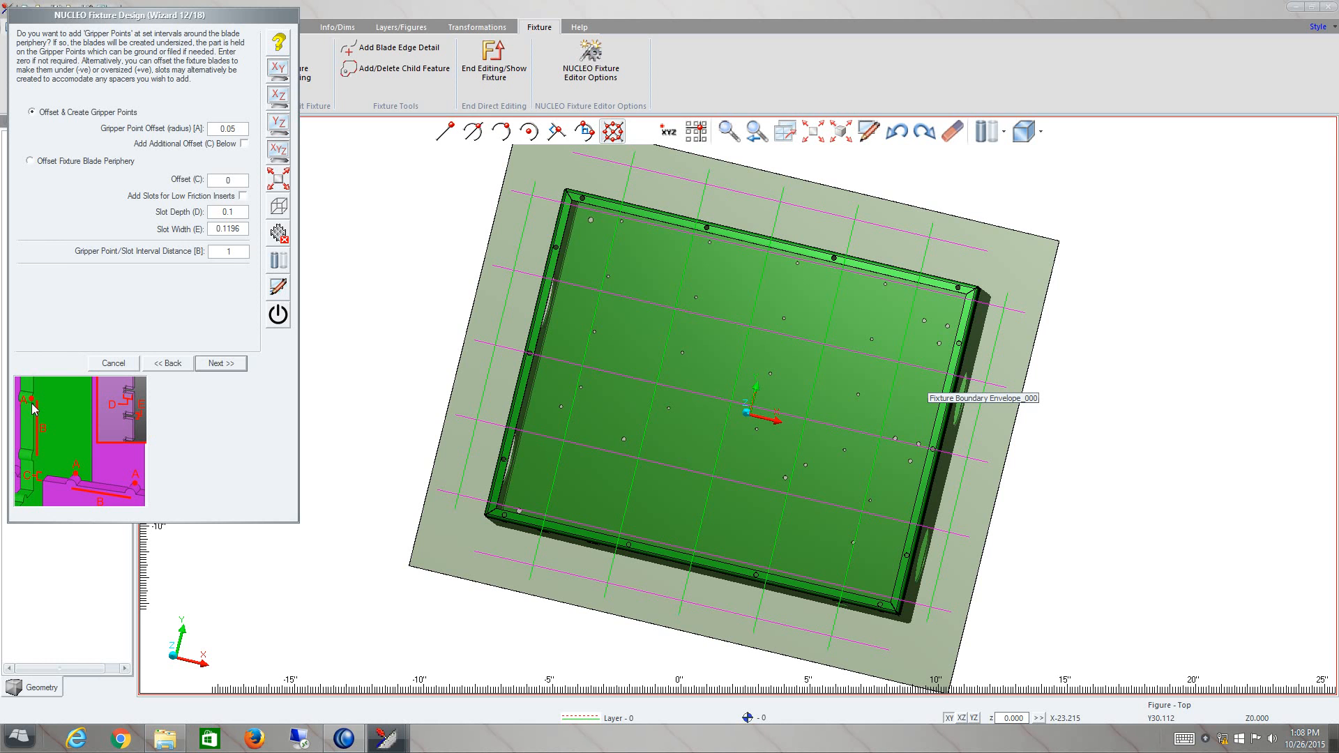
{"action": "mouse_move", "coordinate": [68, 402]}
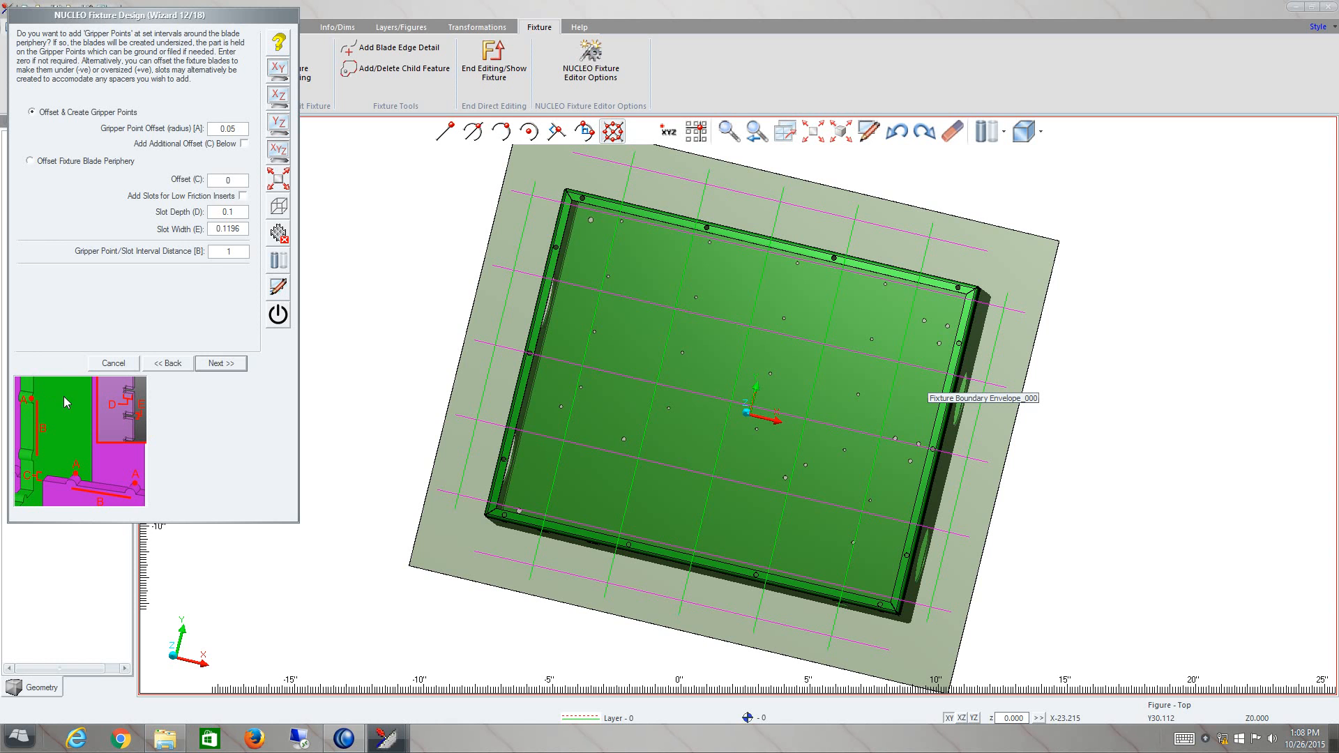
{"action": "mouse_move", "coordinate": [99, 393]}
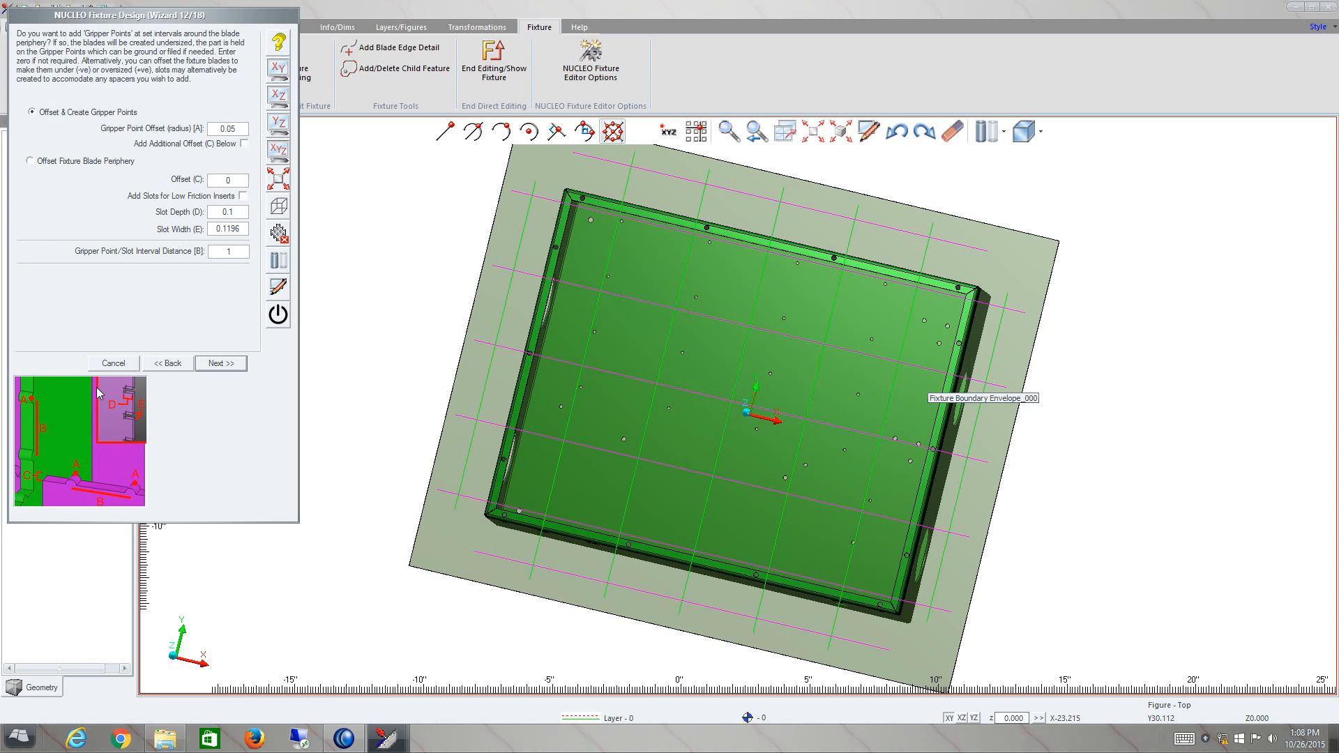
{"action": "mouse_move", "coordinate": [125, 395]}
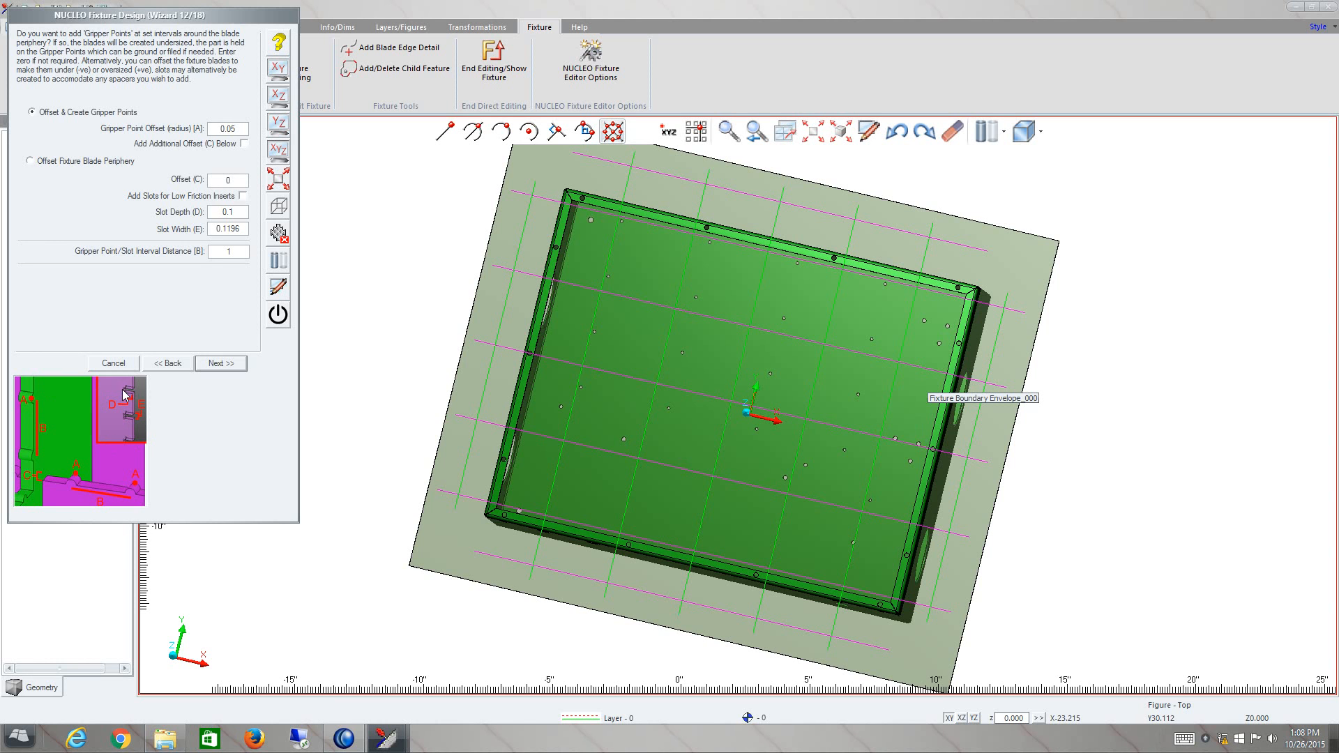
{"action": "mouse_move", "coordinate": [136, 419]}
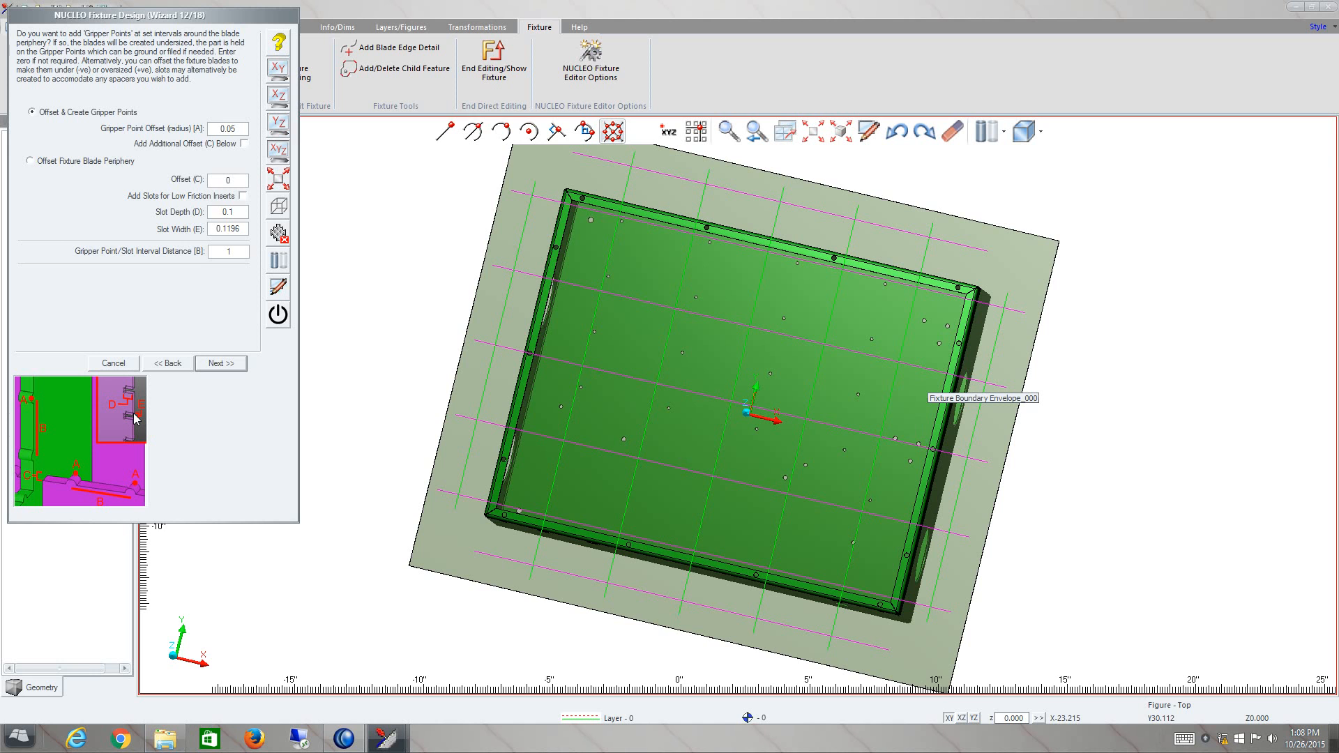
{"action": "mouse_move", "coordinate": [221, 392]}
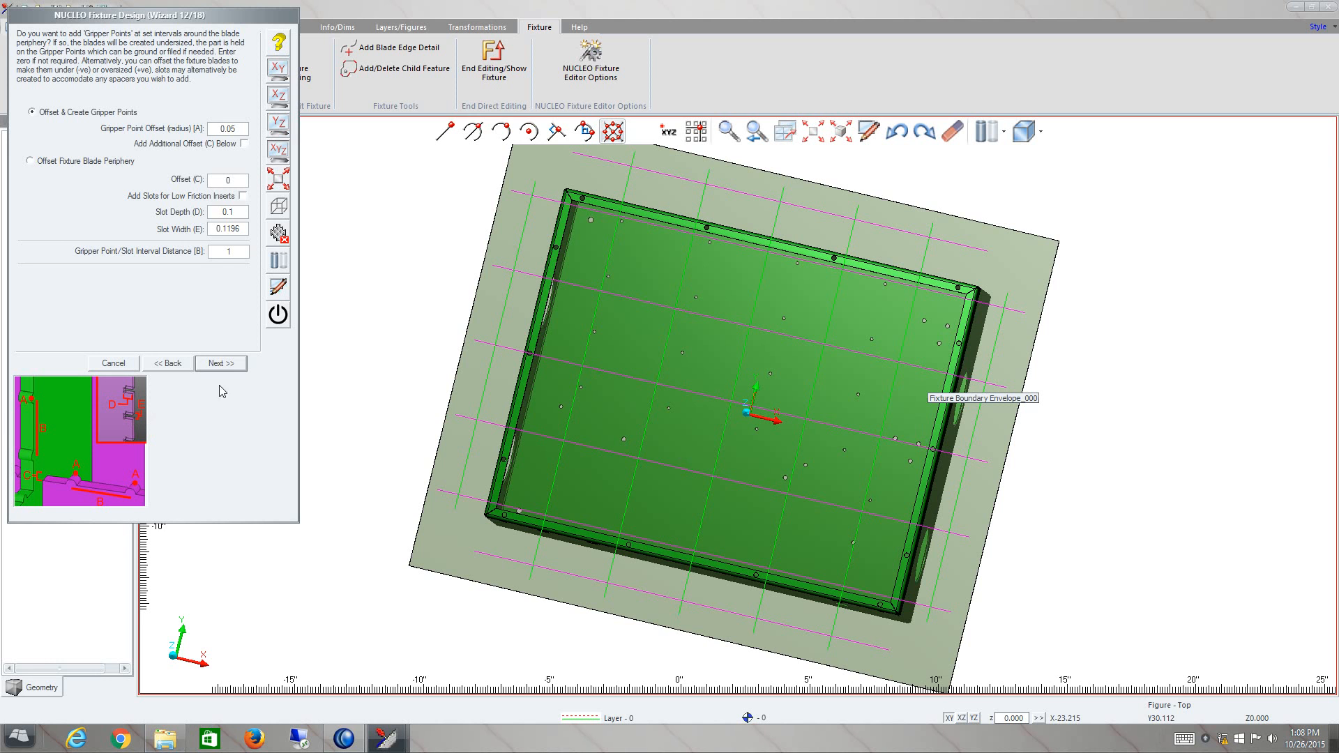
Step: Keep the gripper settings and move to step 13, blade weight reduction
{"action": "left_click", "coordinate": [220, 363]}
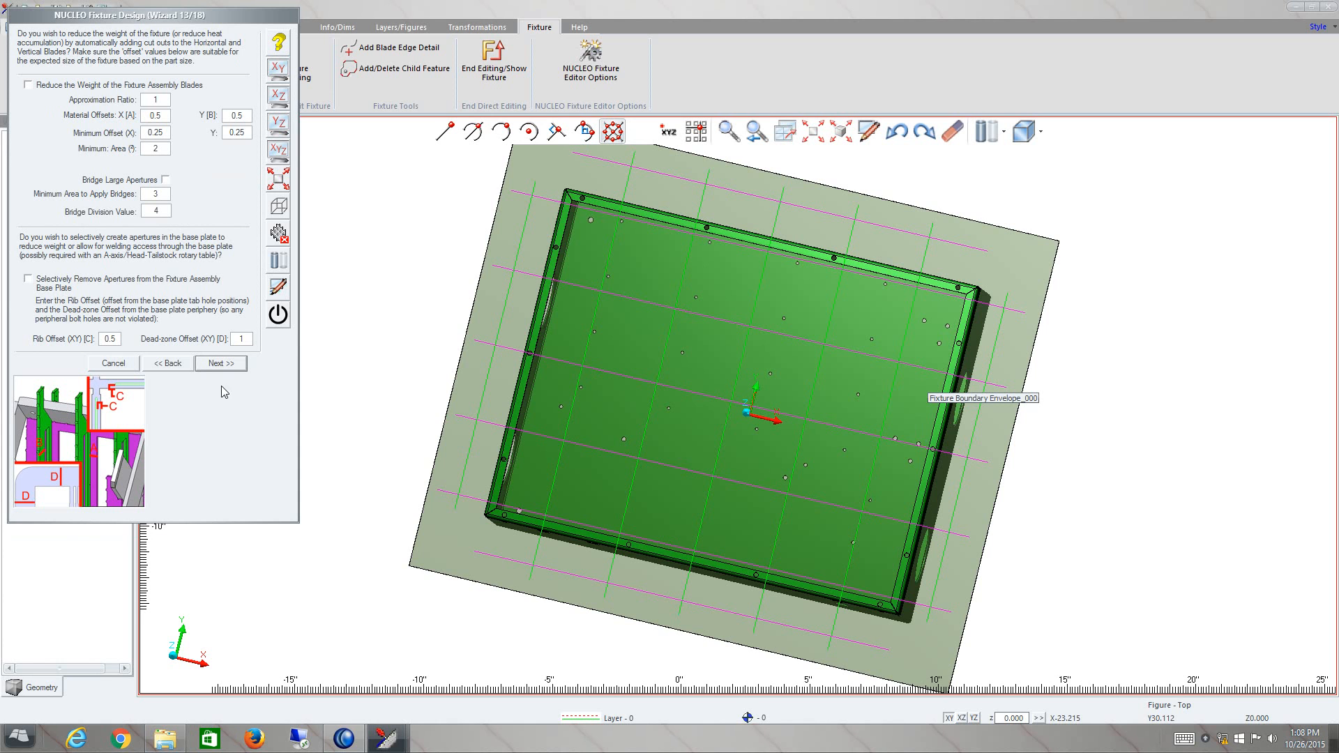
{"action": "mouse_move", "coordinate": [58, 90]}
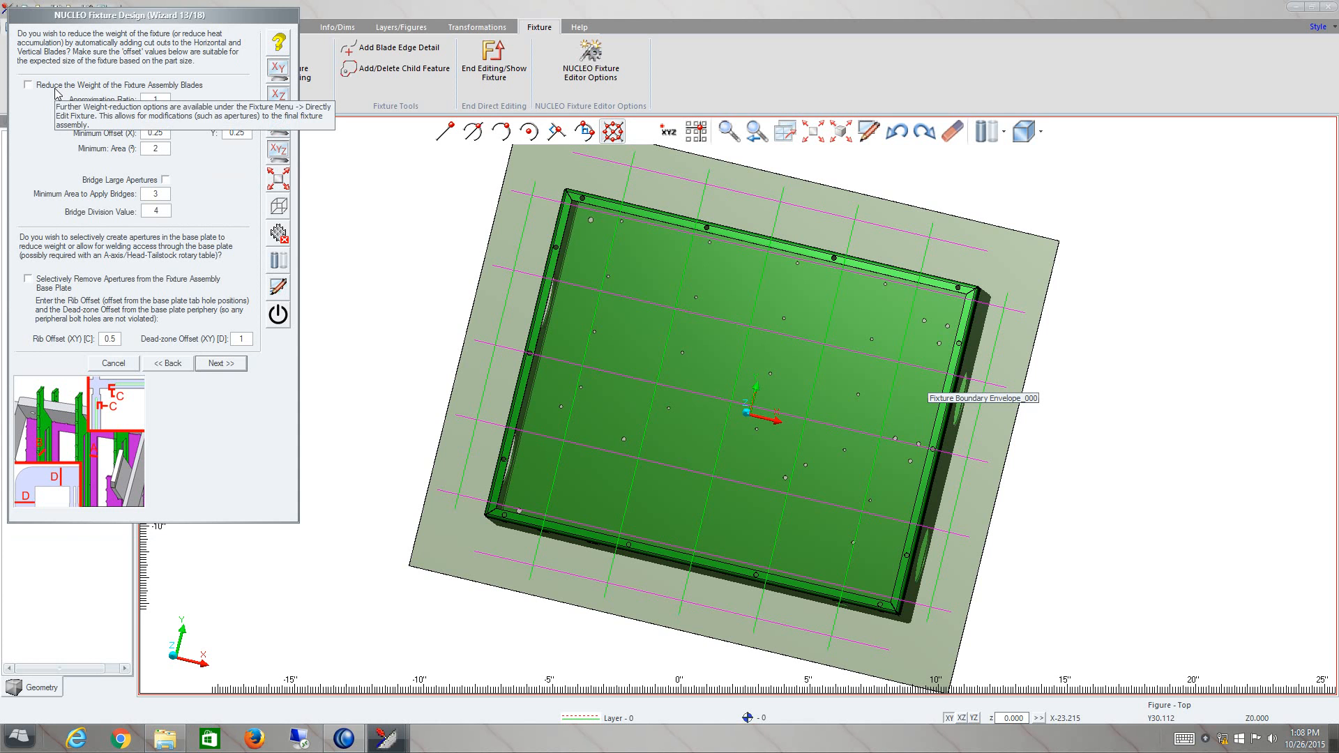
{"action": "mouse_move", "coordinate": [209, 160]}
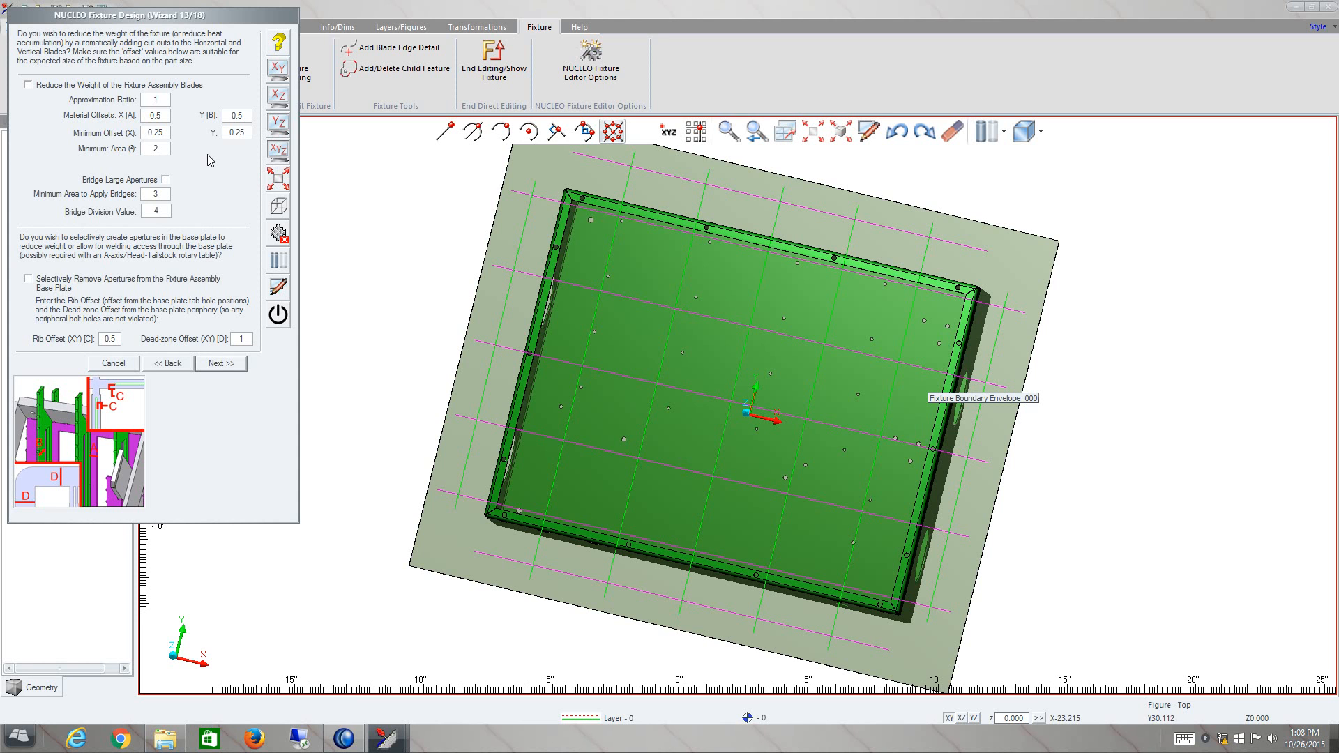
Step: Skip weight reduction to reach step 14: corner relief 0.02, slot clearances 0.01
{"action": "left_click", "coordinate": [220, 362]}
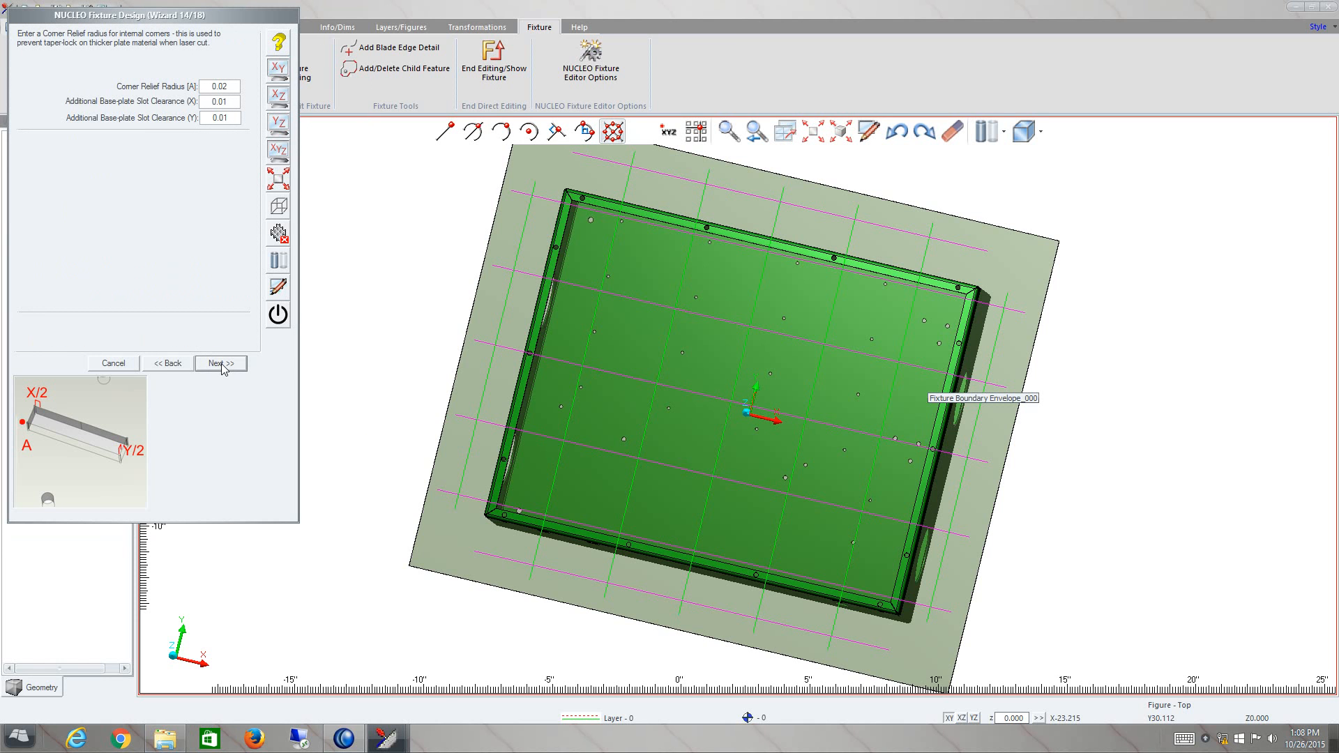
{"action": "mouse_move", "coordinate": [138, 459]}
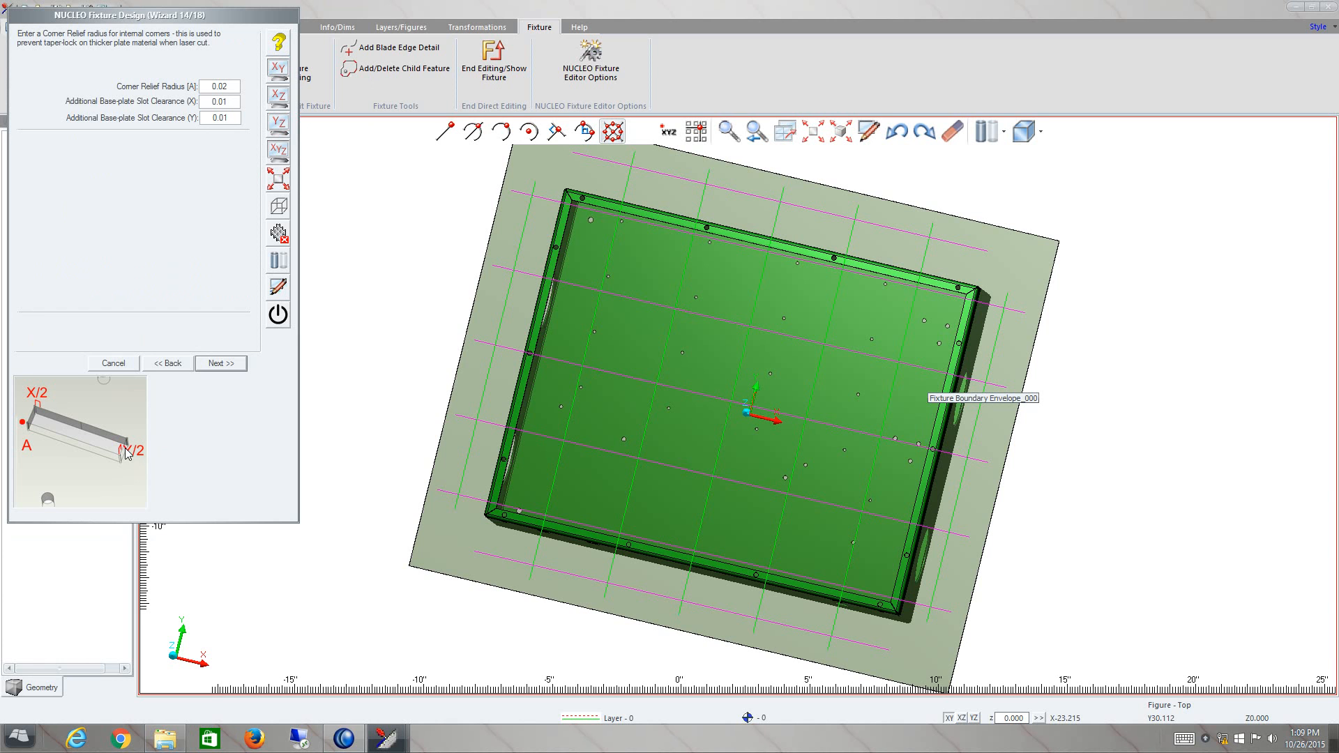
{"action": "mouse_move", "coordinate": [119, 468]}
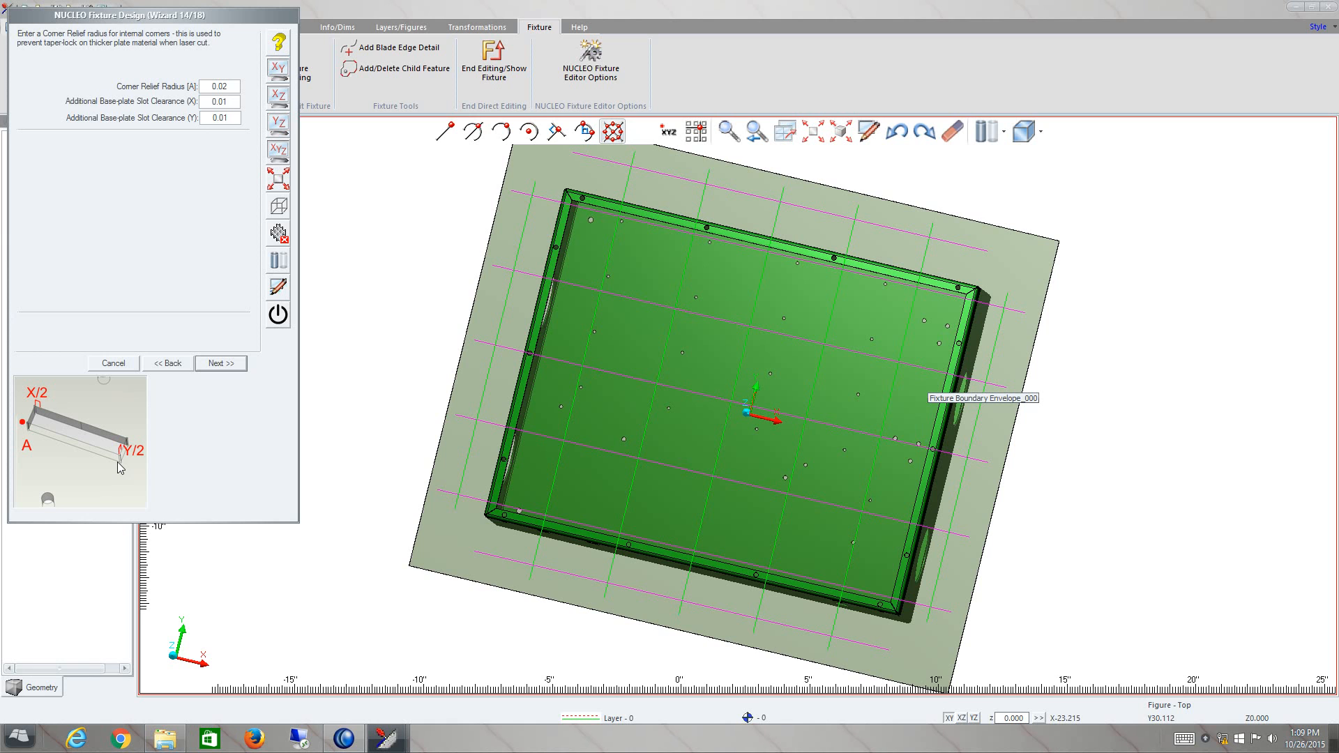
{"action": "mouse_move", "coordinate": [48, 448]}
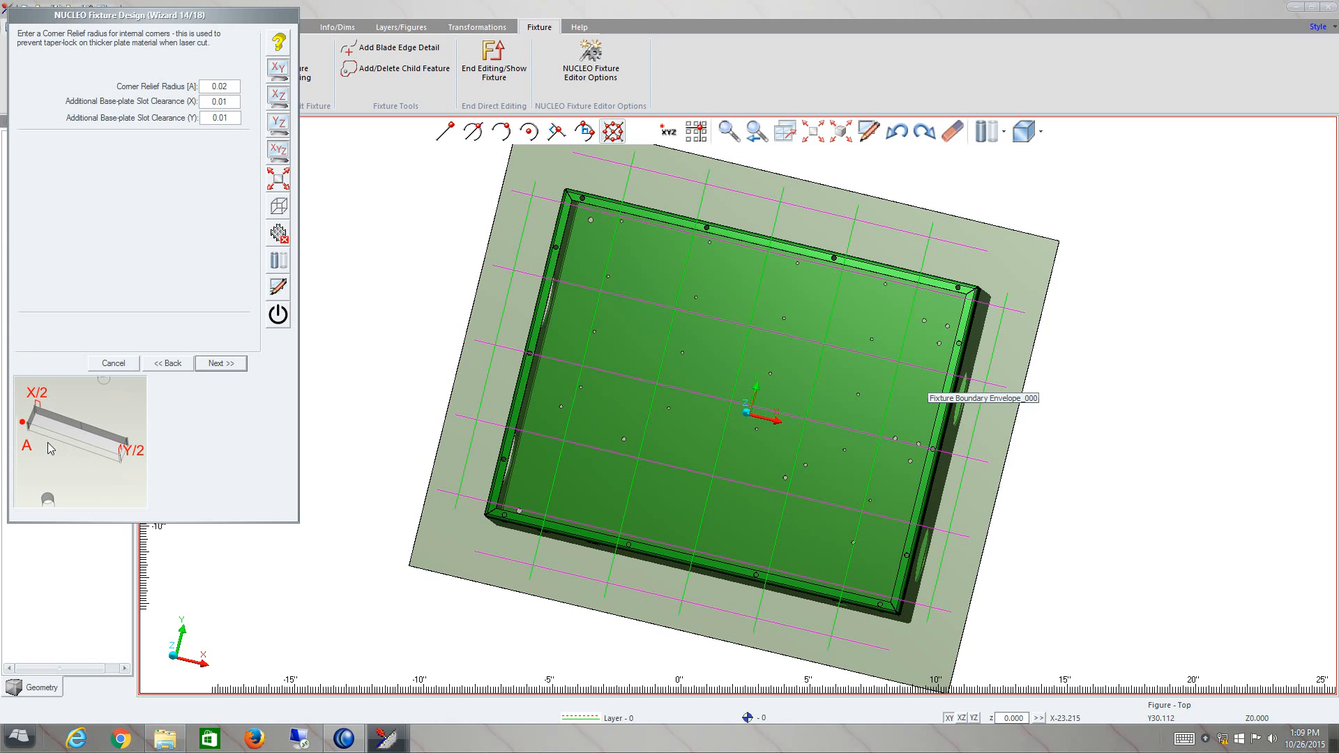
{"action": "mouse_move", "coordinate": [125, 226]}
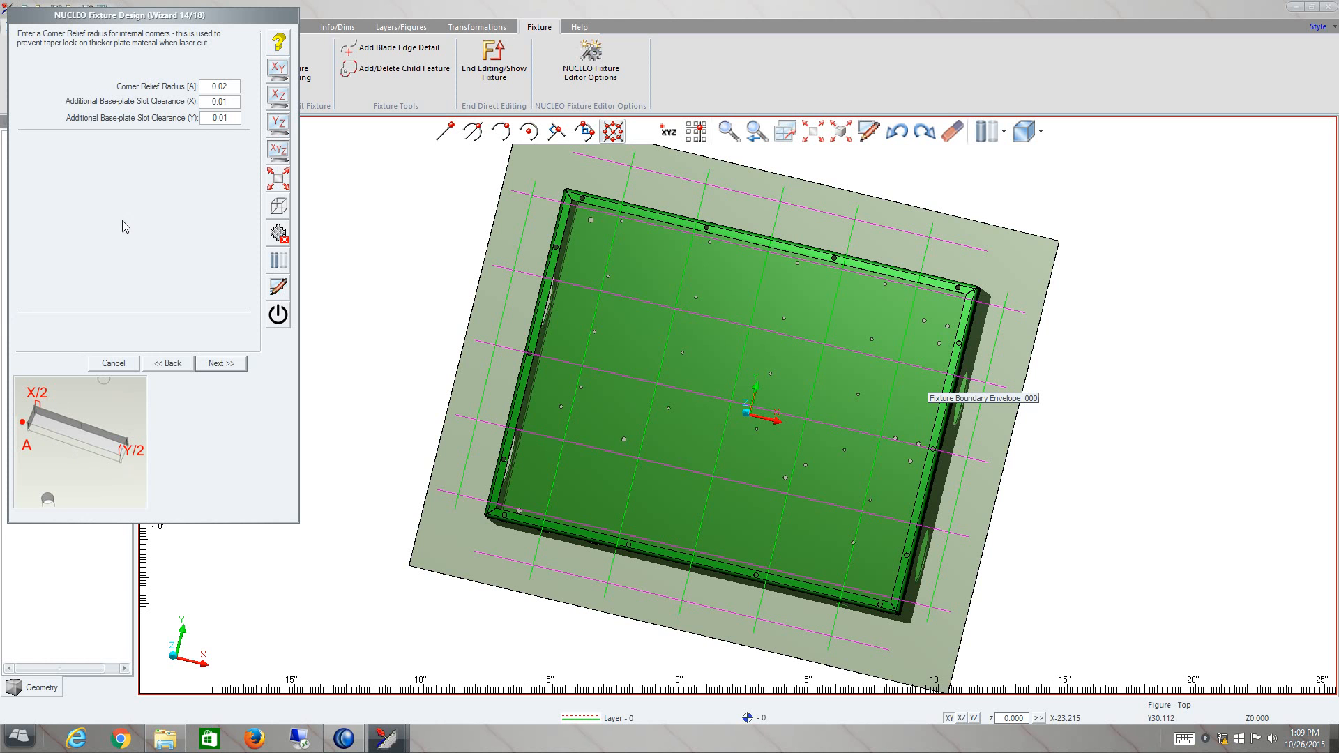
{"action": "mouse_move", "coordinate": [205, 228]}
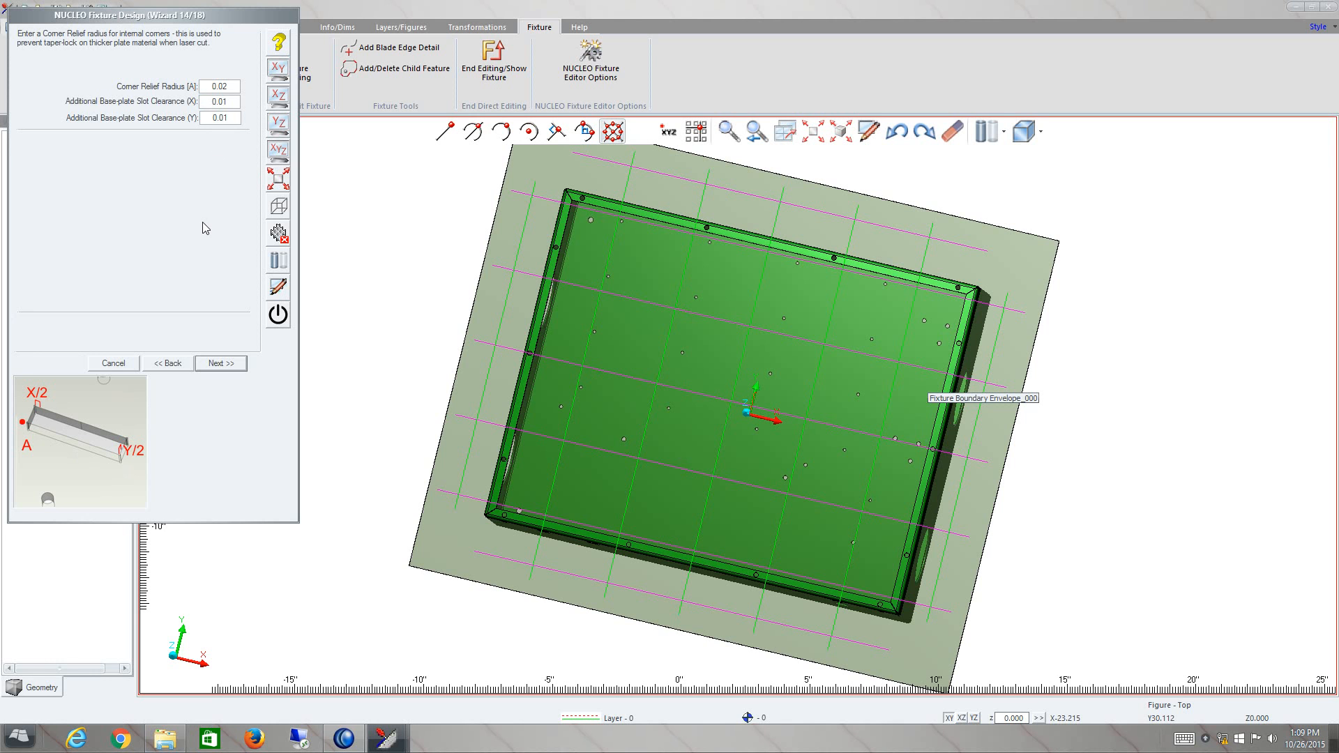
{"action": "mouse_move", "coordinate": [228, 358]}
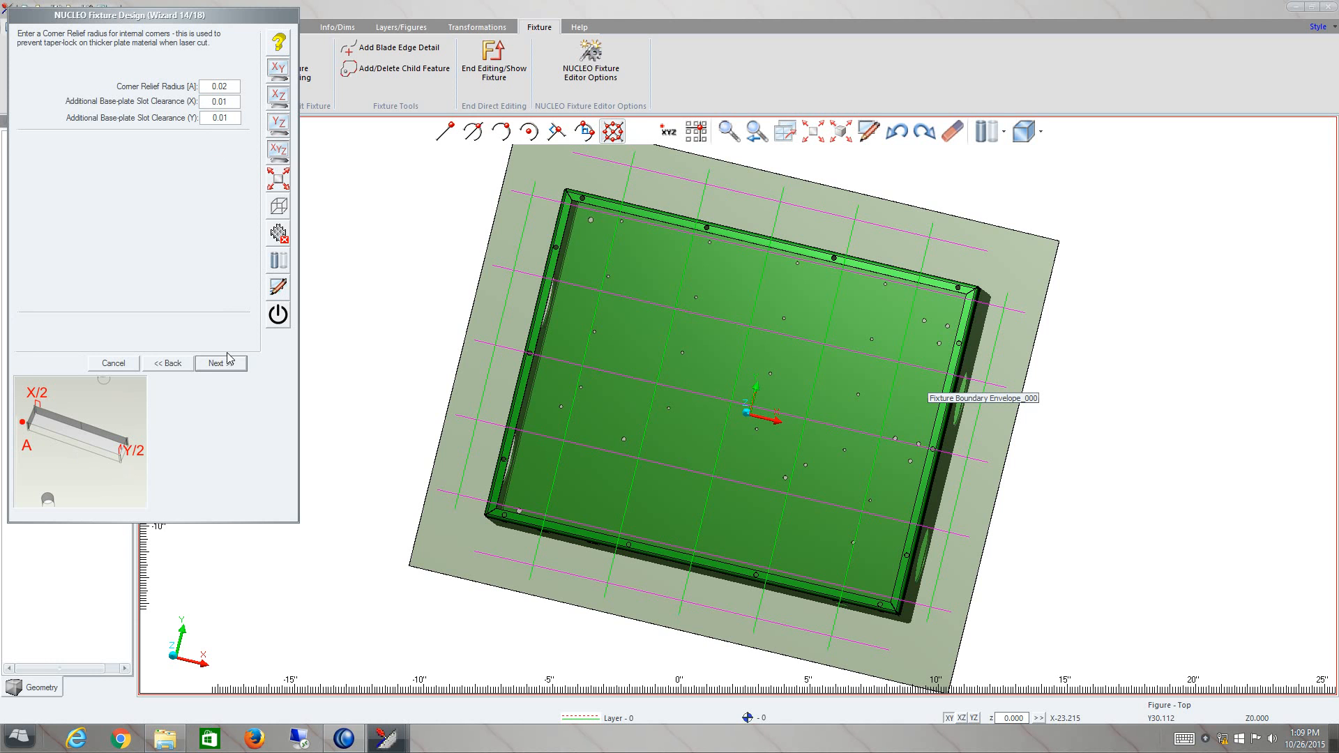
Step: Accept the default relief and clearance values to reach step 15, Pin Towers
{"action": "left_click", "coordinate": [216, 362]}
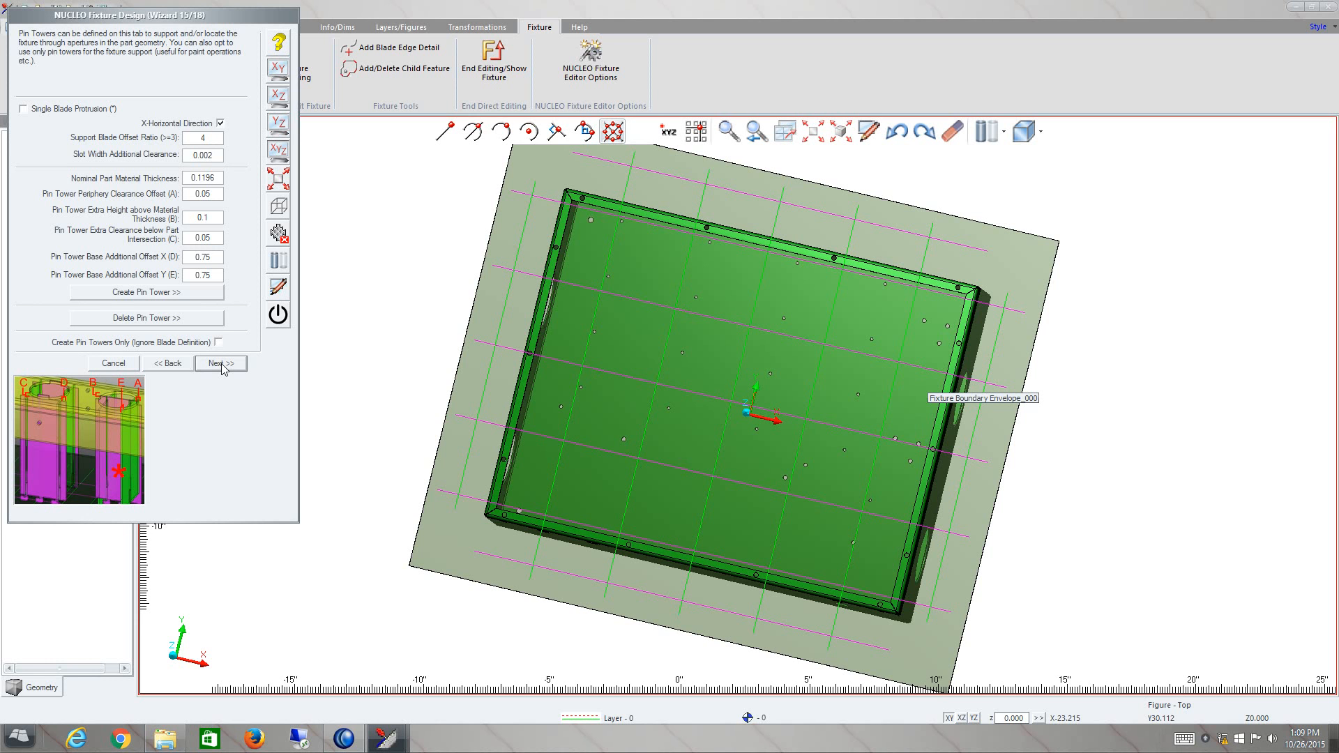
{"action": "mouse_move", "coordinate": [144, 219]}
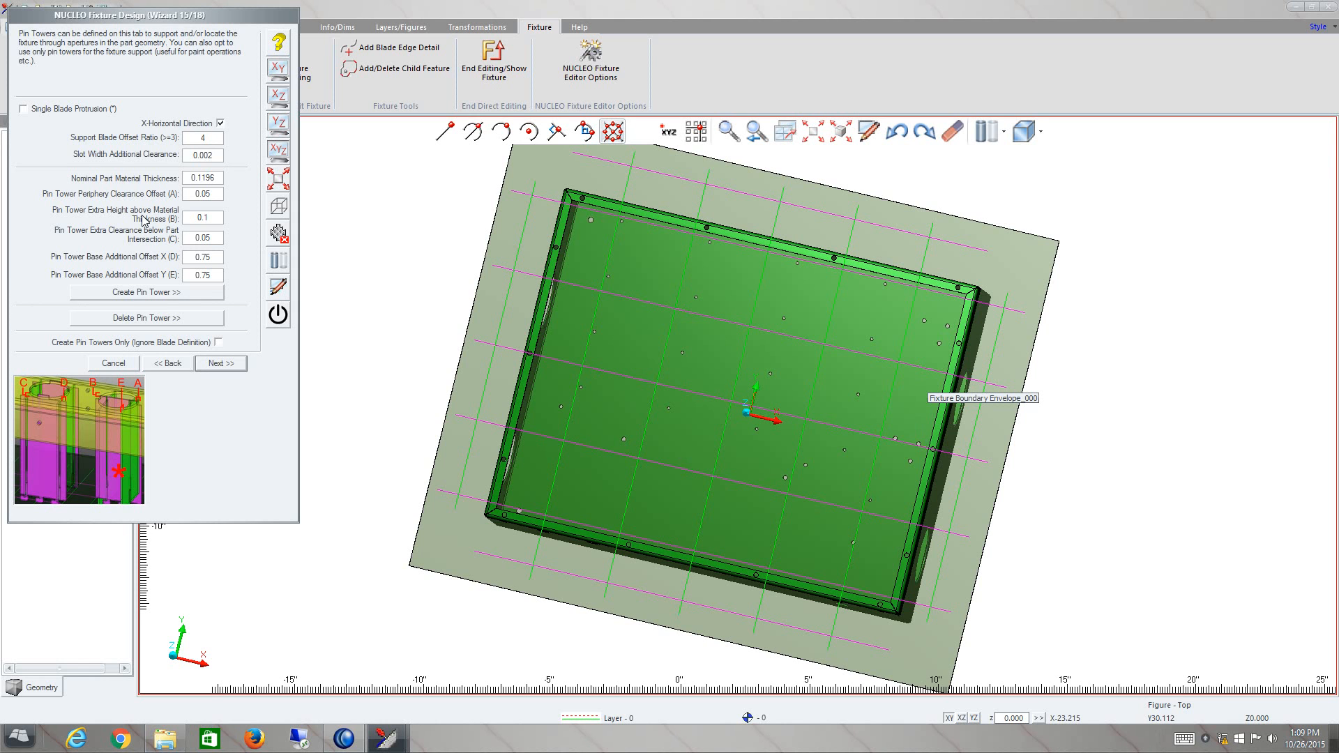
{"action": "mouse_move", "coordinate": [195, 358]}
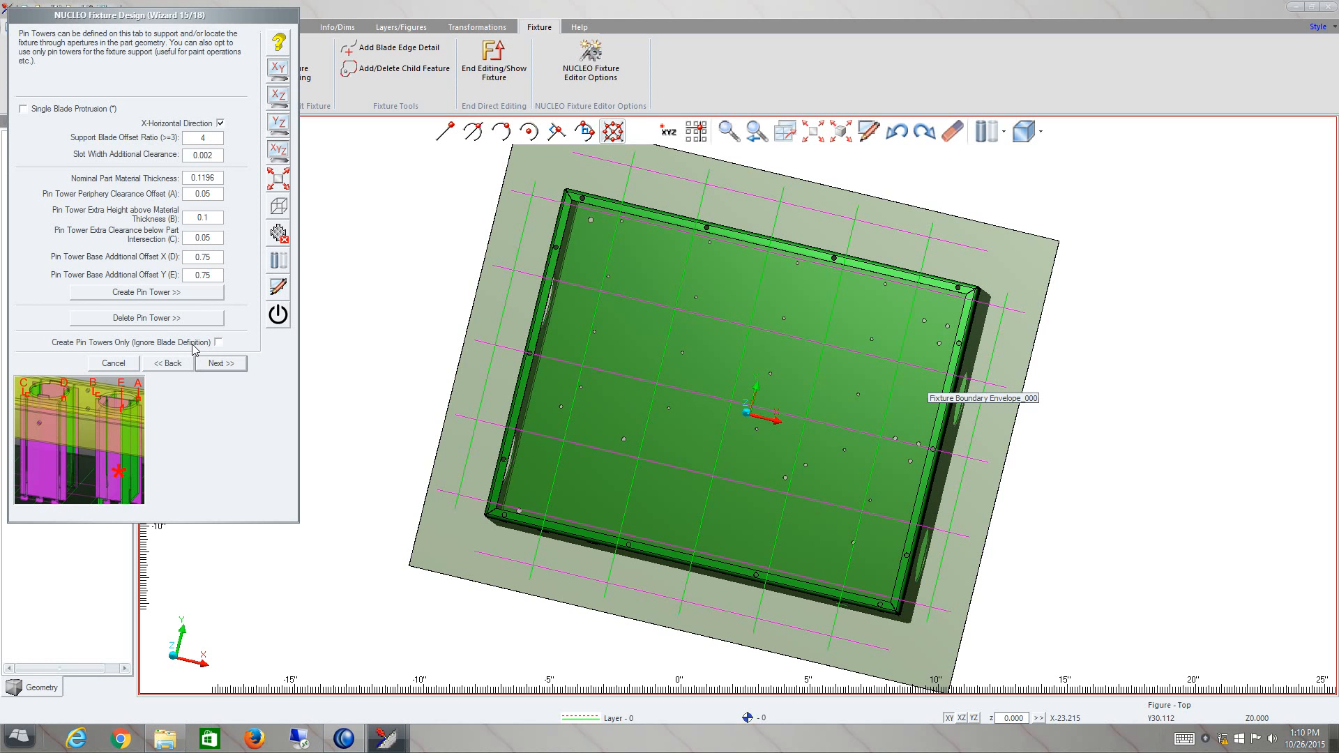
{"action": "mouse_move", "coordinate": [209, 368]}
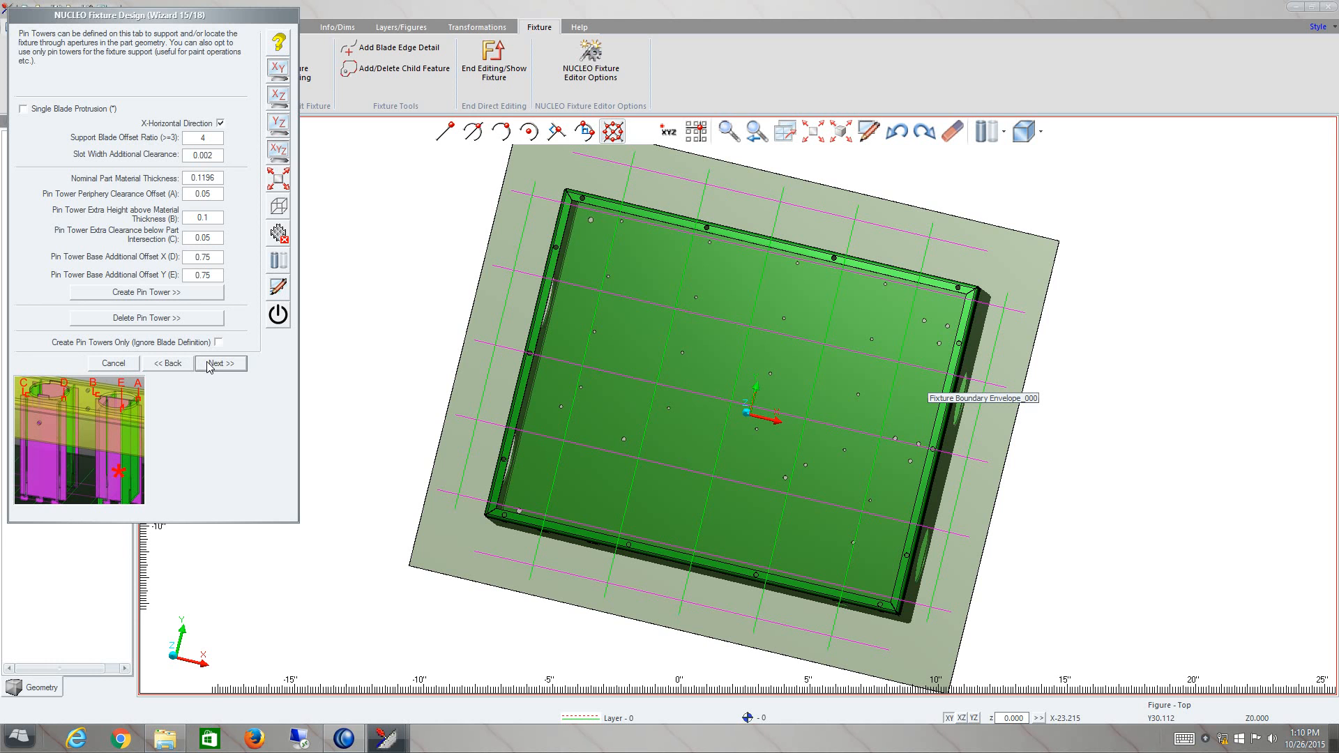
Step: Reach step 16 with periphery-only bolt holes, pitch 3 by 3, diameter 0.25
{"action": "left_click", "coordinate": [218, 364]}
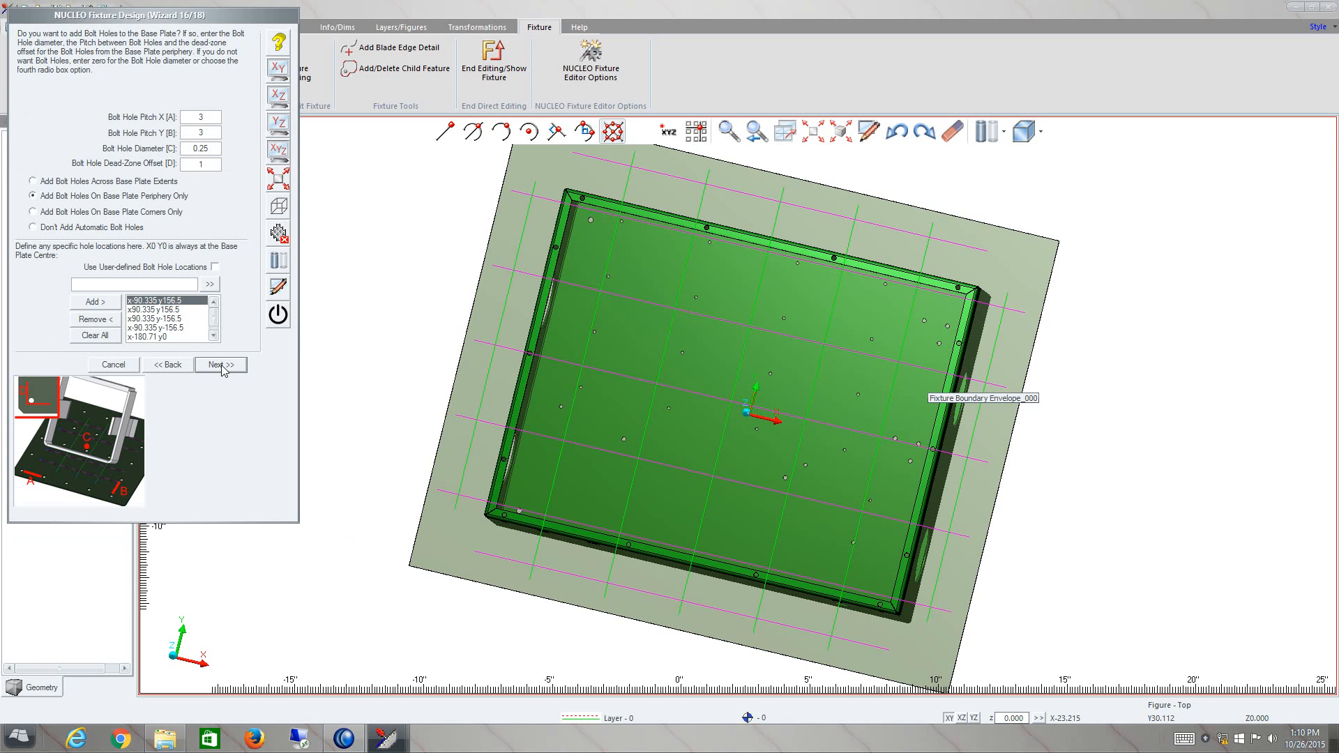
{"action": "mouse_move", "coordinate": [90, 480]}
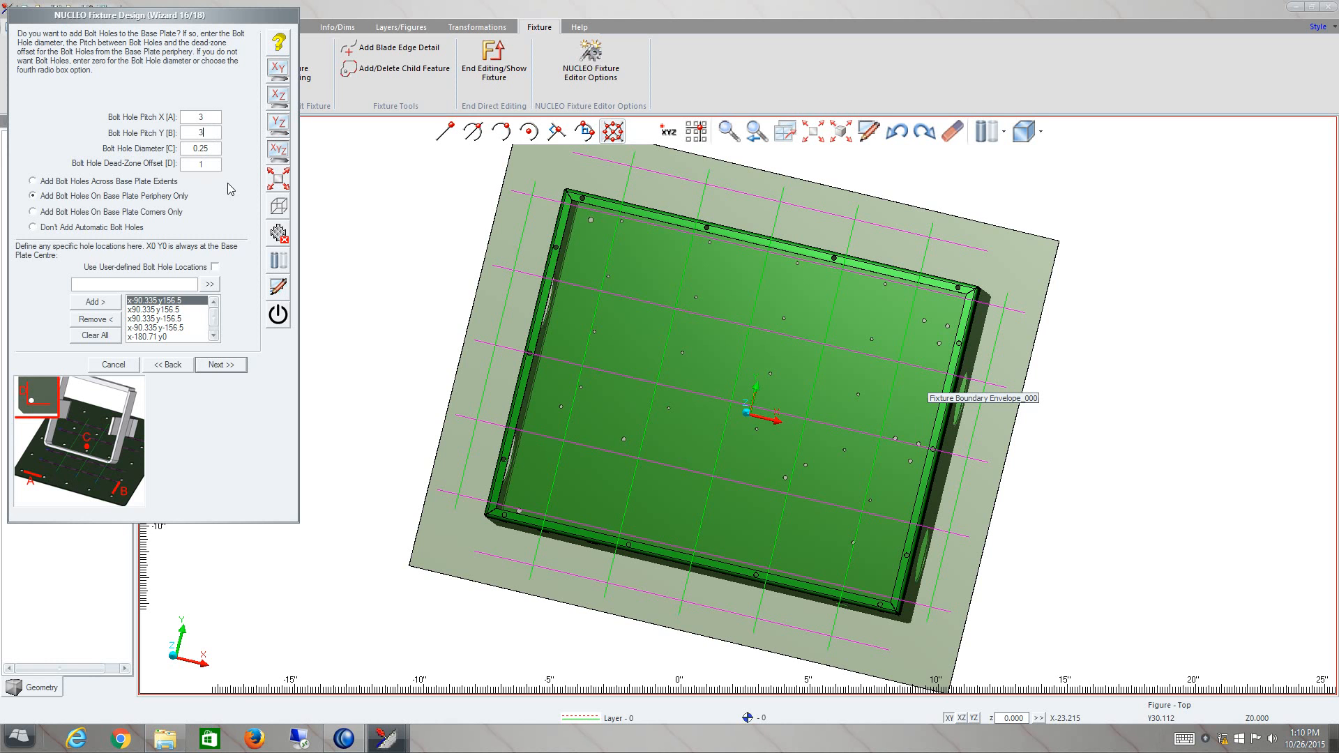
{"action": "mouse_move", "coordinate": [137, 197]}
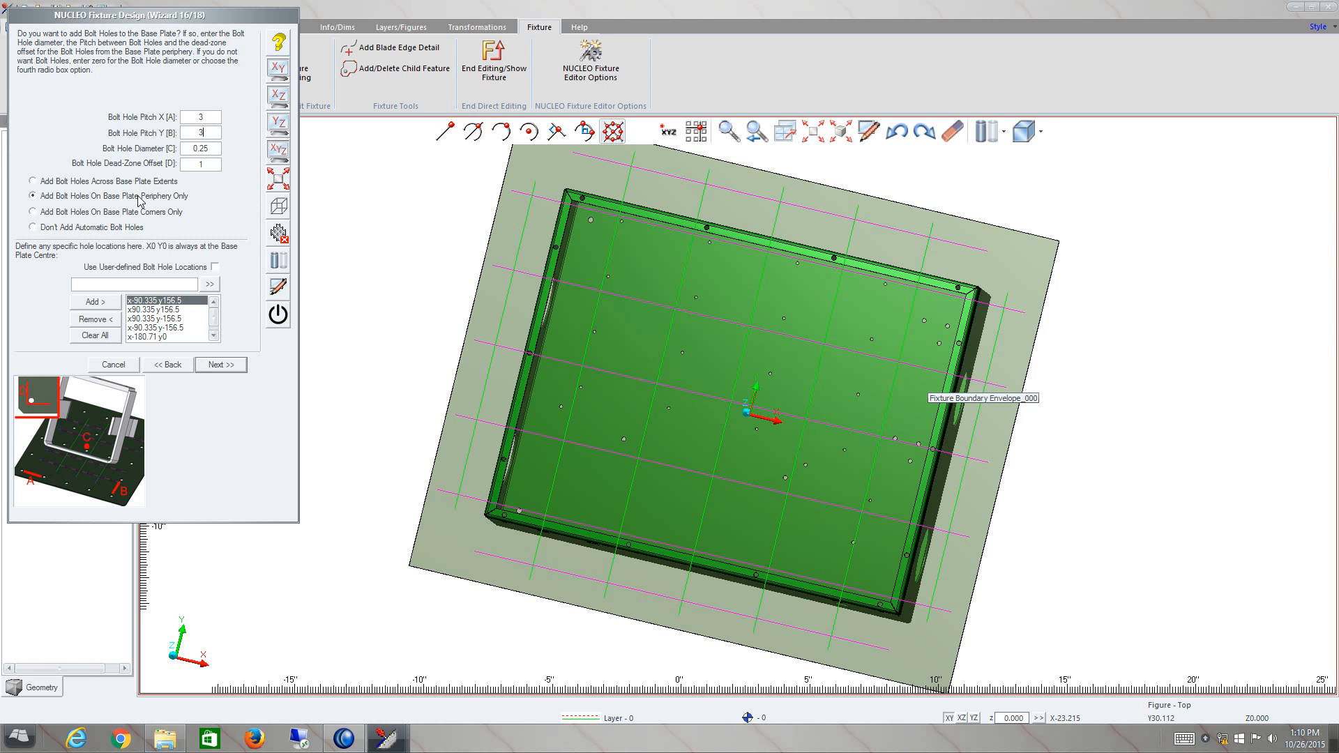
{"action": "mouse_move", "coordinate": [205, 328]}
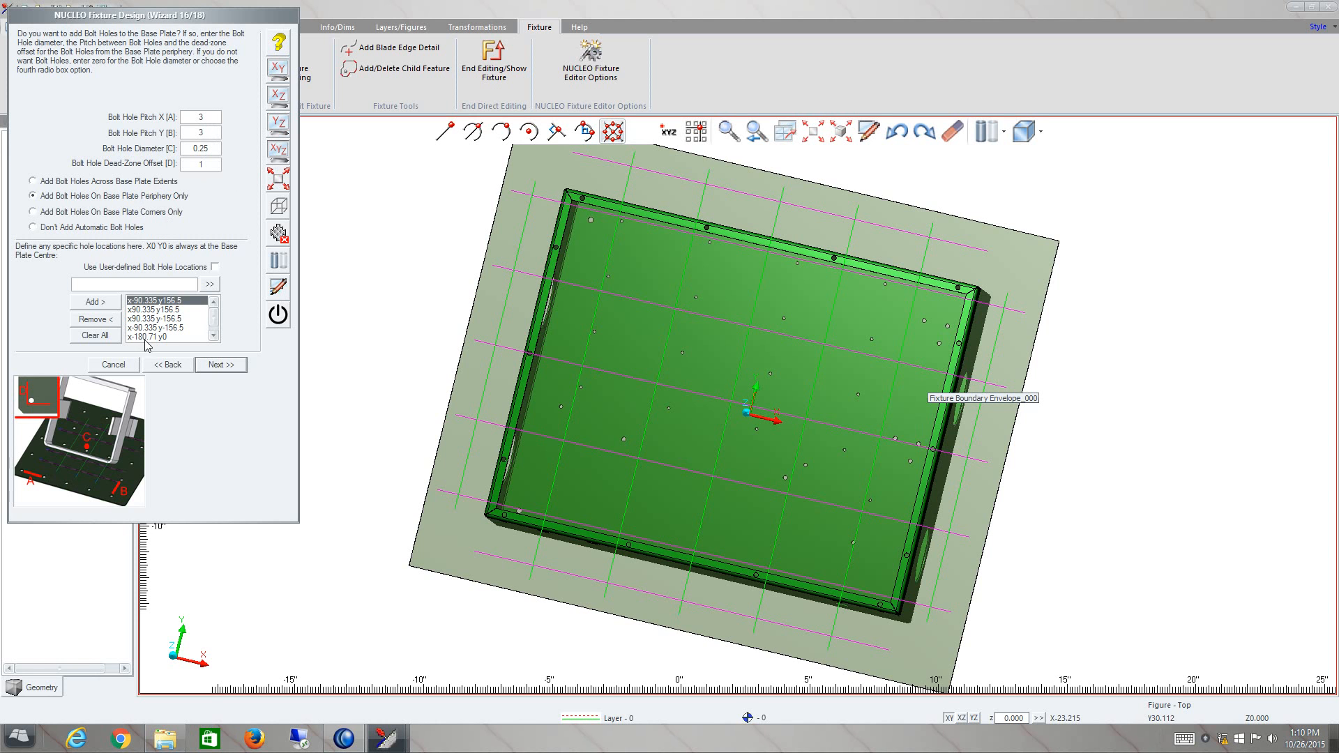
{"action": "mouse_move", "coordinate": [226, 384]}
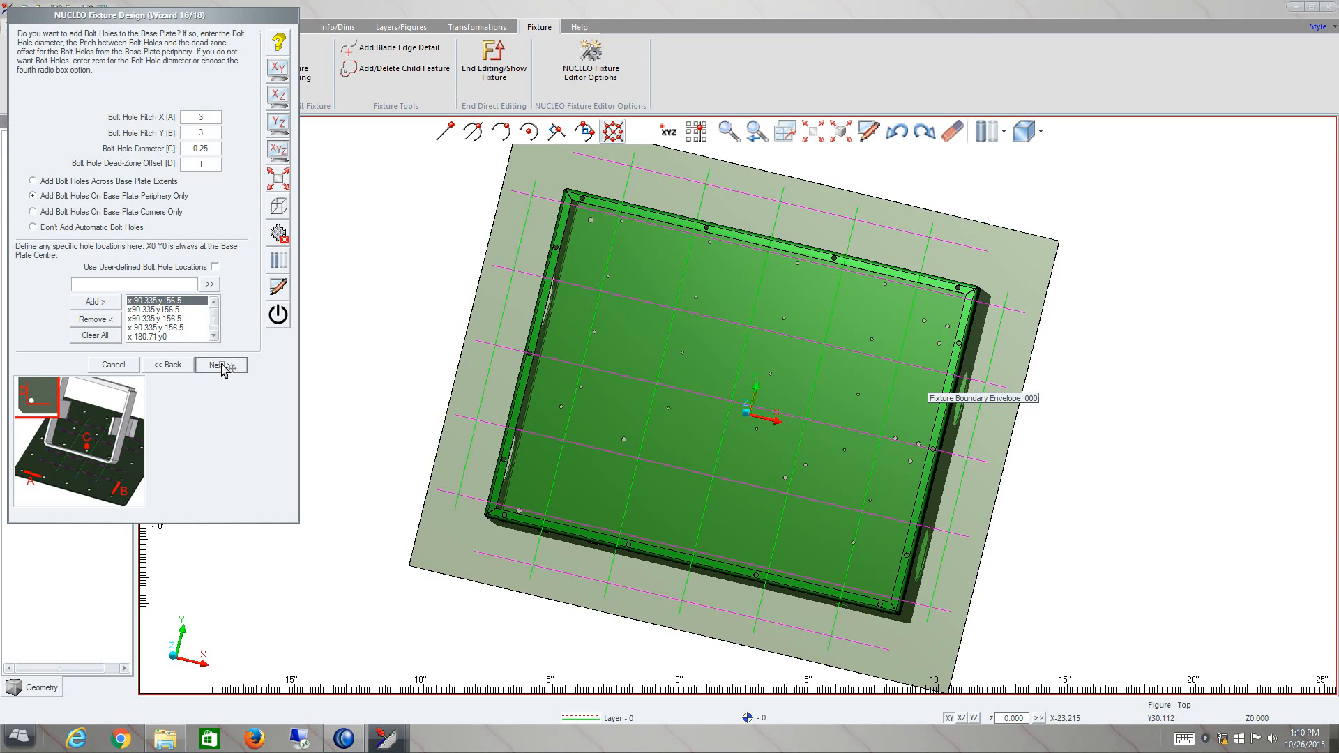
Step: Reach step 17, toggle Advanced Settings off again, and select the 0.02 rough scan step
{"action": "left_click", "coordinate": [220, 363]}
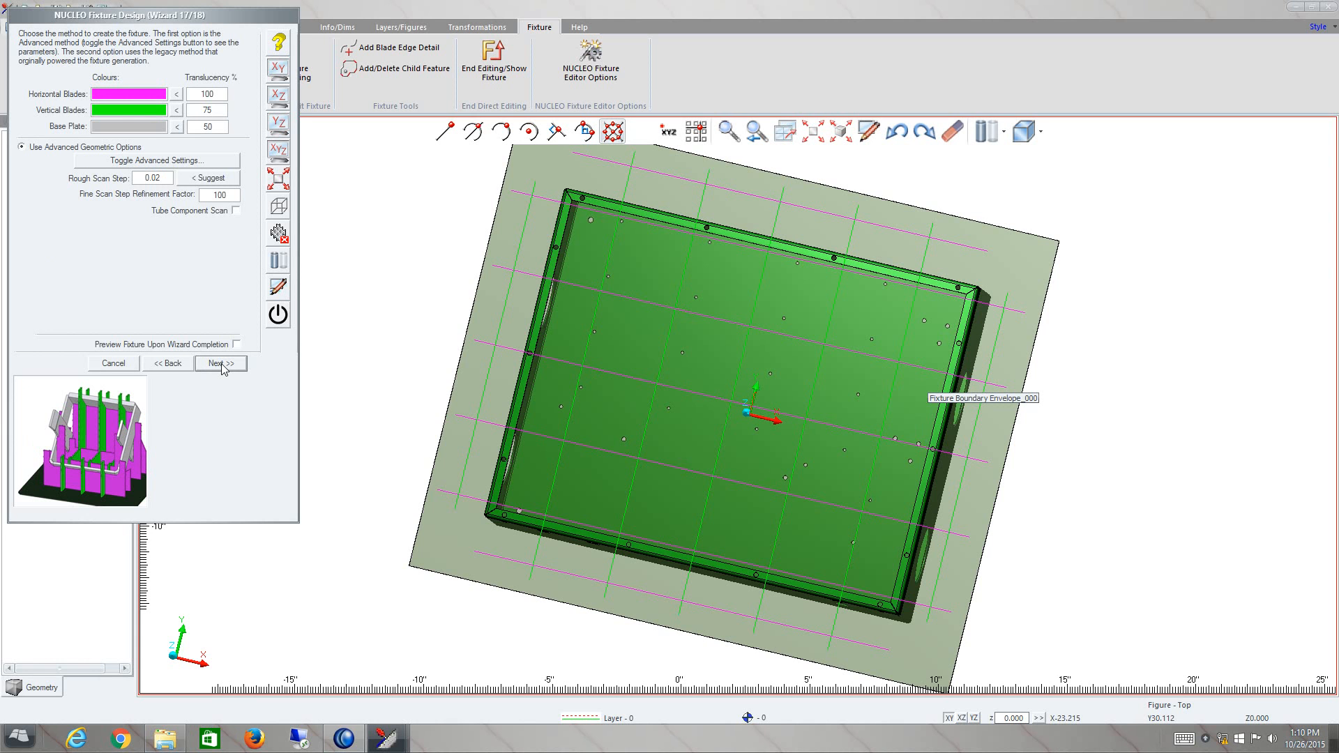
{"action": "mouse_move", "coordinate": [208, 278]}
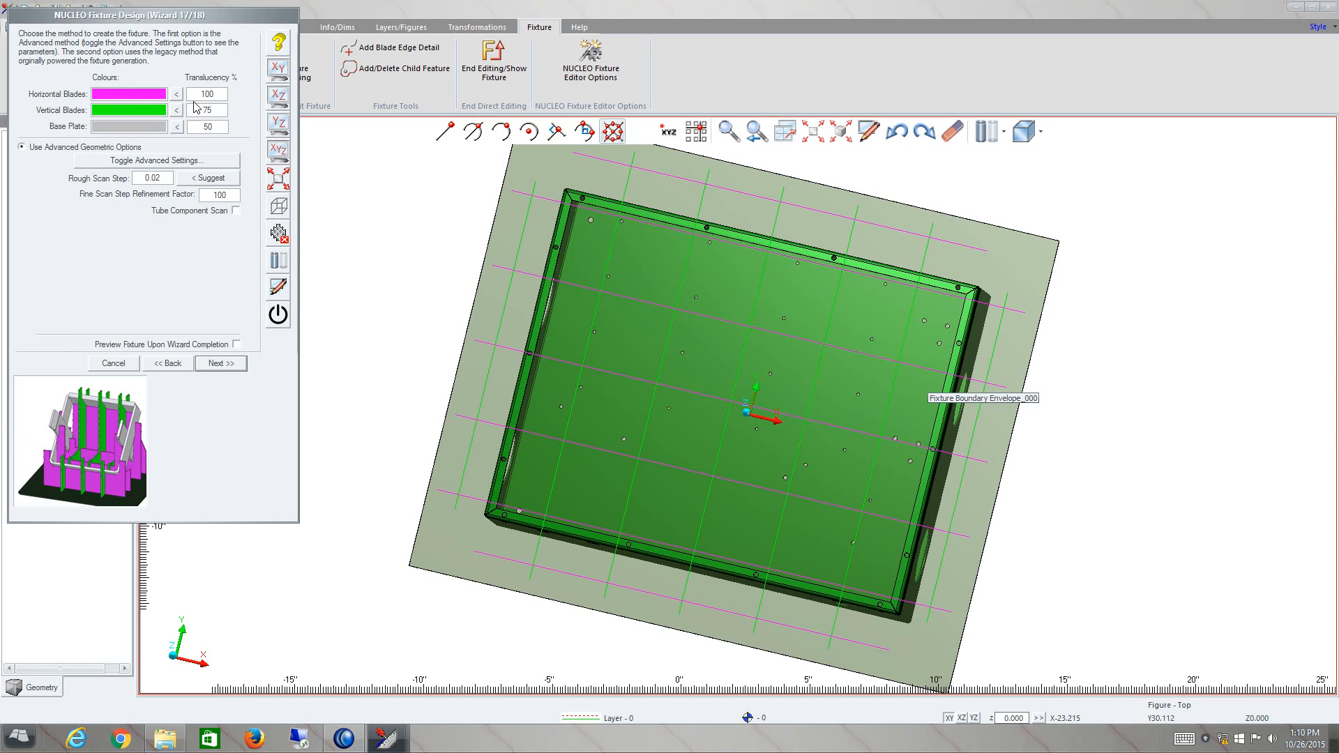
{"action": "mouse_move", "coordinate": [176, 160]}
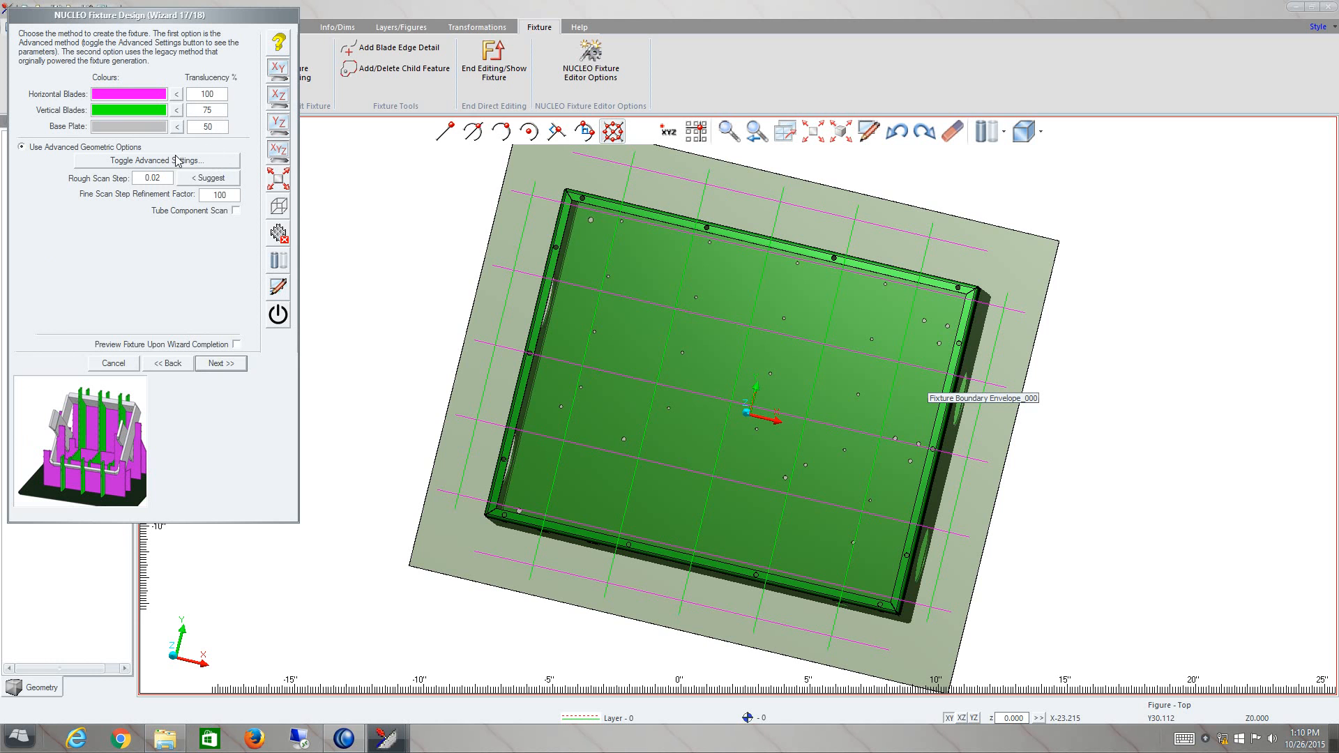
{"action": "left_click", "coordinate": [158, 160]}
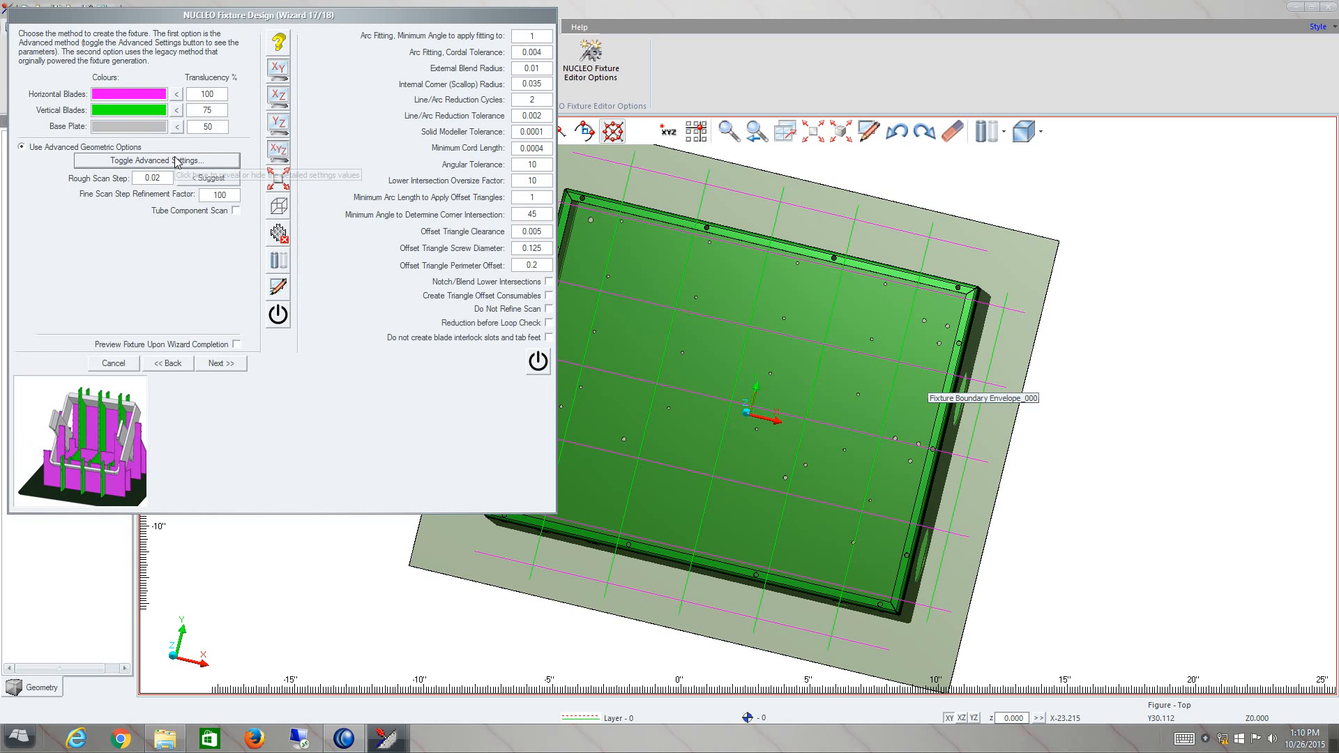
{"action": "mouse_move", "coordinate": [158, 160]}
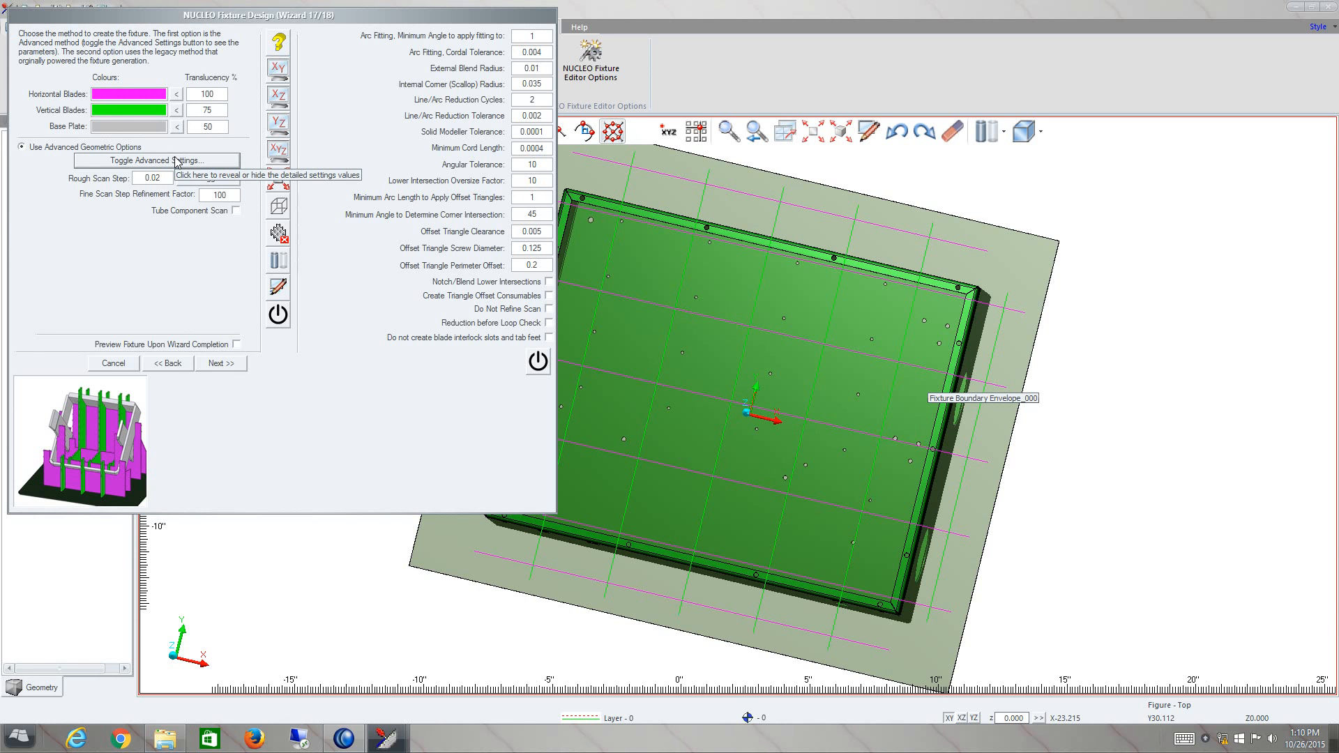
{"action": "left_click", "coordinate": [157, 160]}
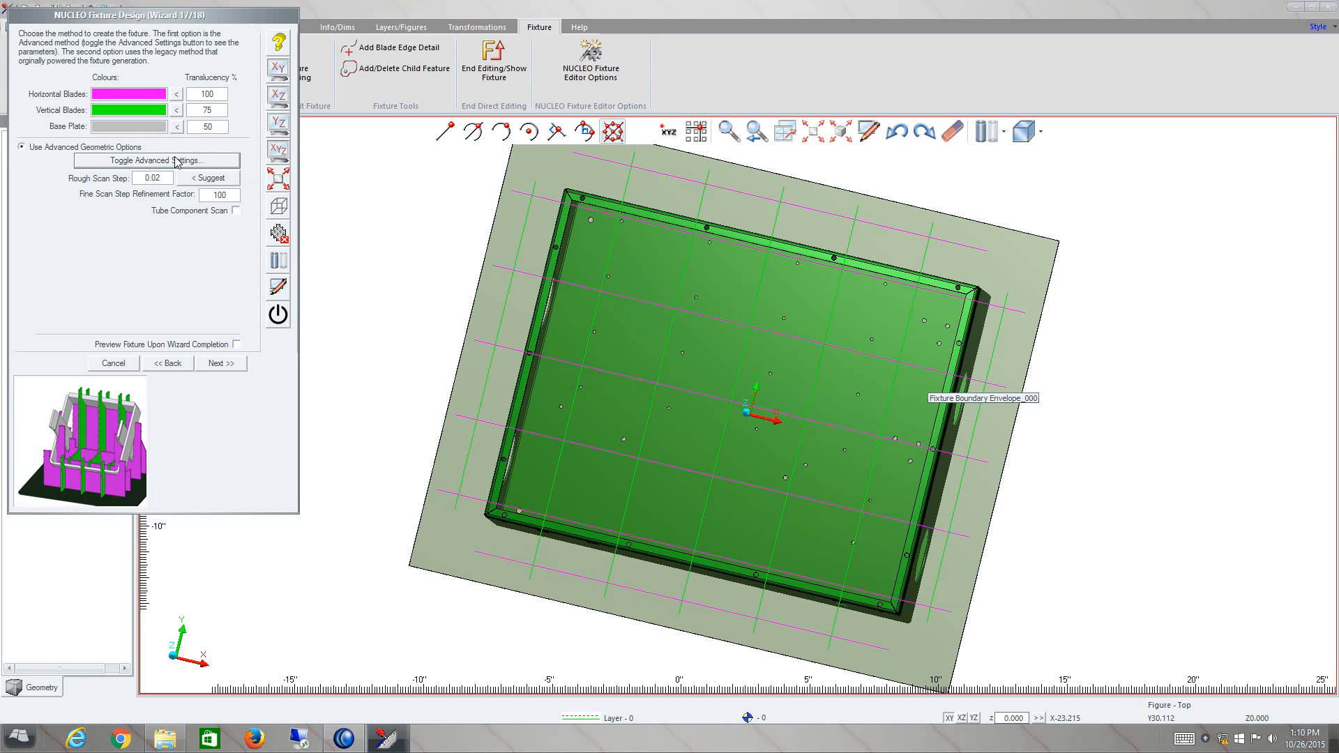
{"action": "mouse_move", "coordinate": [210, 305]}
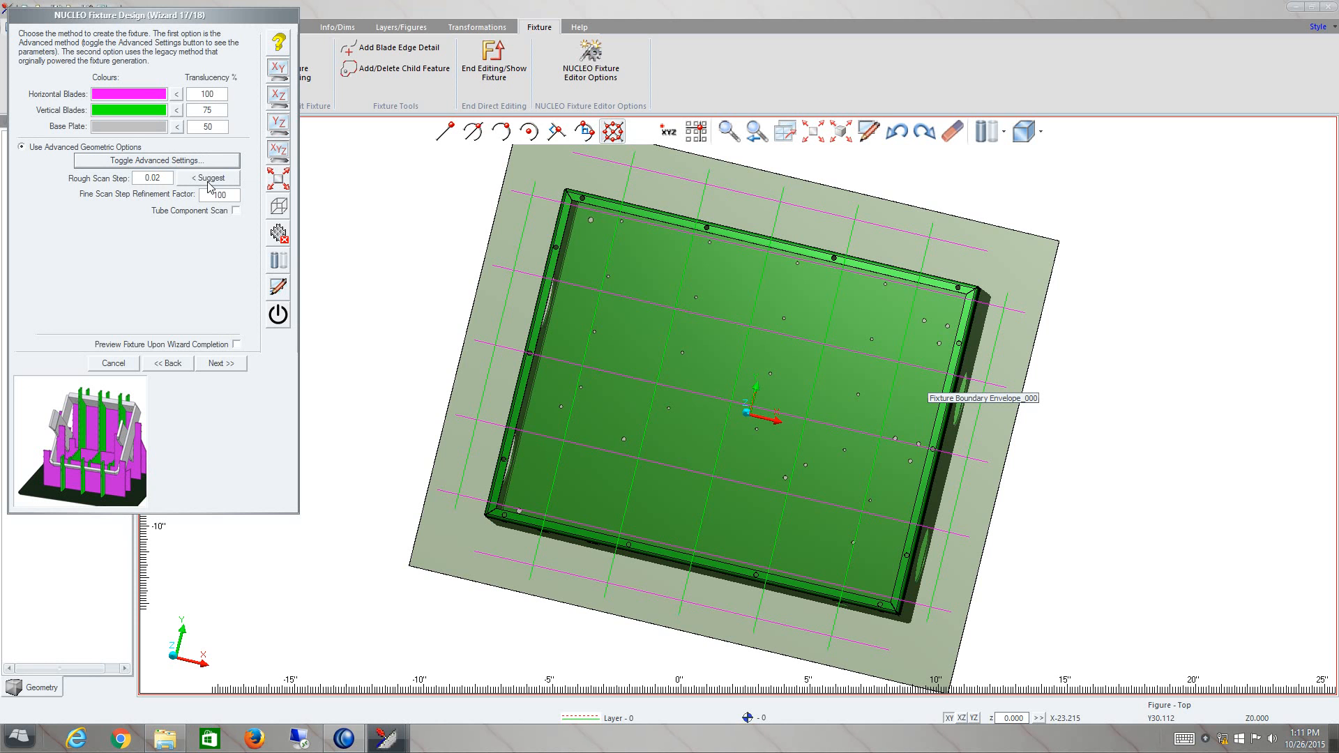
{"action": "mouse_move", "coordinate": [191, 183]}
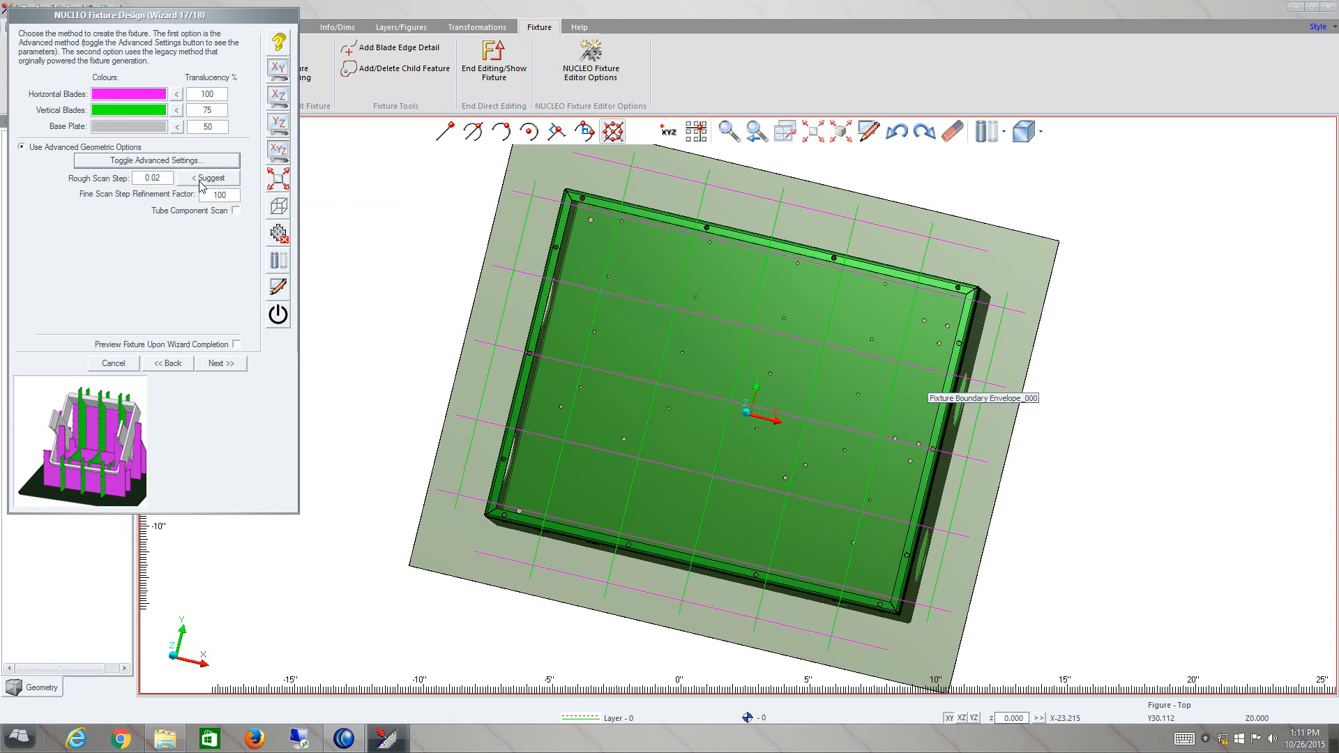
{"action": "triple_click", "coordinate": [152, 178]}
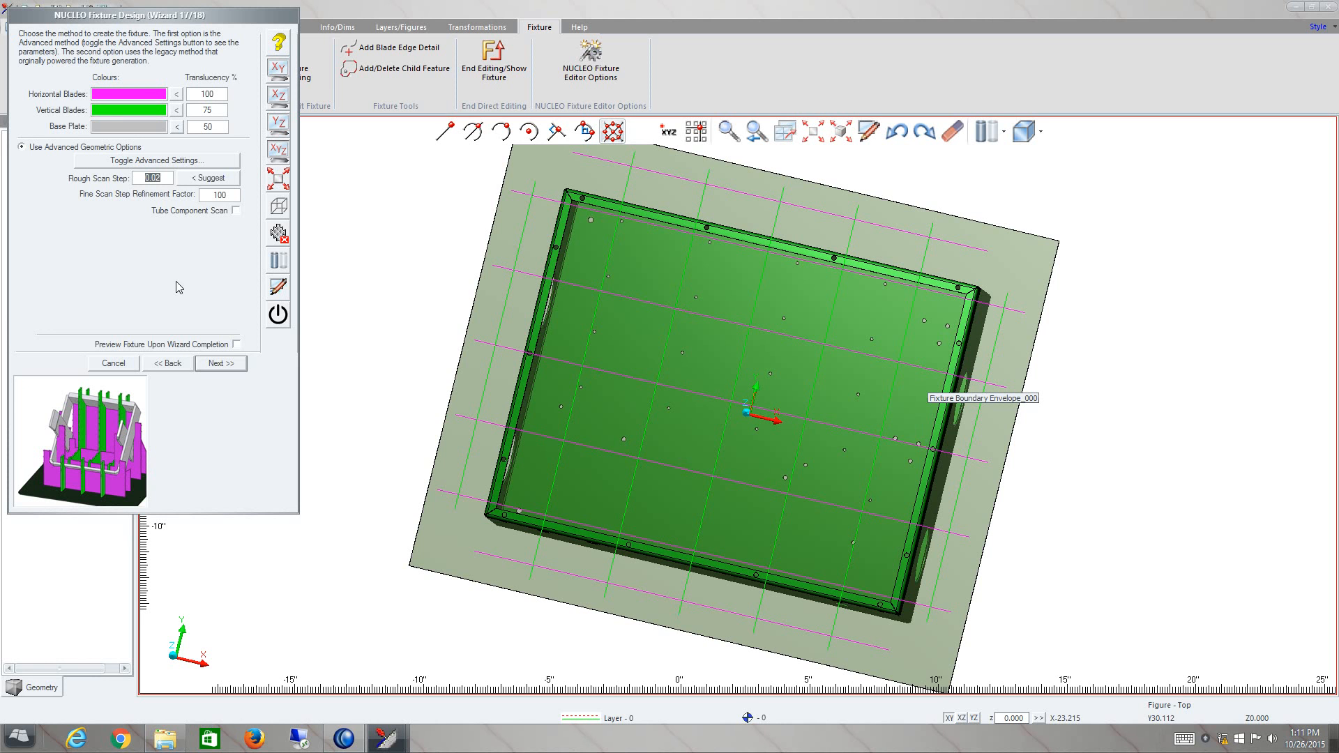
{"action": "mouse_move", "coordinate": [212, 370]}
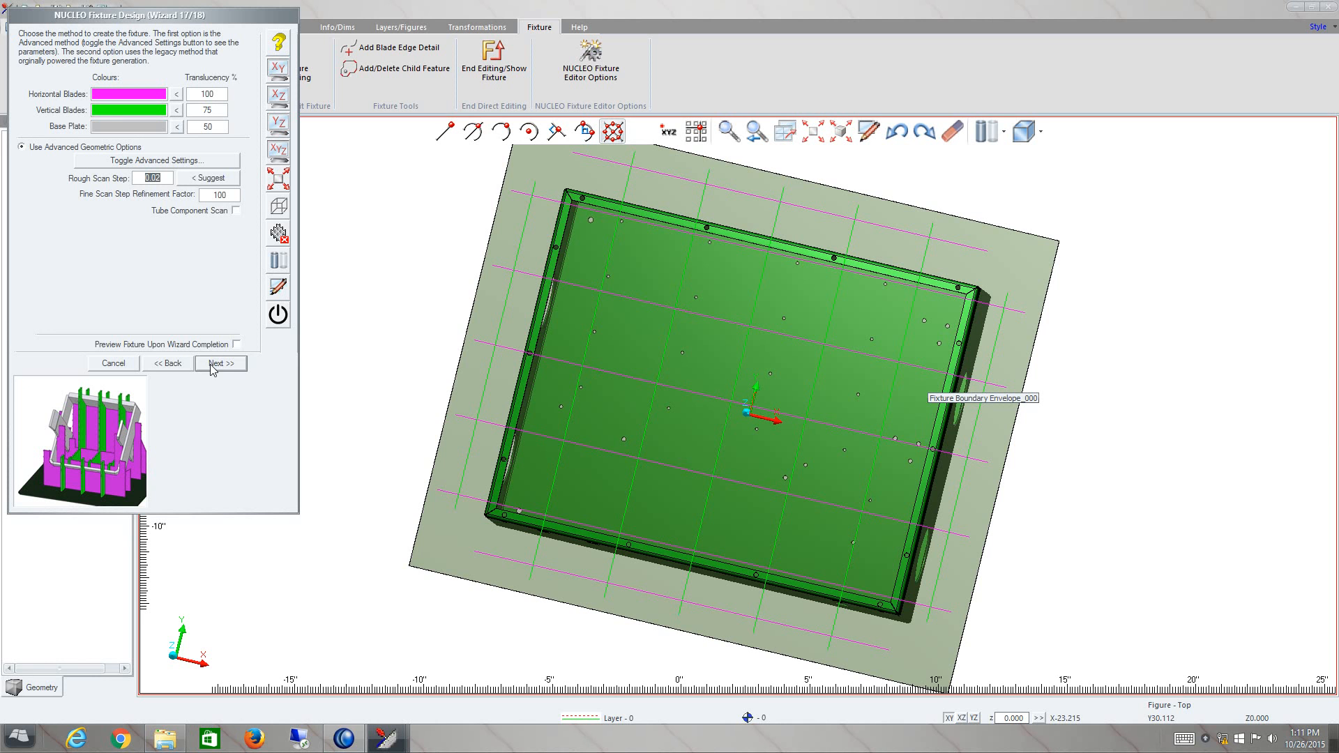
Step: Advance to final step 18 for base plate labels, blade annotations and storage clips
{"action": "left_click", "coordinate": [220, 362]}
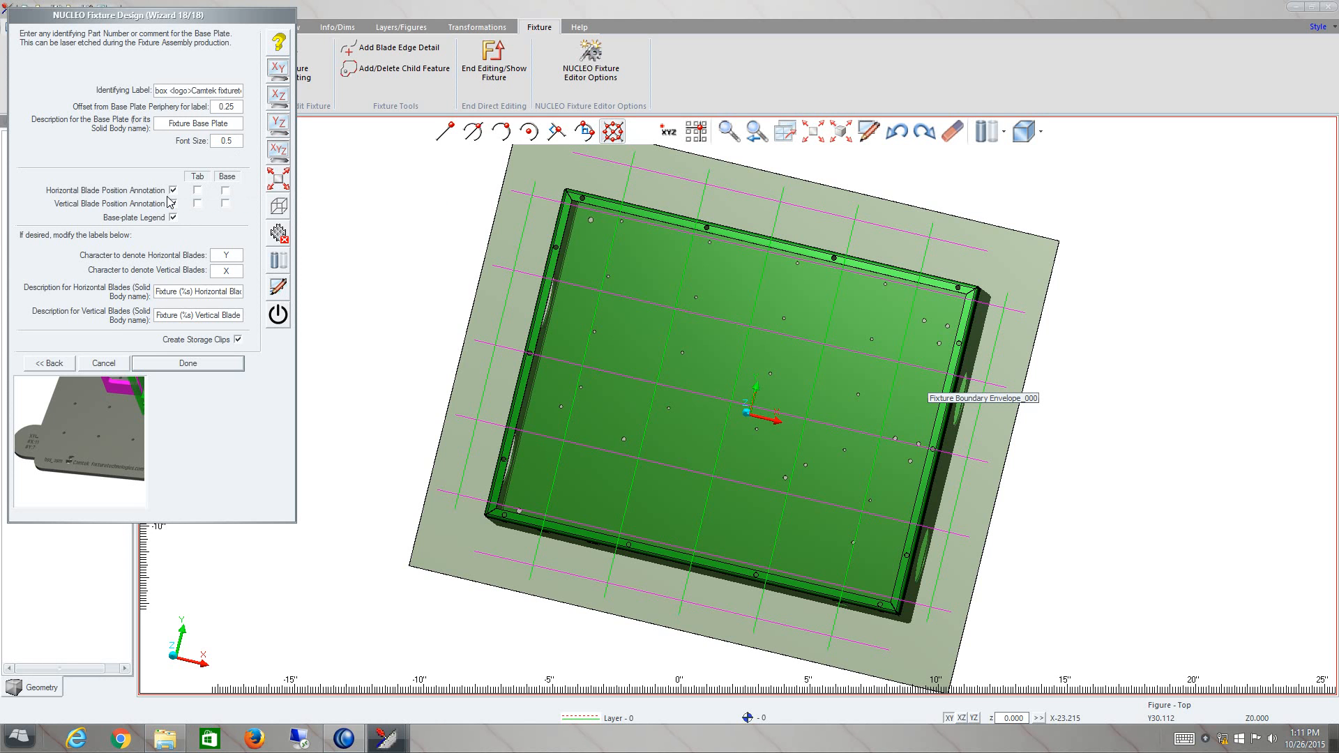
{"action": "mouse_move", "coordinate": [172, 205]}
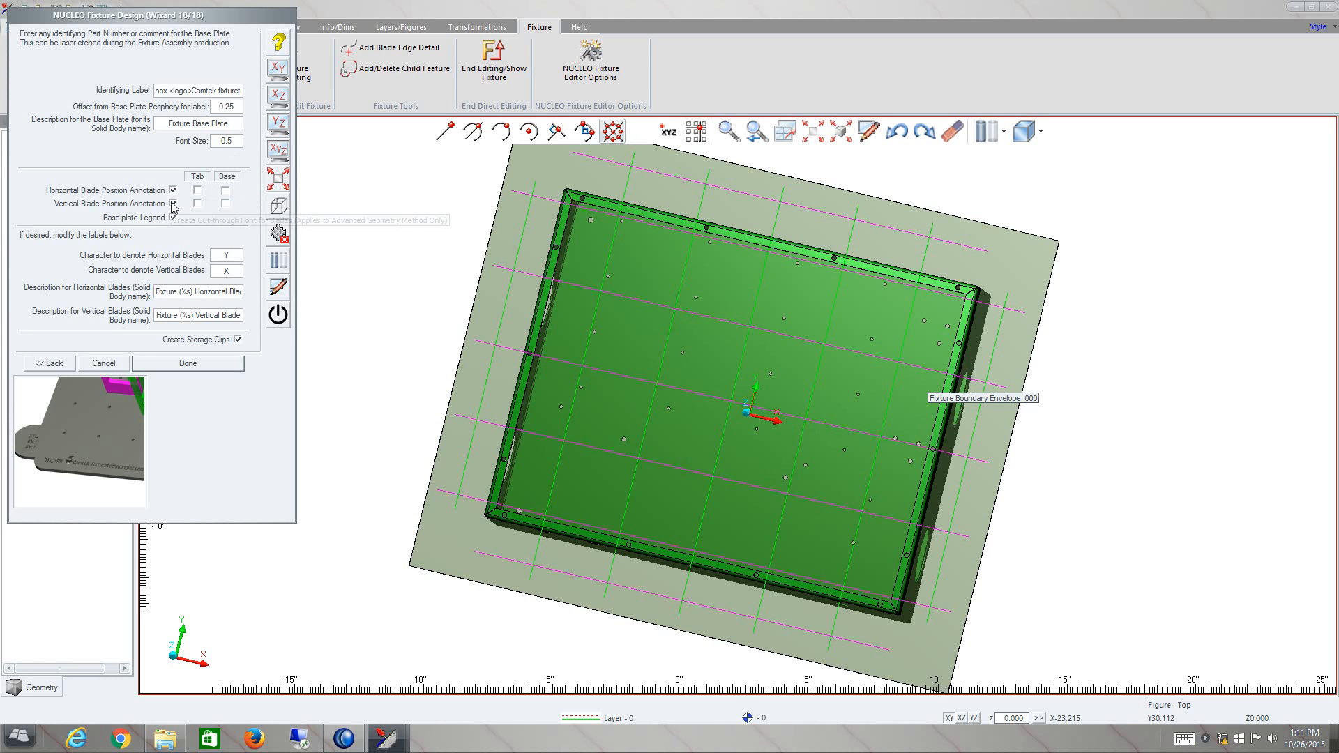
{"action": "mouse_move", "coordinate": [174, 207]}
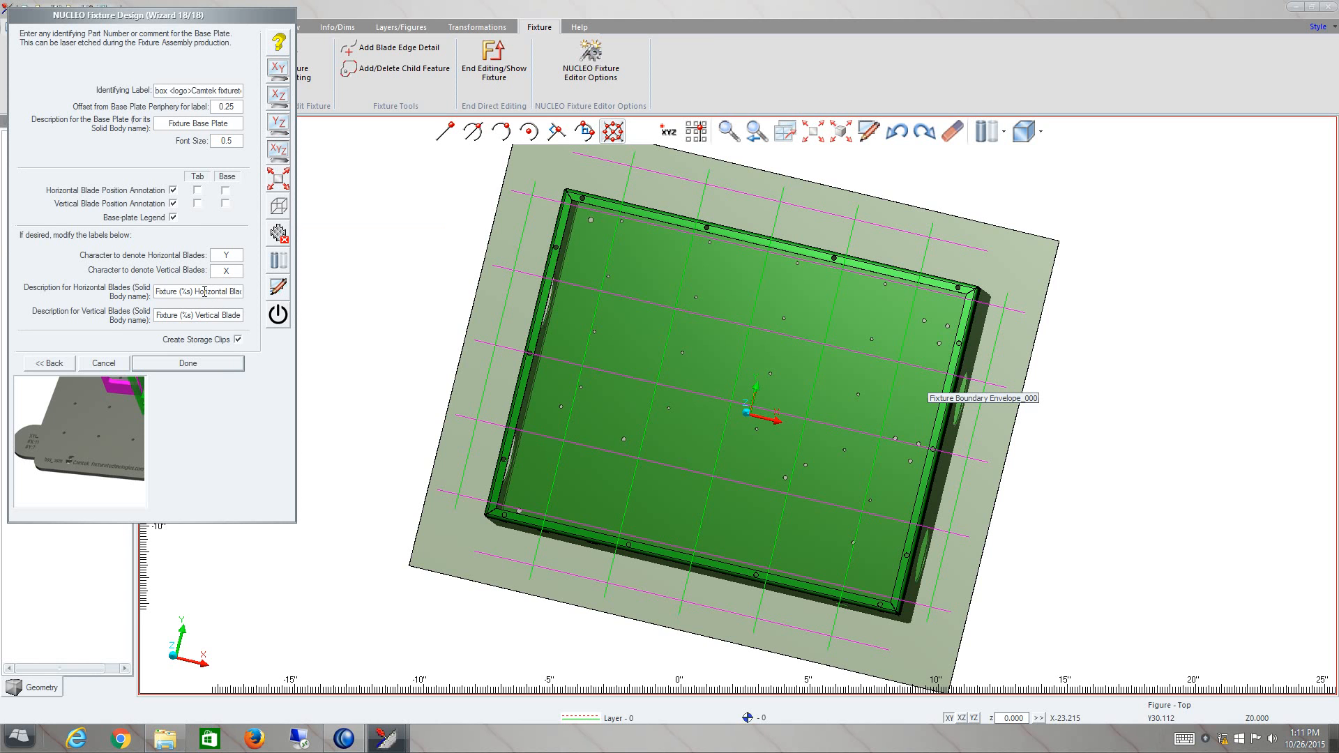
{"action": "mouse_move", "coordinate": [198, 314]}
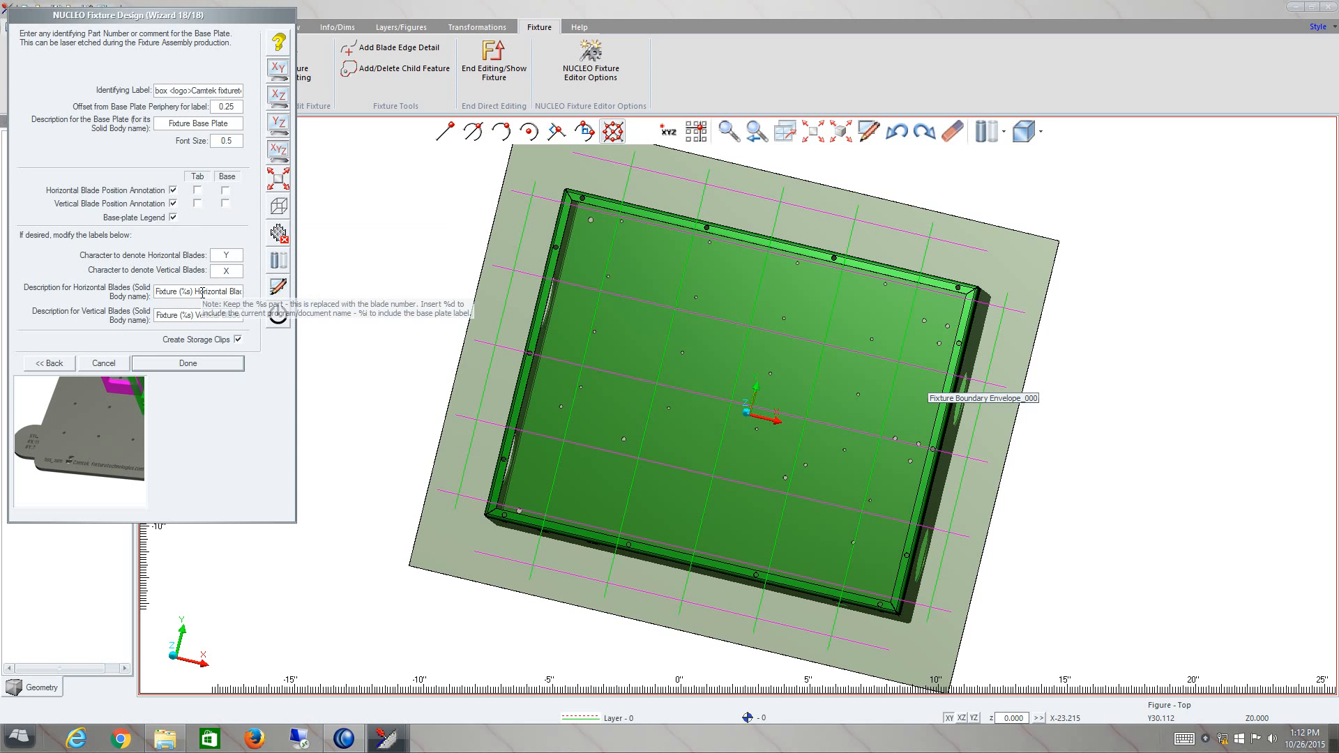
Step: Finish the wizard, generating a base plate with seven horizontal and seven vertical blades
{"action": "left_click", "coordinate": [186, 363]}
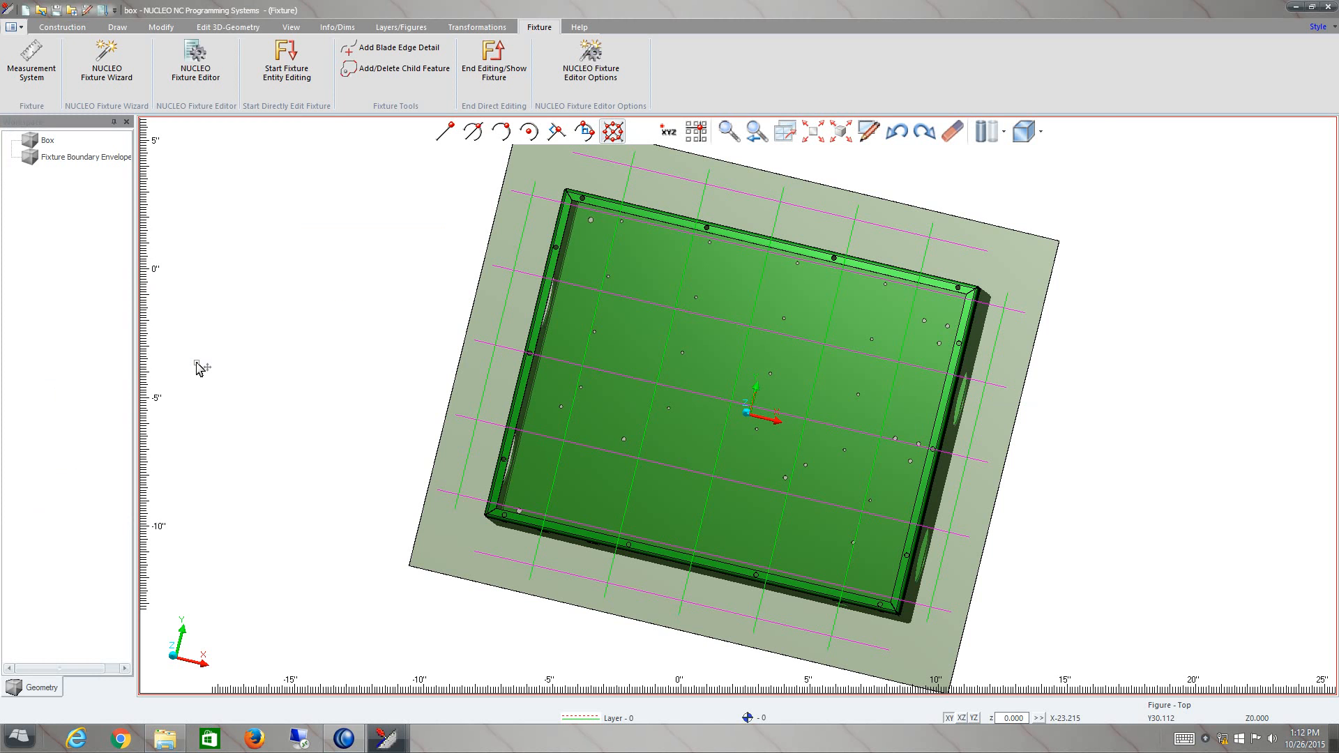
{"action": "left_click", "coordinate": [194, 62]}
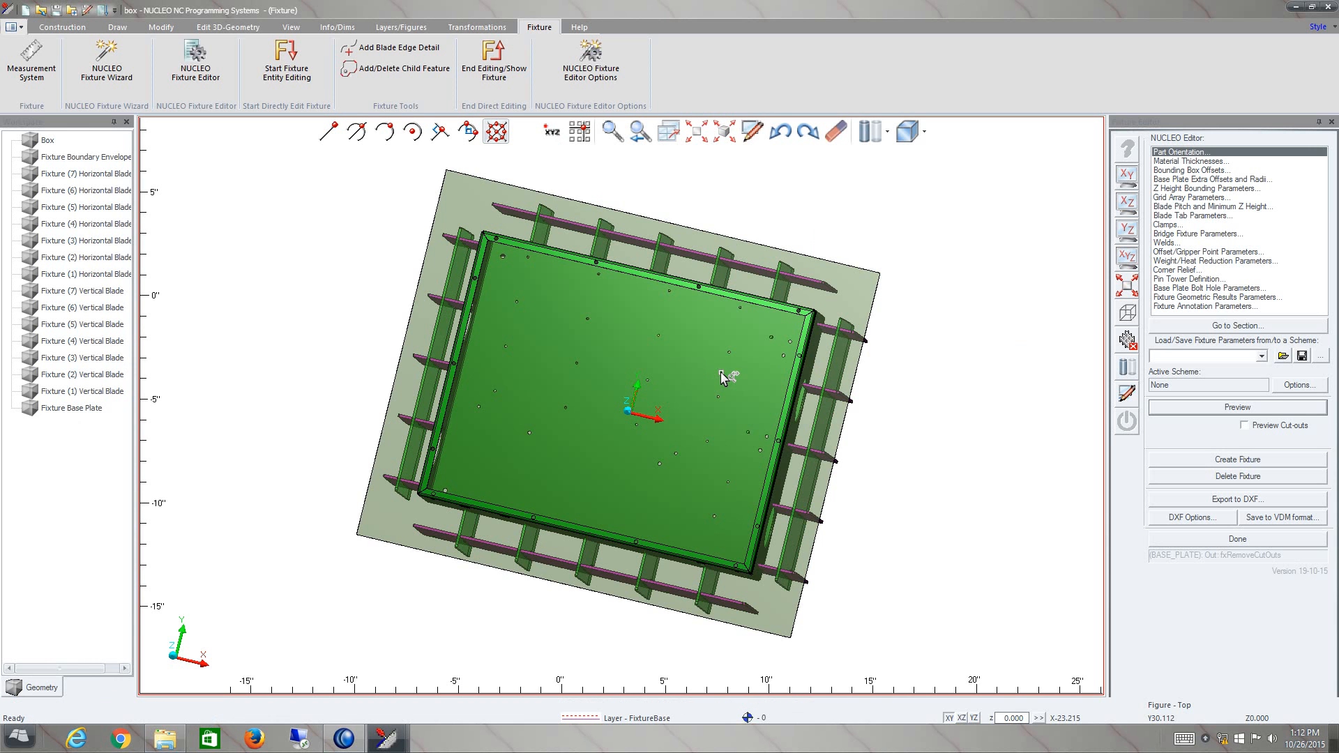
Step: Dismiss the completion message and options dialog, then view the fixture's blades and base plate from the side
{"action": "left_click", "coordinate": [1236, 459]}
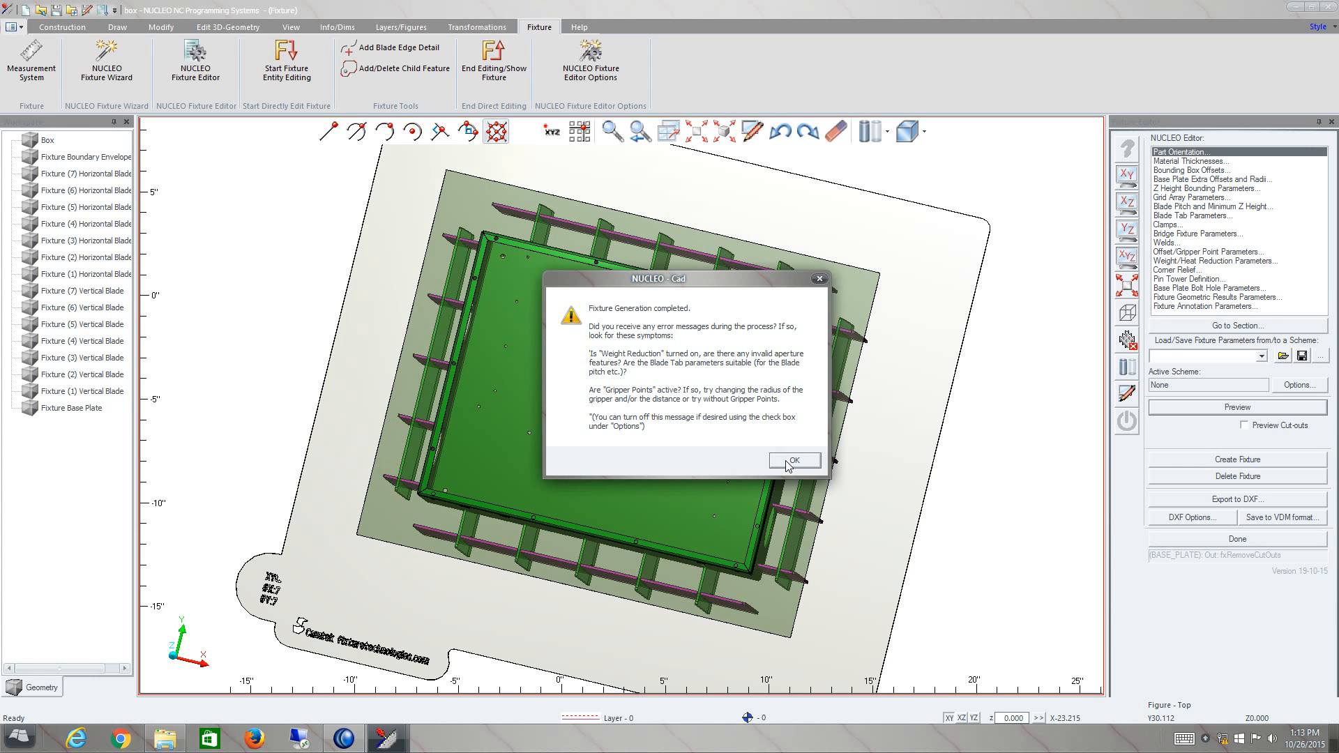
{"action": "left_click", "coordinate": [792, 459]}
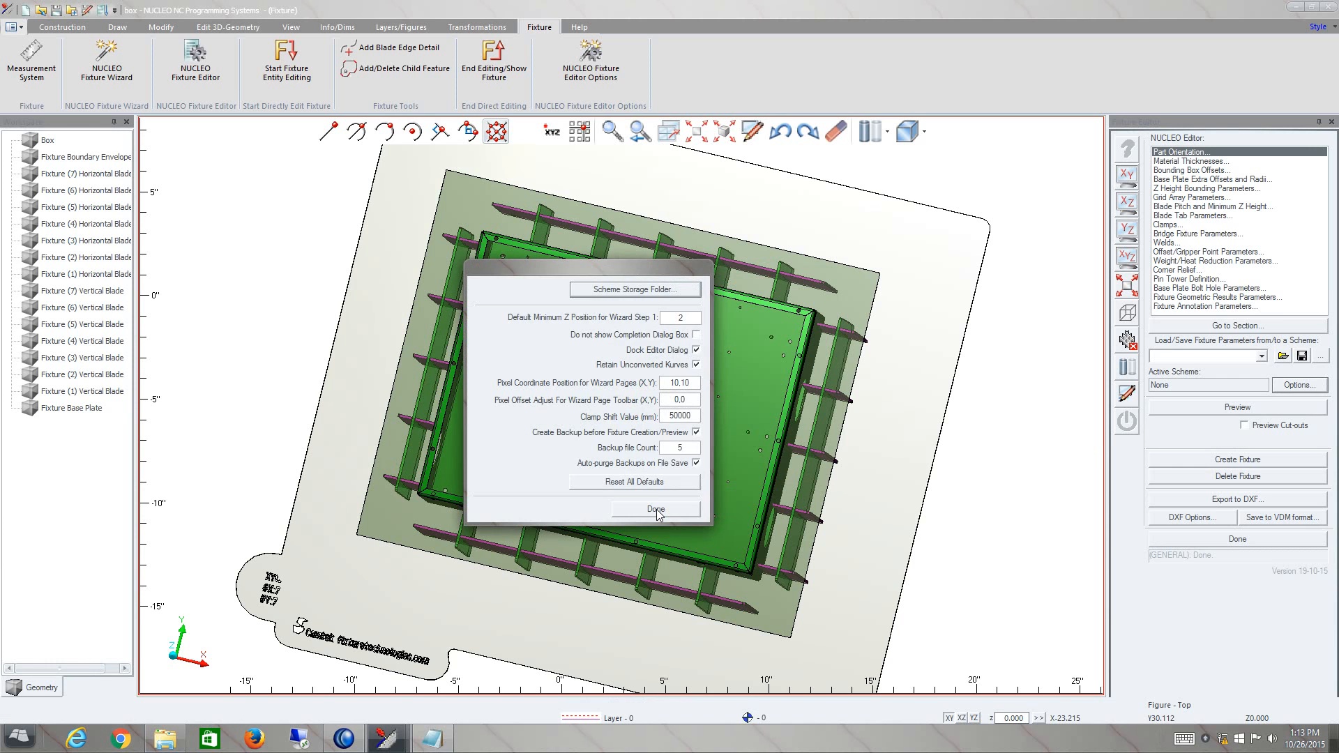
{"action": "mouse_move", "coordinate": [647, 461]}
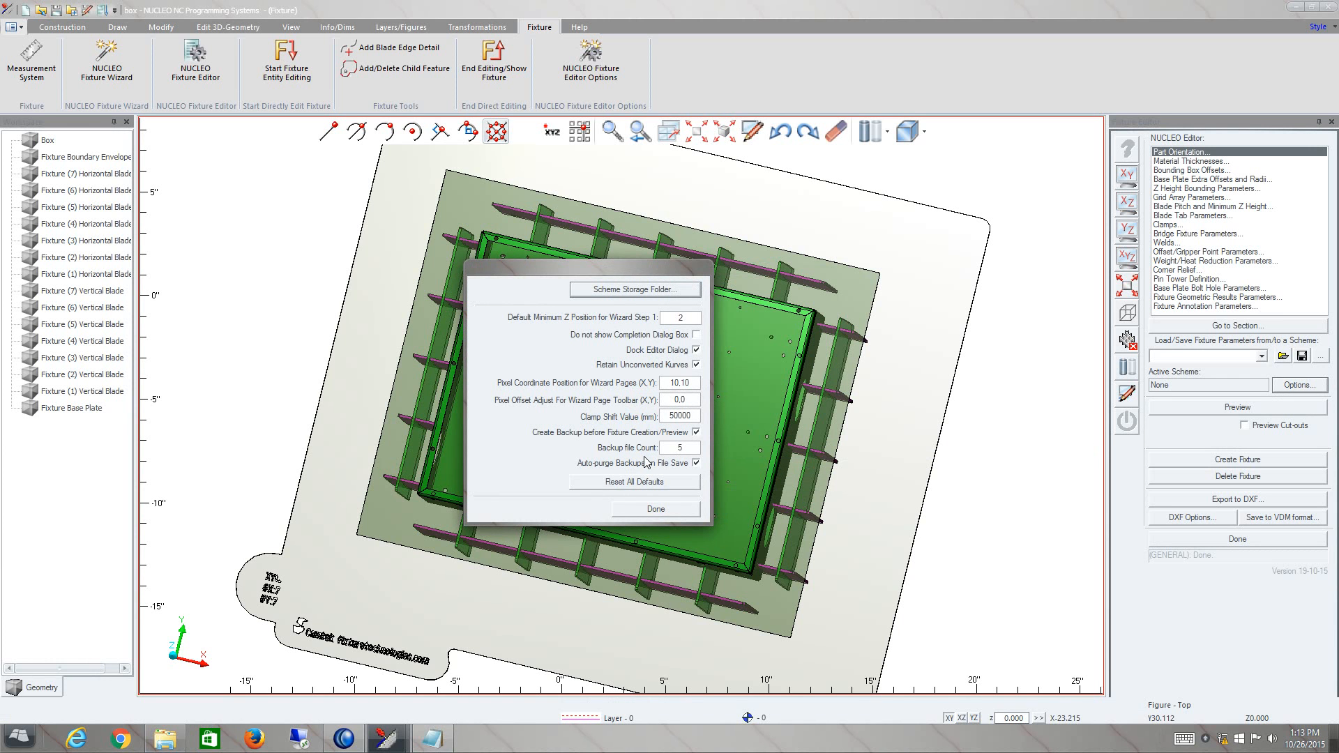
{"action": "mouse_move", "coordinate": [650, 472]}
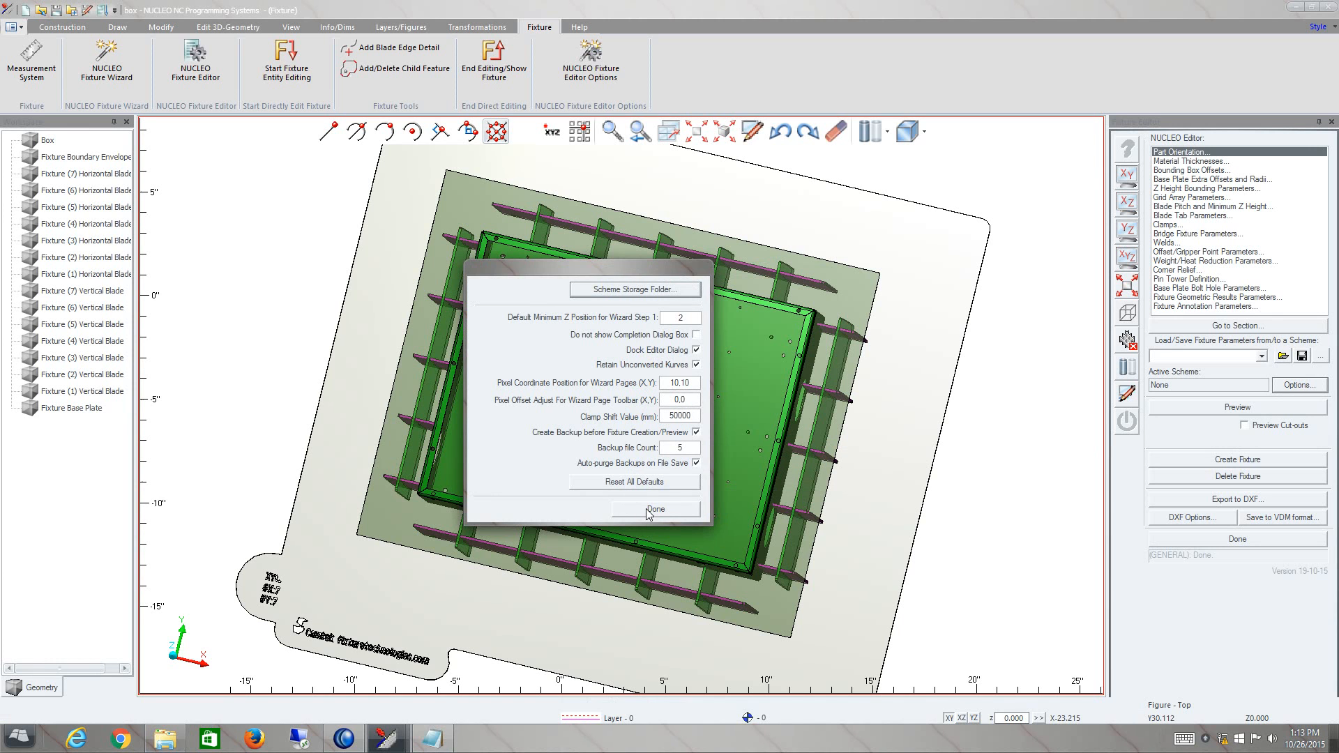
{"action": "left_click", "coordinate": [655, 510]}
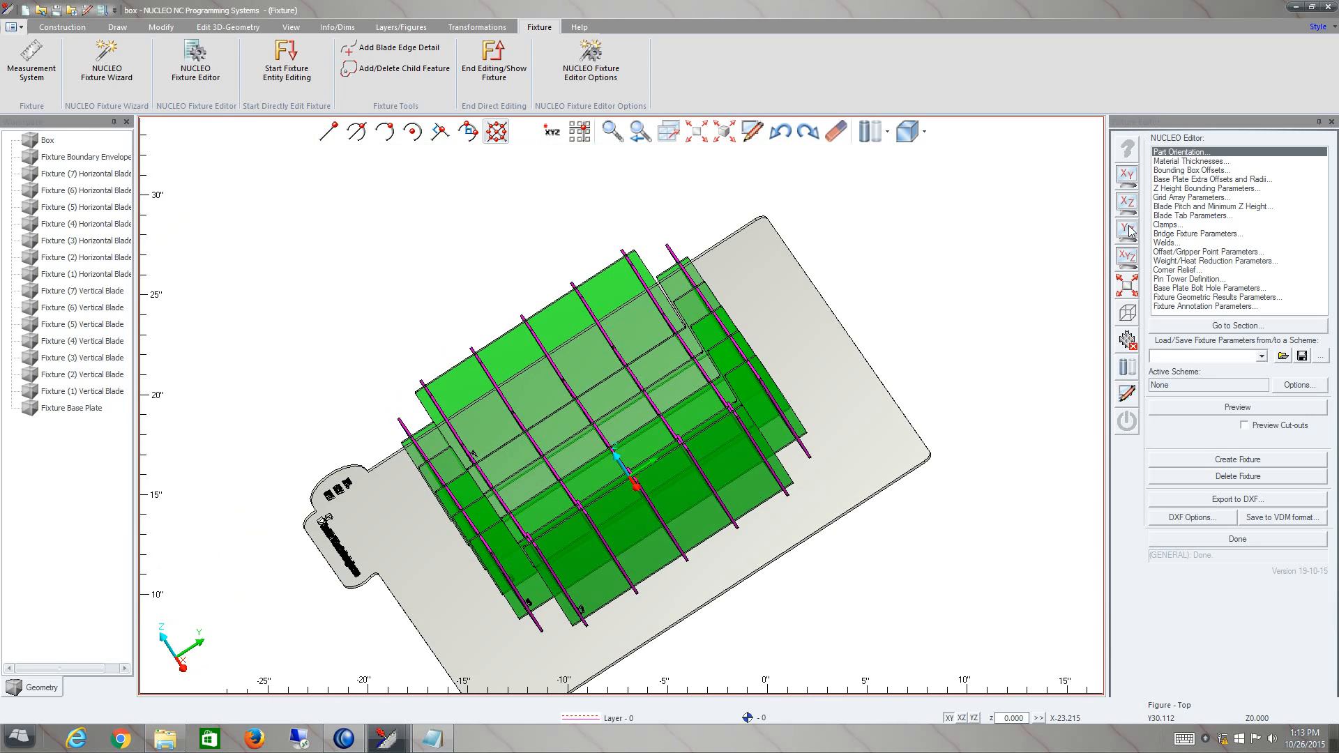
{"action": "left_click", "coordinate": [1127, 203]}
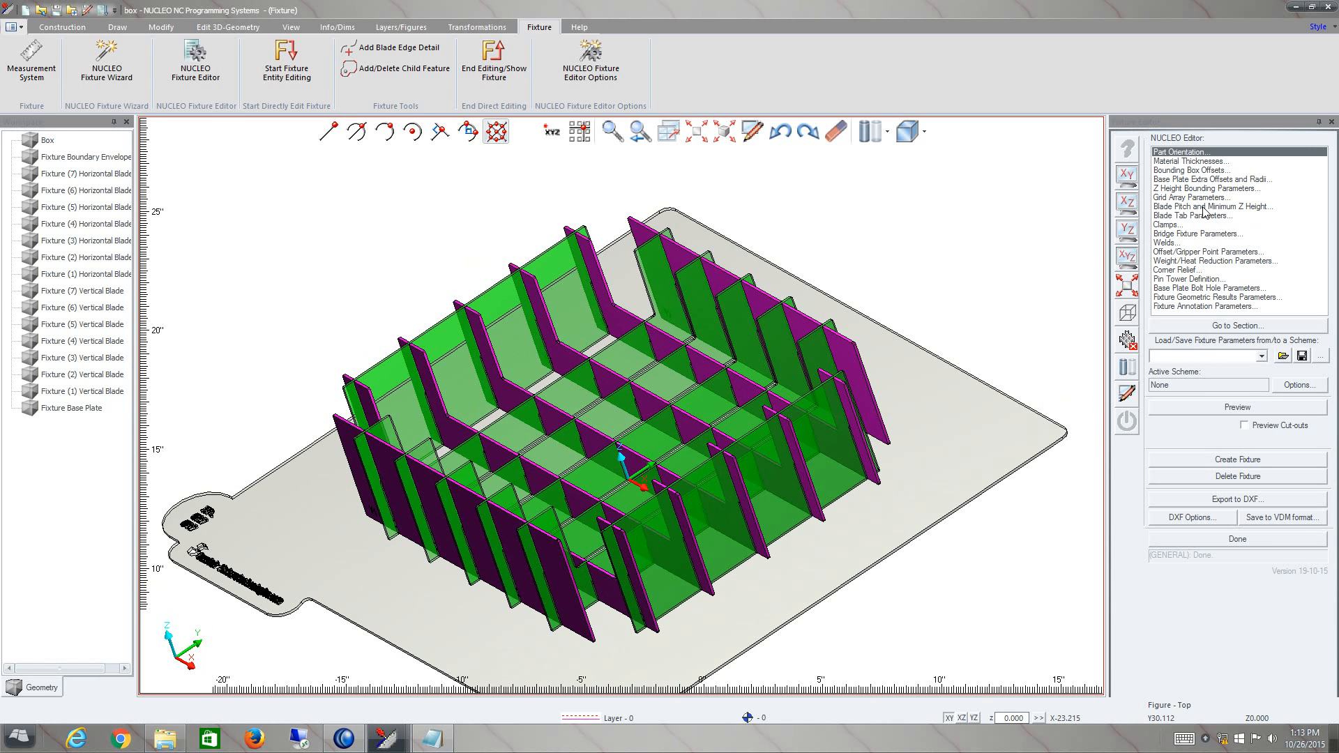
{"action": "mouse_move", "coordinate": [1250, 466]}
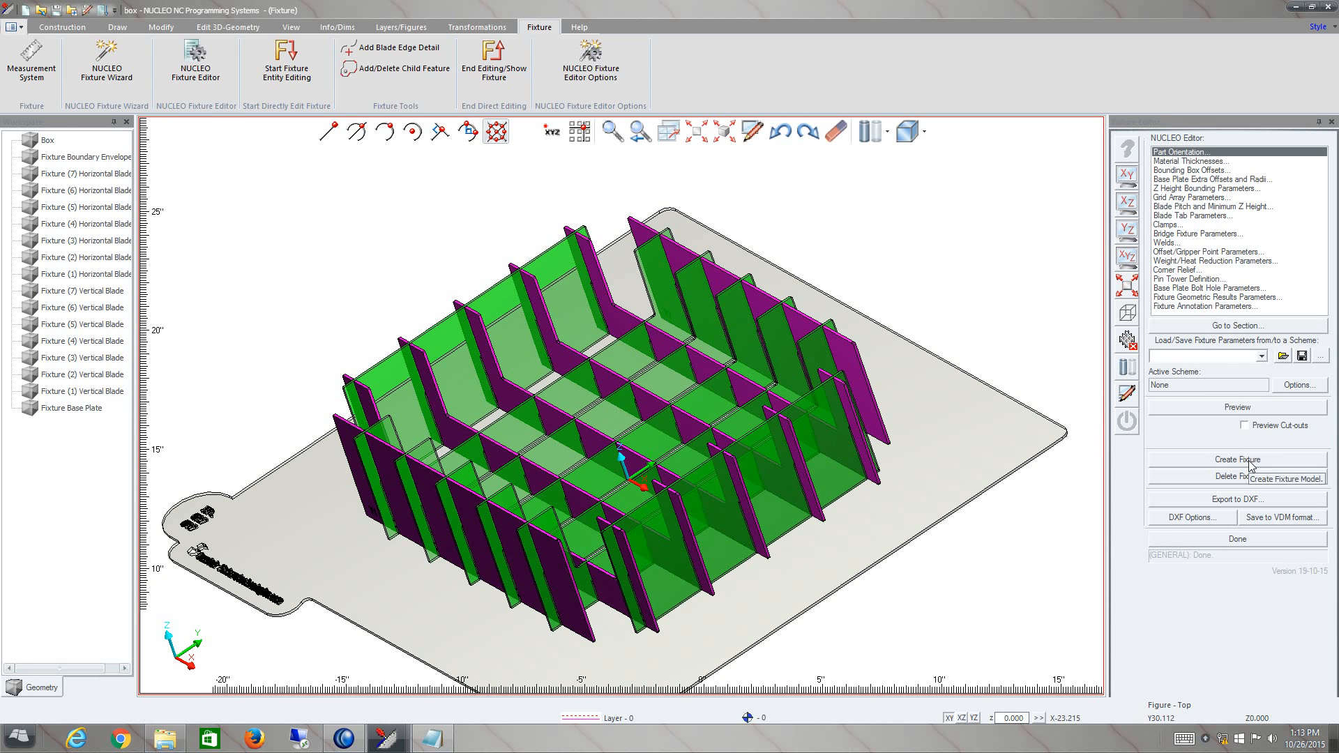
Step: Regenerate the fixture with bolt holes and two storage clips, and show the box part alongside it
{"action": "left_click", "coordinate": [1236, 460]}
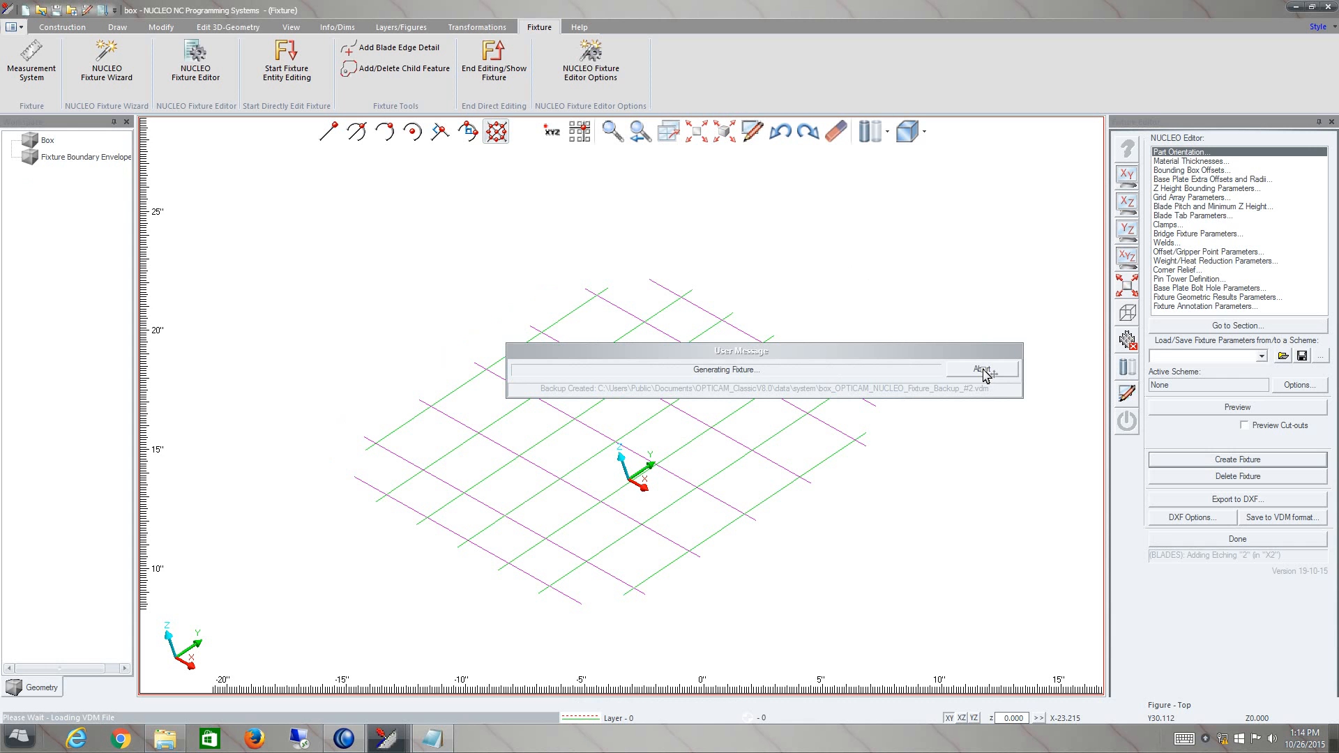
{"action": "left_click", "coordinate": [982, 368]}
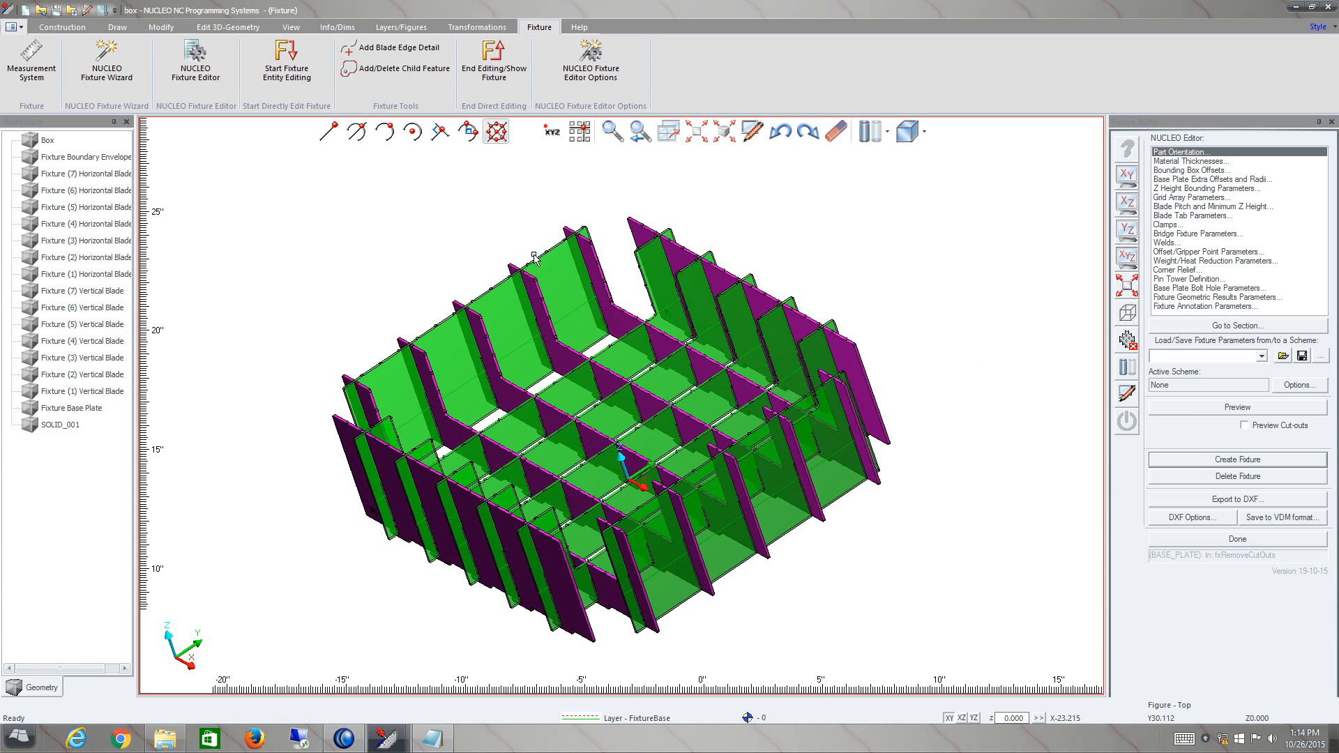
{"action": "mouse_move", "coordinate": [608, 318]}
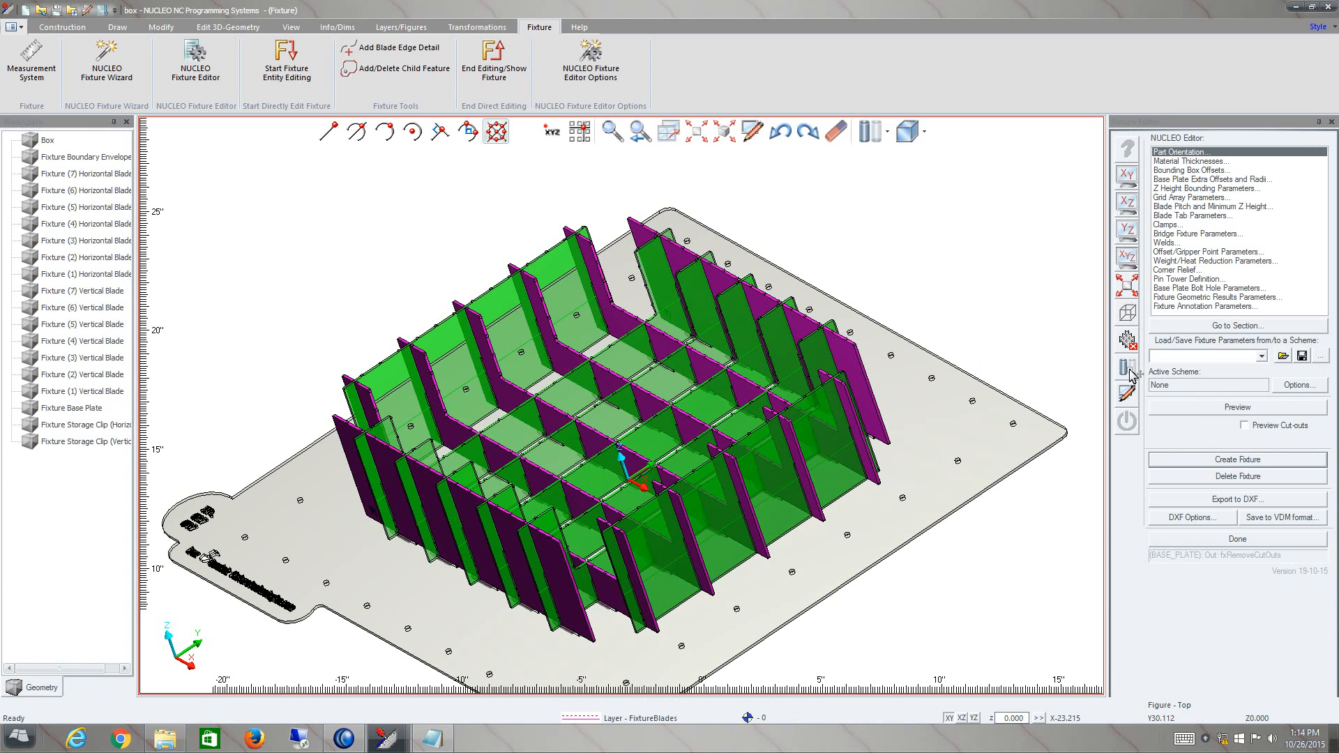
{"action": "left_click", "coordinate": [1236, 460]}
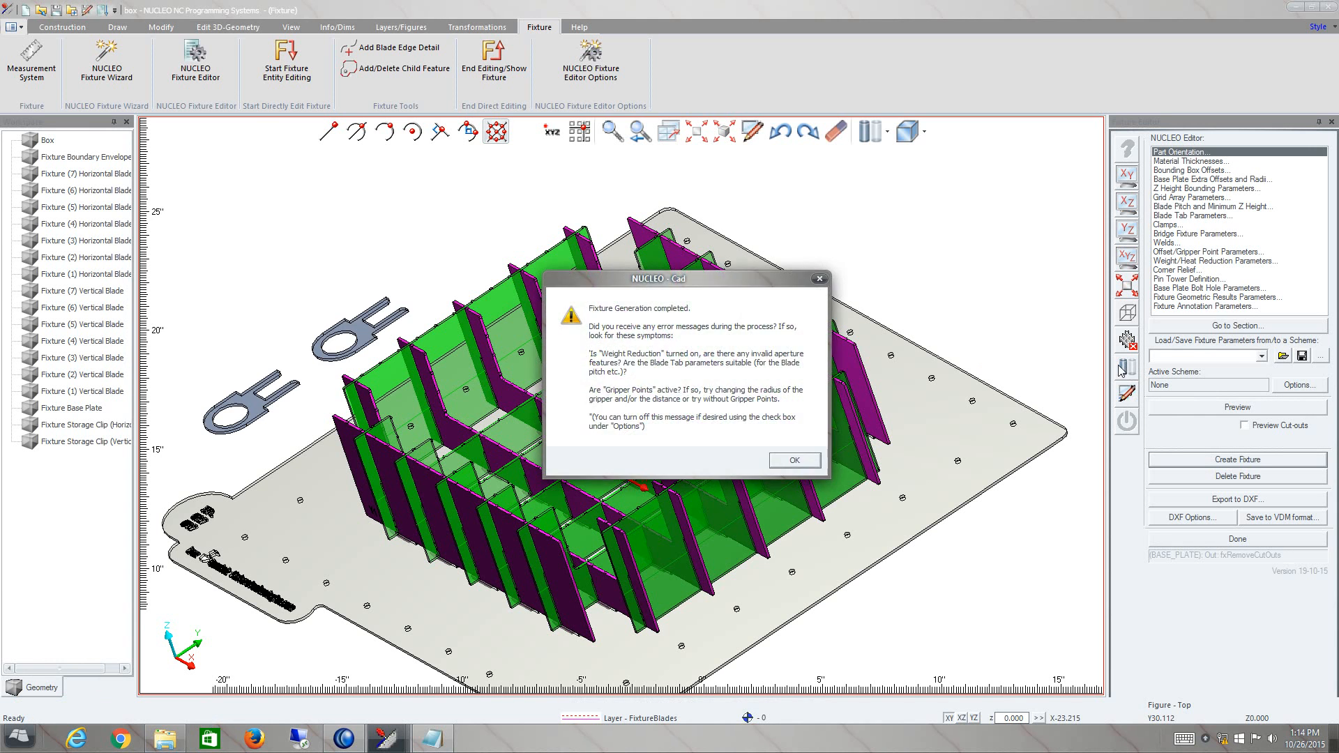
{"action": "left_click", "coordinate": [792, 460]}
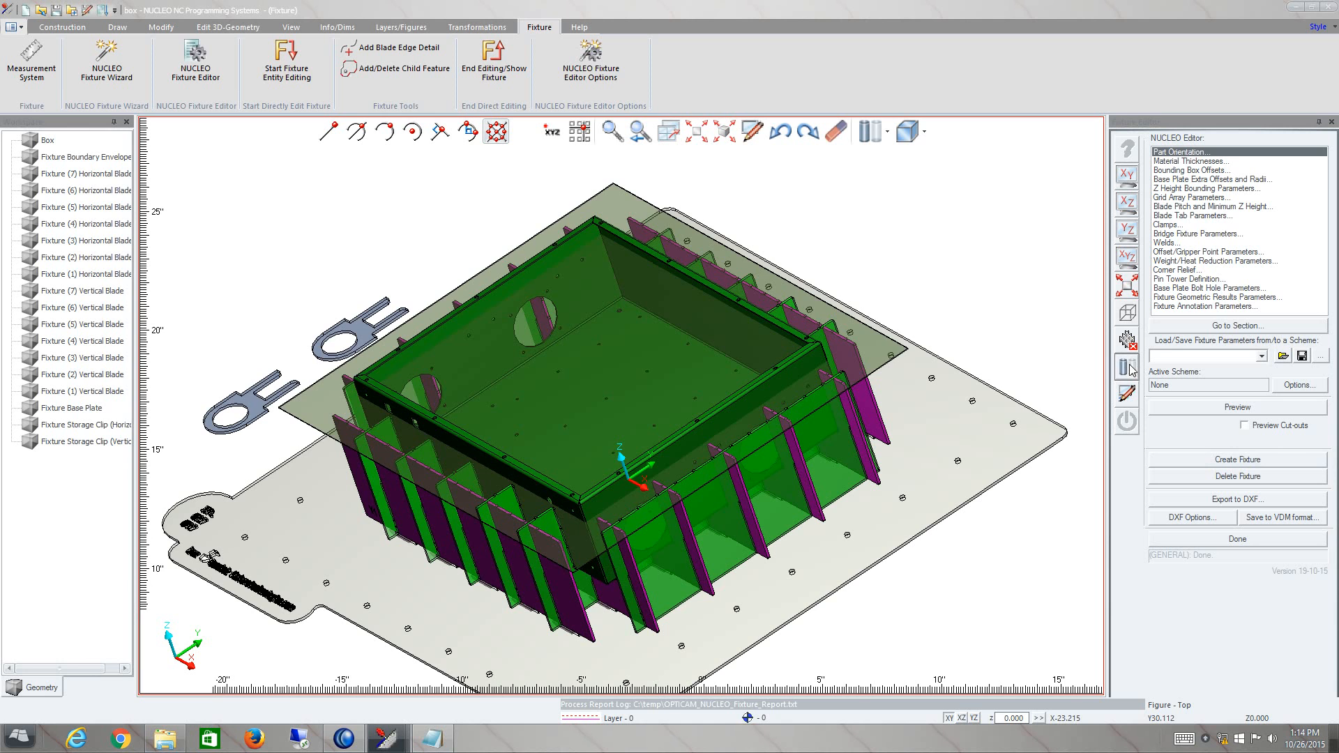
{"action": "mouse_move", "coordinate": [351, 358]}
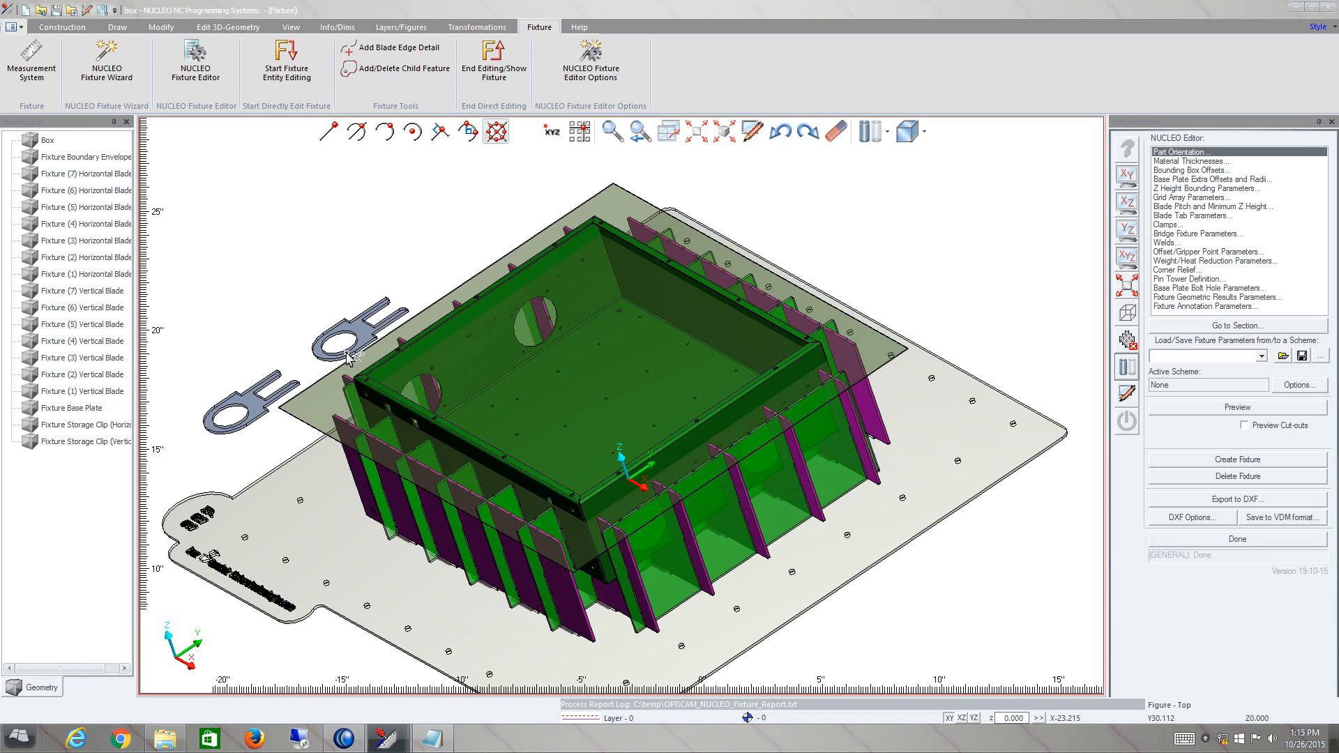
{"action": "mouse_move", "coordinate": [363, 342]}
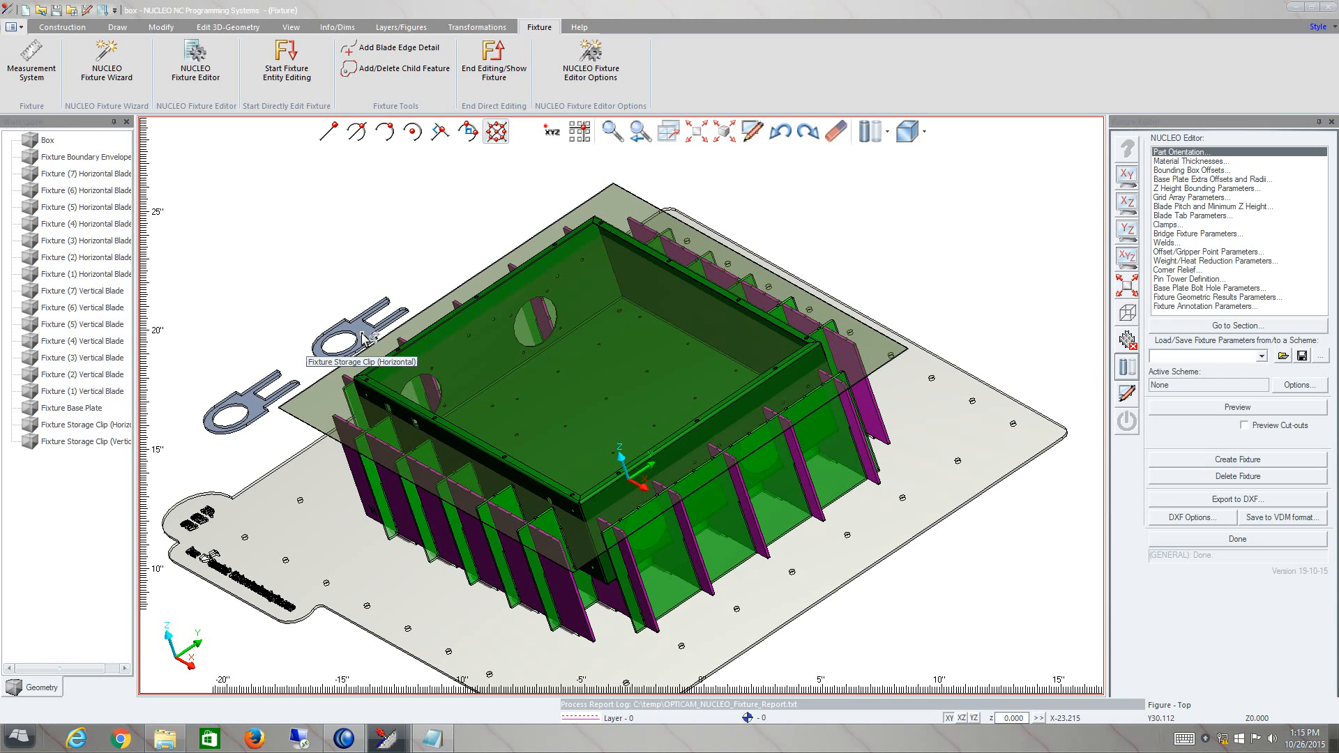
{"action": "mouse_move", "coordinate": [378, 318]}
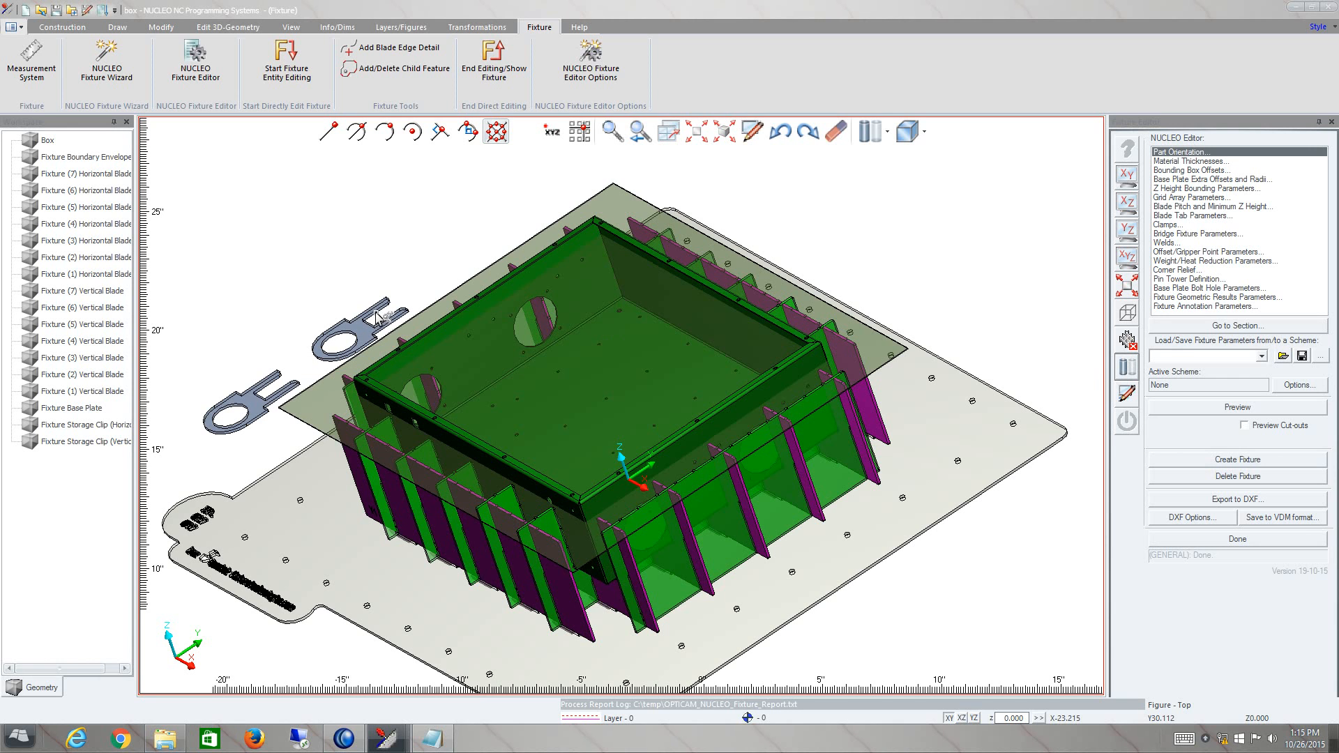
{"action": "mouse_move", "coordinate": [243, 414]}
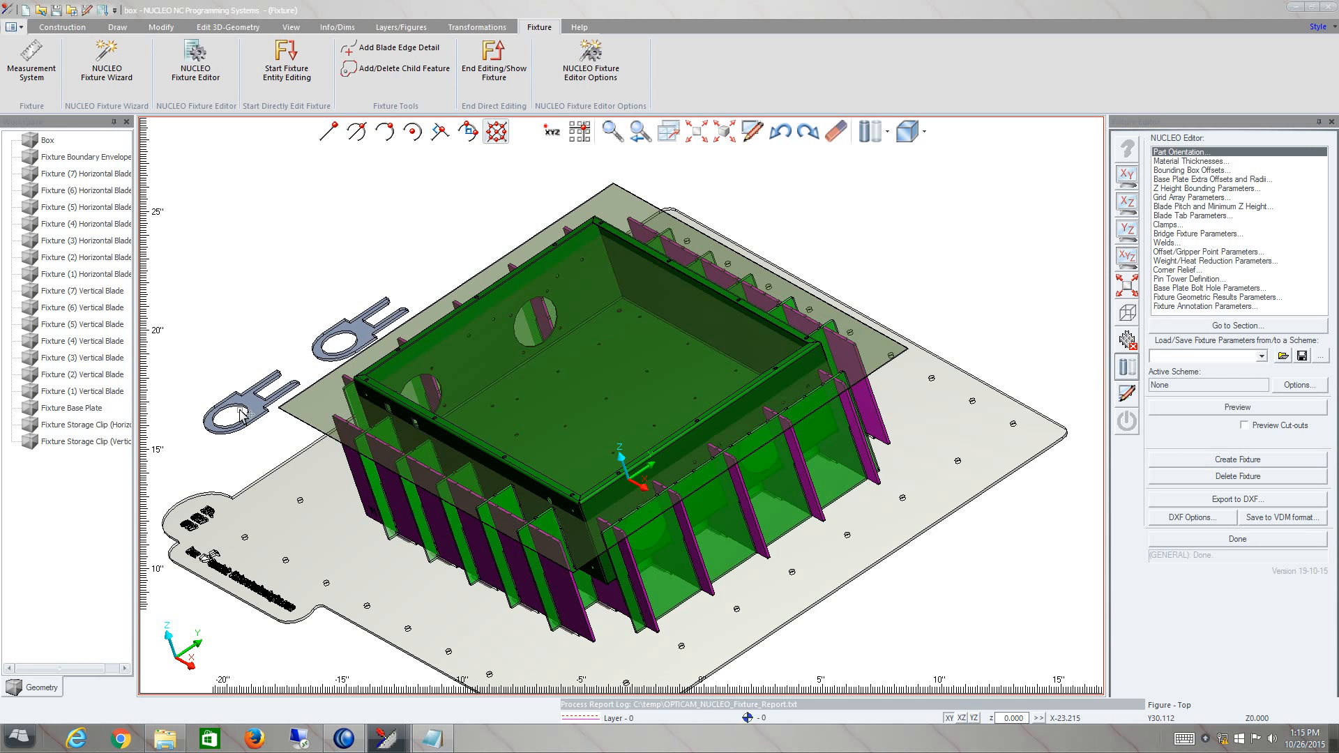
{"action": "mouse_move", "coordinate": [269, 391]}
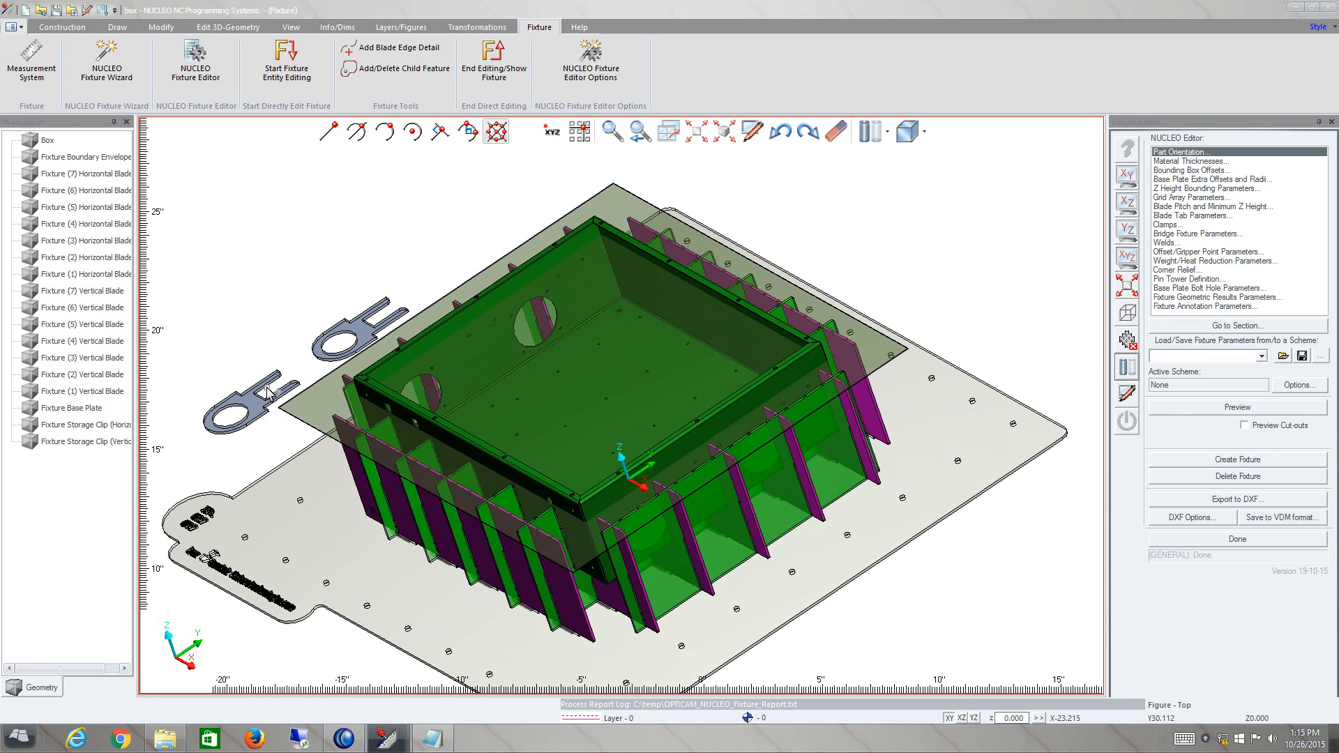
{"action": "mouse_move", "coordinate": [270, 389]}
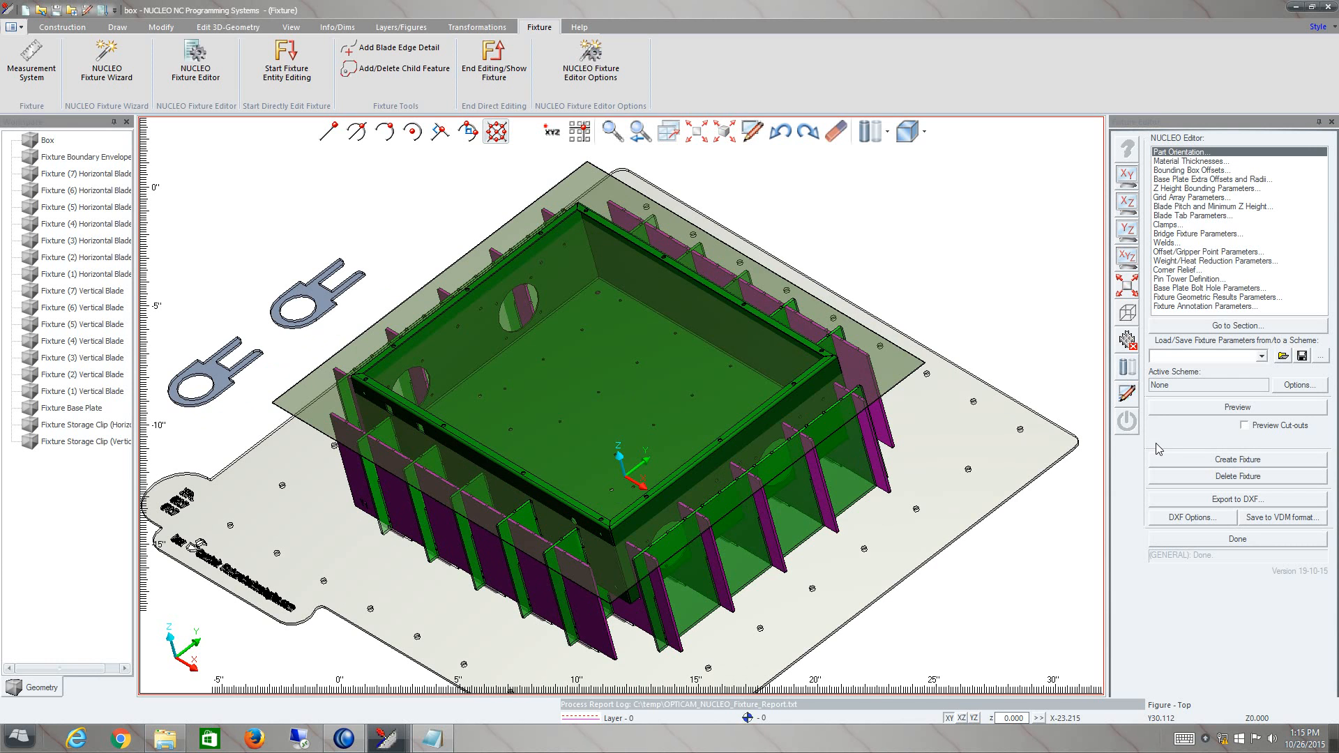
{"action": "mouse_move", "coordinate": [1232, 503]}
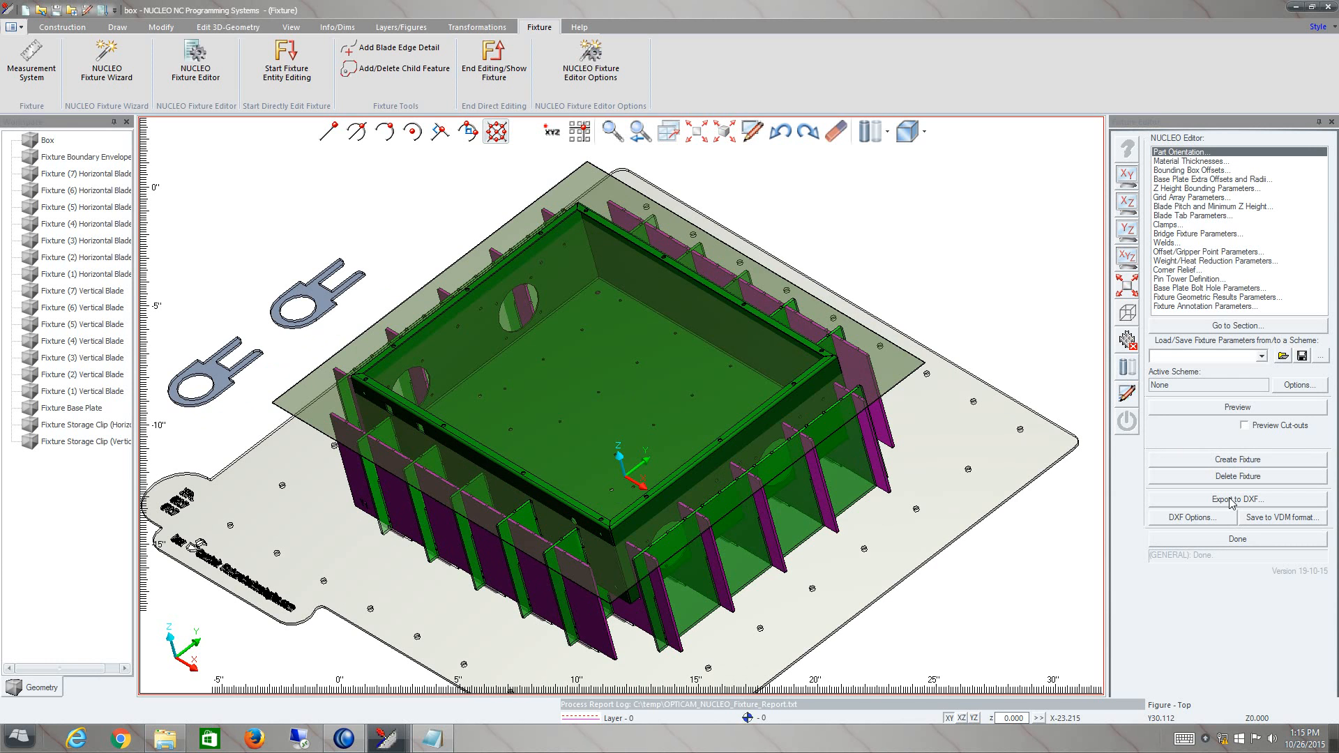
Step: Review the DXF geometry layer names and colours, then bring up the export folder chooser
{"action": "left_click", "coordinate": [1189, 516]}
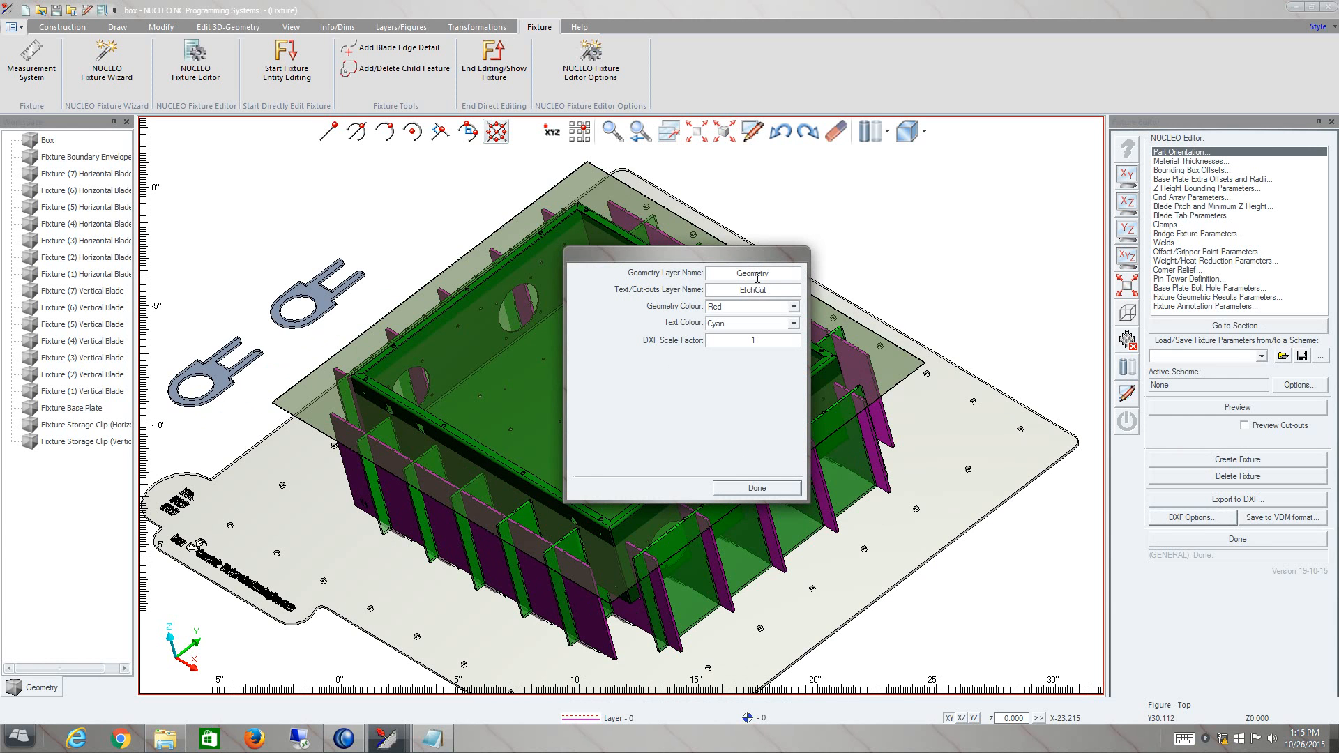
{"action": "left_click", "coordinate": [769, 289]}
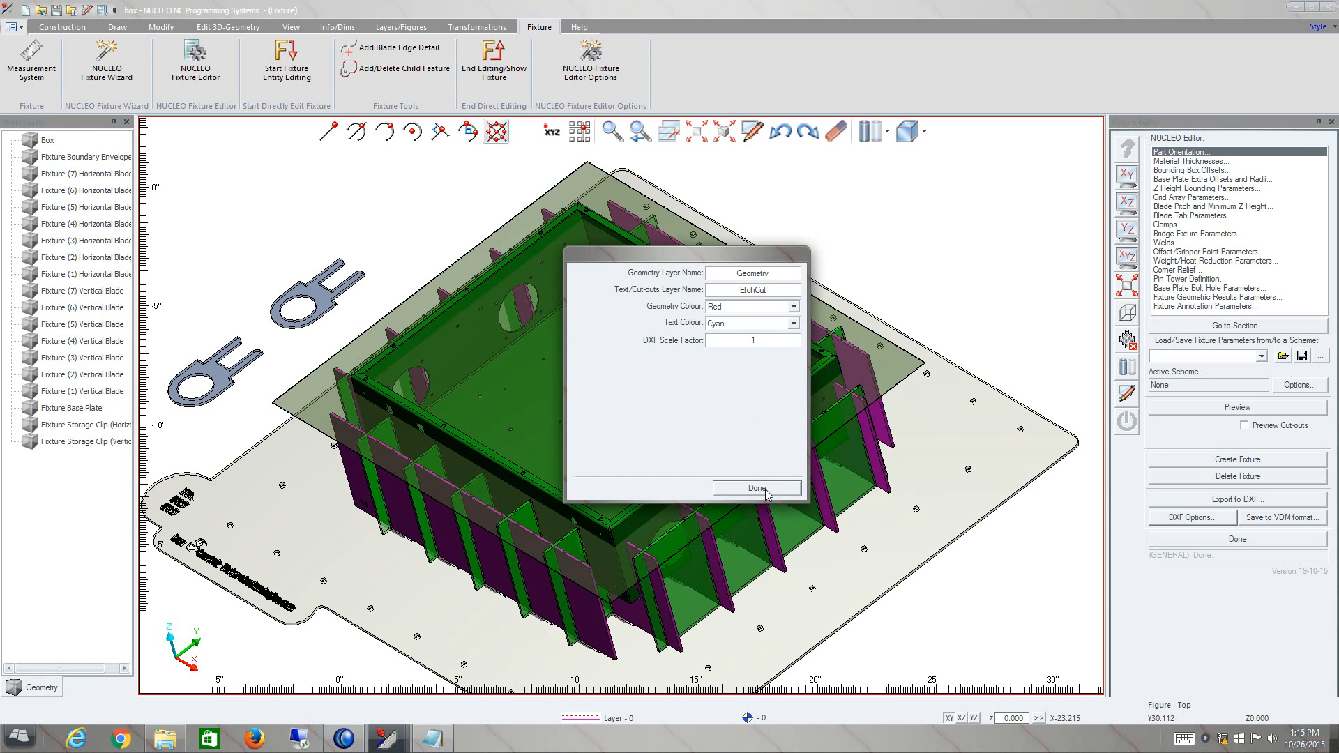
{"action": "left_click", "coordinate": [755, 488]}
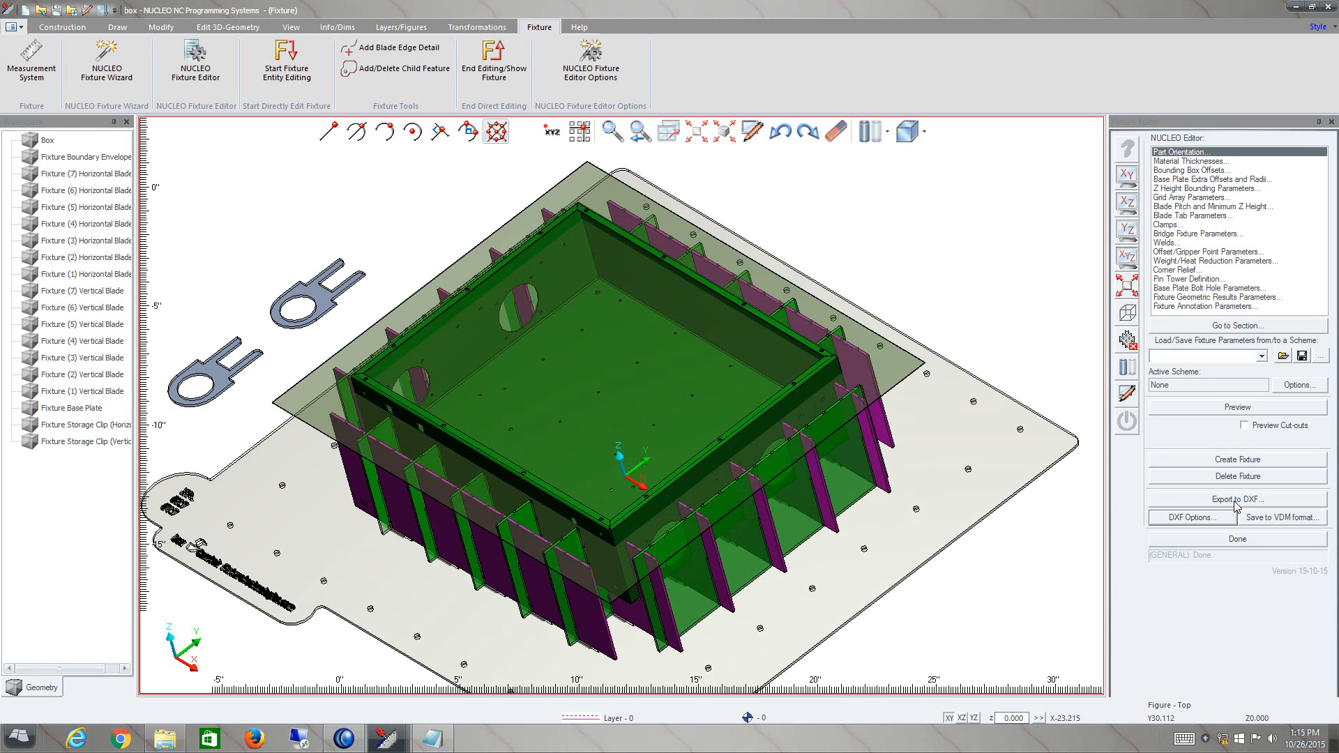
{"action": "left_click", "coordinate": [1236, 499]}
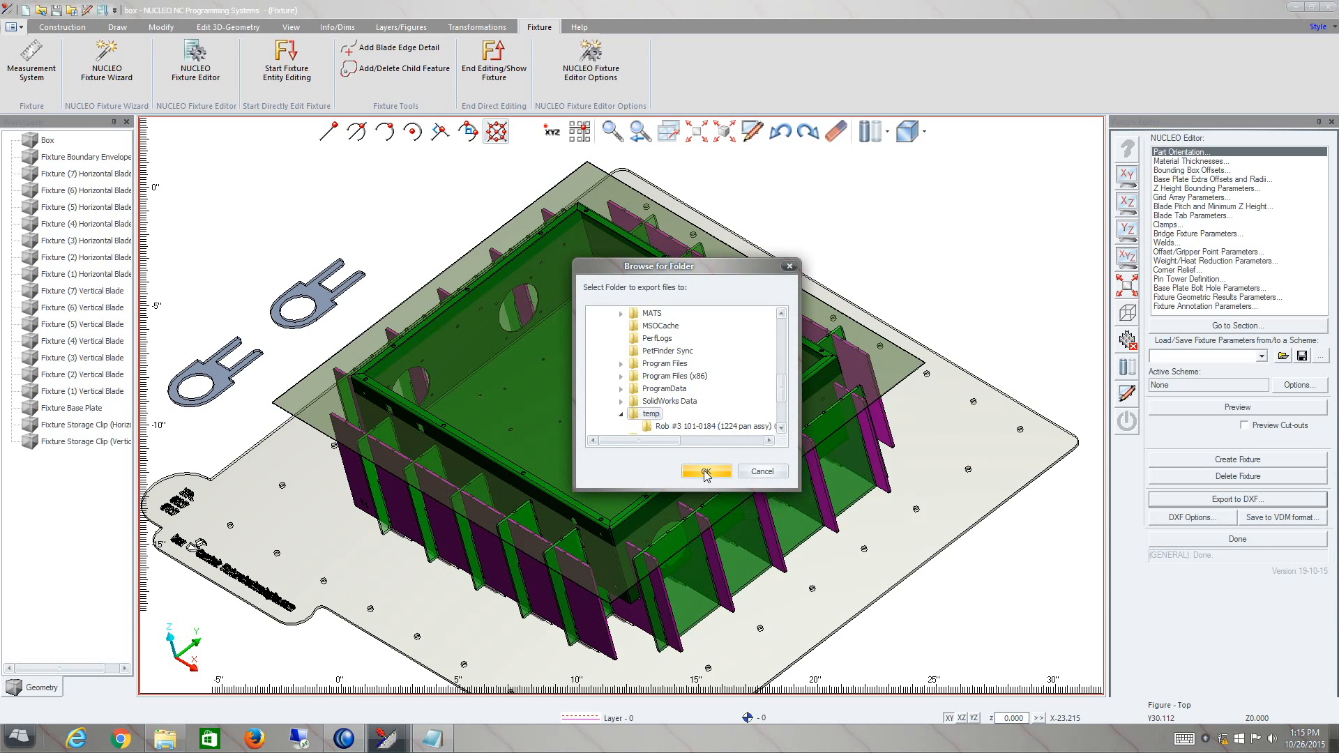
Step: Export all fixture components as DXF files into the C:\temp box folder and dismiss the success notice
{"action": "left_click", "coordinate": [706, 472]}
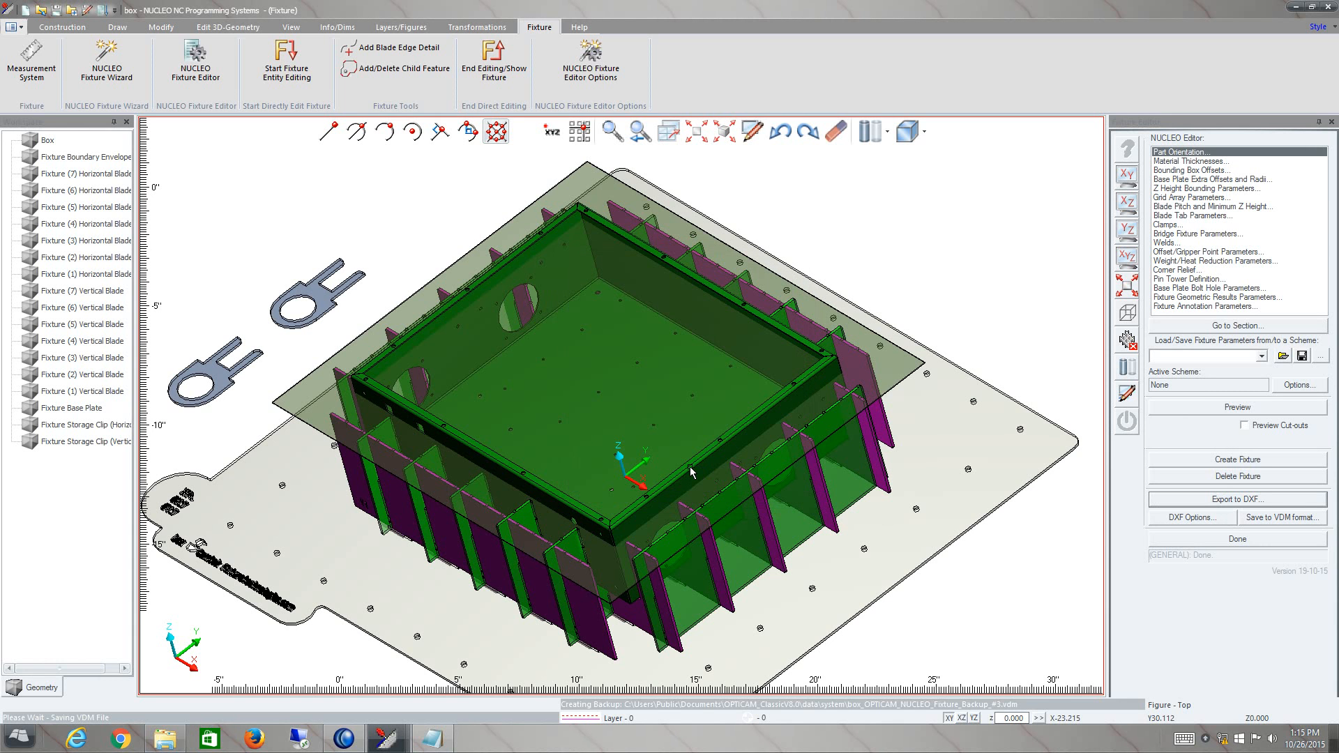
{"action": "mouse_move", "coordinate": [690, 467]}
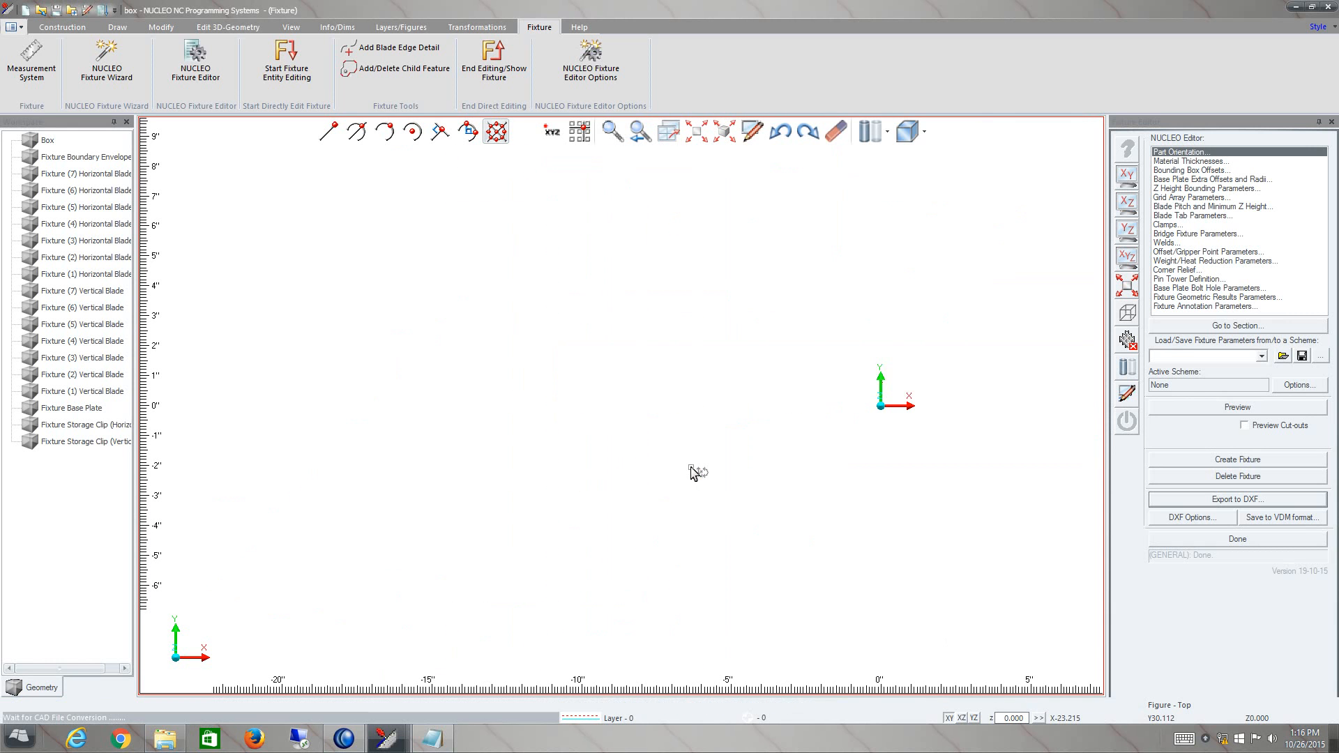
{"action": "left_click", "coordinate": [1236, 459]}
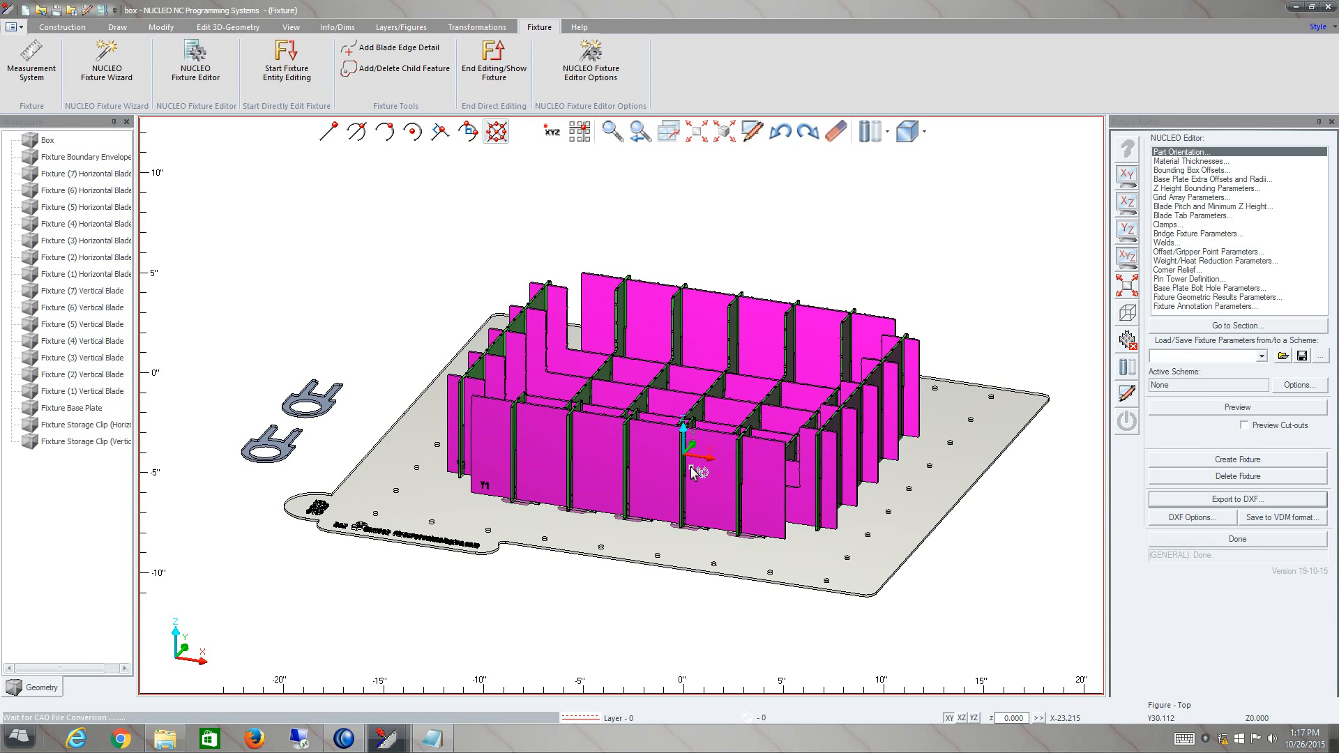
{"action": "left_click", "coordinate": [1236, 499]}
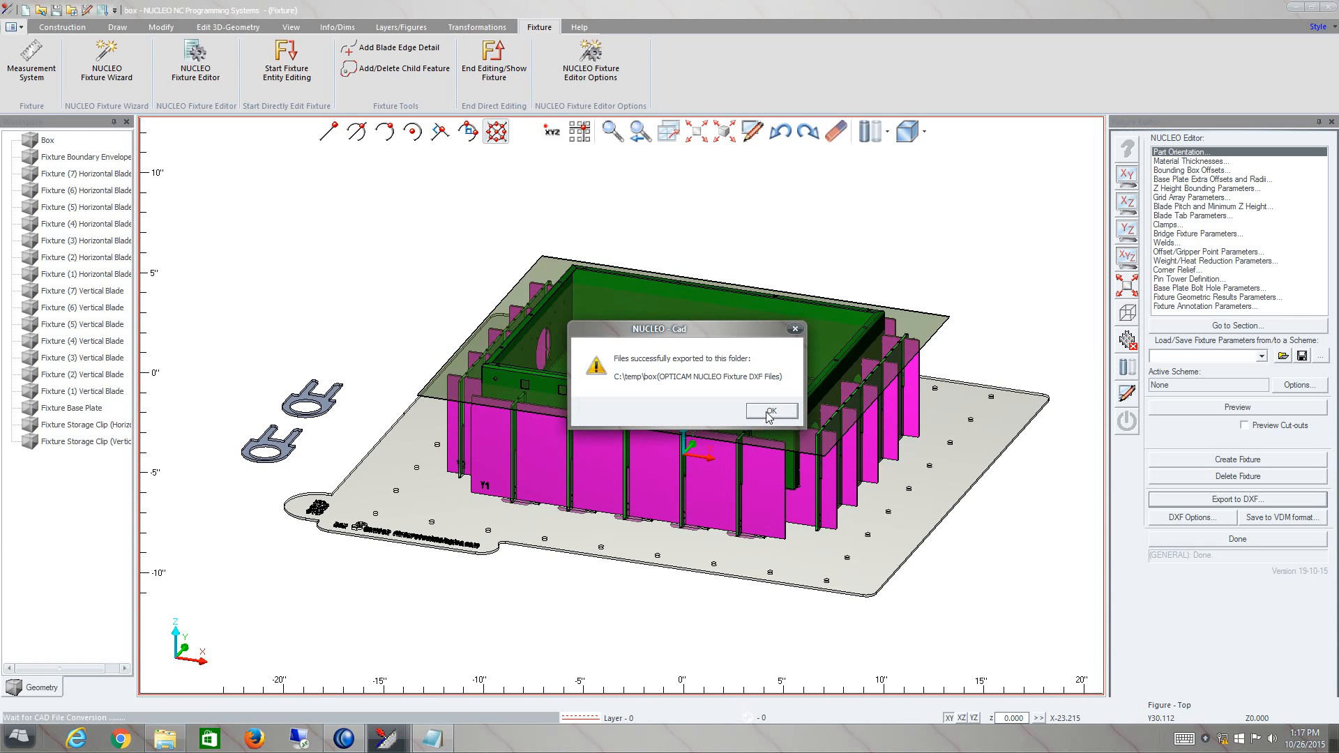
{"action": "left_click", "coordinate": [770, 410]}
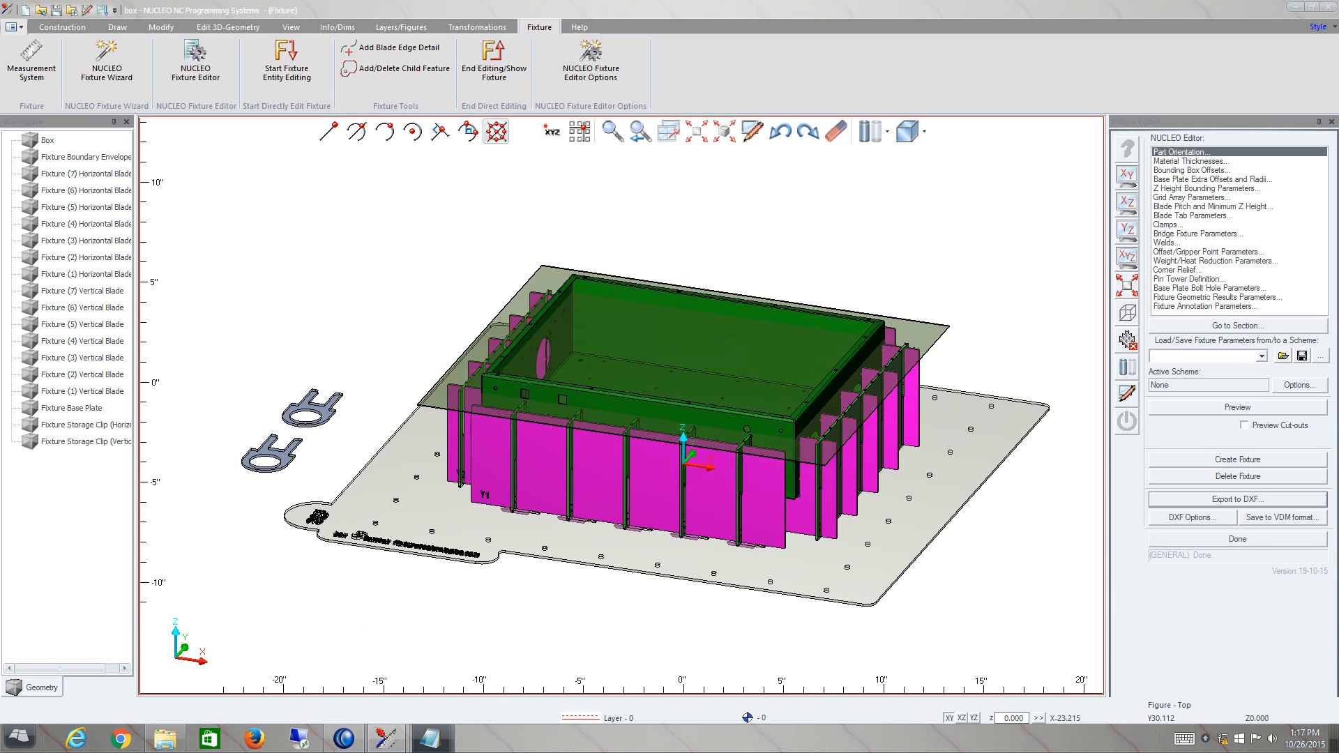
{"action": "left_click", "coordinate": [1236, 499]}
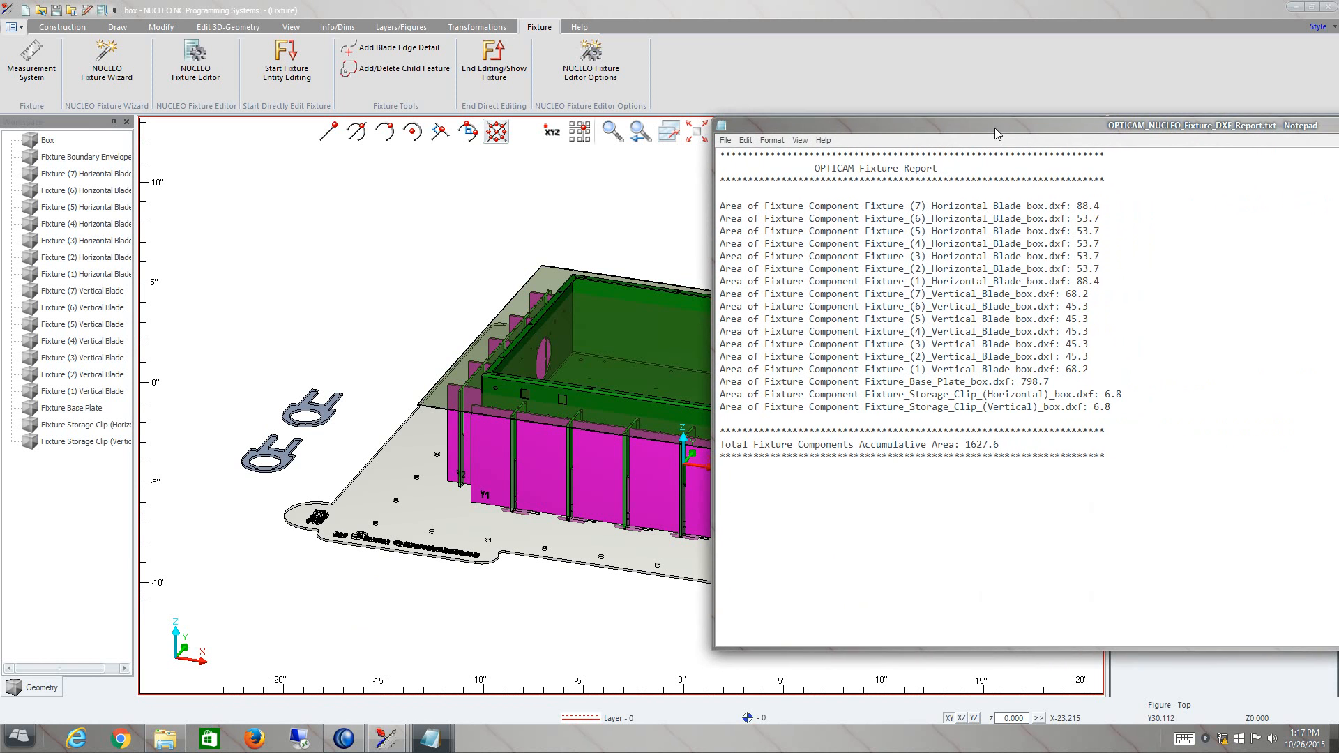
{"action": "mouse_move", "coordinate": [833, 168]}
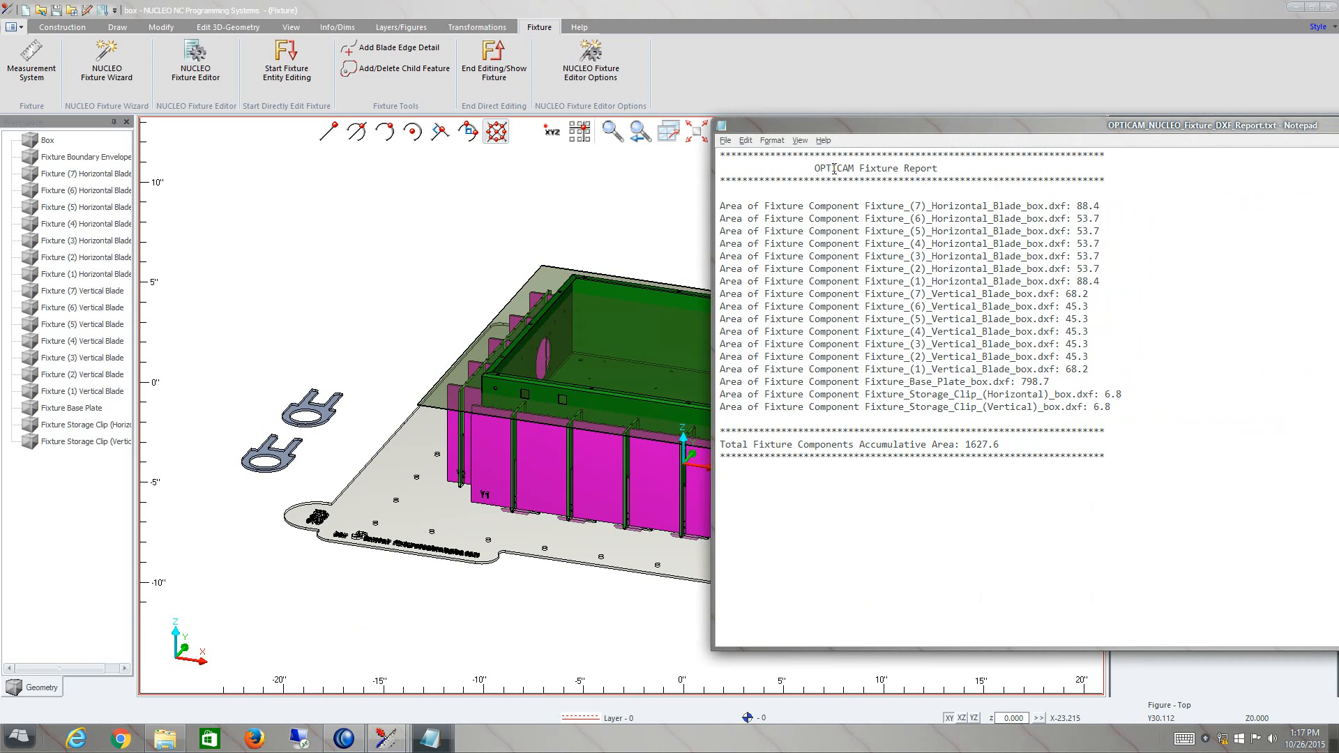
{"action": "mouse_move", "coordinate": [722, 129]}
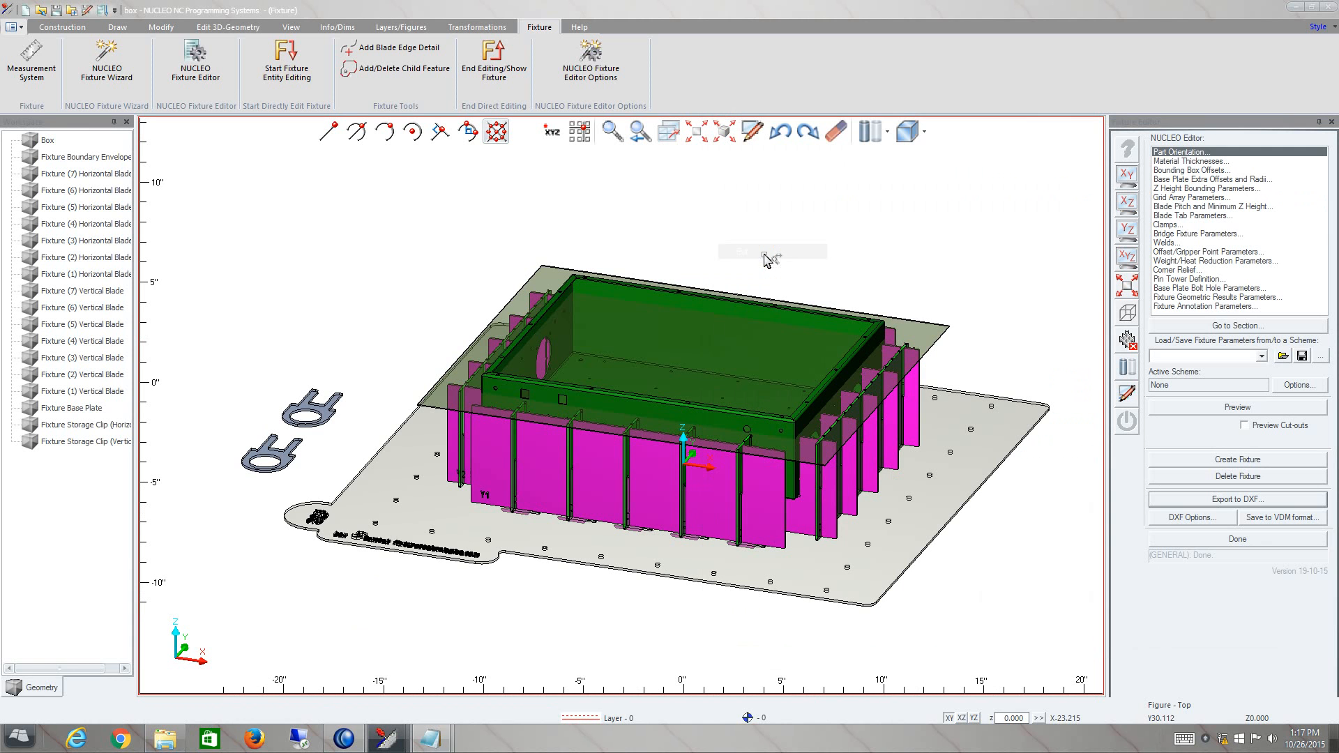
Step: Close the fixture editor and run Capture Graphics from the application menu
{"action": "left_click", "coordinate": [1236, 539]}
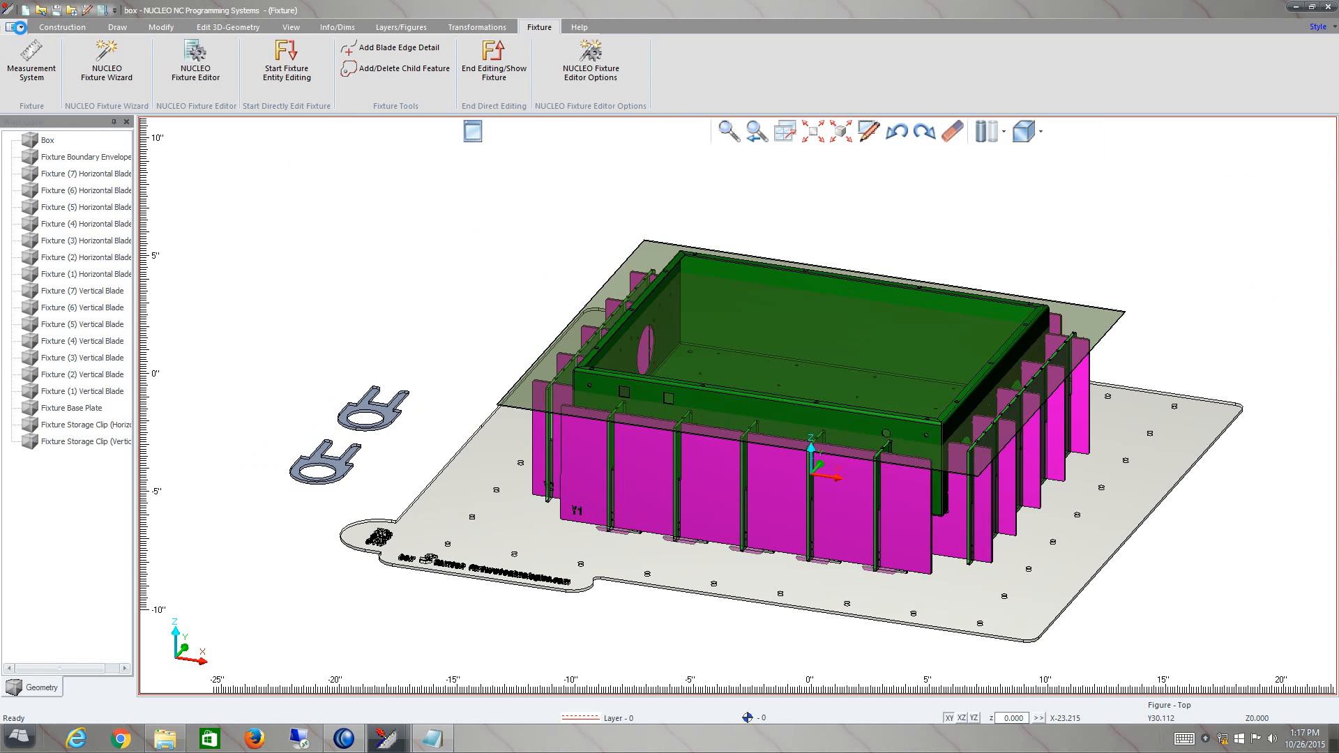
{"action": "left_click", "coordinate": [14, 11]}
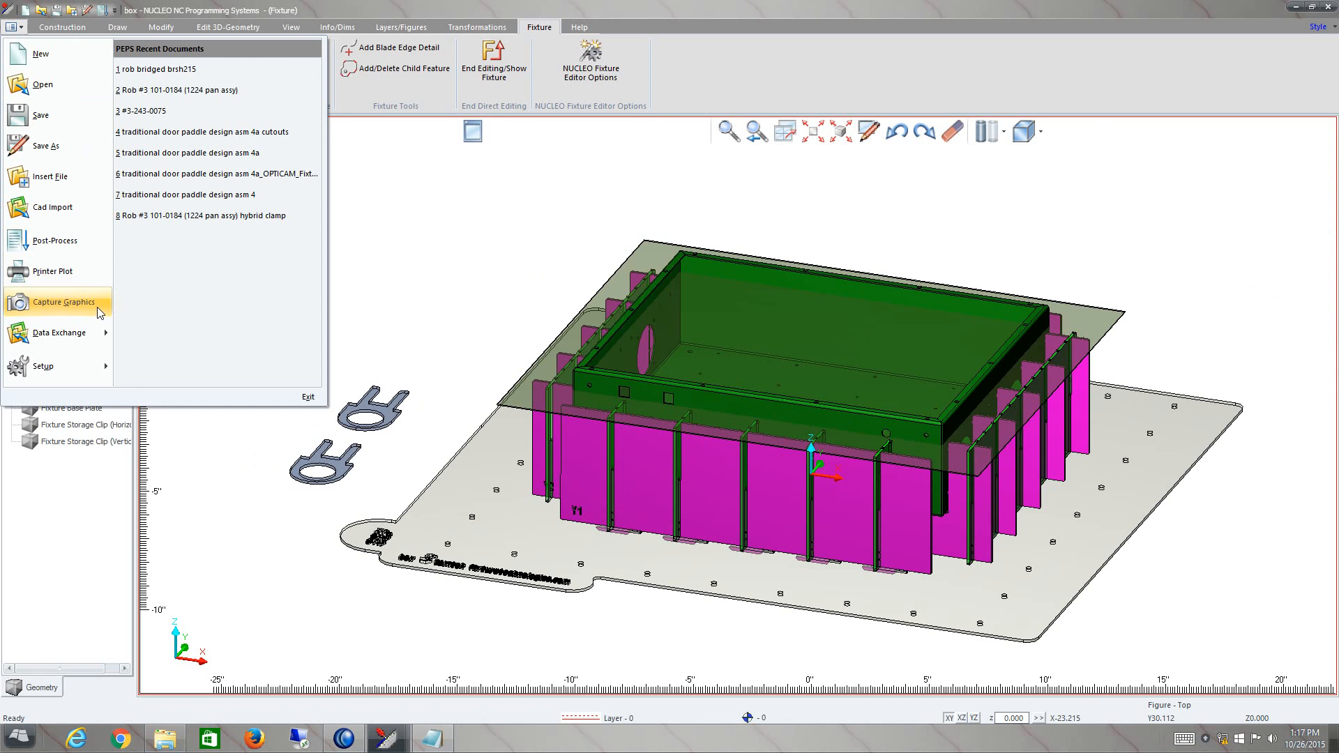
{"action": "left_click", "coordinate": [60, 332]}
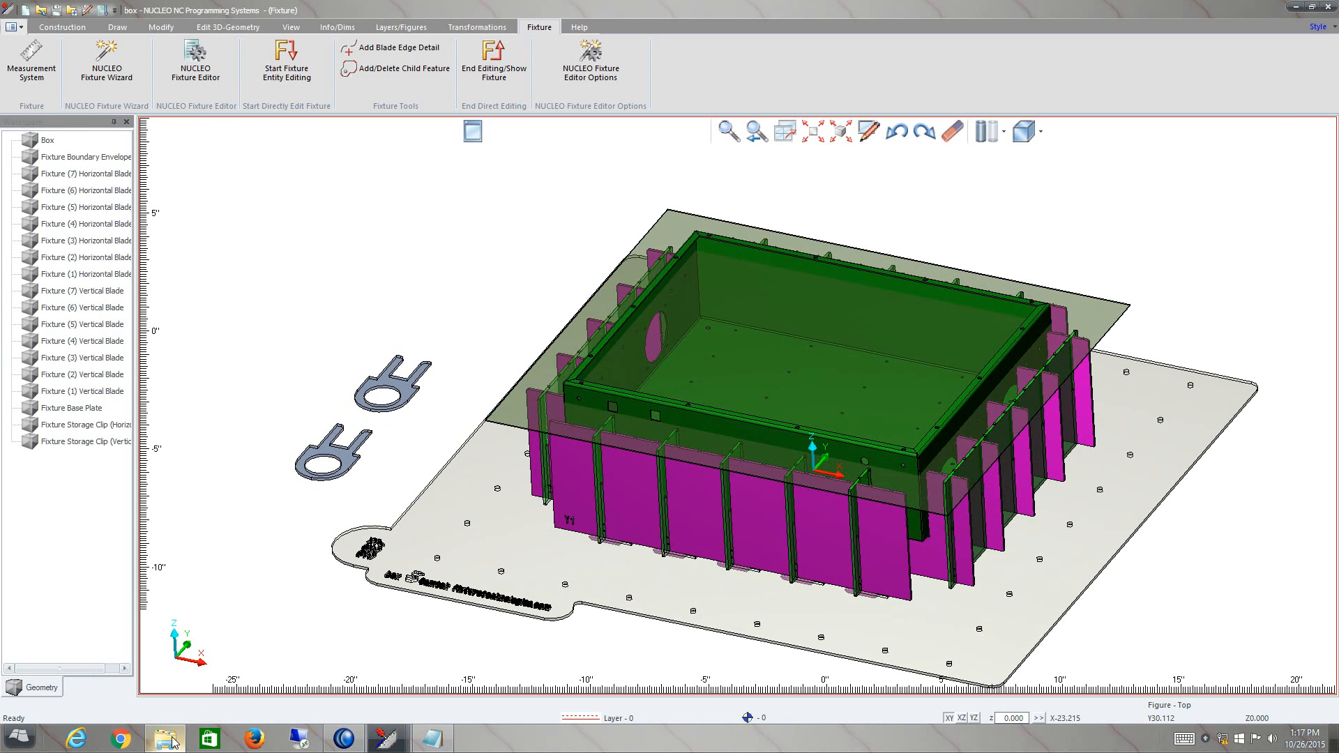
Step: Open the box (OPTICAM NUCLEO Fixture DXF Files) folder under C:\temp in File Explorer
{"action": "left_click", "coordinate": [164, 738]}
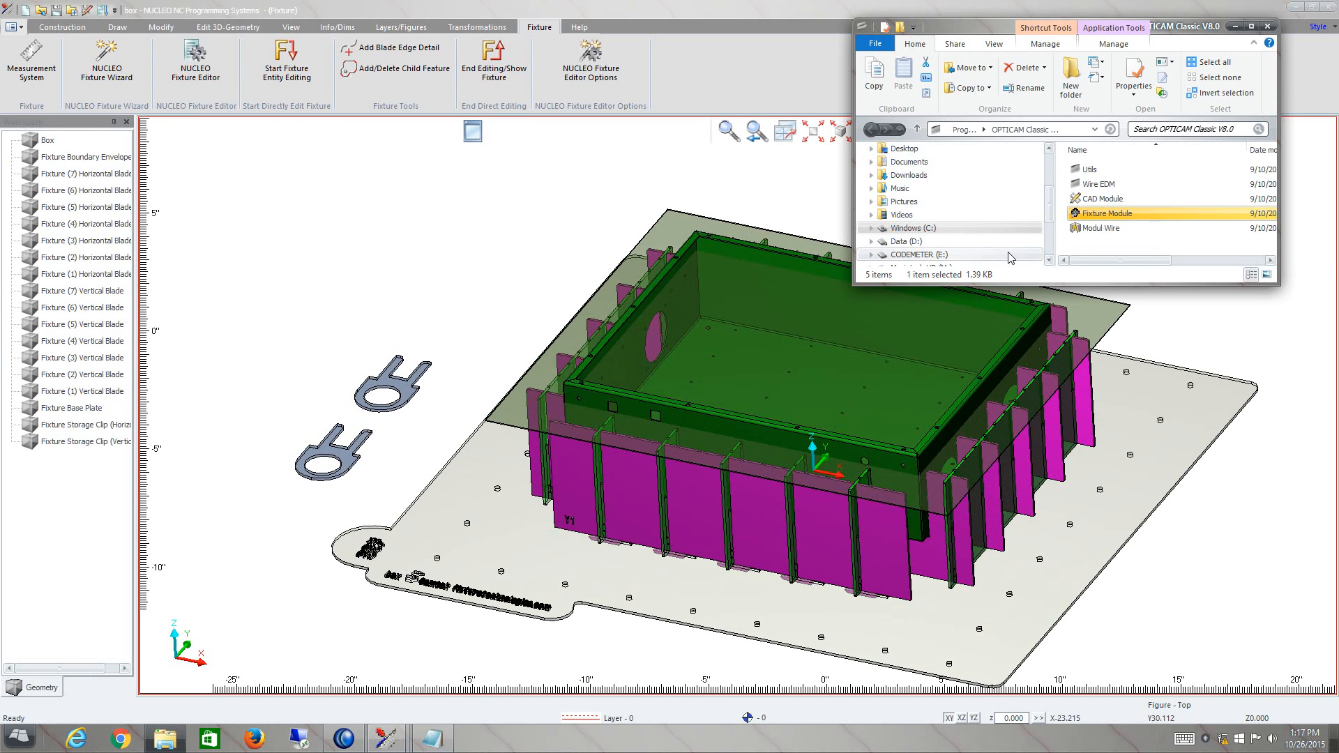
{"action": "mouse_move", "coordinate": [913, 229]}
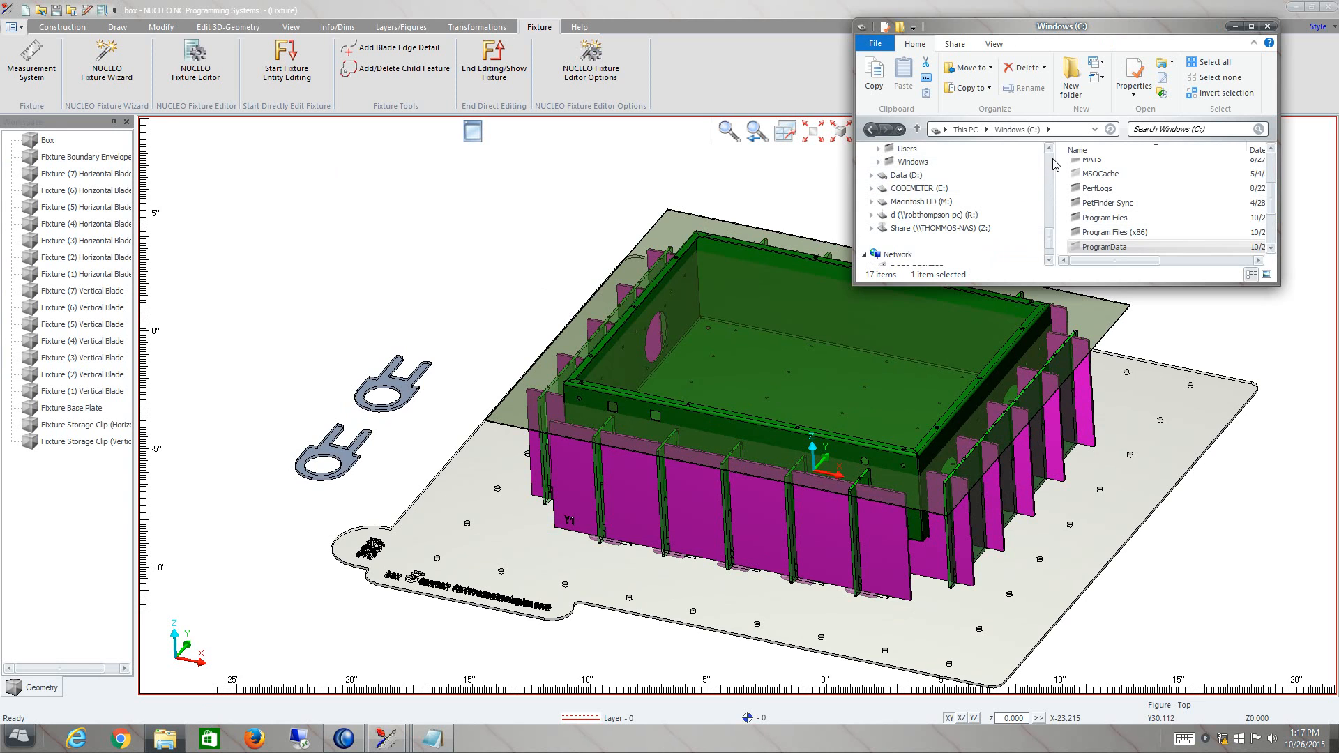
{"action": "scroll", "scroll_direction": "down", "scroll_amount": 3}
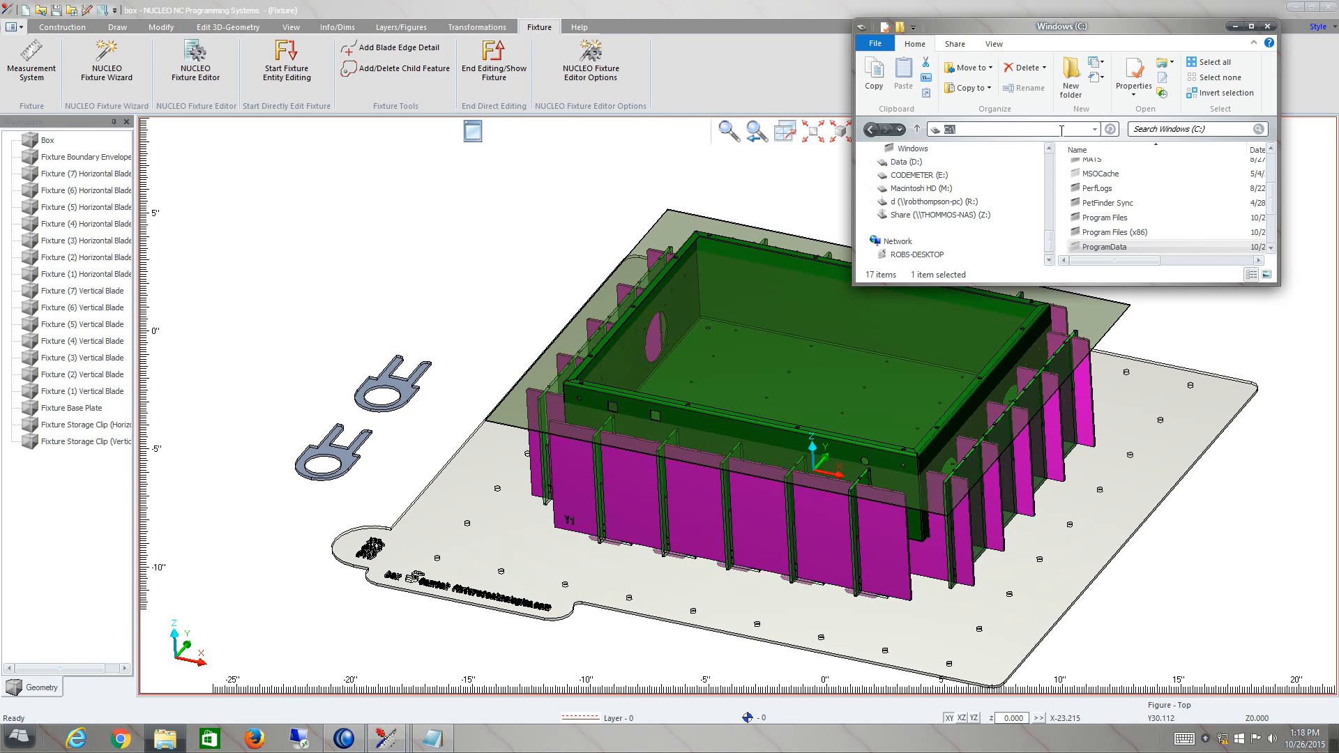
{"action": "type", "text": "C:\\temp"}
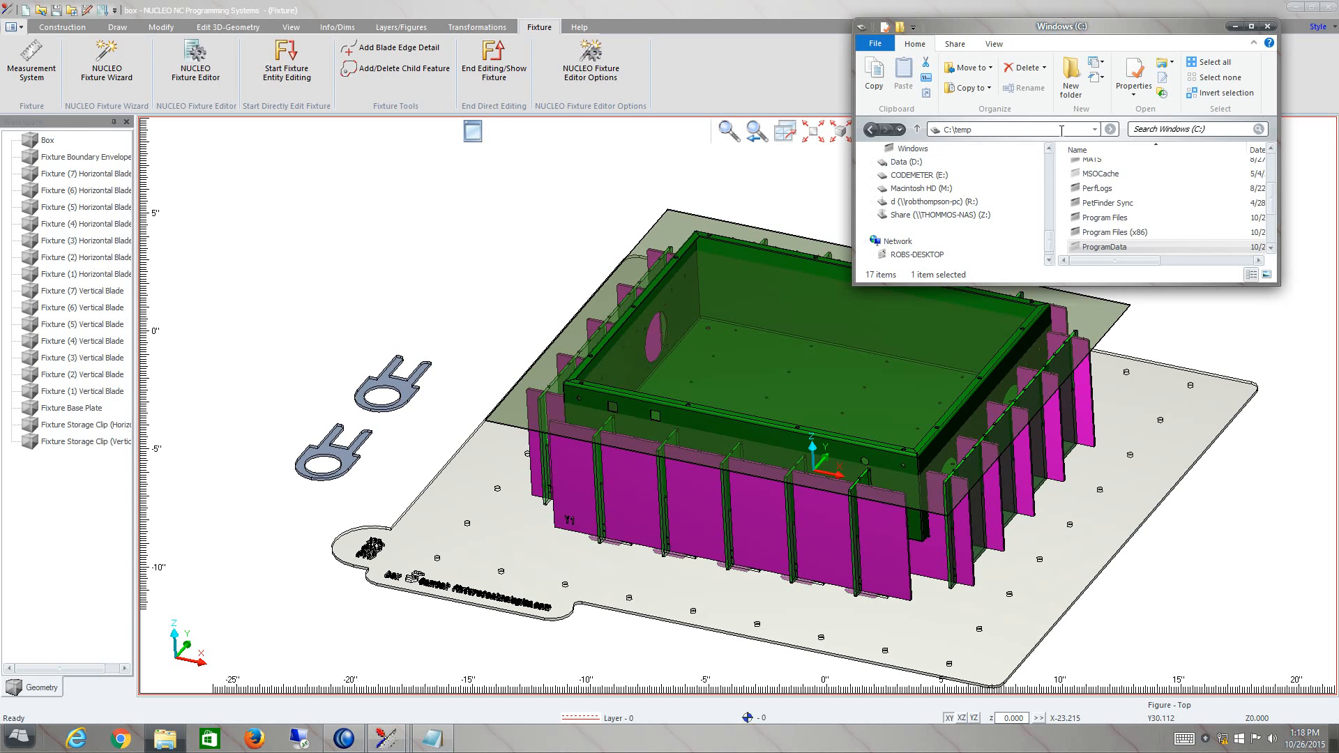
{"action": "double_click", "coordinate": [909, 148]}
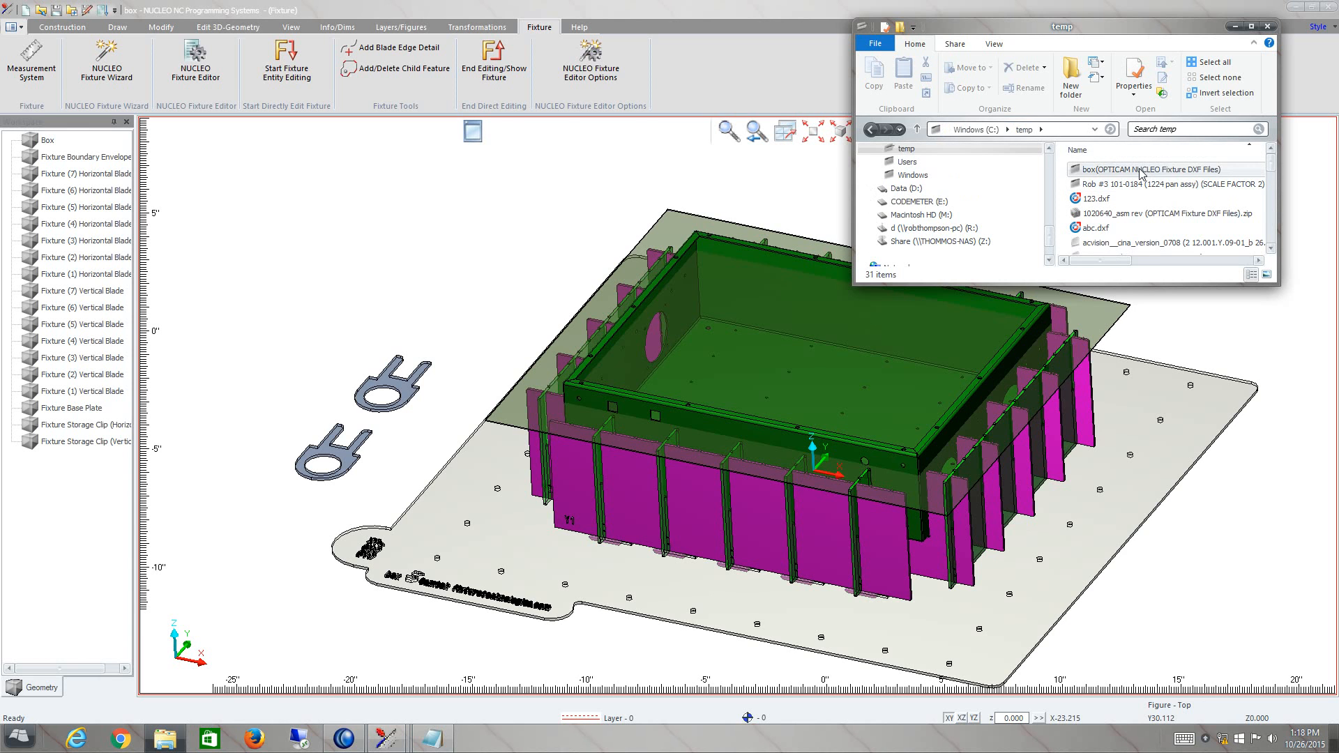
{"action": "double_click", "coordinate": [1163, 169]}
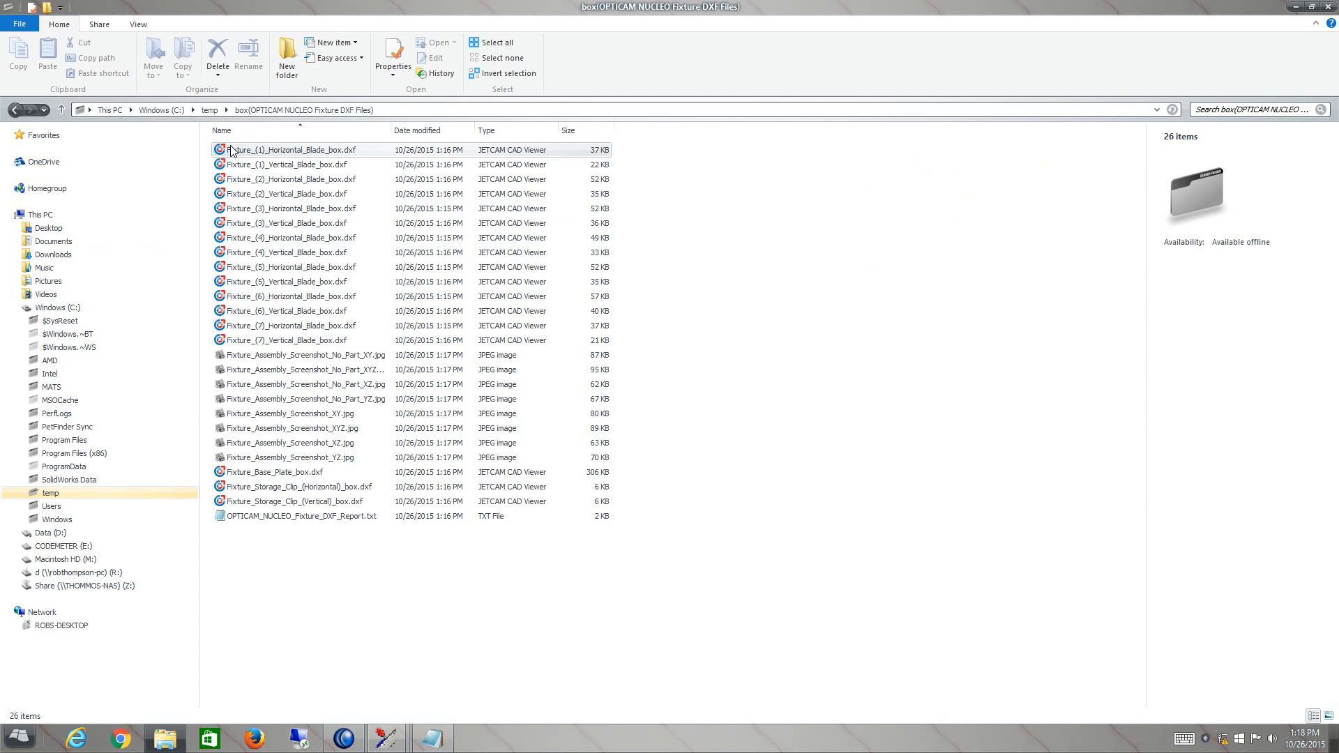
Step: Inspect a horizontal blade DXF, an assembly screenshot and the area report file
{"action": "left_click", "coordinate": [290, 267]}
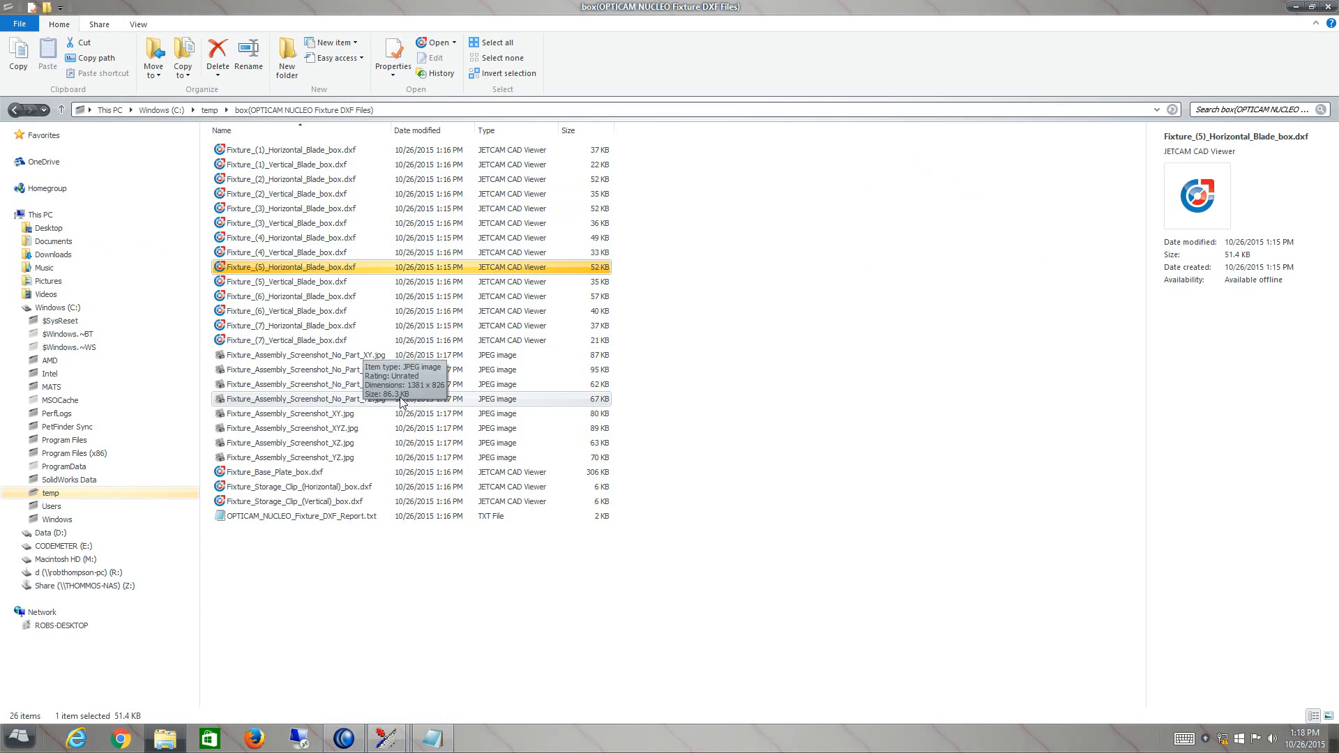
{"action": "left_click", "coordinate": [303, 384]}
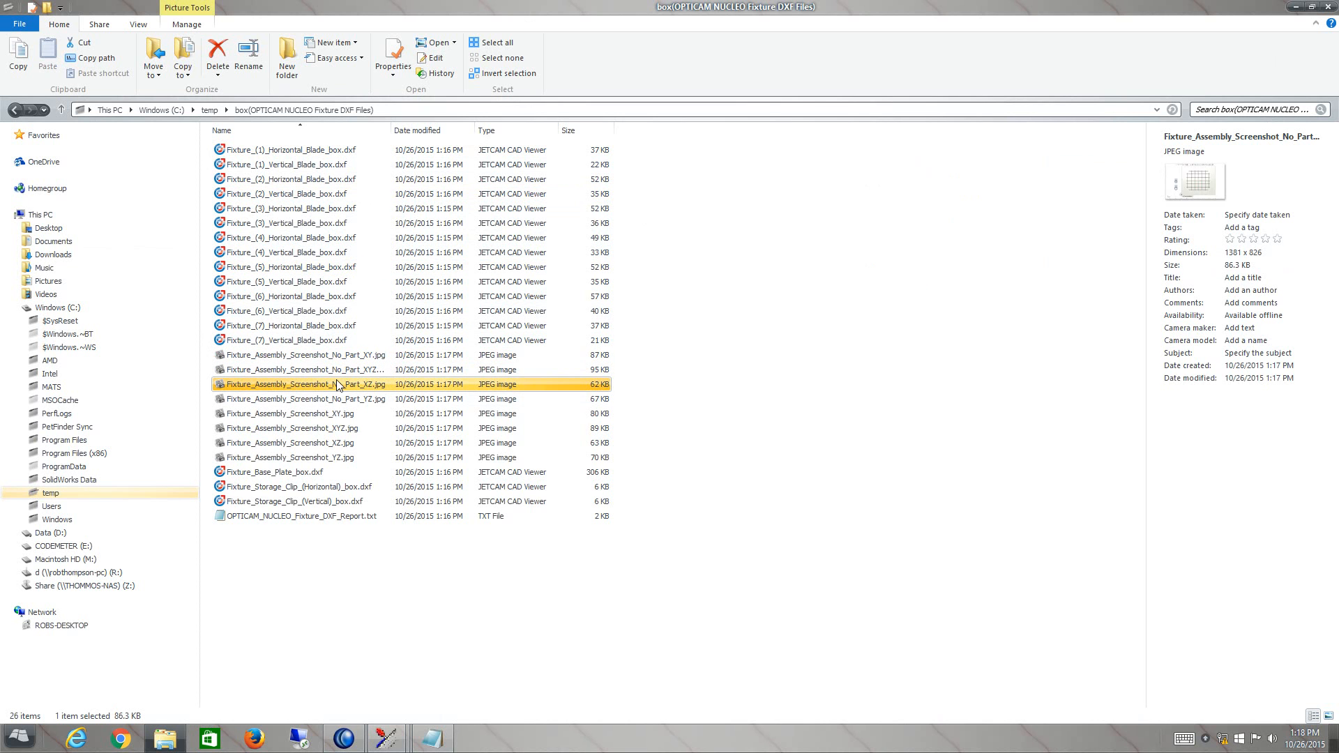
{"action": "left_click", "coordinate": [300, 516]}
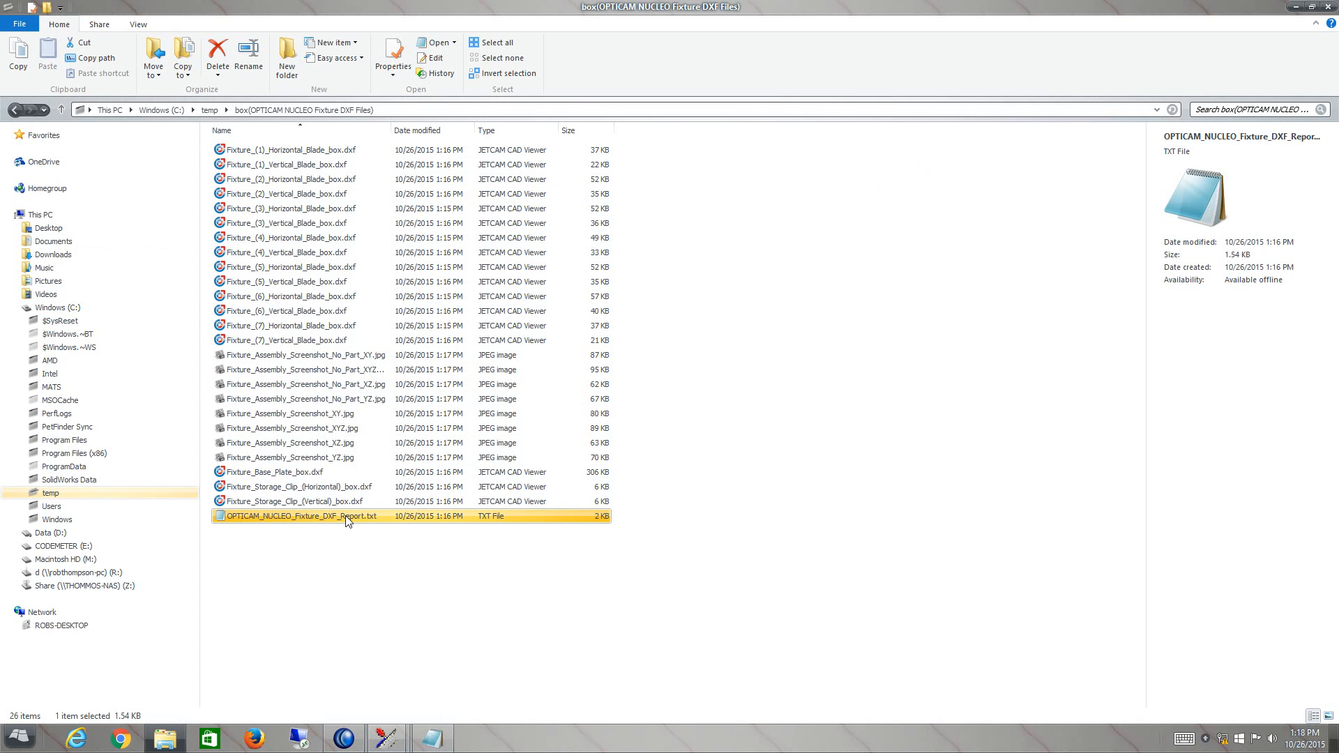